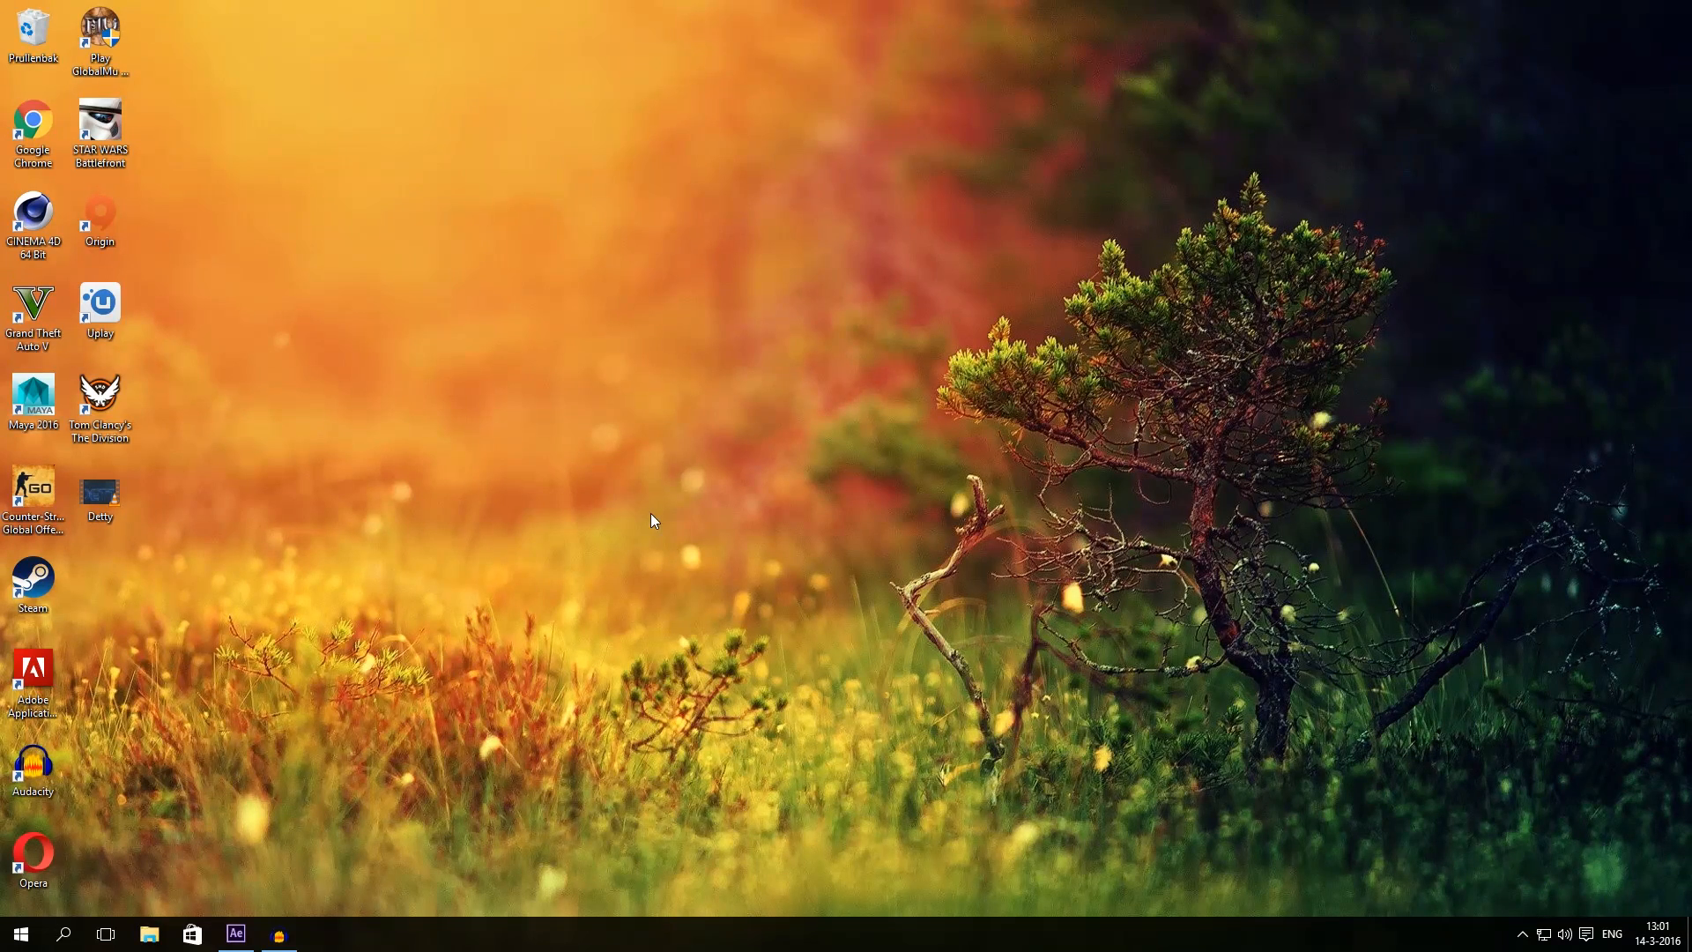
{"action": "mouse_move", "coordinate": [157, 529]}
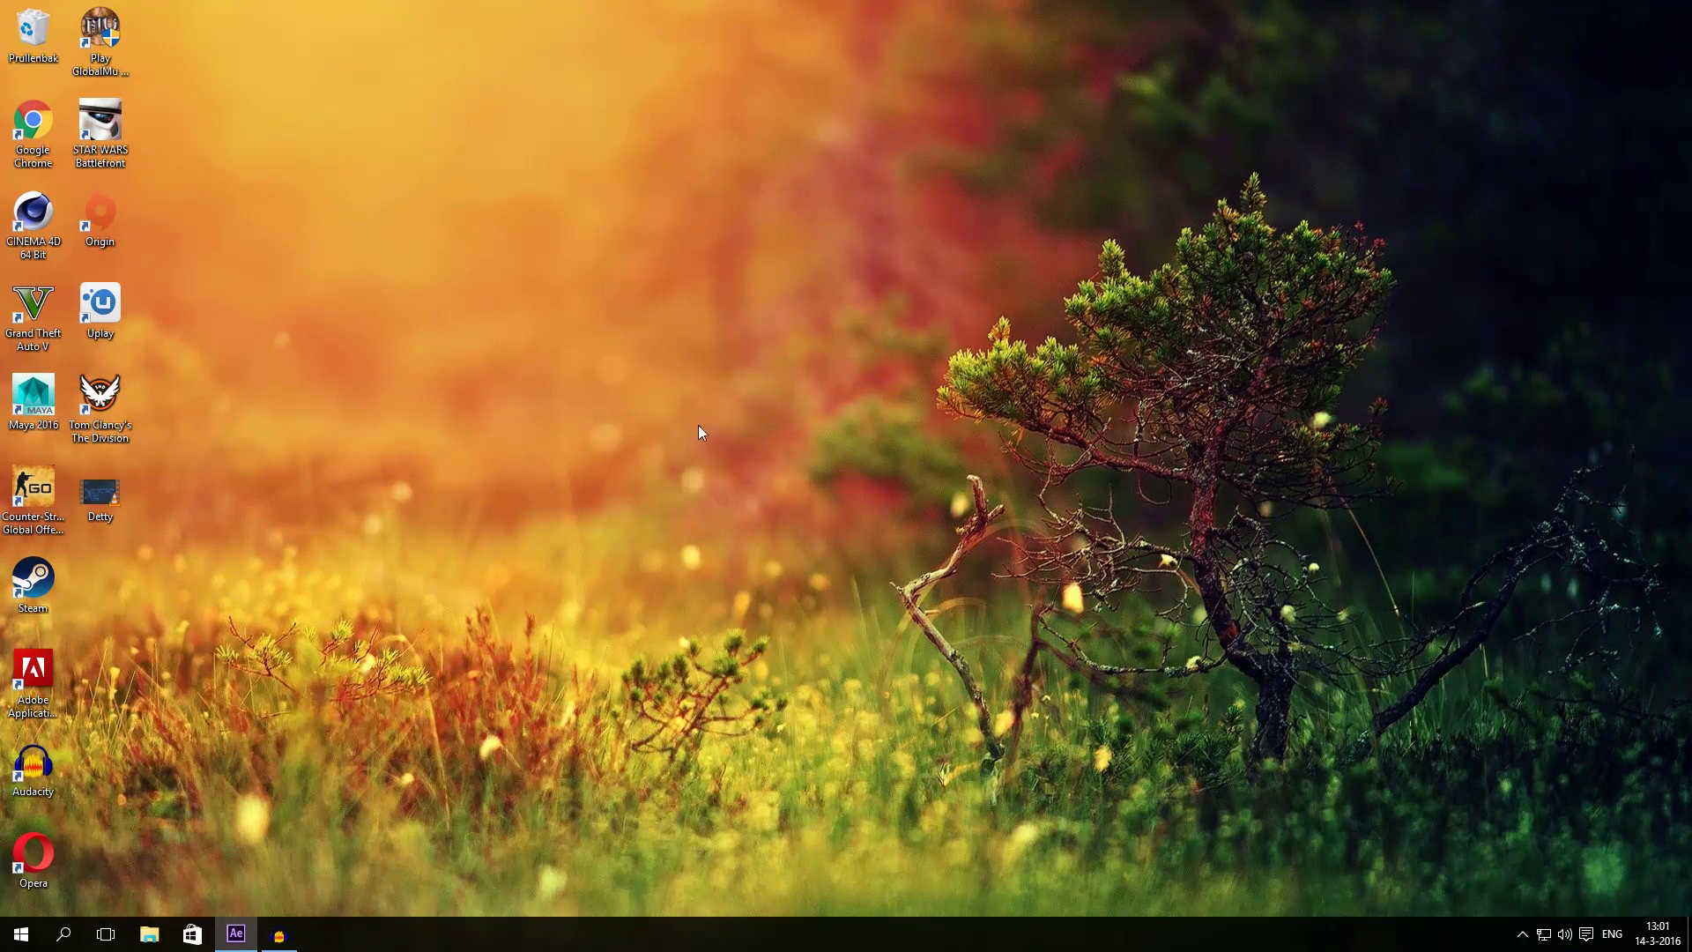
{"action": "mouse_move", "coordinate": [212, 489]}
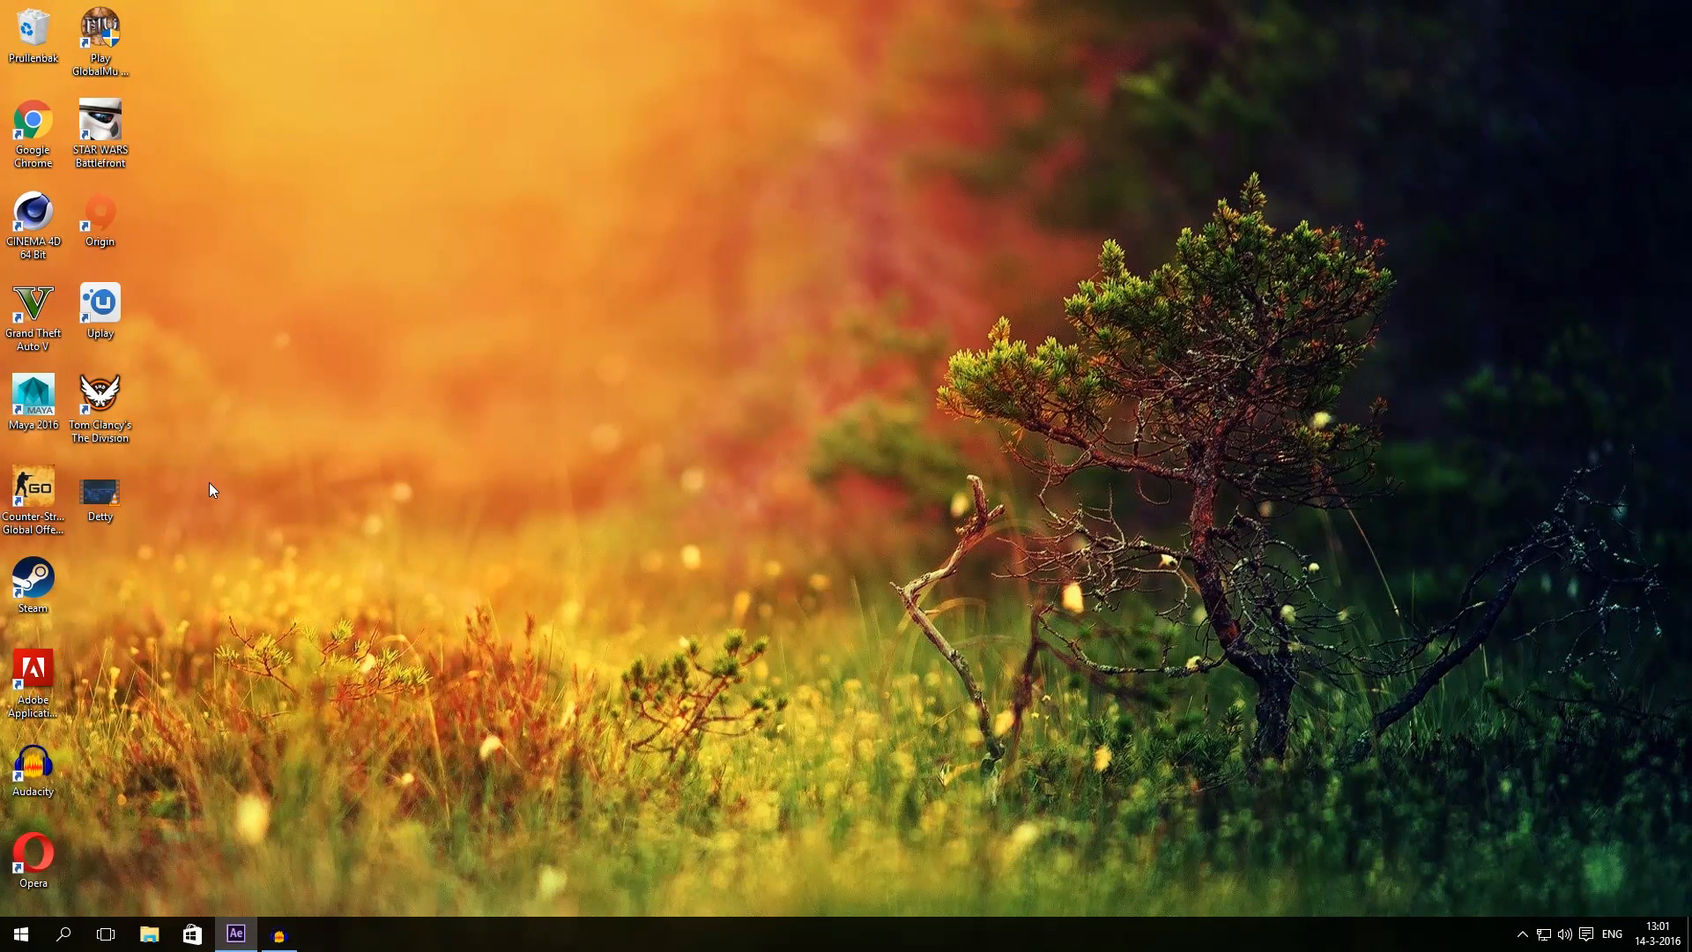
{"action": "mouse_move", "coordinate": [253, 878]}
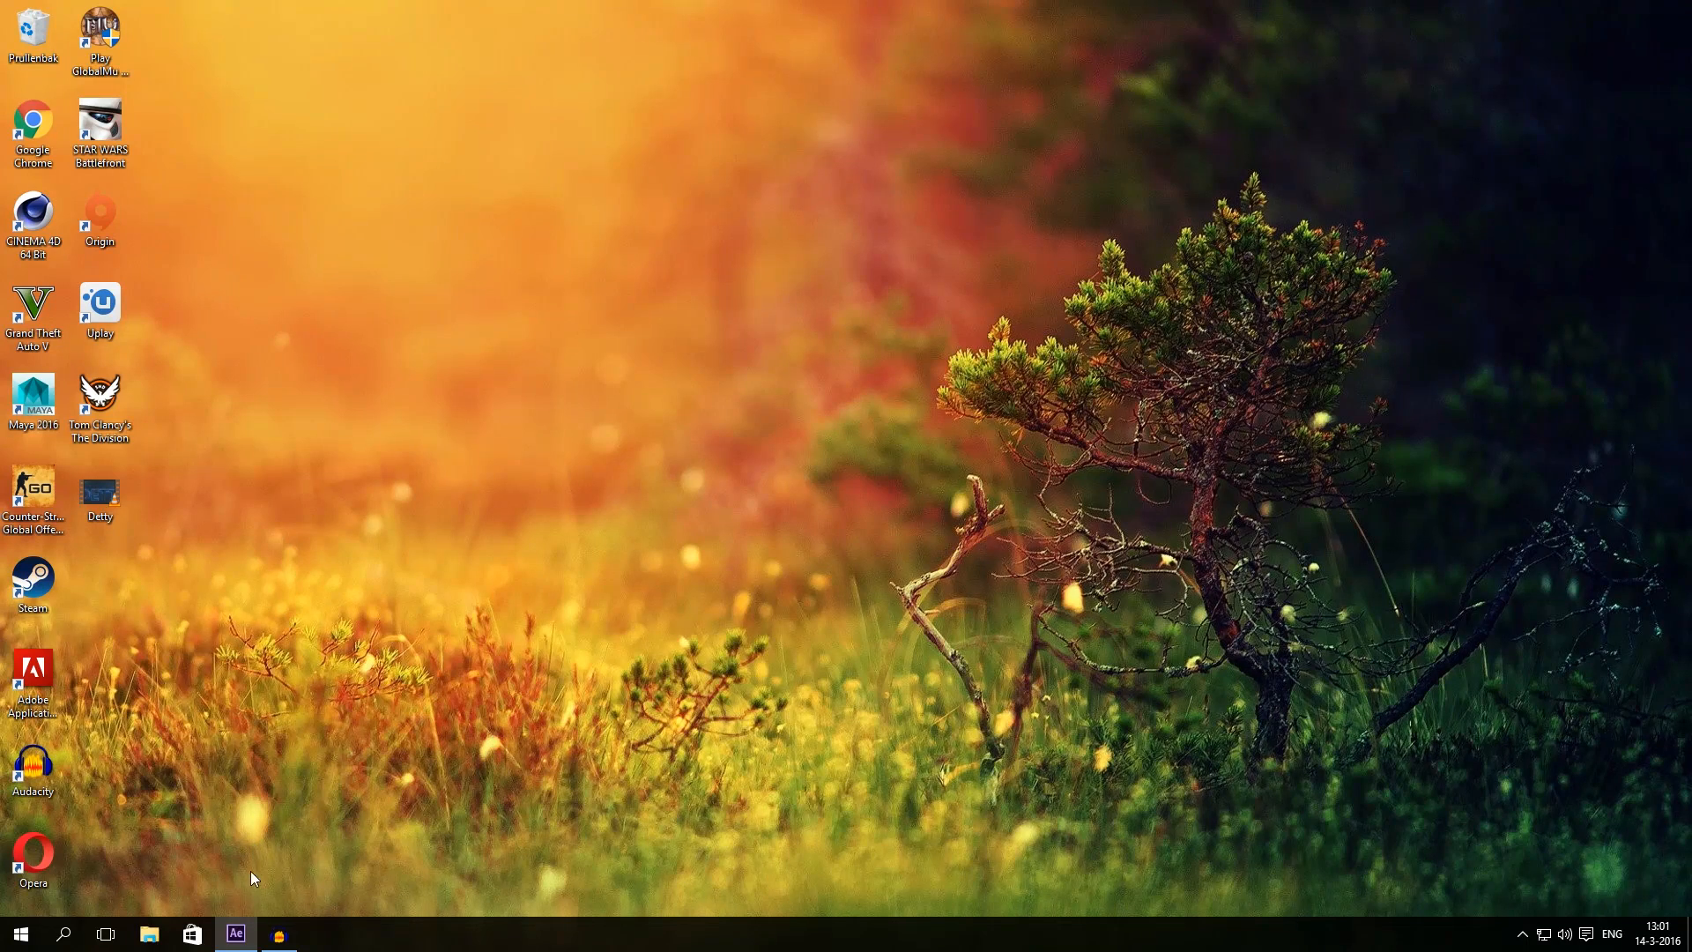
{"action": "mouse_move", "coordinate": [309, 888]}
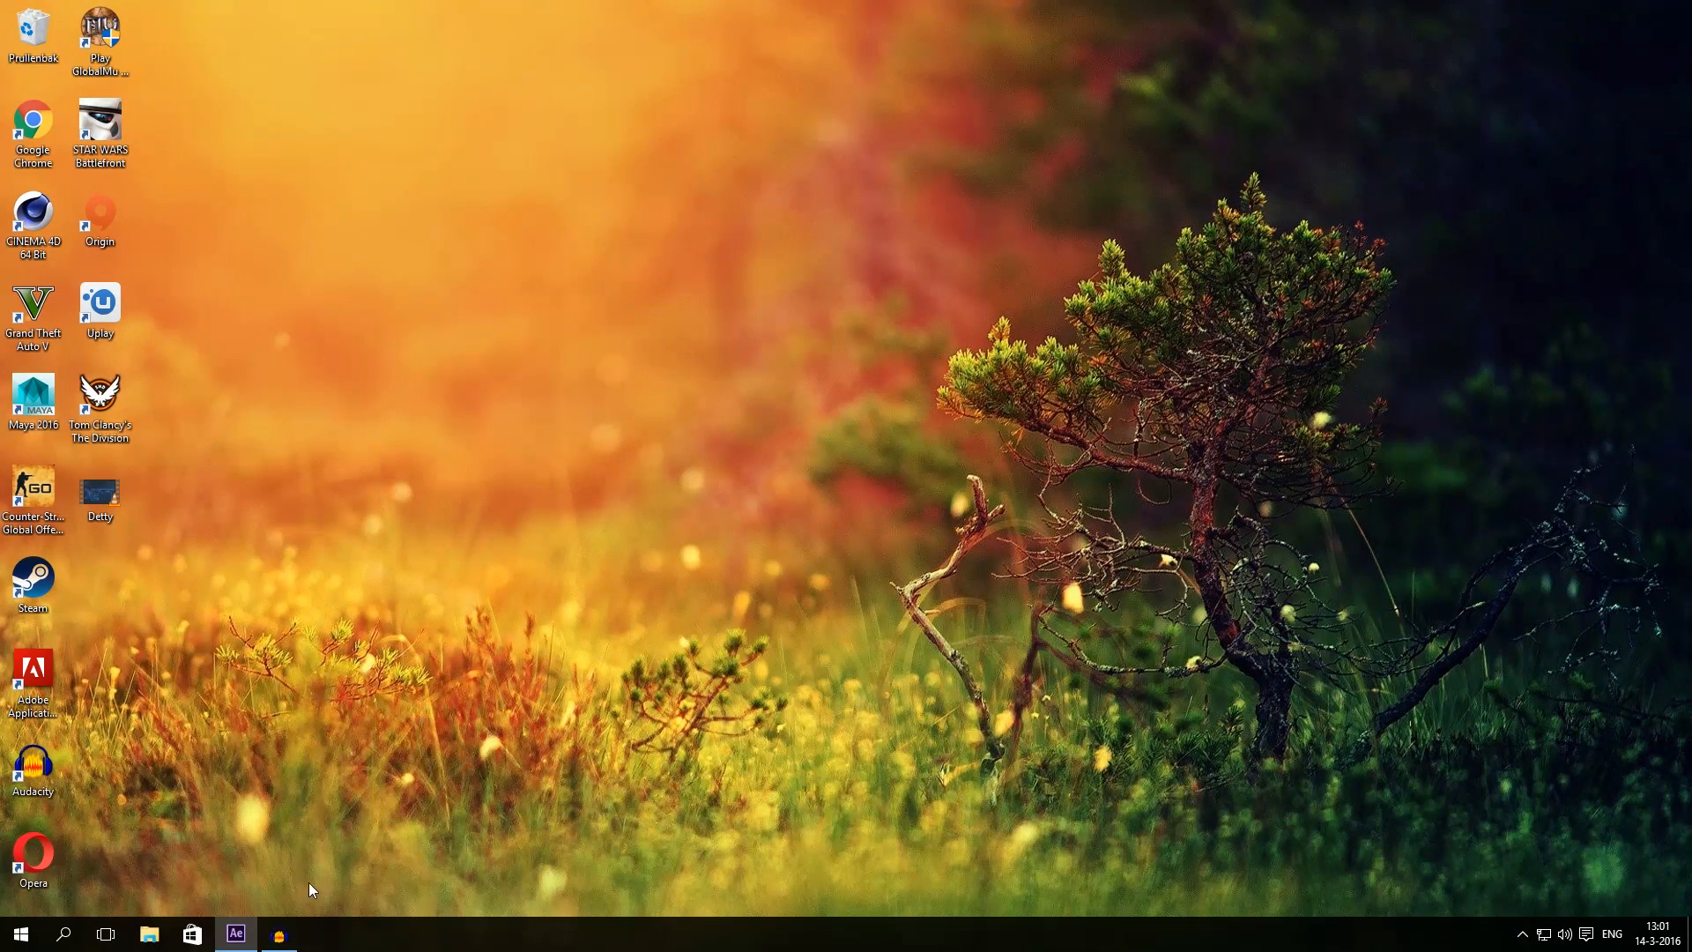
Step: Bring After Effects forward and create main_comp at 1920×750, 25 fps, 15 seconds
{"action": "left_click", "coordinate": [235, 933]}
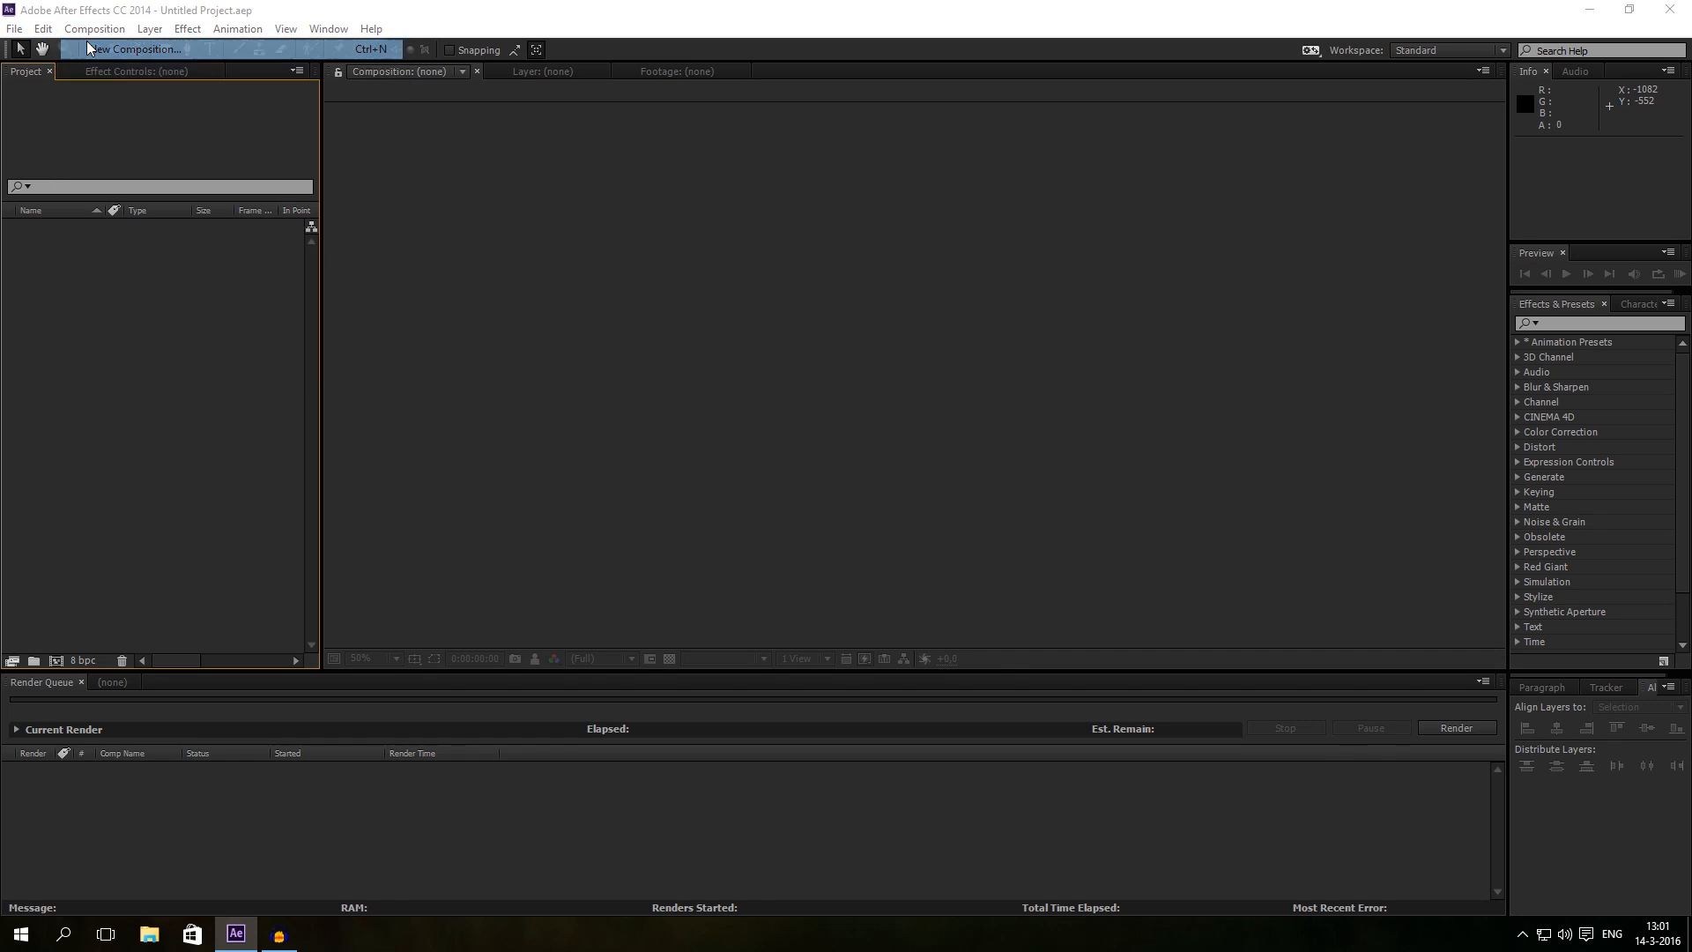
{"action": "left_click", "coordinate": [133, 48]}
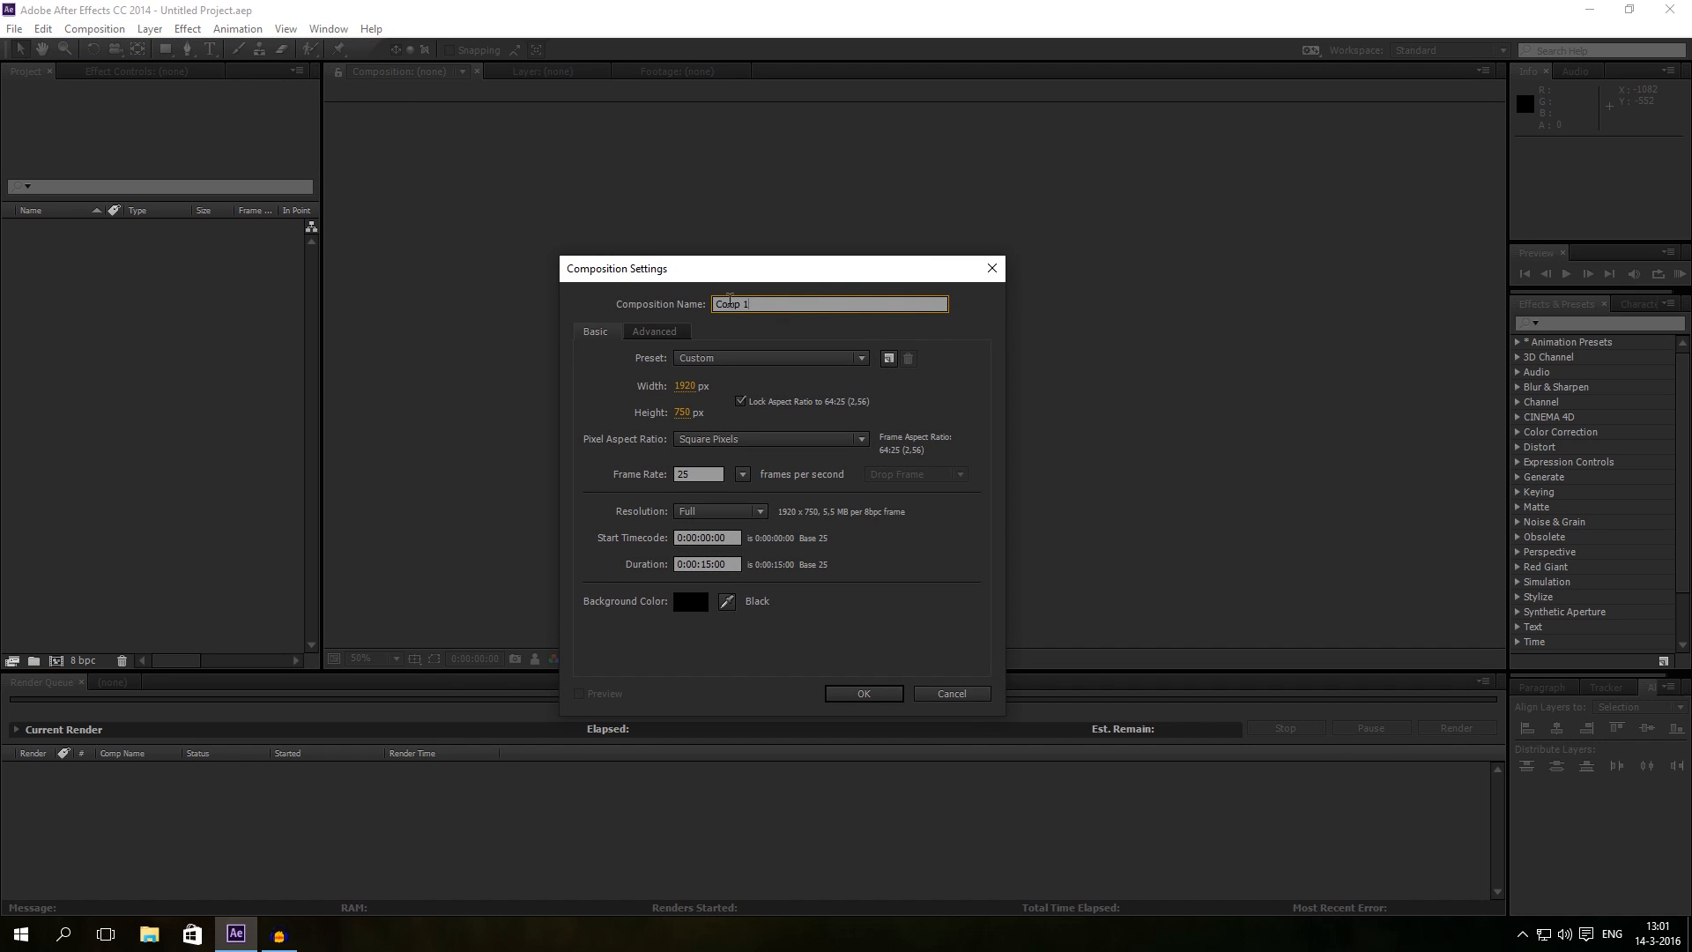
{"action": "type", "text": "main_comp"}
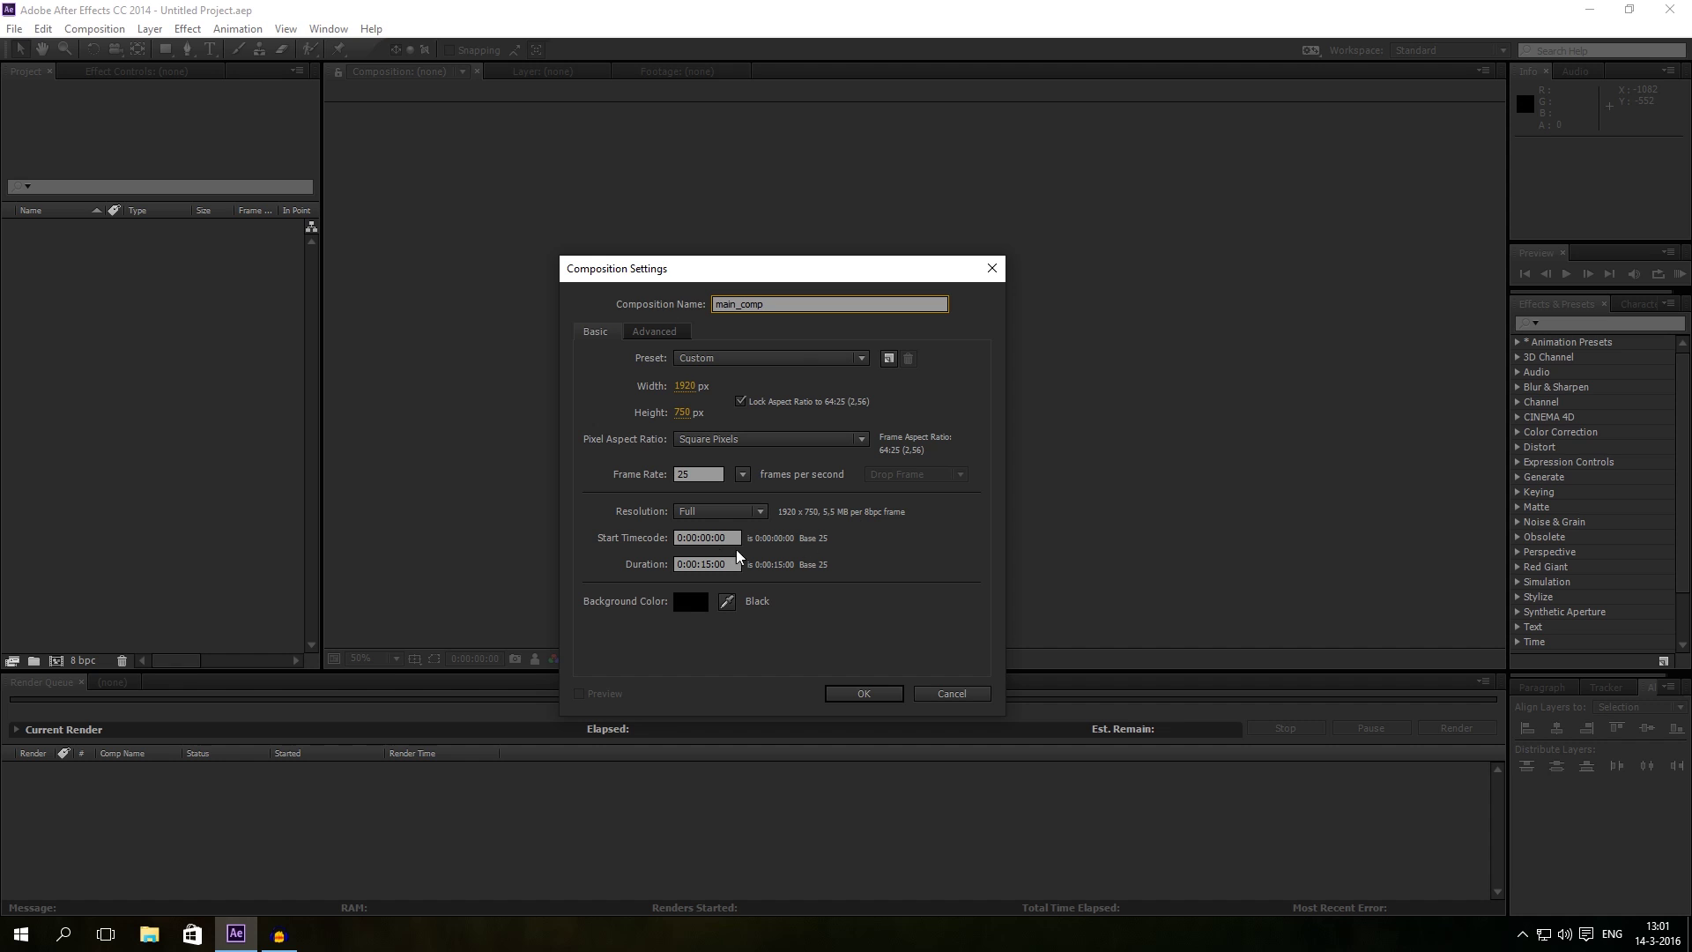
{"action": "mouse_move", "coordinate": [980, 657]}
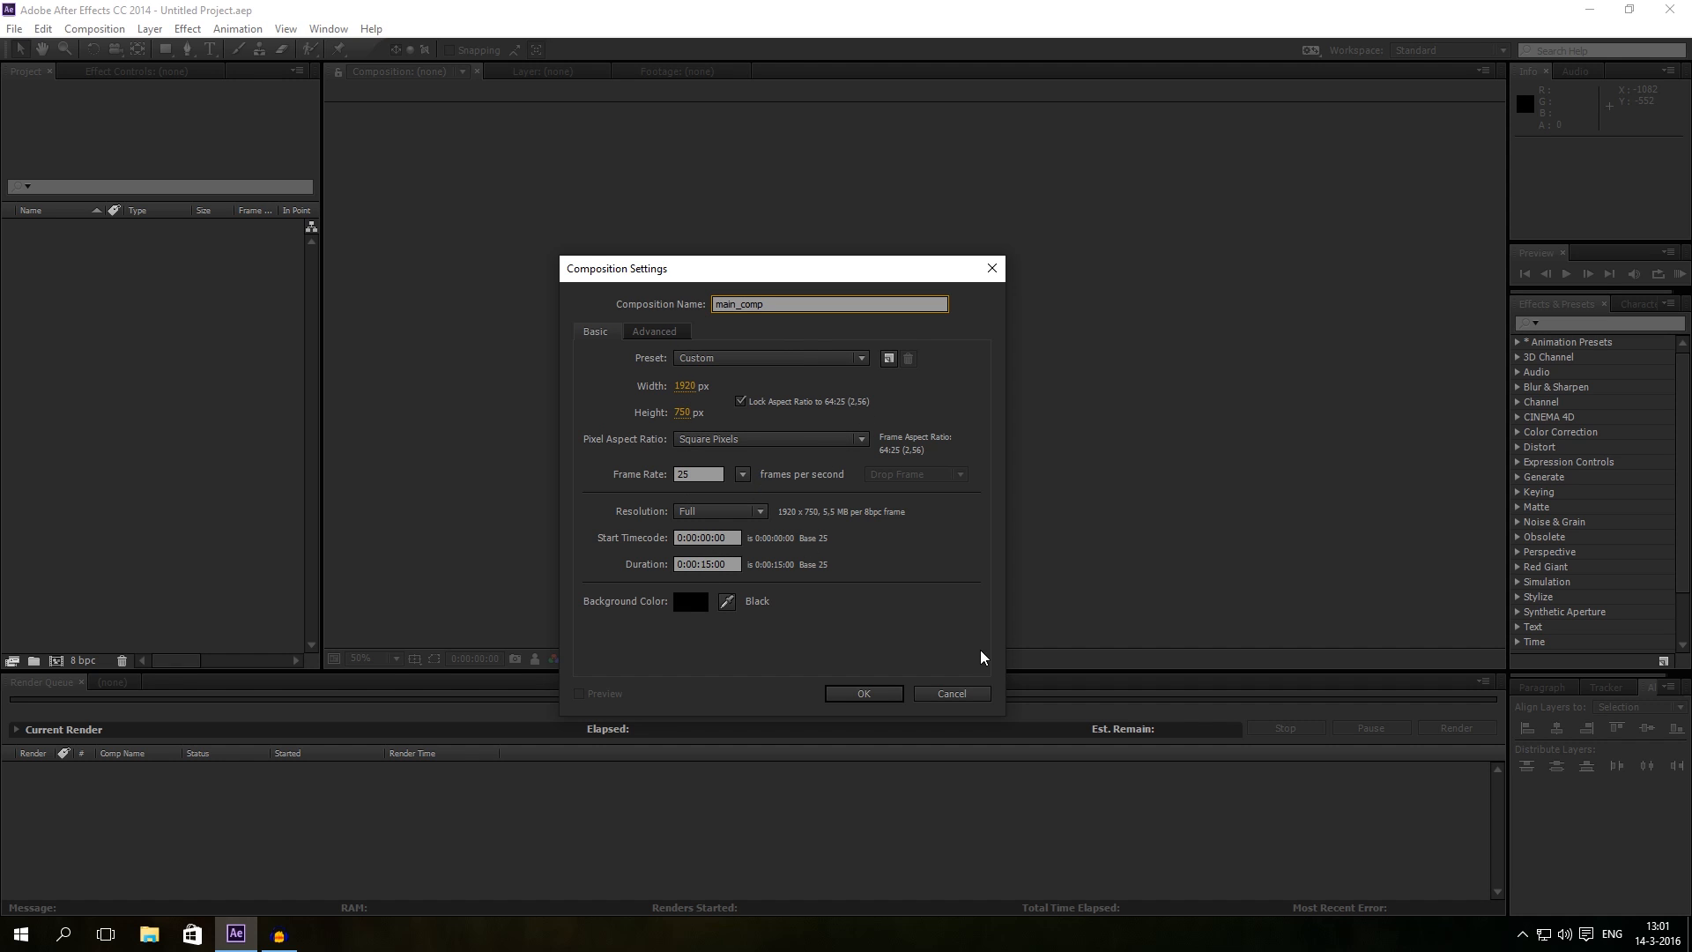
{"action": "left_click", "coordinate": [862, 692]}
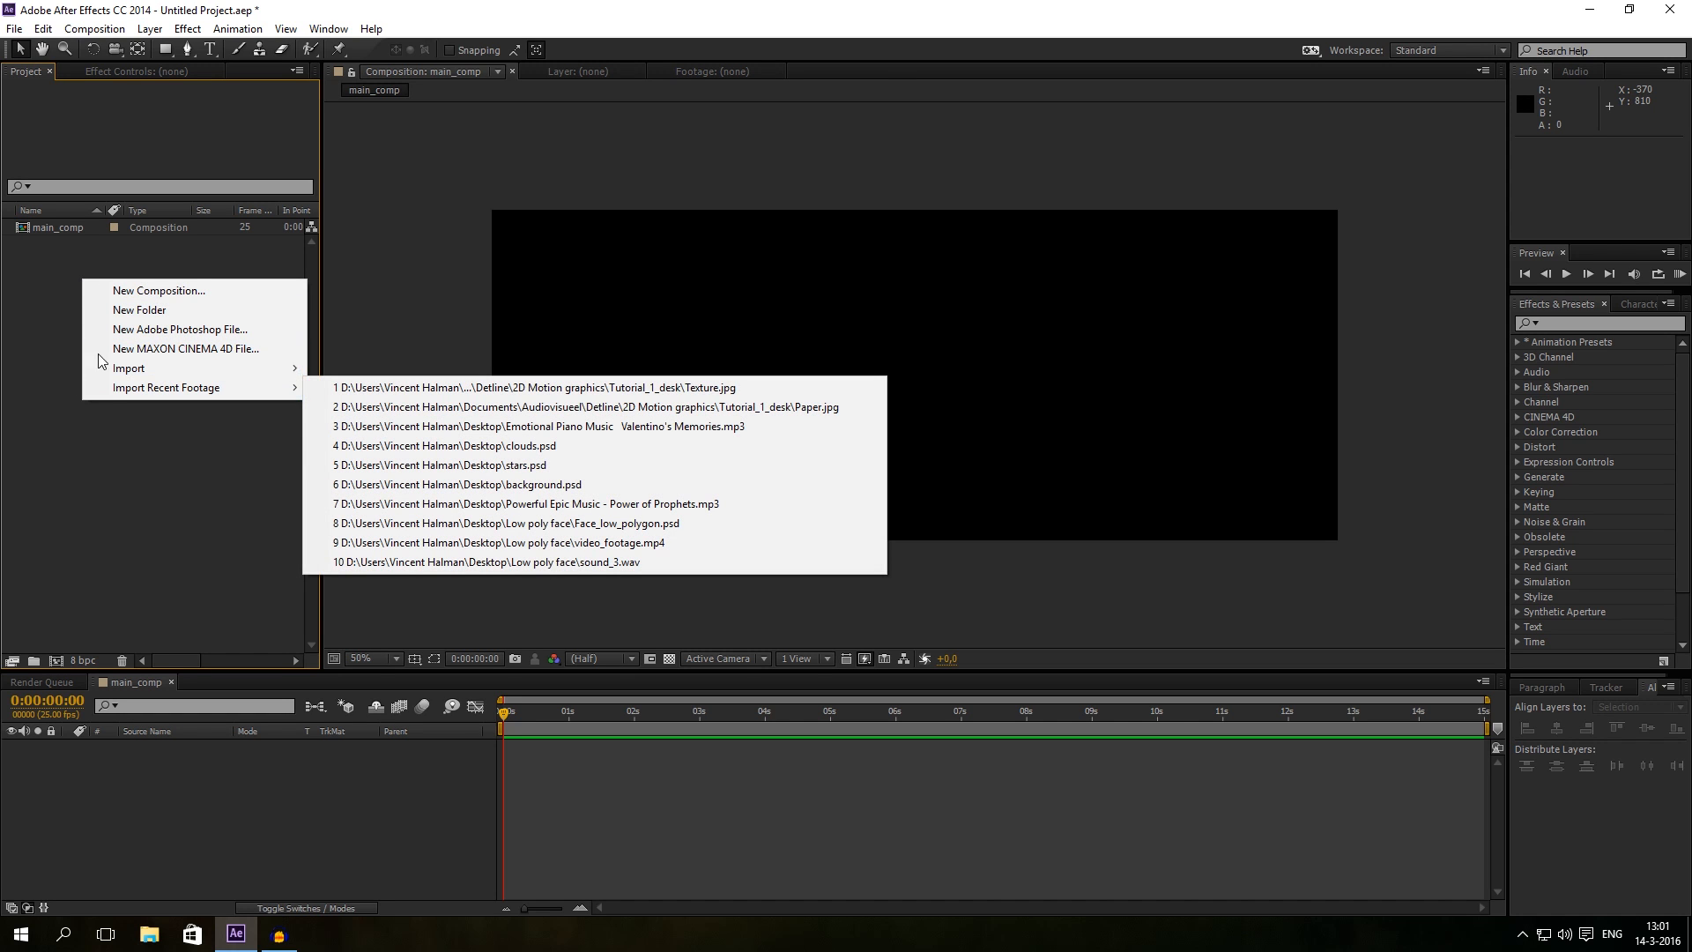
Step: Add a very dark blue solid named background and resize main_comp to 1920×1080 HDTV
{"action": "left_click", "coordinate": [149, 28]}
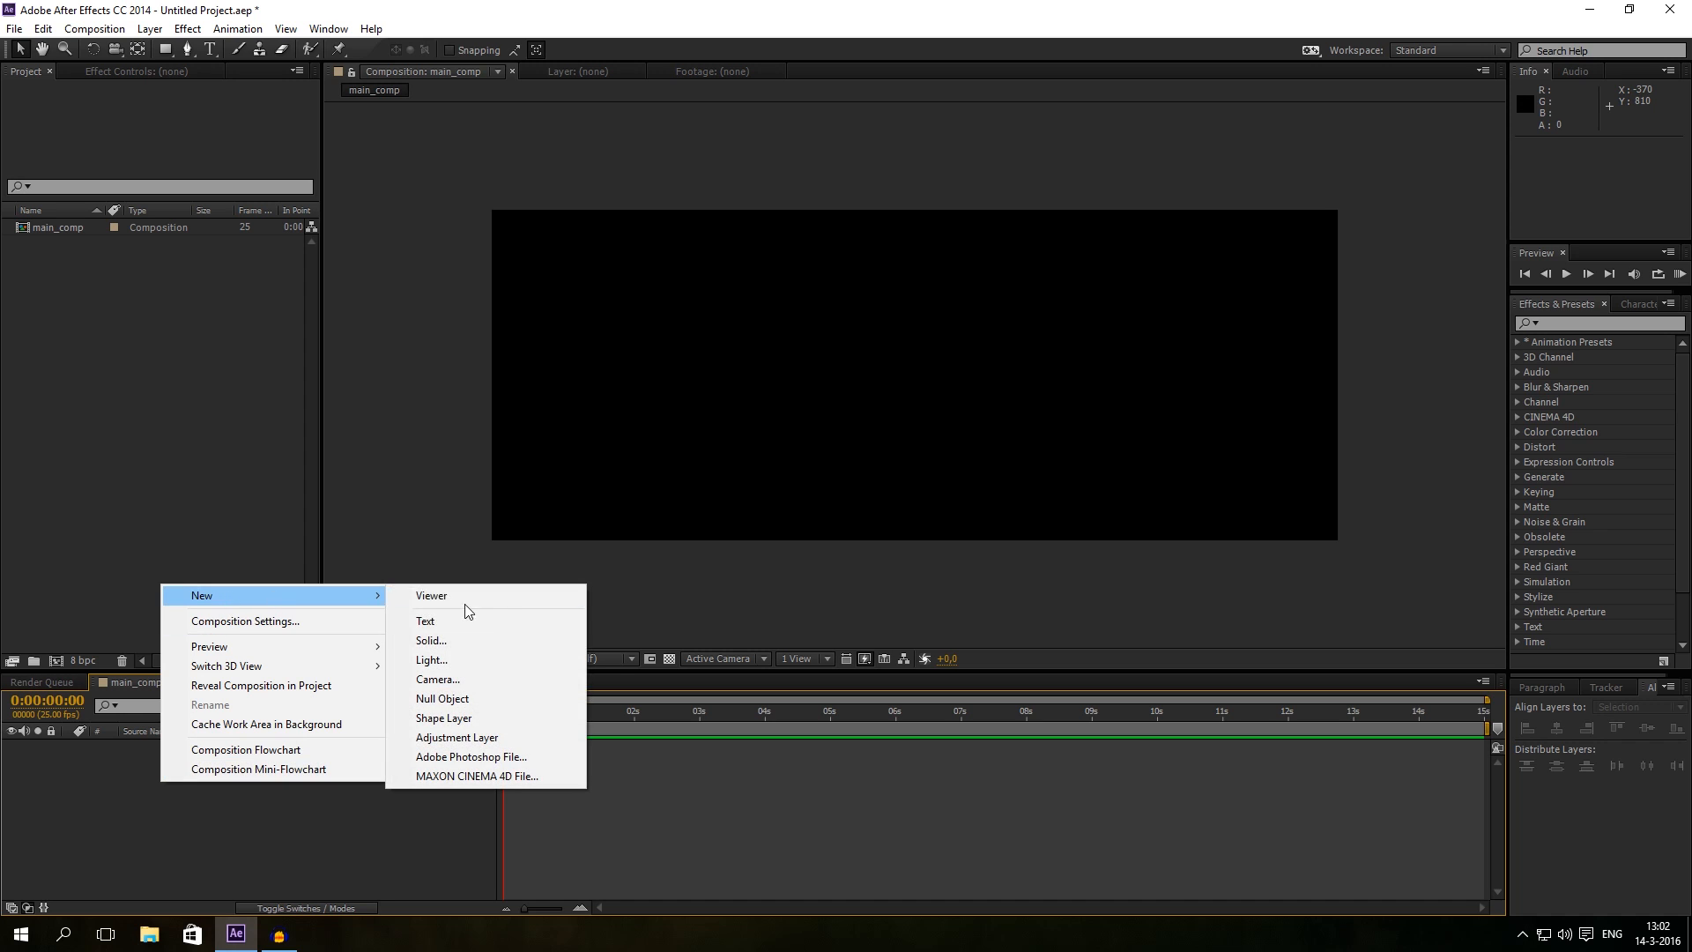
{"action": "left_click", "coordinate": [431, 640]}
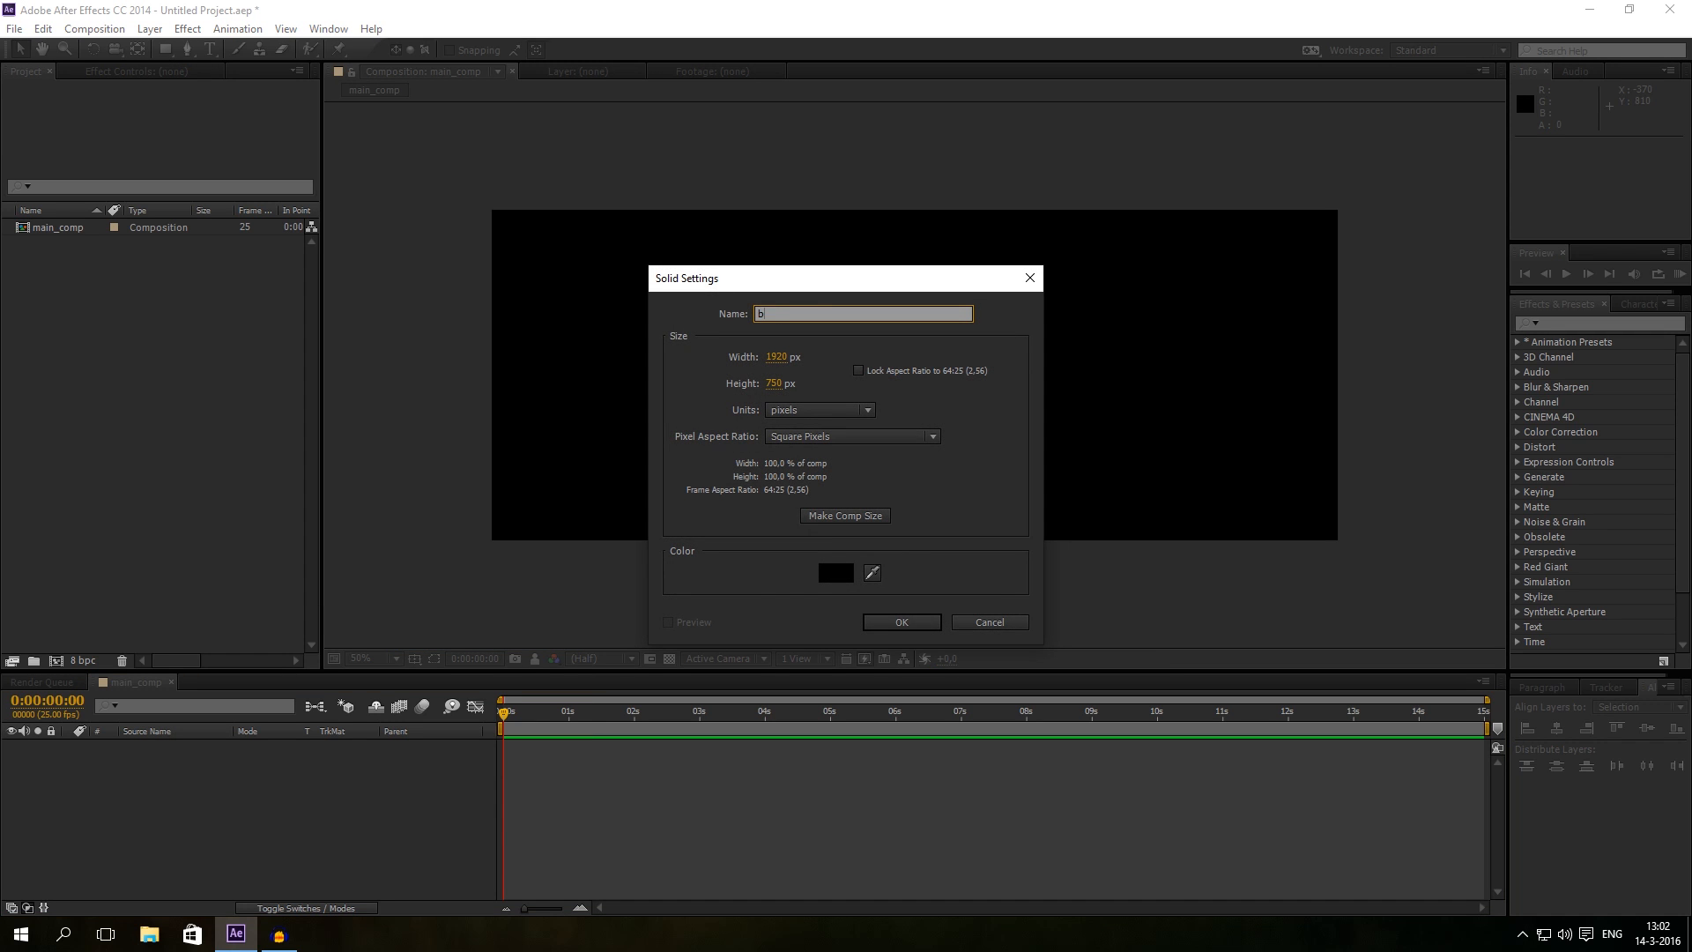
{"action": "type", "text": "ackgrou"}
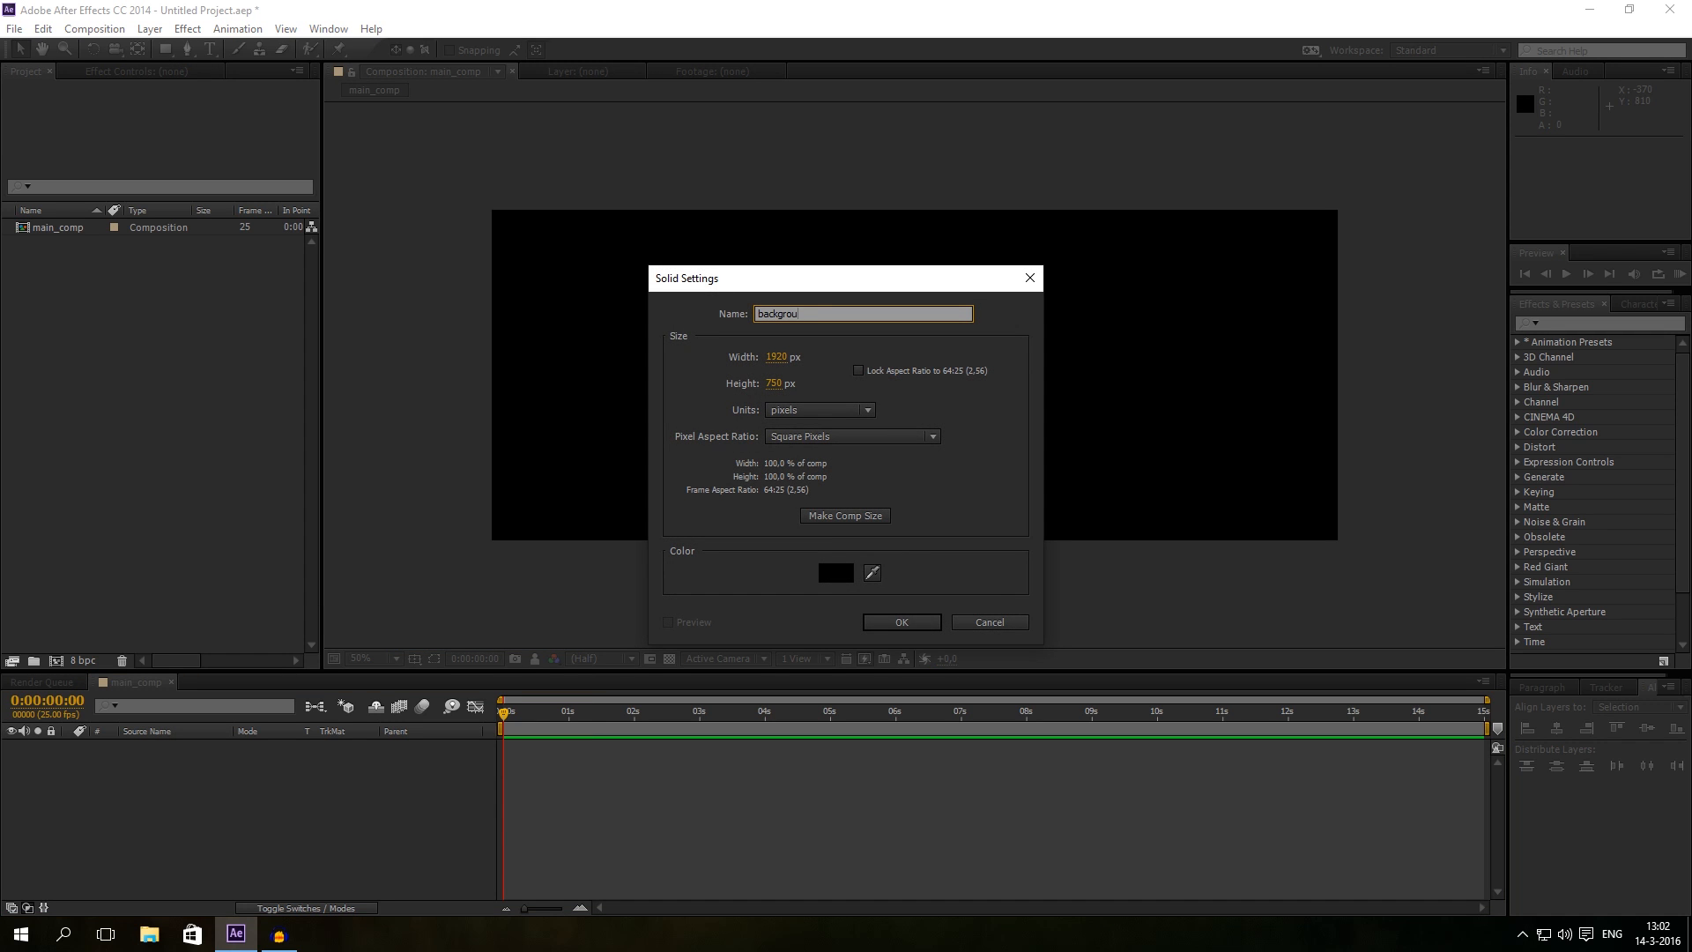
{"action": "left_click", "coordinate": [835, 573]}
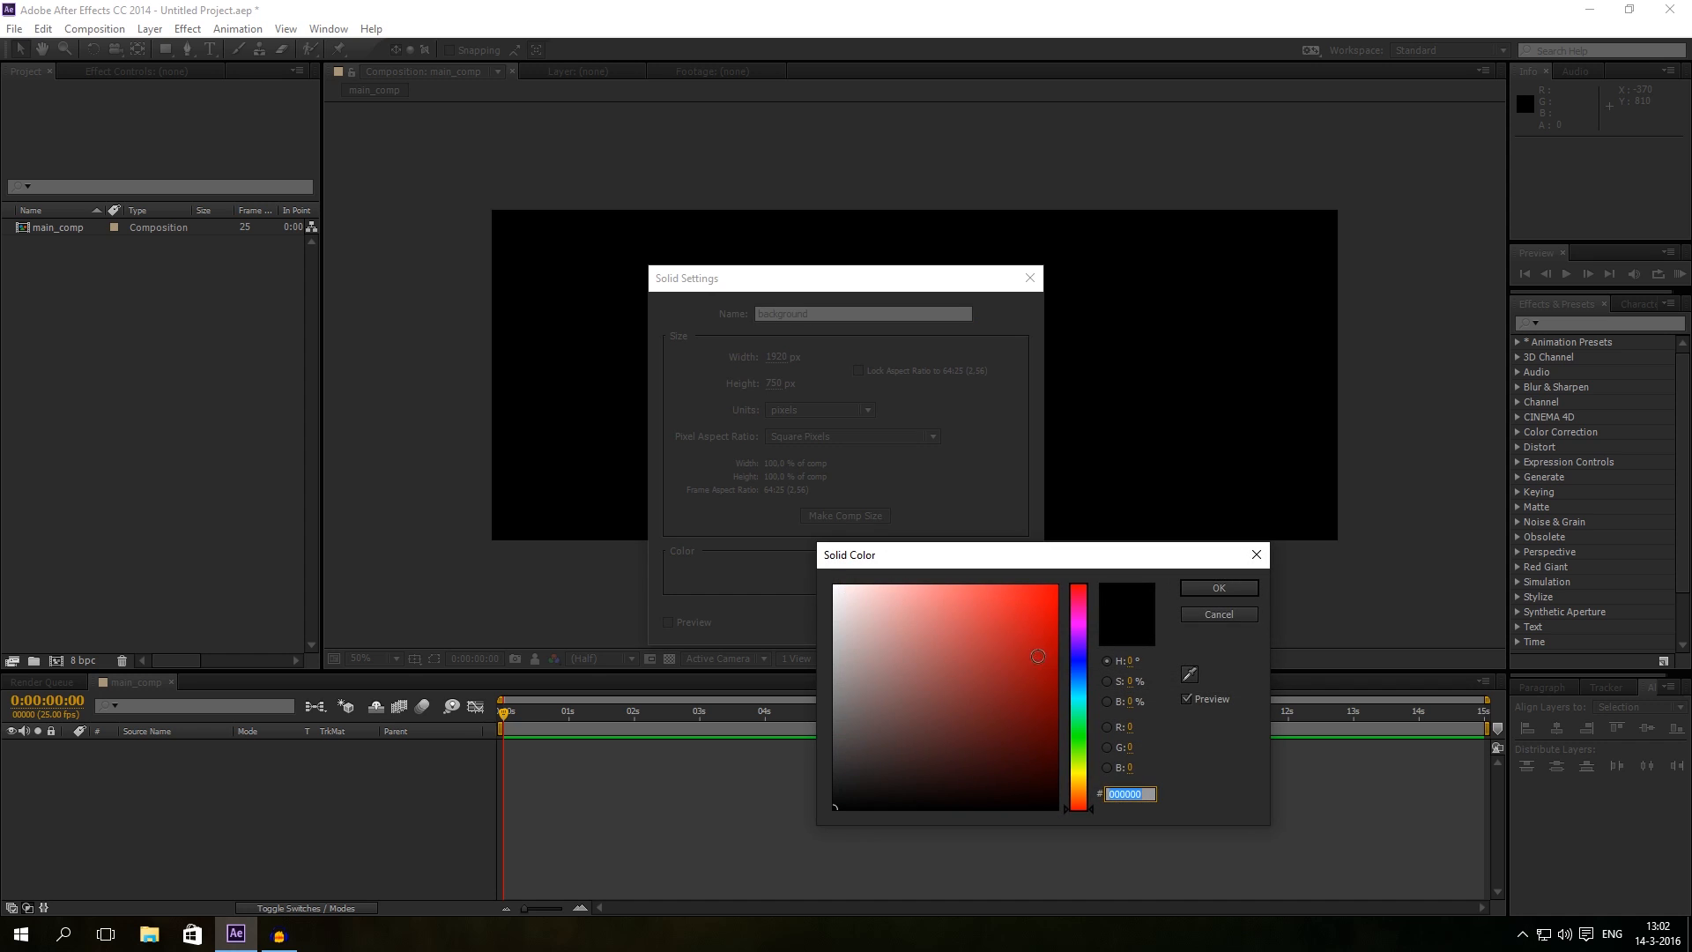
{"action": "left_click", "coordinate": [917, 783]}
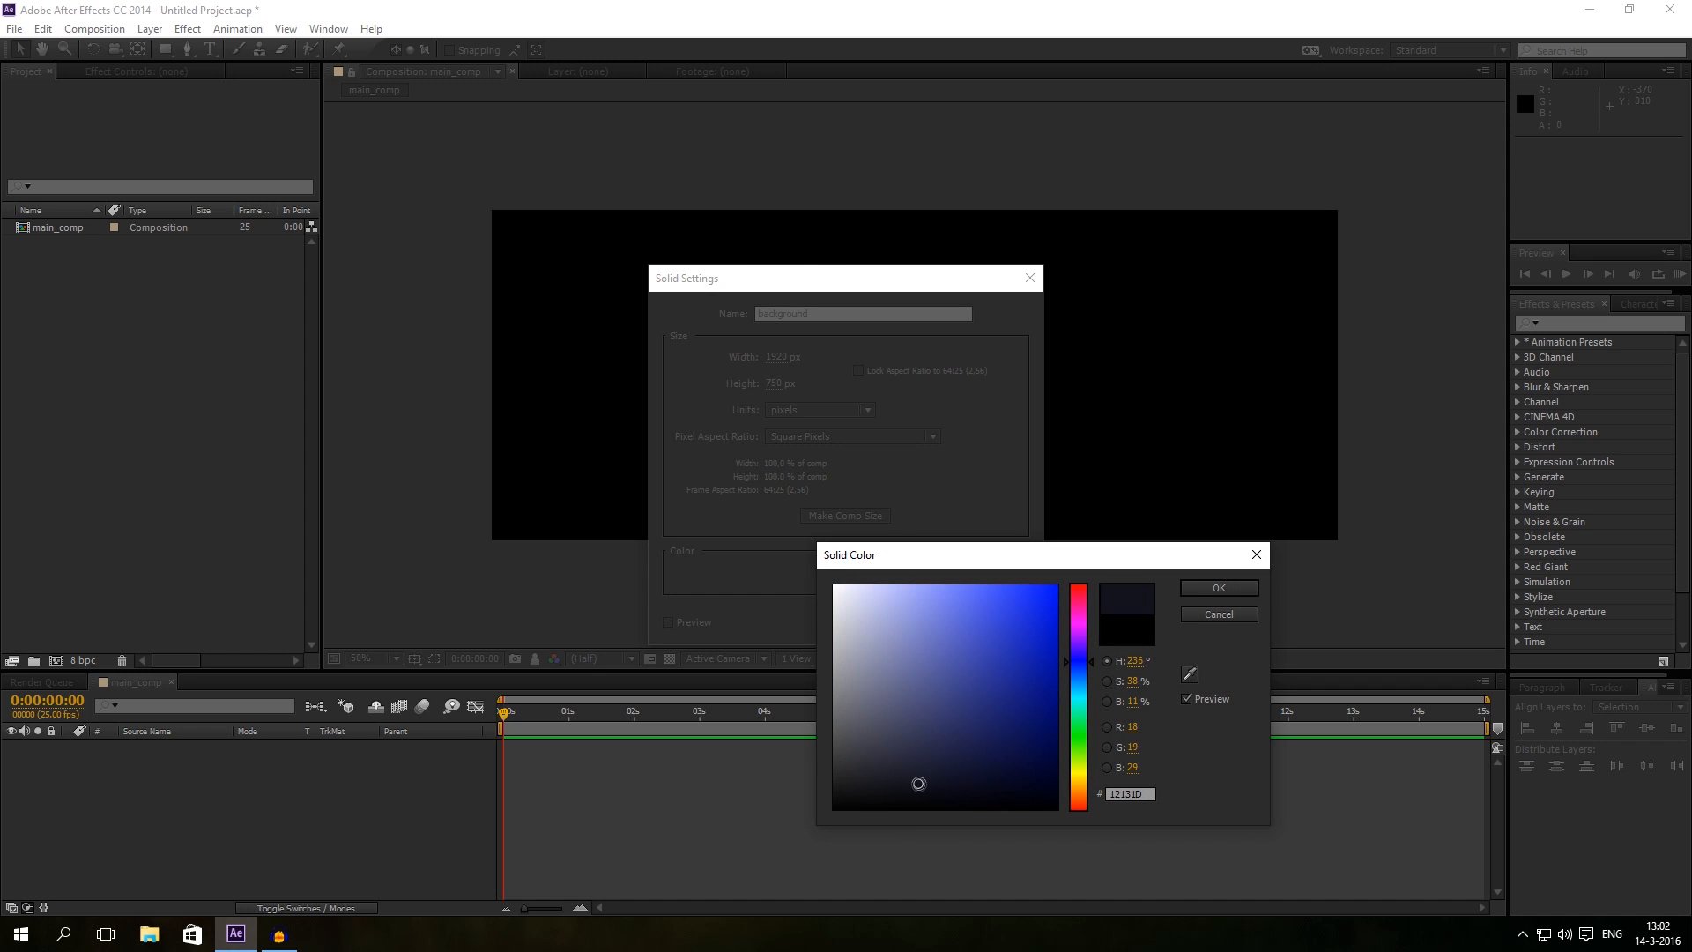
{"action": "left_click", "coordinate": [1217, 586]}
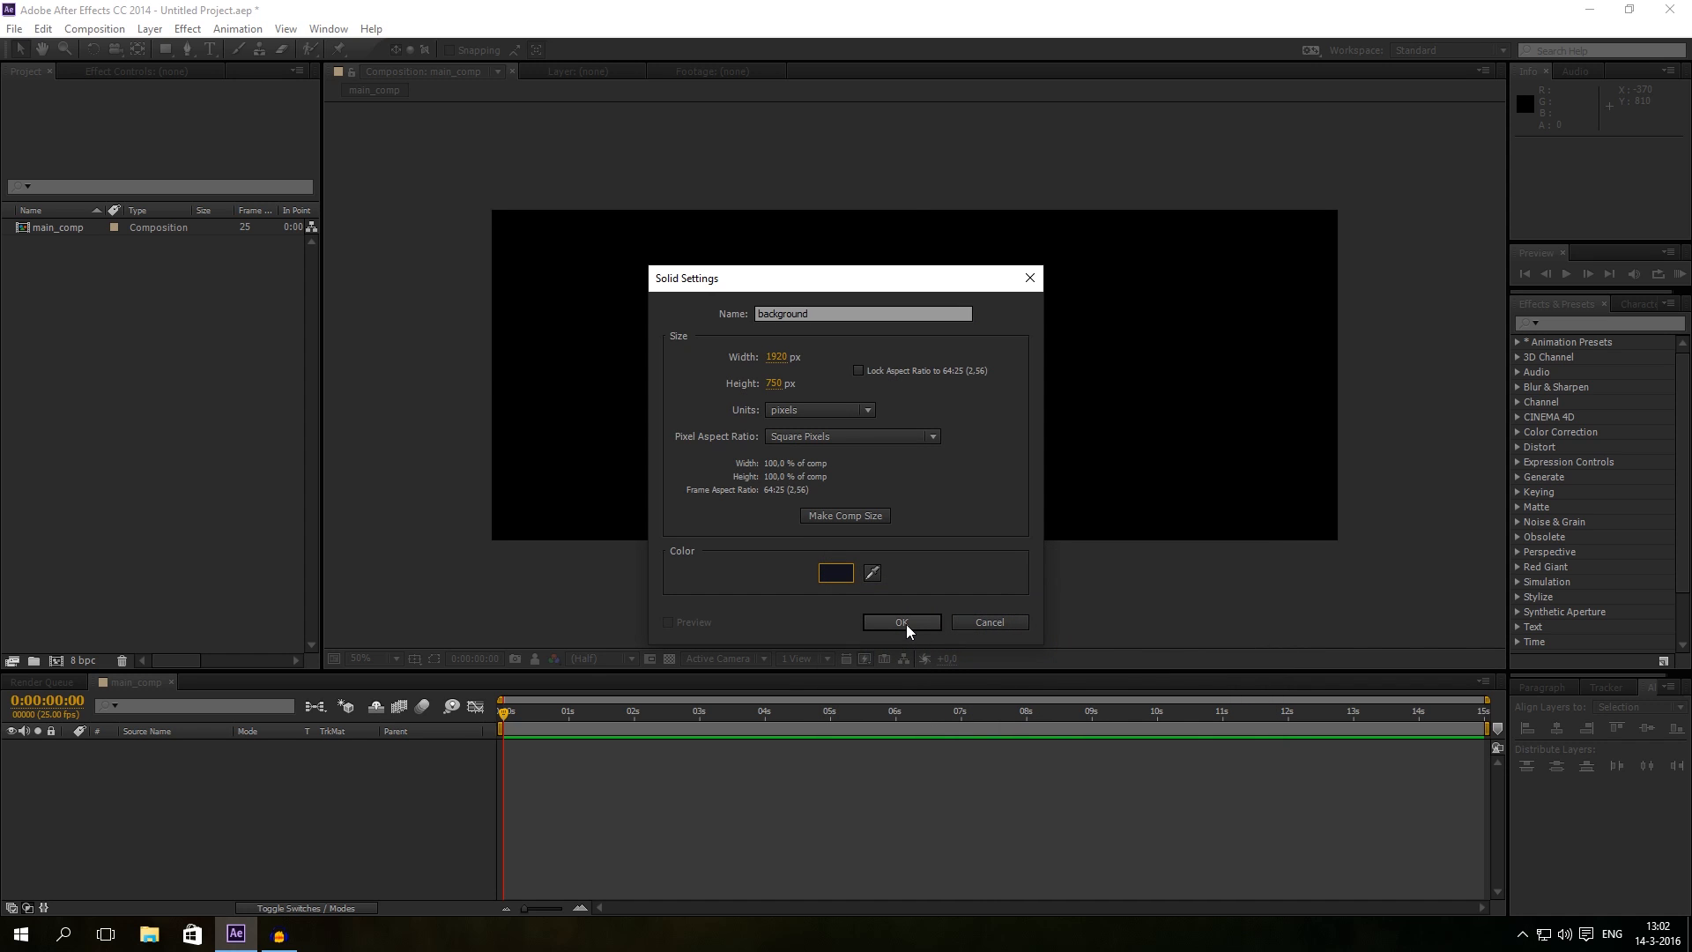
{"action": "left_click", "coordinate": [900, 621]}
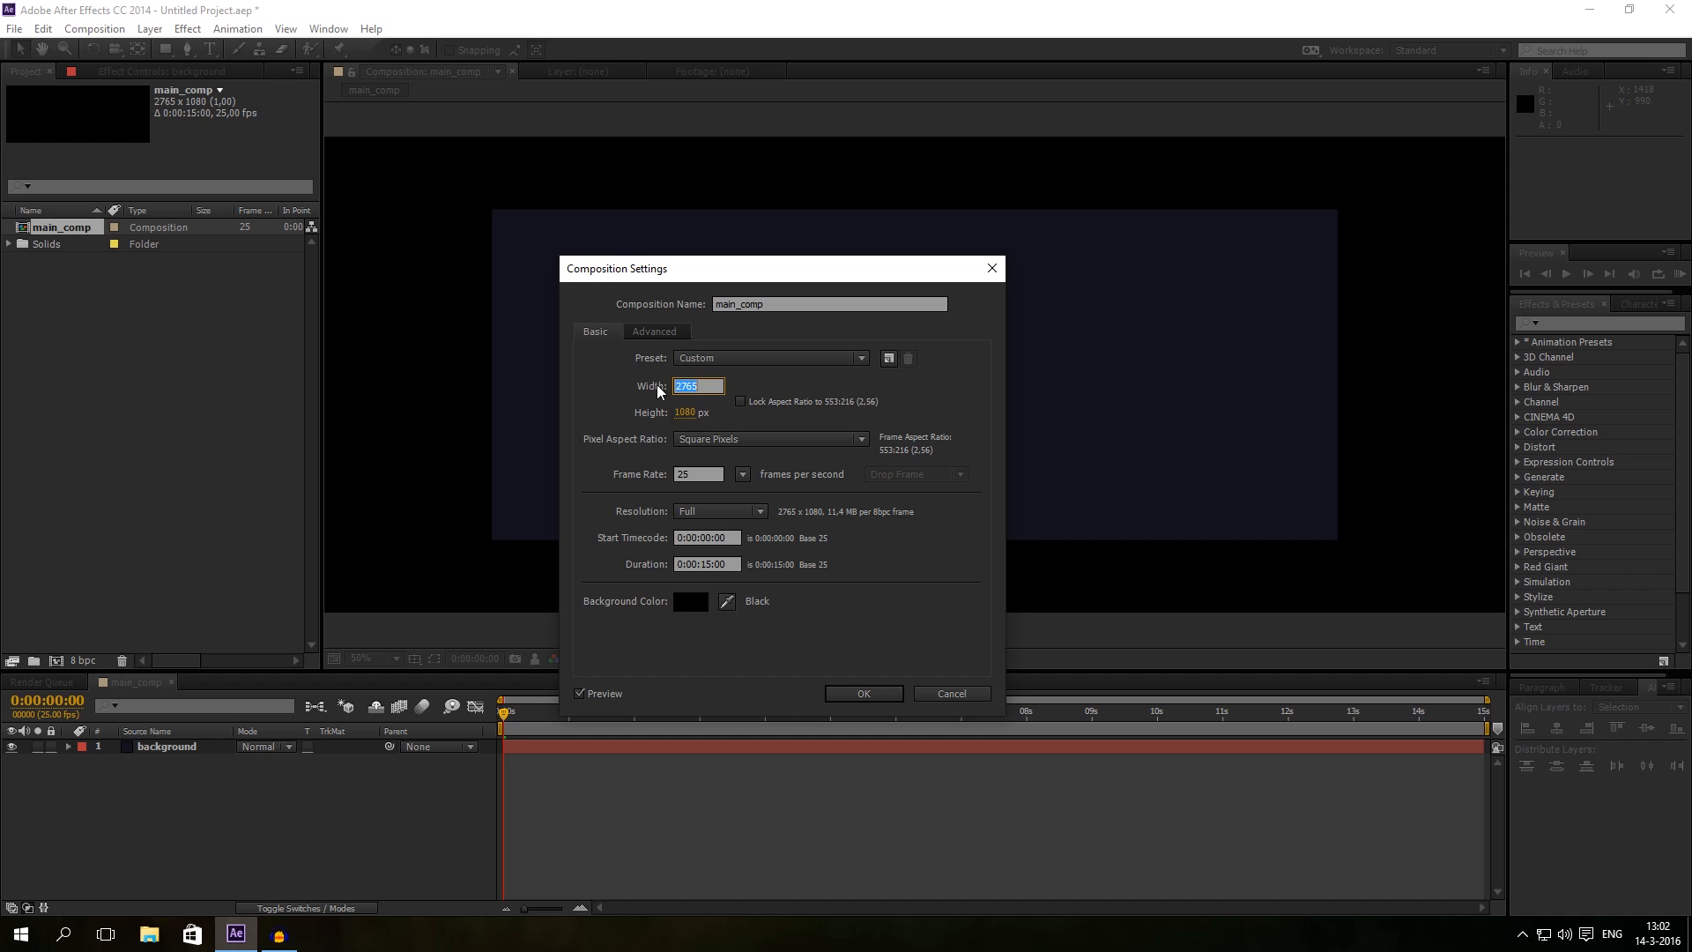
{"action": "left_click", "coordinate": [768, 357]}
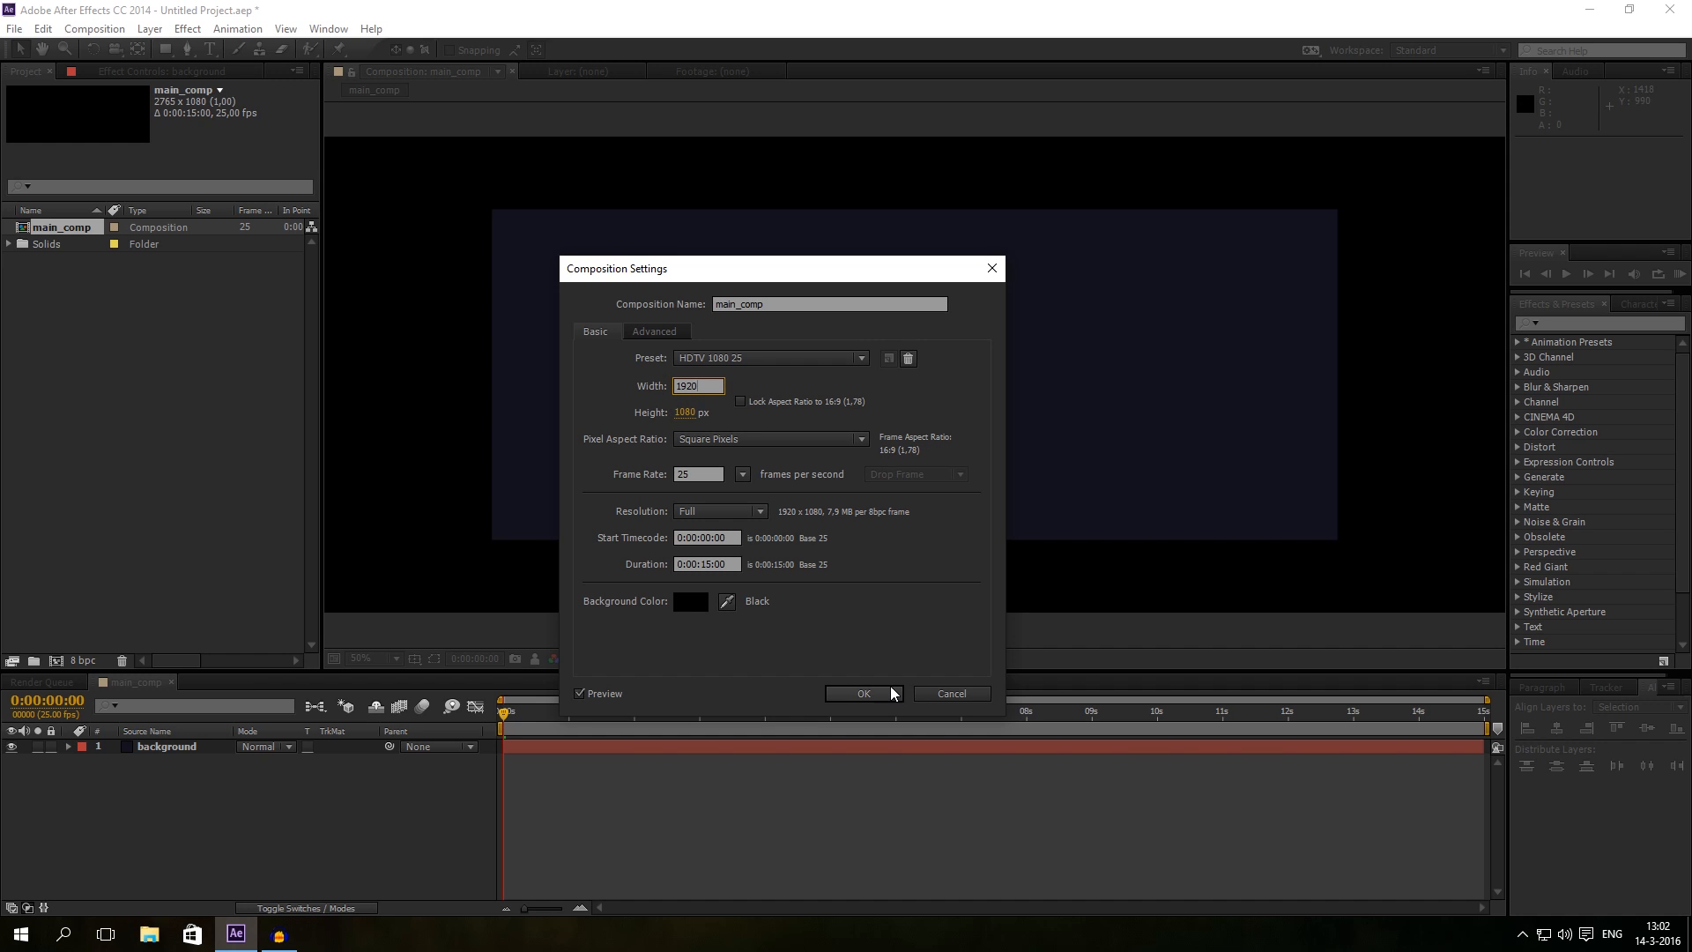
{"action": "left_click", "coordinate": [861, 693]}
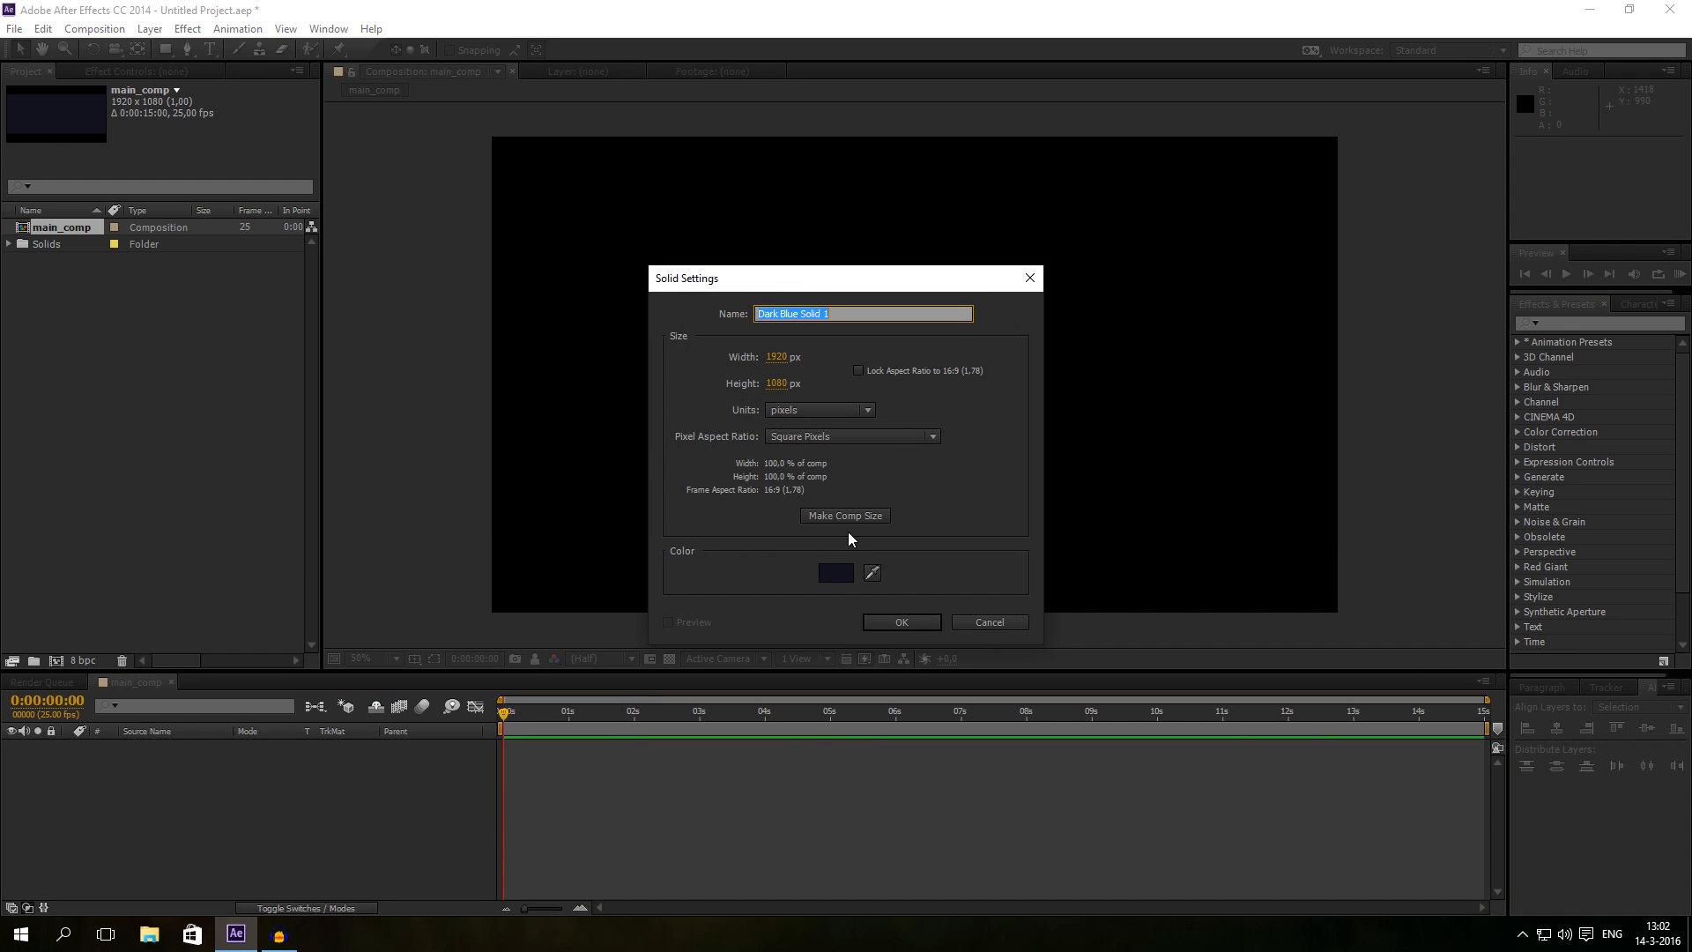
Step: Confirm the comp-sized dark blue background solid at 1920×1080
{"action": "left_click", "coordinate": [900, 621]}
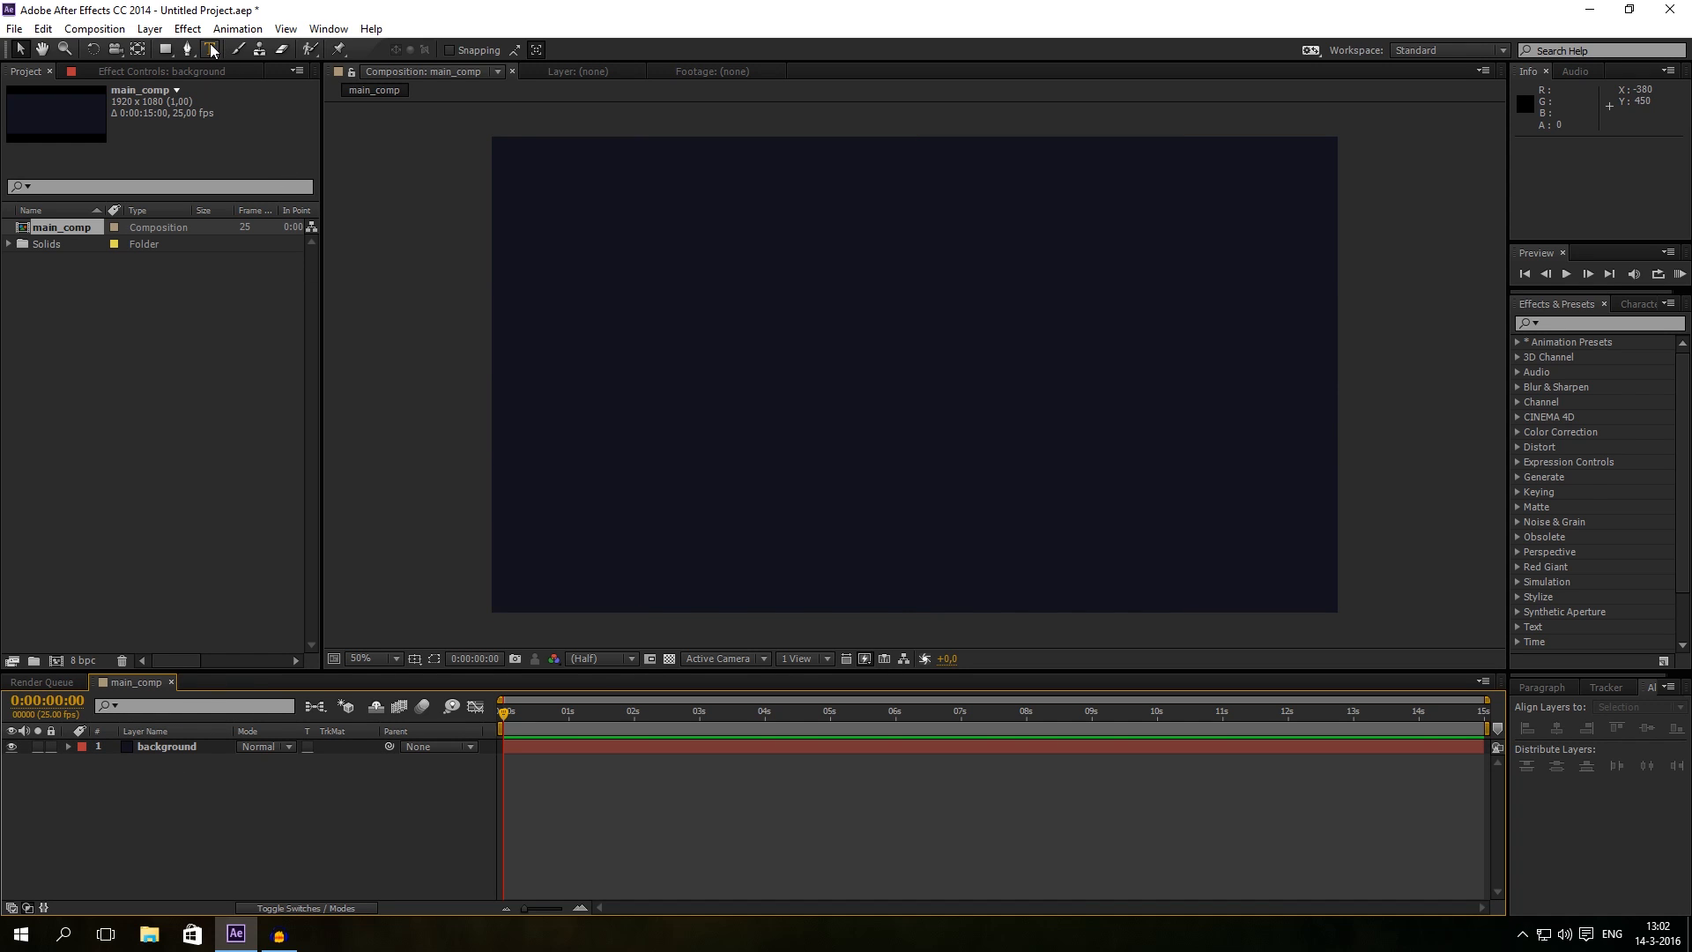
Step: Type BOB as a text layer in Myriad Pro Bold and select its font size
{"action": "left_click", "coordinate": [210, 50]}
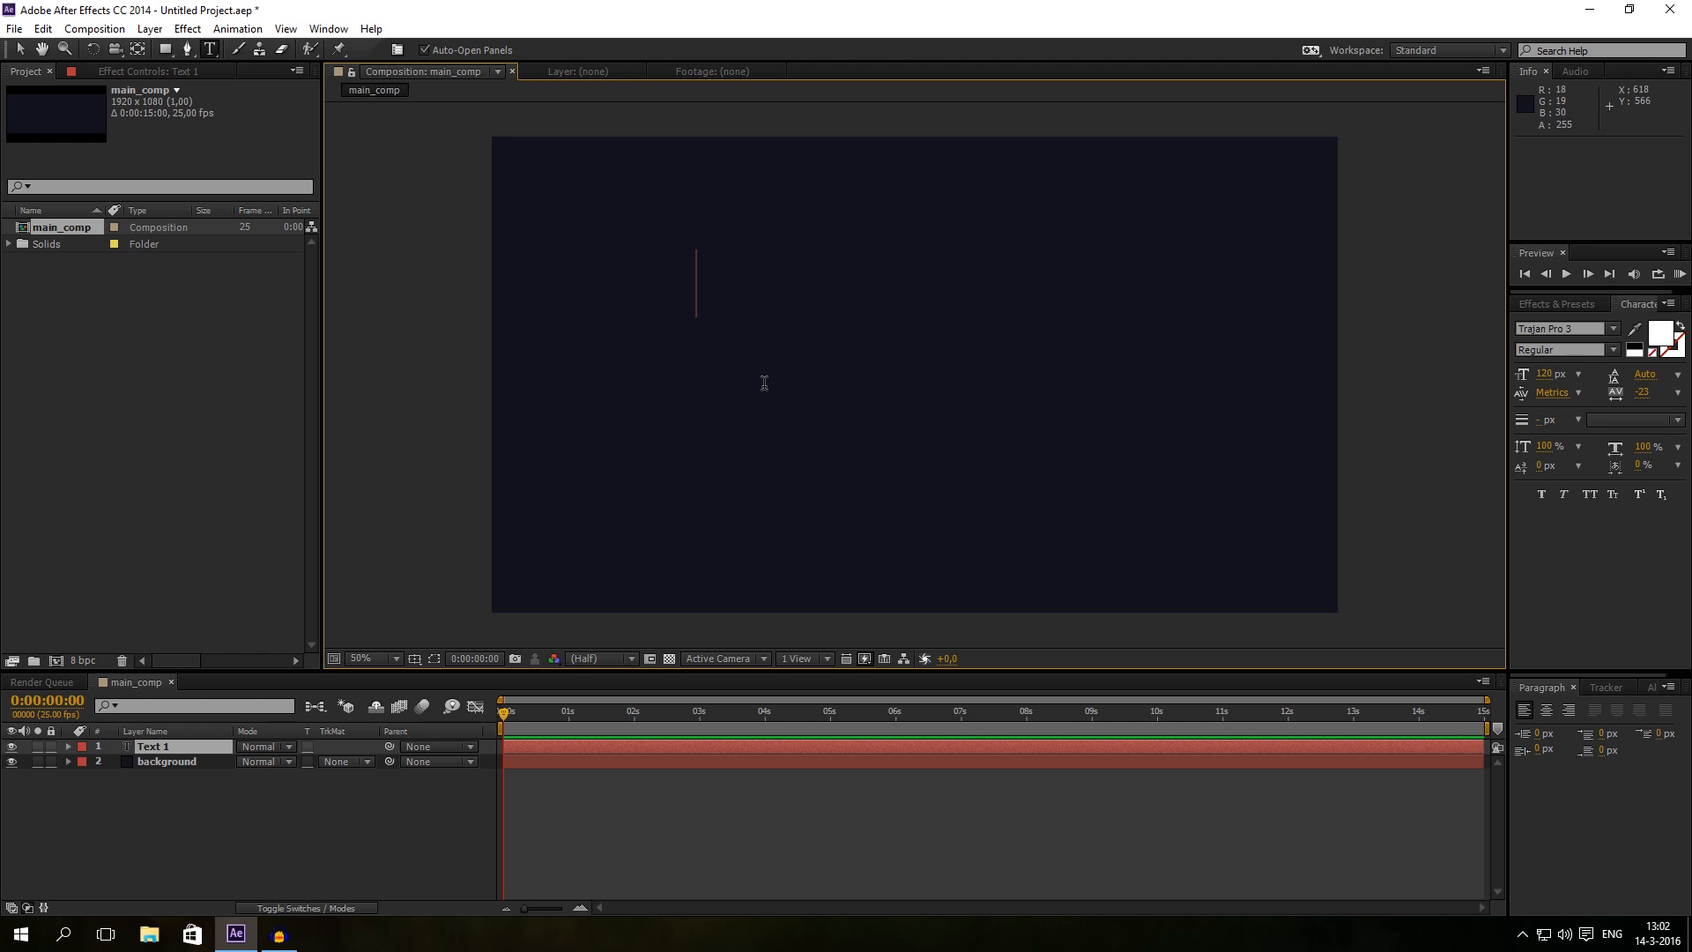
{"action": "type", "text": "A"}
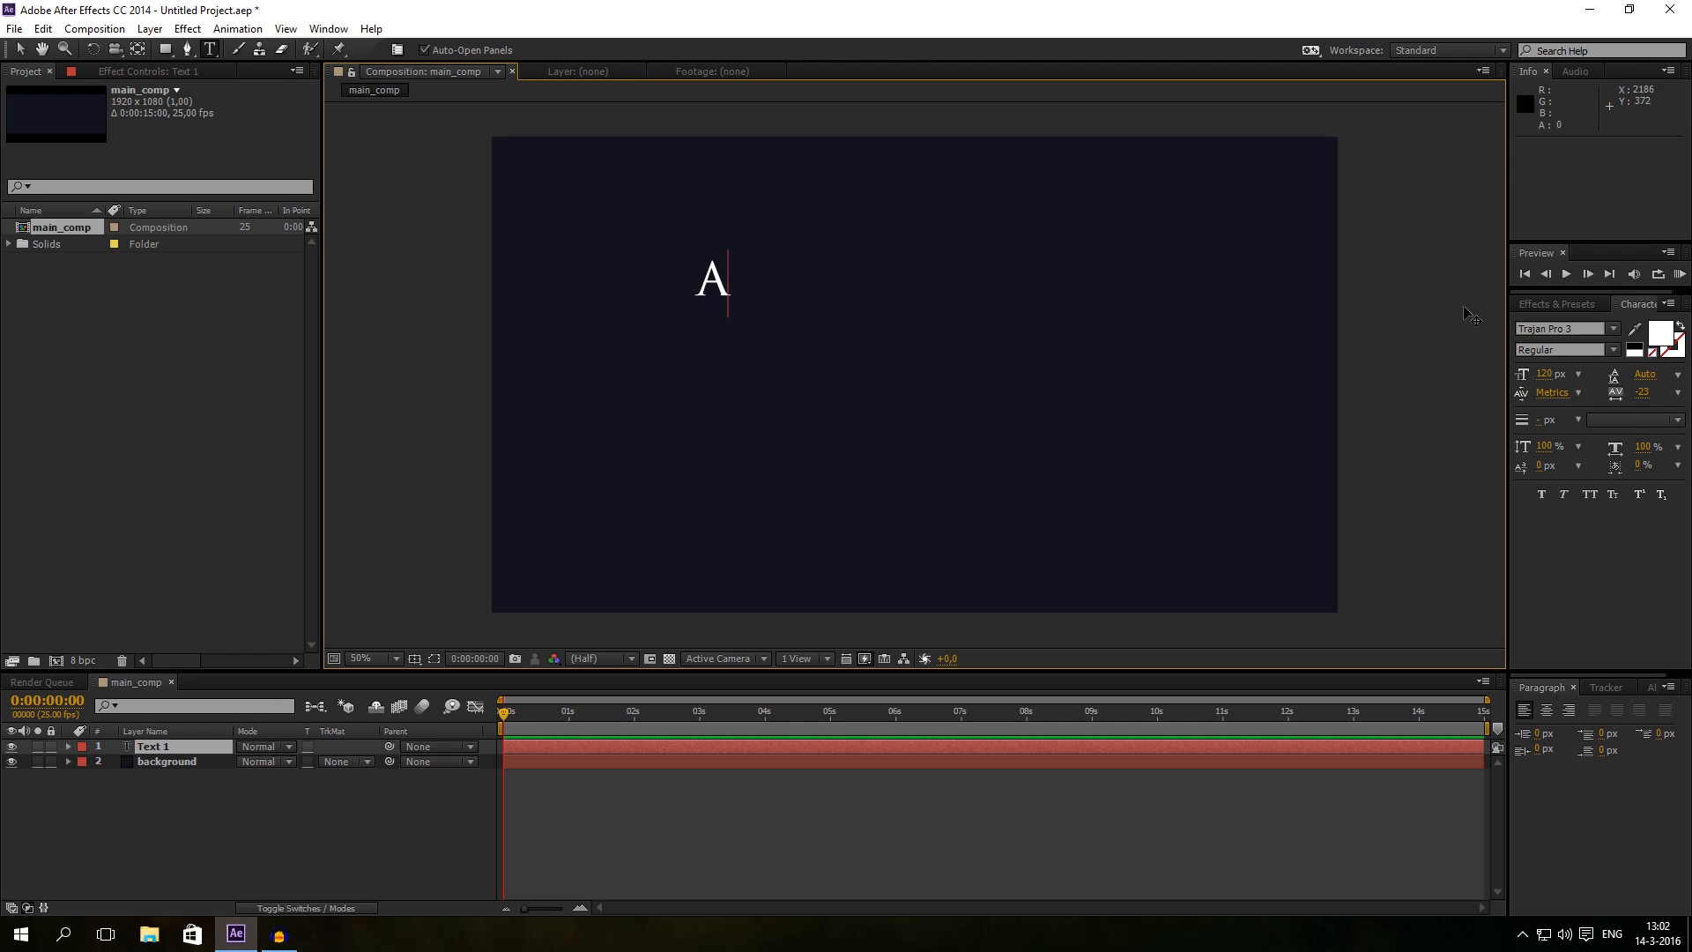
{"action": "type", "text": "BOB"}
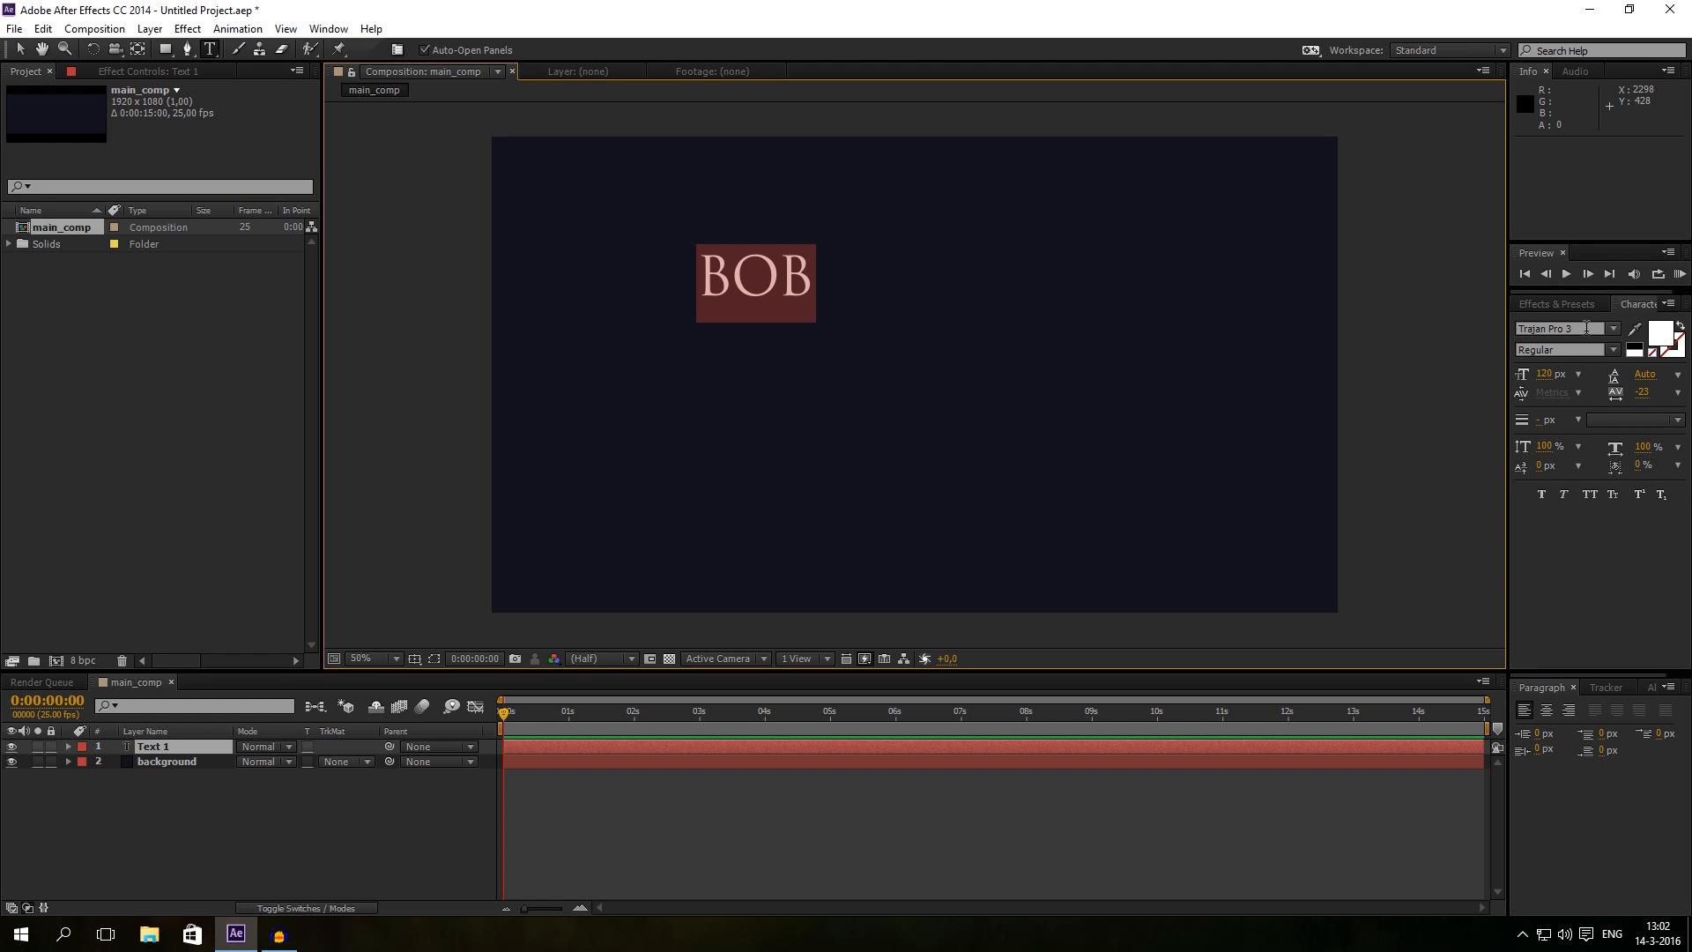
{"action": "left_click", "coordinate": [1561, 328]}
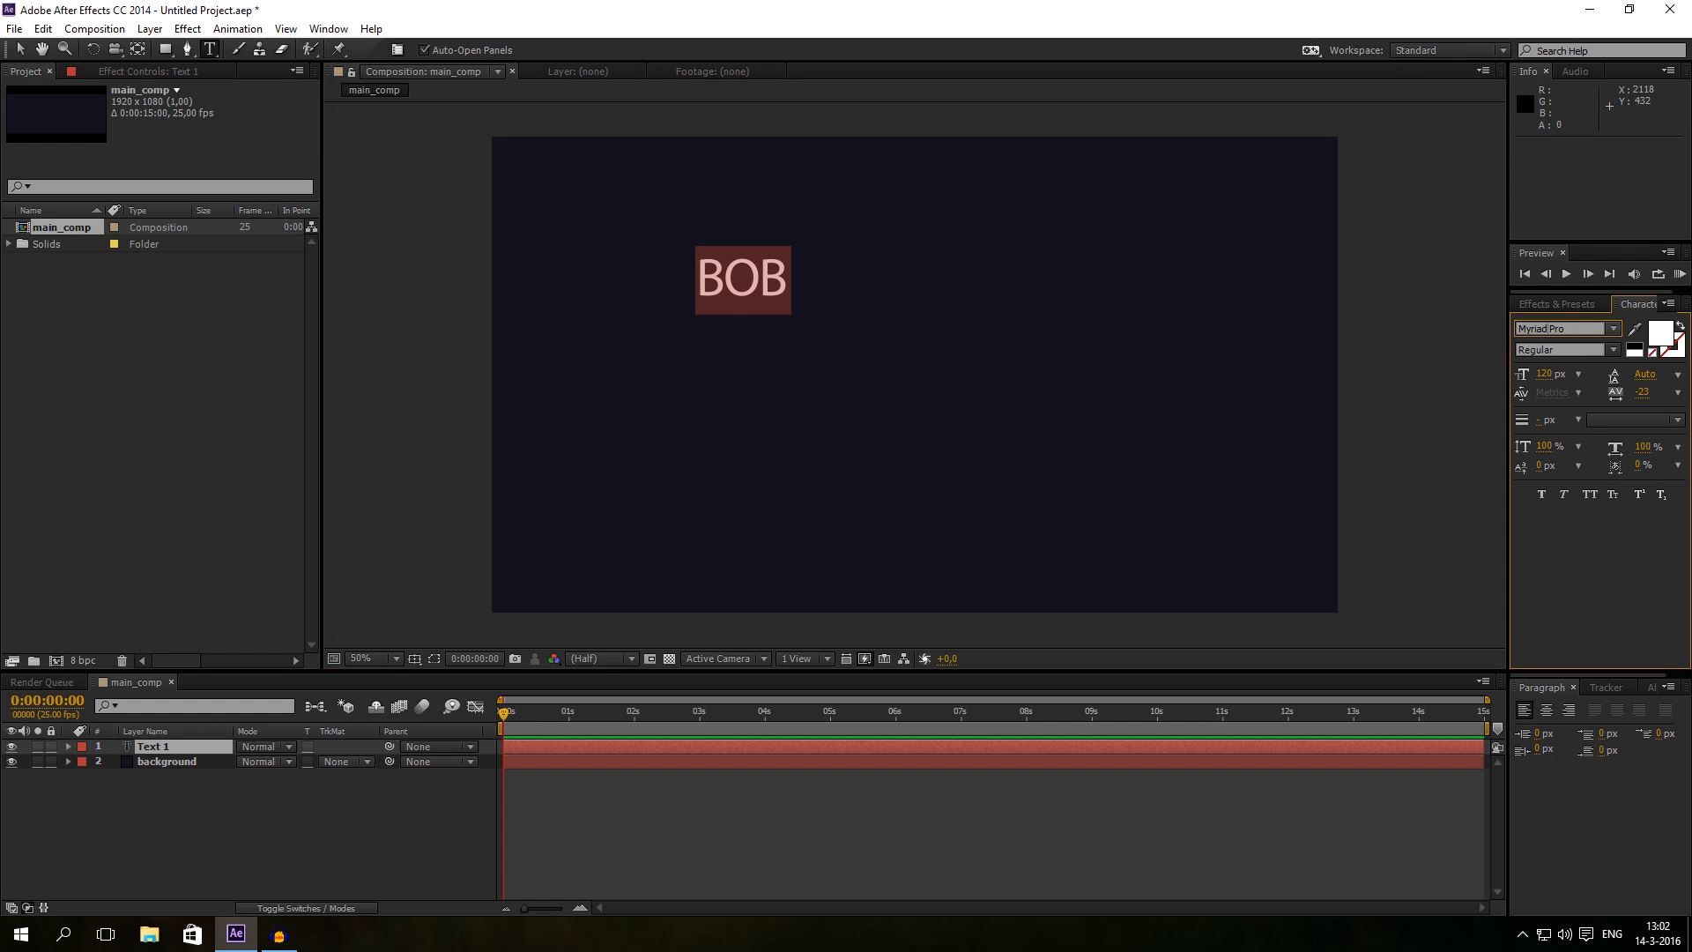
{"action": "left_click", "coordinate": [1607, 349]}
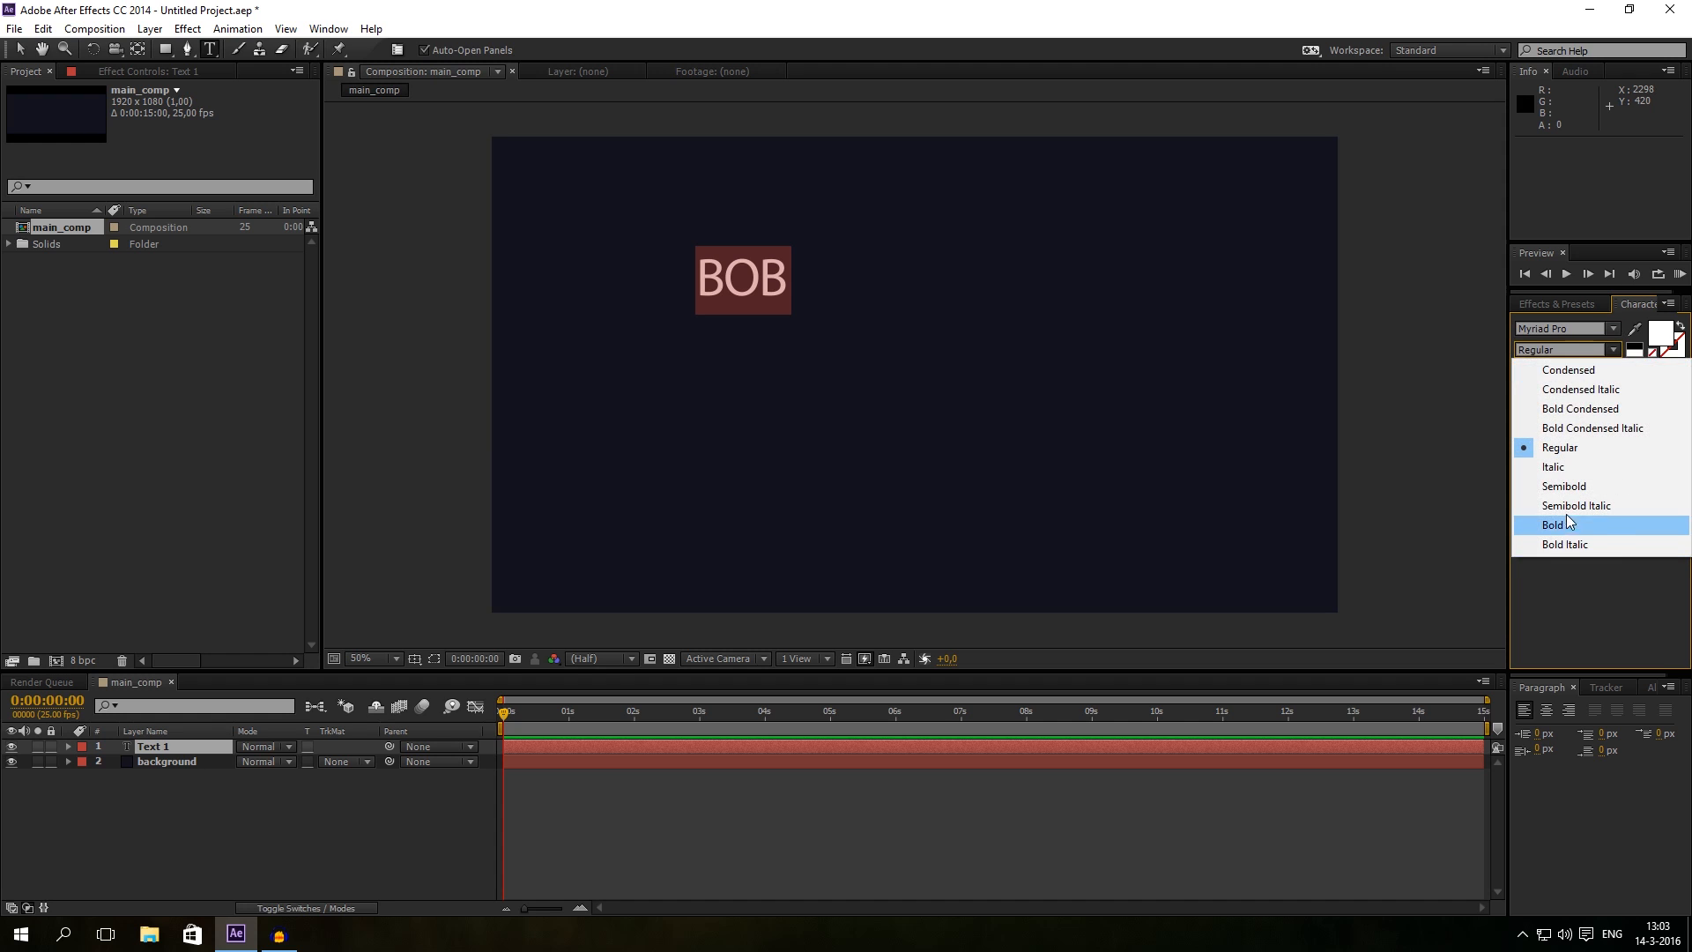
{"action": "left_click", "coordinate": [1576, 505]}
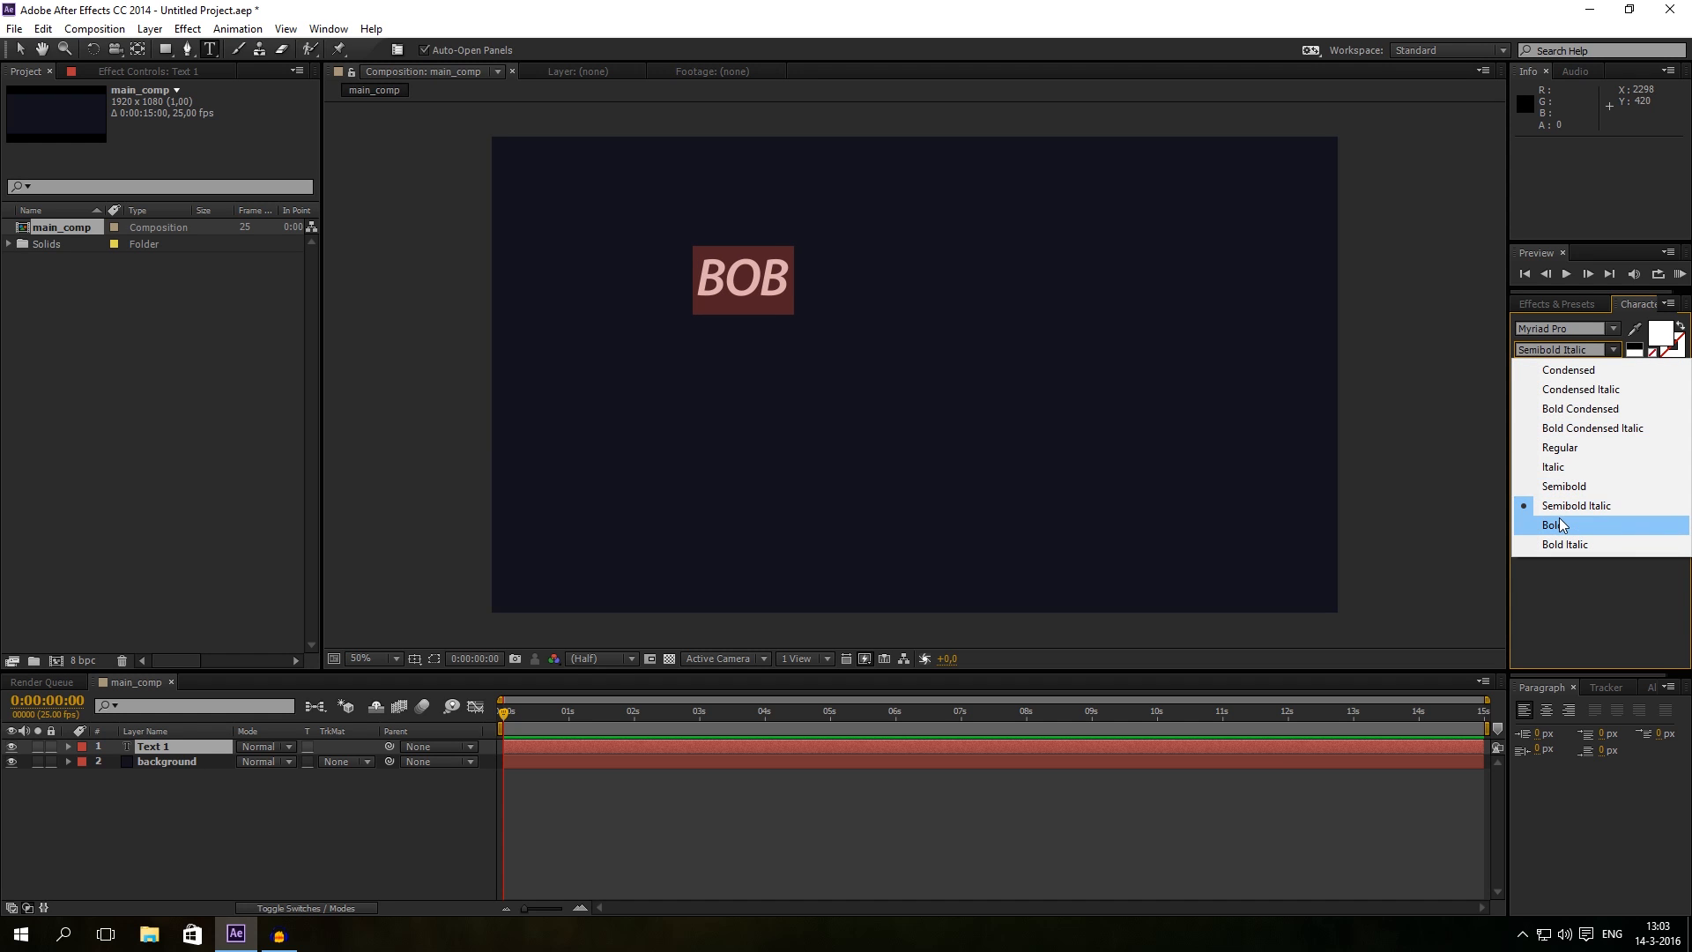
{"action": "left_click", "coordinate": [1552, 525]}
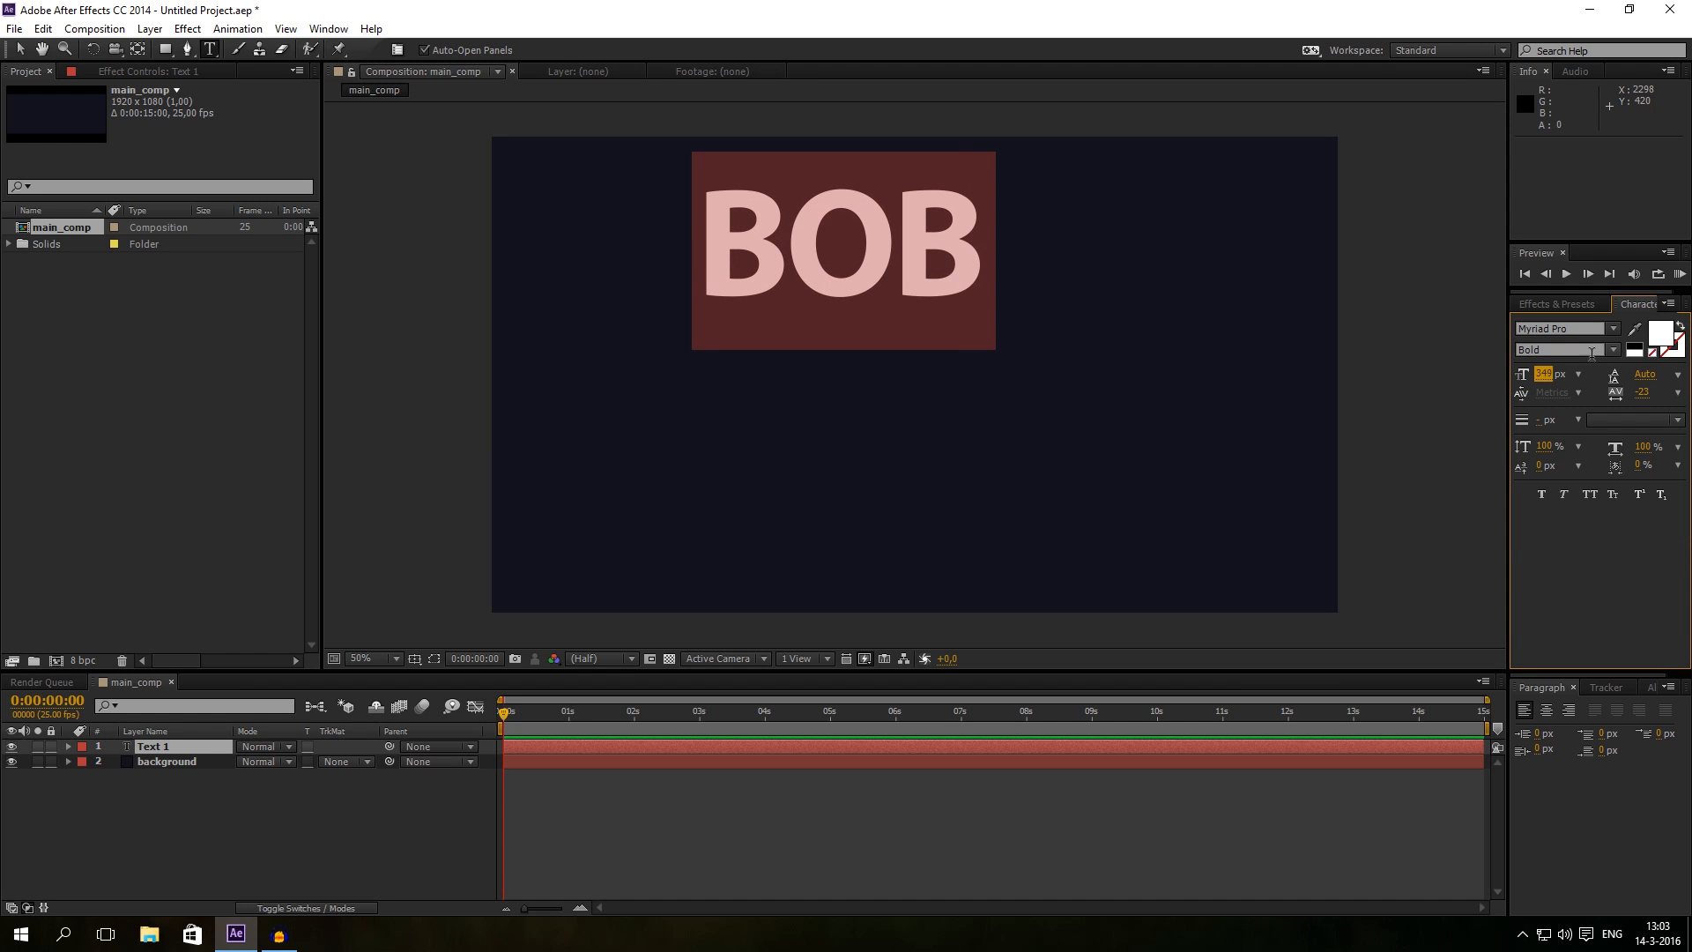
{"action": "triple_click", "coordinate": [1543, 374]}
{"action": "type", "text": "400"}
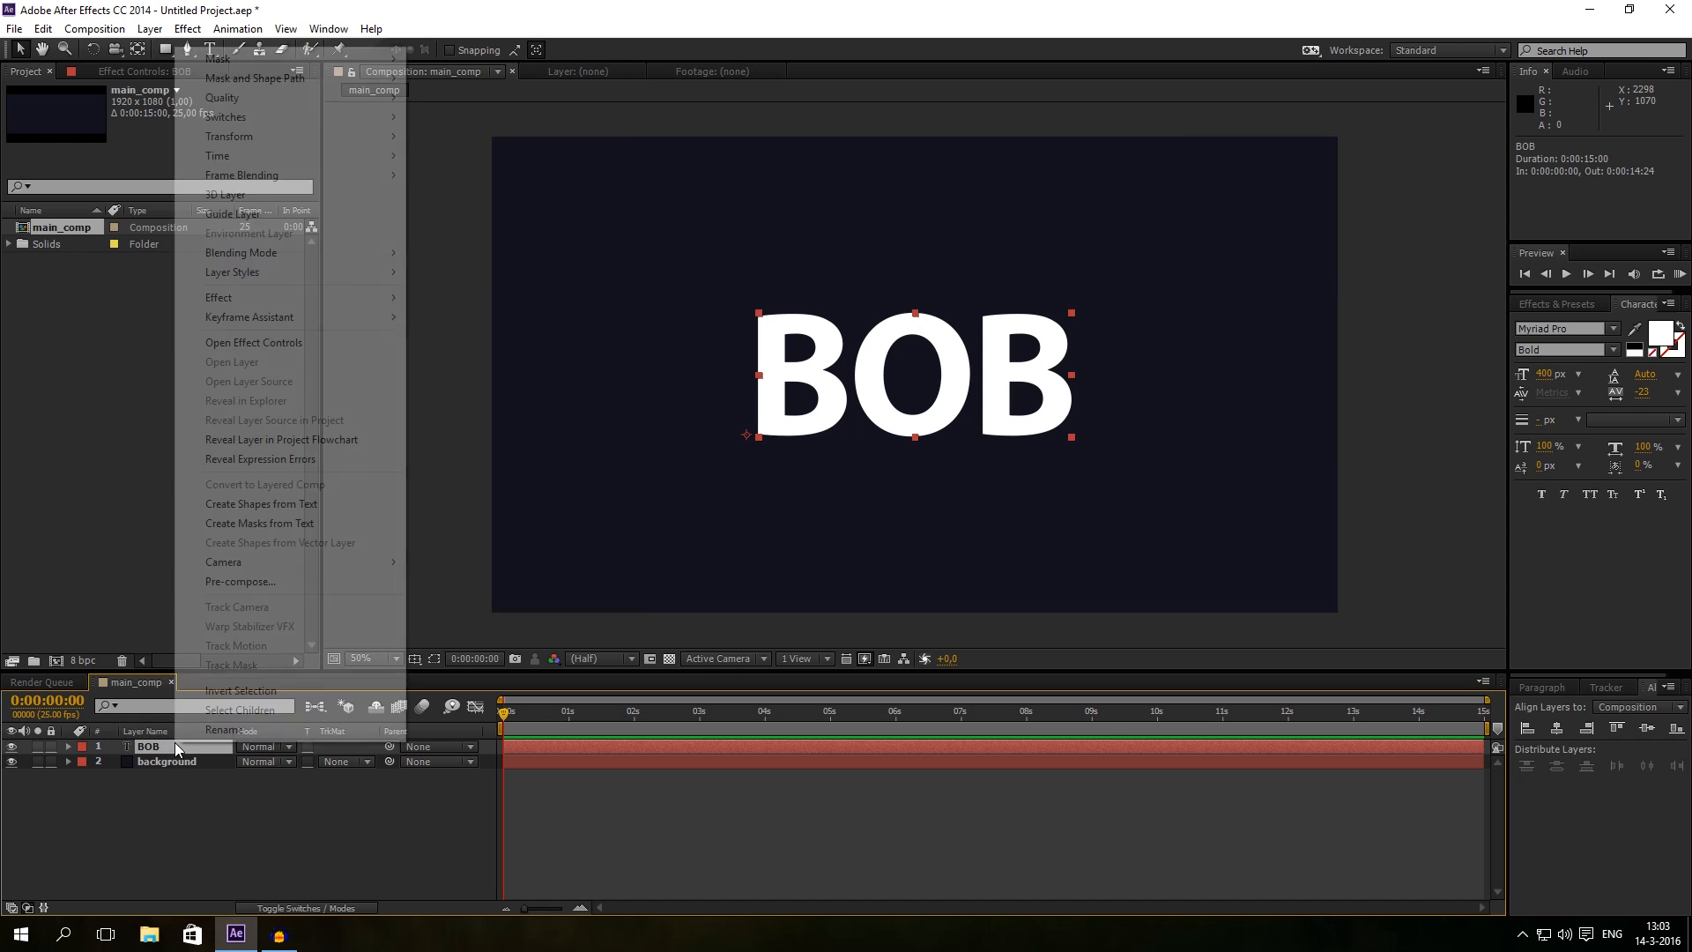
Step: Rename the BOB text layer to E3D_TEXT and deselect the text layers
{"action": "left_click", "coordinate": [219, 730]}
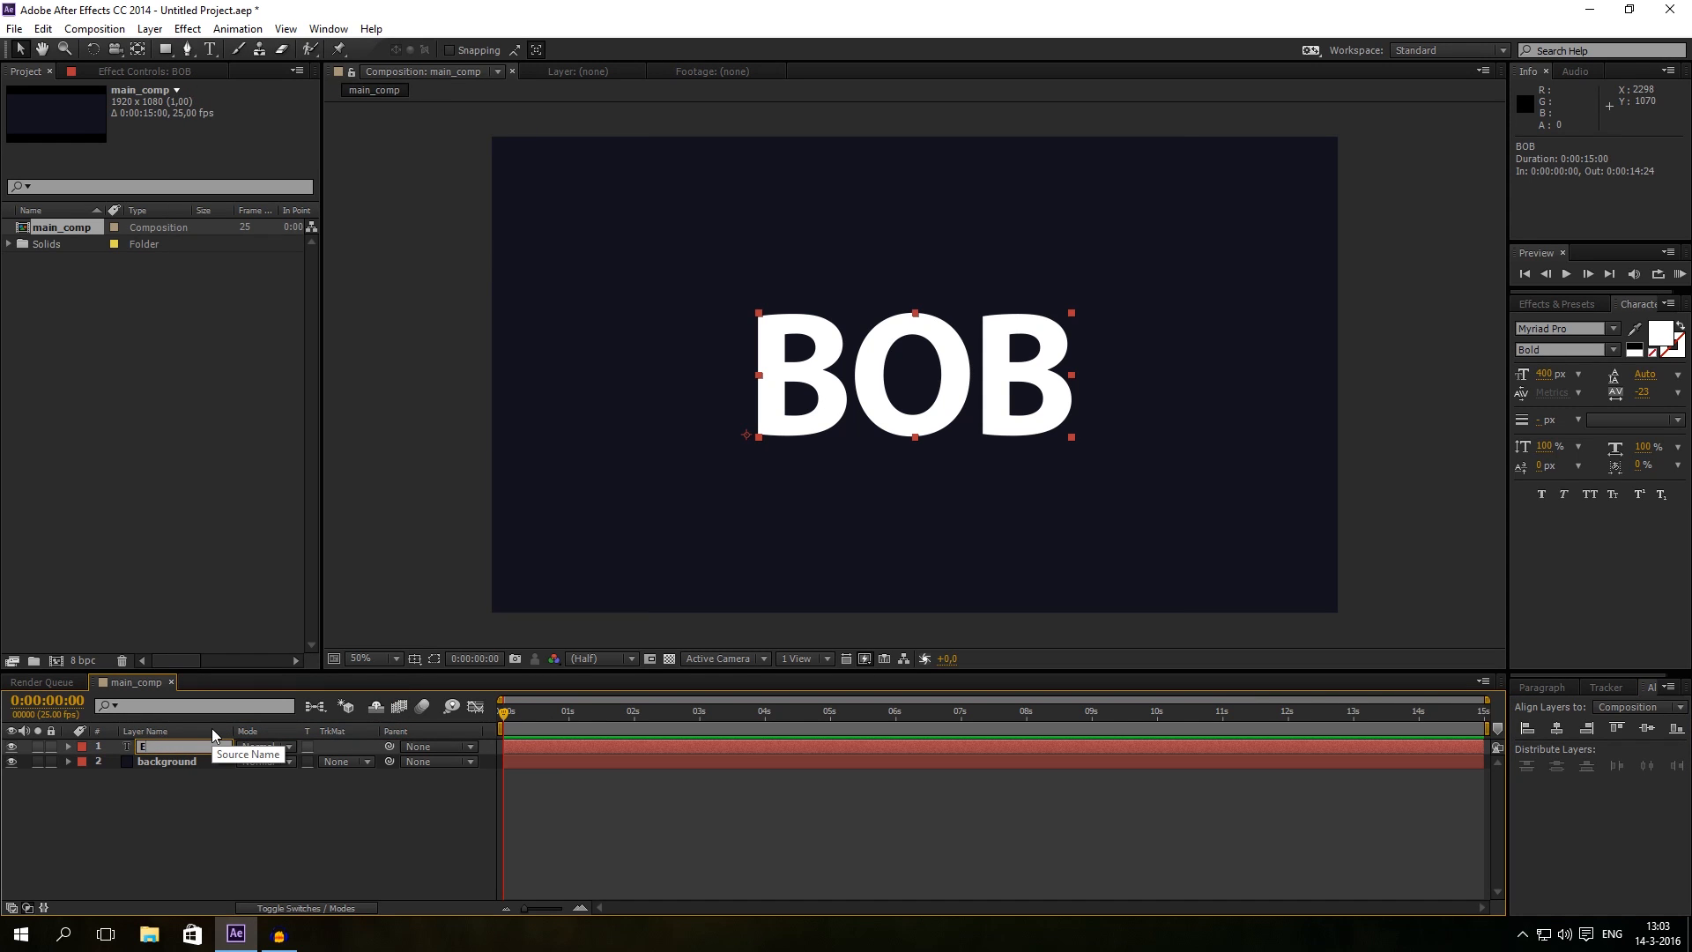
{"action": "type", "text": "3D_TEXT"}
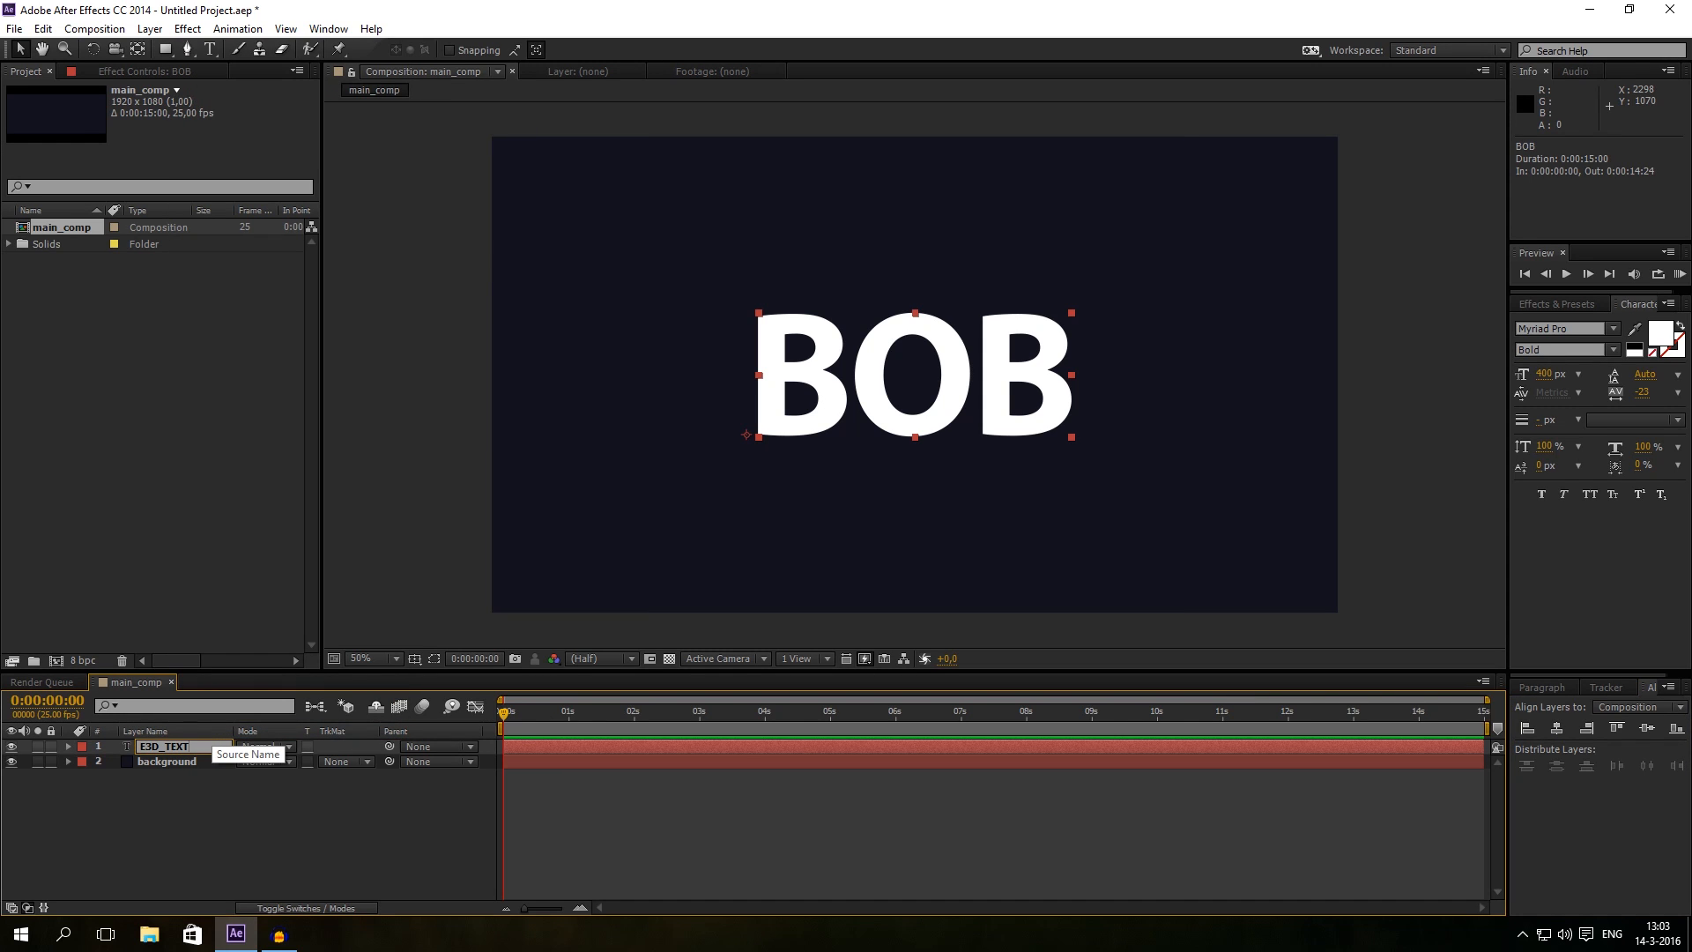
{"action": "left_click", "coordinate": [160, 745]}
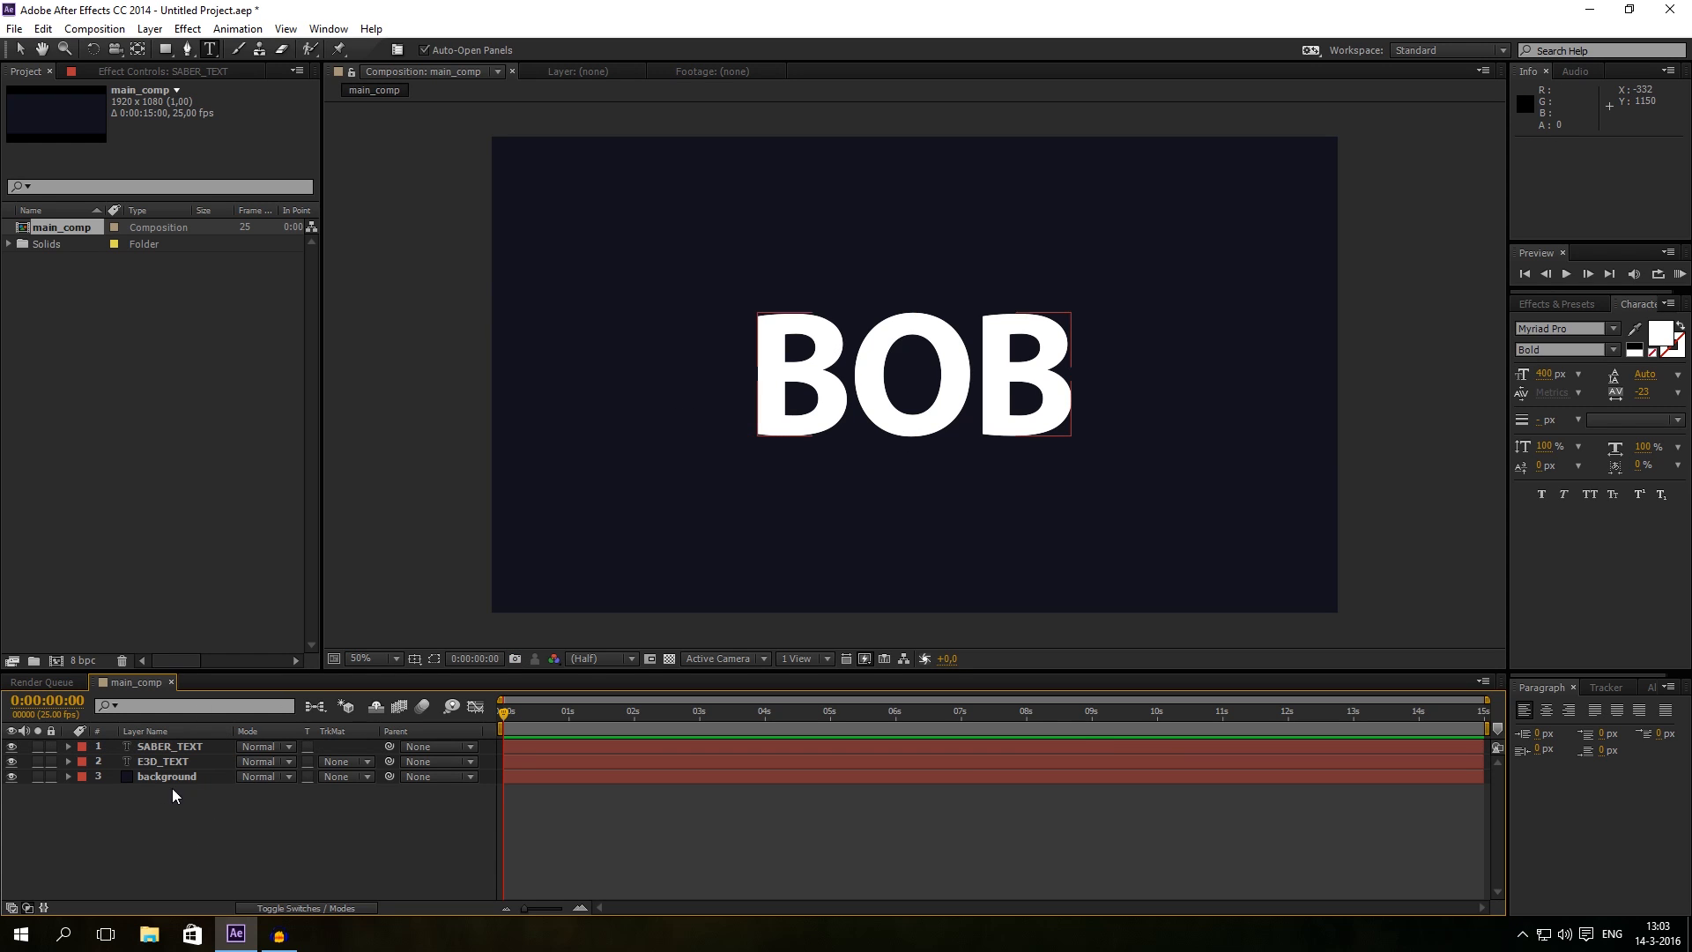
{"action": "left_click", "coordinate": [169, 745]}
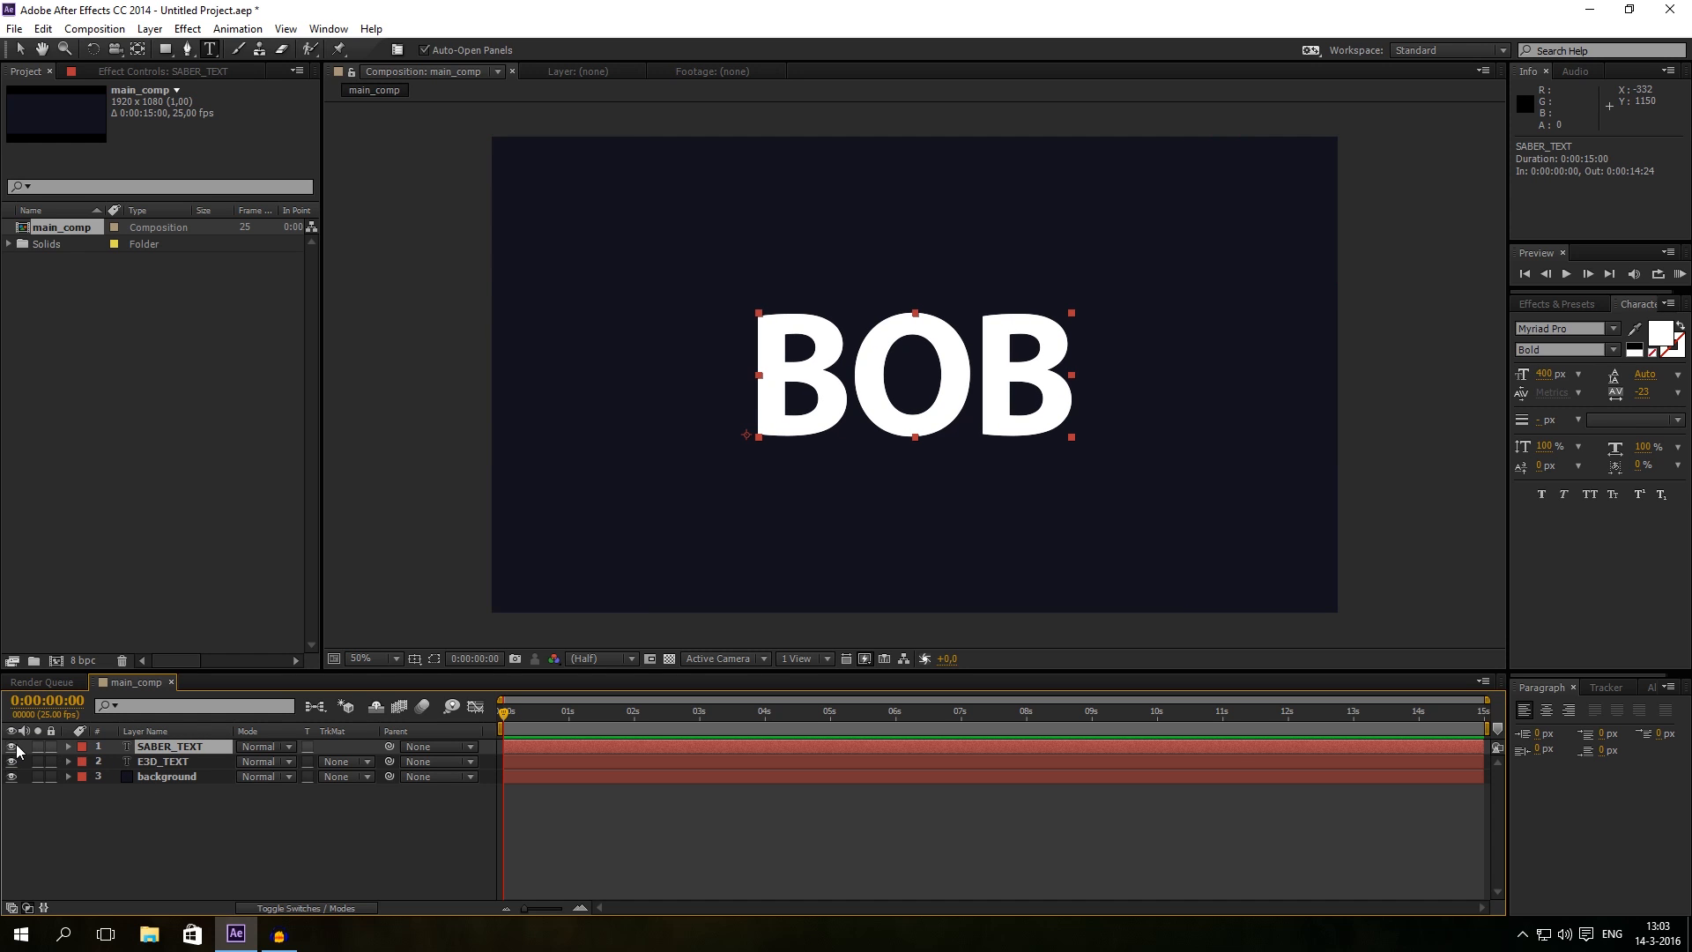
Step: Create a new dark blue solid layer in main_comp
{"action": "left_click", "coordinate": [93, 28]}
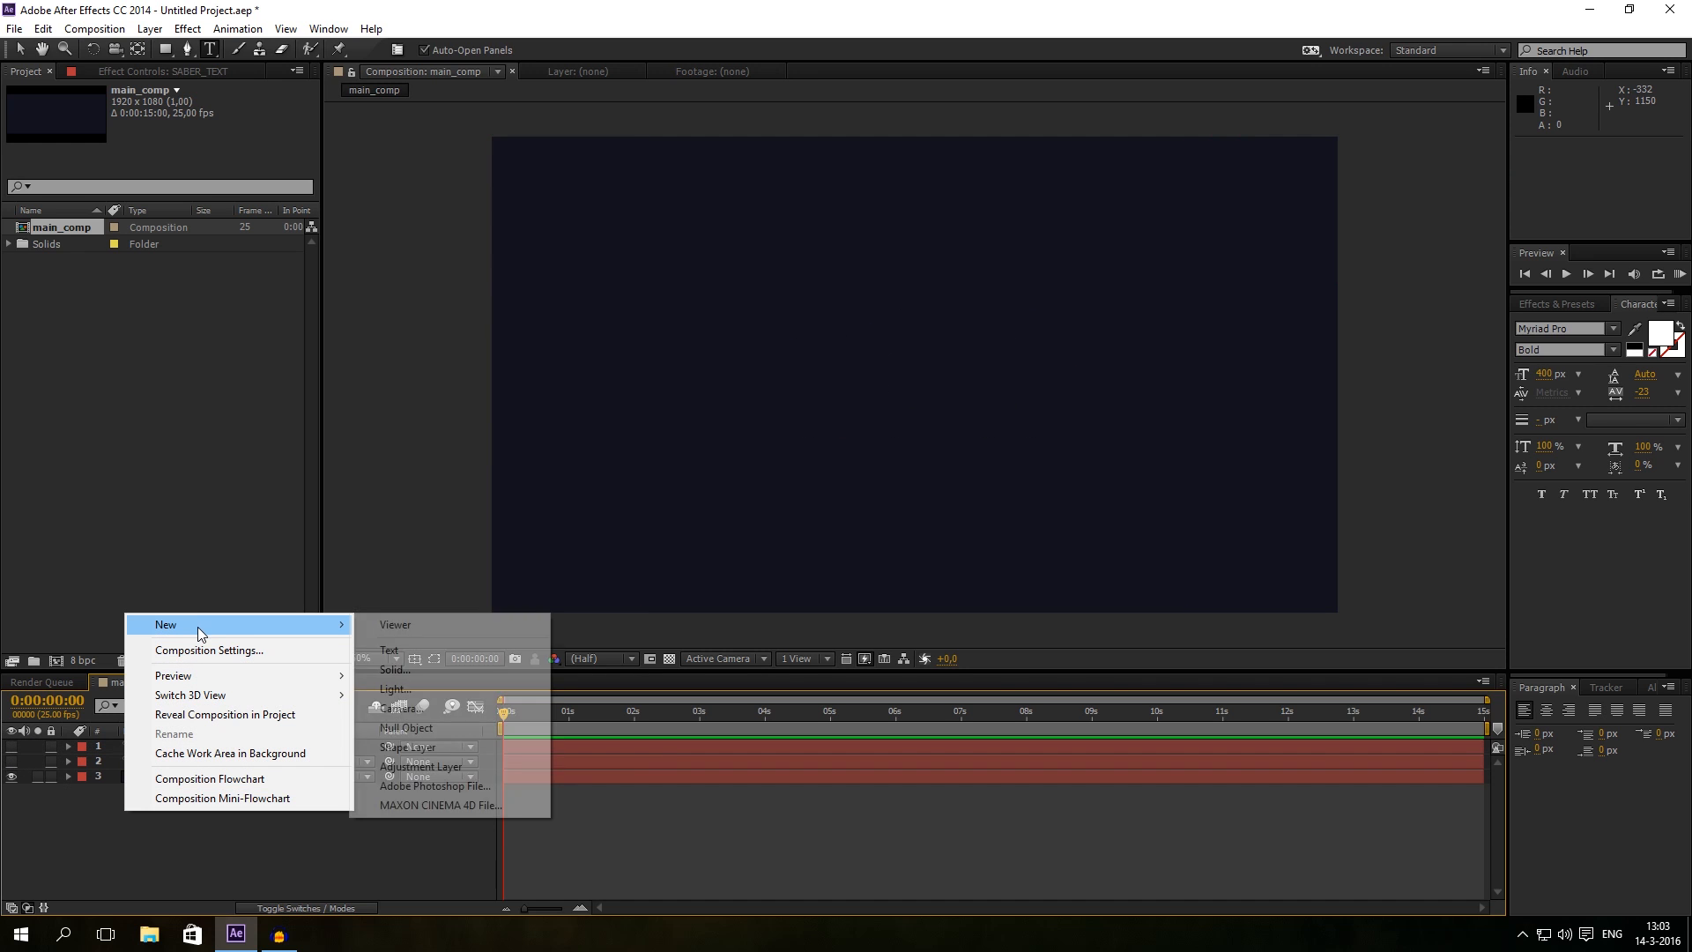
{"action": "left_click", "coordinate": [395, 669]}
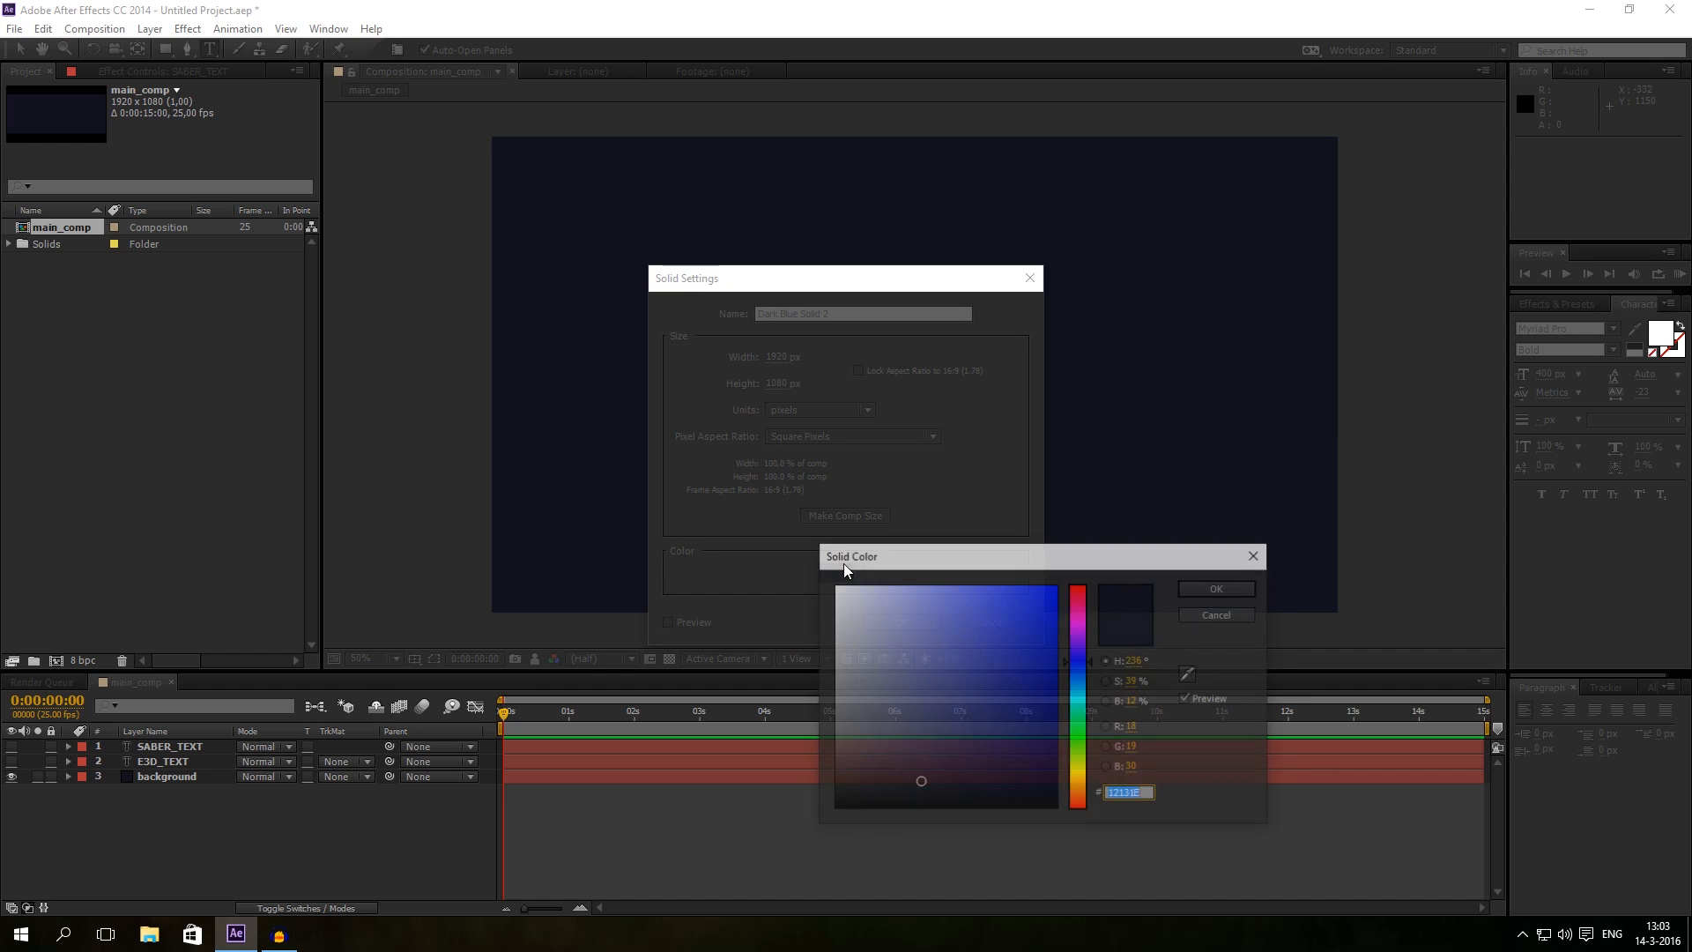
{"action": "left_click", "coordinate": [1214, 588]}
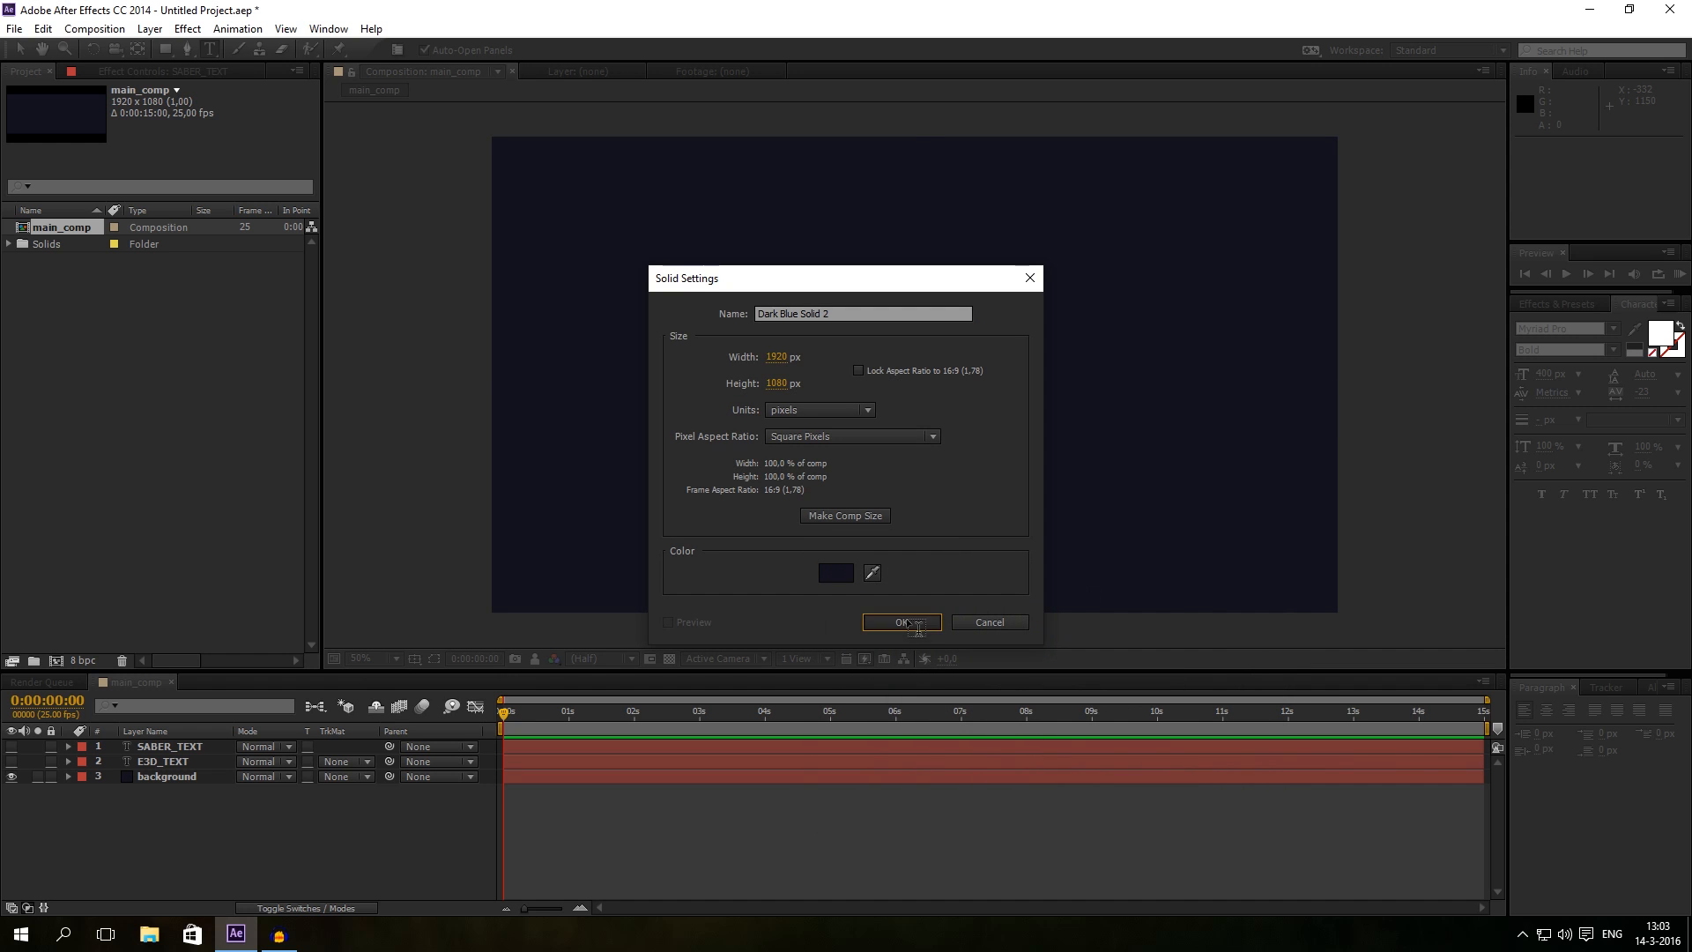
{"action": "left_click", "coordinate": [900, 621]}
{"action": "type", "text": "eleme"}
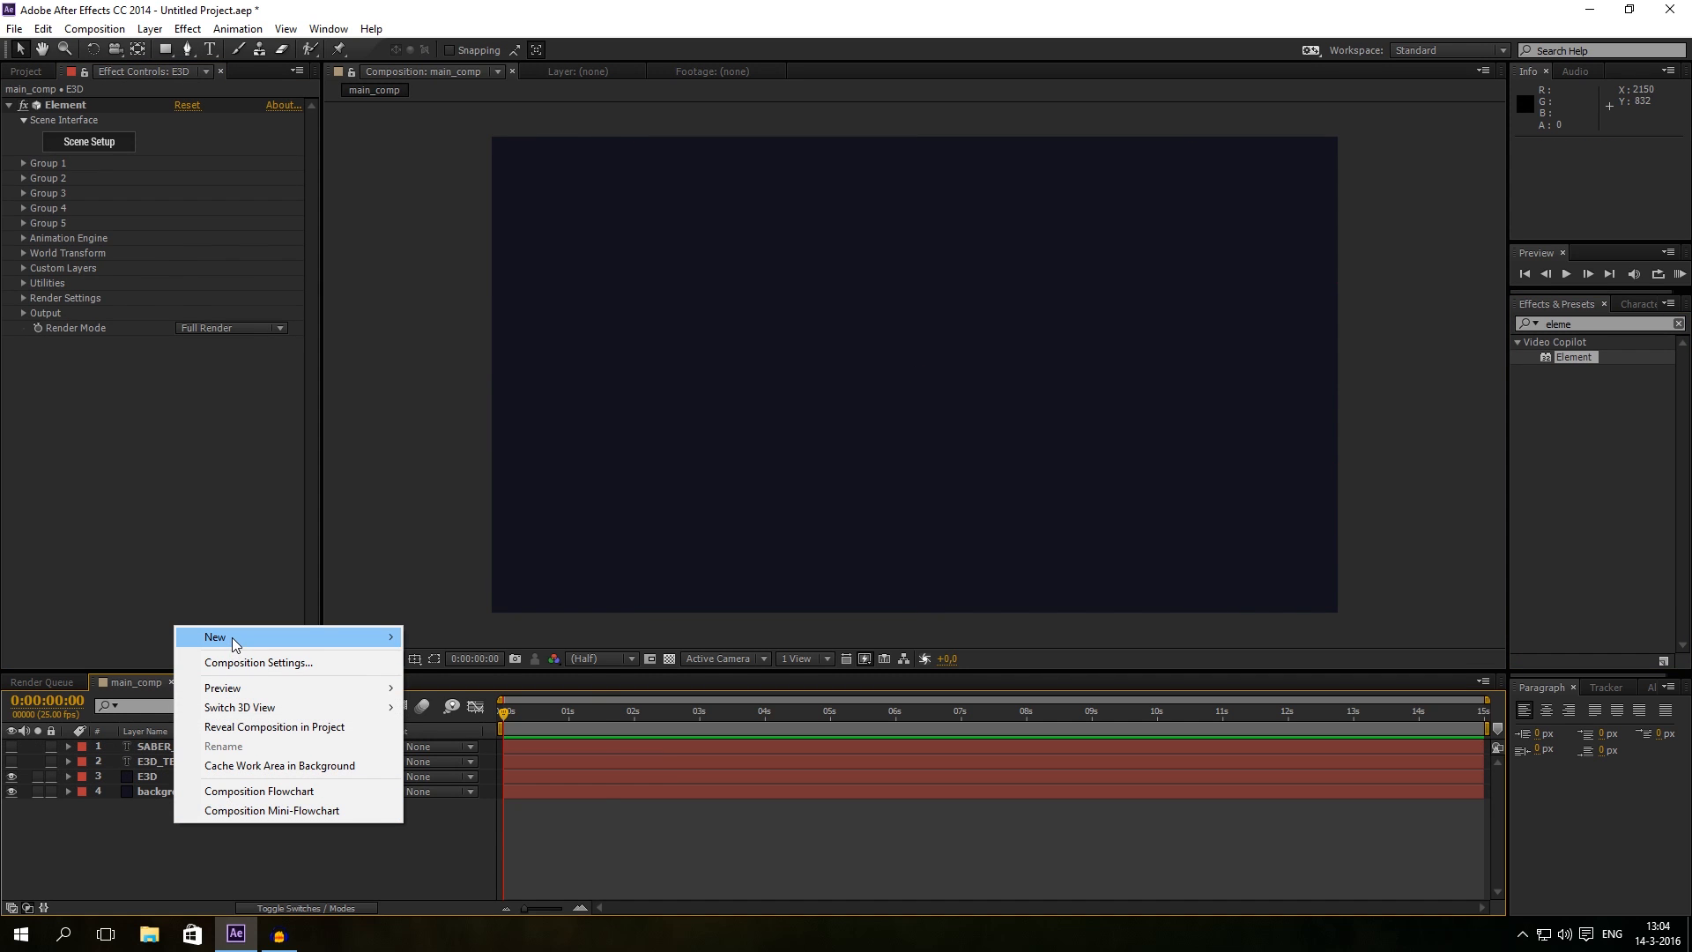
Step: Create a new solid named SABER
{"action": "left_click", "coordinate": [215, 636]}
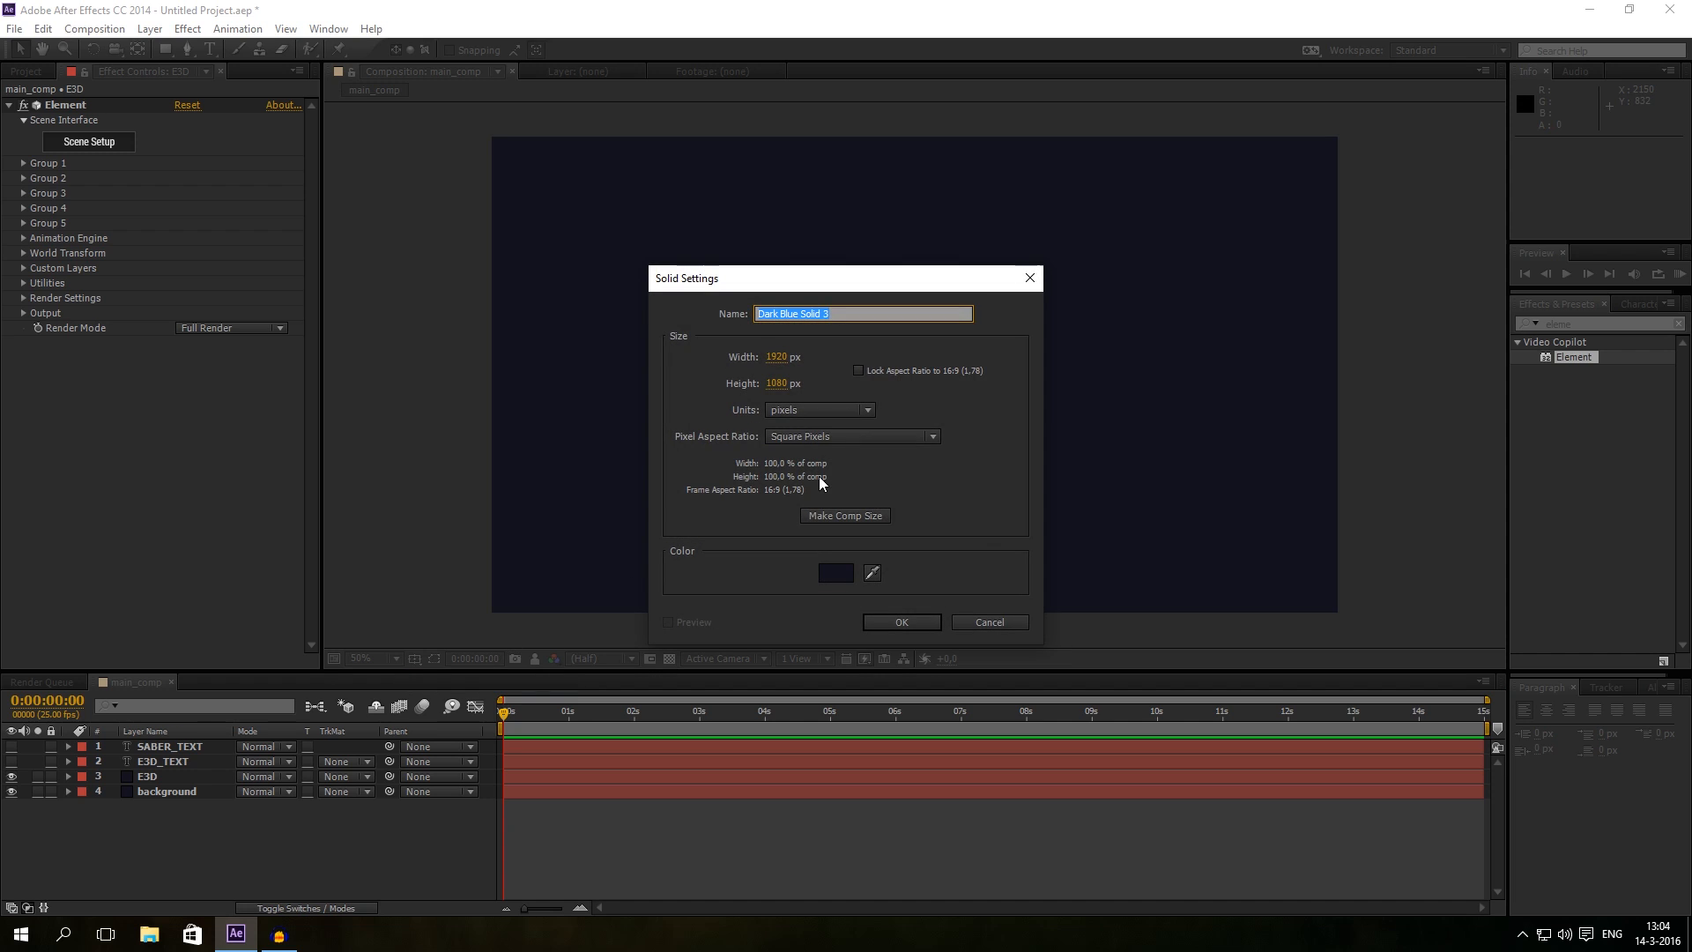
{"action": "type", "text": "SABER"}
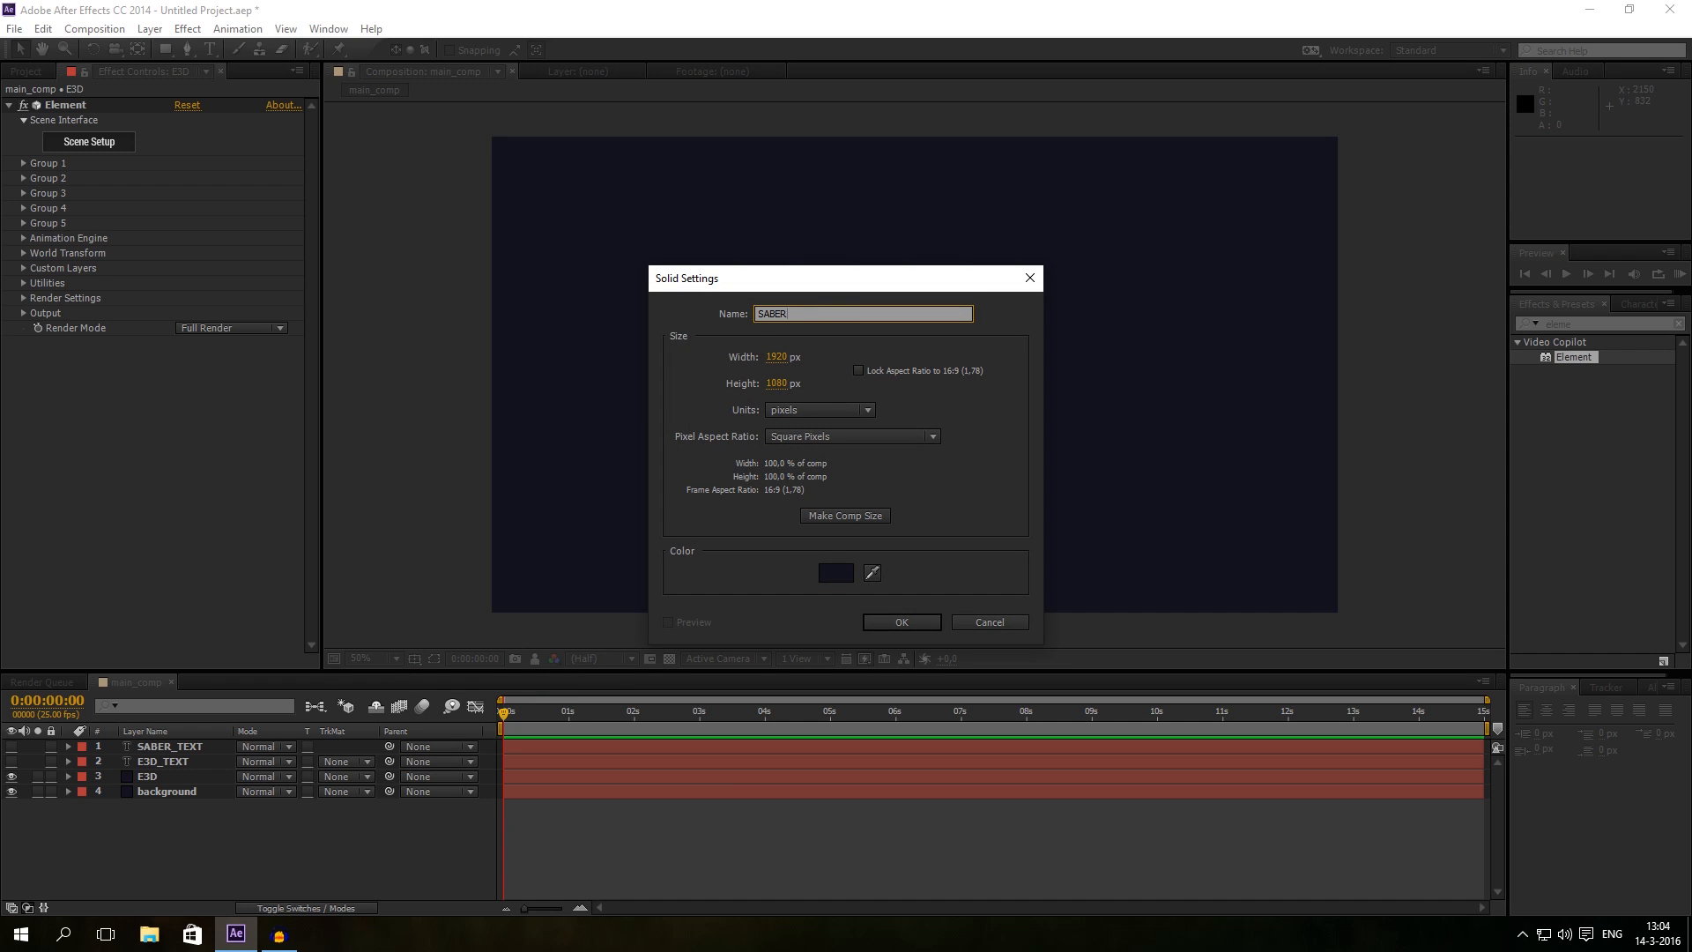
{"action": "left_click", "coordinate": [901, 621]}
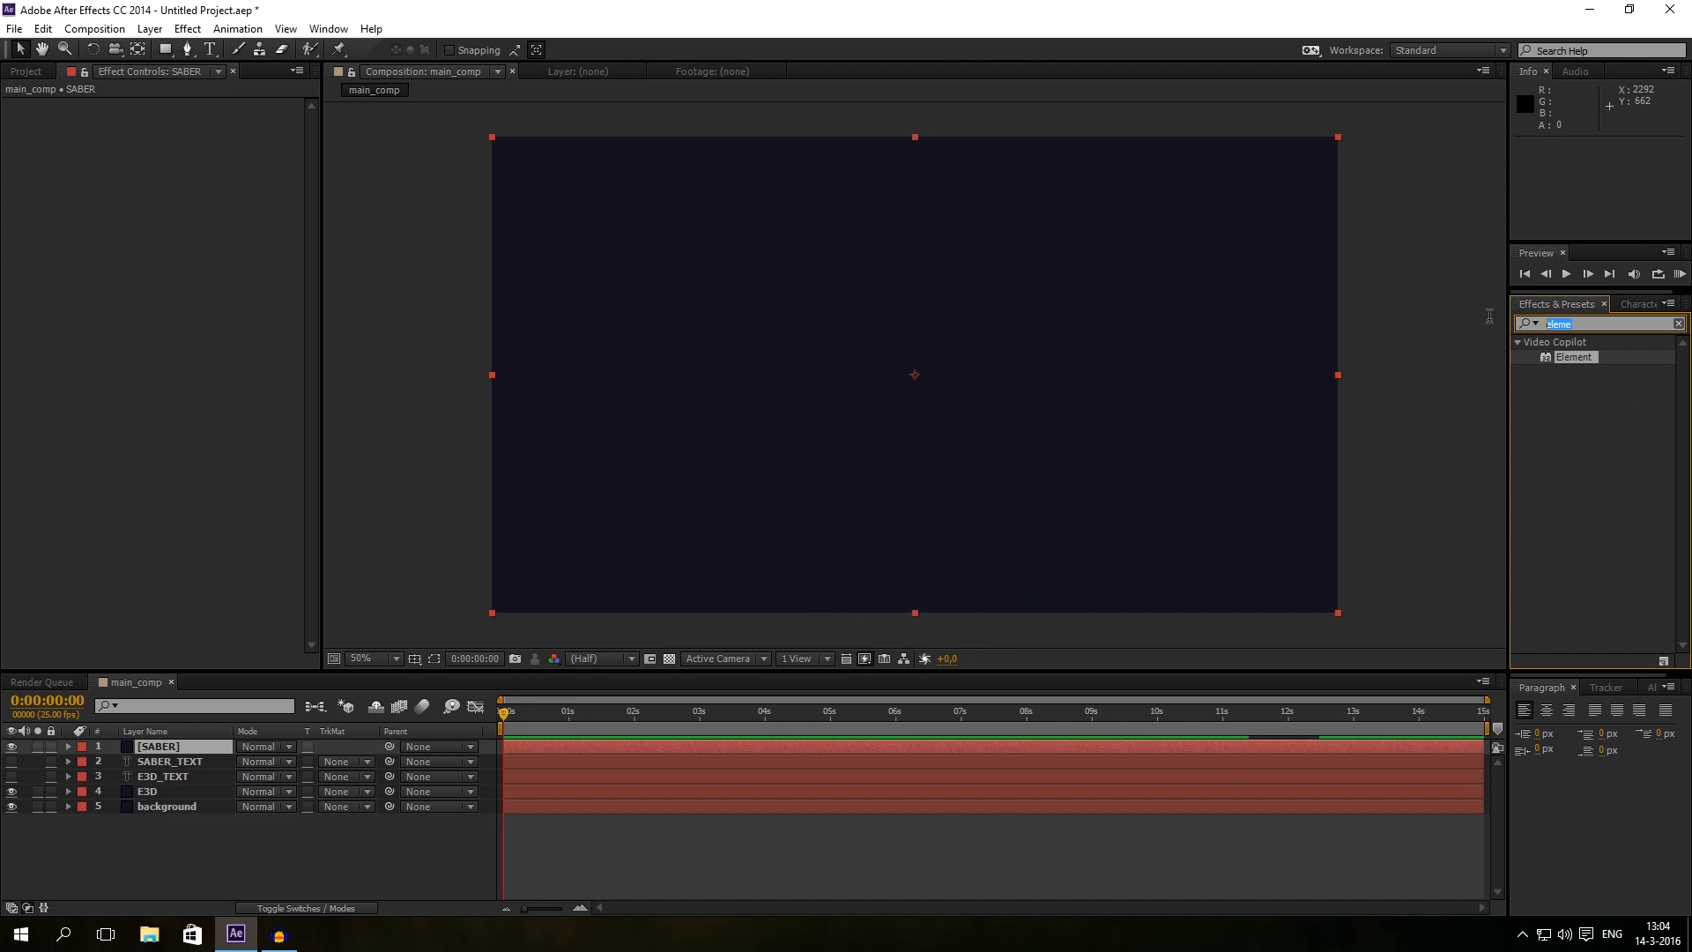
Step: Apply the Saber effect, hide the SABER layer, and select E3D
{"action": "type", "text": "saber"}
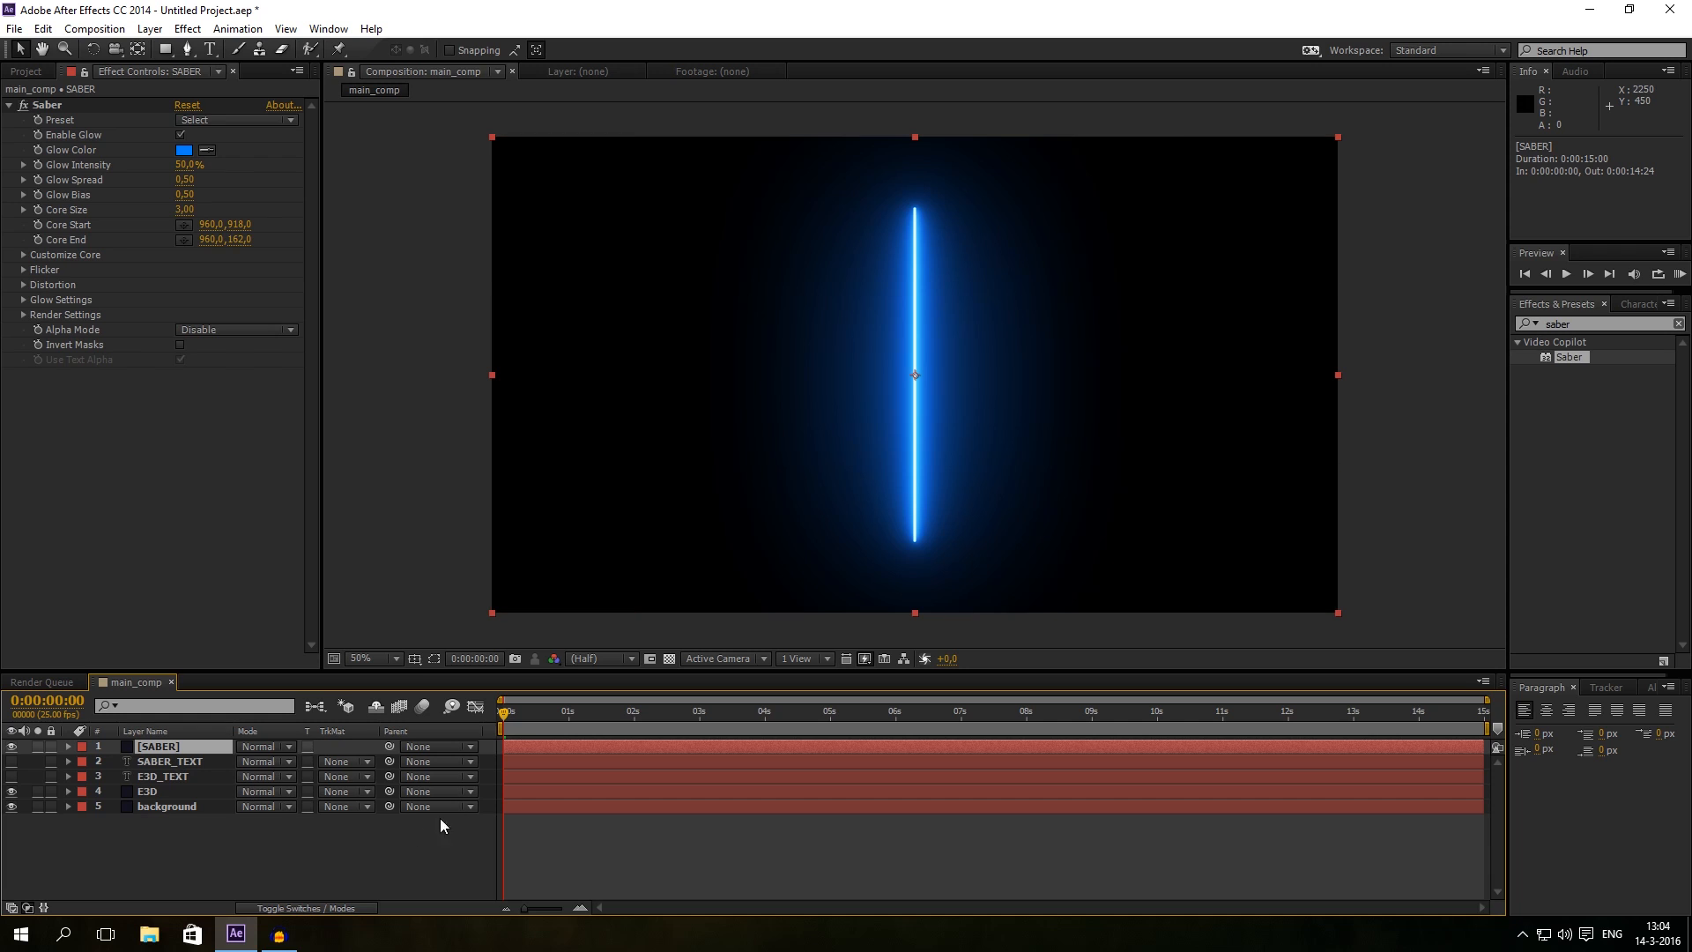
{"action": "mouse_move", "coordinate": [900, 352]}
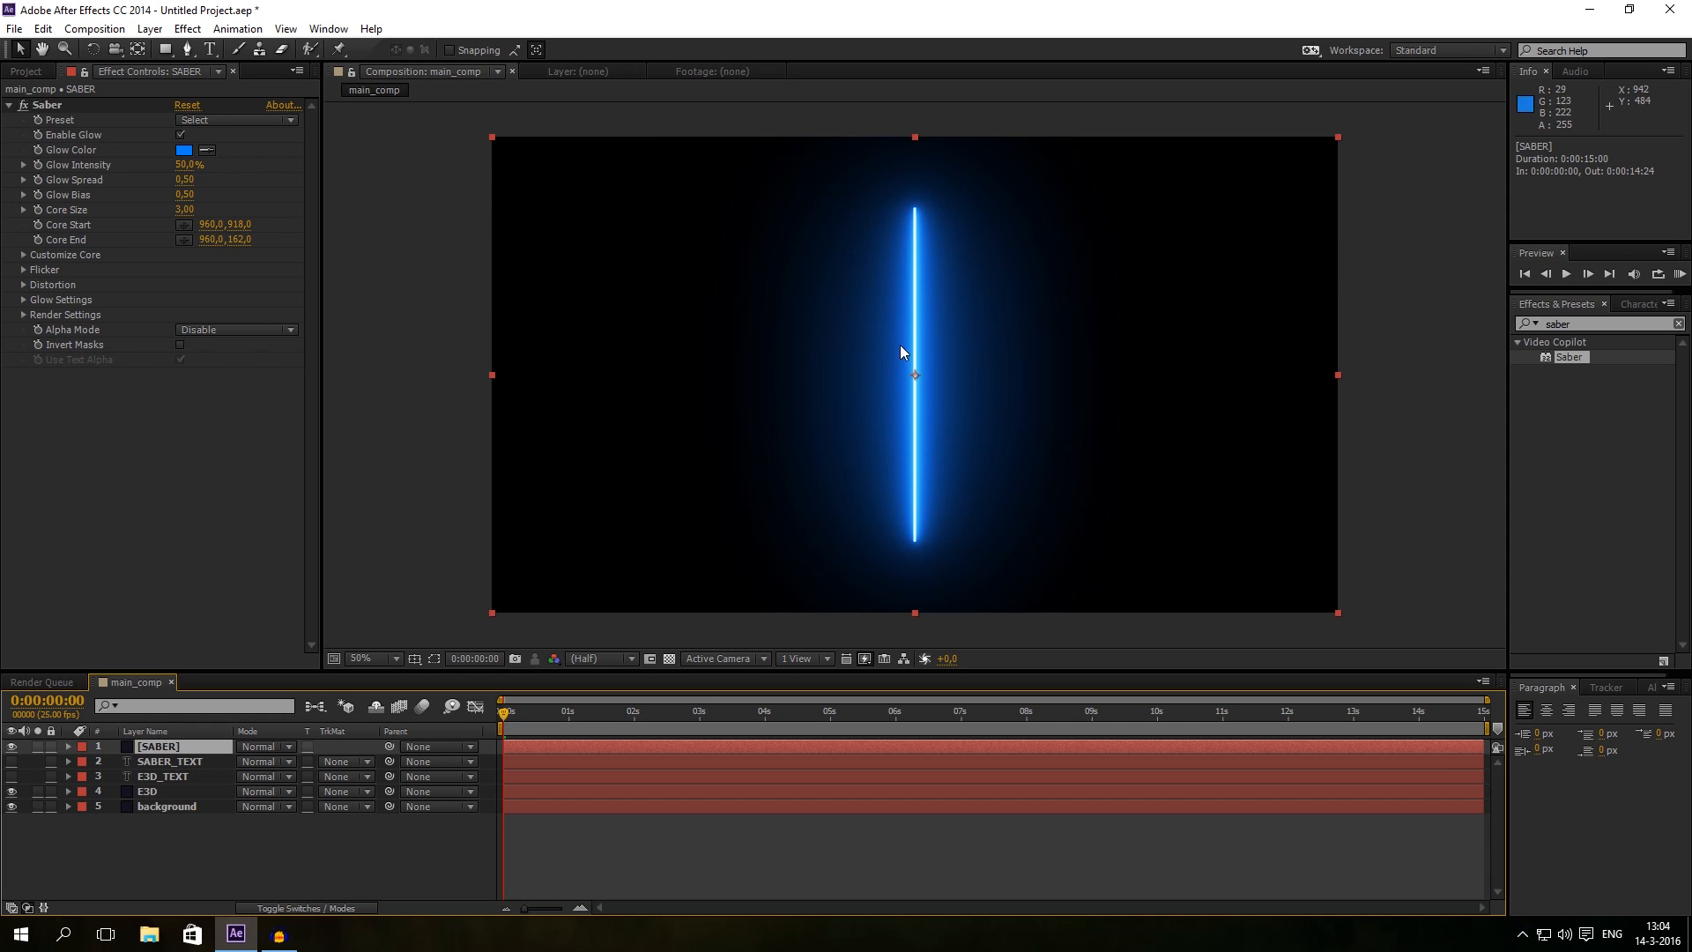
{"action": "mouse_move", "coordinate": [230, 842]}
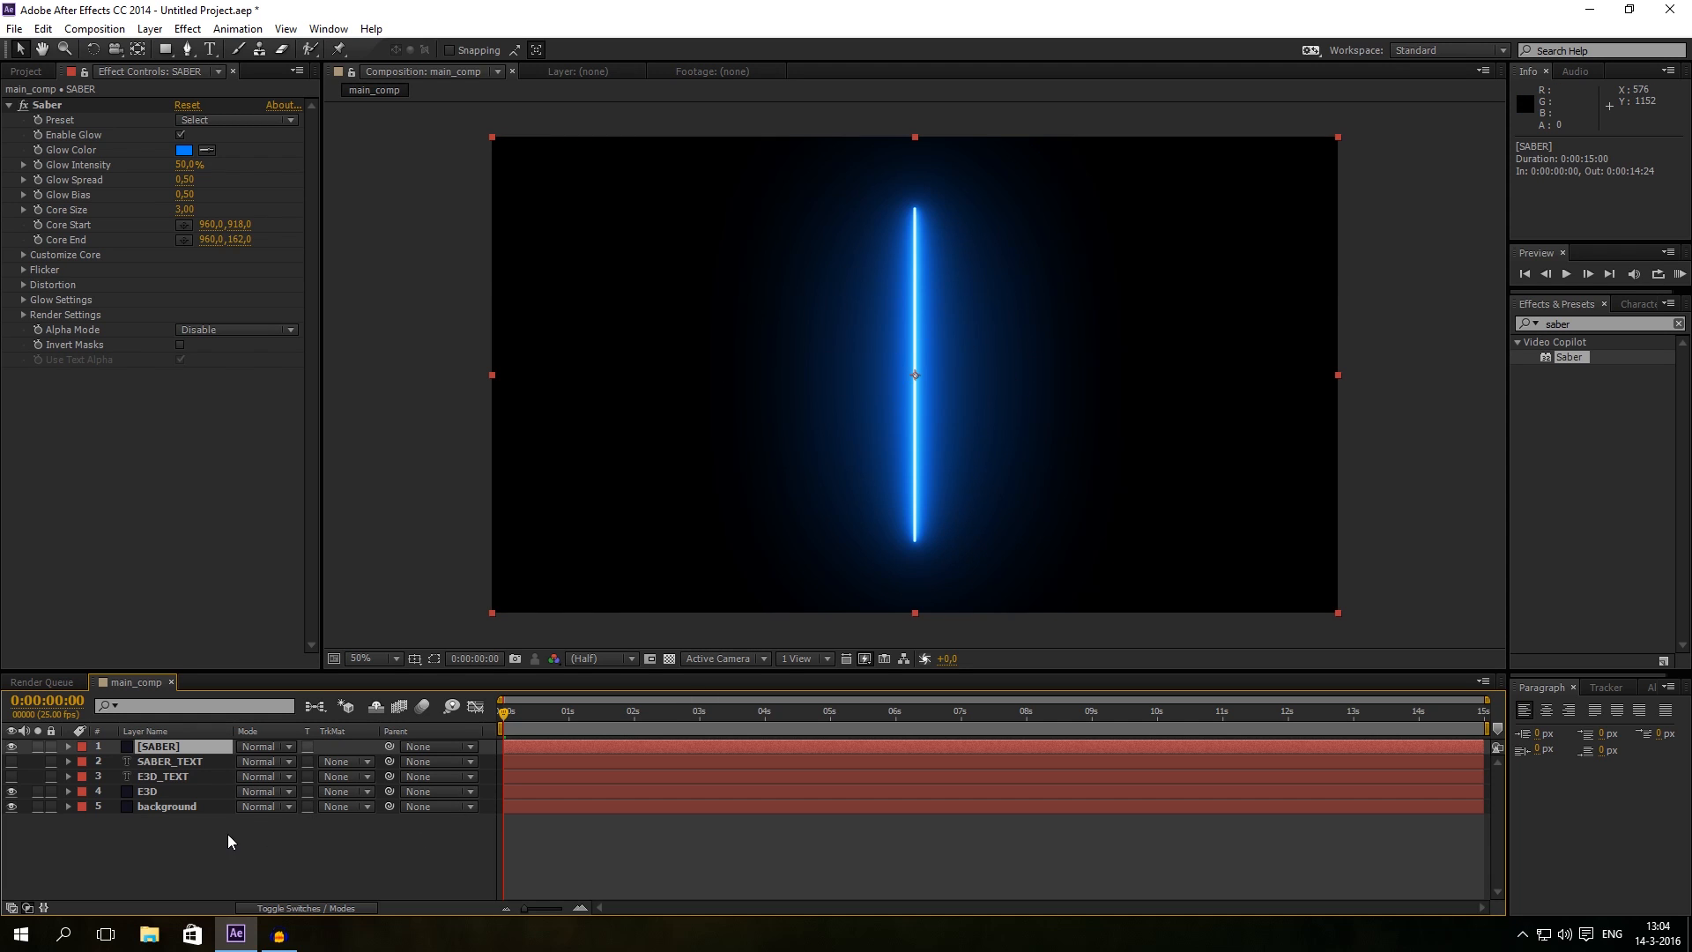
{"action": "left_click", "coordinate": [148, 790]}
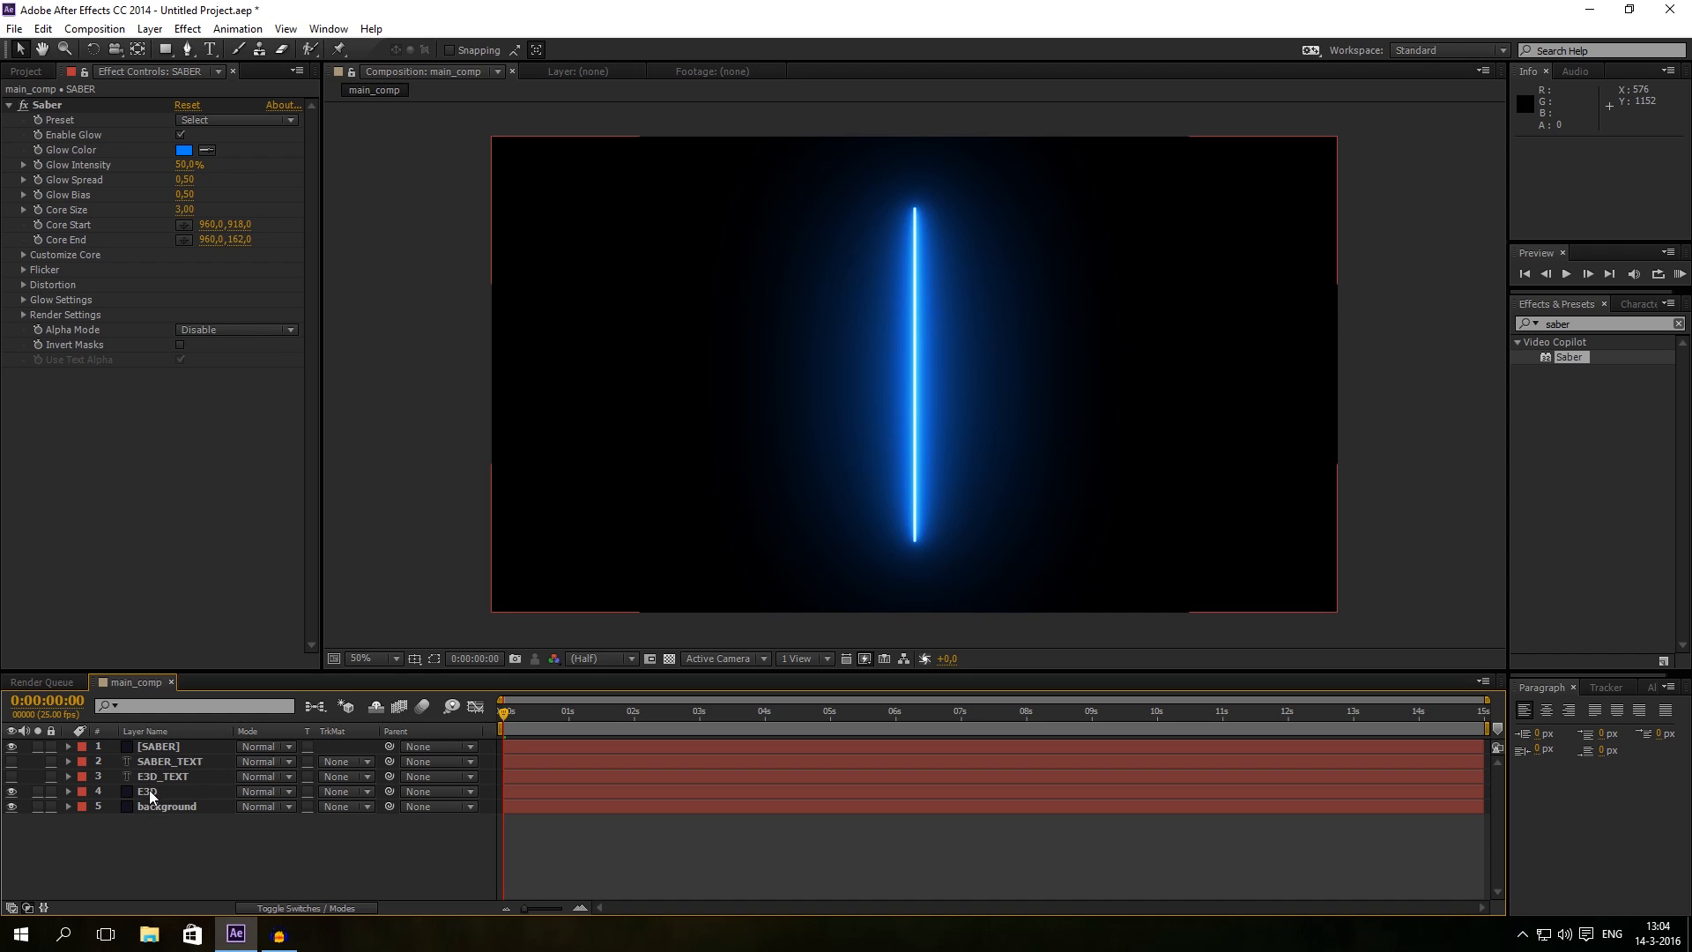
{"action": "left_click", "coordinate": [148, 791]}
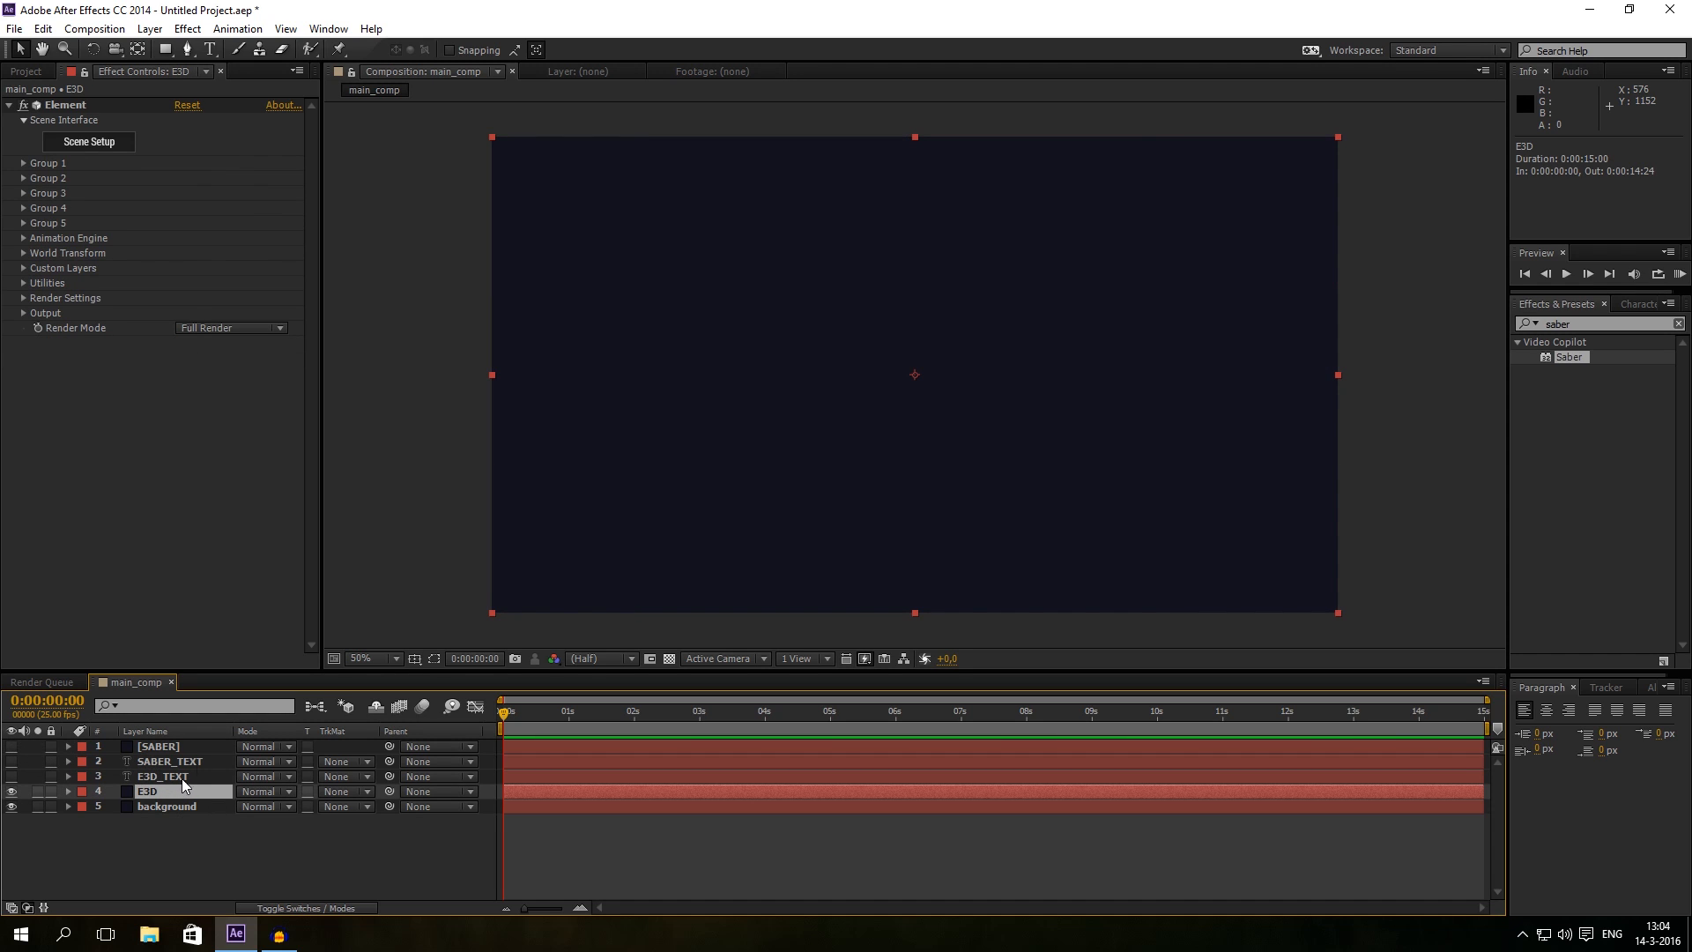
{"action": "mouse_move", "coordinate": [270, 826]}
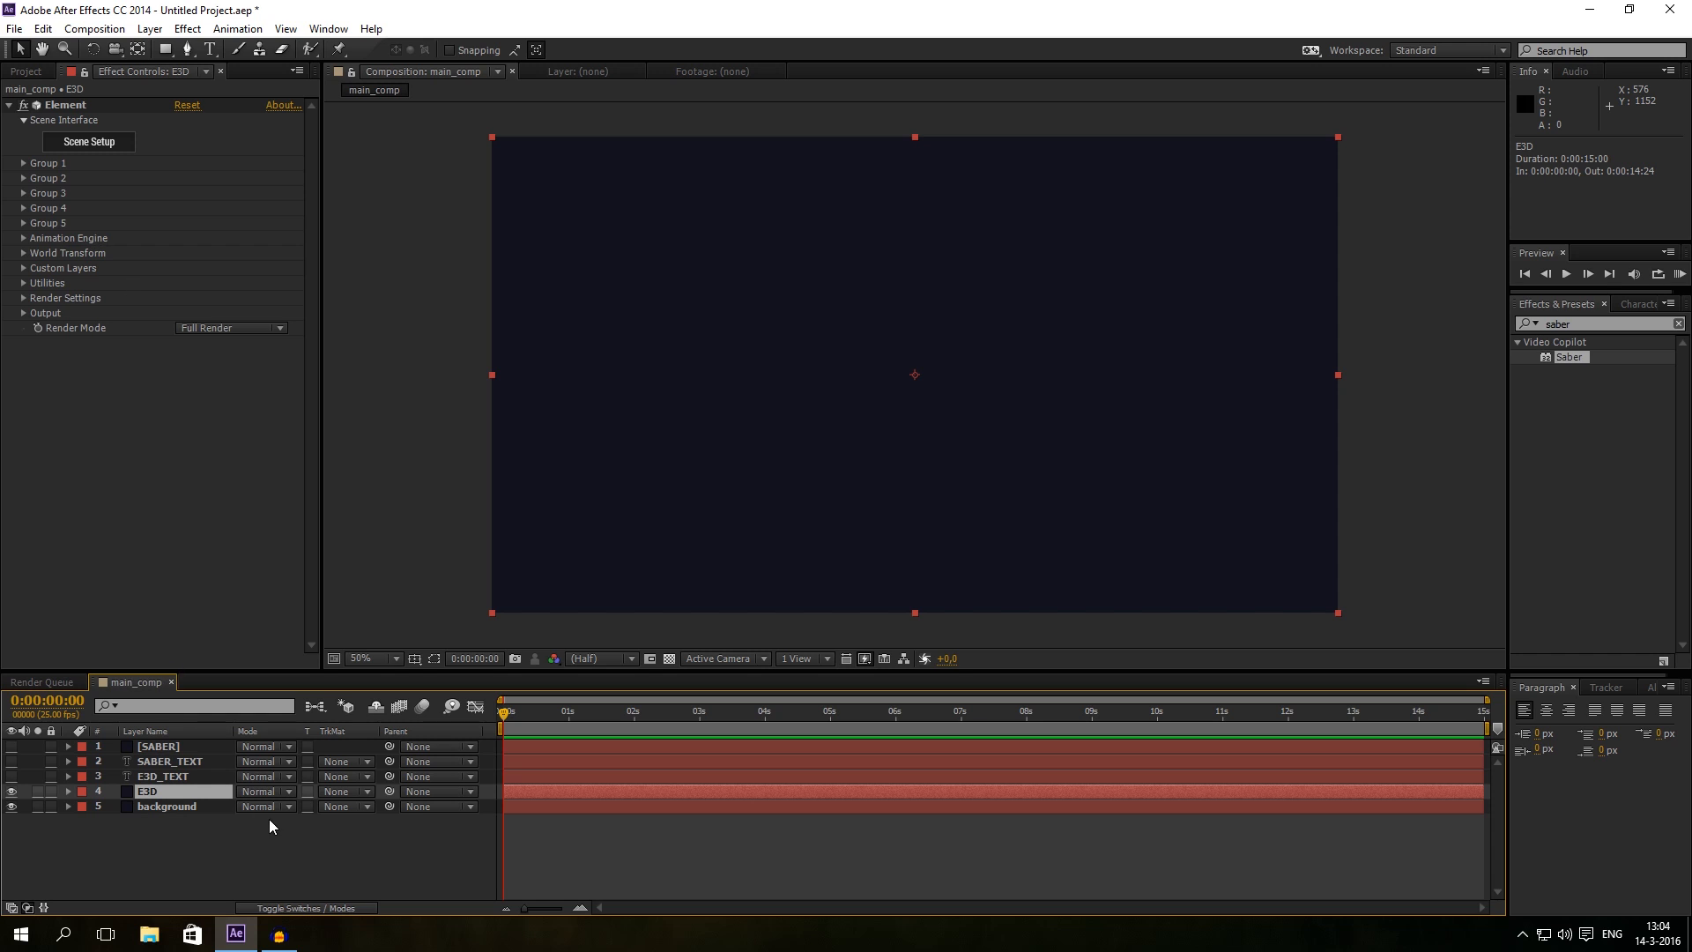
Step: Set Element's Custom Text and Masks Path Layer 1 to E3D_TEXT
{"action": "left_click", "coordinate": [24, 268]}
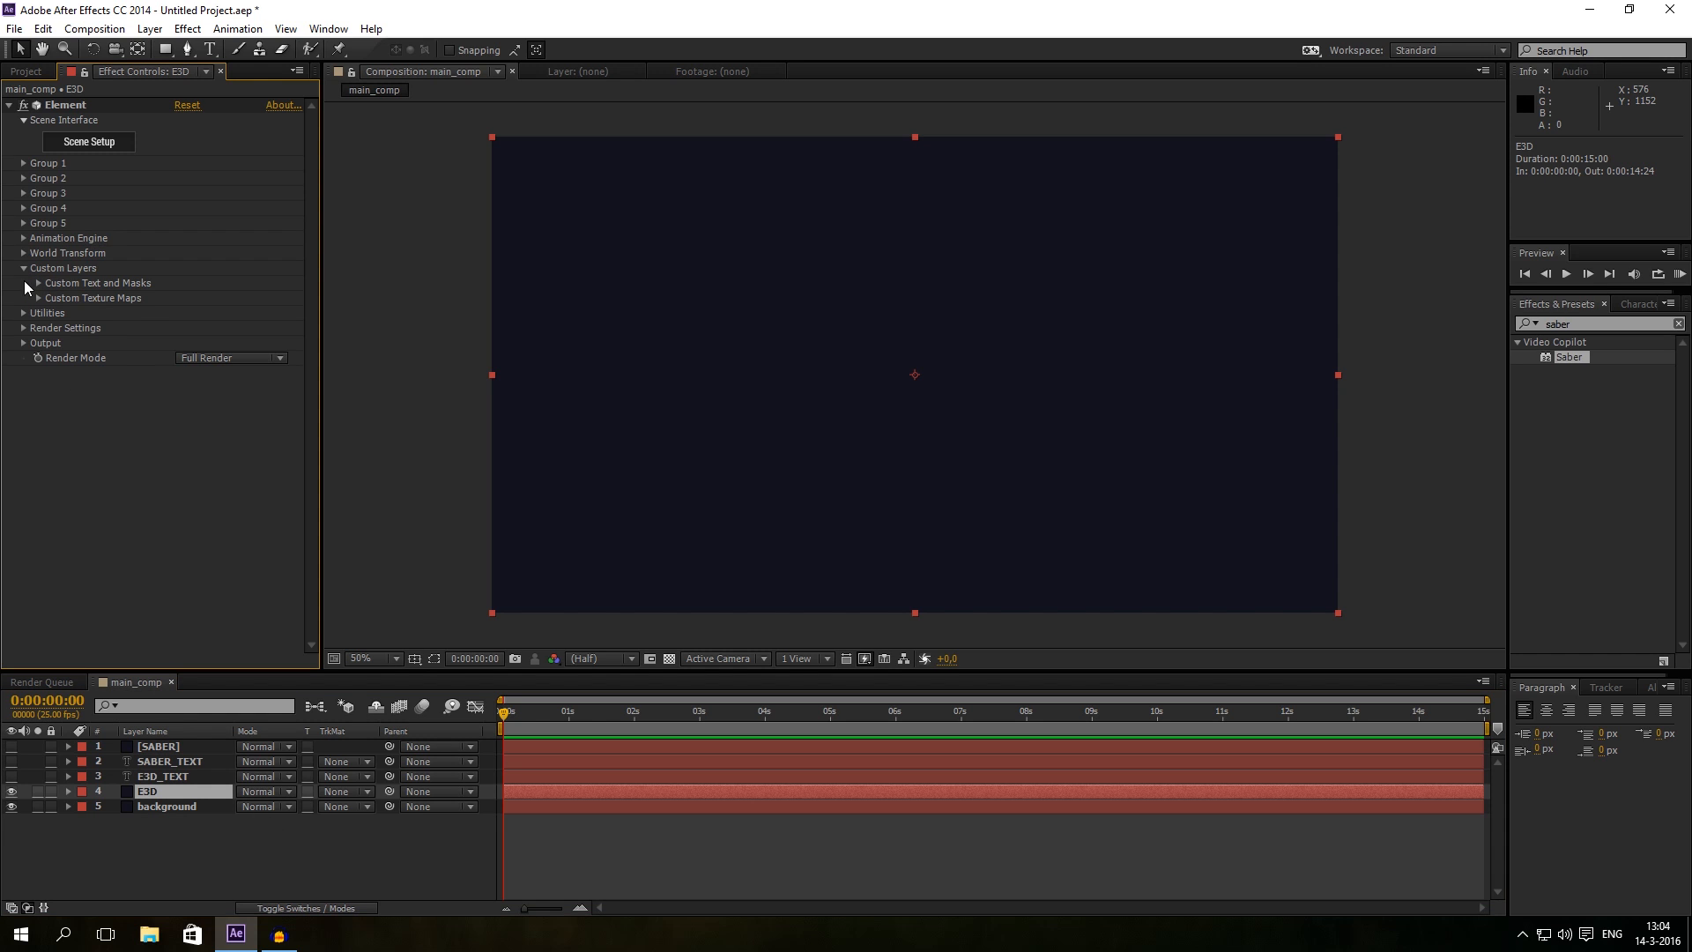
{"action": "mouse_move", "coordinate": [48, 297]}
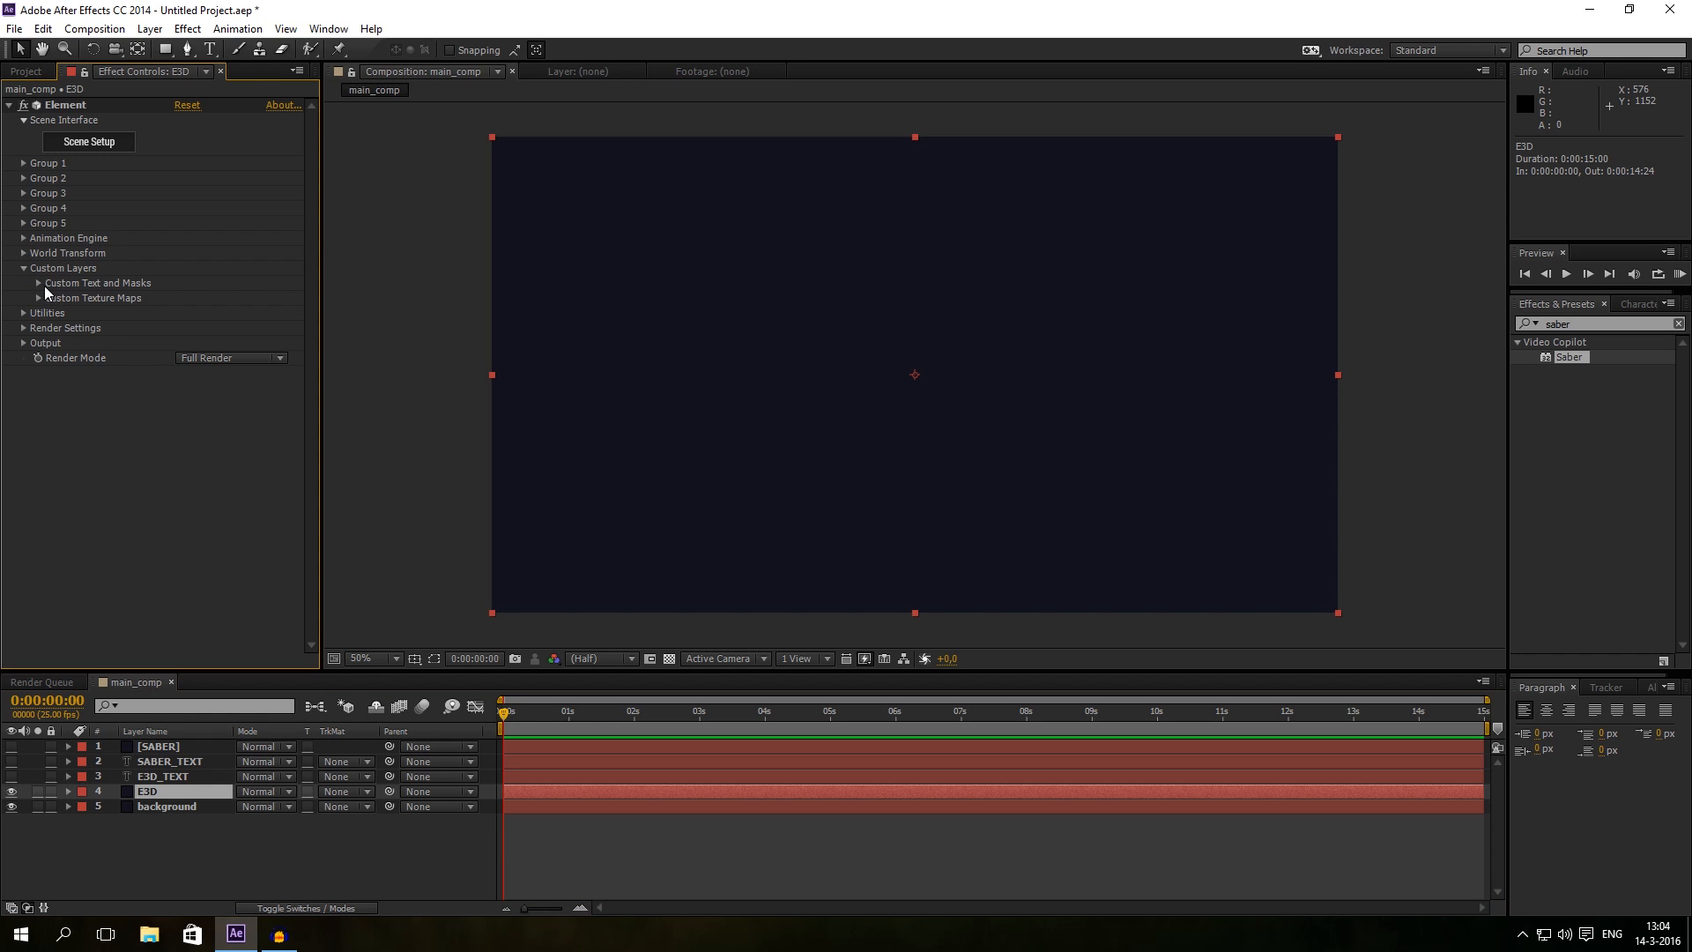
{"action": "left_click", "coordinate": [37, 283]}
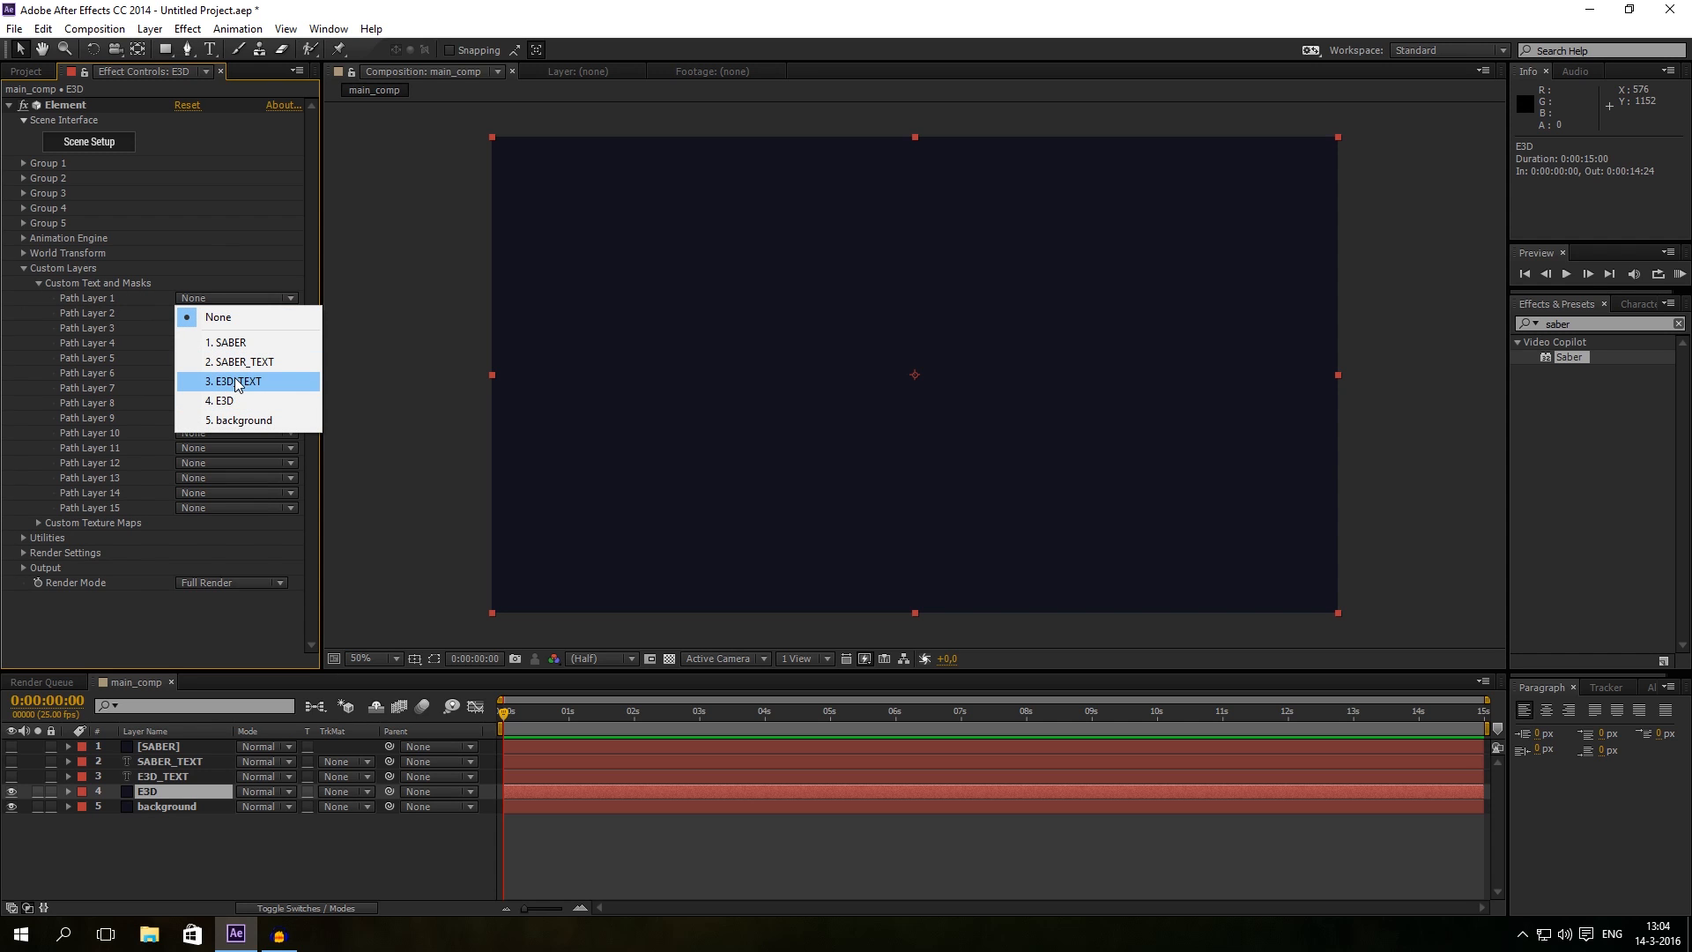
{"action": "left_click", "coordinate": [234, 381]}
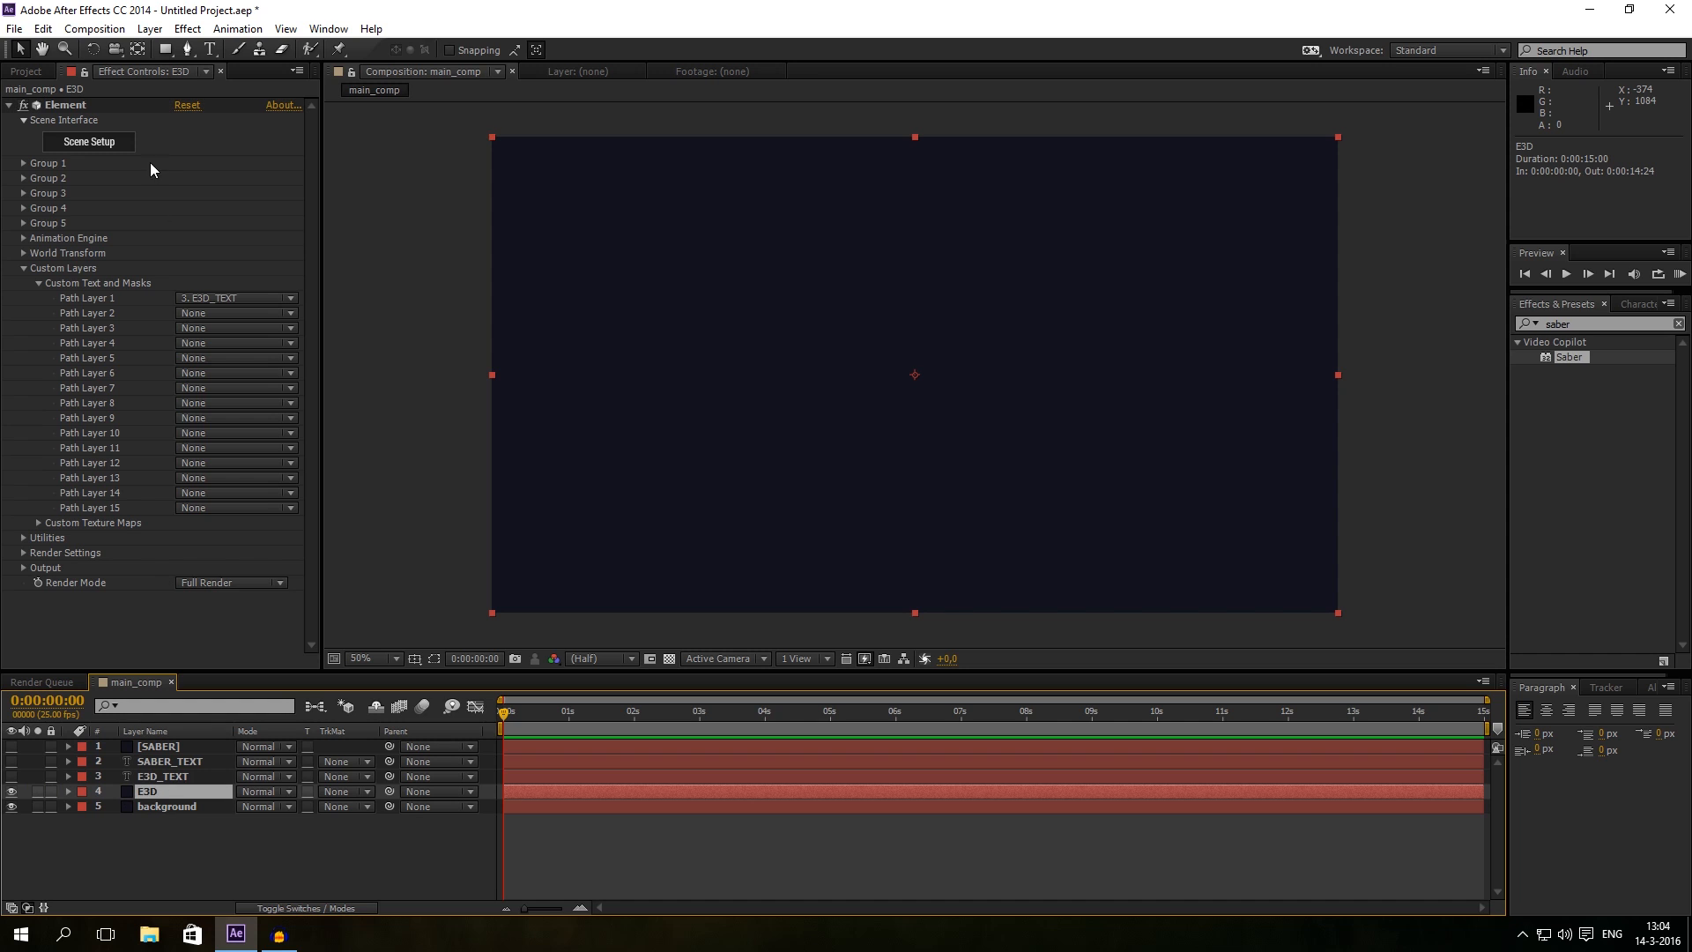
Step: Extrude BOB in Scene Setup and scale its group to 265.7% Z
{"action": "left_click", "coordinate": [88, 141]}
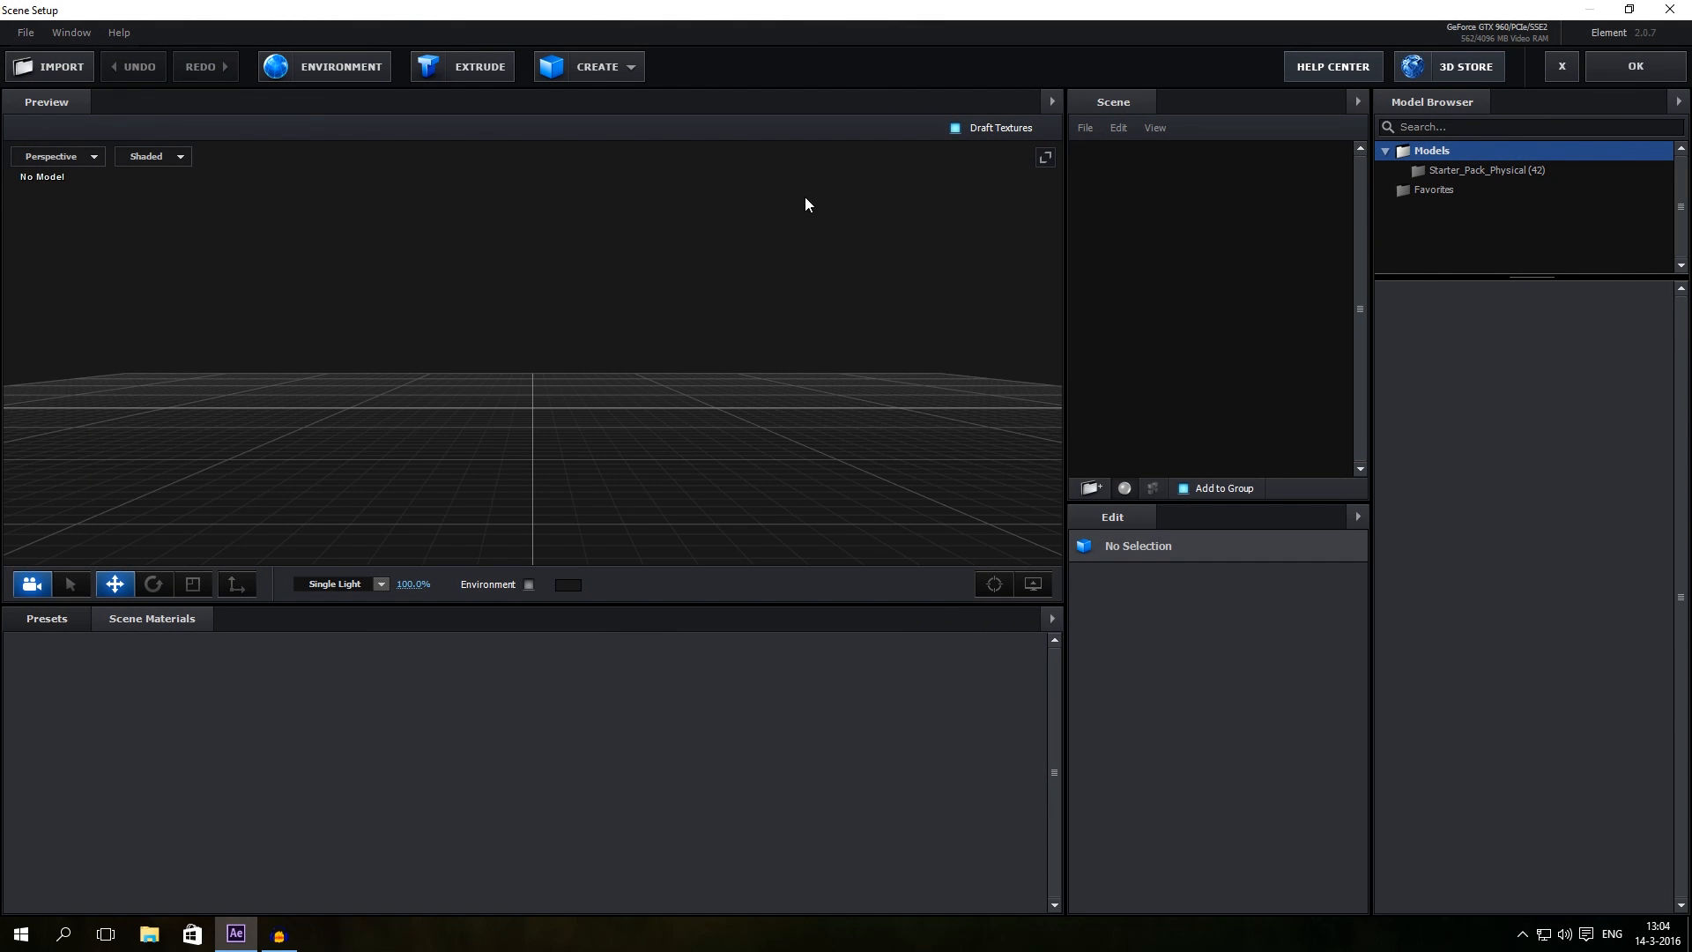
{"action": "left_click", "coordinate": [479, 66]}
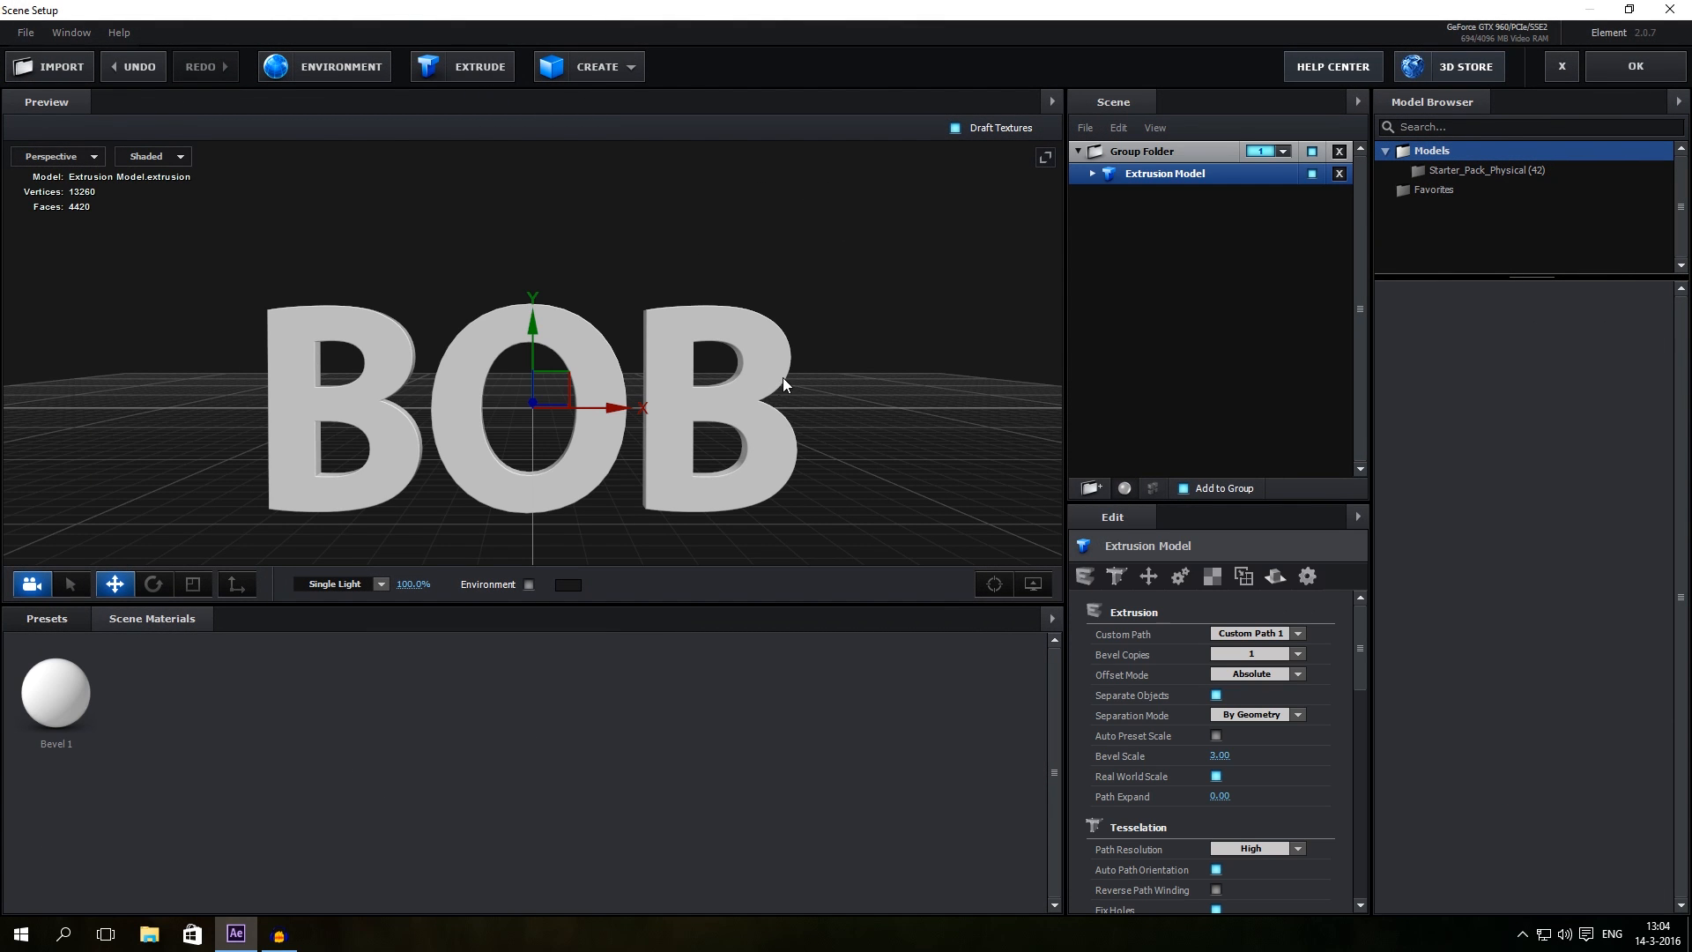
{"action": "left_click", "coordinate": [1143, 151]}
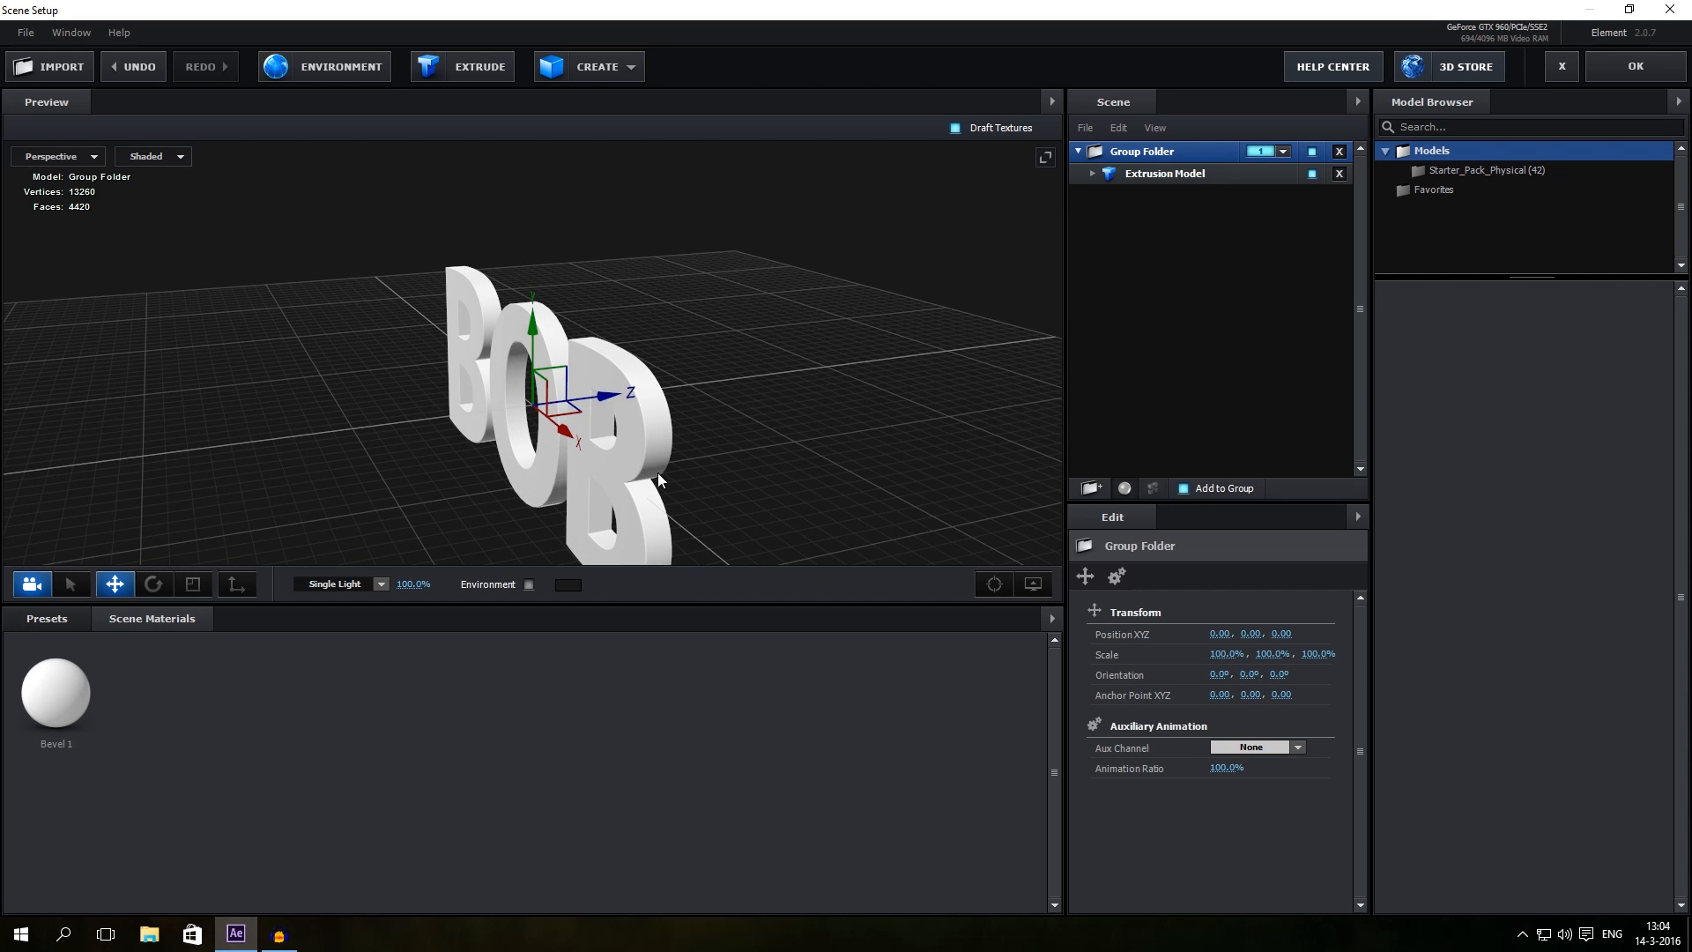
{"action": "mouse_move", "coordinate": [870, 274]}
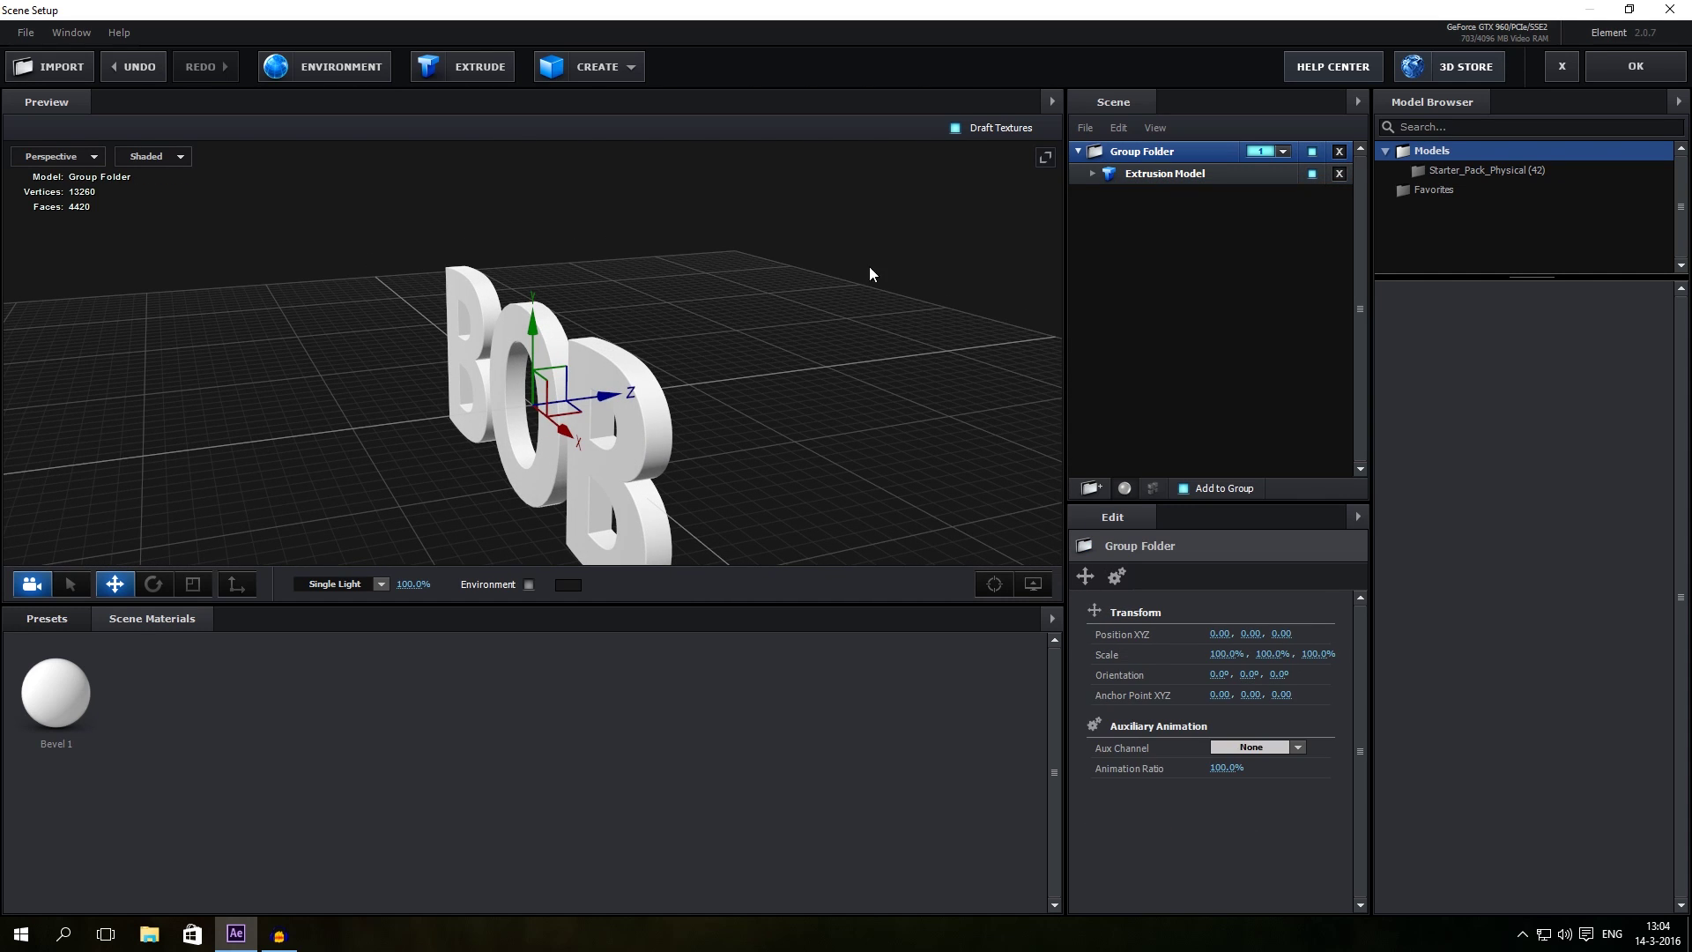
{"action": "left_click", "coordinate": [153, 583]}
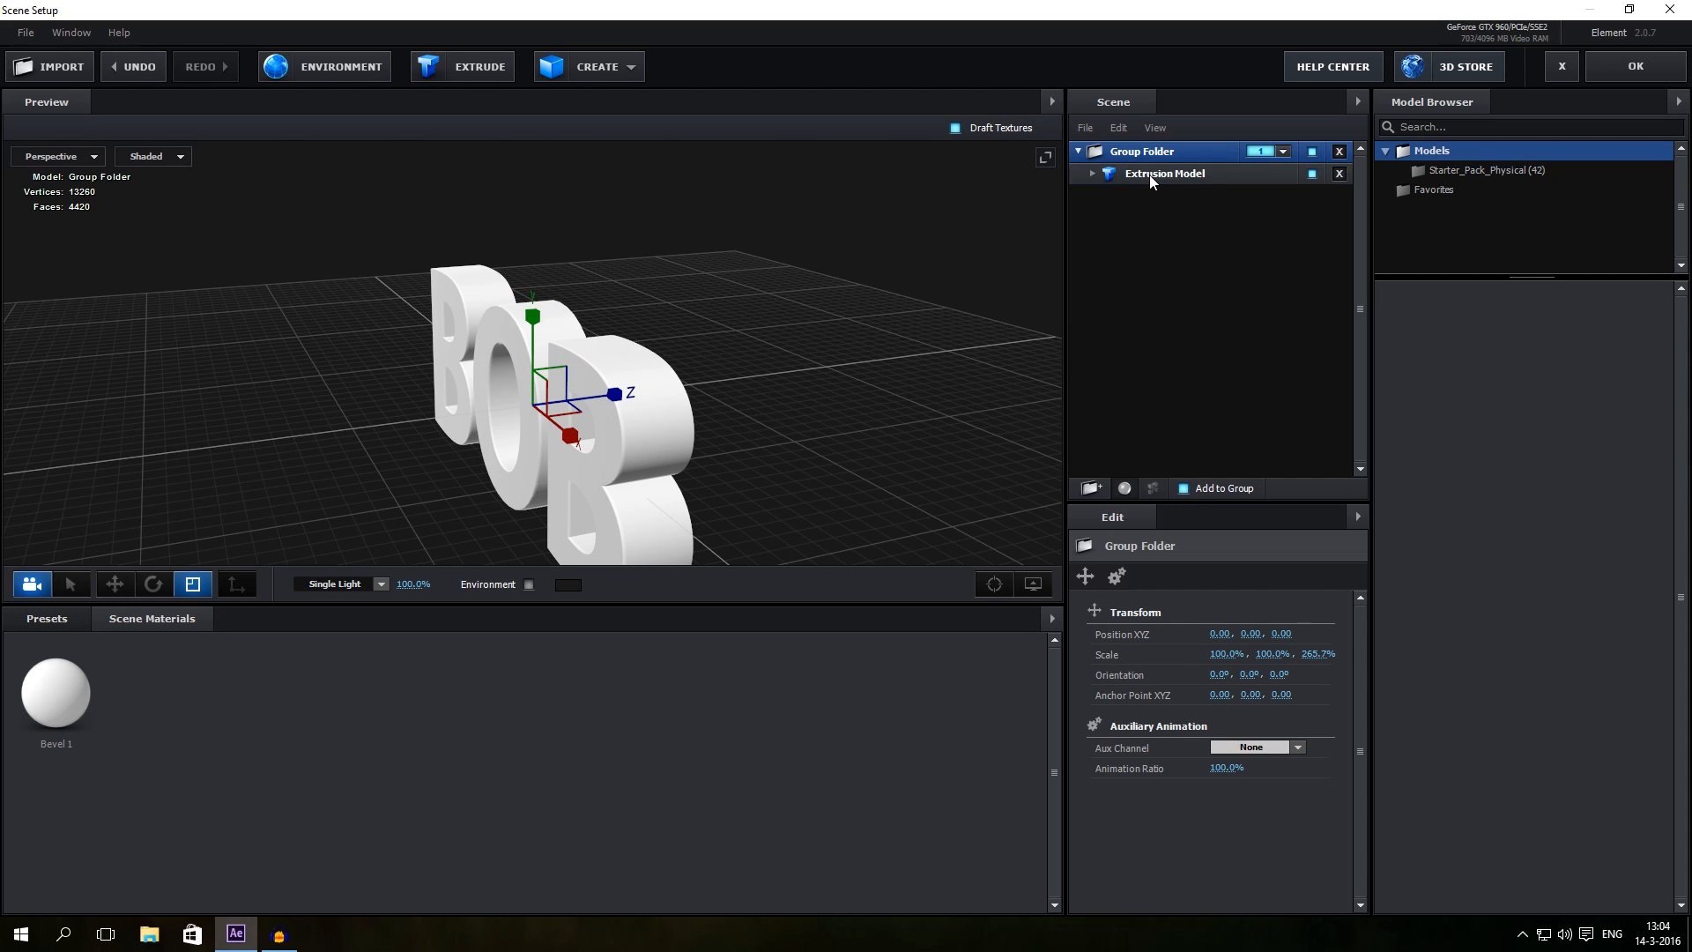
{"action": "left_click", "coordinate": [1164, 173]}
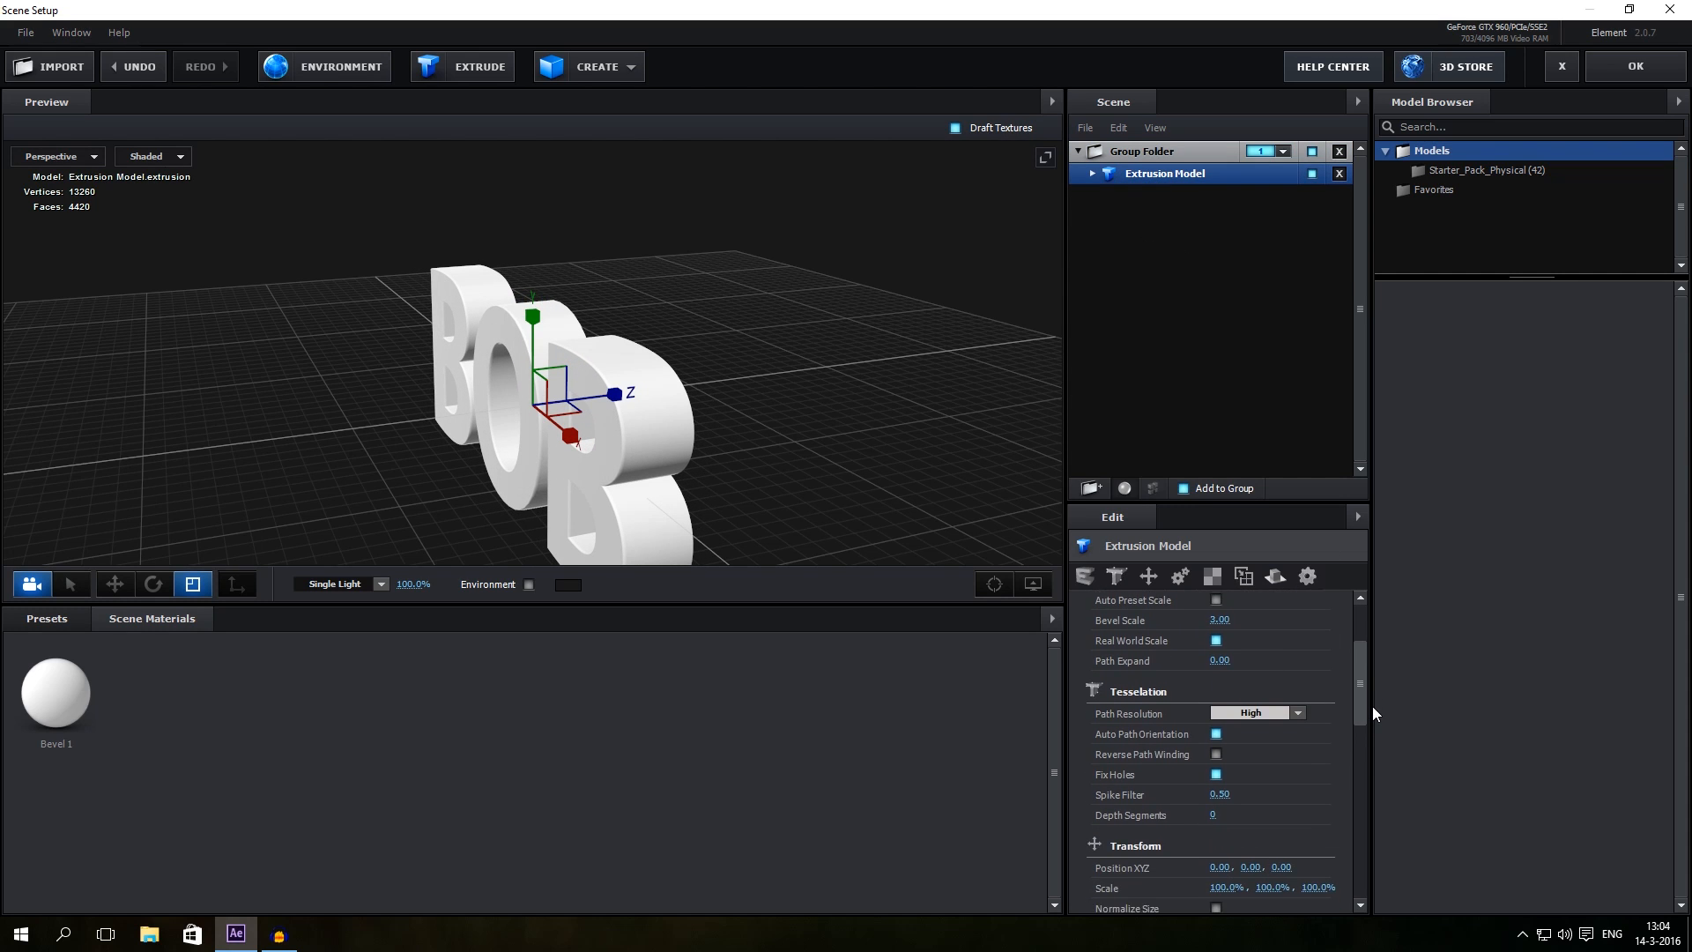
{"action": "scroll", "scroll_direction": "down", "scroll_amount": 3}
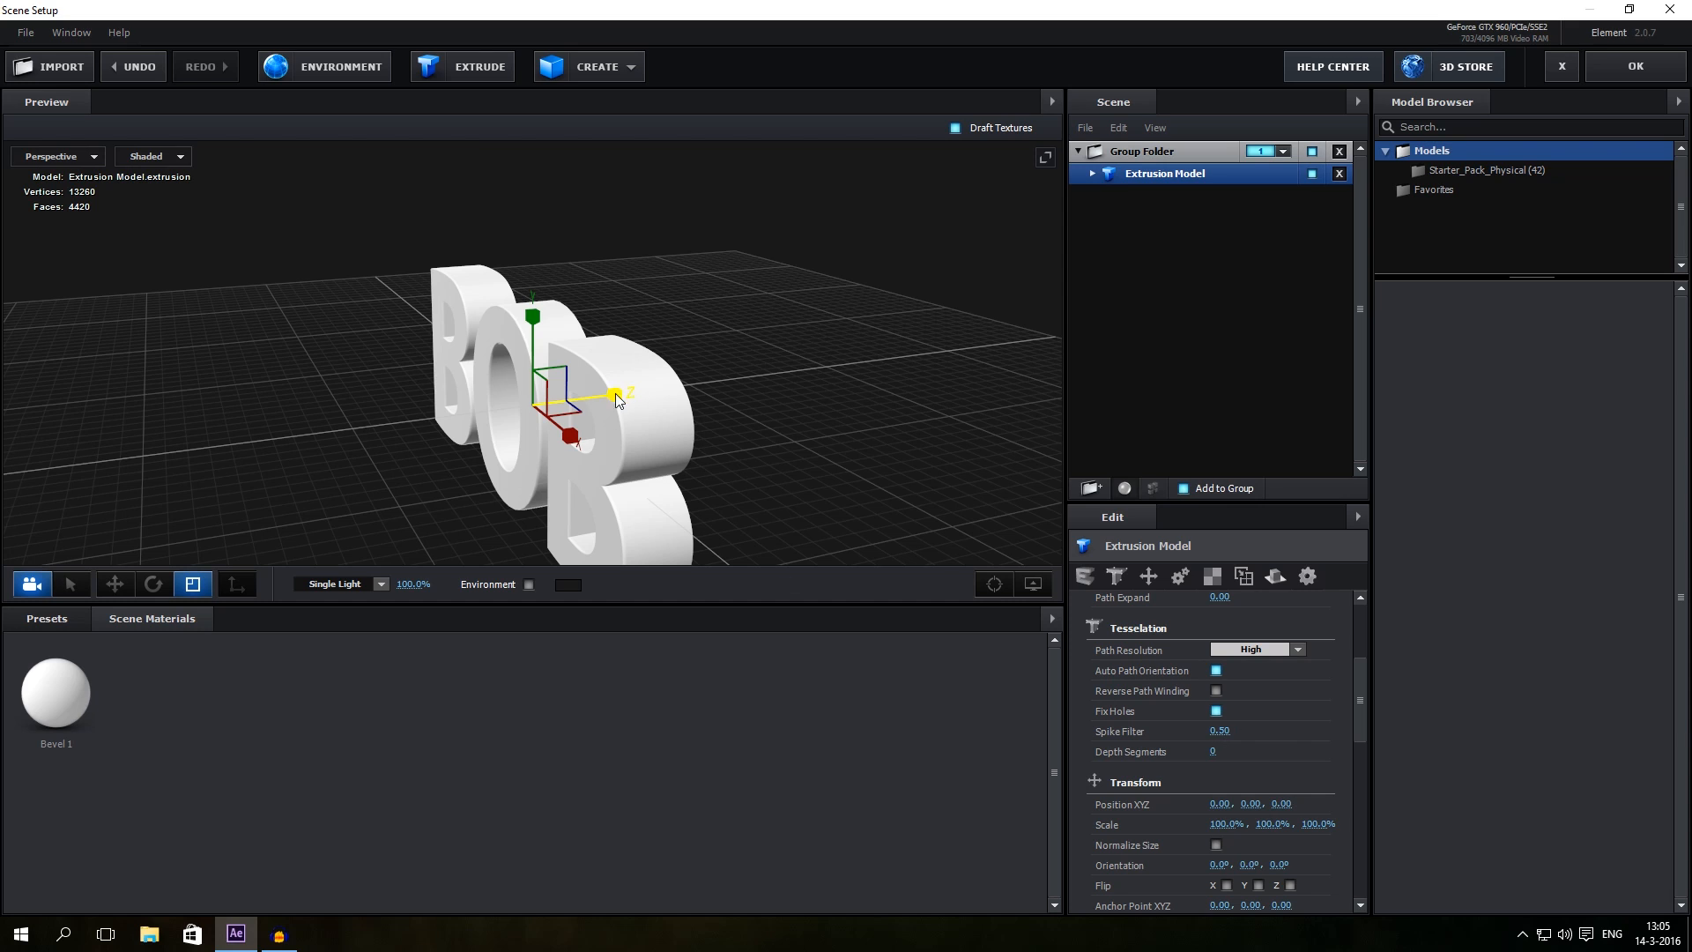
{"action": "left_click_drag", "start_coordinate": [615, 393], "coordinate": [582, 399]}
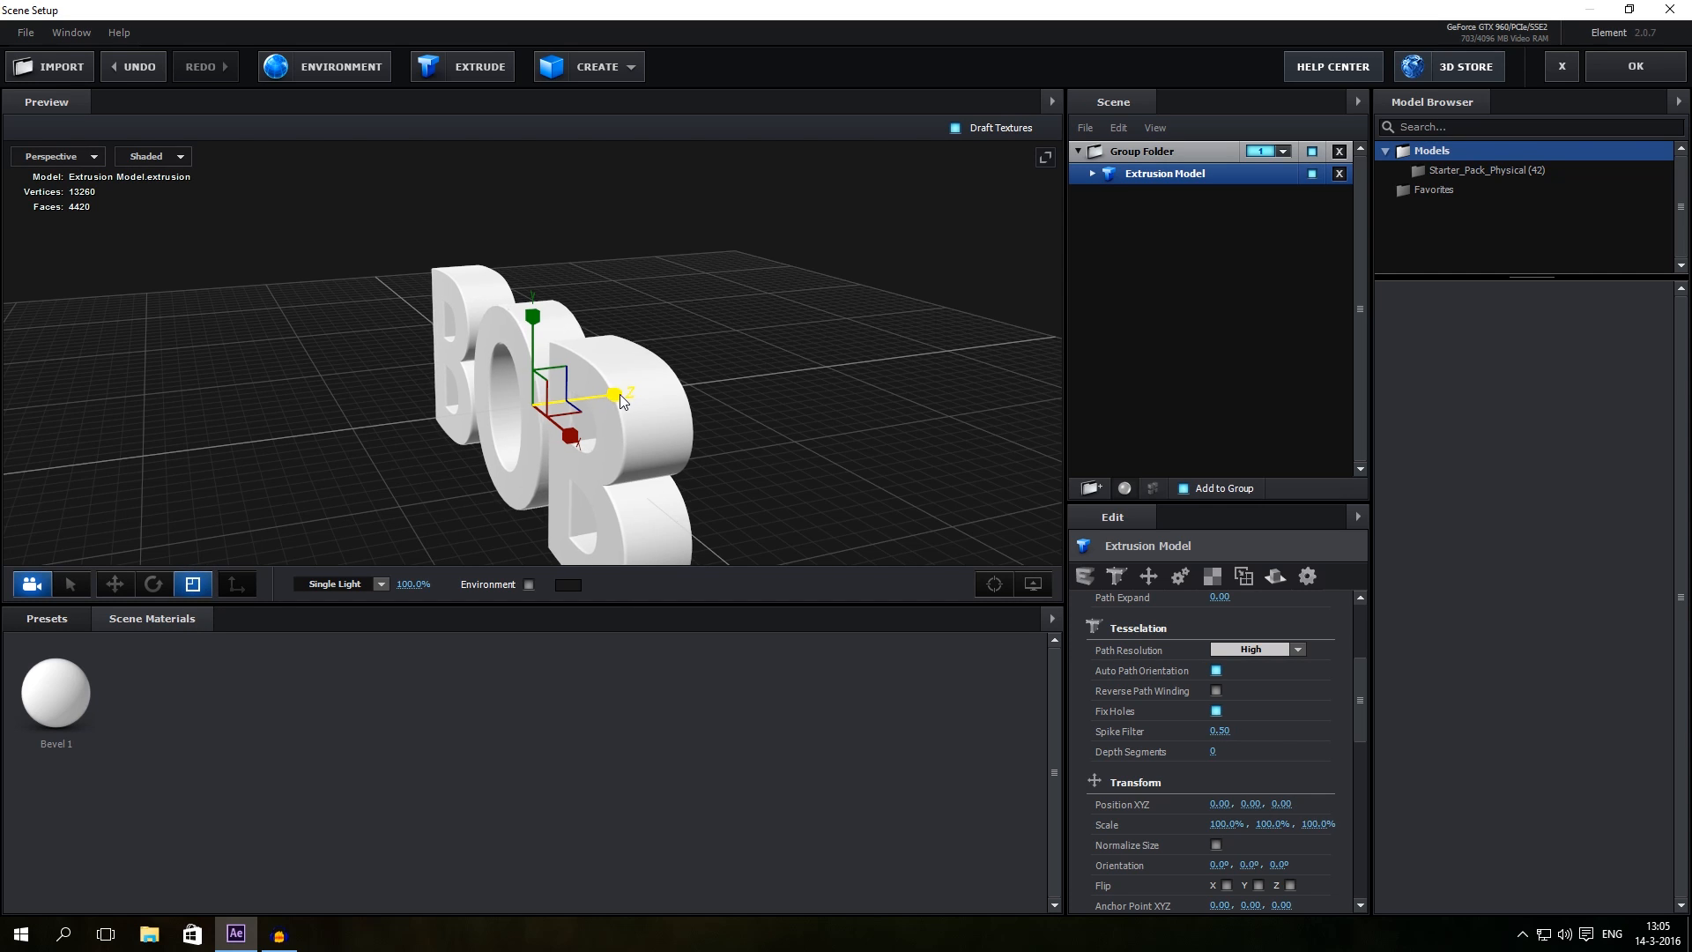
{"action": "left_click", "coordinate": [1142, 151]}
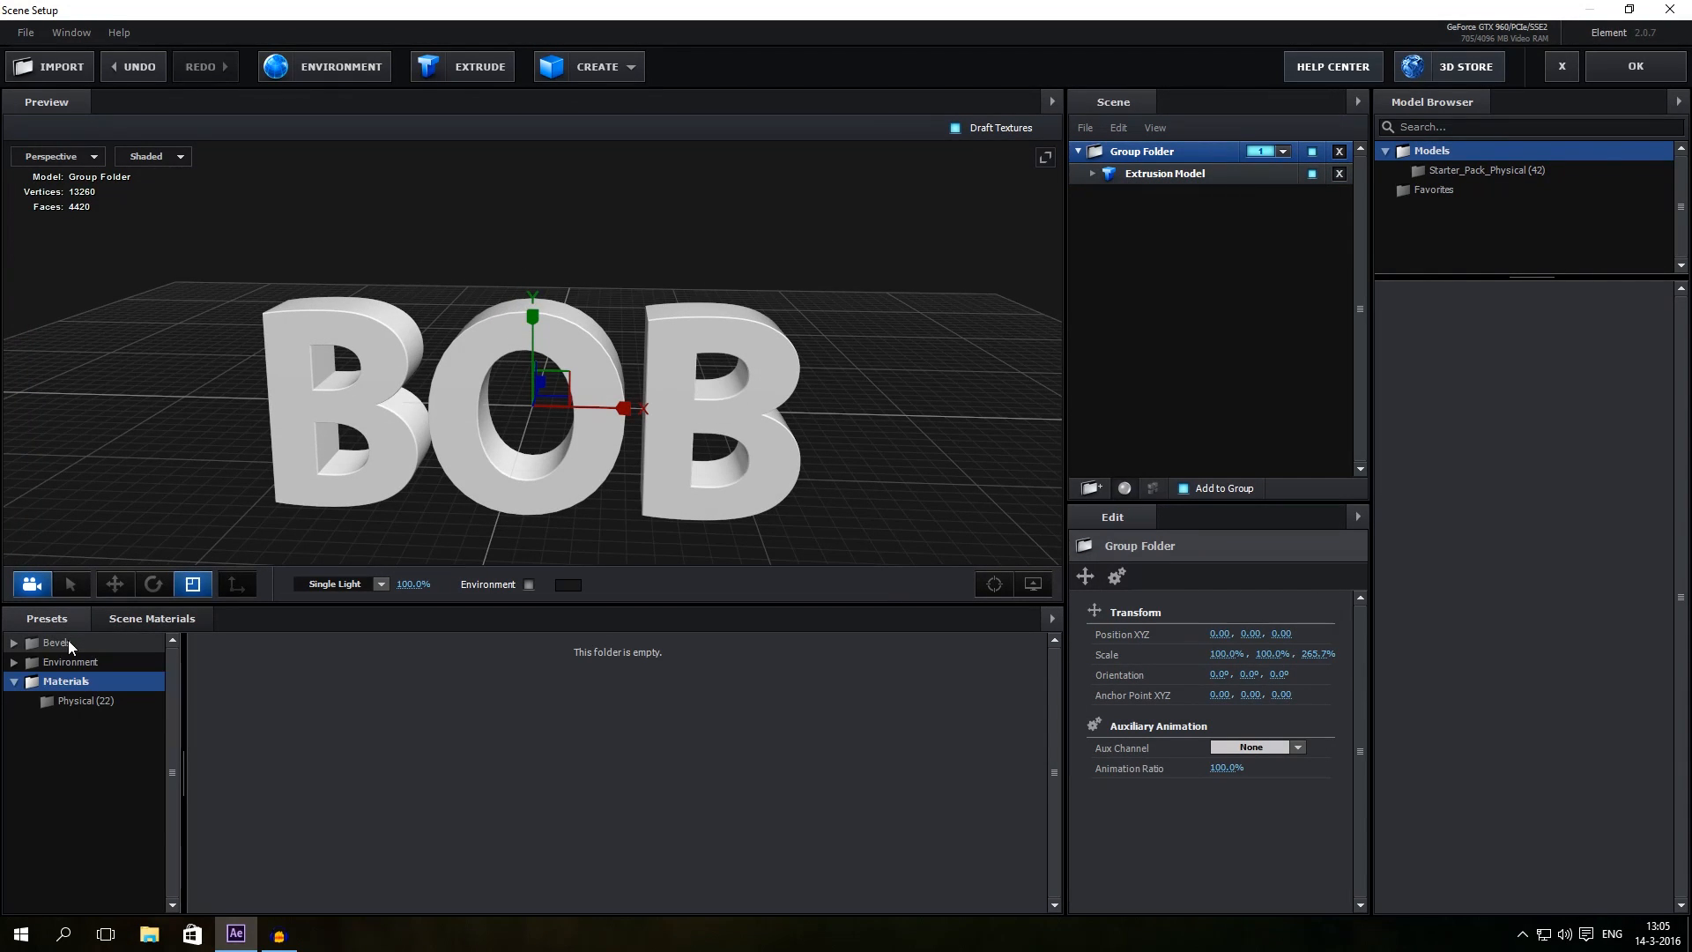
Step: Apply a dark Physical bevel preset, leaving the extrusion model at 120.5% Z scale
{"action": "left_click", "coordinate": [57, 642]}
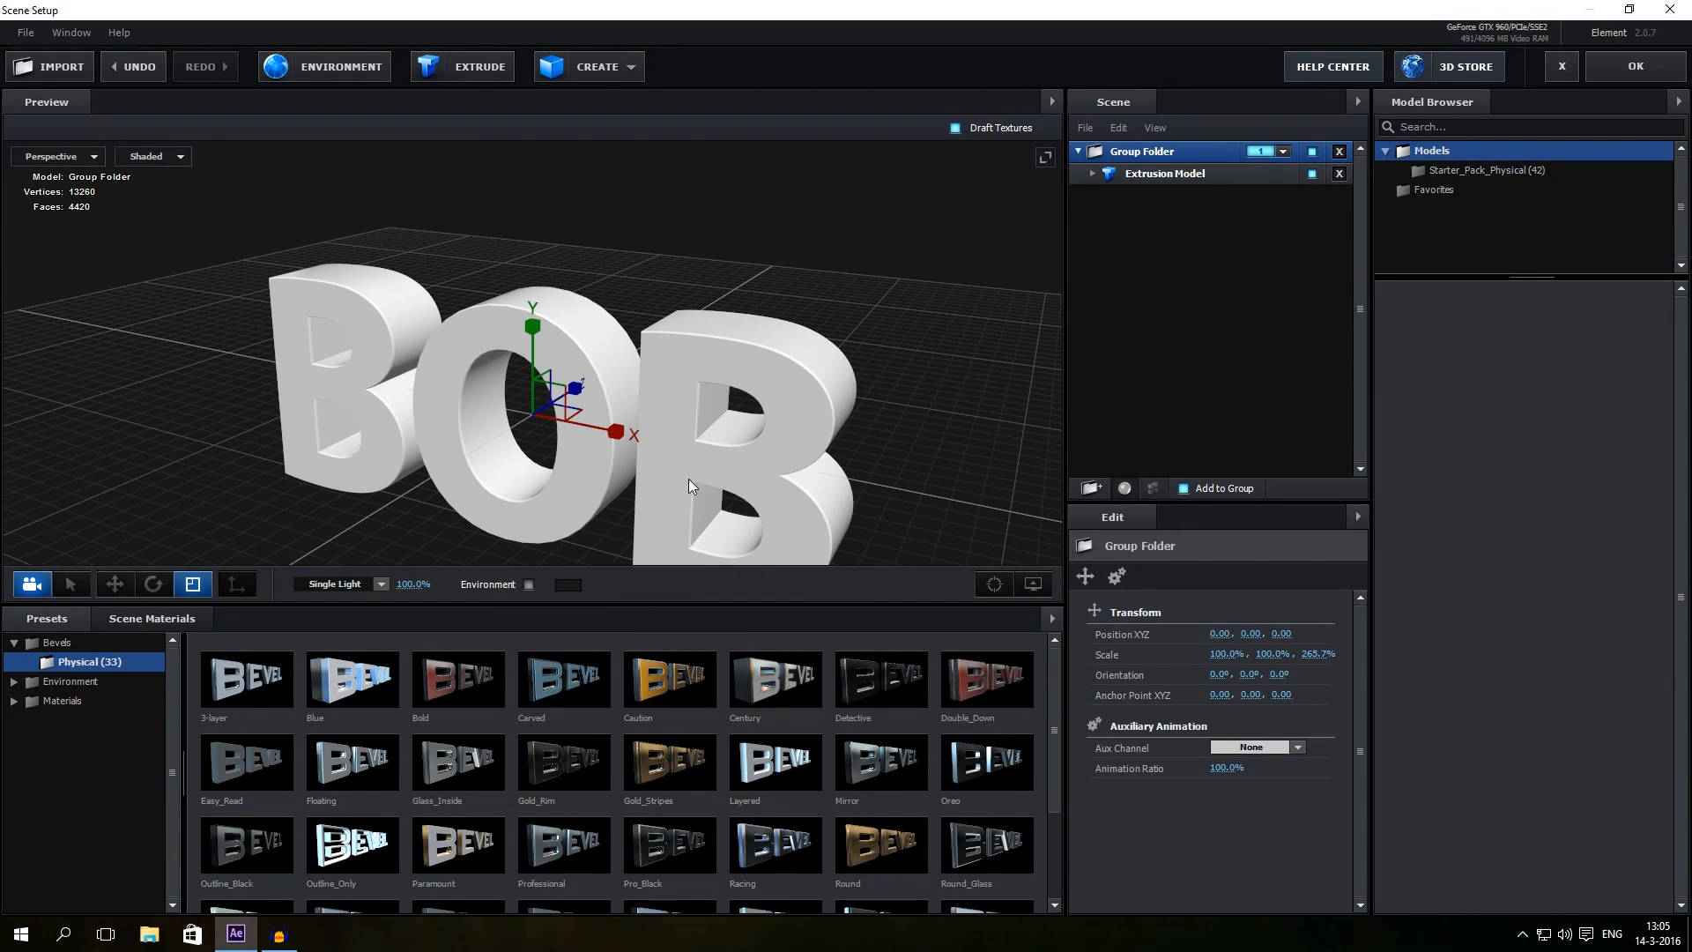
{"action": "left_click", "coordinate": [1164, 173]}
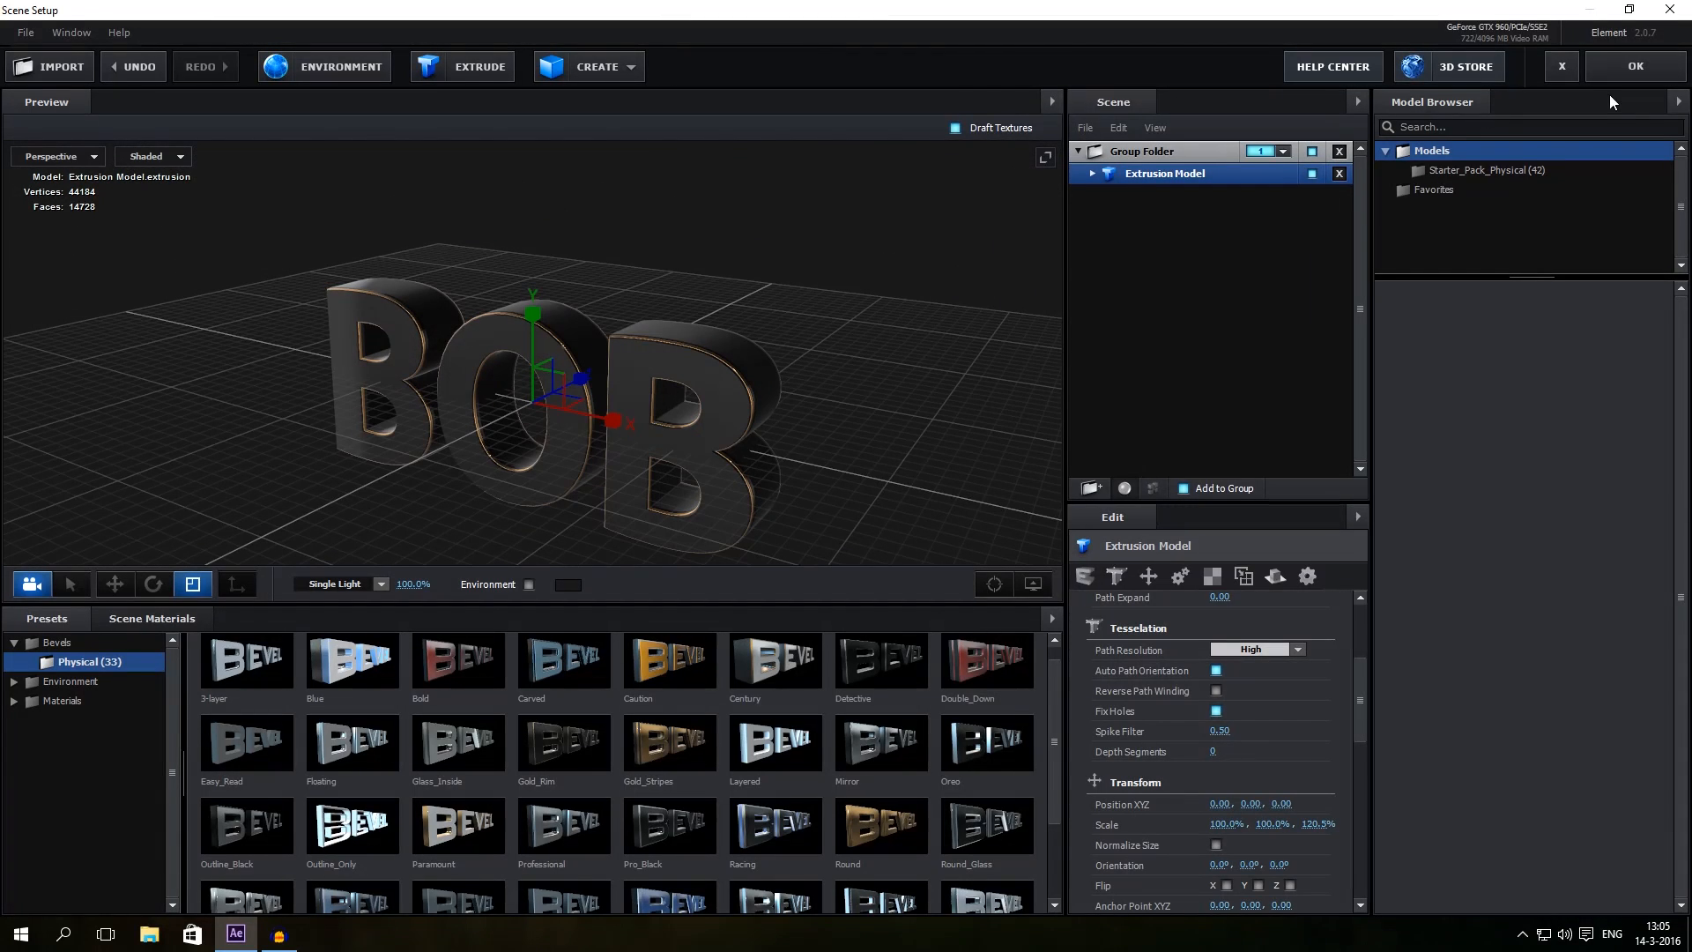
Step: Leave Element 3D and recolour the background solid to dark grey 191919
{"action": "left_click", "coordinate": [1634, 66]}
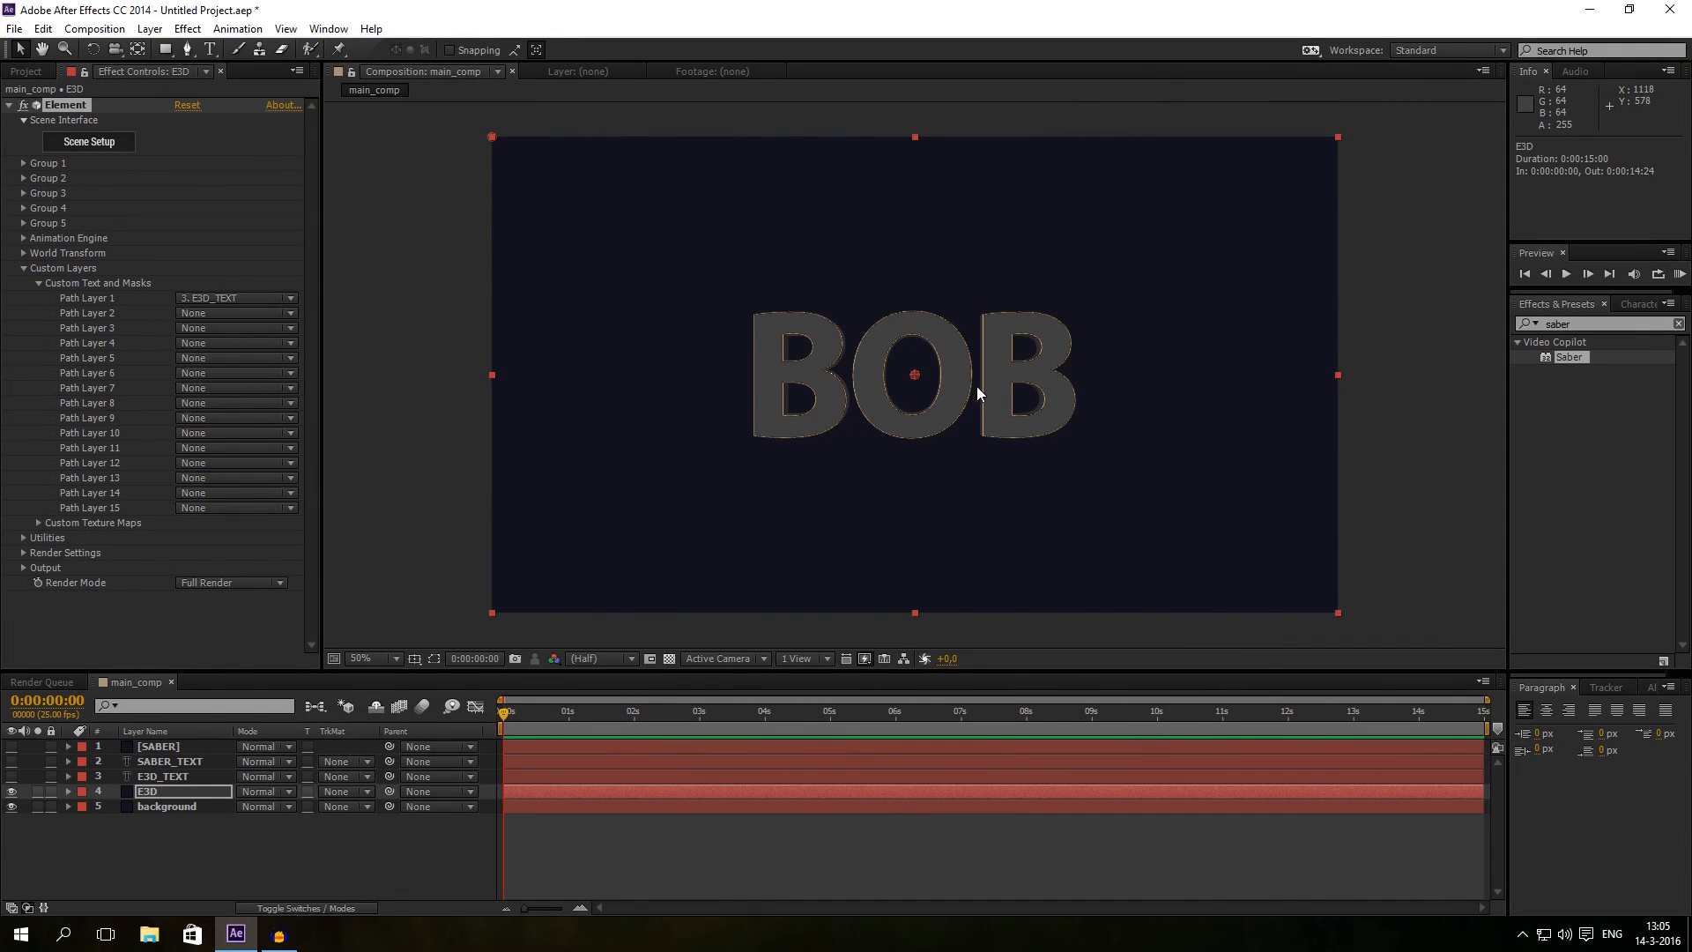
{"action": "left_click", "coordinate": [922, 453]}
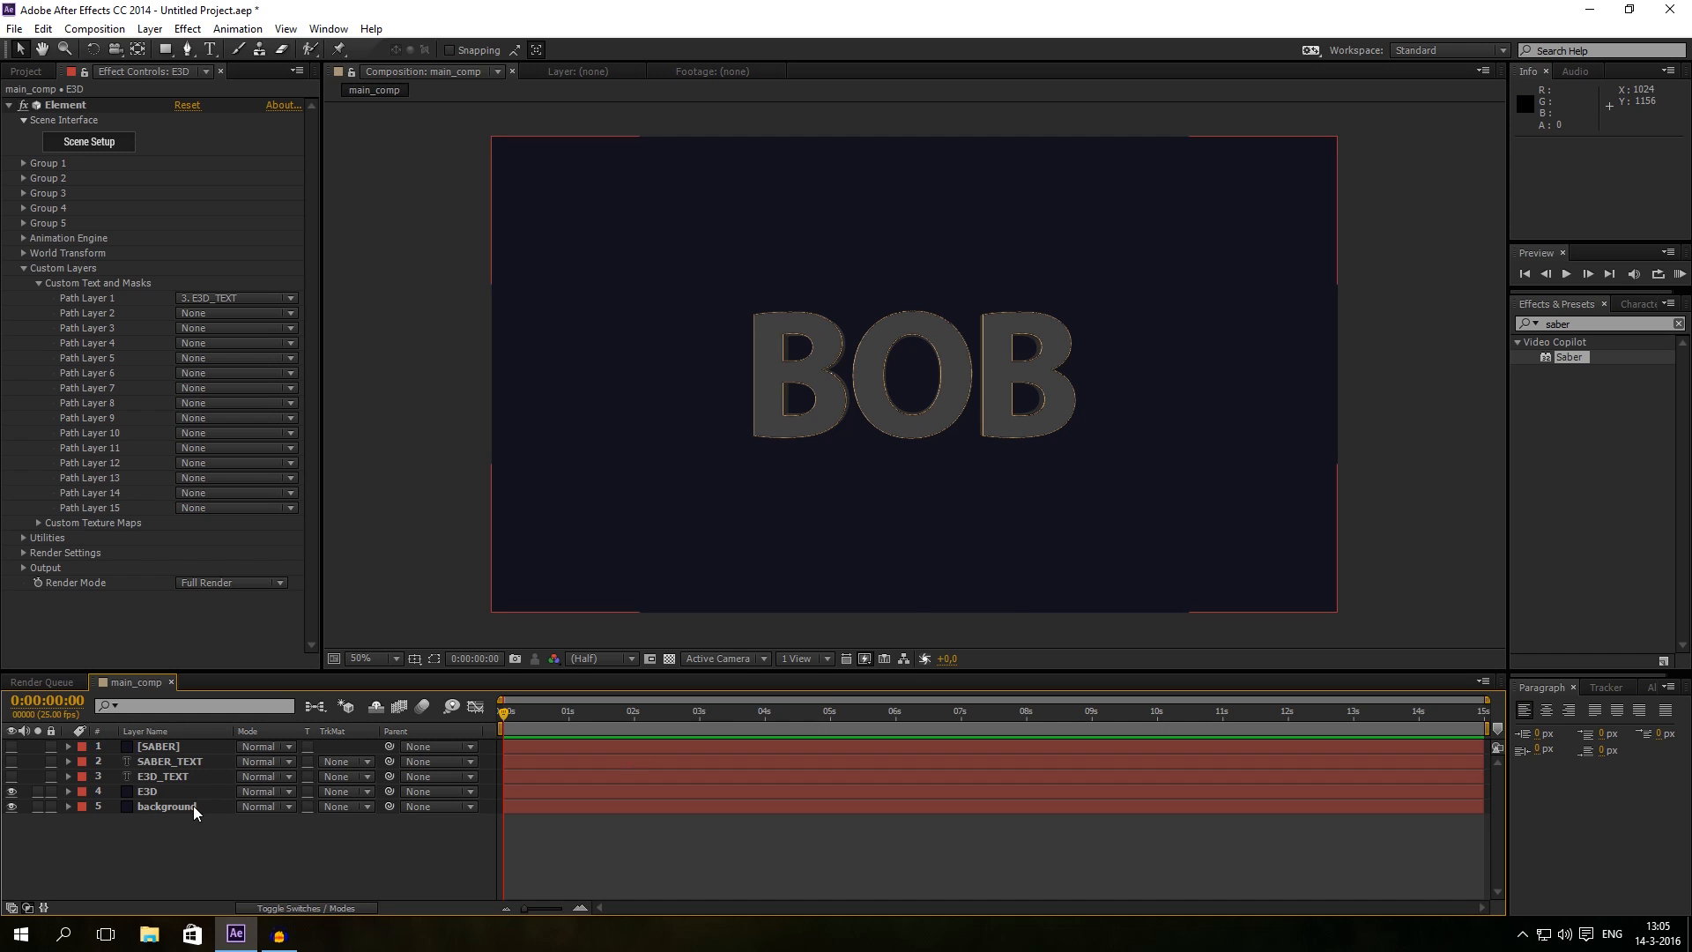
{"action": "left_click", "coordinate": [149, 28]}
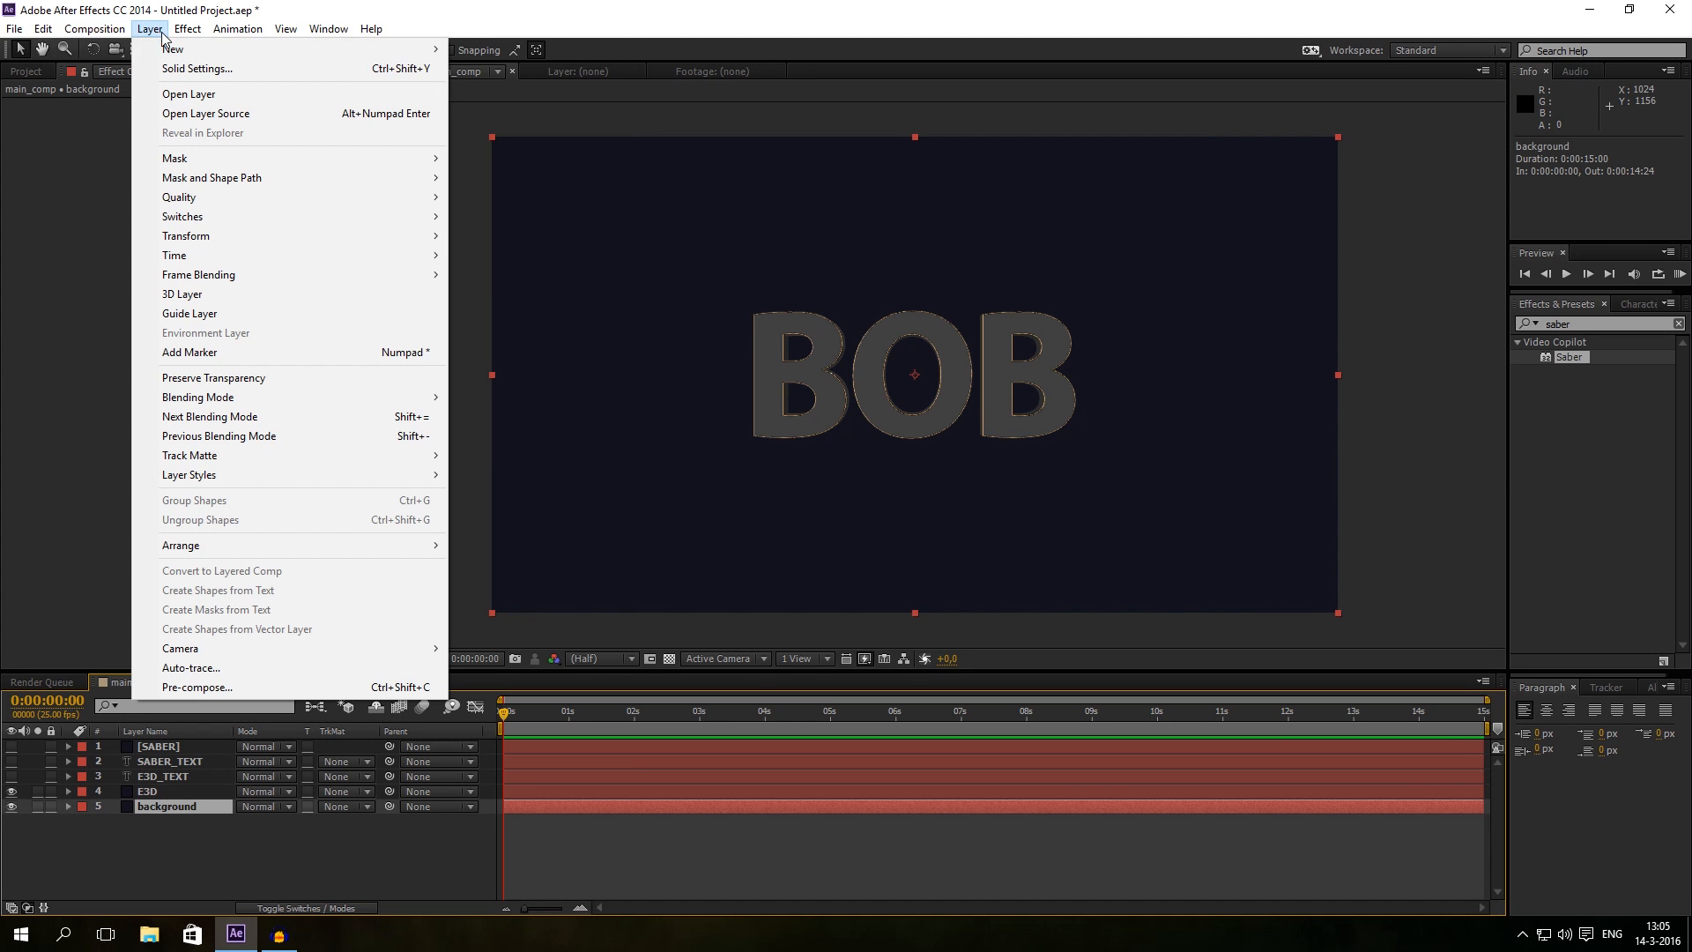
{"action": "left_click", "coordinate": [196, 69]}
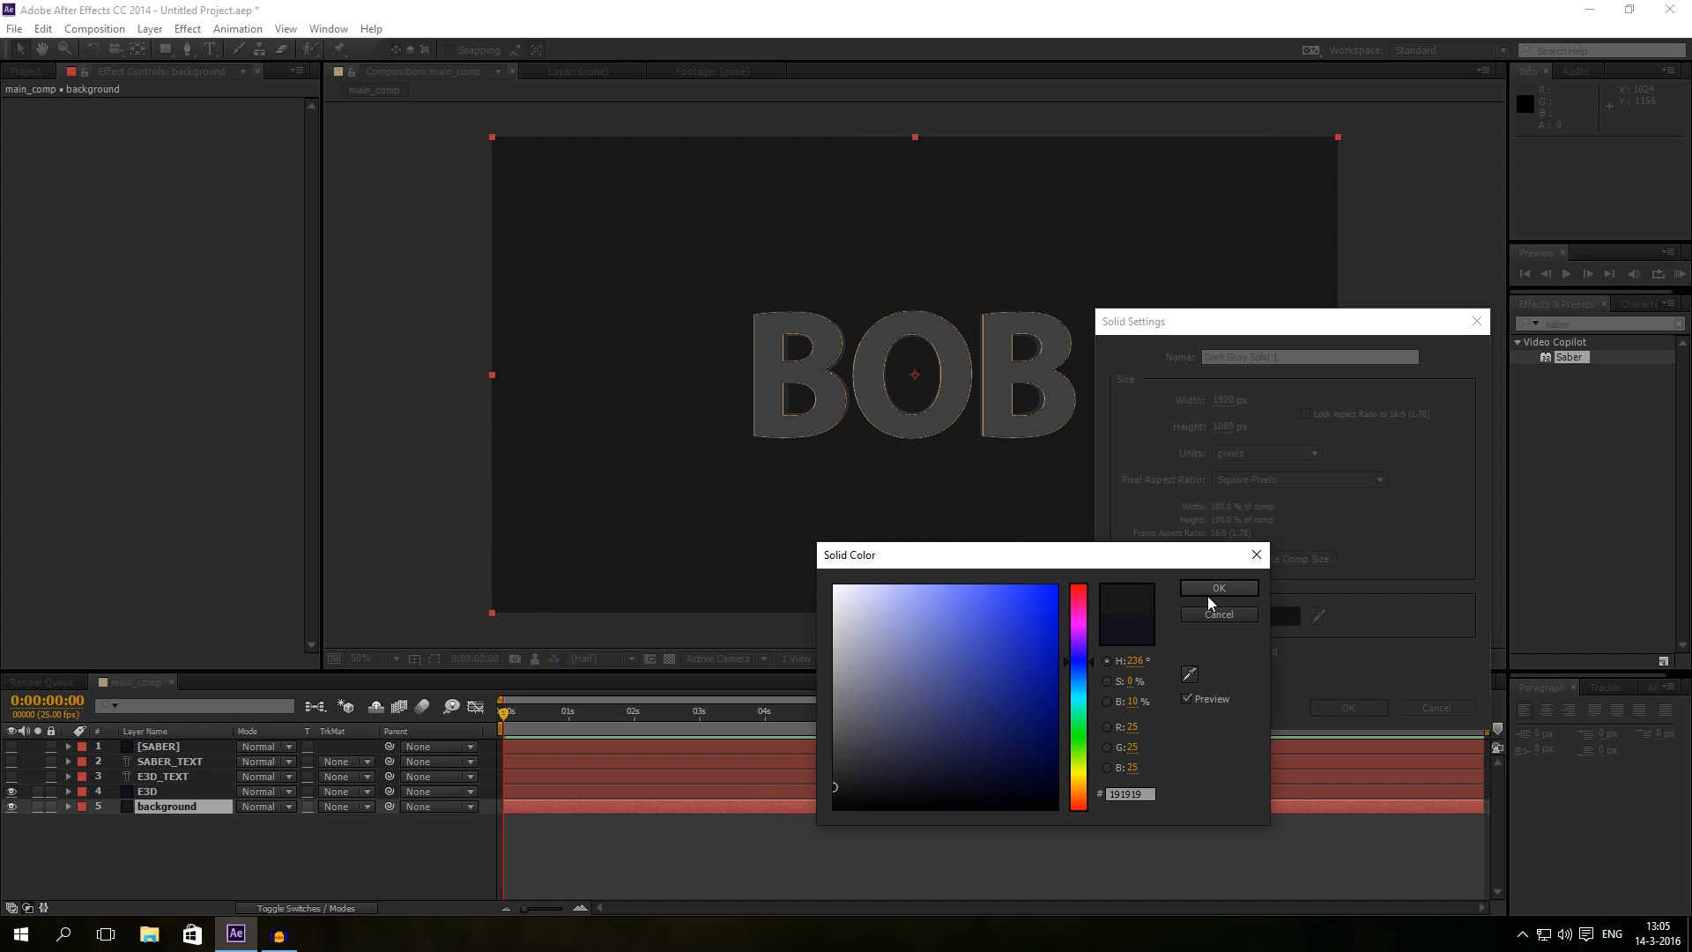
{"action": "left_click", "coordinate": [1217, 587]}
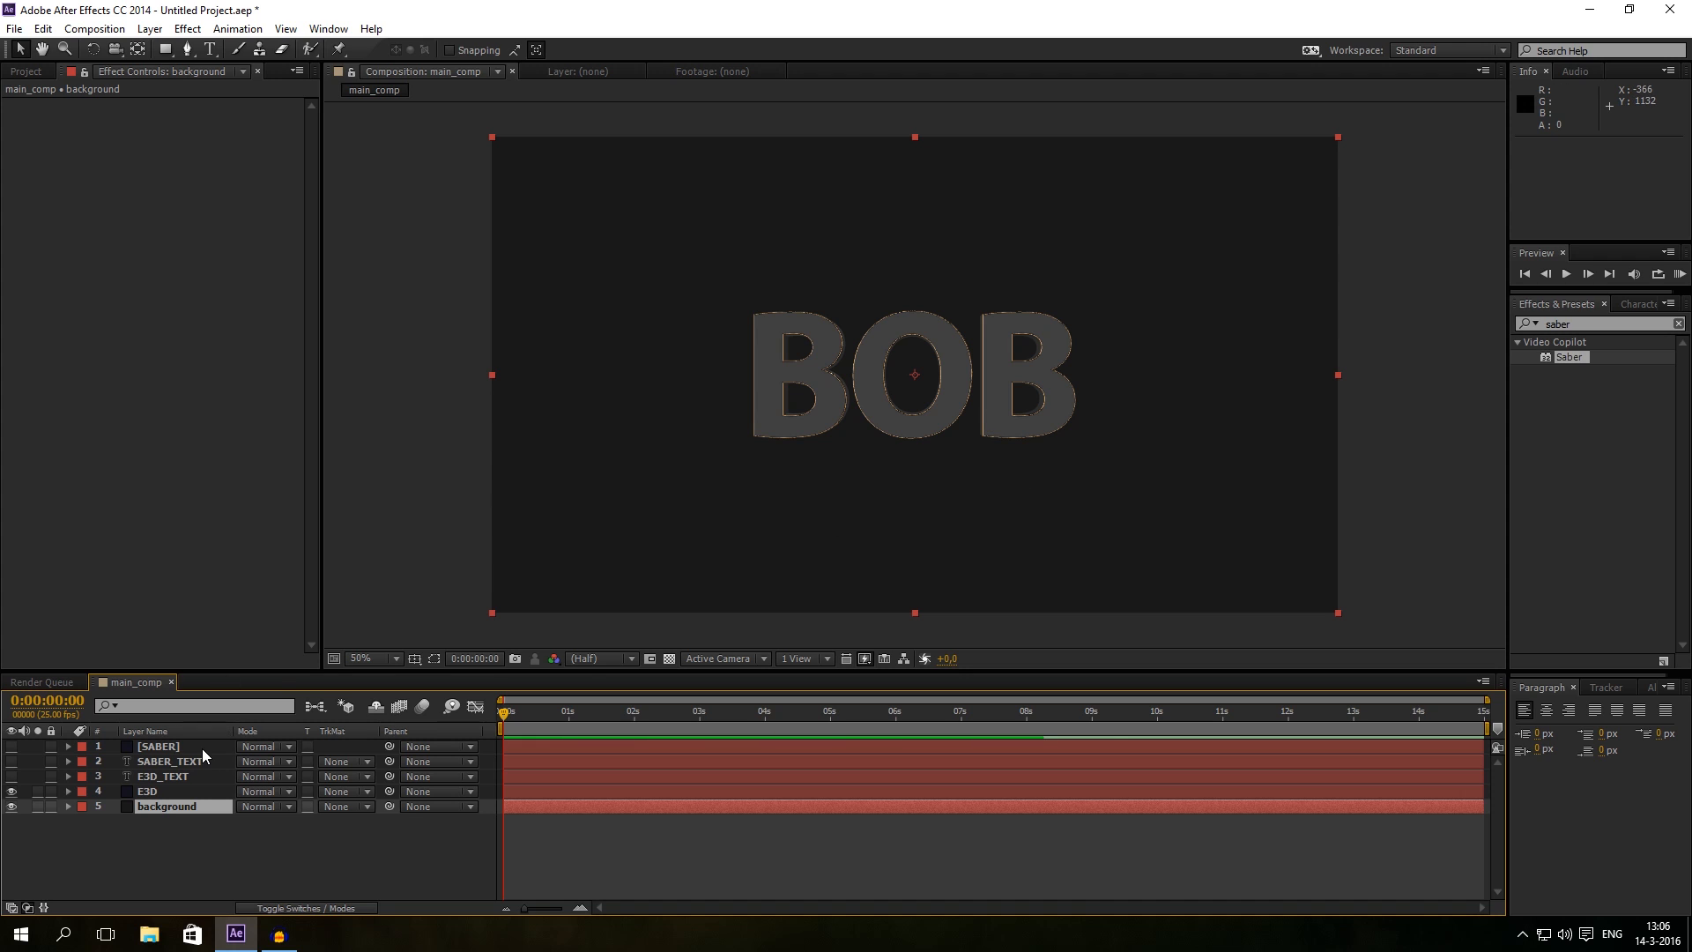
{"action": "mouse_move", "coordinate": [885, 479]}
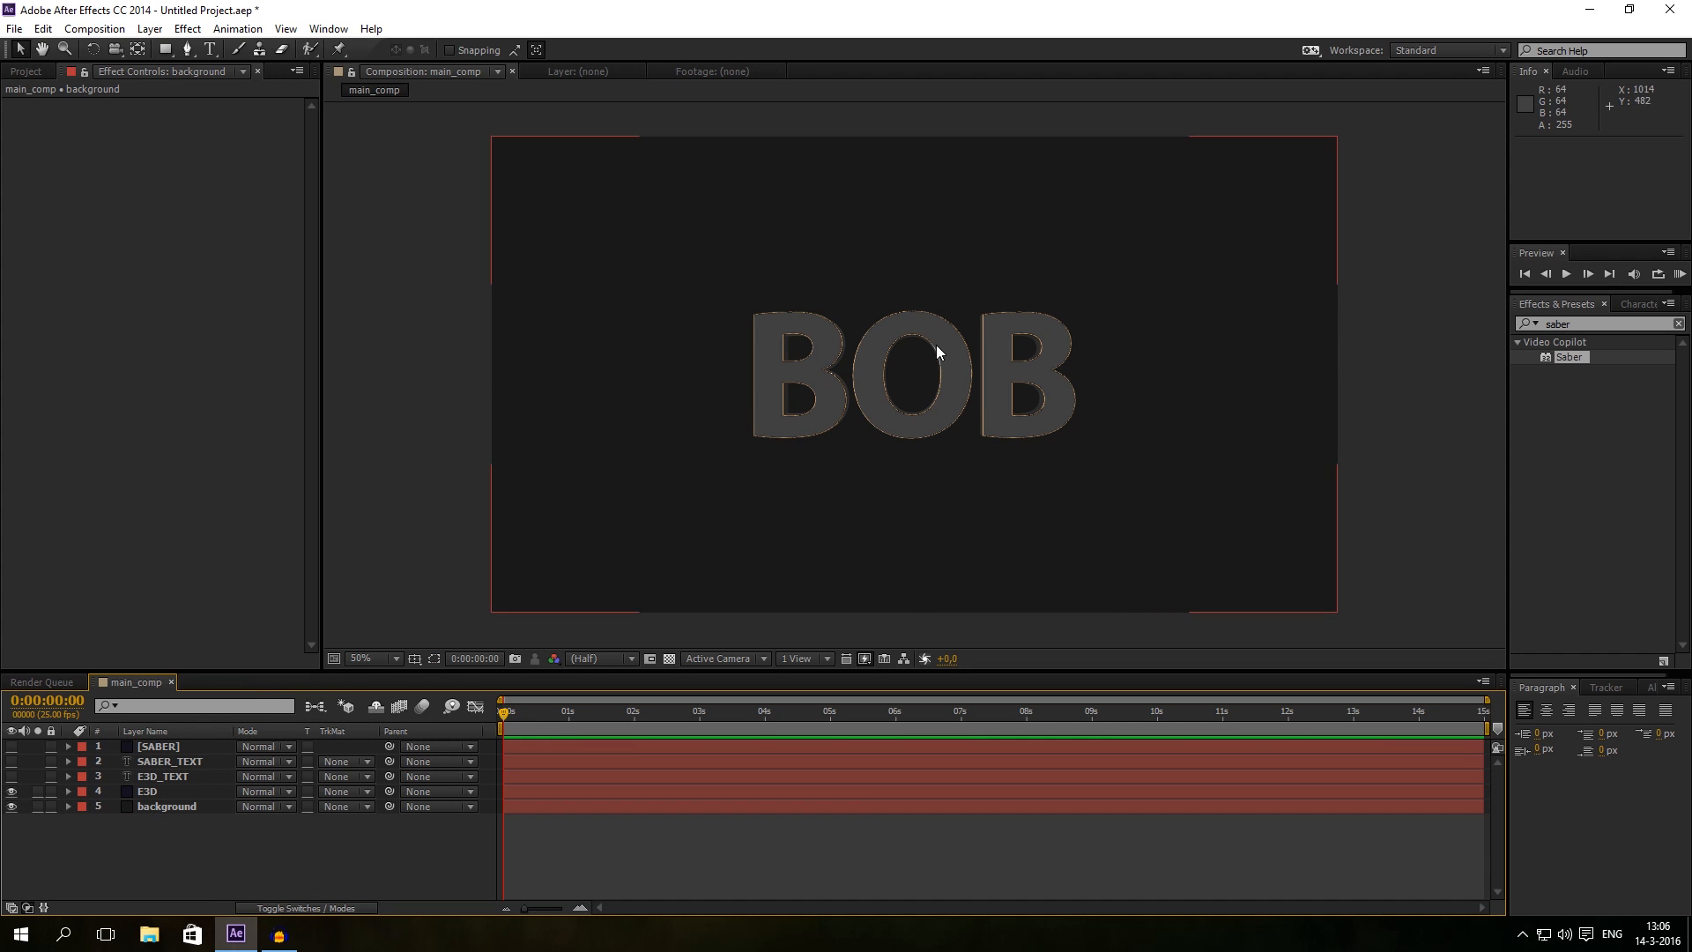
Step: Set the SABER layer's Render Settings Composite Settings to Transparent
{"action": "left_click", "coordinate": [359, 658]}
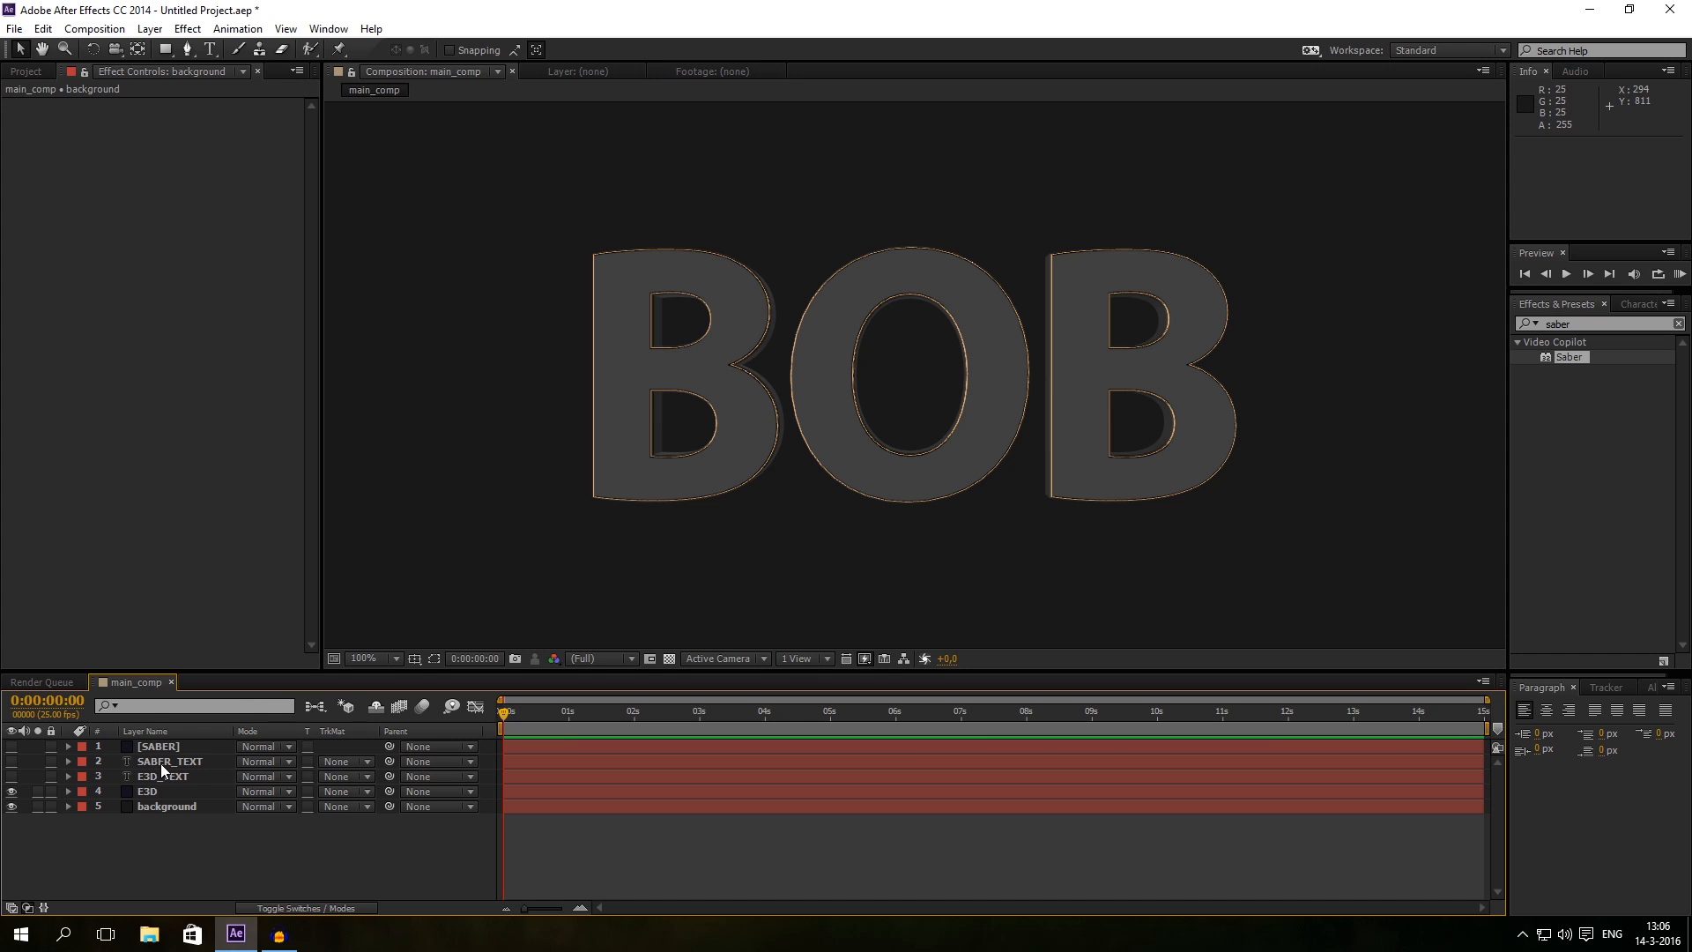
{"action": "left_click", "coordinate": [159, 746]}
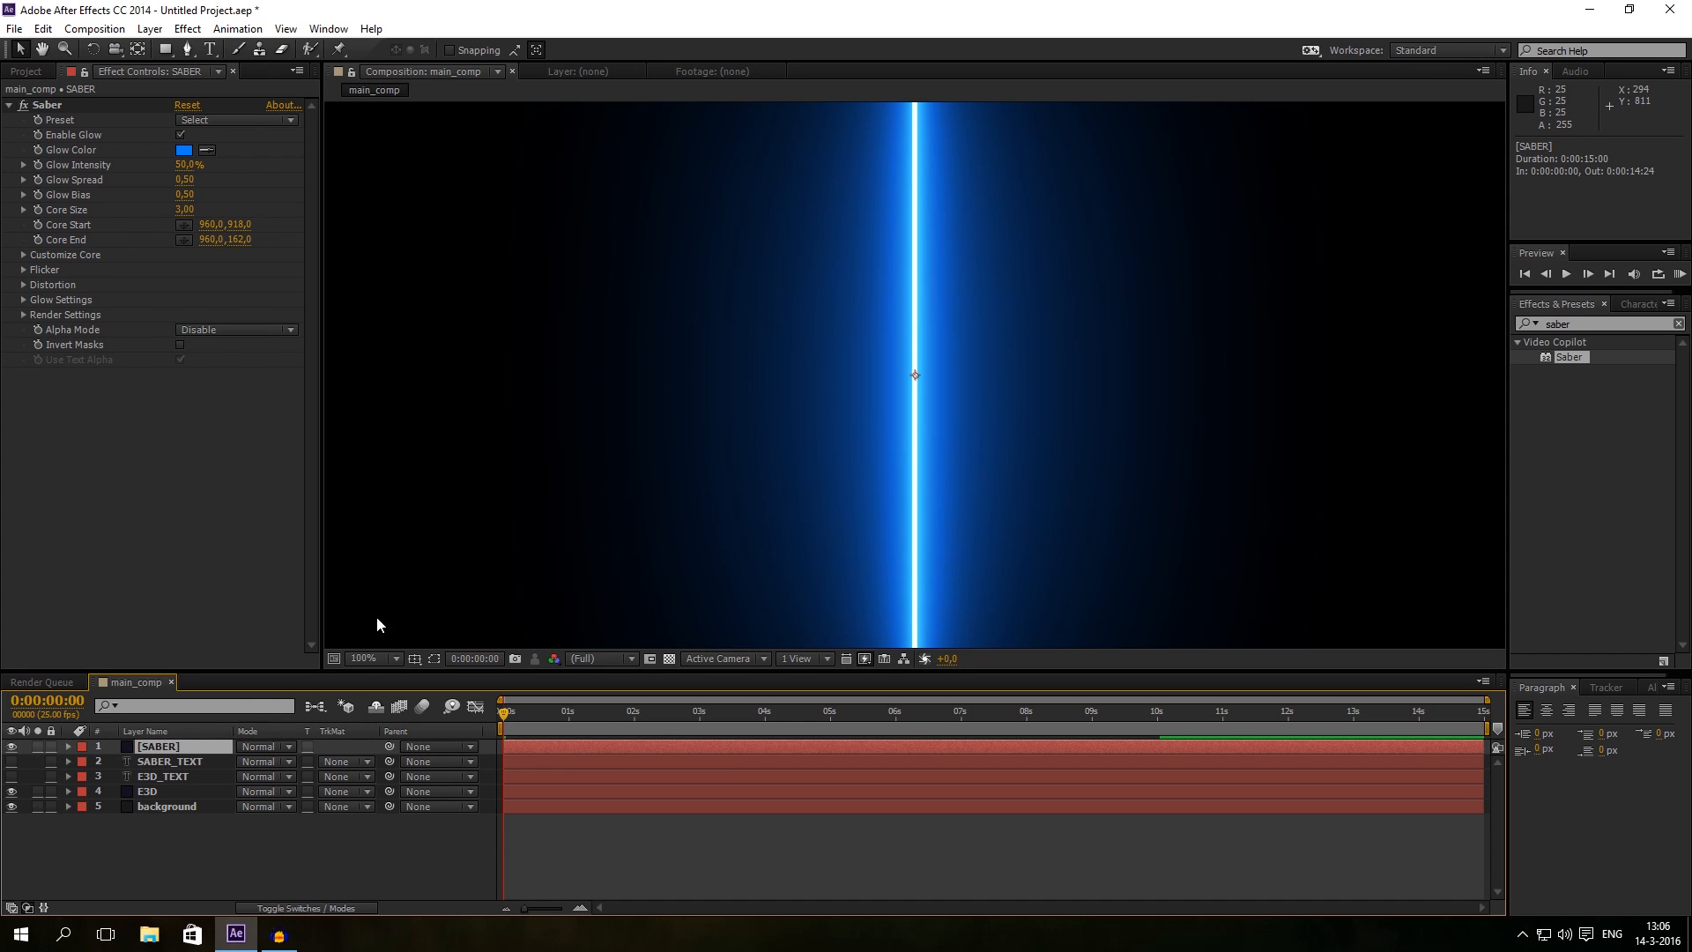
{"action": "left_click", "coordinate": [366, 658]}
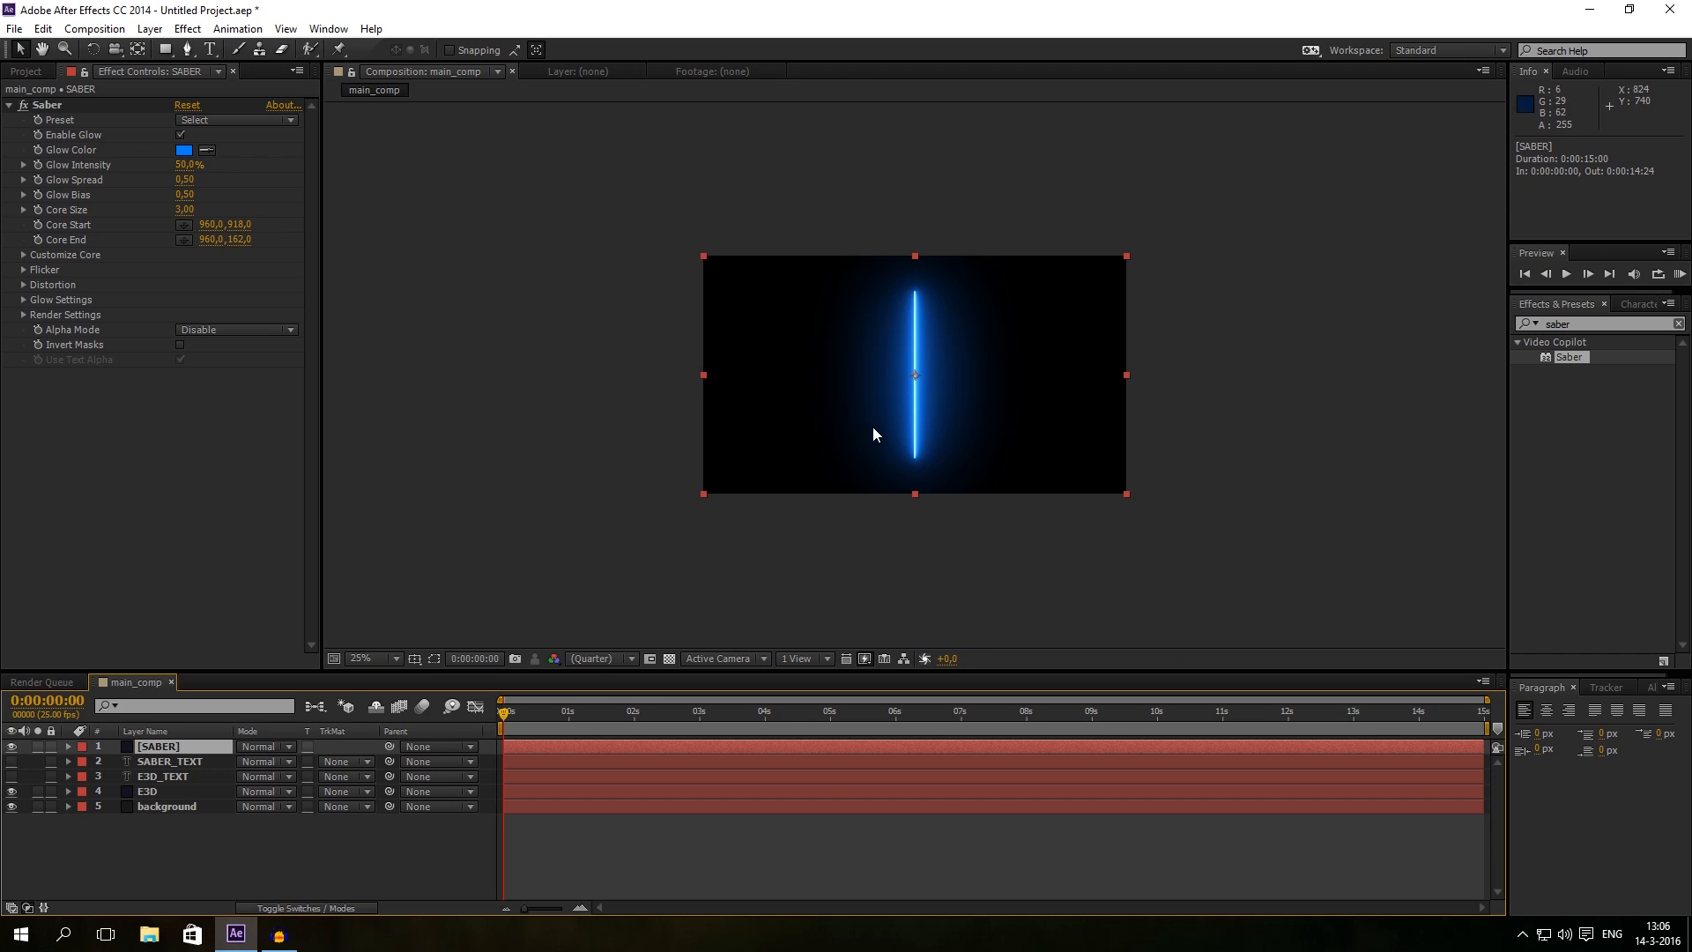
{"action": "left_click", "coordinate": [366, 659]}
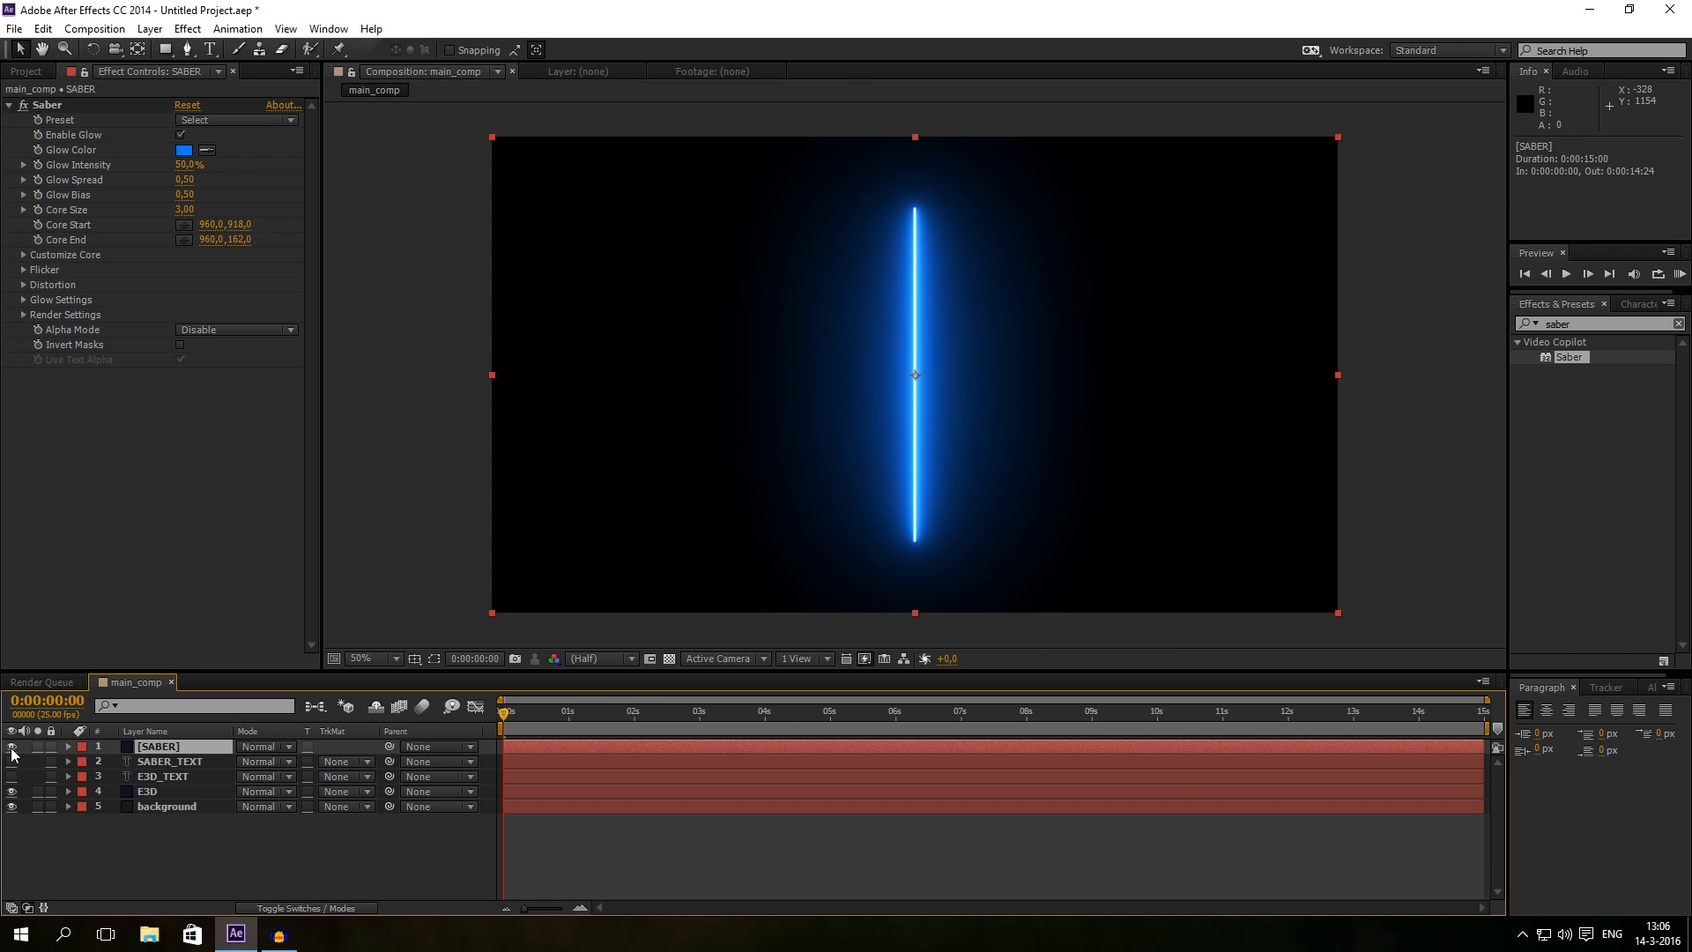
{"action": "mouse_move", "coordinate": [43, 812]}
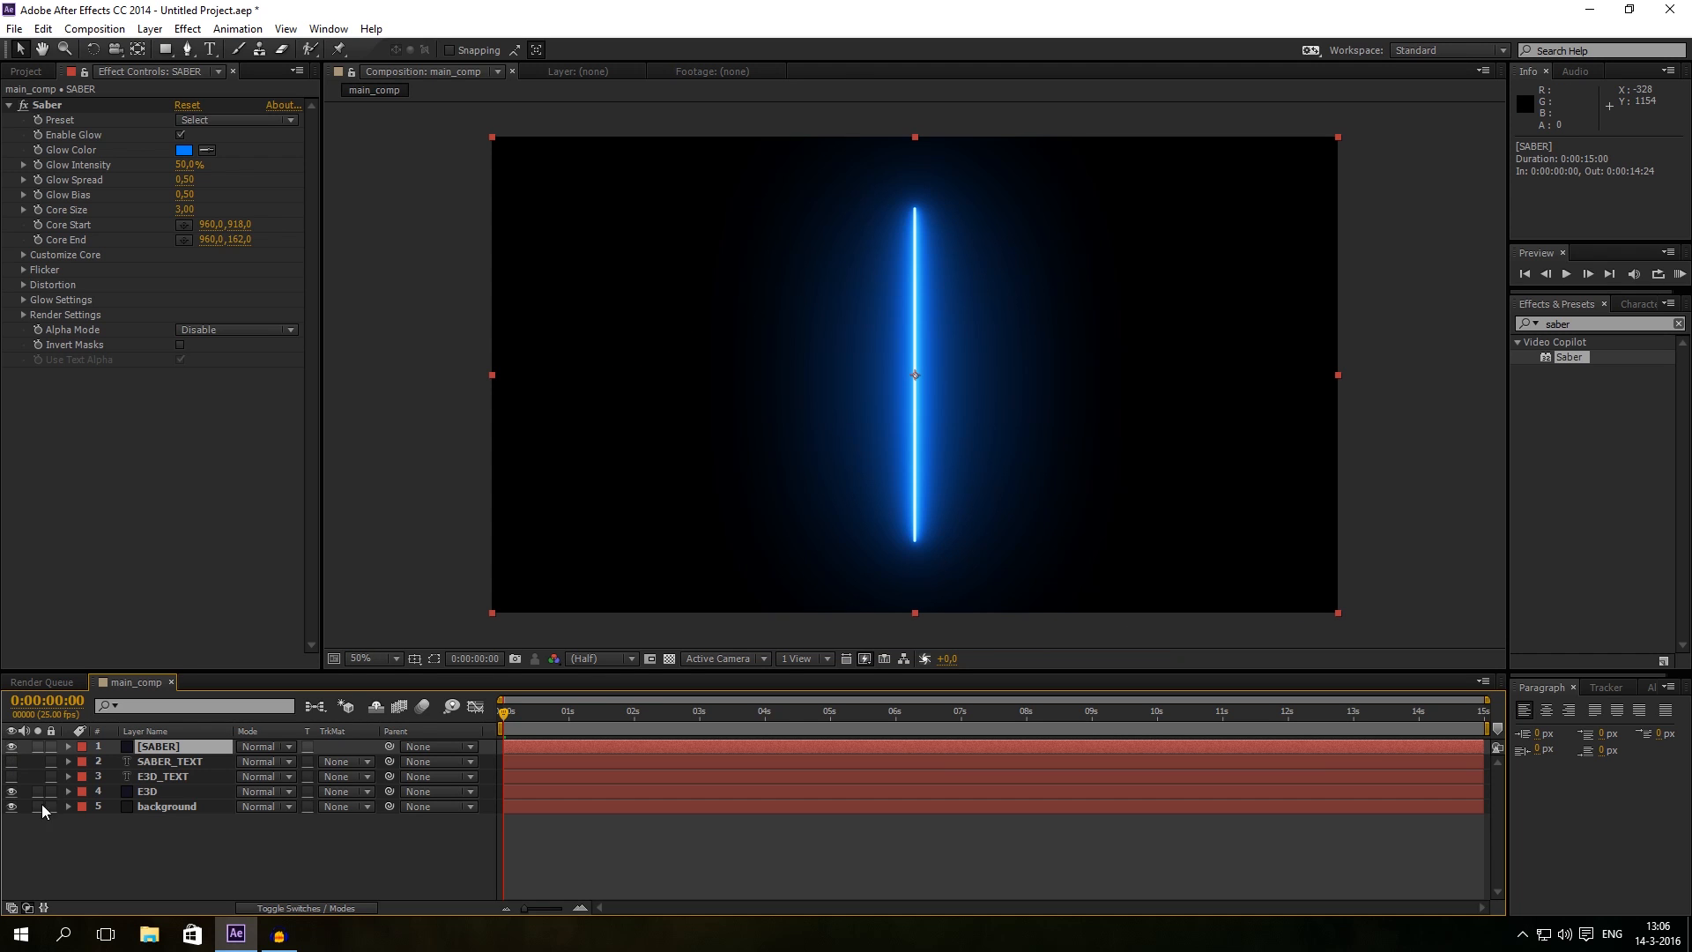
{"action": "mouse_move", "coordinate": [277, 471]}
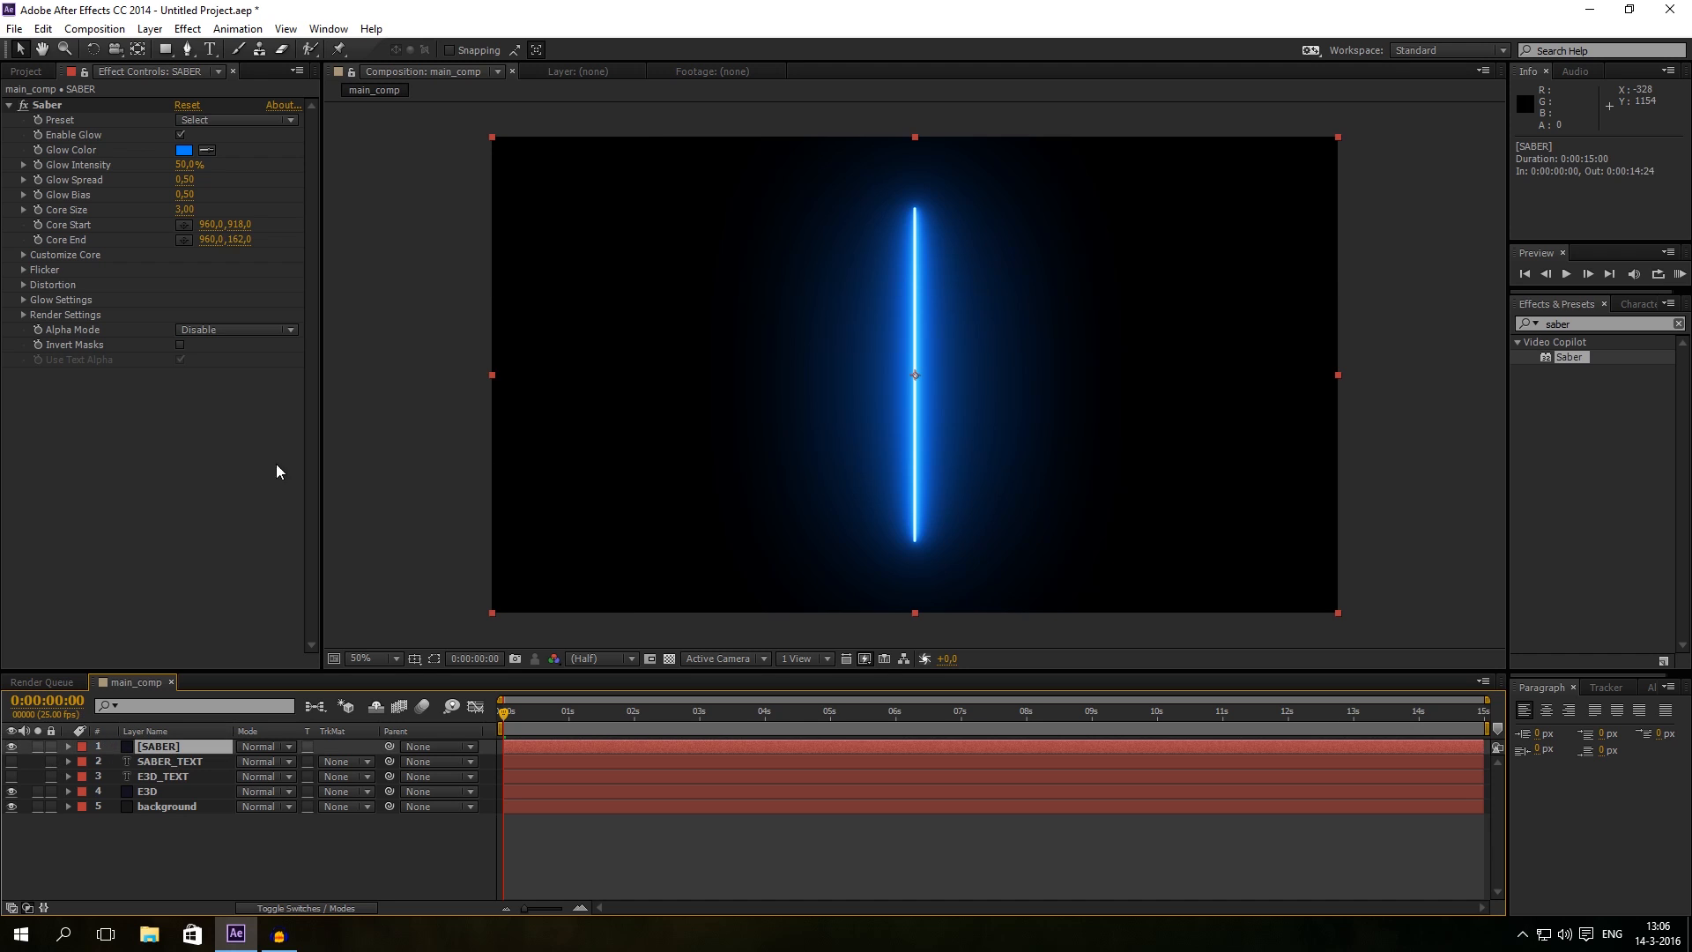
{"action": "mouse_move", "coordinate": [24, 321]}
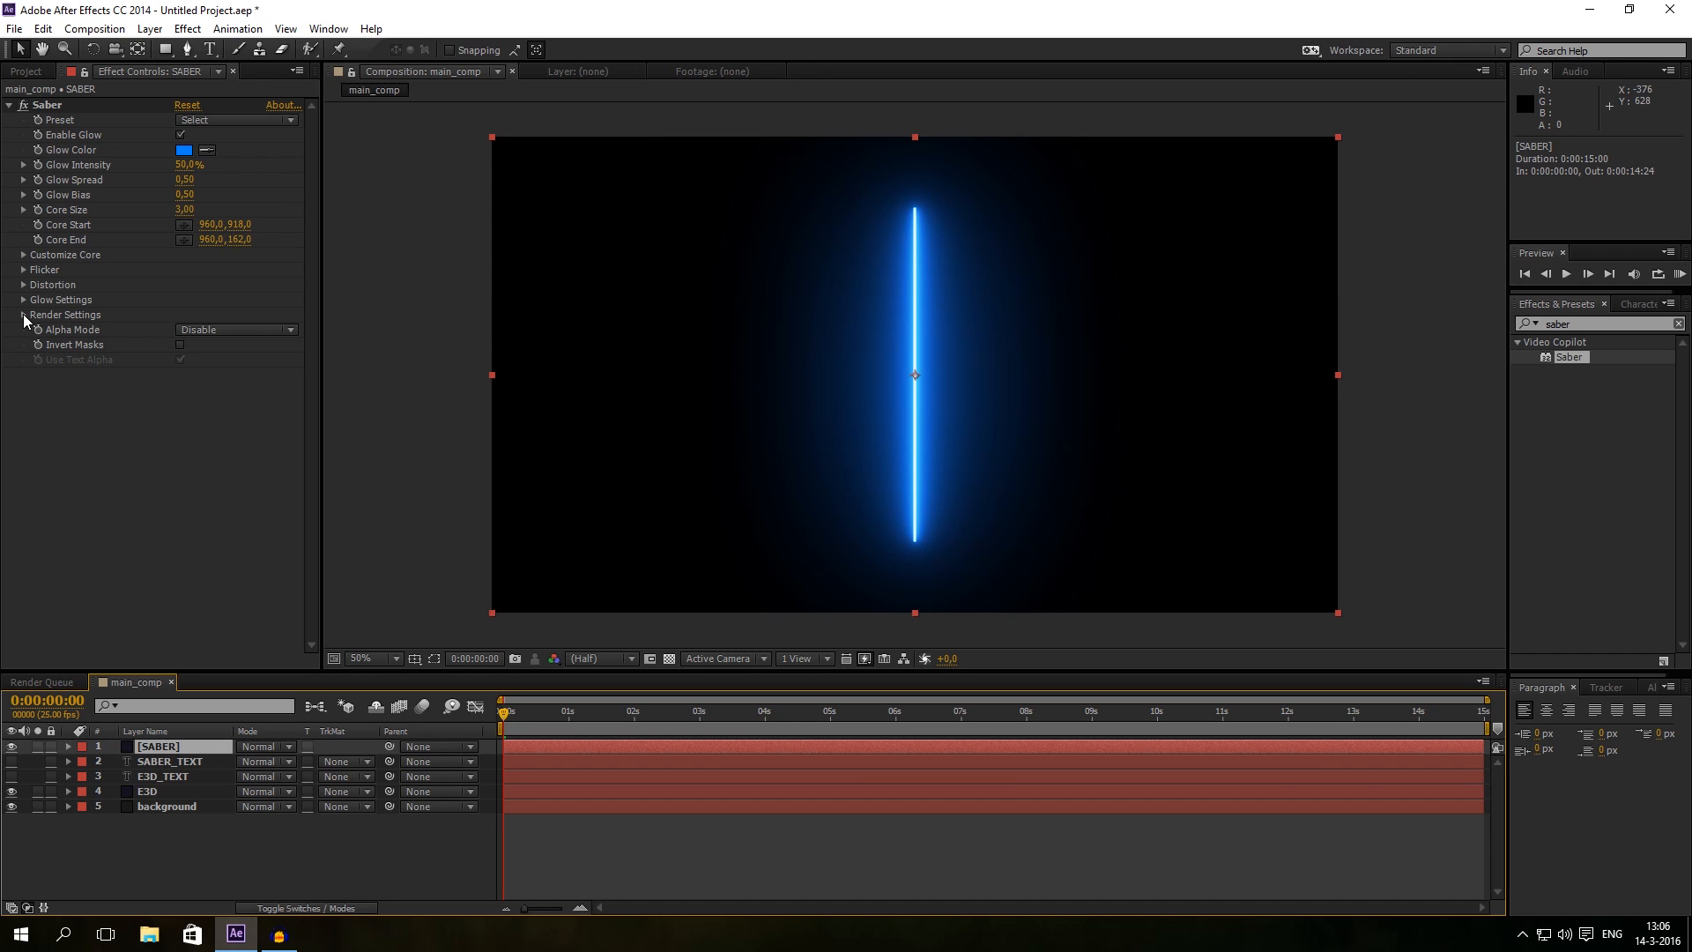
{"action": "left_click", "coordinate": [23, 314]}
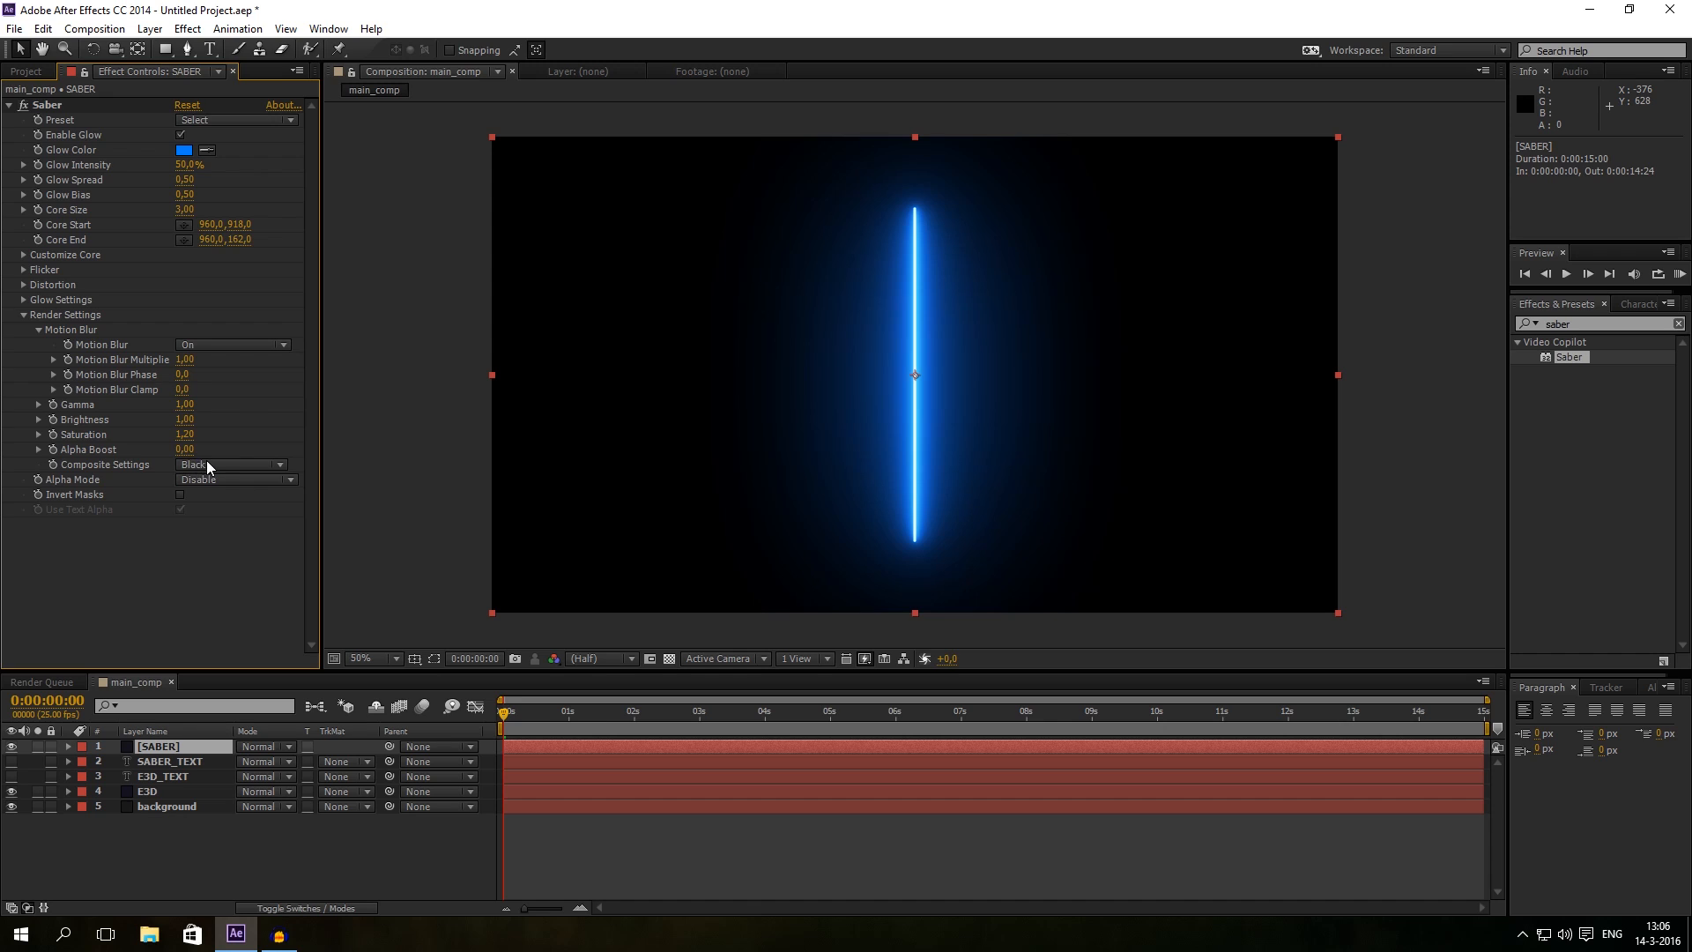
{"action": "left_click", "coordinate": [230, 479]}
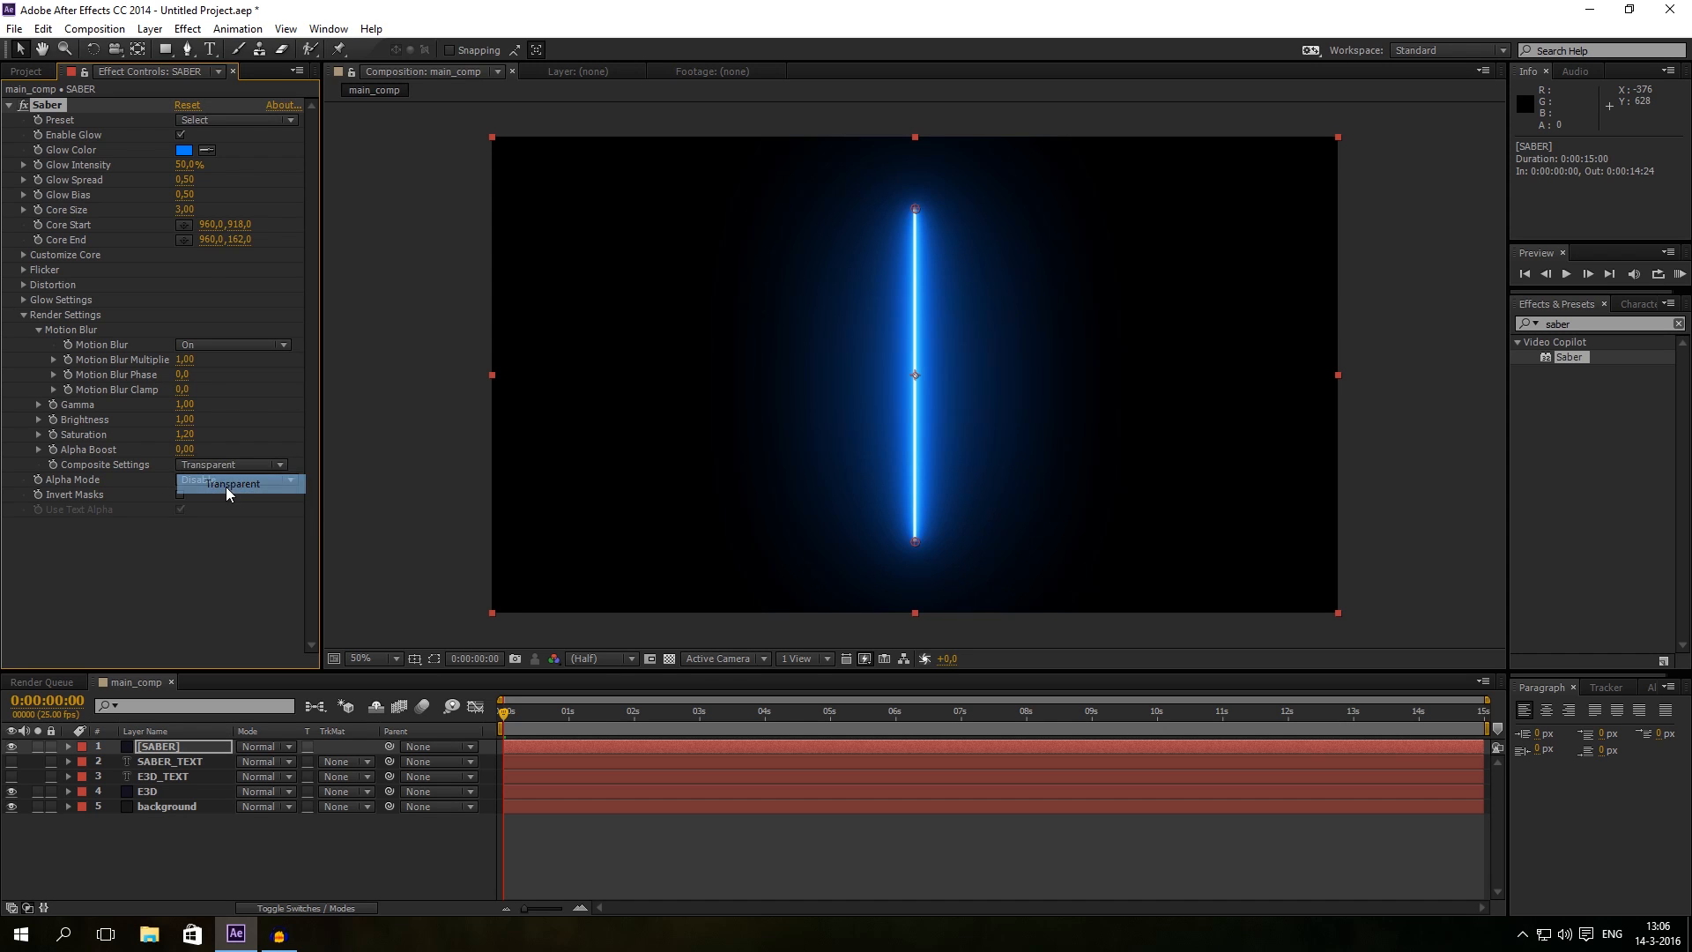
{"action": "left_click", "coordinate": [191, 479]}
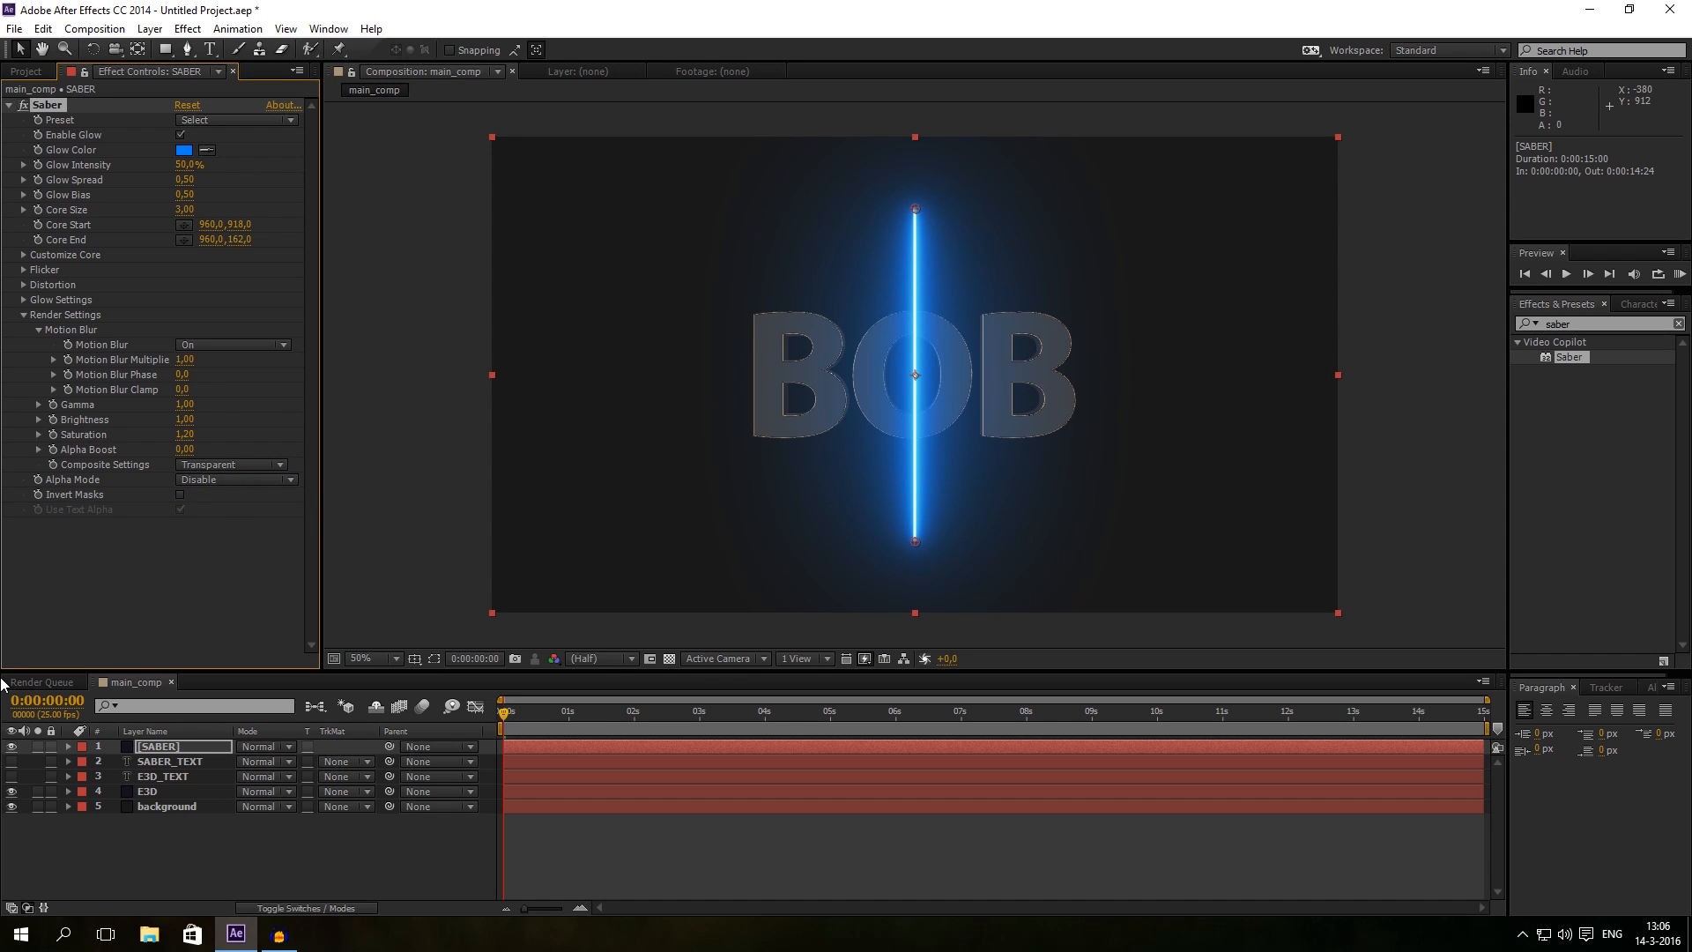
{"action": "mouse_move", "coordinate": [313, 458]}
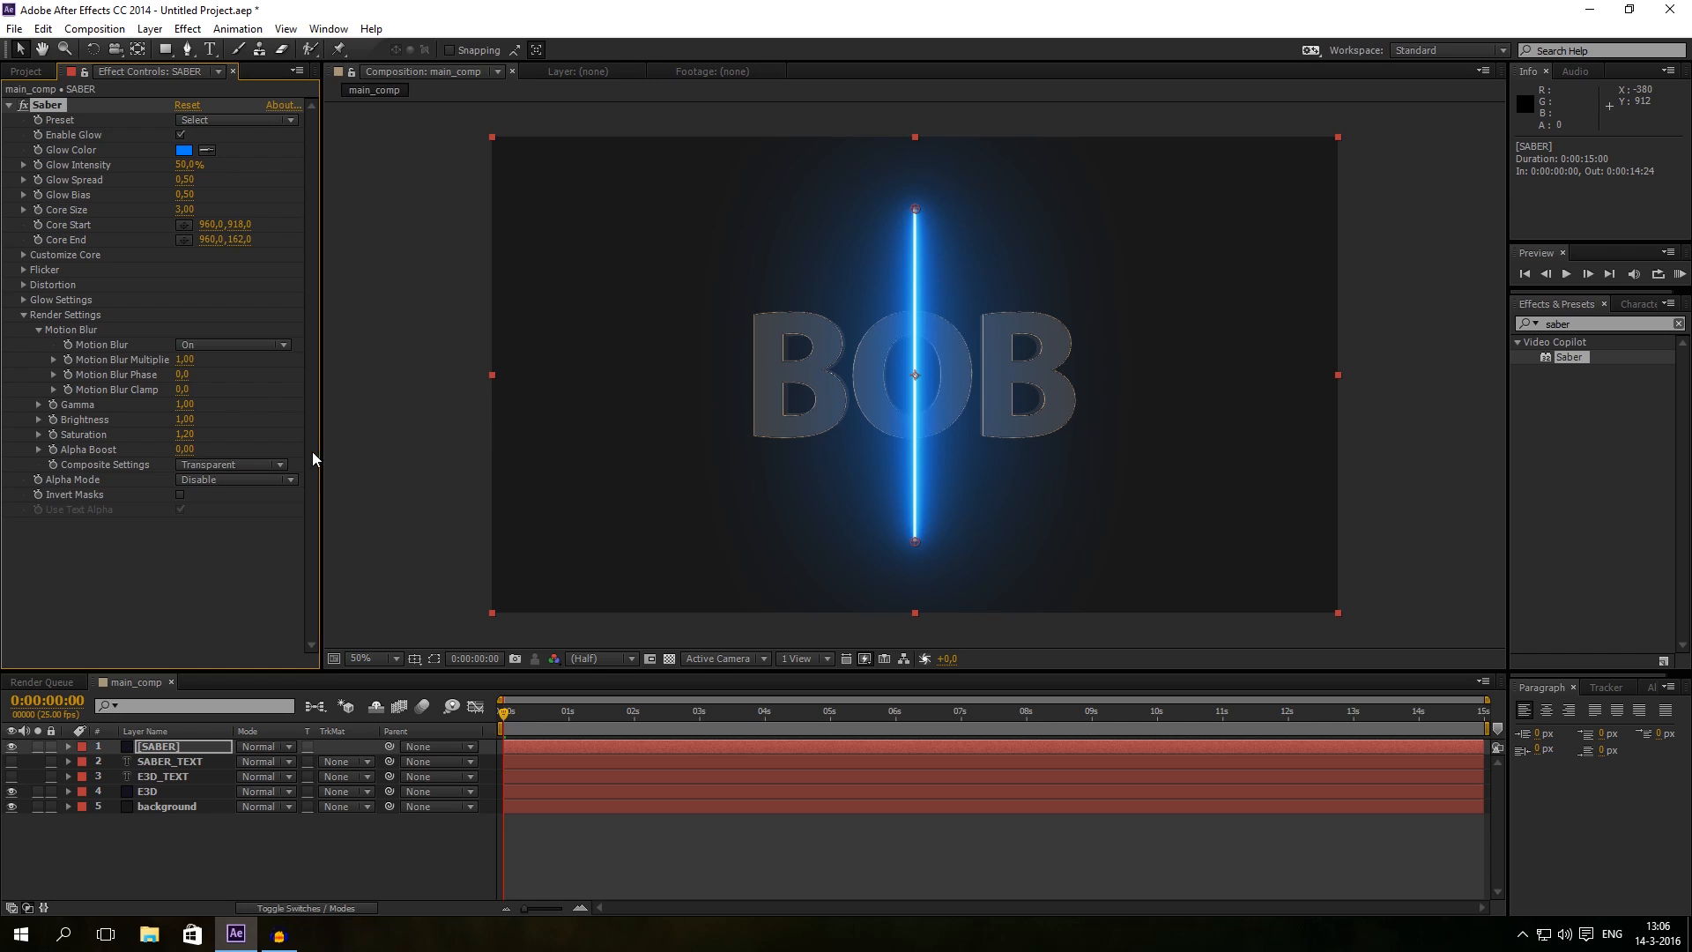
{"action": "mouse_move", "coordinate": [53, 349]}
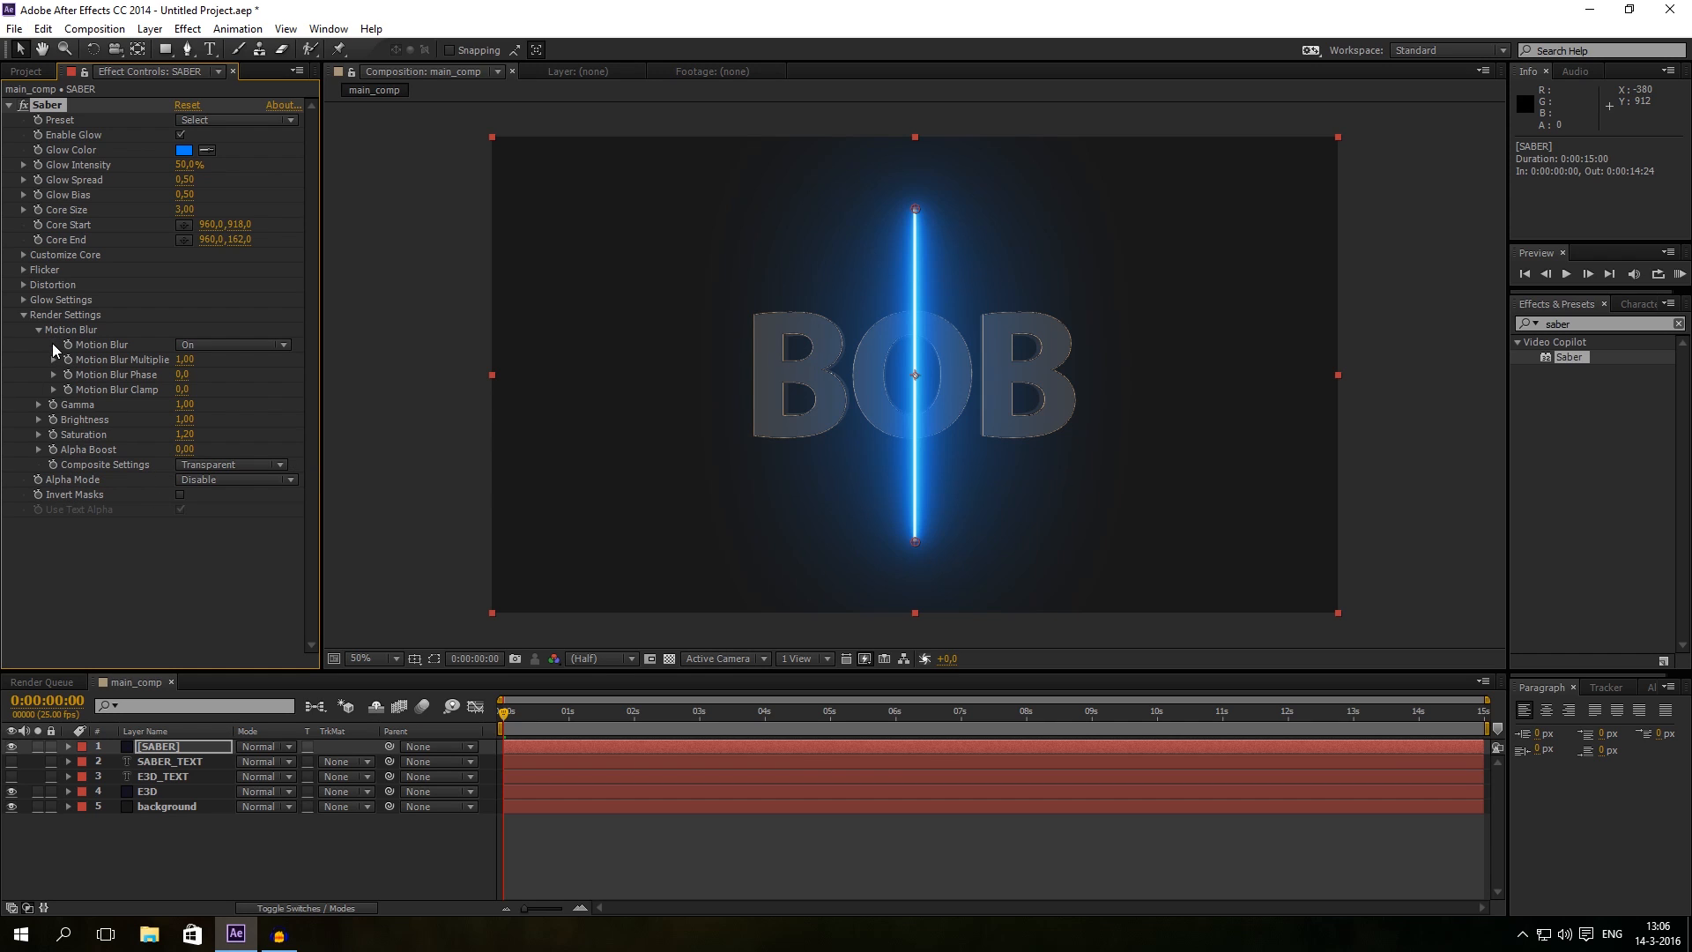
{"action": "left_click", "coordinate": [23, 314]}
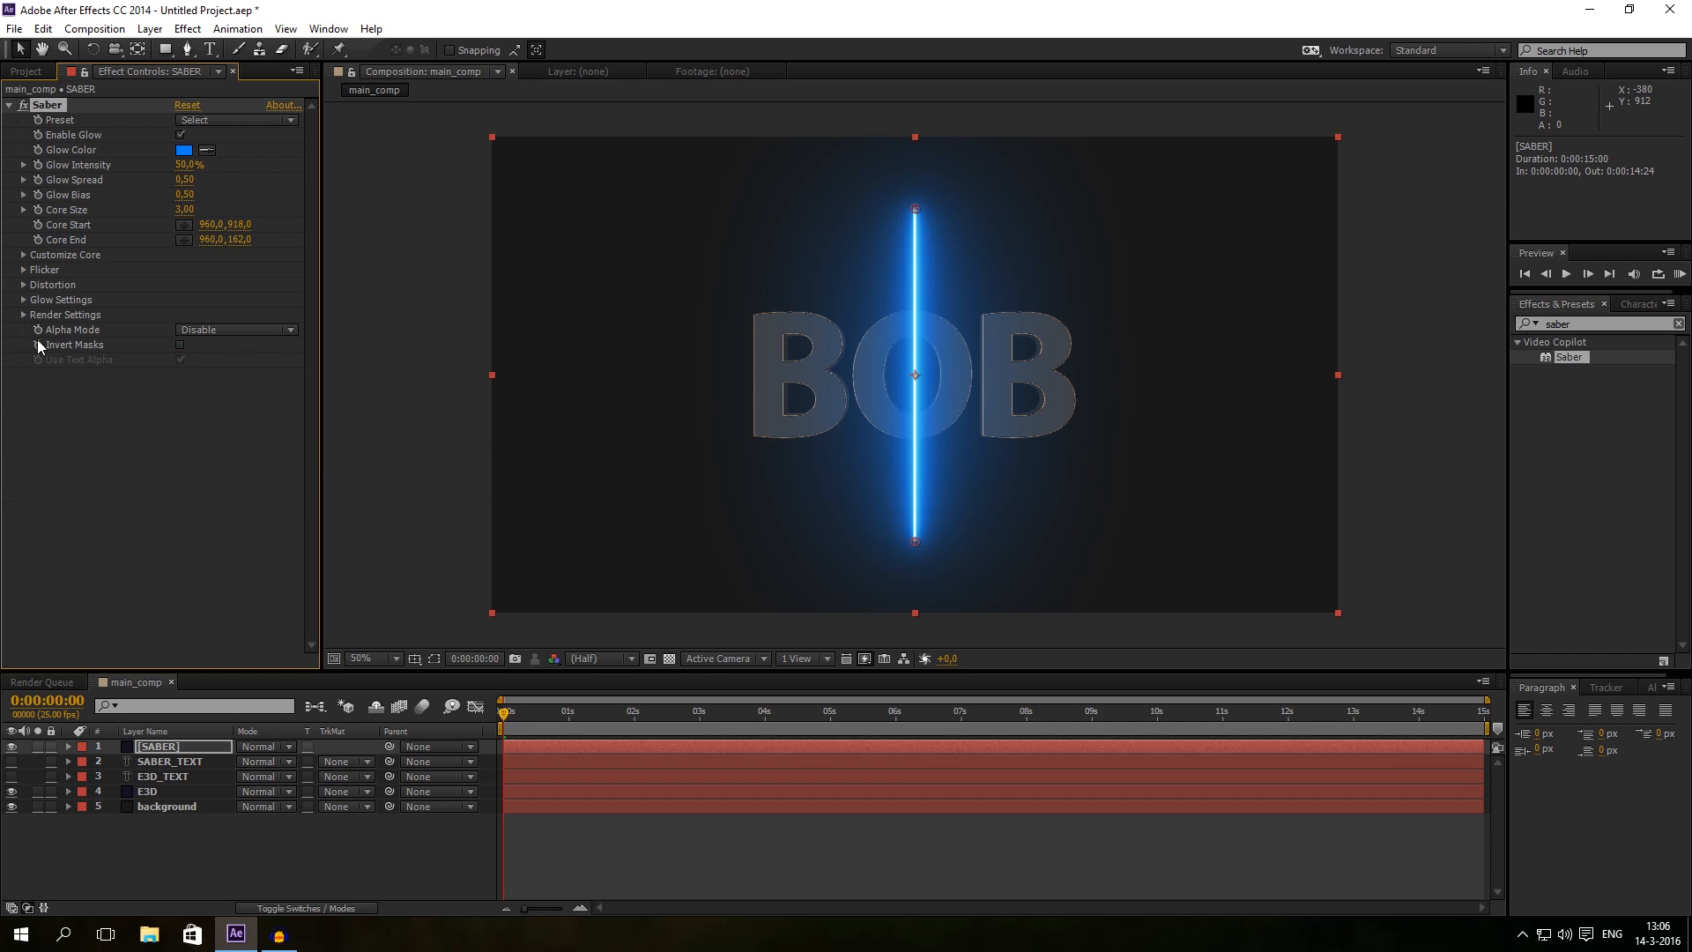
{"action": "mouse_move", "coordinate": [23, 321]}
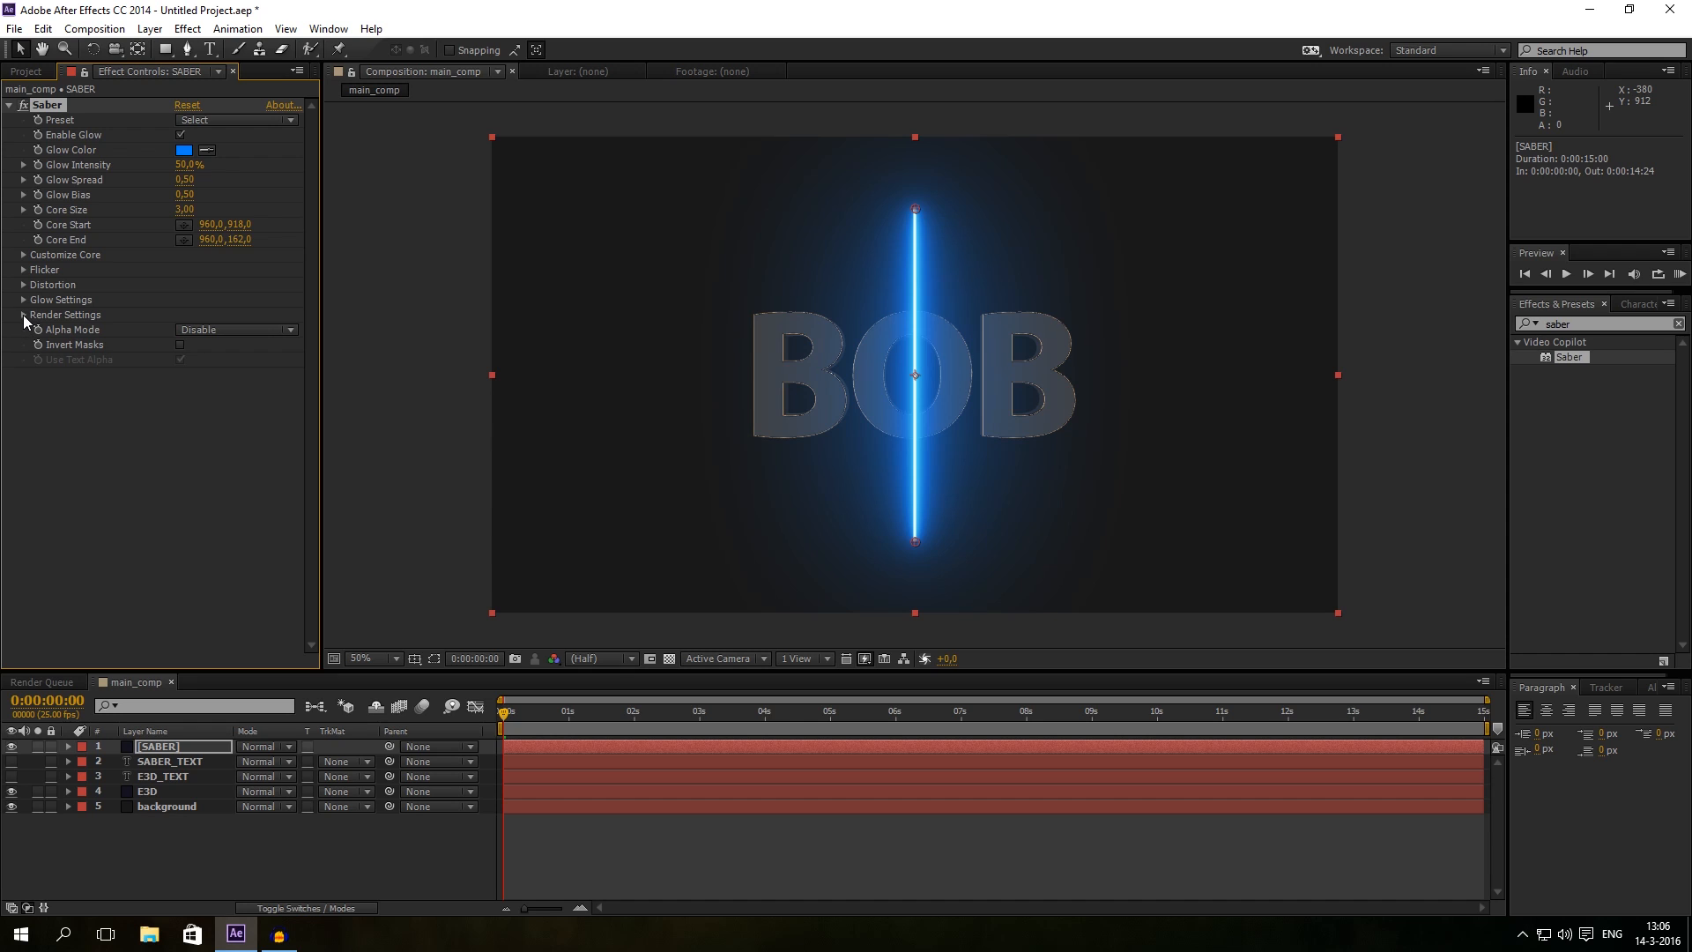
{"action": "mouse_move", "coordinate": [71, 332]}
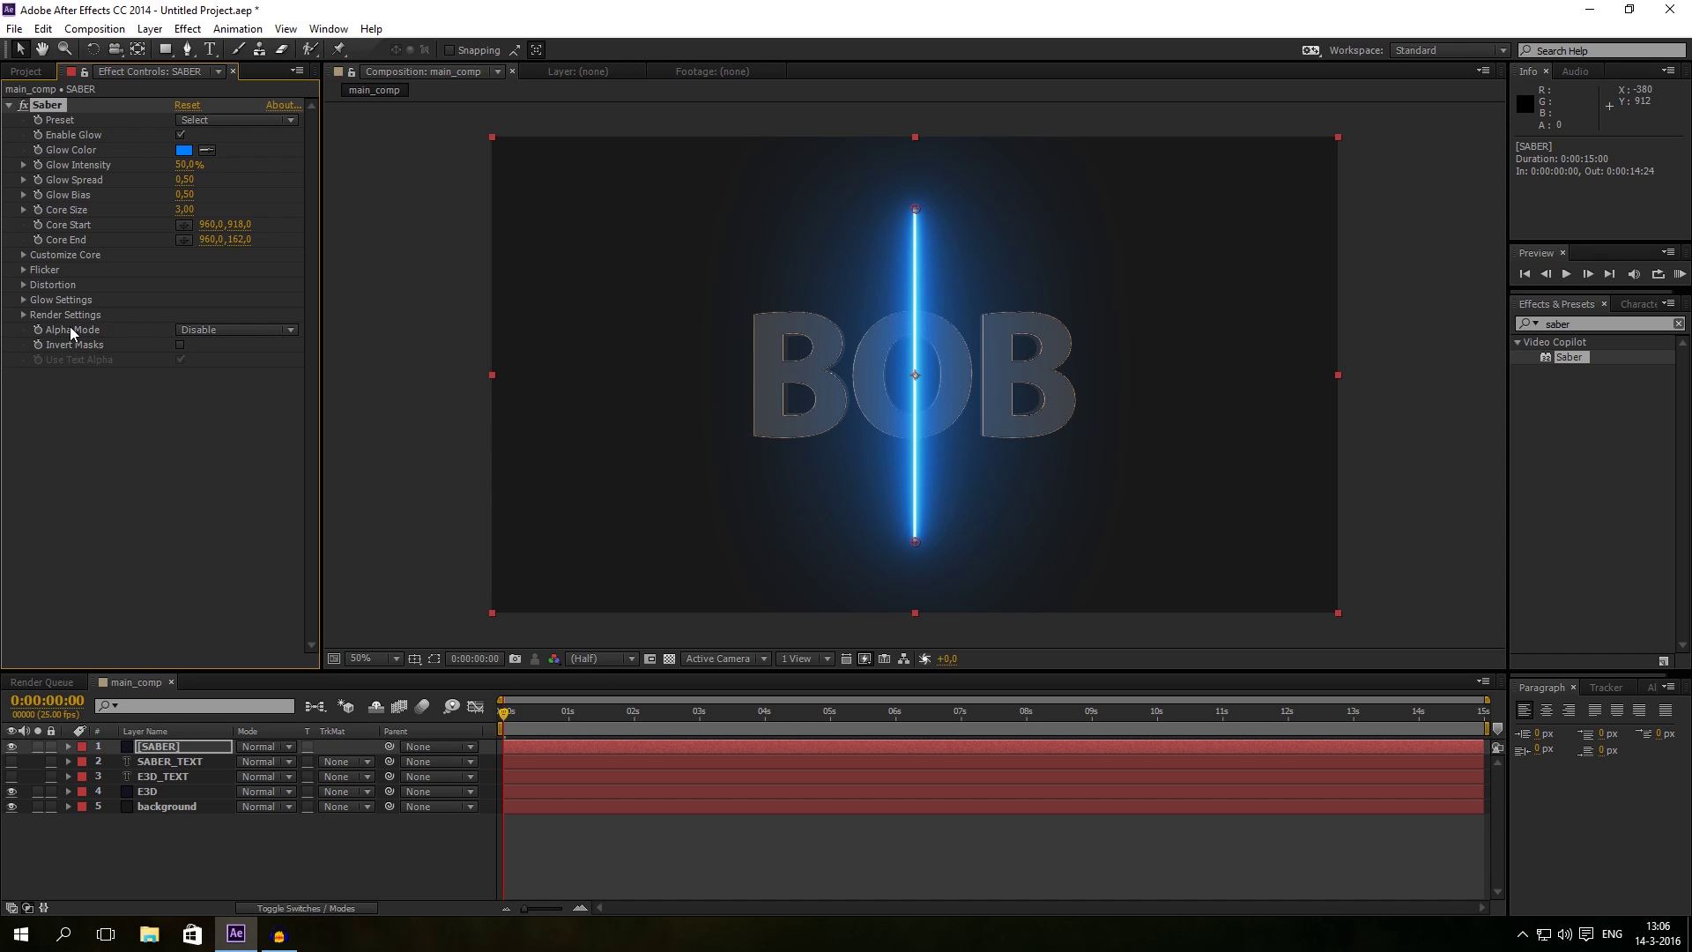
{"action": "mouse_move", "coordinate": [84, 370]}
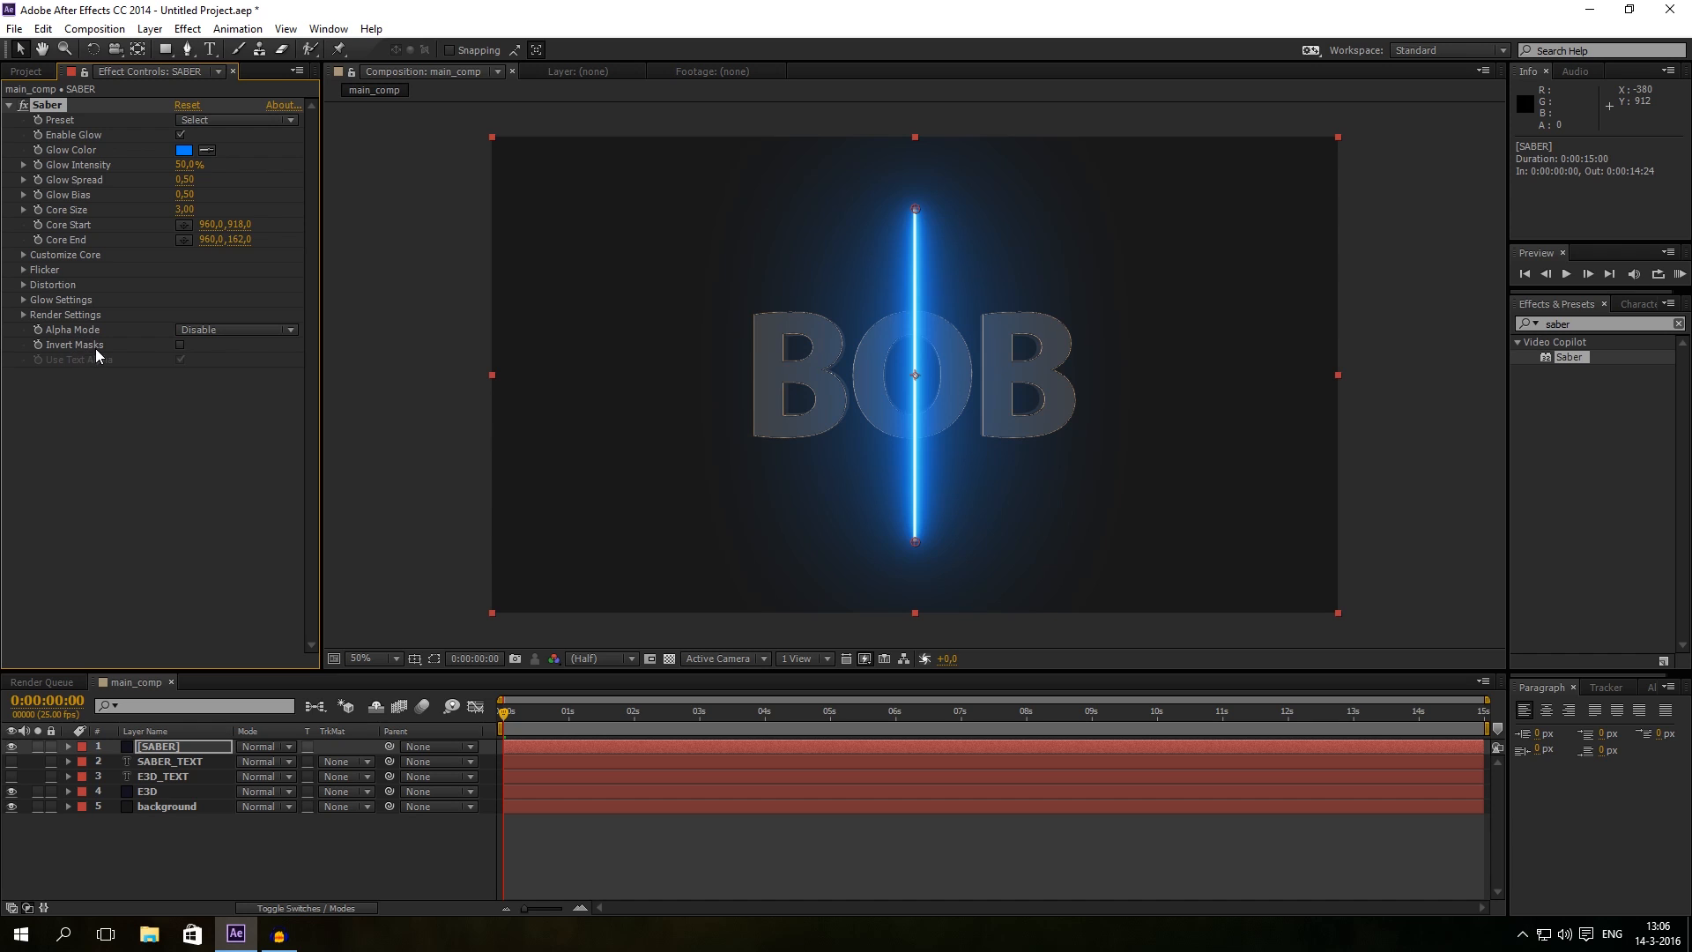
{"action": "mouse_move", "coordinate": [32, 321]}
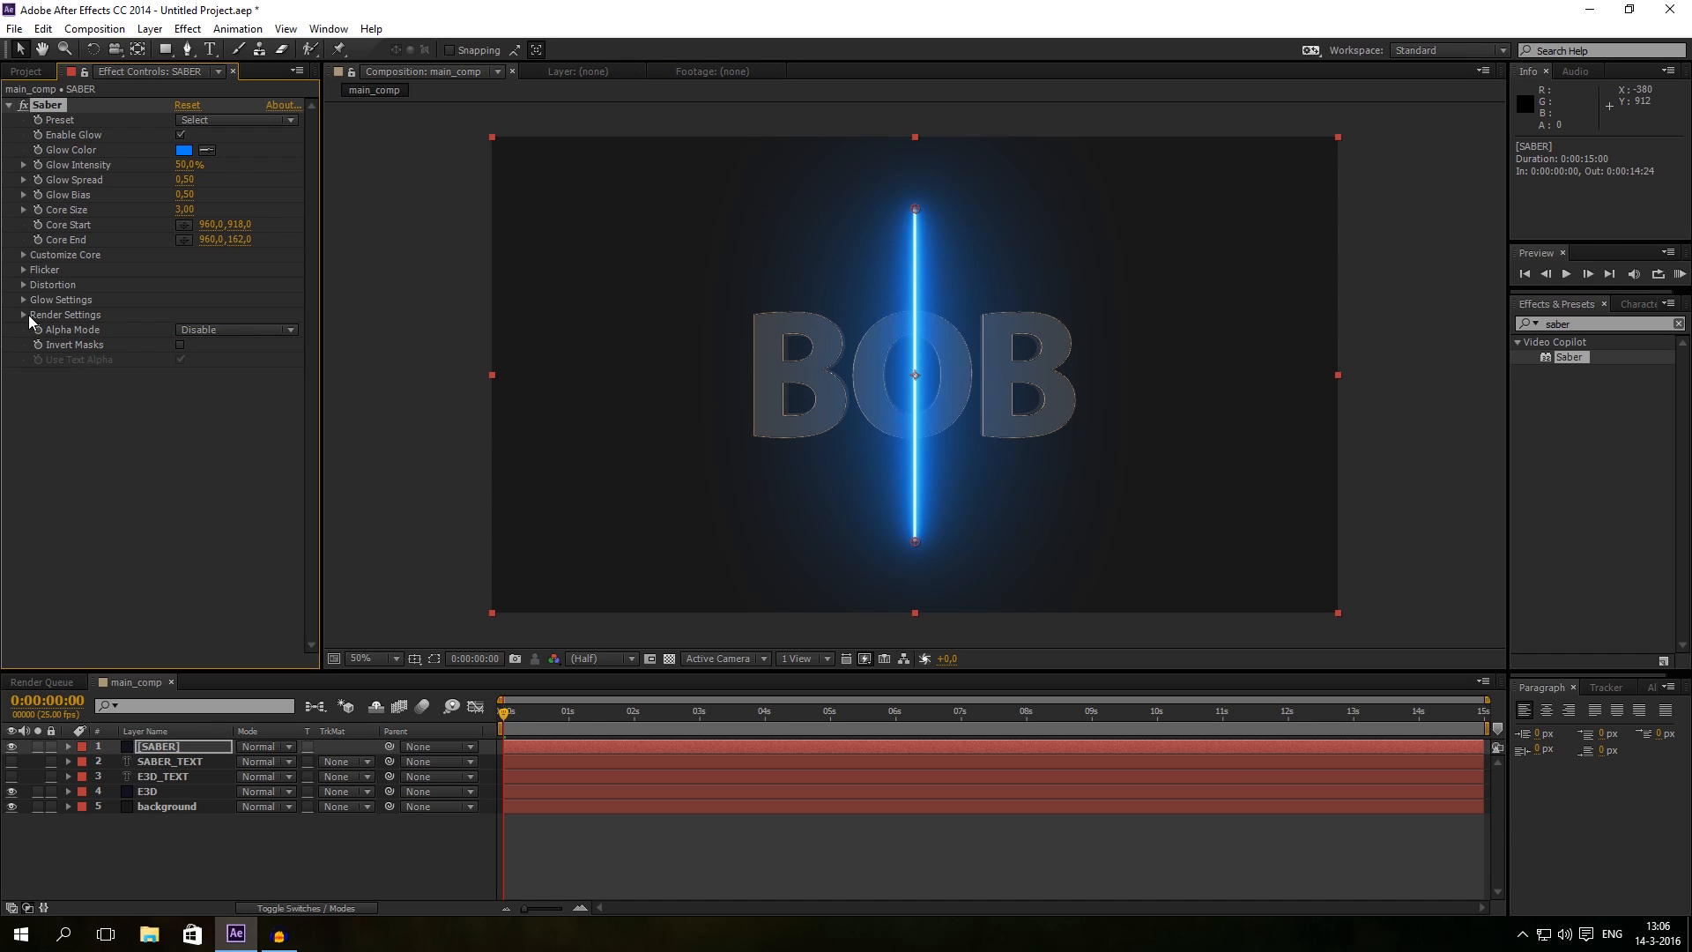
{"action": "left_click", "coordinate": [24, 314]}
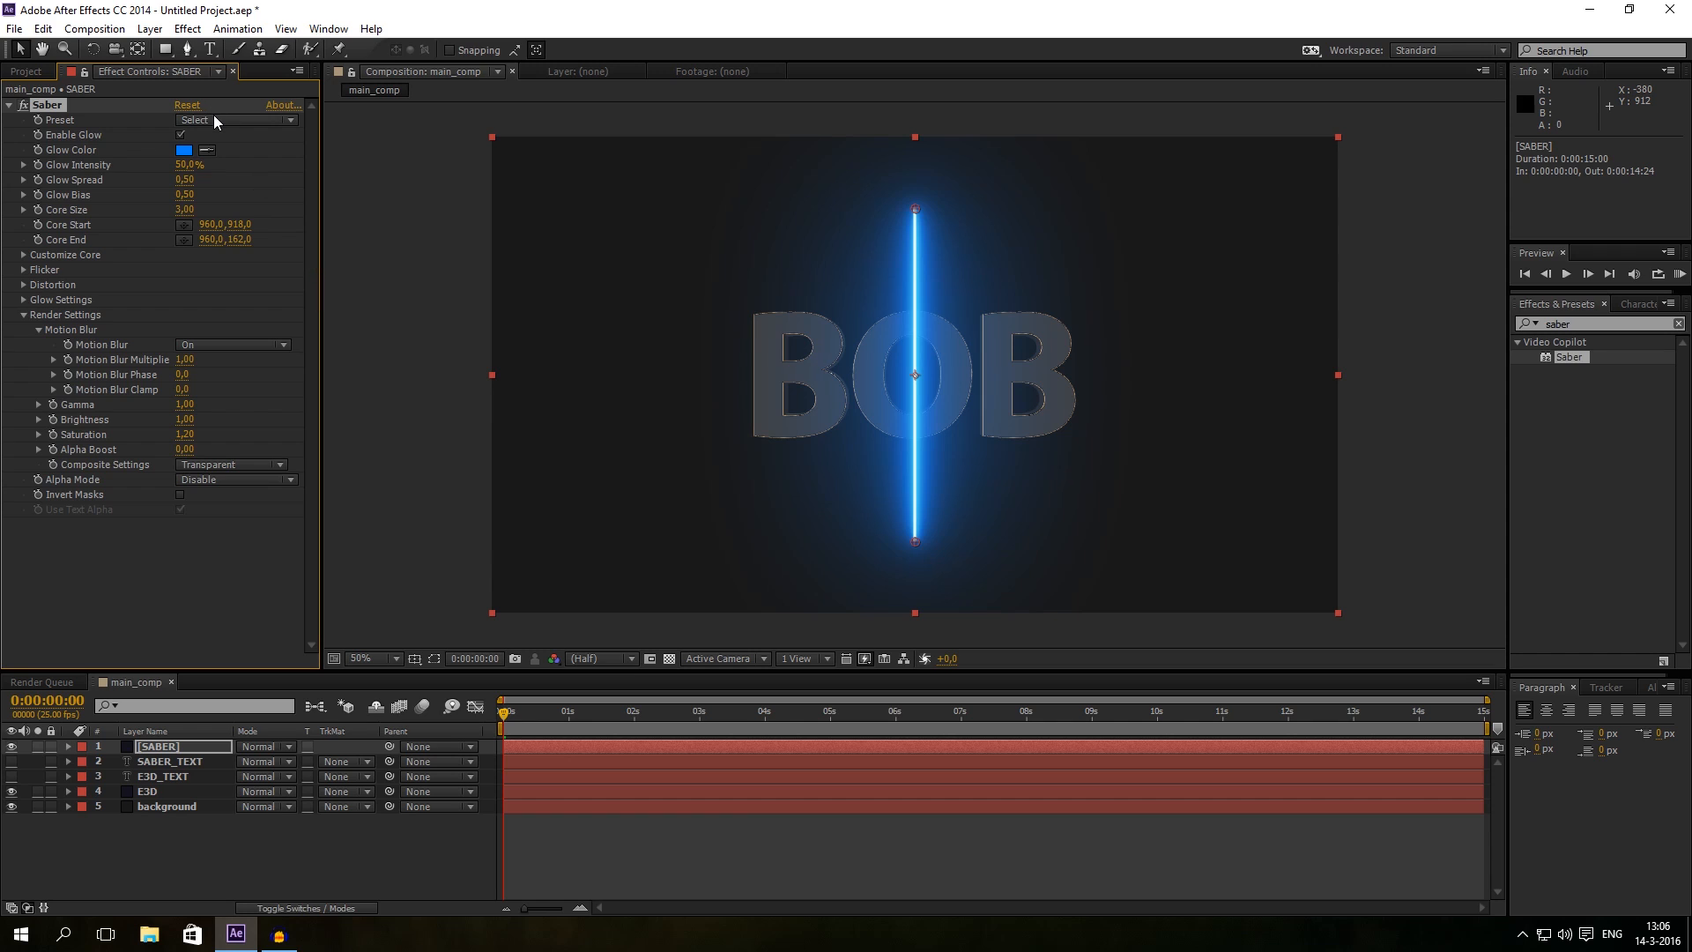
{"action": "mouse_move", "coordinate": [73, 267]}
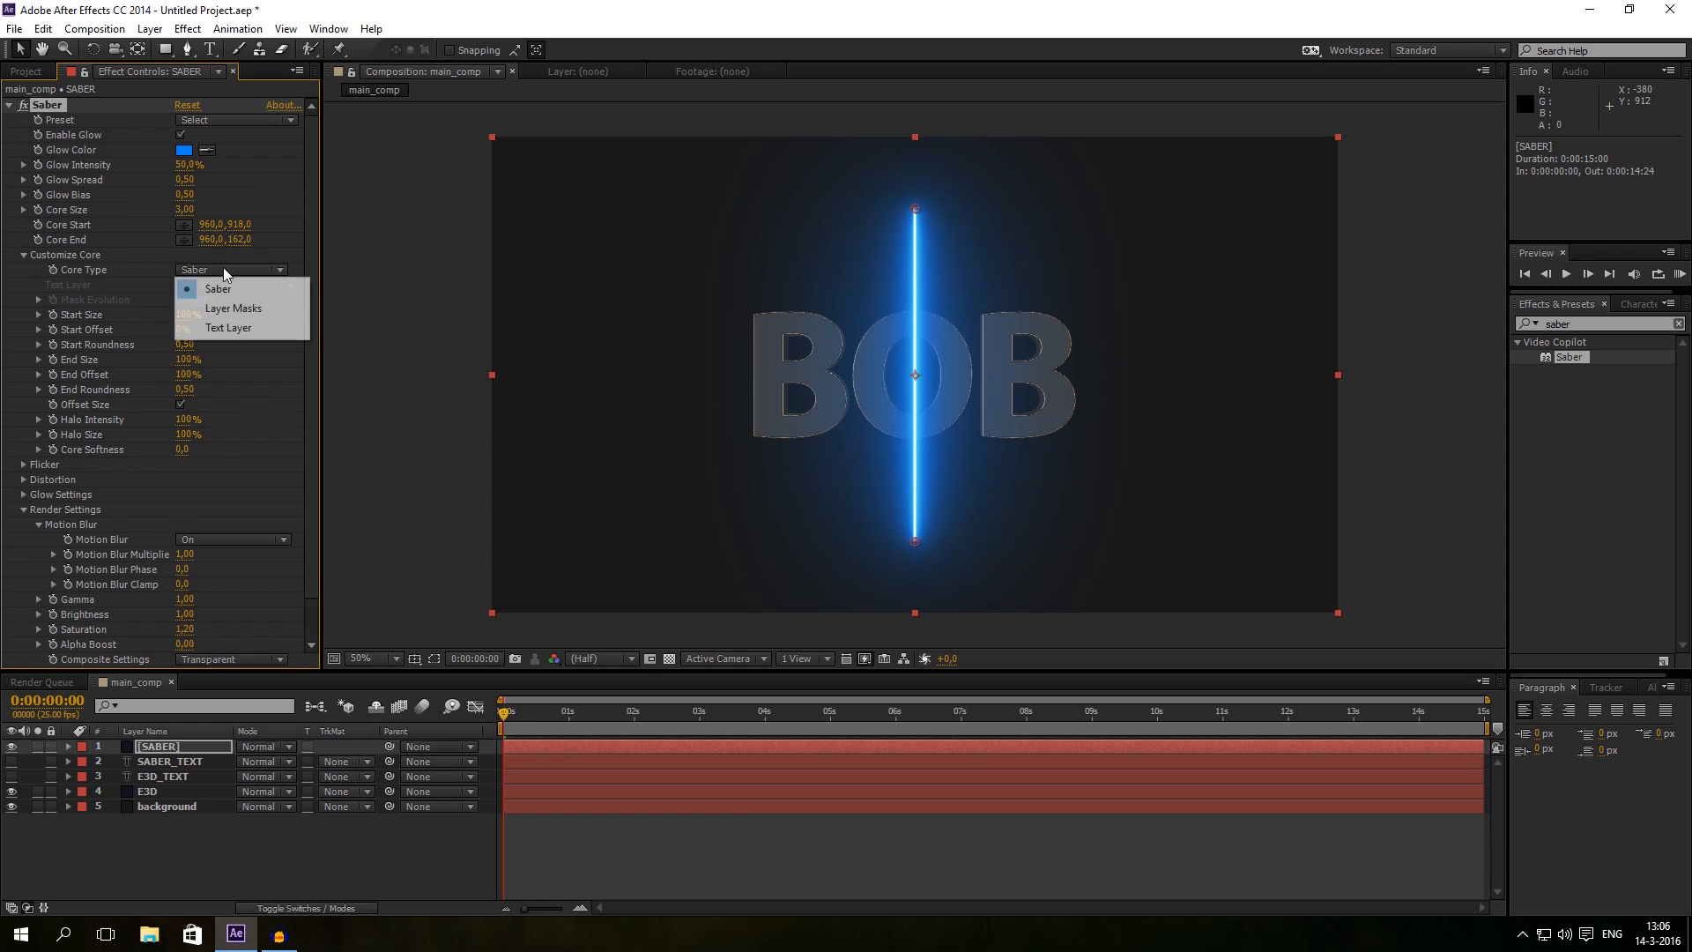
{"action": "mouse_move", "coordinate": [228, 328]}
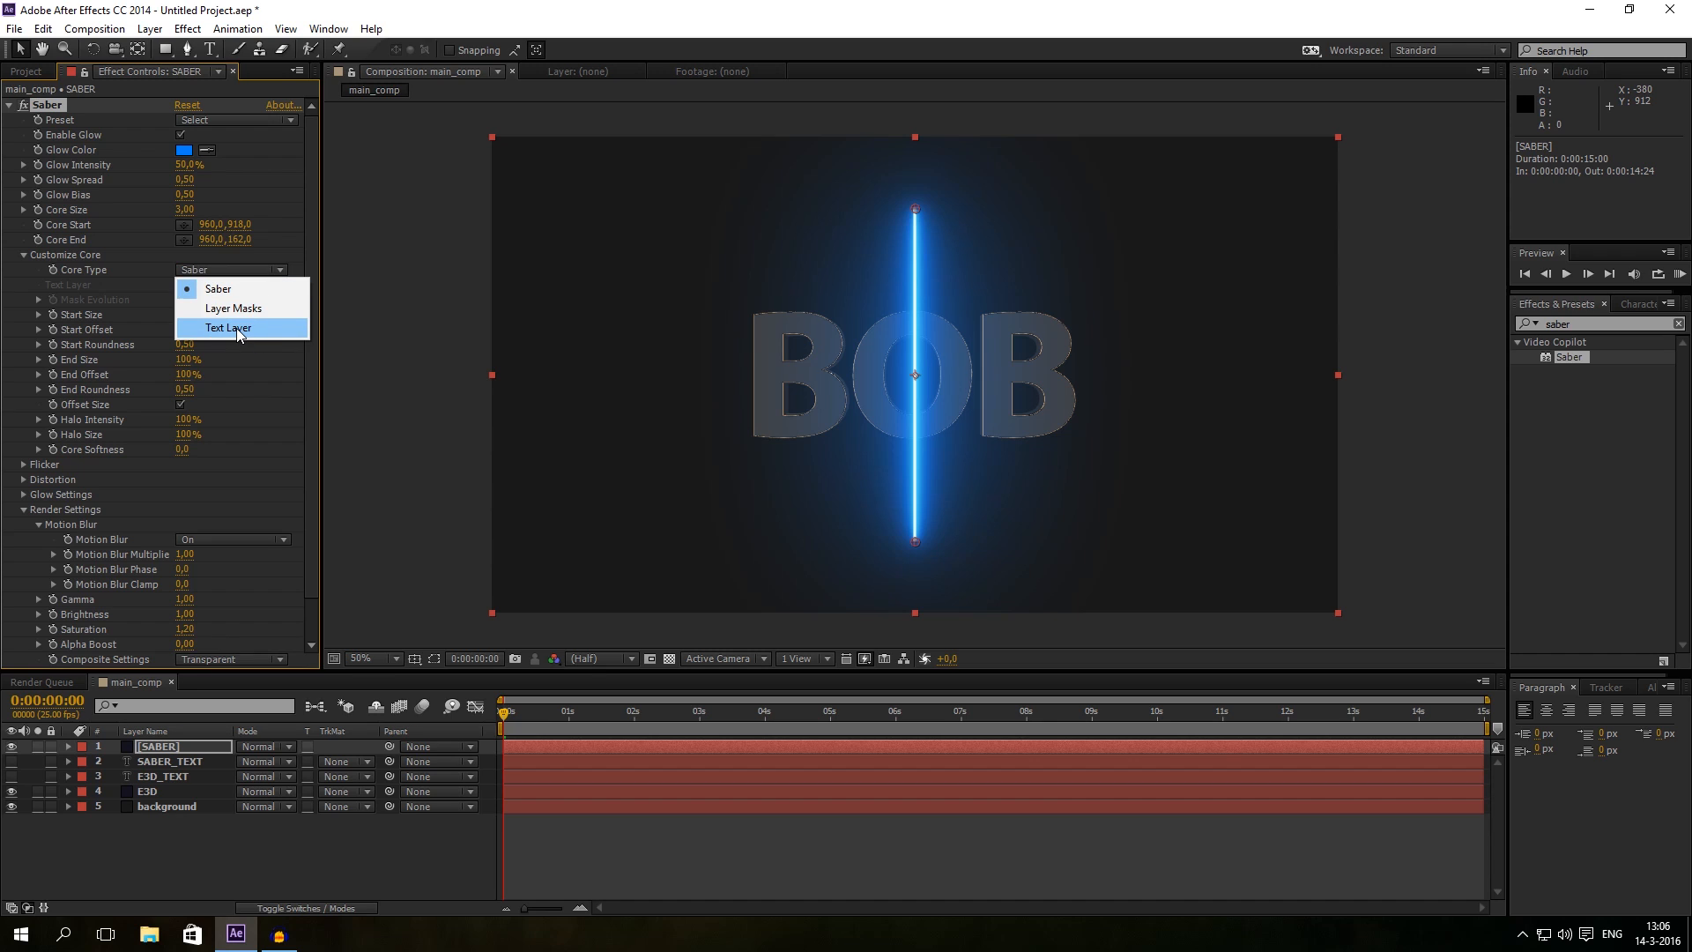
Step: Set Saber Core Type to Text Layer with 2. SABER_TEXT as the traced layer
{"action": "left_click", "coordinate": [227, 327]}
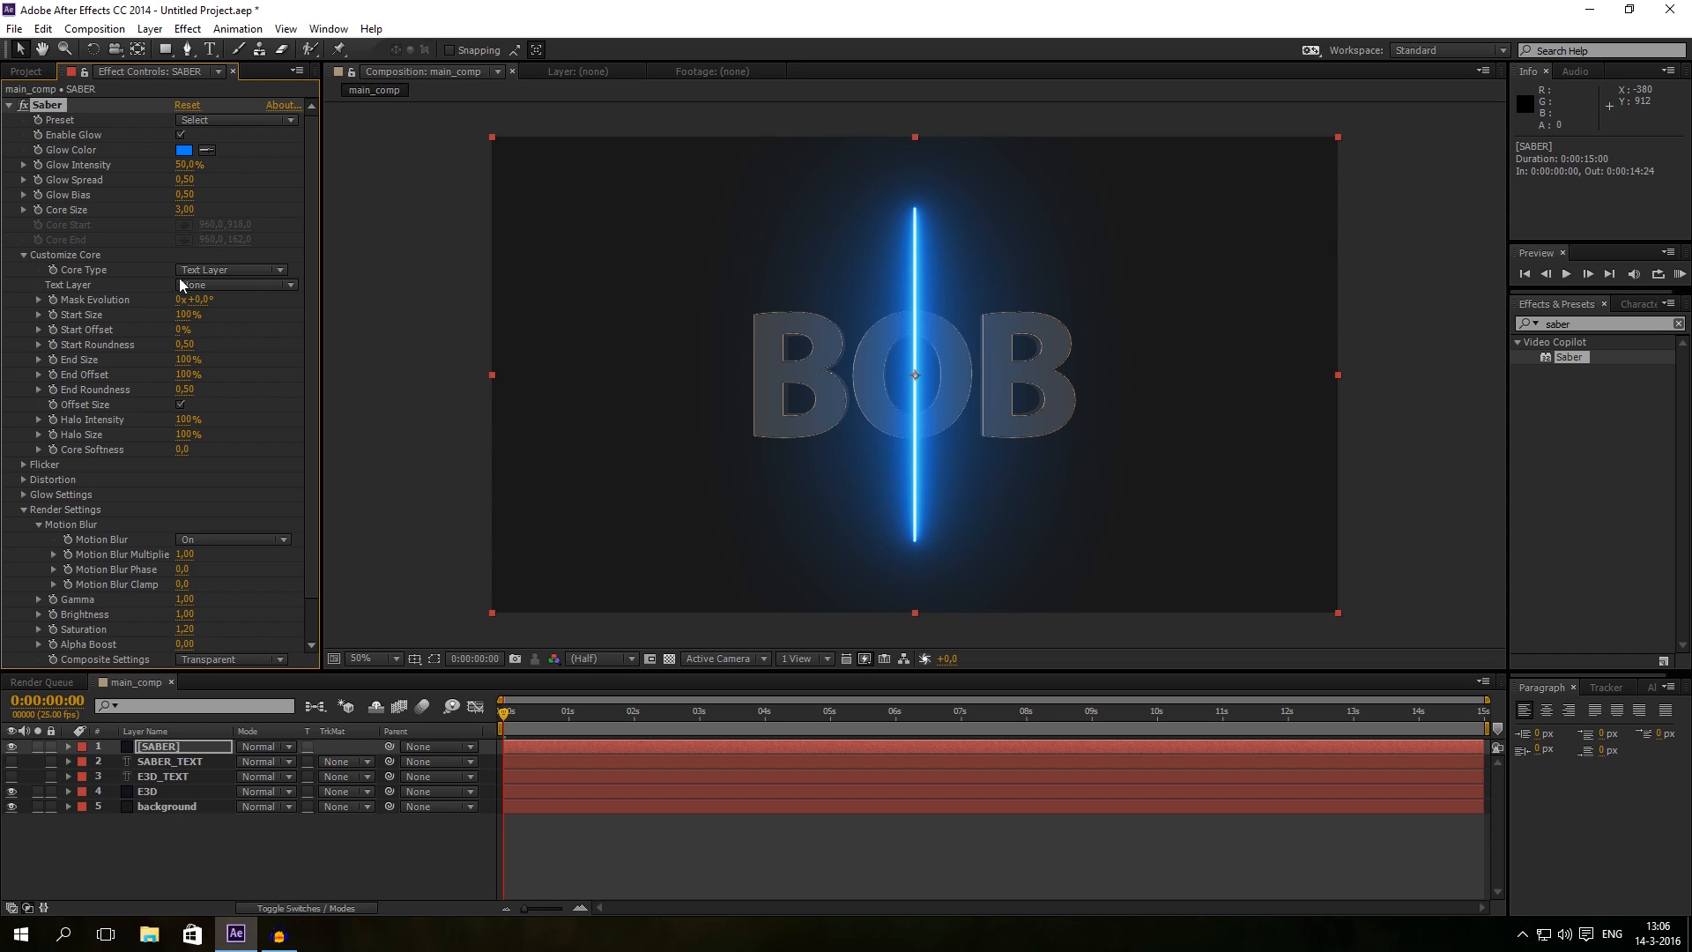
{"action": "left_click", "coordinate": [231, 284]}
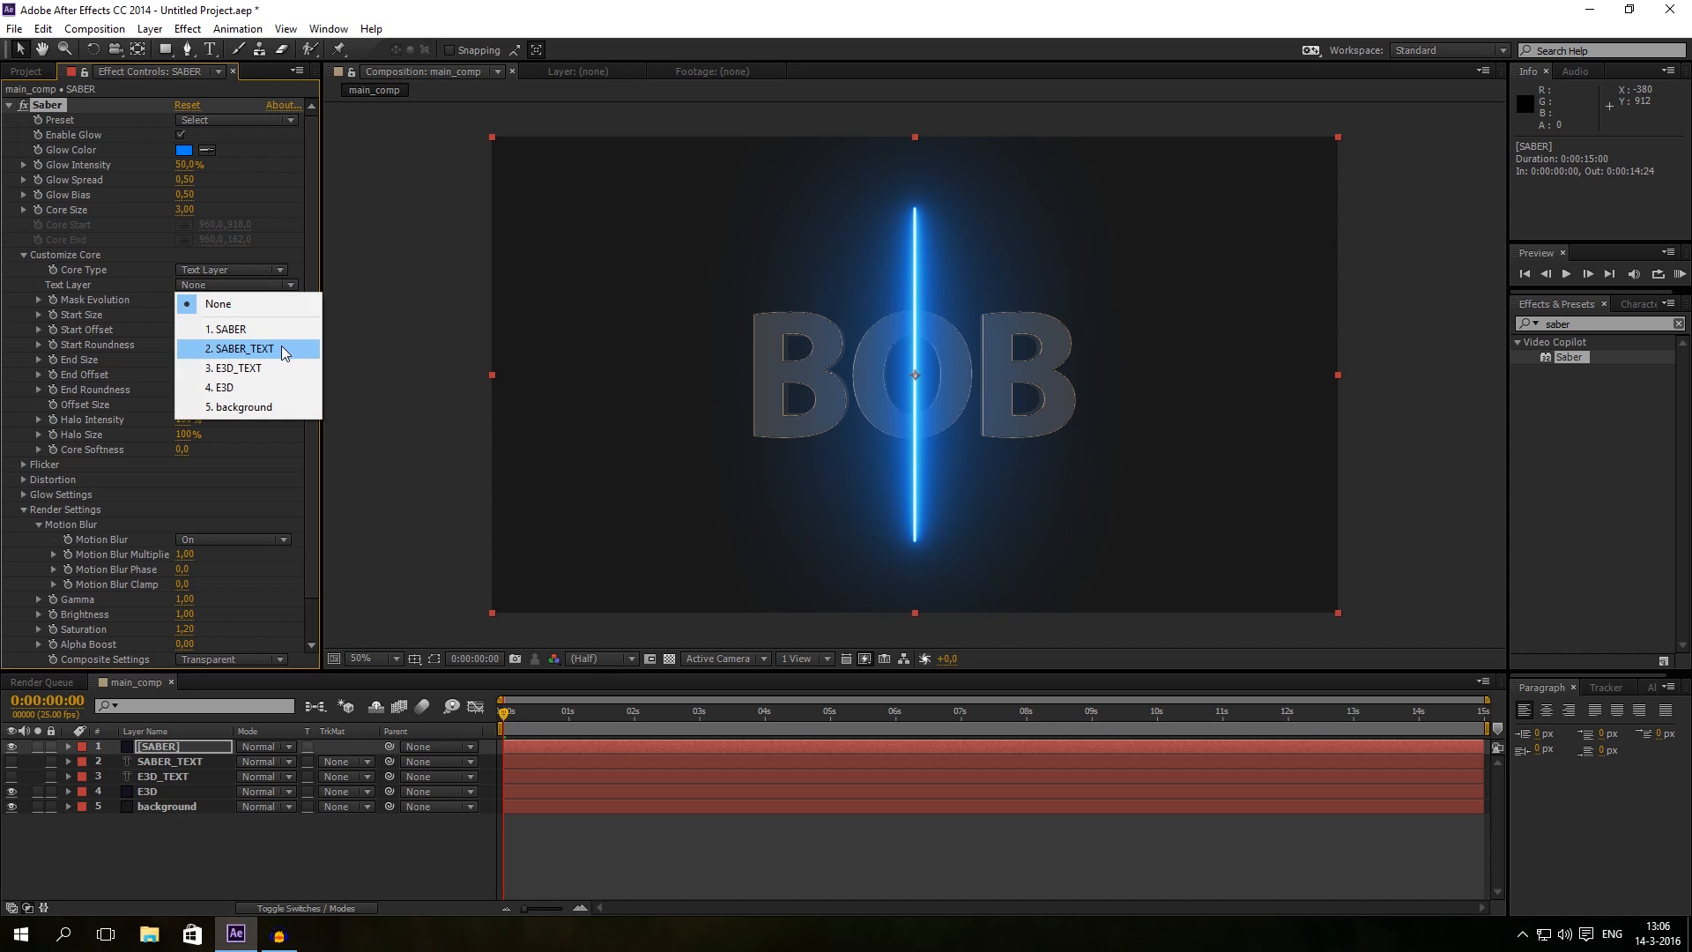
{"action": "left_click", "coordinate": [236, 348]}
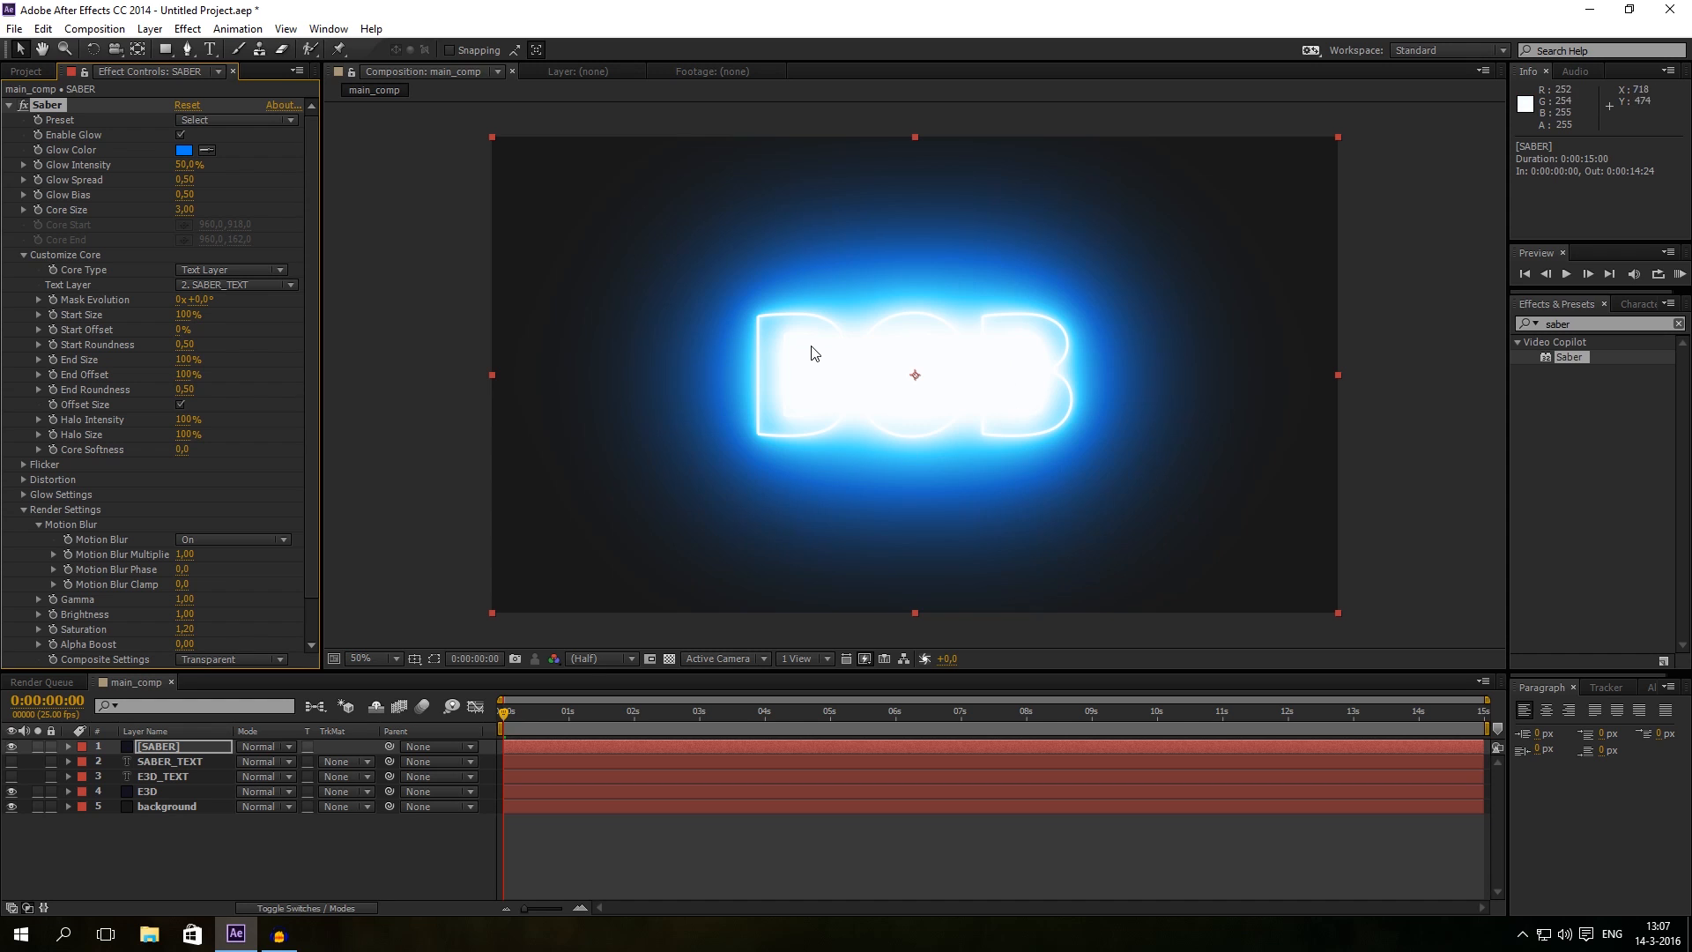
{"action": "left_click", "coordinate": [366, 658]}
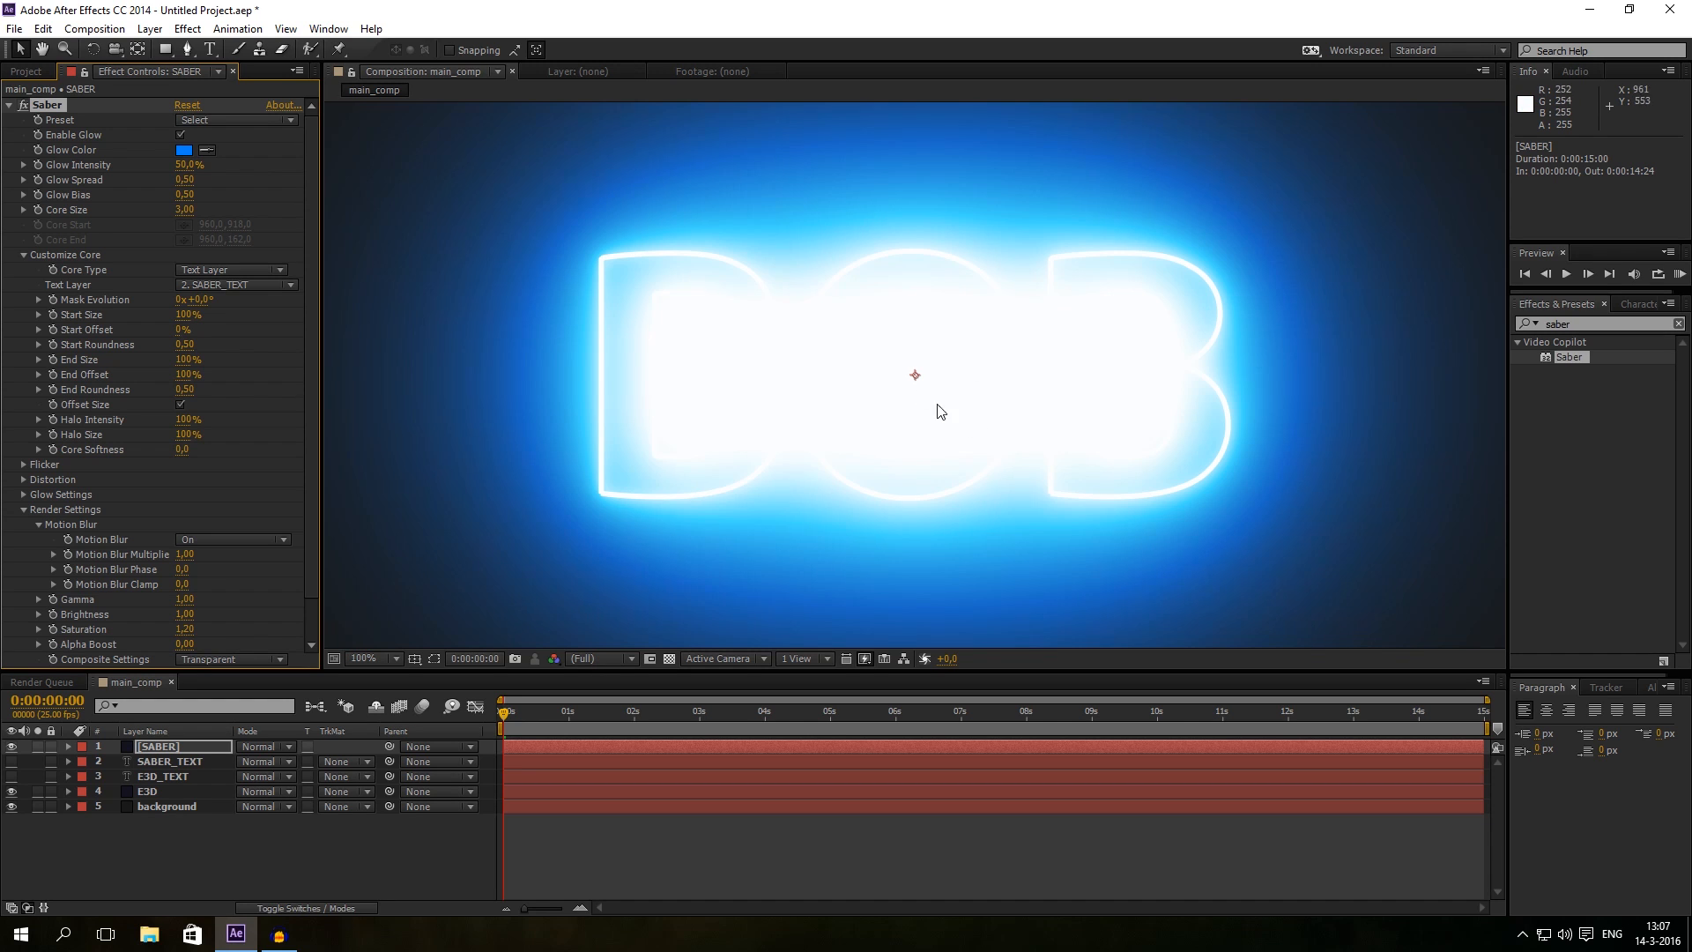
{"action": "left_click", "coordinate": [363, 658]}
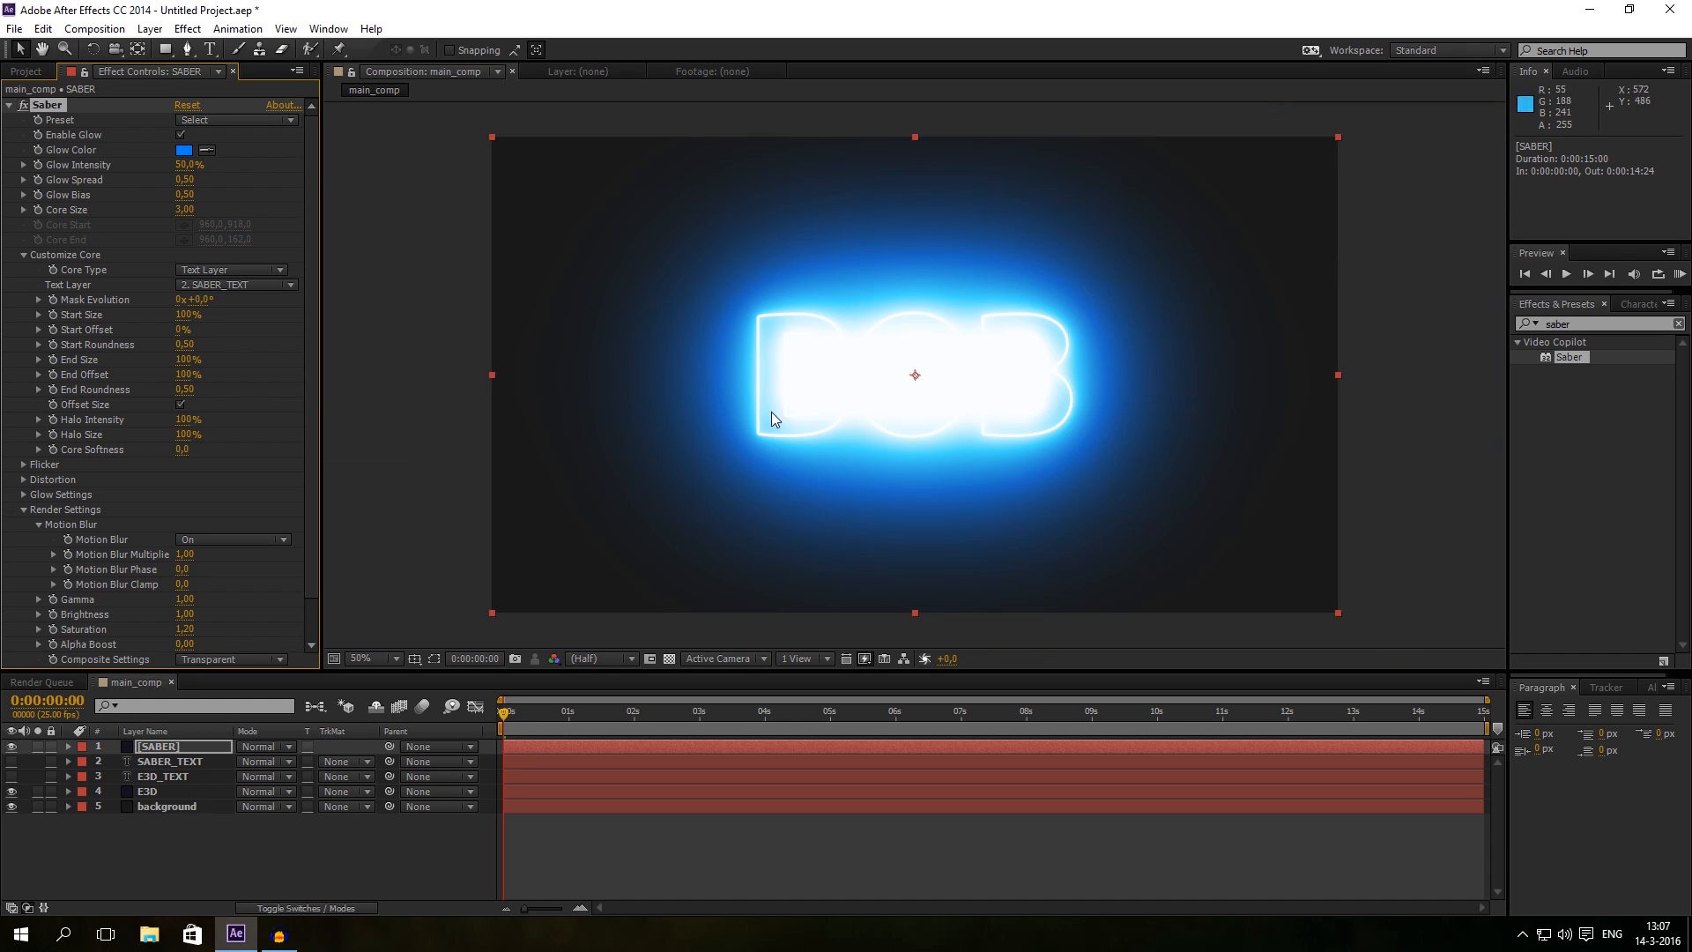
{"action": "mouse_move", "coordinate": [1061, 438]}
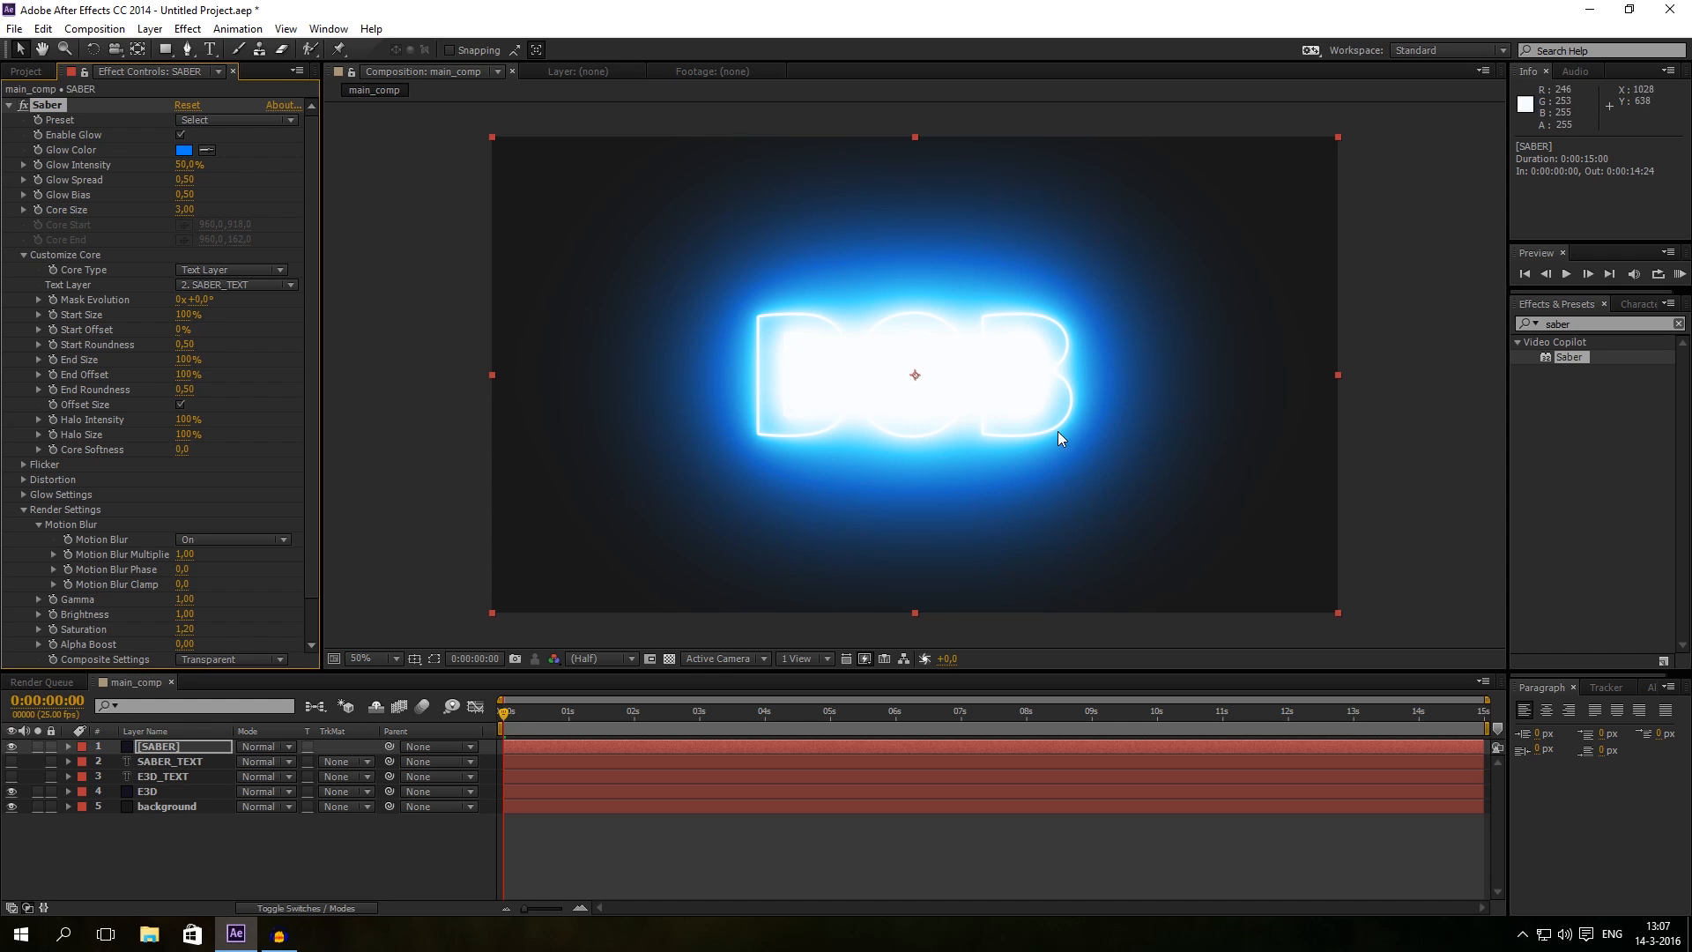
{"action": "mouse_move", "coordinate": [227, 127]}
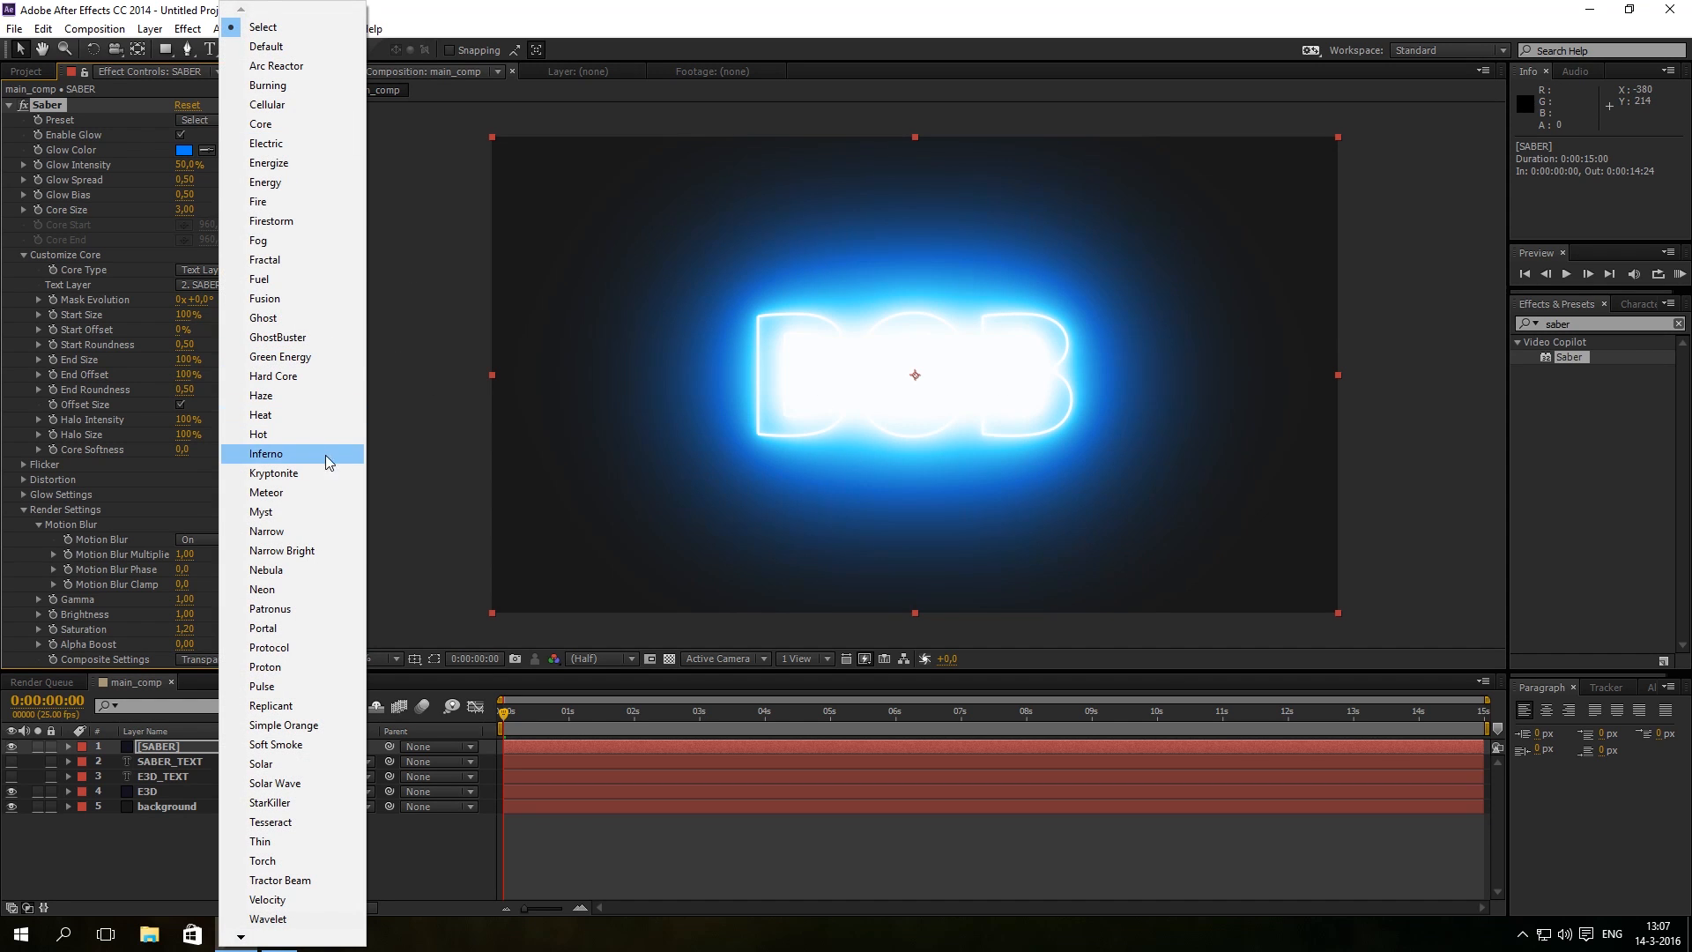
{"action": "mouse_move", "coordinate": [194, 122]}
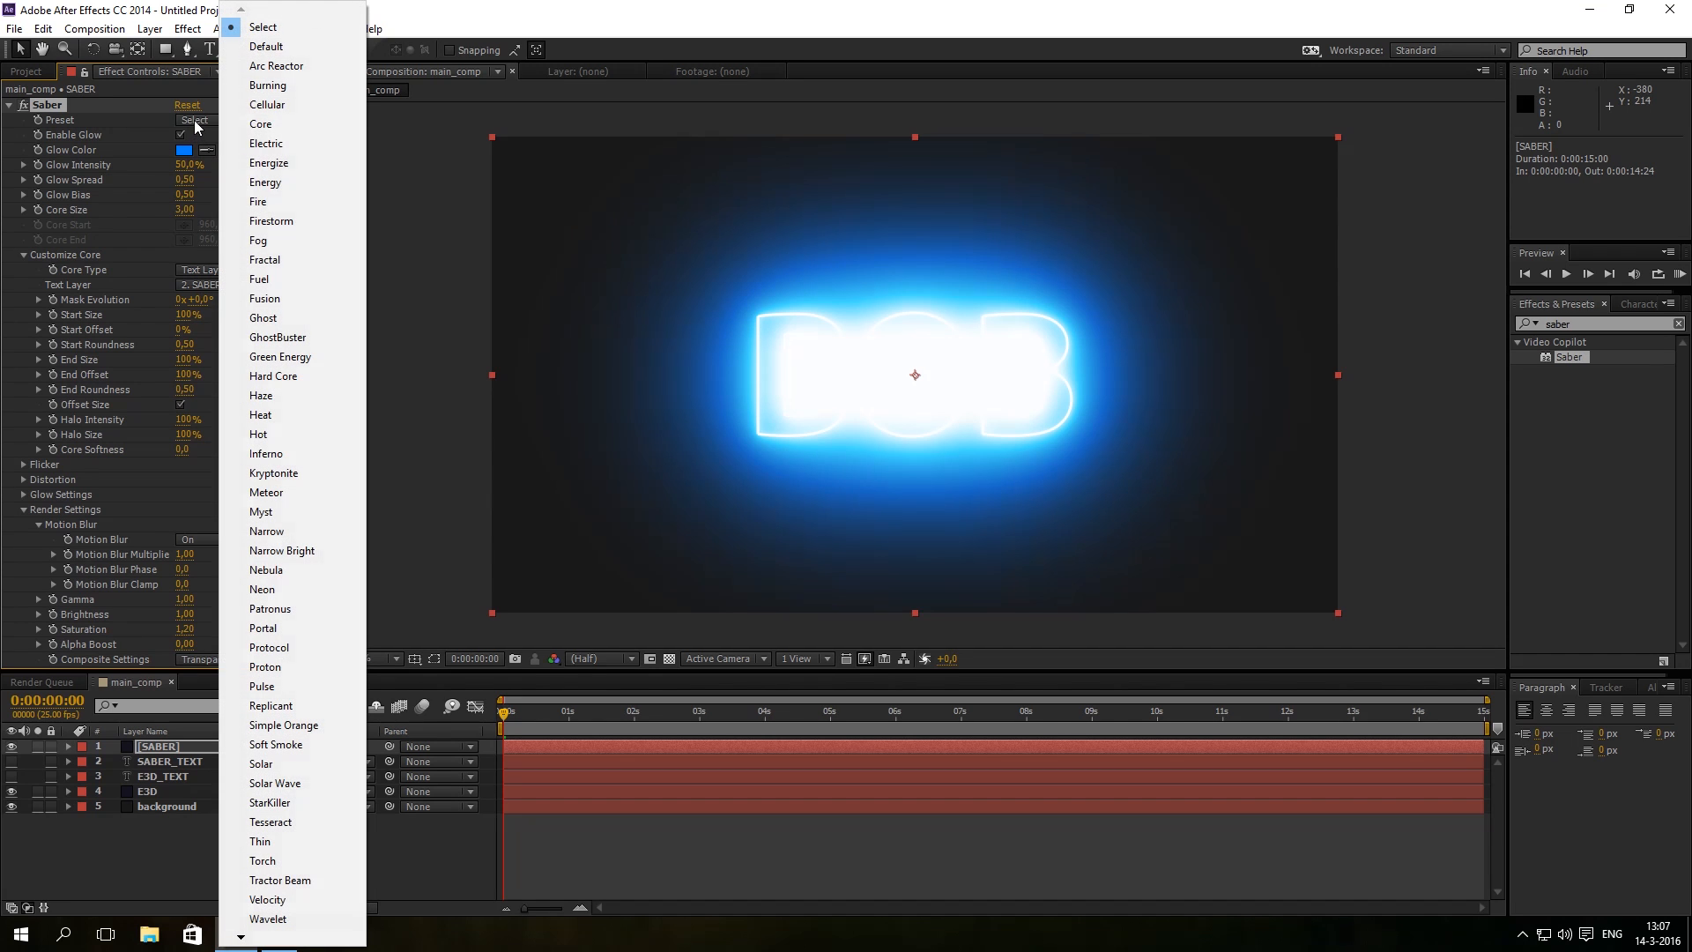
Step: Apply the Saber Energy preset, keeping its orange glow colour
{"action": "left_click", "coordinate": [266, 182]}
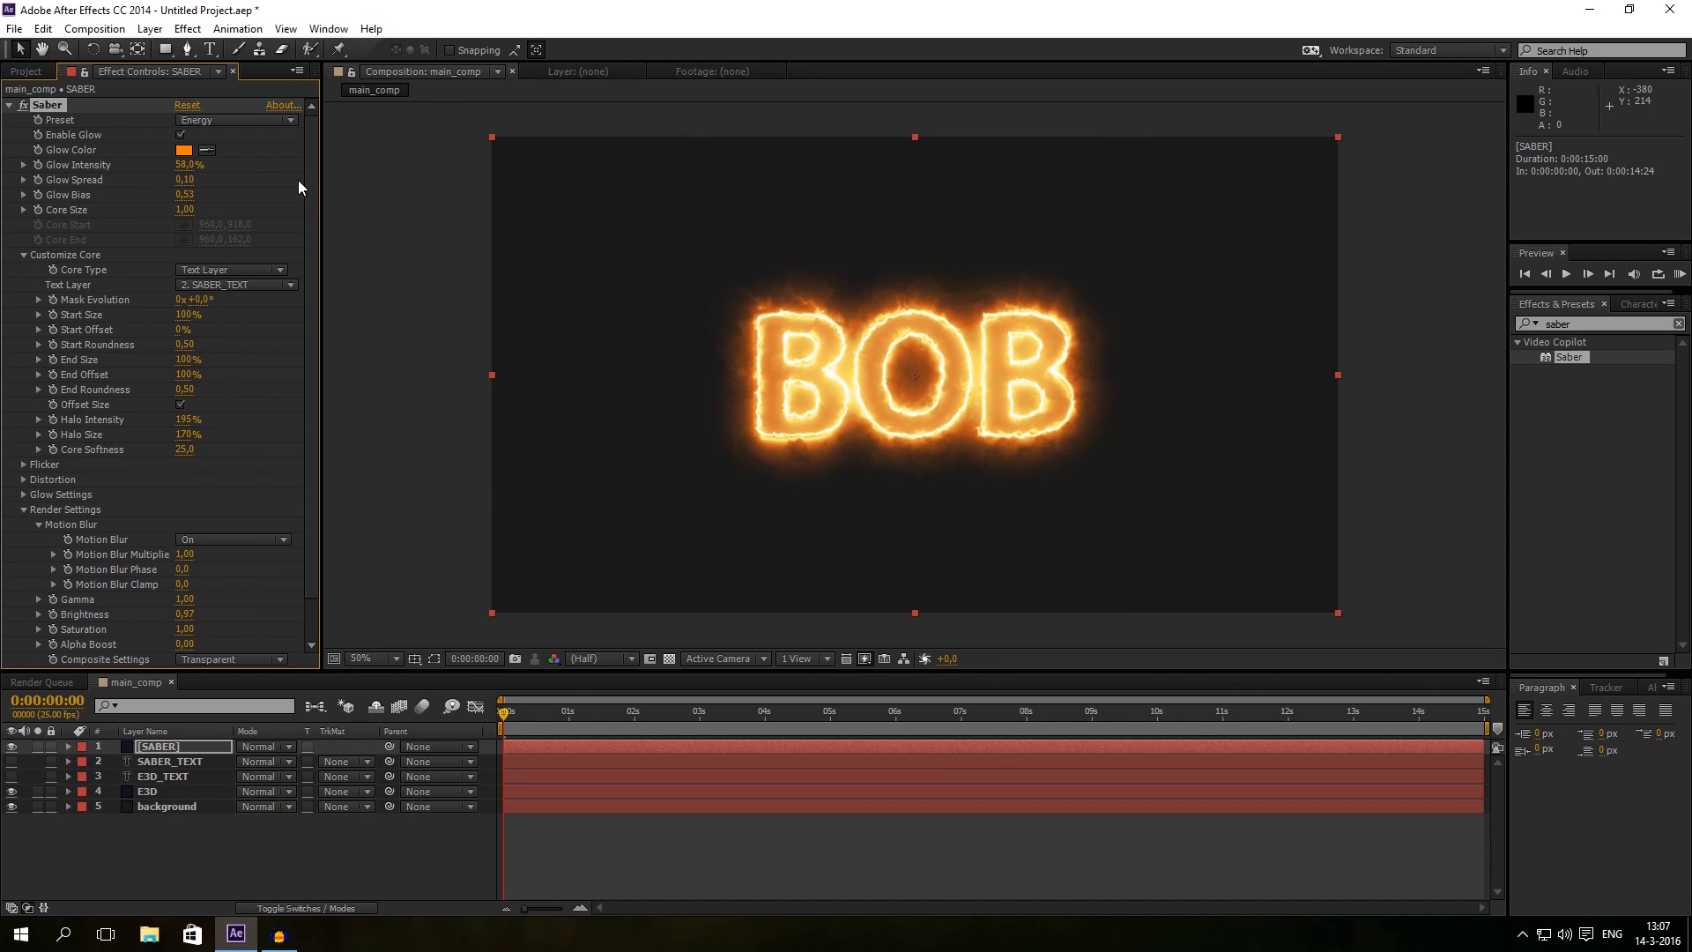
{"action": "left_click", "coordinate": [188, 150]}
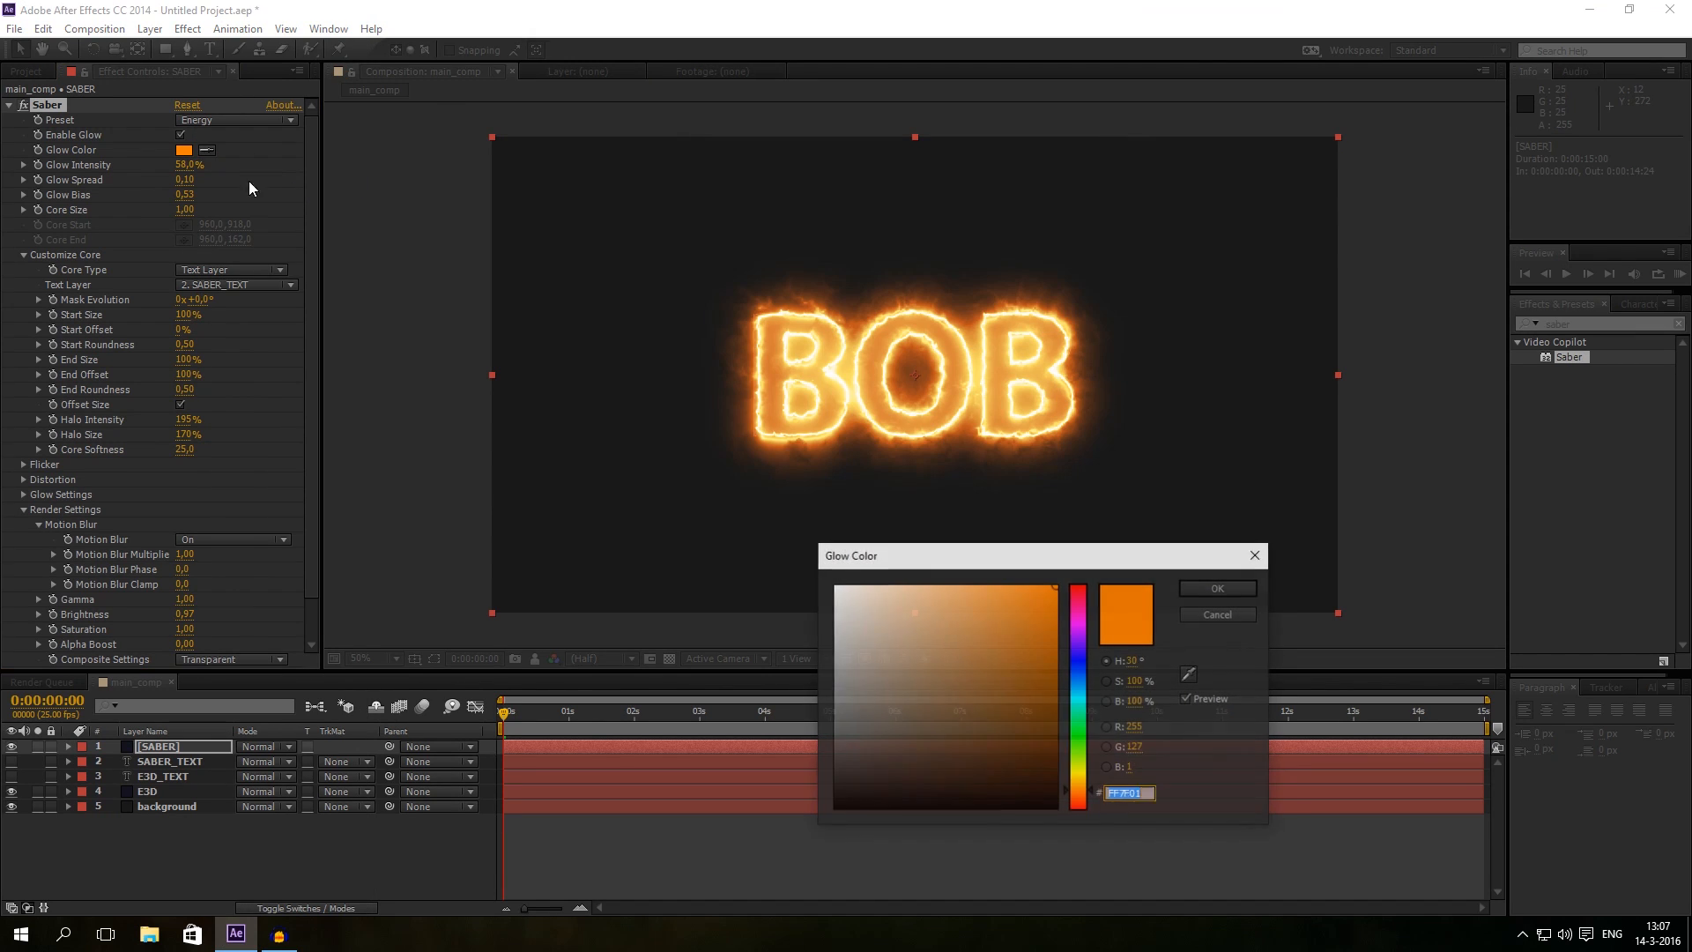
{"action": "left_click", "coordinate": [1216, 588]}
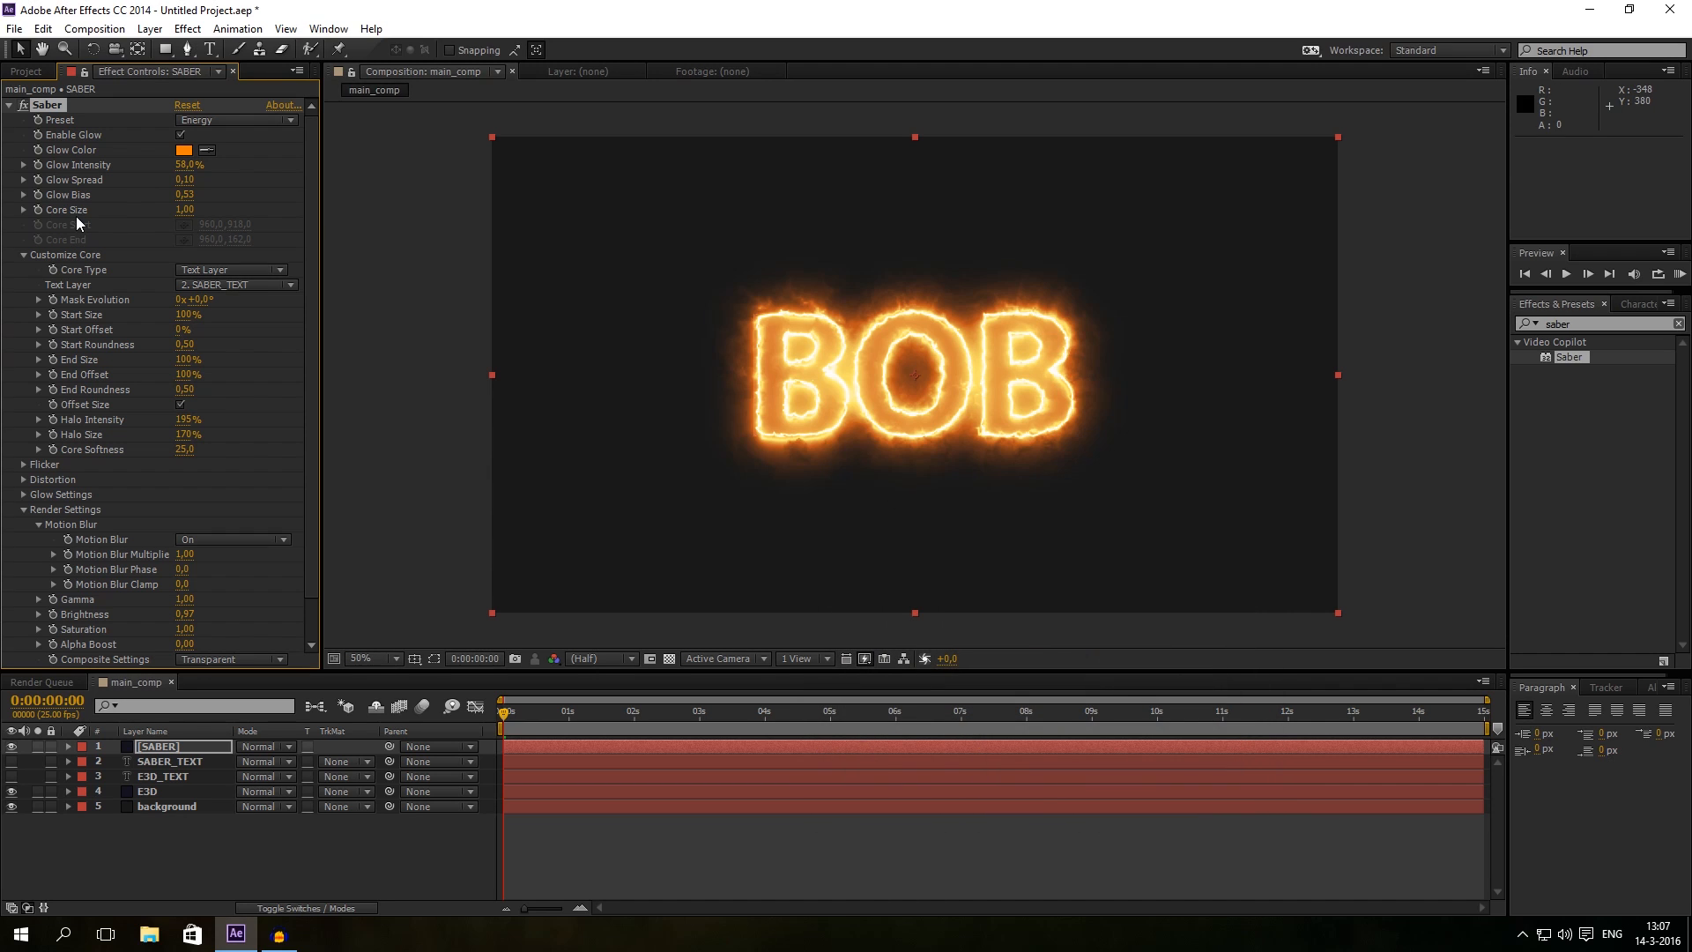
Step: Lower Saber Glow Intensity, Glow Bias and Core Size for a thinner fiery edge
{"action": "left_click_drag", "start_coordinate": [189, 164], "coordinate": [140, 164]}
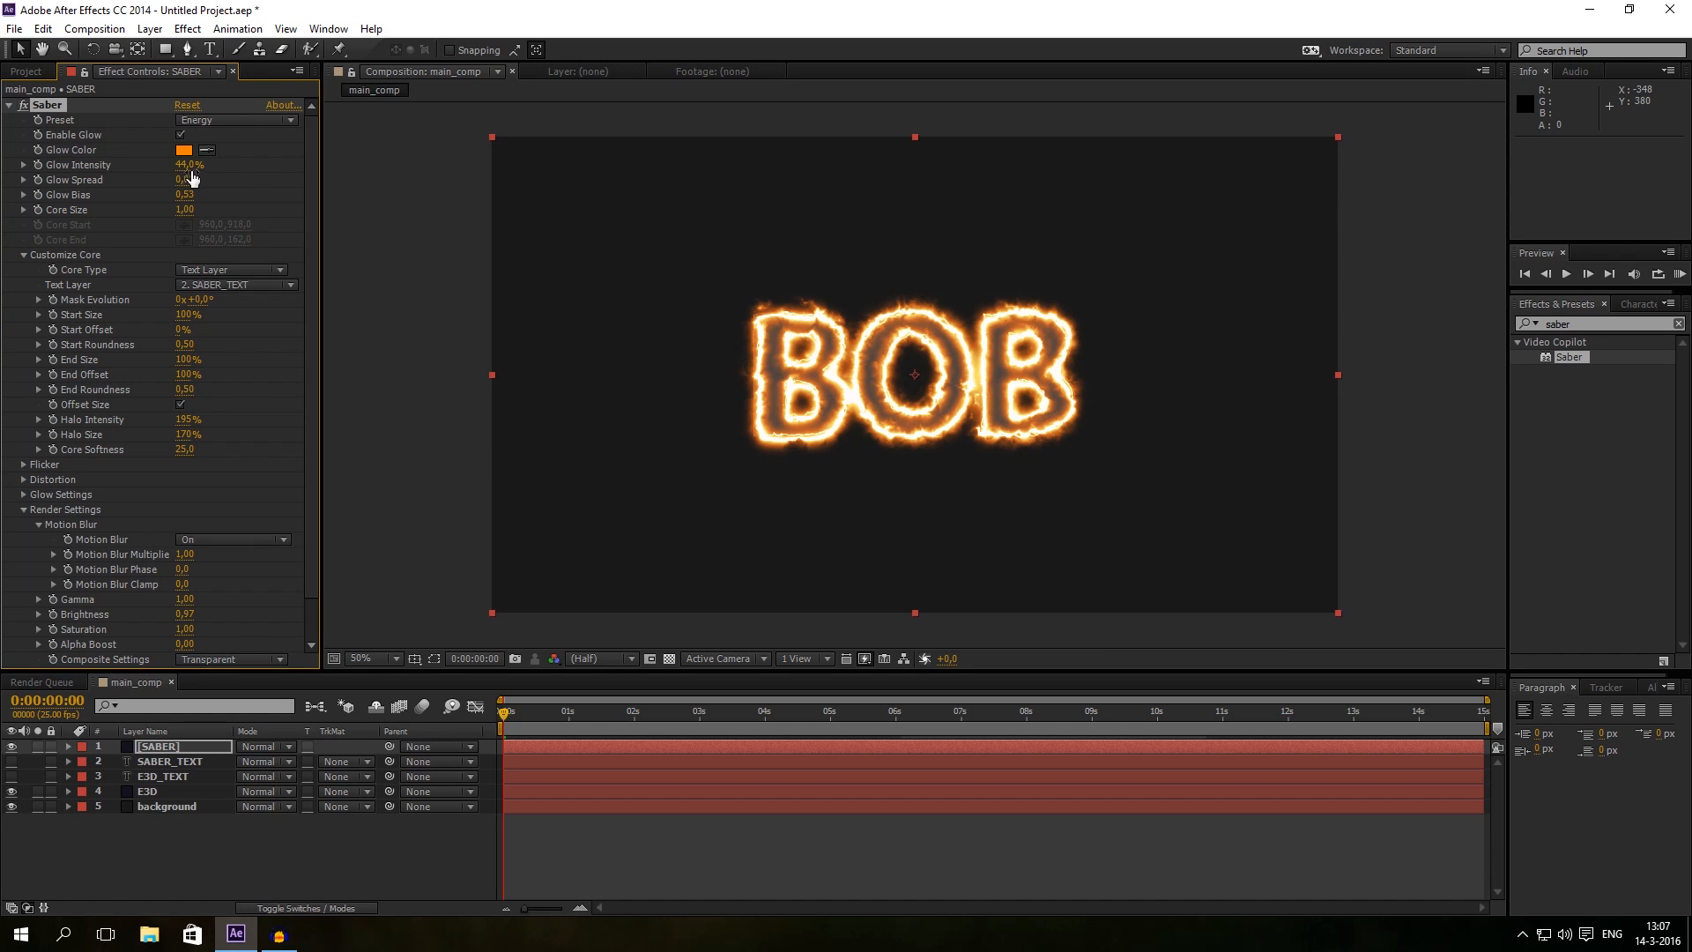
{"action": "left_click_drag", "start_coordinate": [184, 194], "coordinate": [167, 193]}
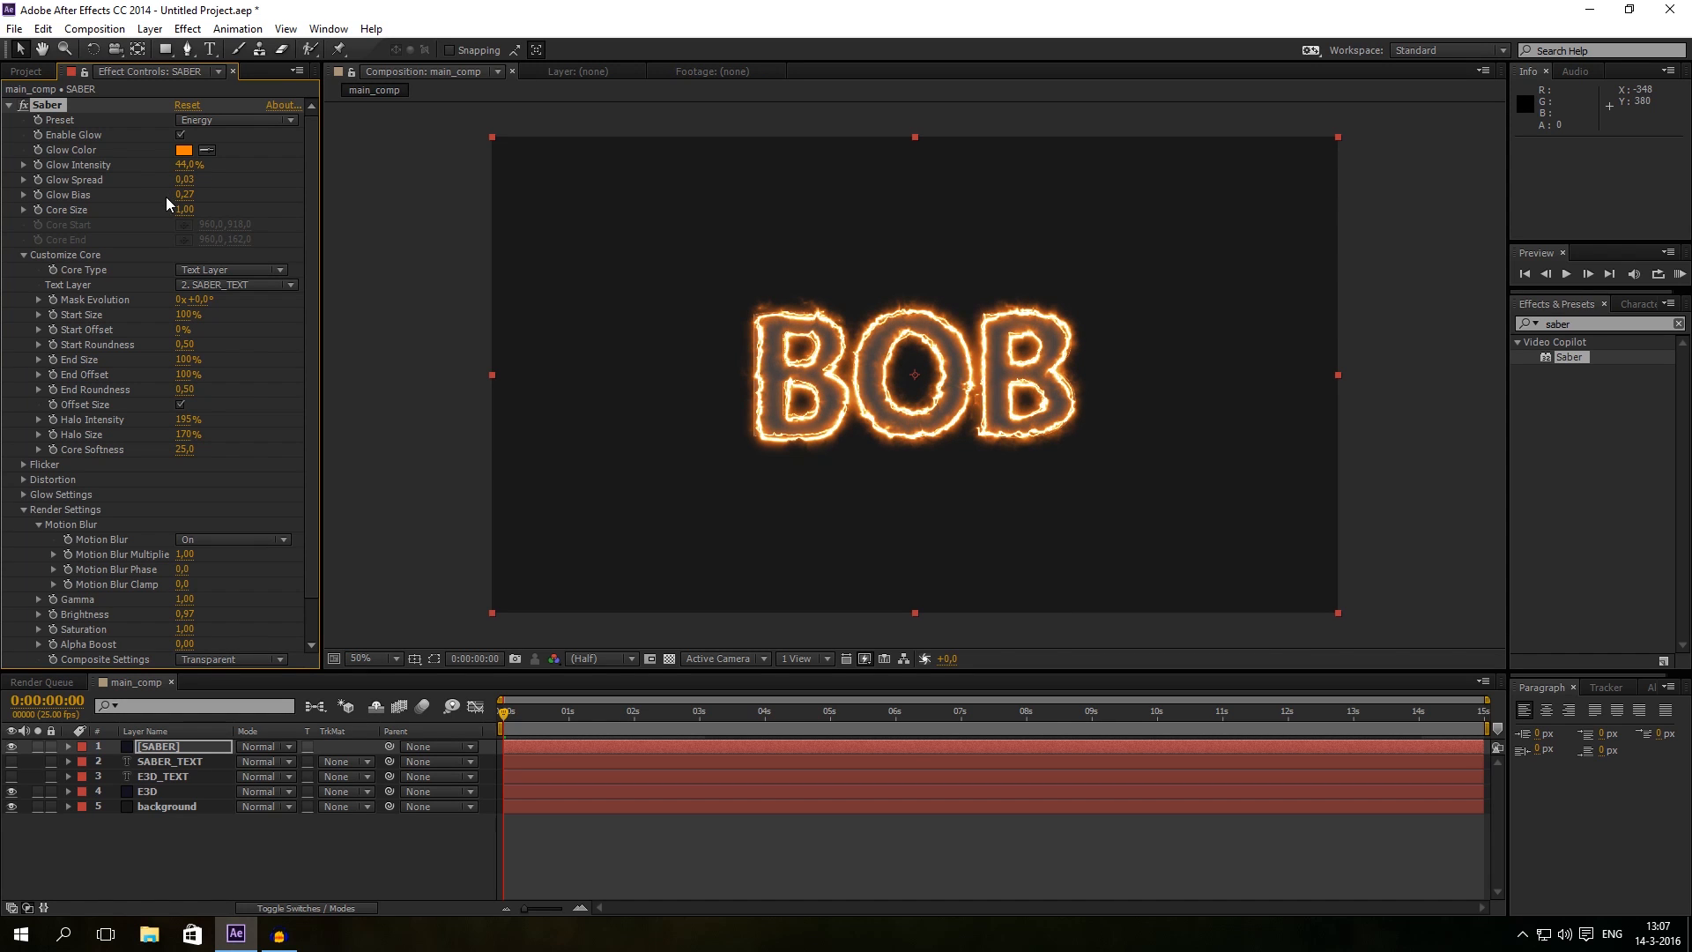
{"action": "left_click_drag", "start_coordinate": [186, 208], "coordinate": [186, 208]}
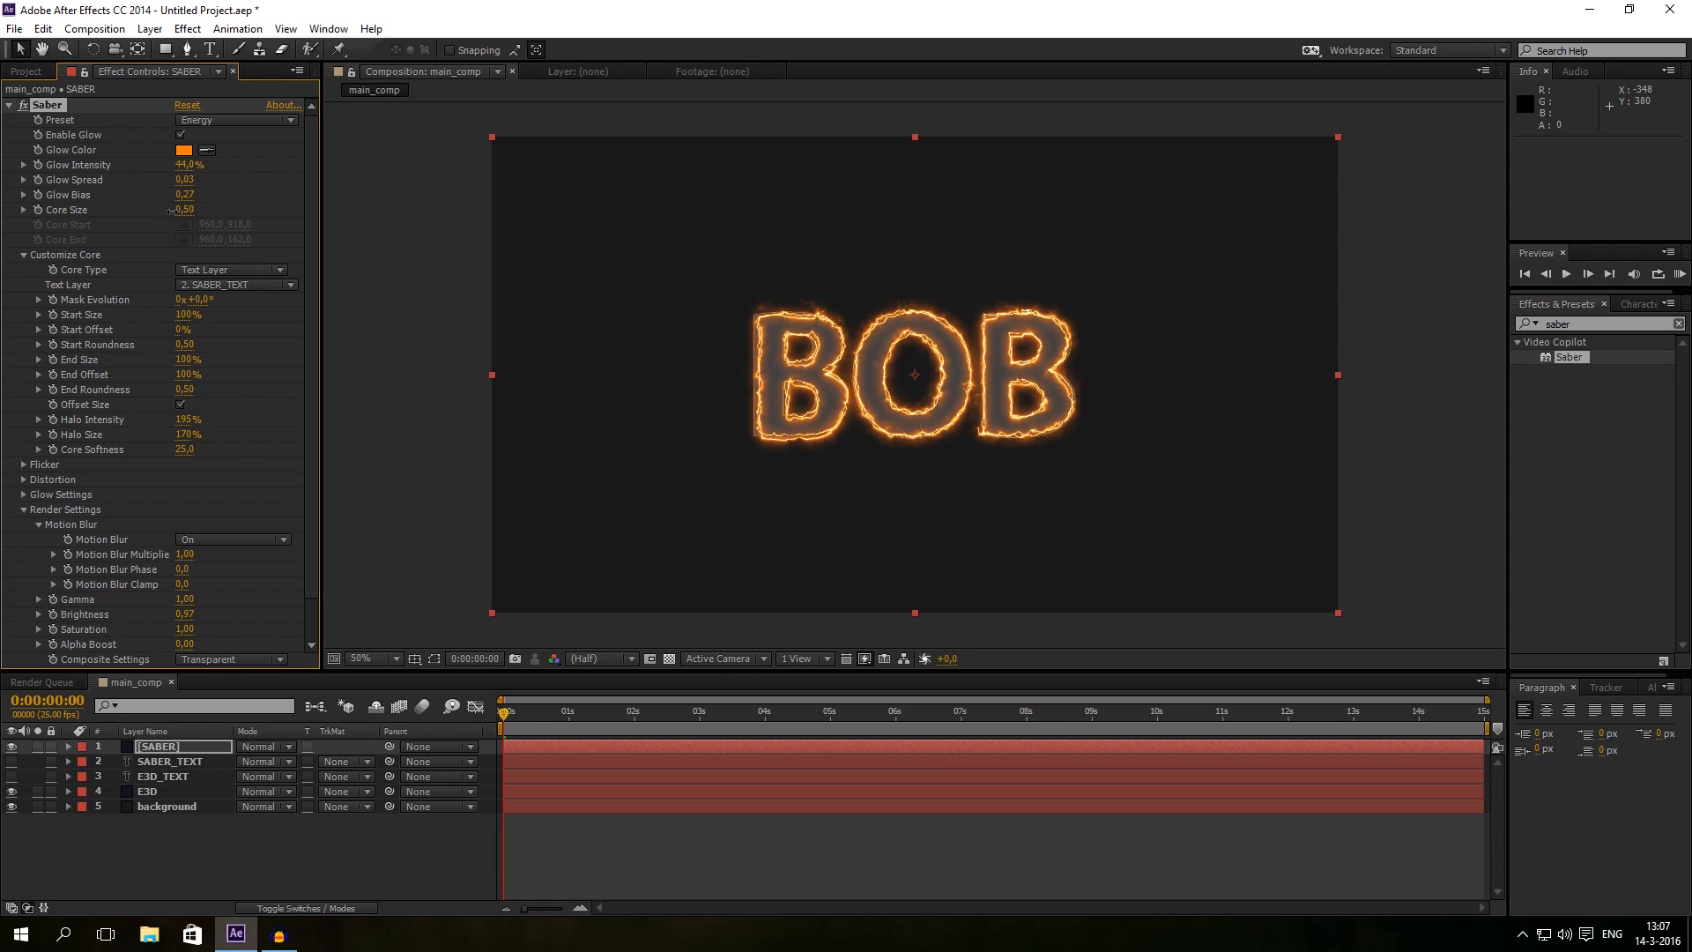
{"action": "double_click", "coordinate": [188, 210]}
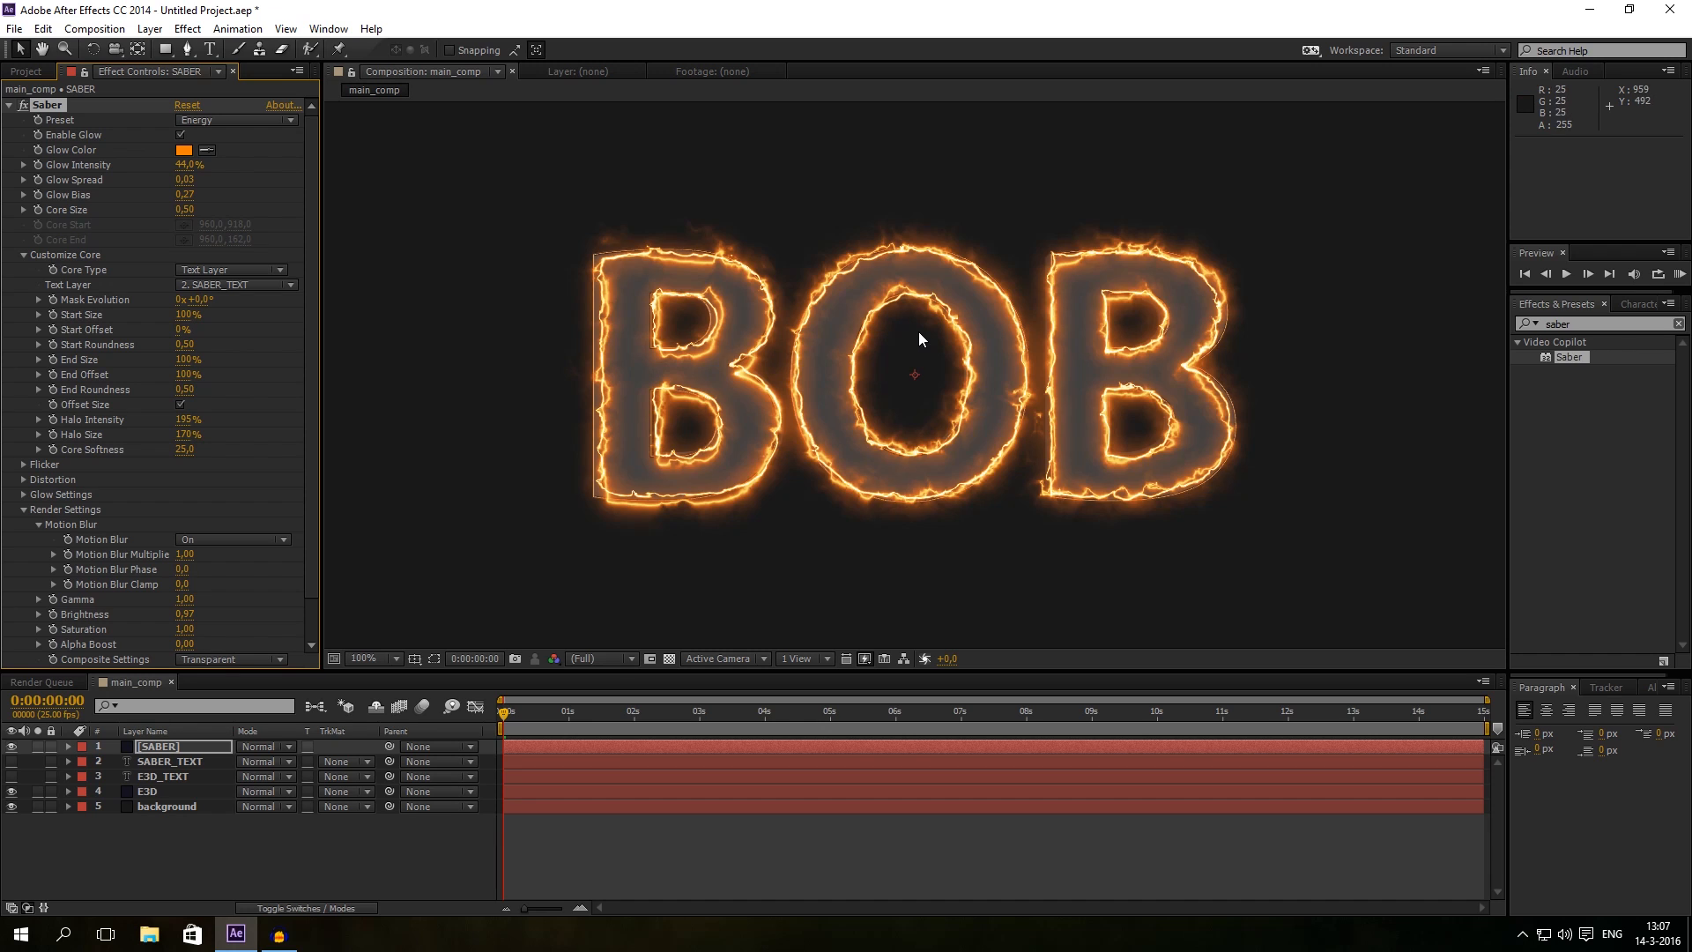
{"action": "mouse_move", "coordinate": [164, 173]}
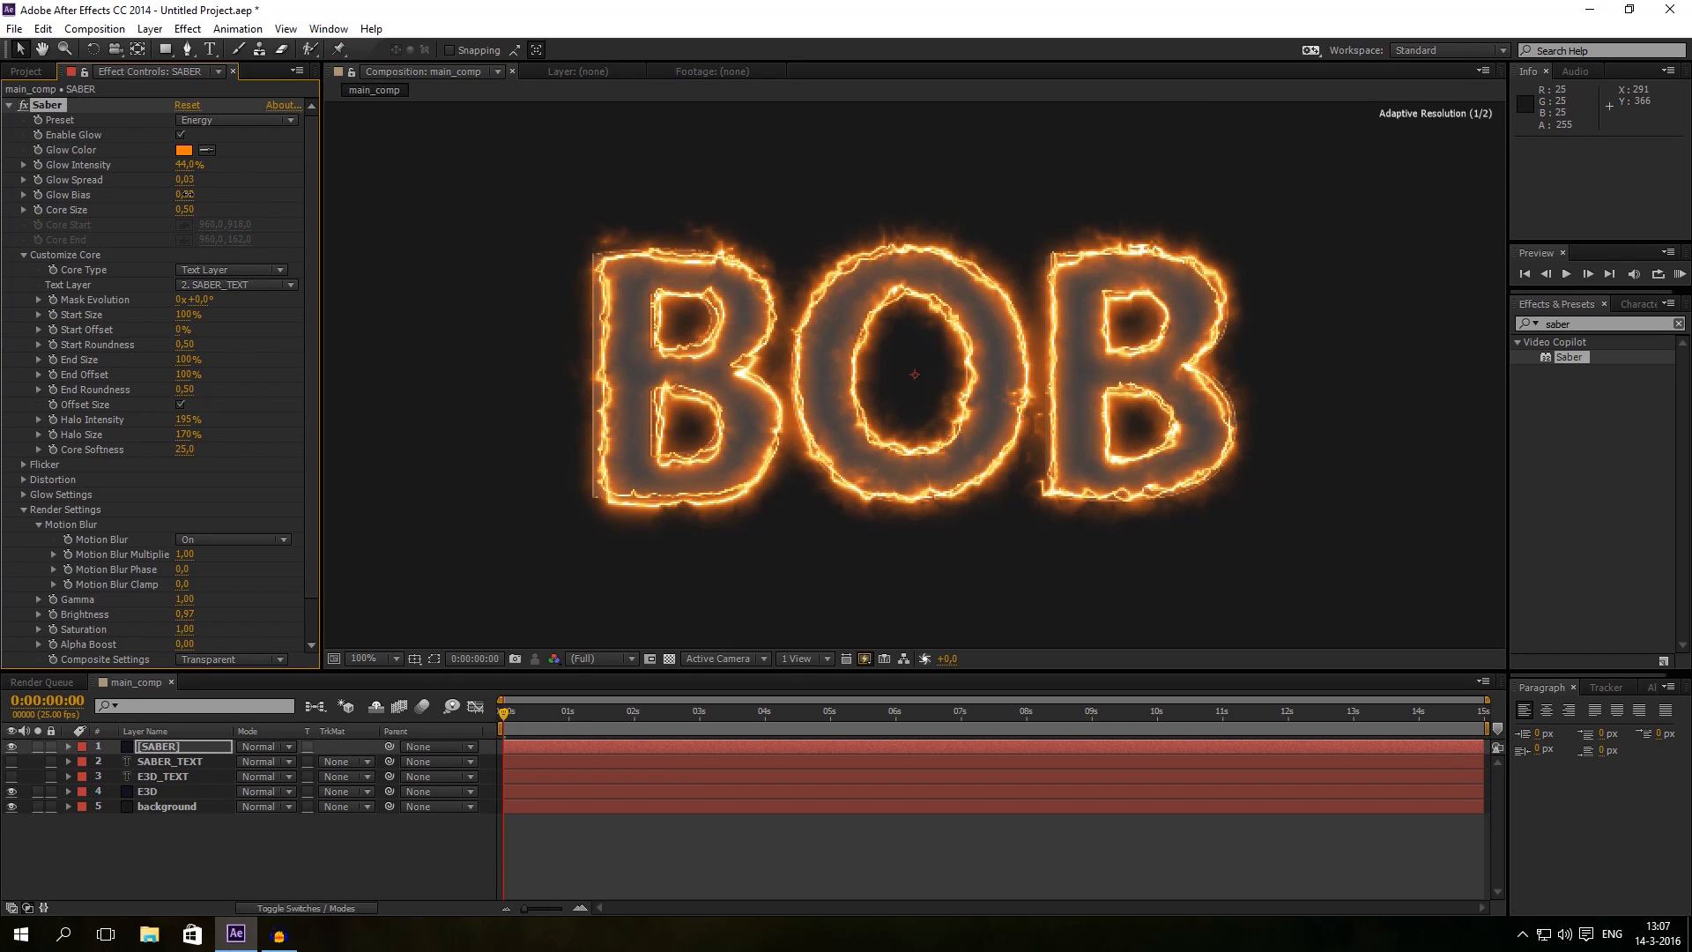
{"action": "left_click", "coordinate": [364, 658]}
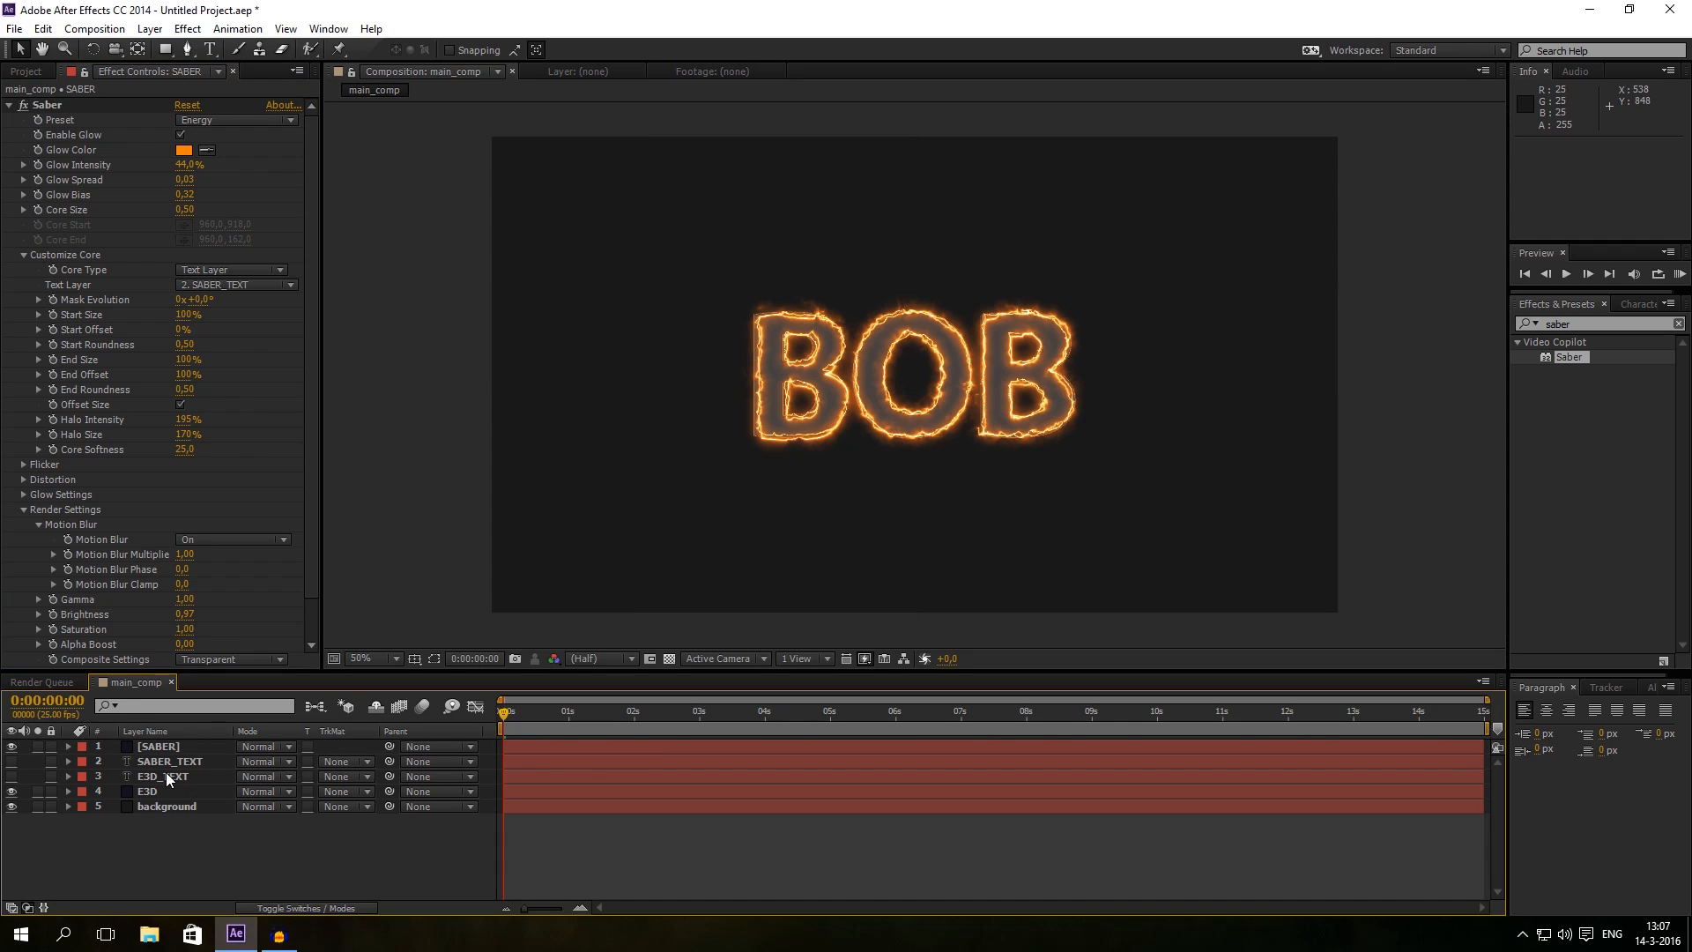
Step: Drag SABER_TEXT and E3D_TEXT below the background layer, then deselect them
{"action": "left_click", "coordinate": [162, 776]}
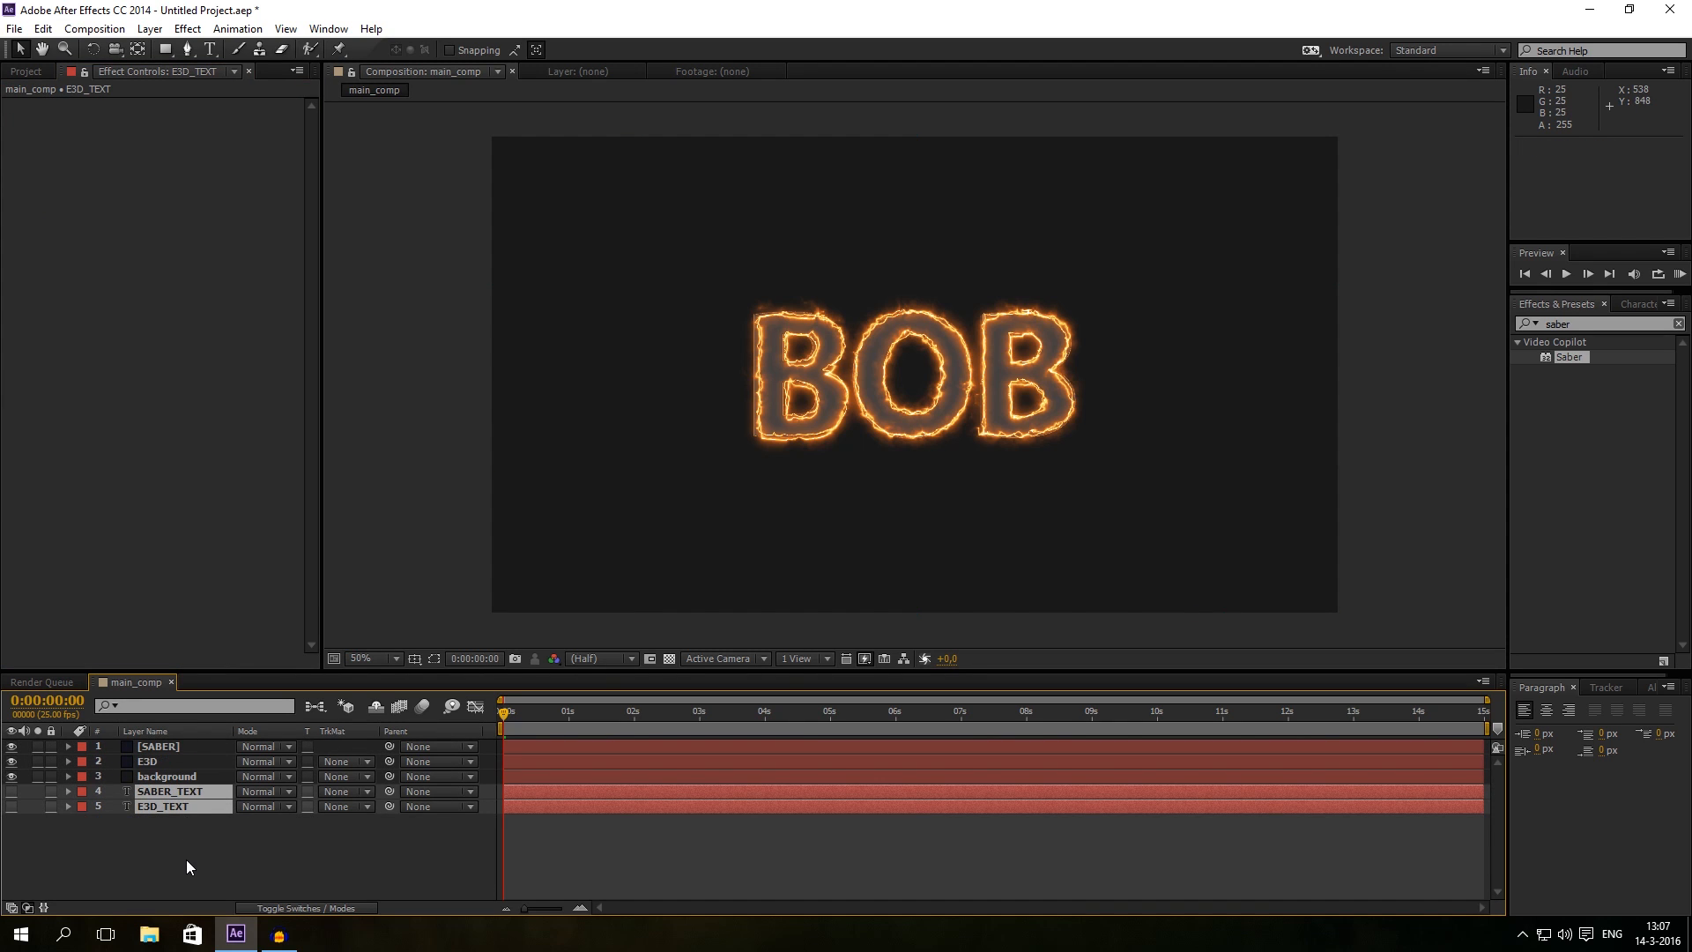
{"action": "left_click", "coordinate": [170, 791]}
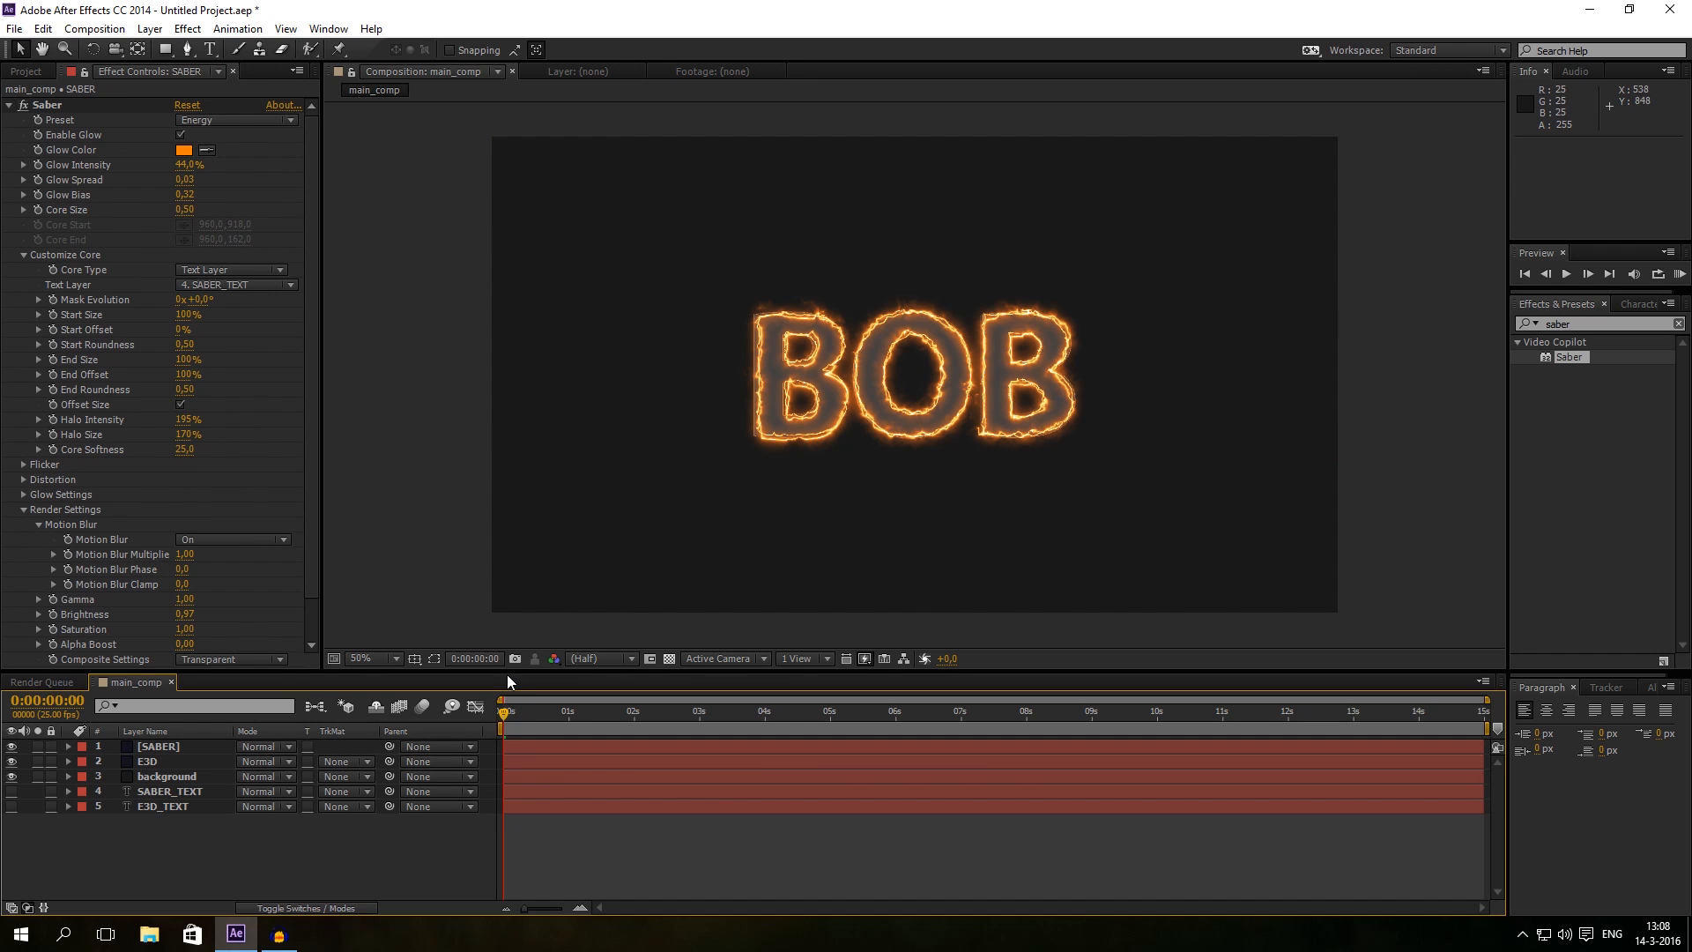
{"action": "mouse_move", "coordinate": [677, 730]}
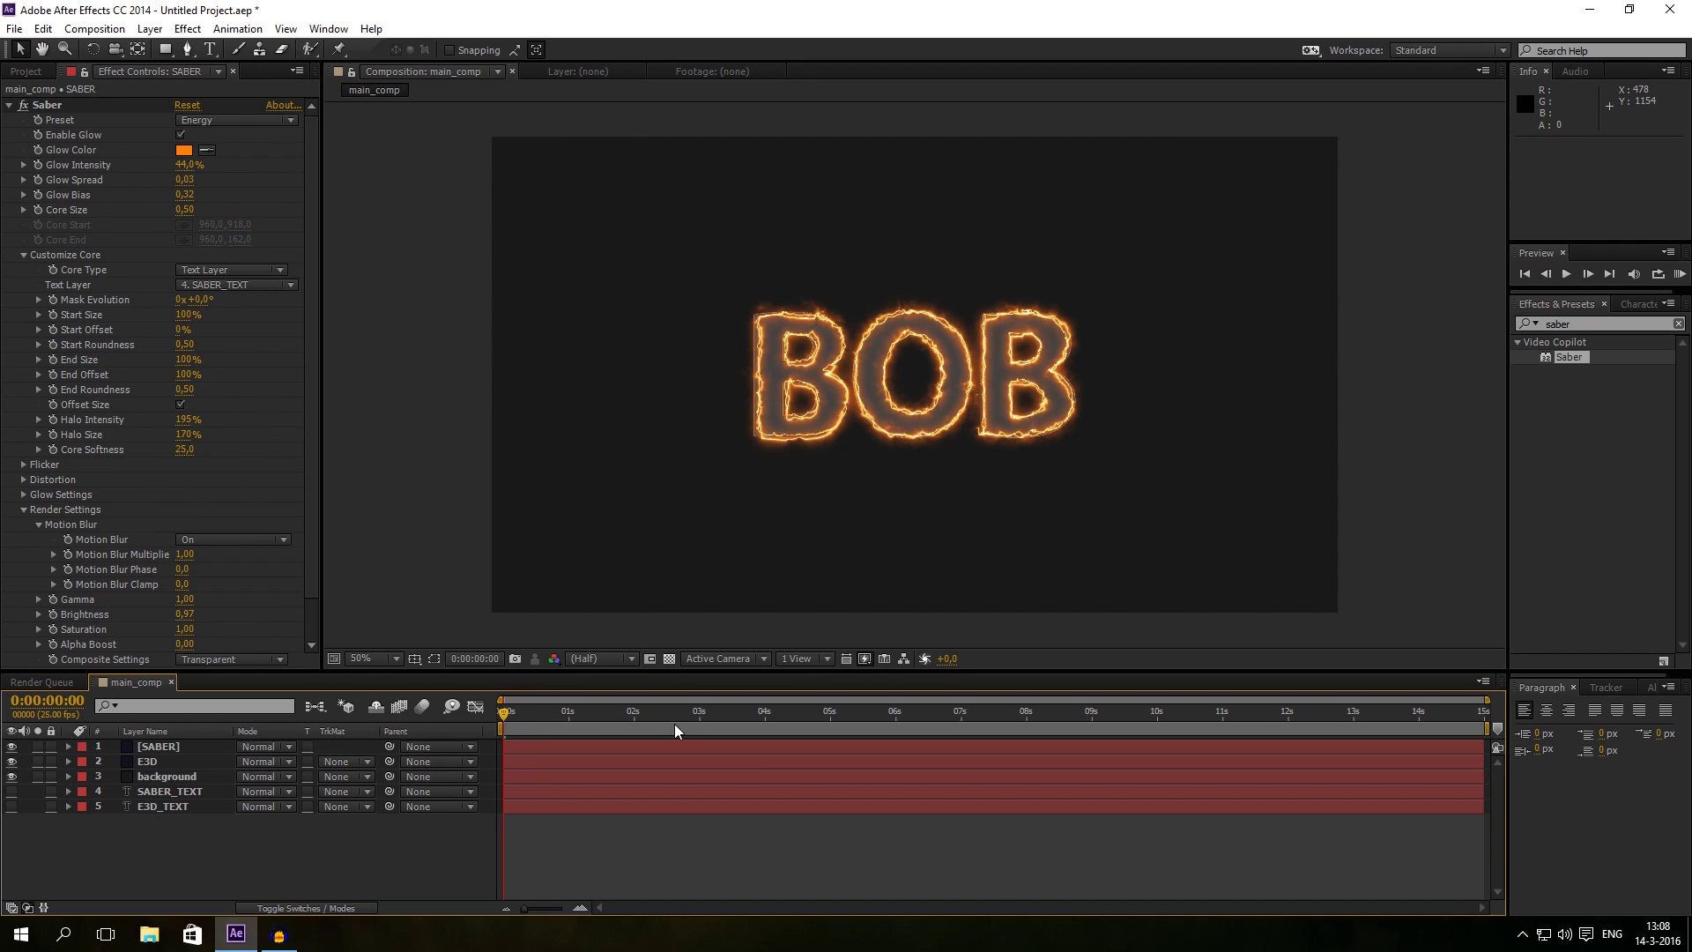
{"action": "left_click", "coordinate": [148, 760]}
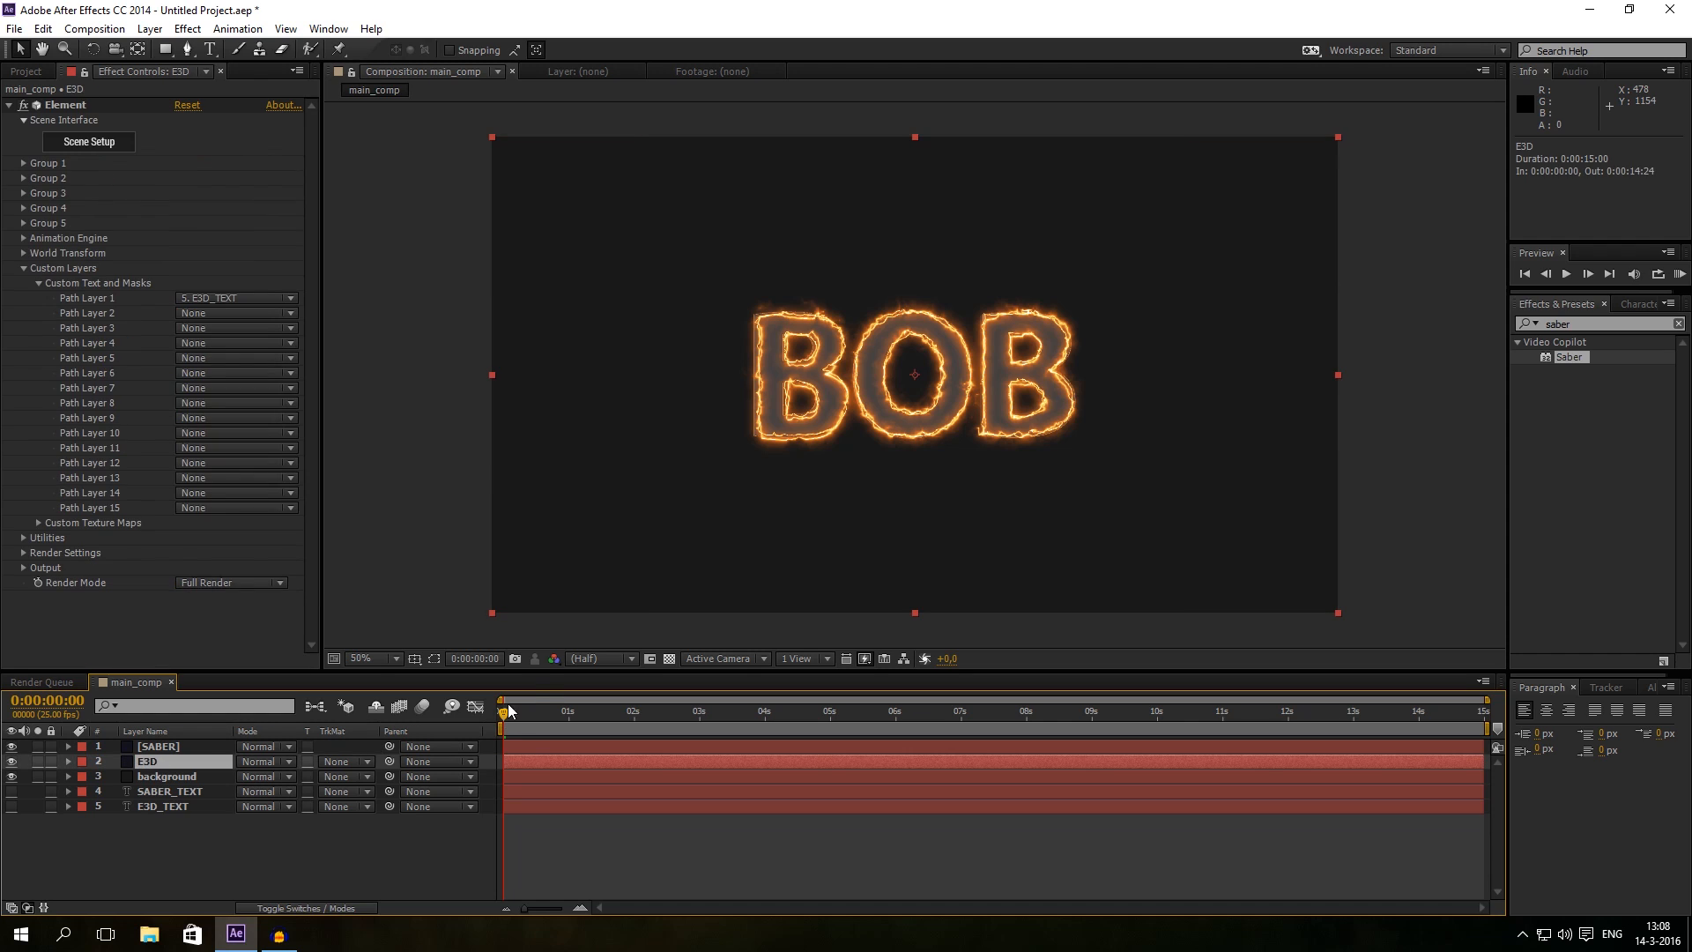
{"action": "mouse_move", "coordinate": [160, 553]}
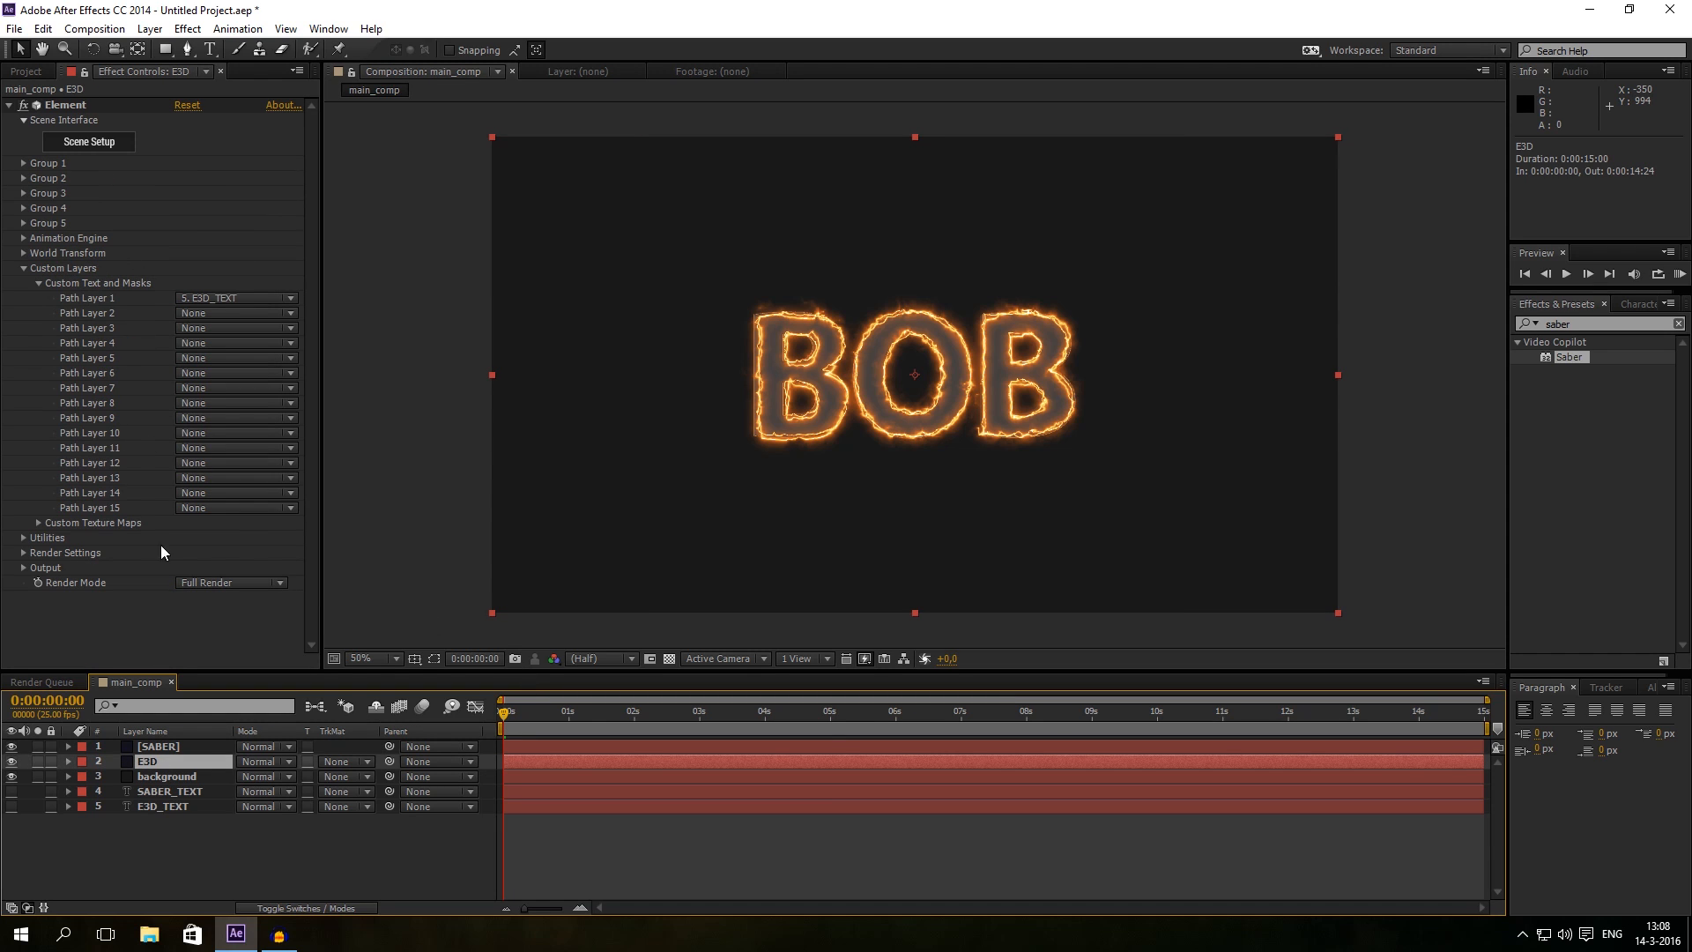
{"action": "left_click", "coordinate": [158, 746]}
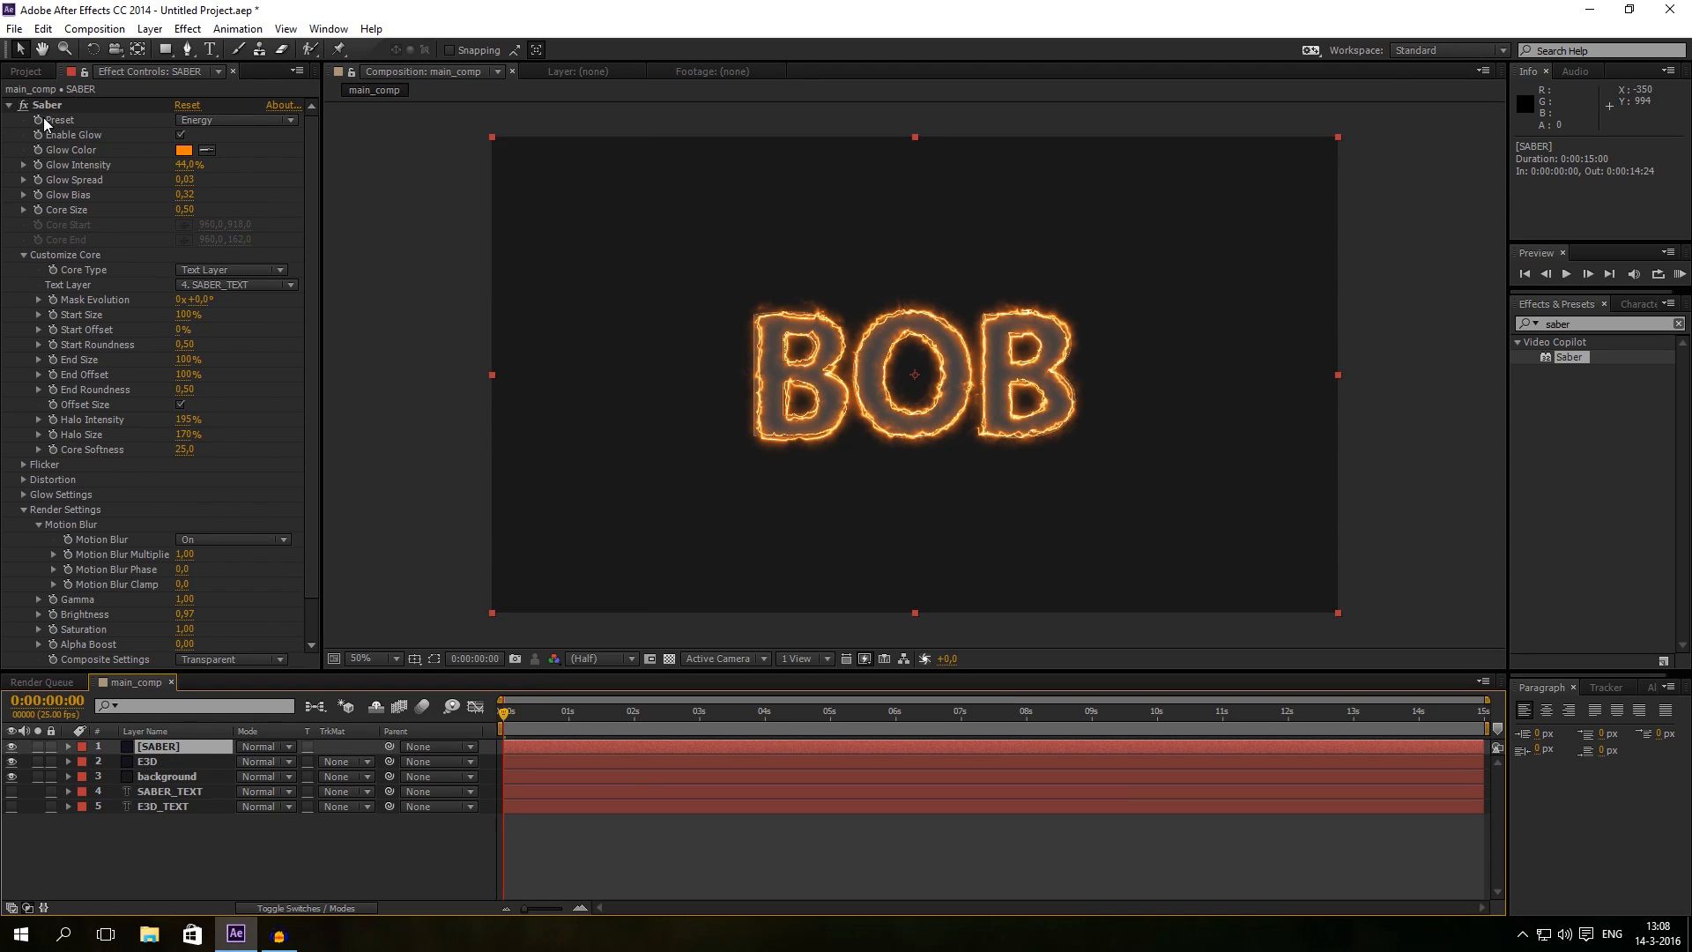
{"action": "left_click", "coordinate": [148, 760]}
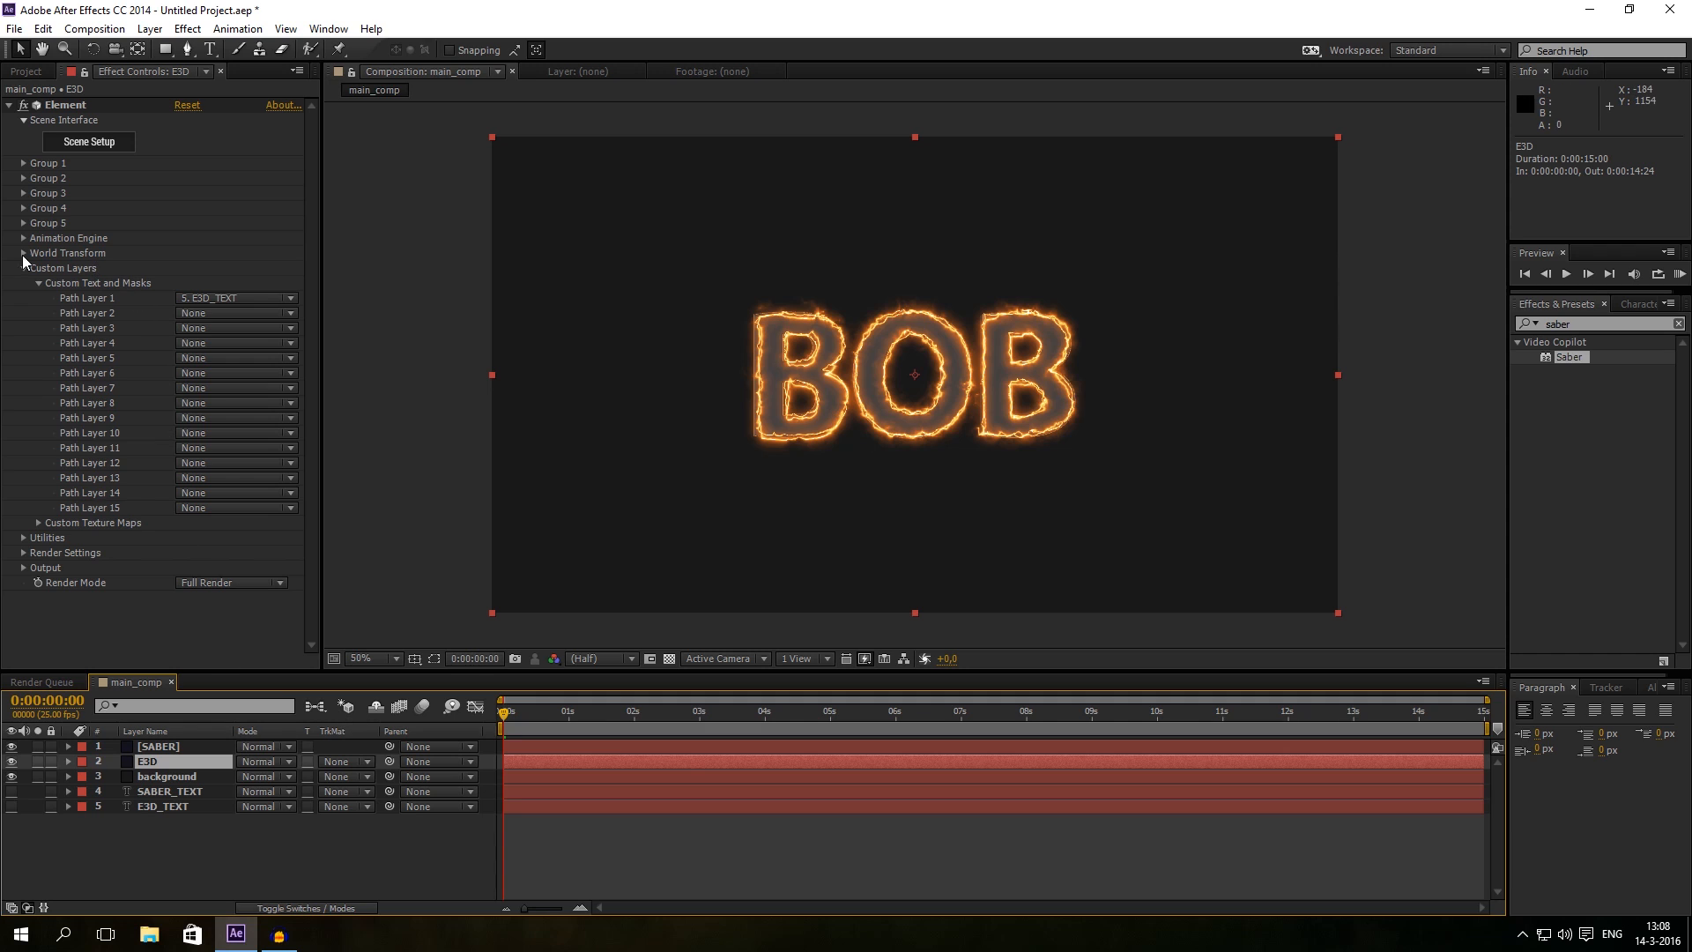
{"action": "left_click", "coordinate": [23, 253]}
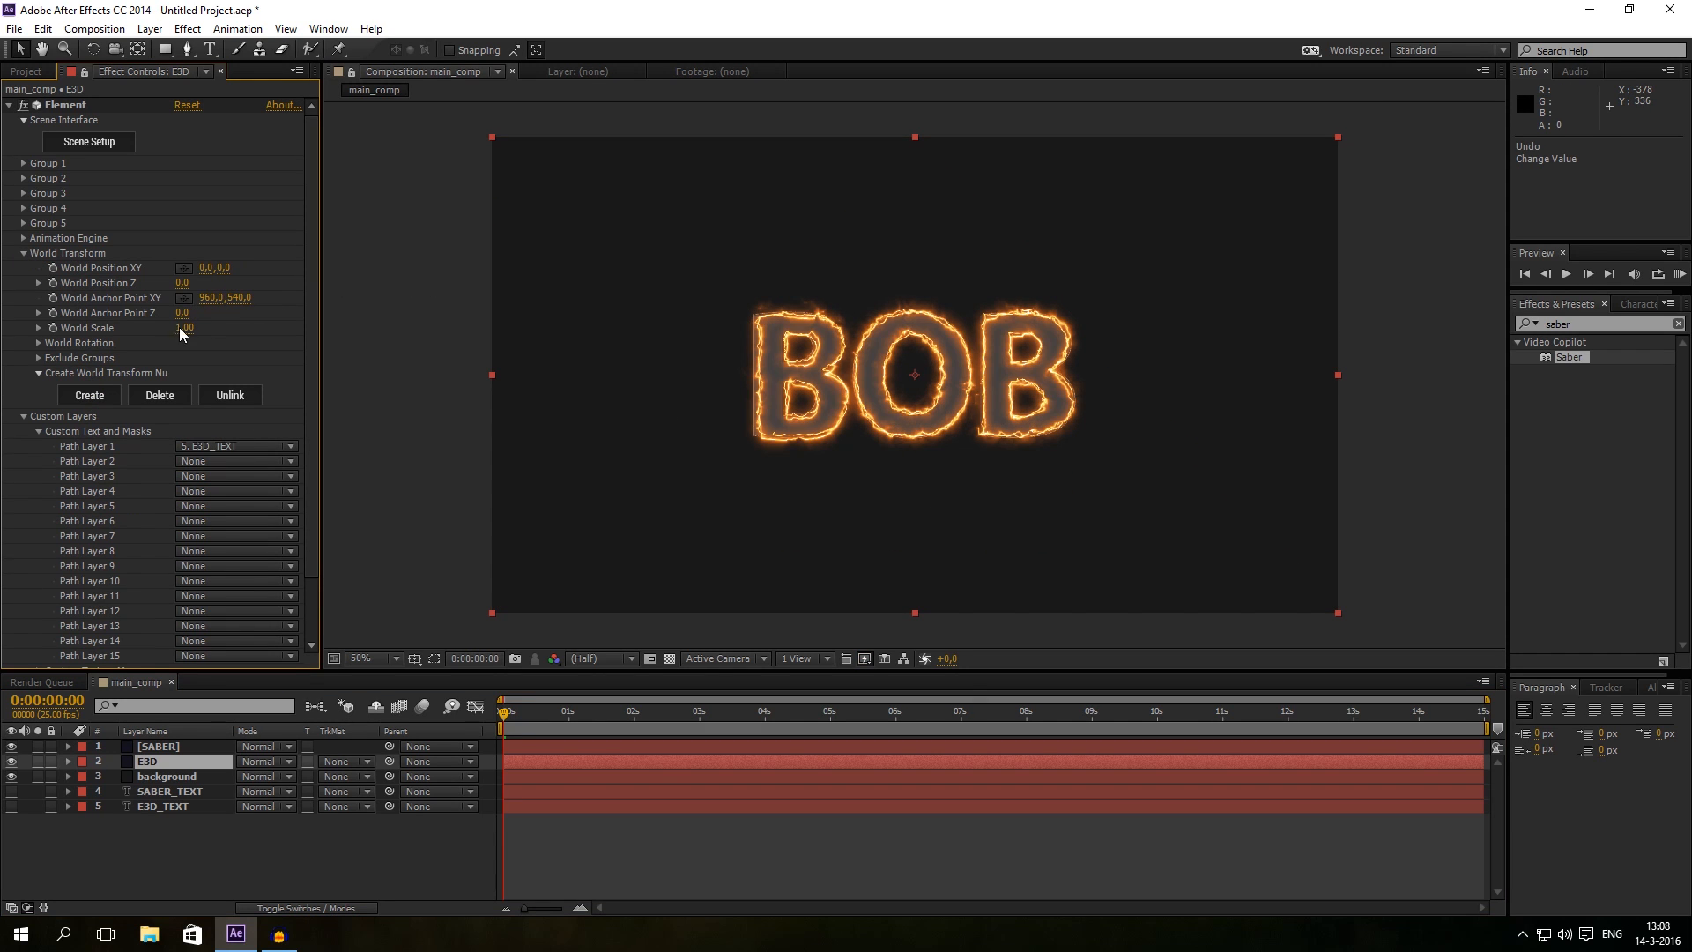
{"action": "left_click", "coordinate": [24, 342]}
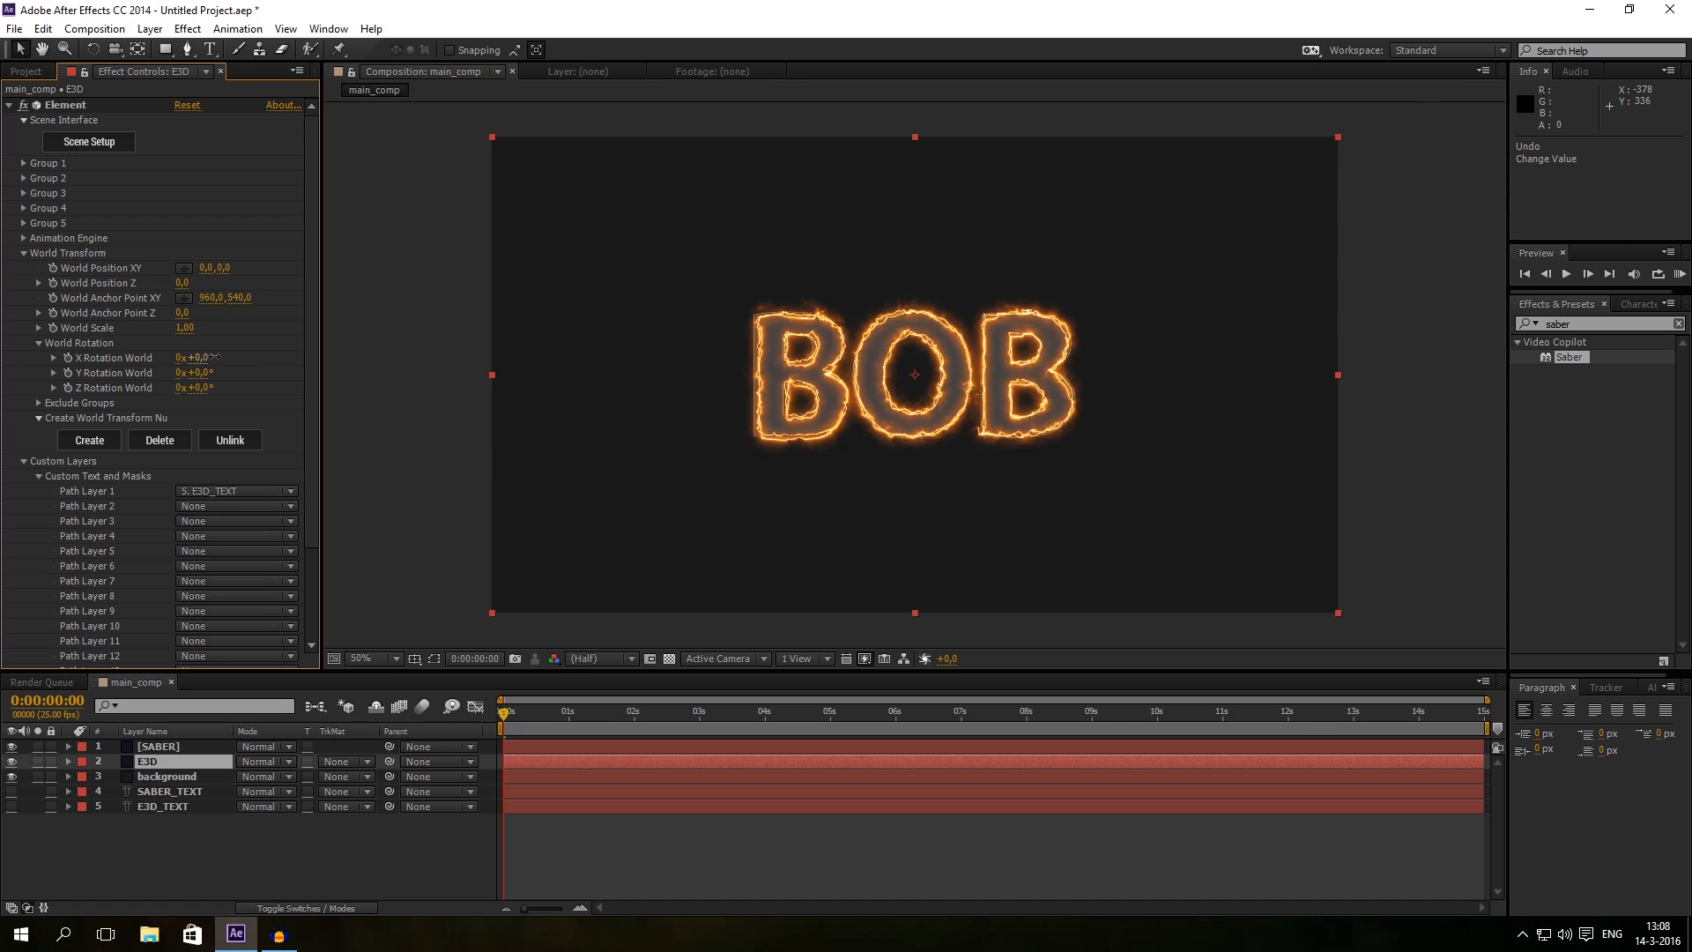
{"action": "left_click_drag", "start_coordinate": [193, 356], "coordinate": [259, 356]}
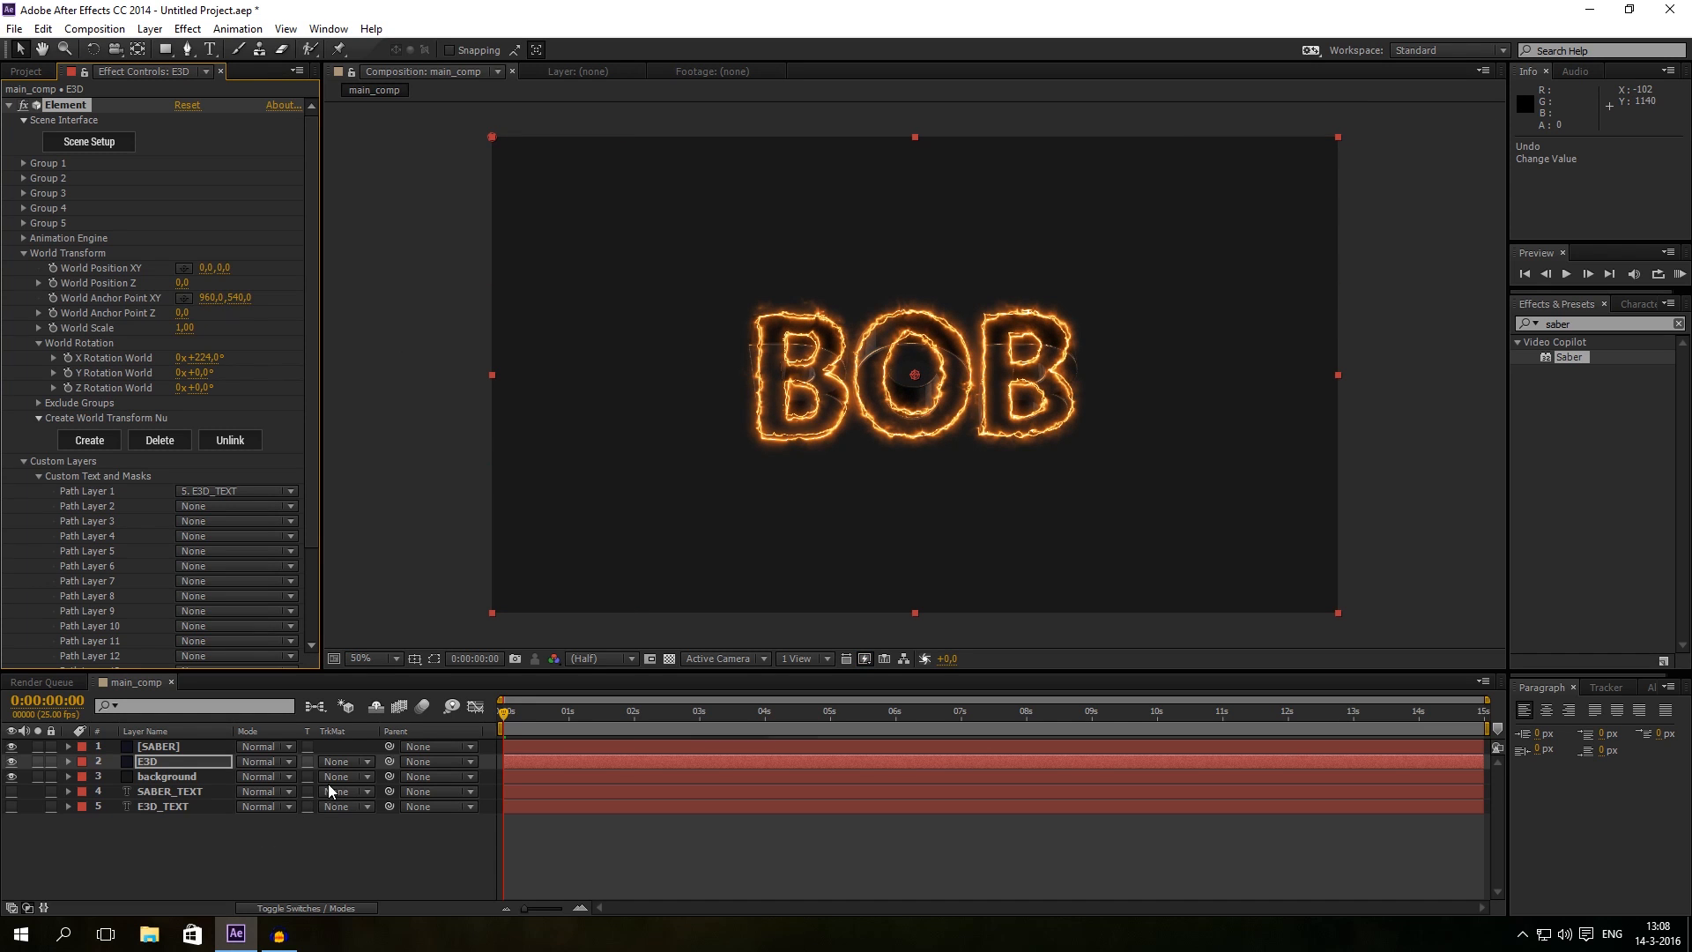
{"action": "left_click", "coordinate": [158, 745]}
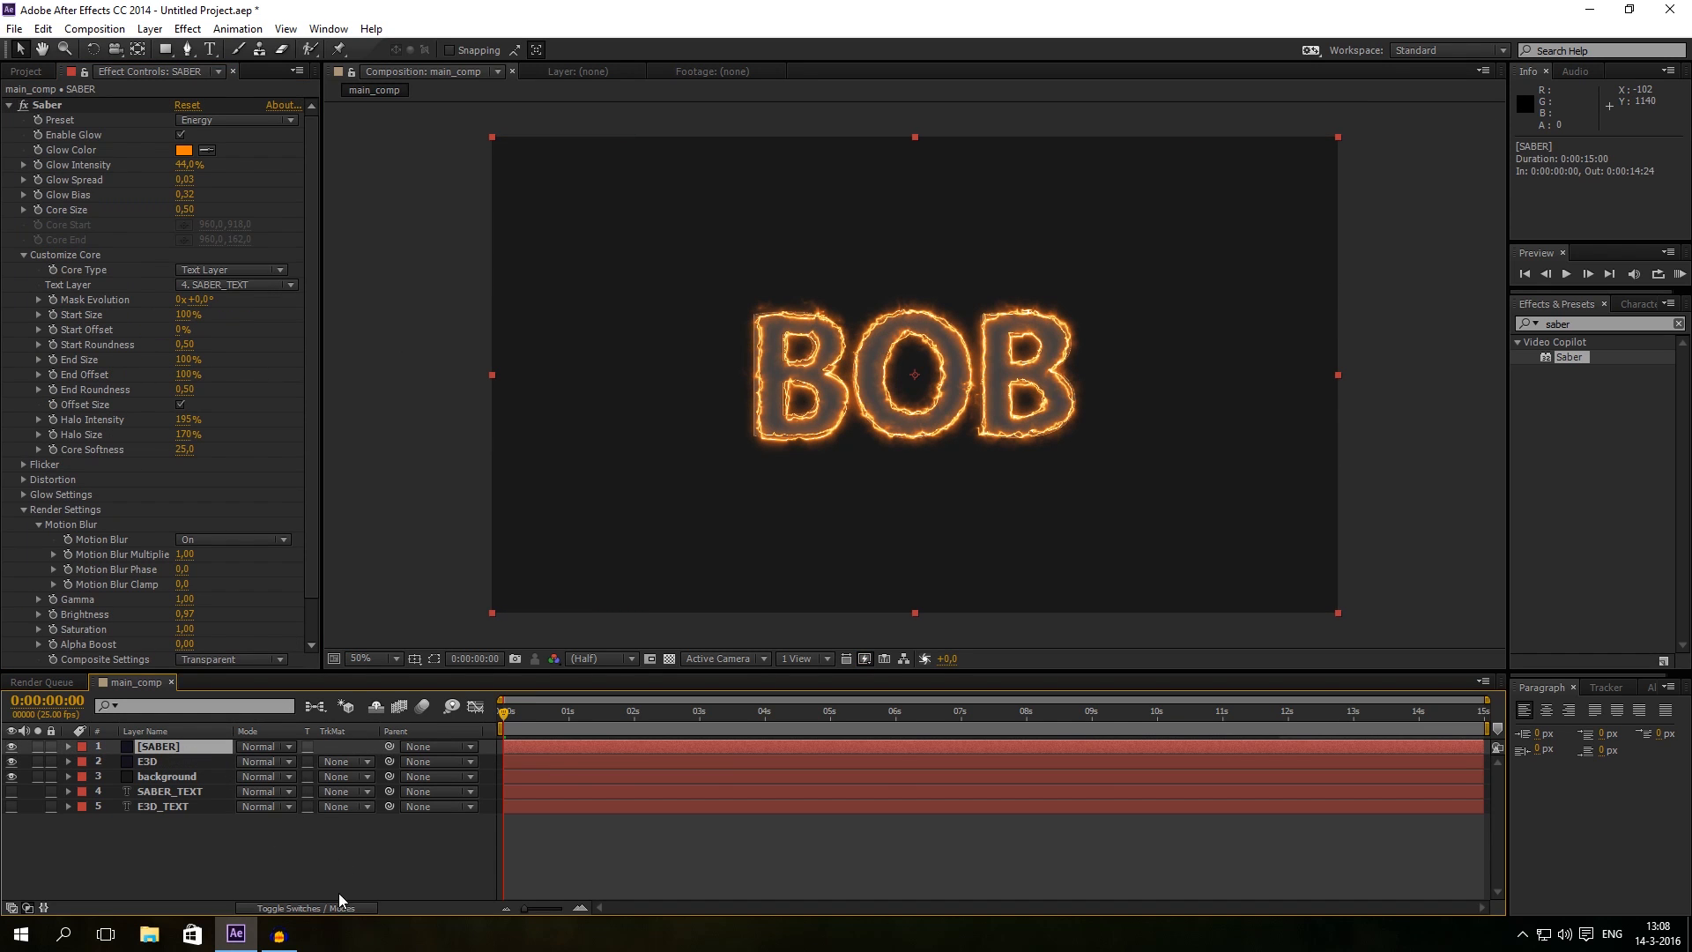
Step: Enable the 3D Layer switch on the SABER layer, then deselect all layers
{"action": "left_click", "coordinate": [302, 907]}
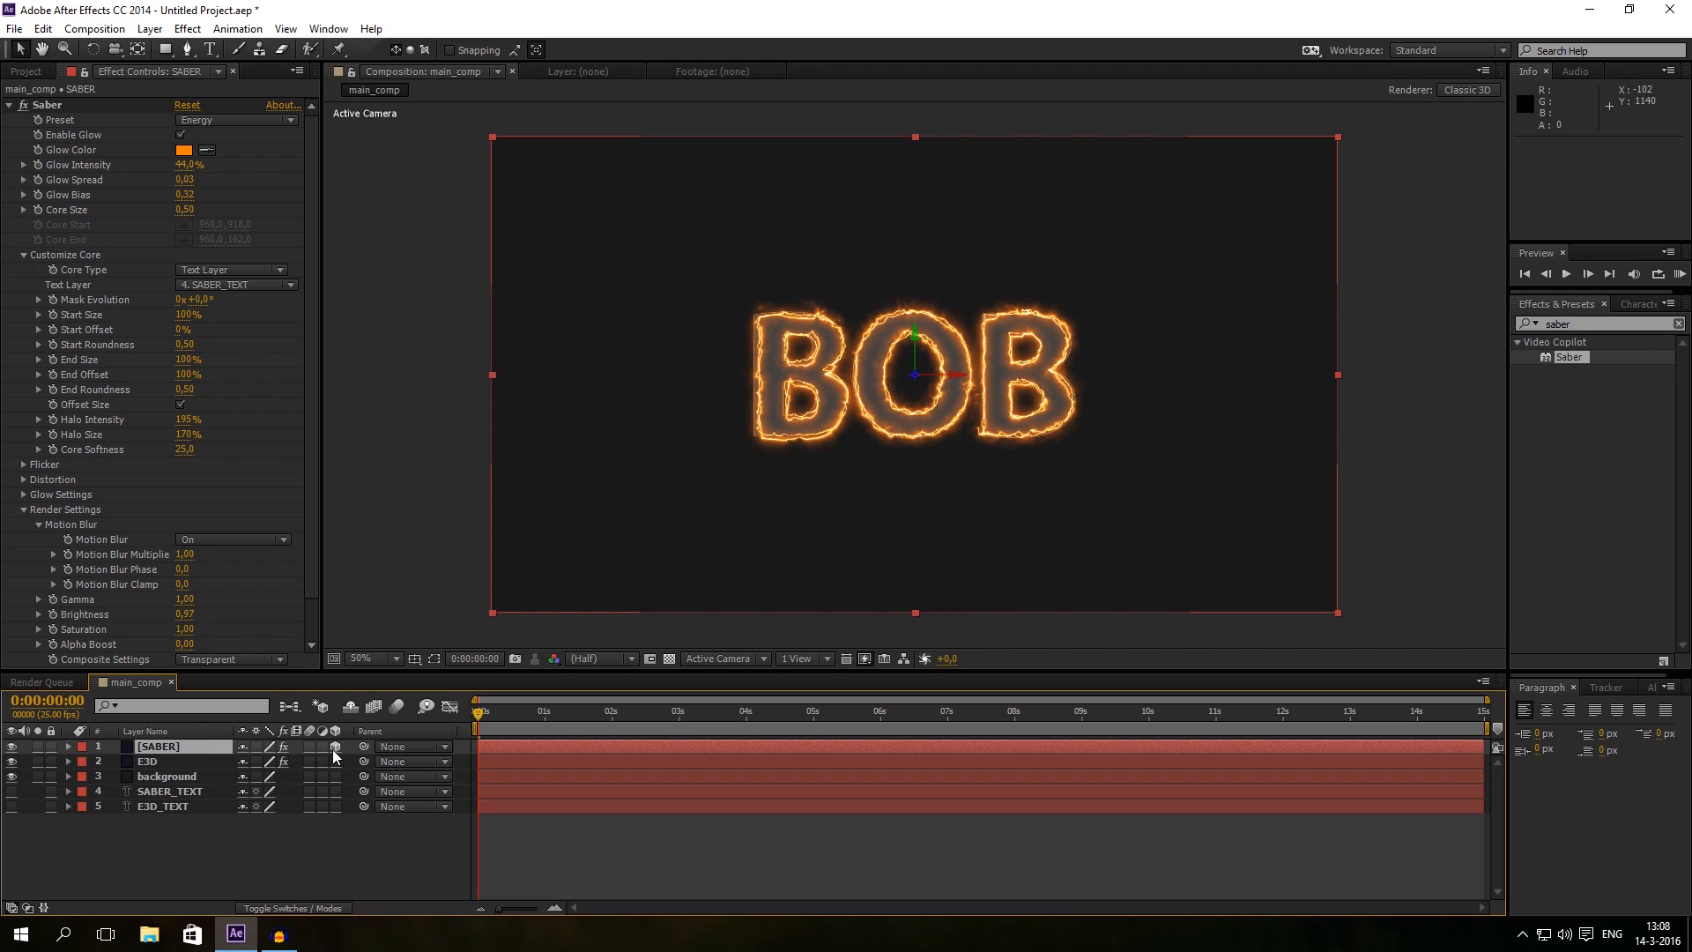
{"action": "left_click", "coordinate": [67, 745]}
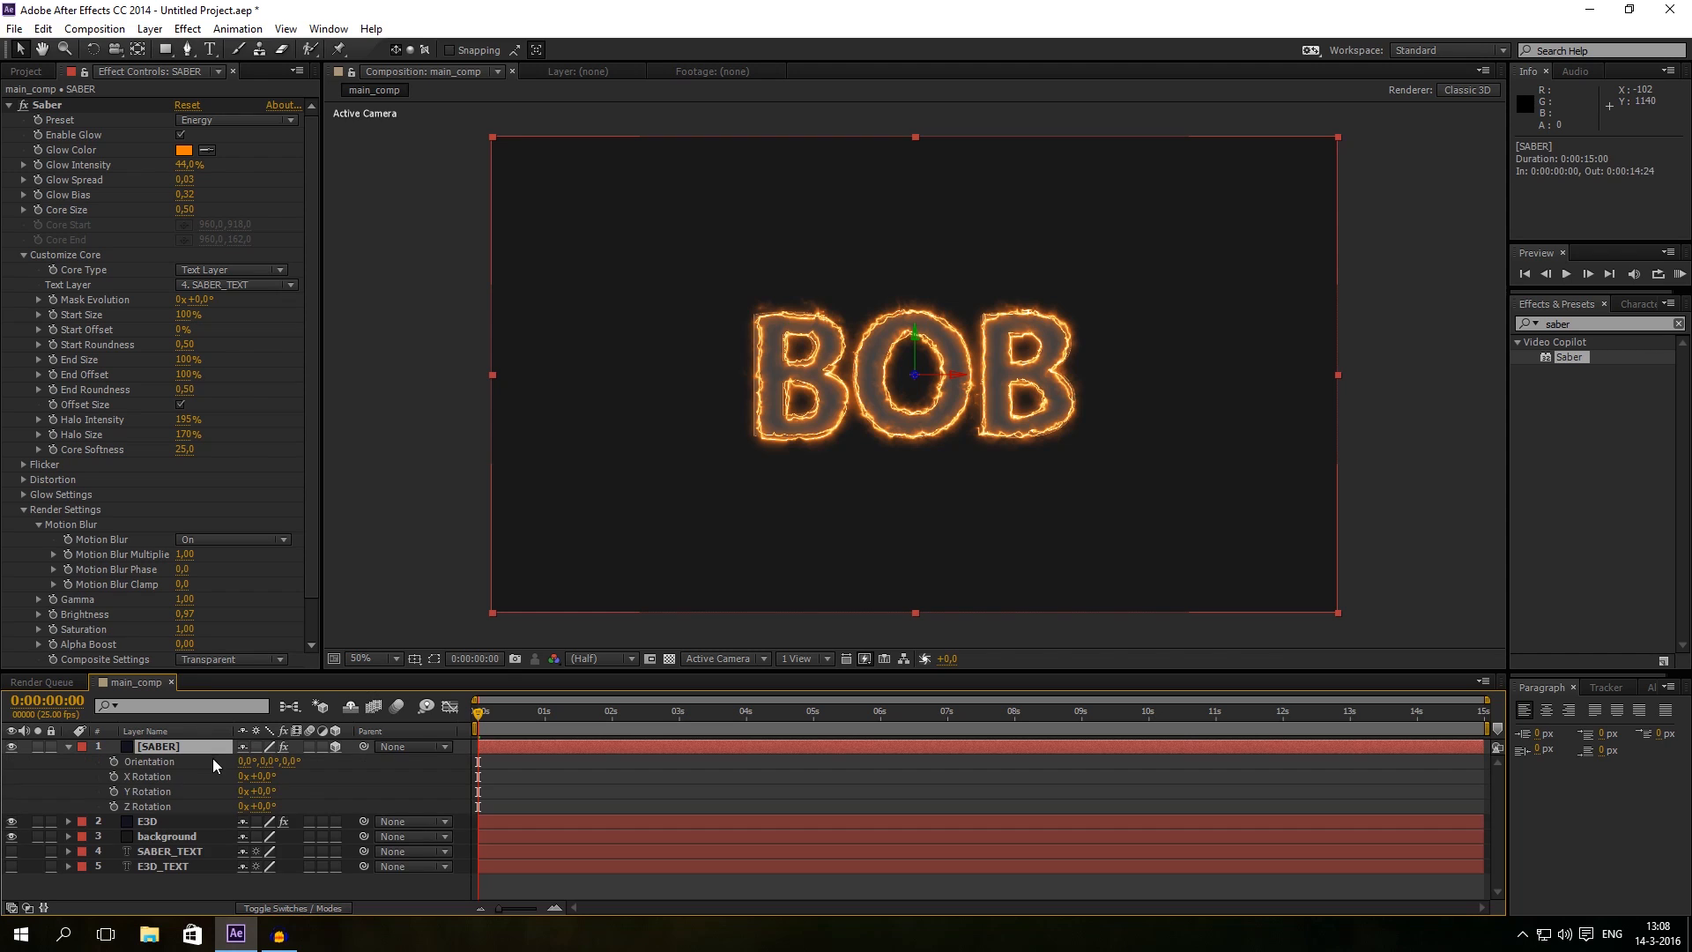
{"action": "mouse_move", "coordinate": [289, 774]}
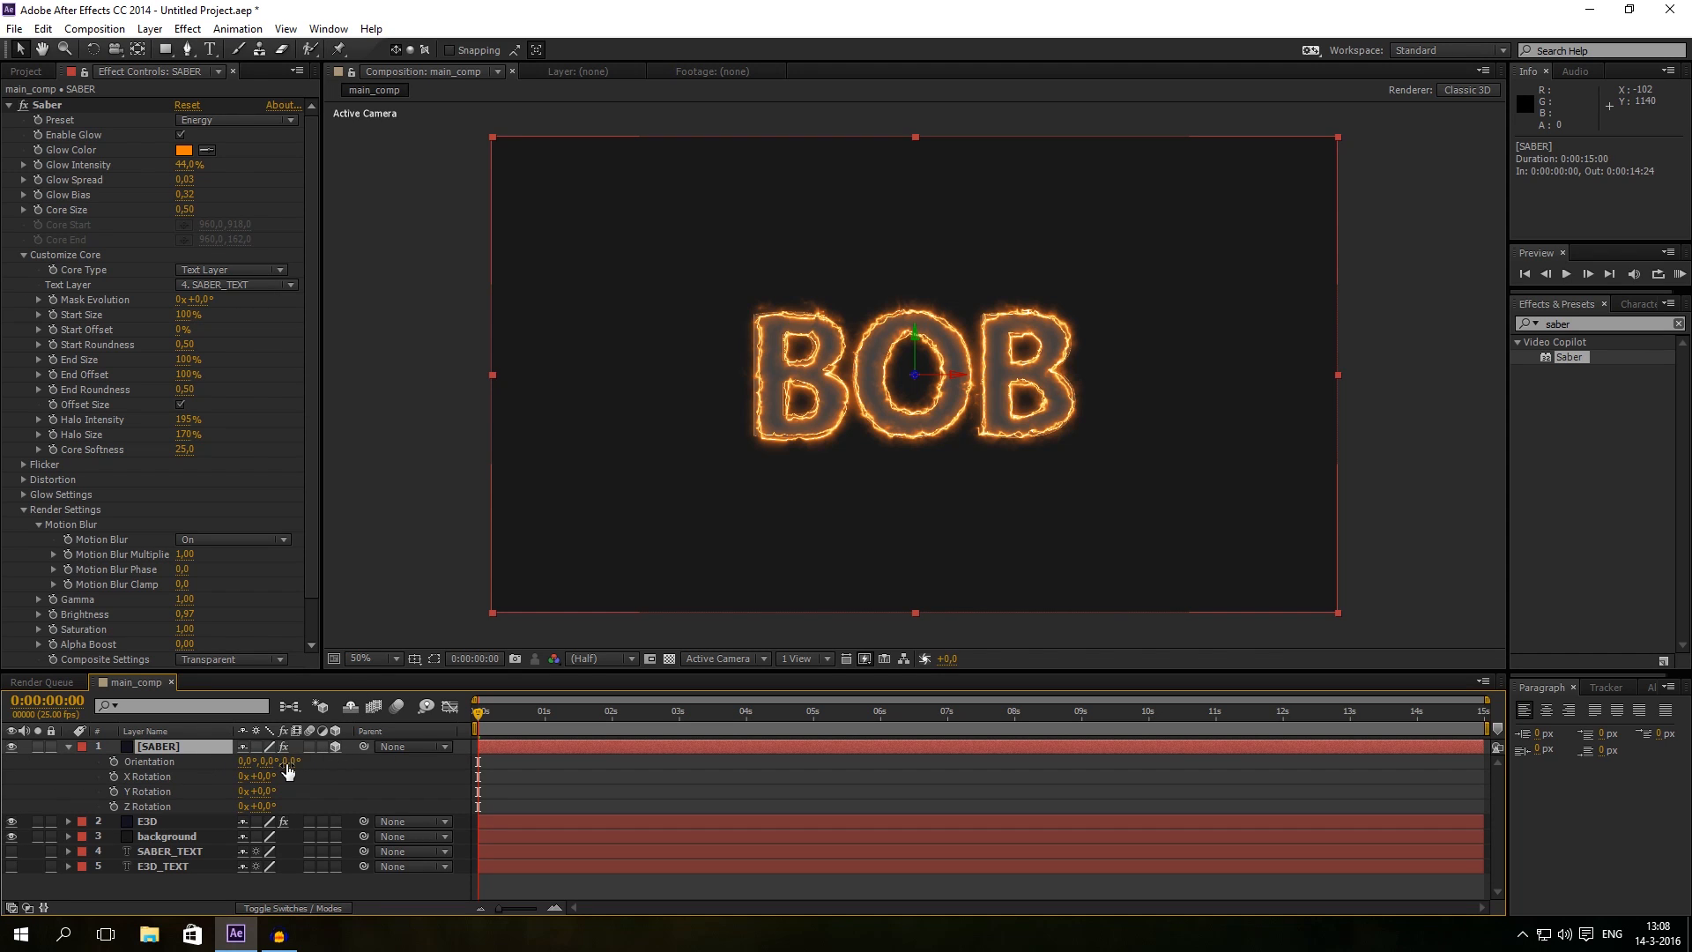
{"action": "mouse_move", "coordinate": [270, 785]}
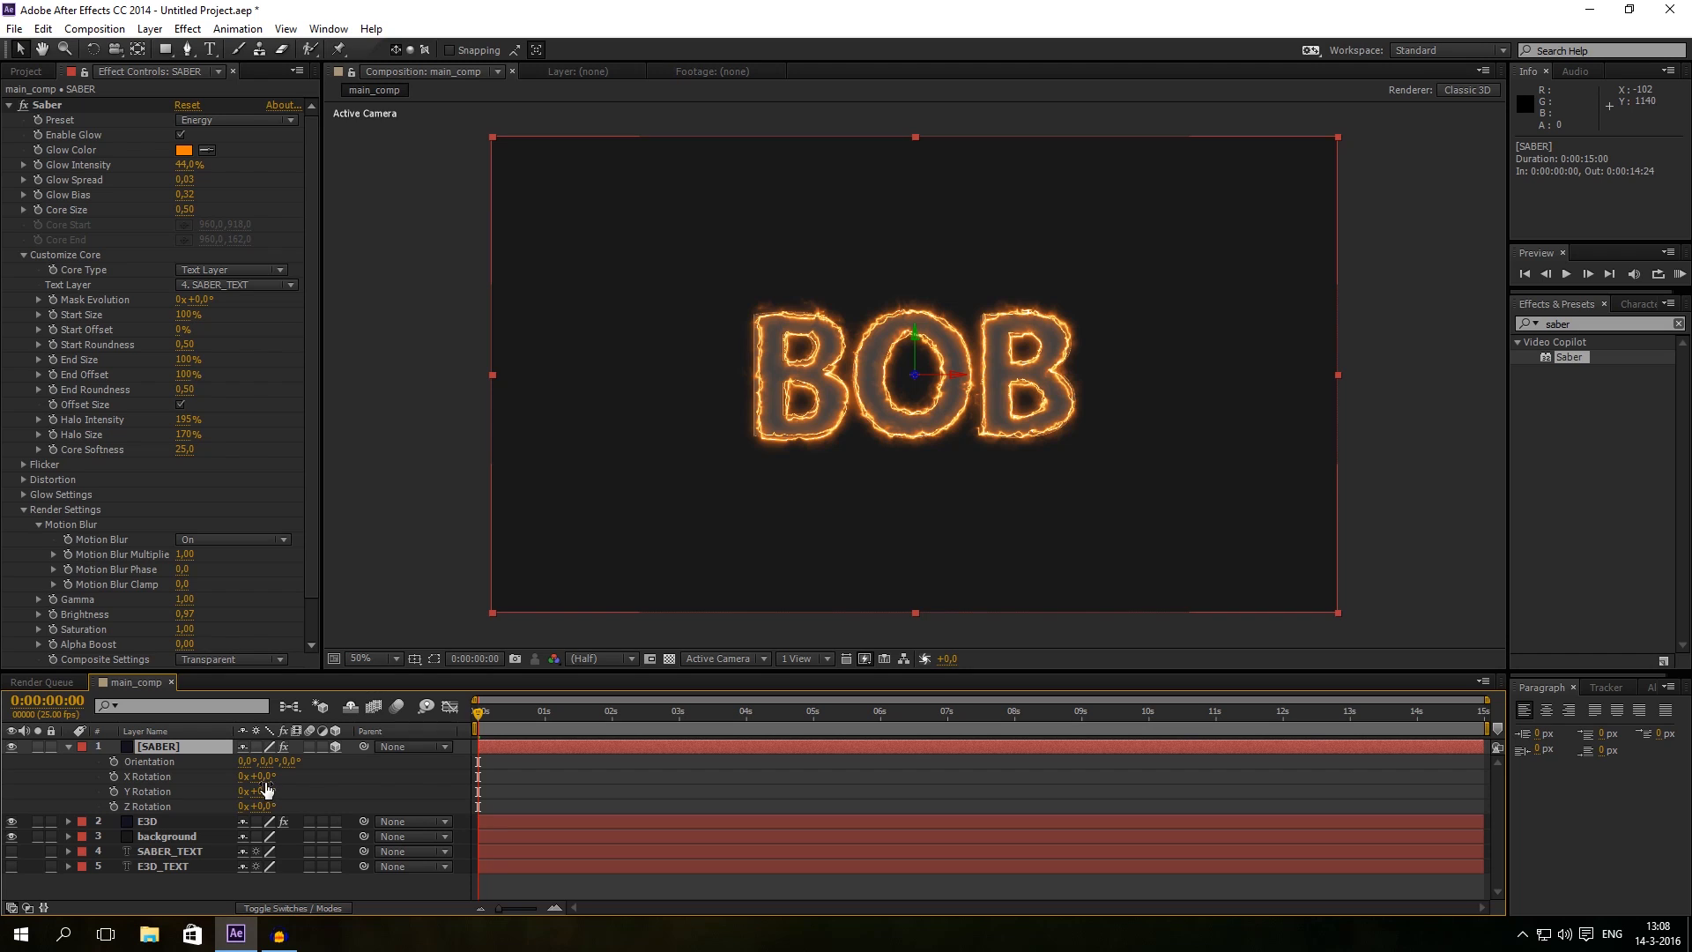
{"action": "mouse_move", "coordinate": [149, 821]}
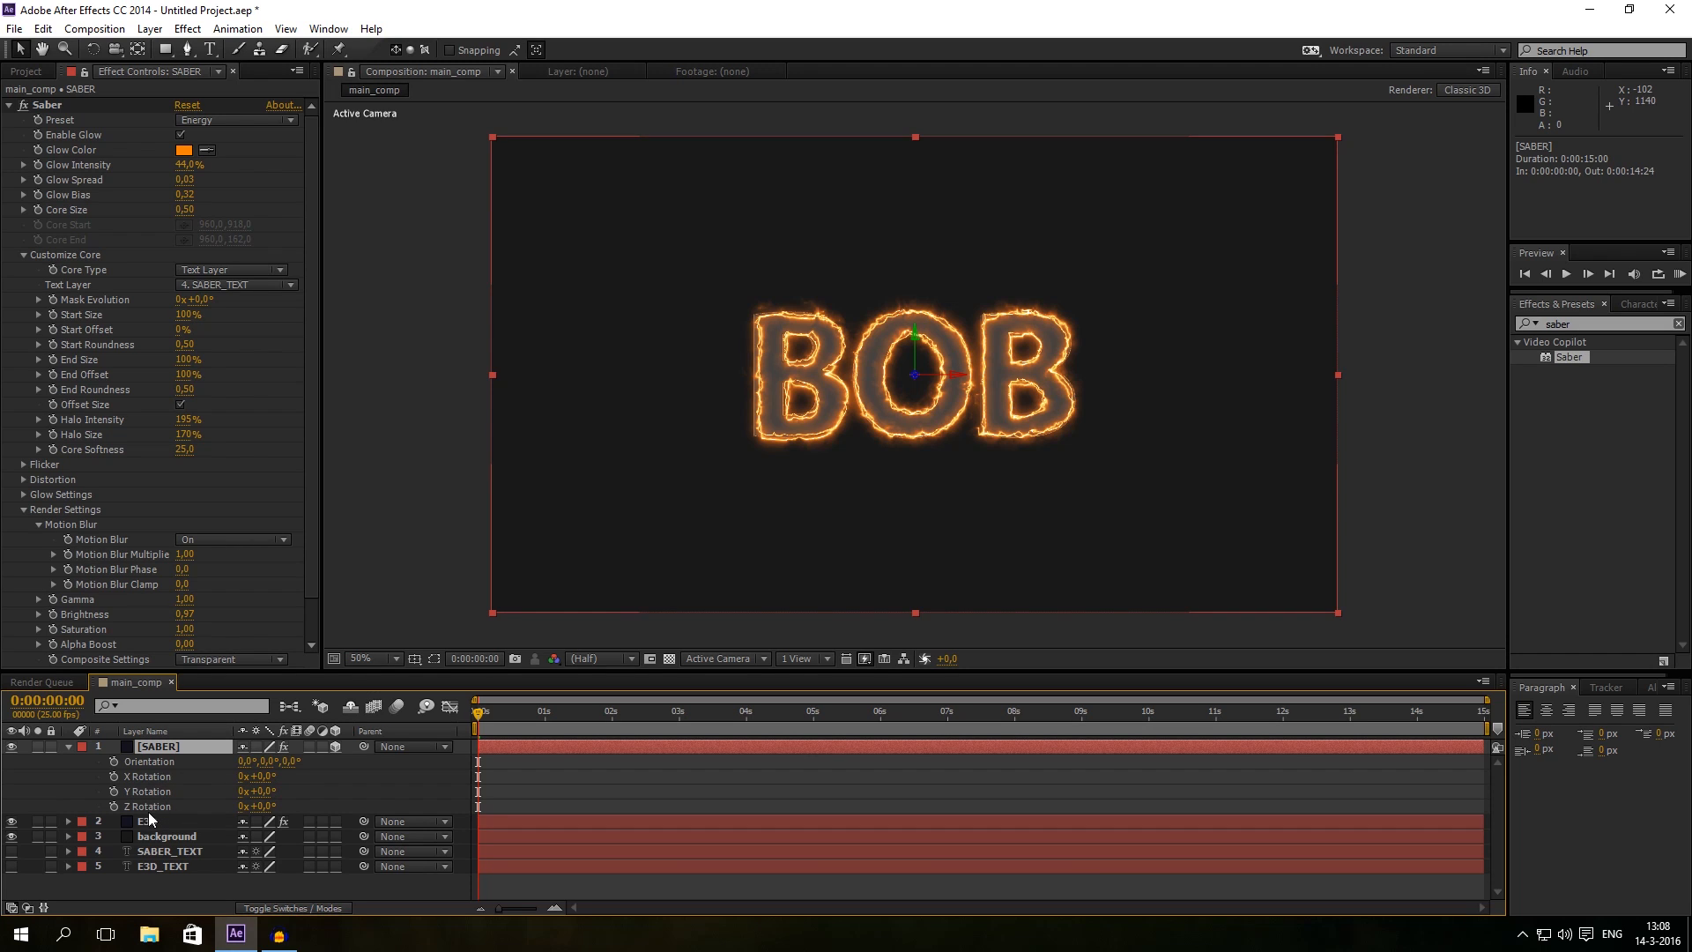
{"action": "left_click", "coordinate": [148, 821]}
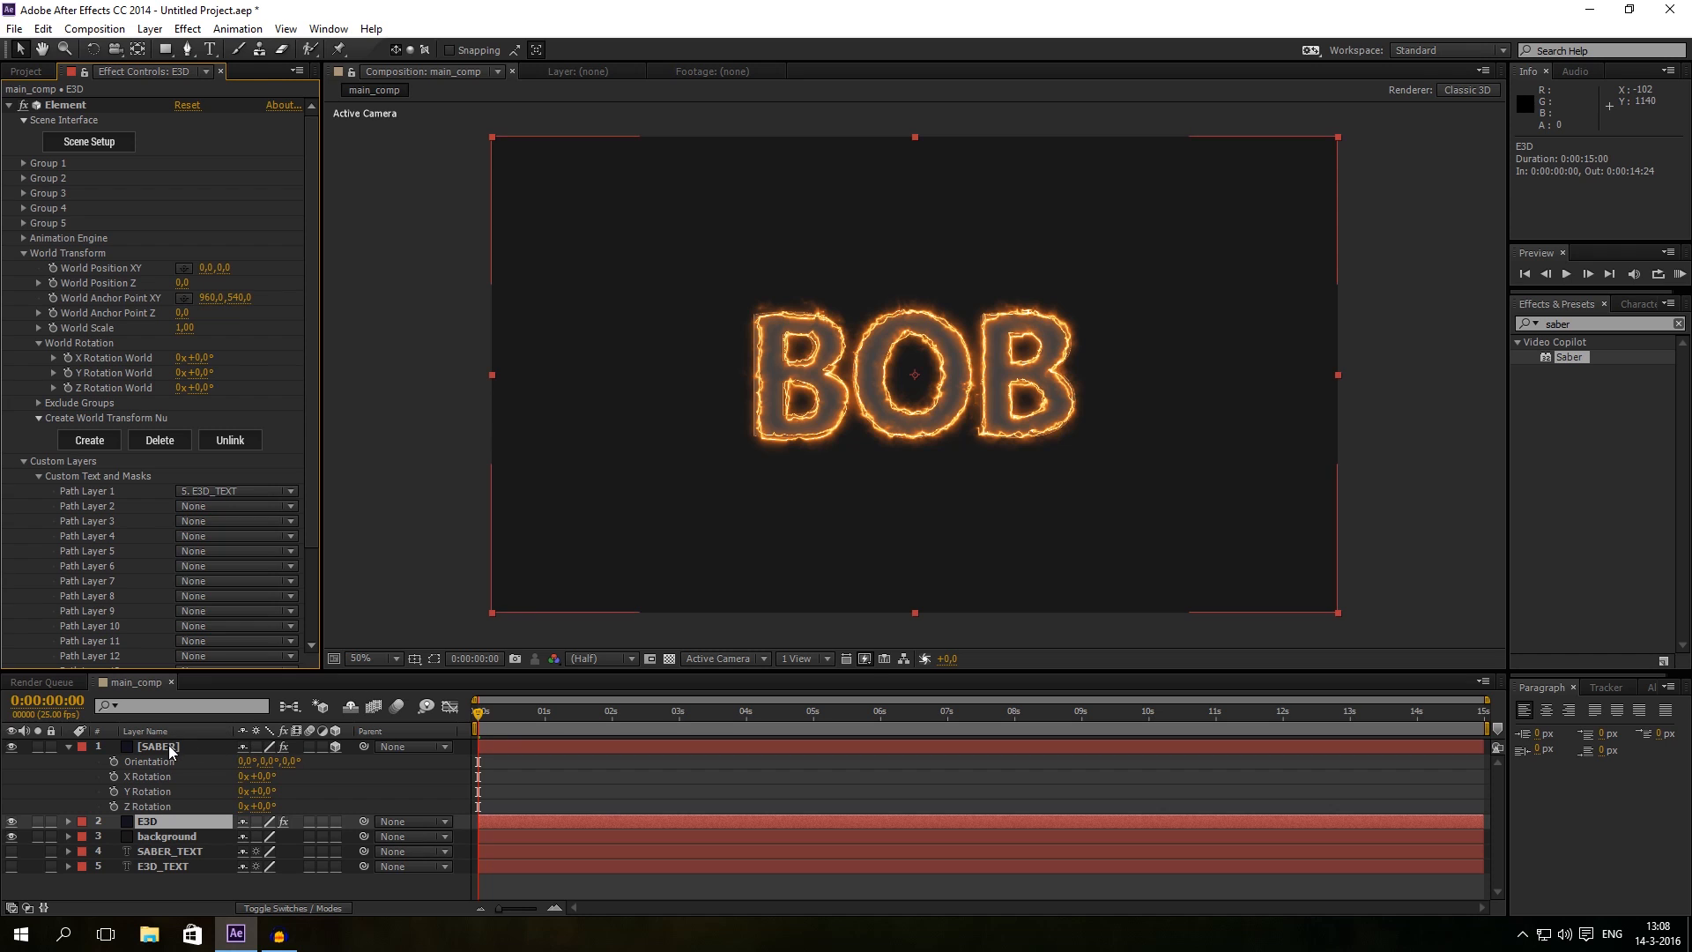
{"action": "left_click", "coordinate": [158, 745]}
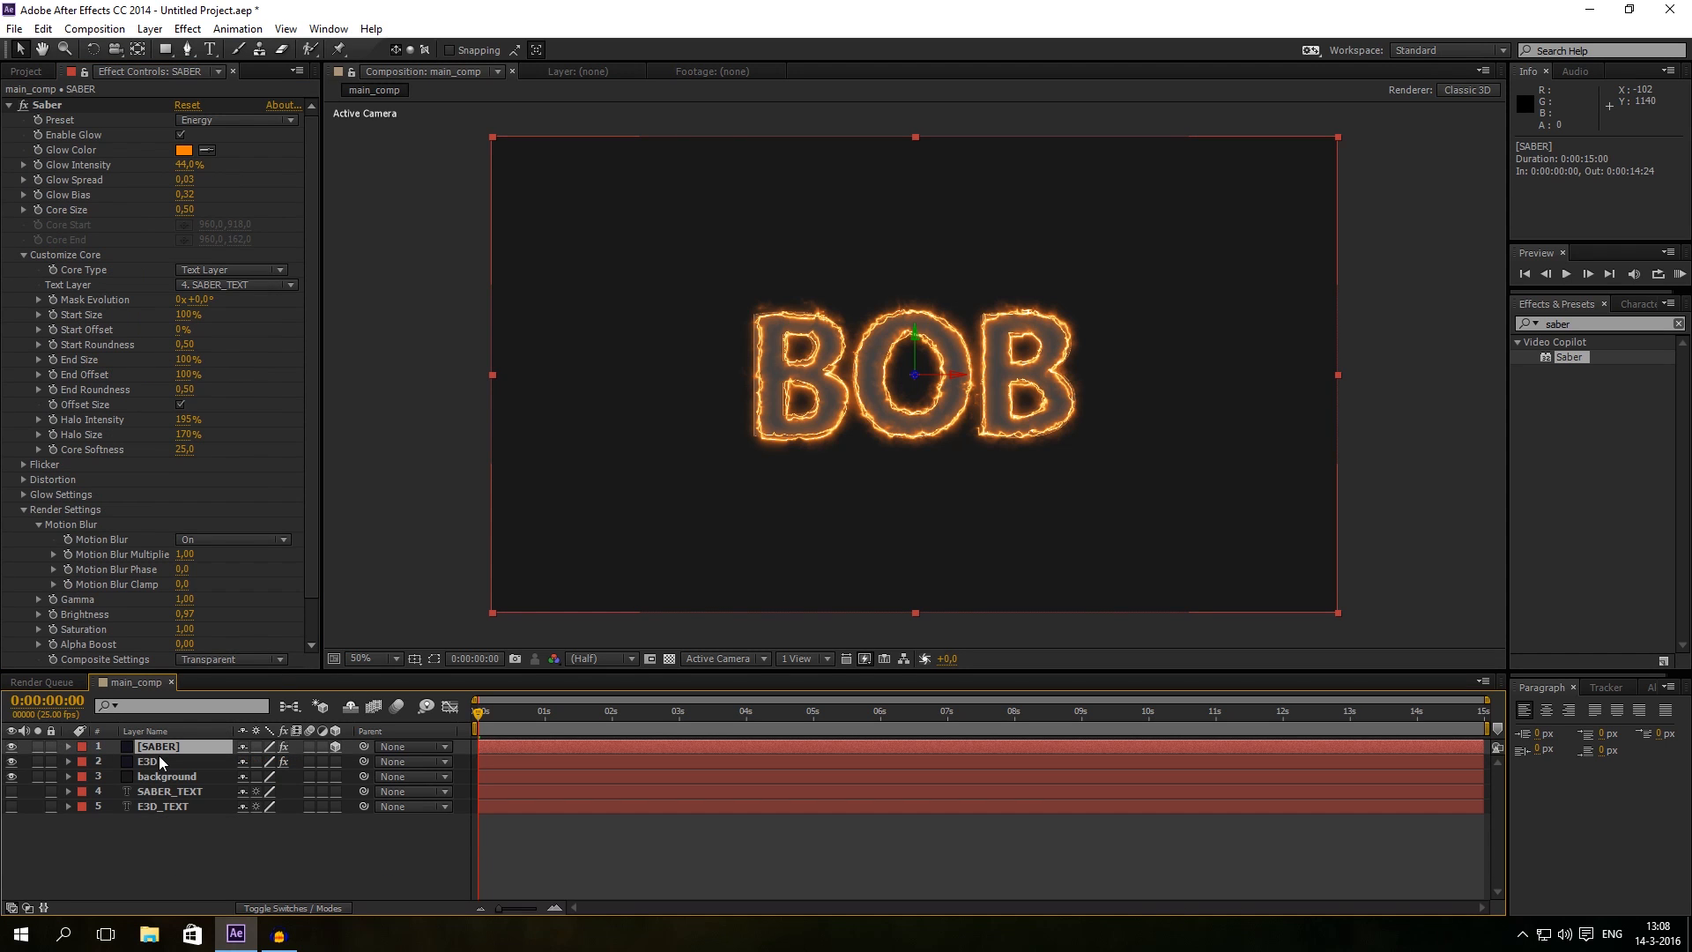
{"action": "left_click", "coordinate": [707, 472]}
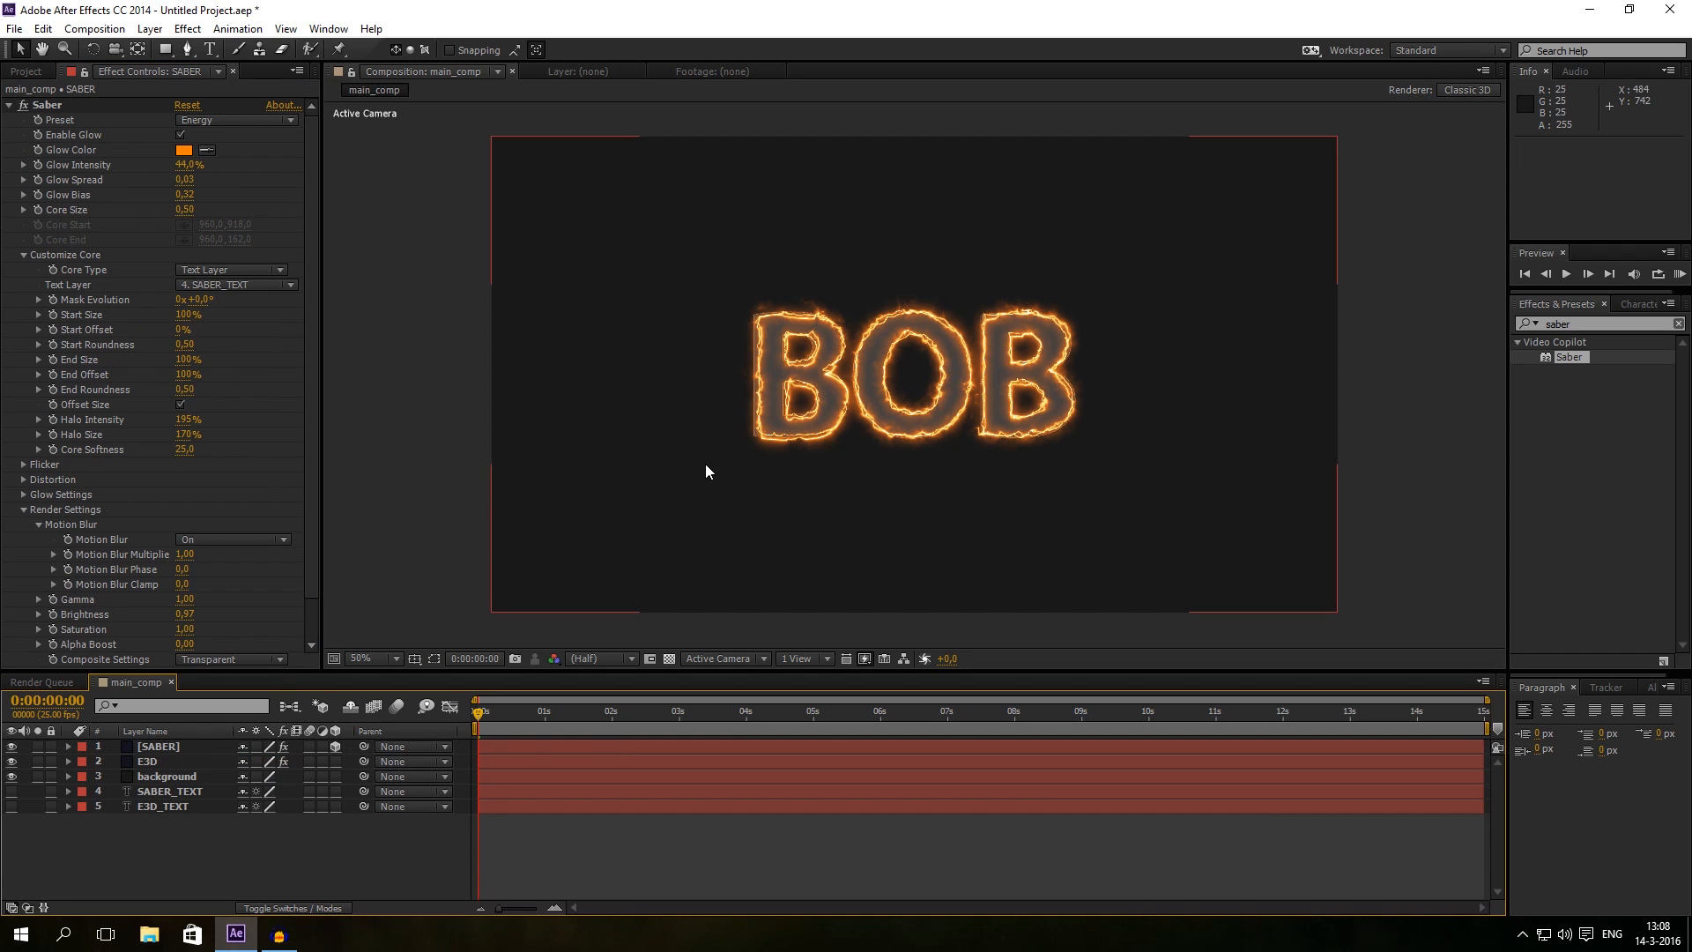
{"action": "mouse_move", "coordinate": [461, 765]}
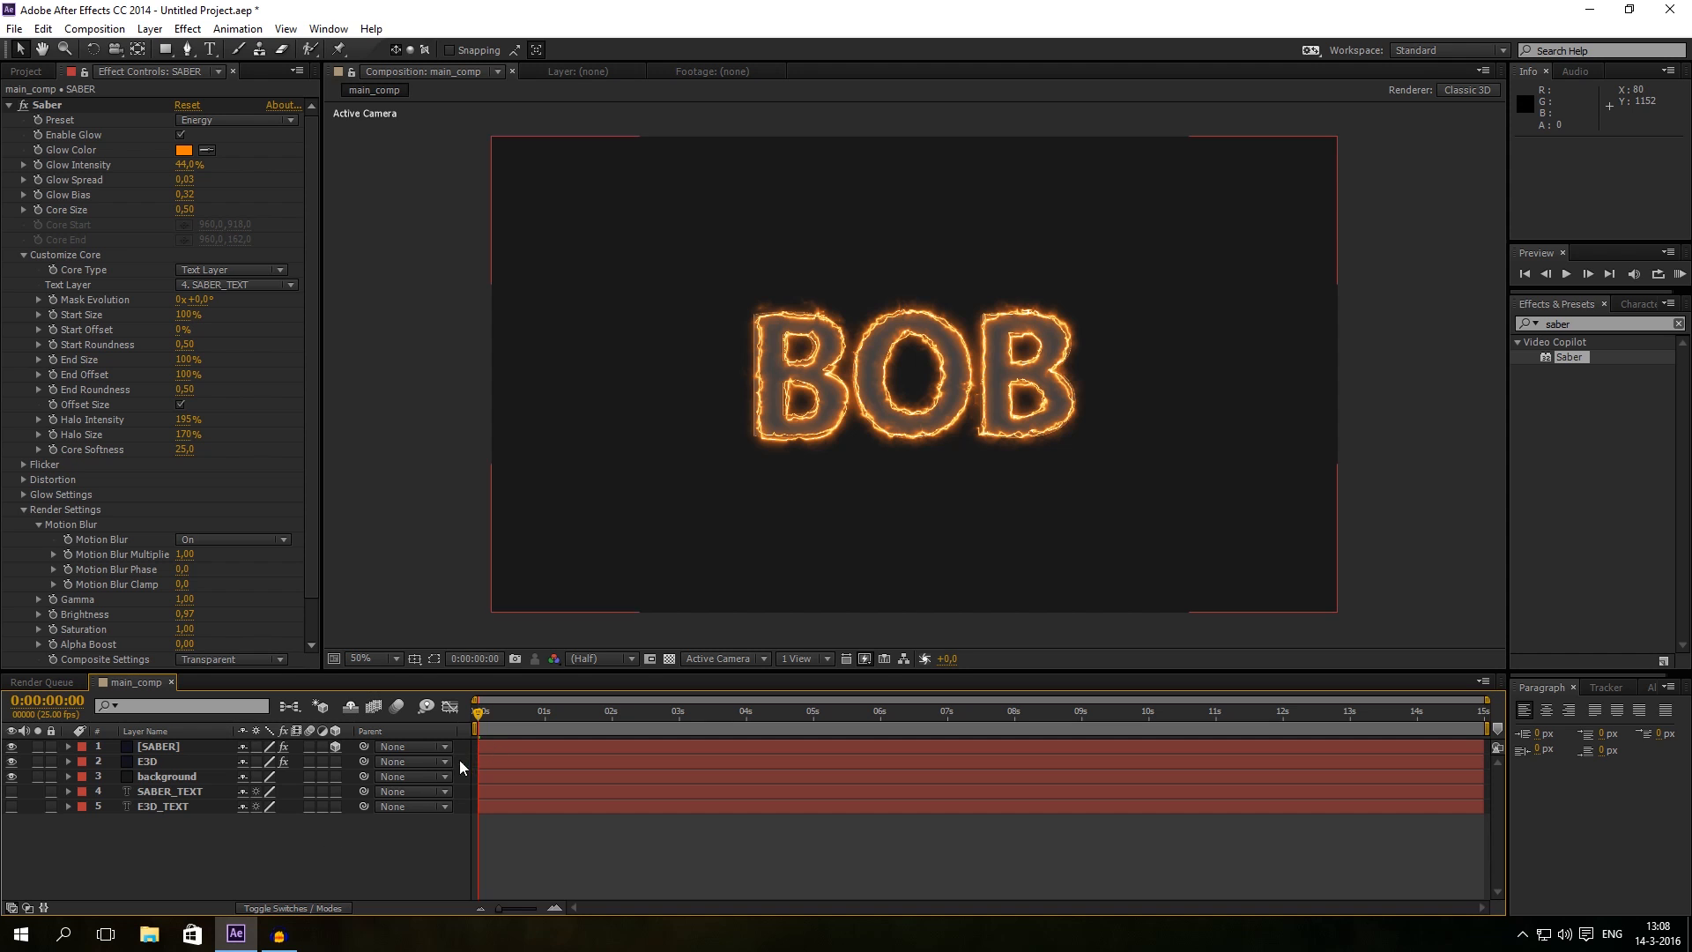
Step: Create a two-node 50mm camera named Camera 1 via Layer > New > Camera
{"action": "left_click", "coordinate": [149, 28]}
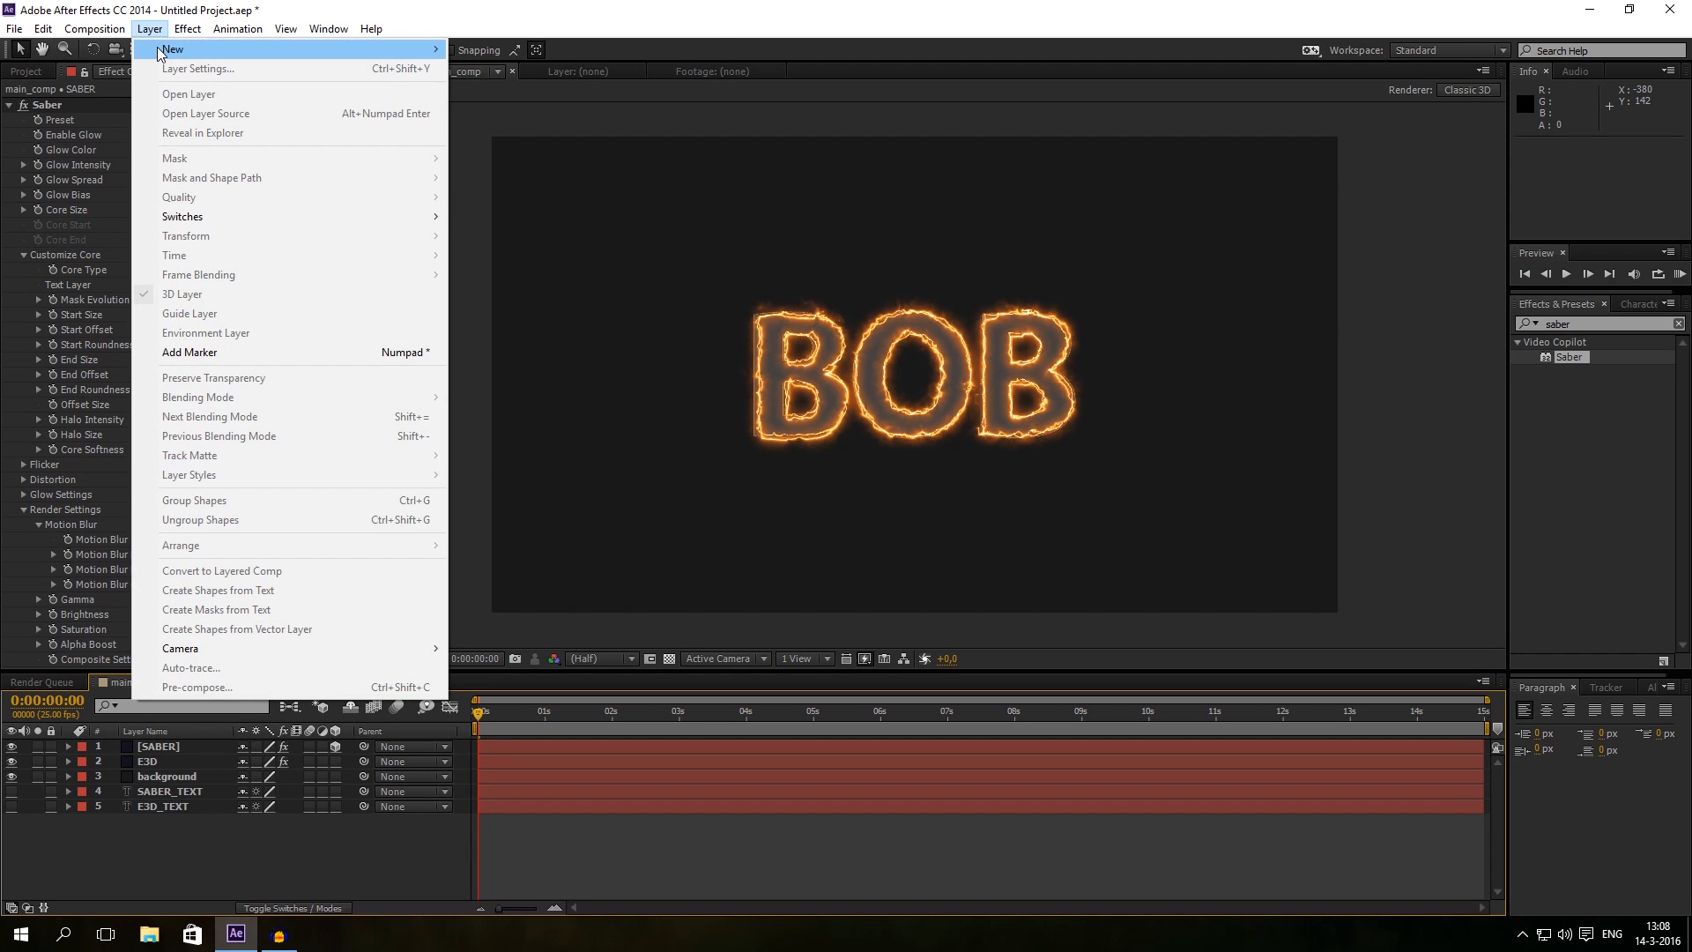
{"action": "left_click", "coordinate": [180, 648]}
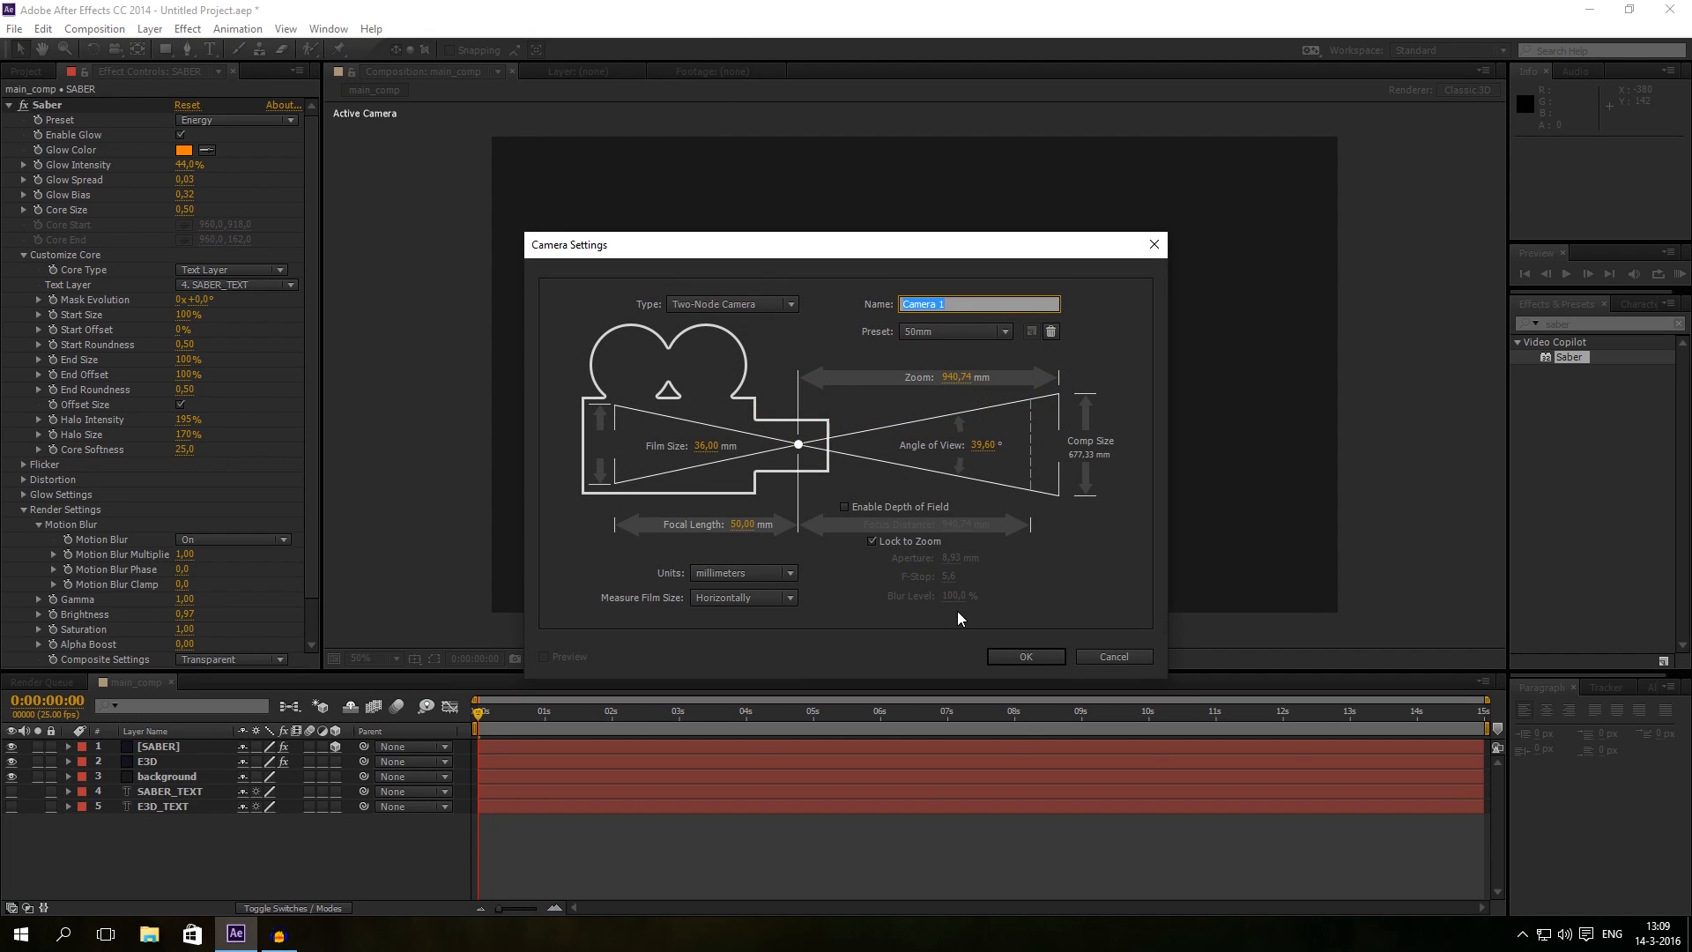
{"action": "mouse_move", "coordinate": [942, 332]}
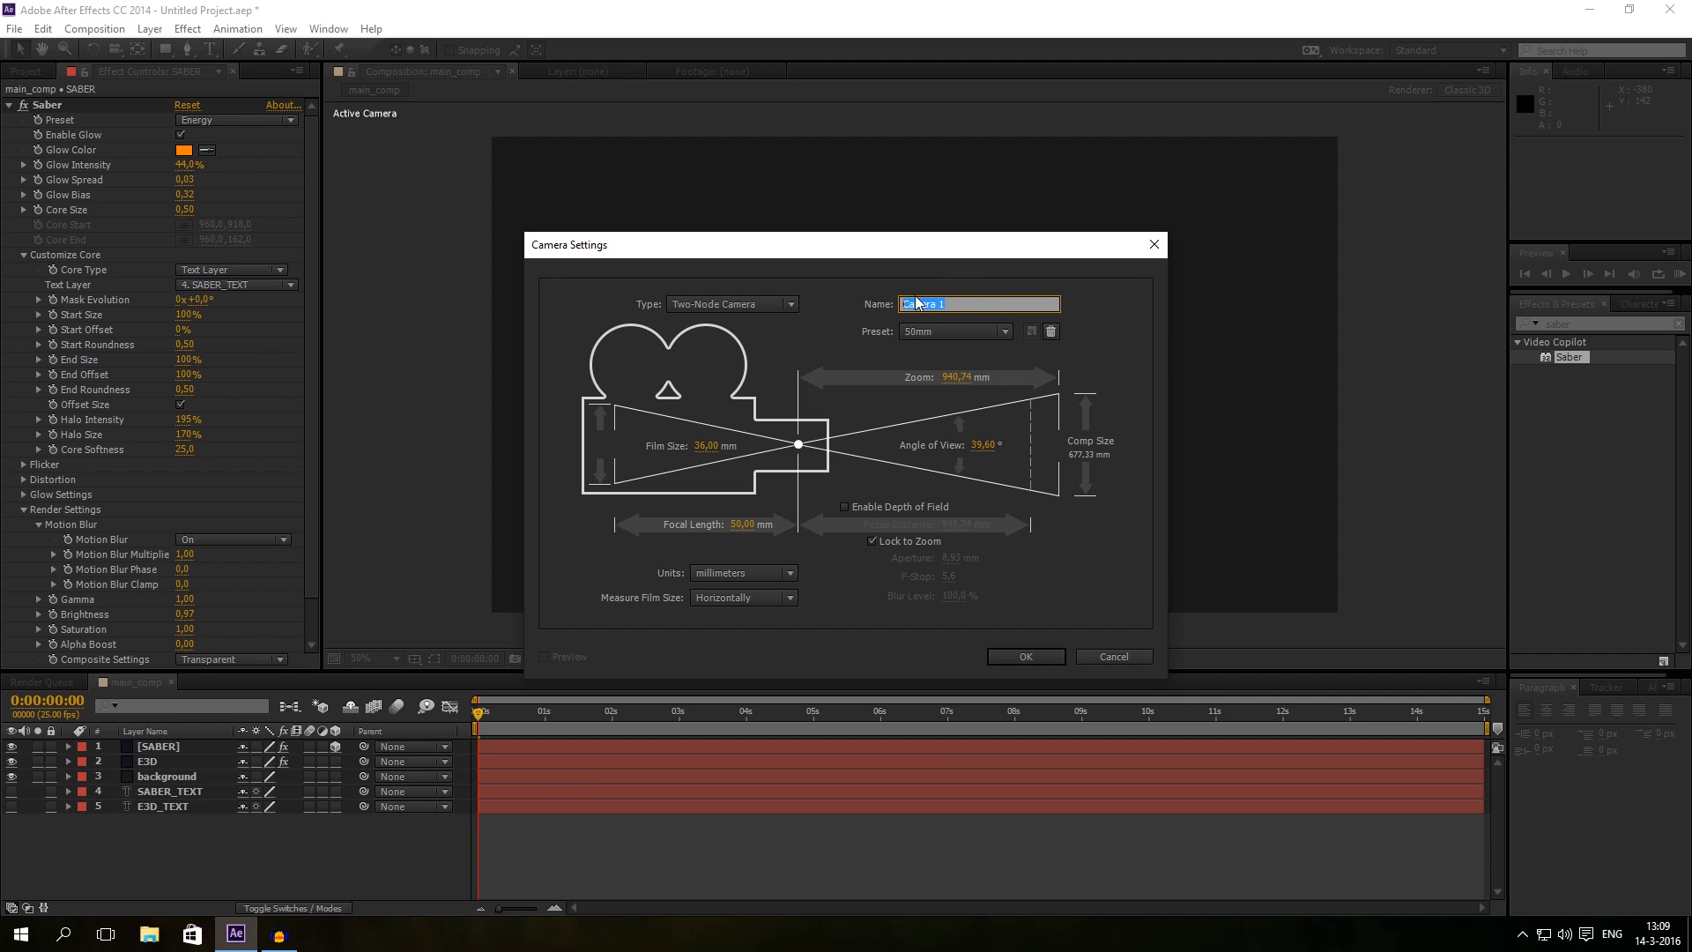
{"action": "left_click", "coordinate": [1024, 655]}
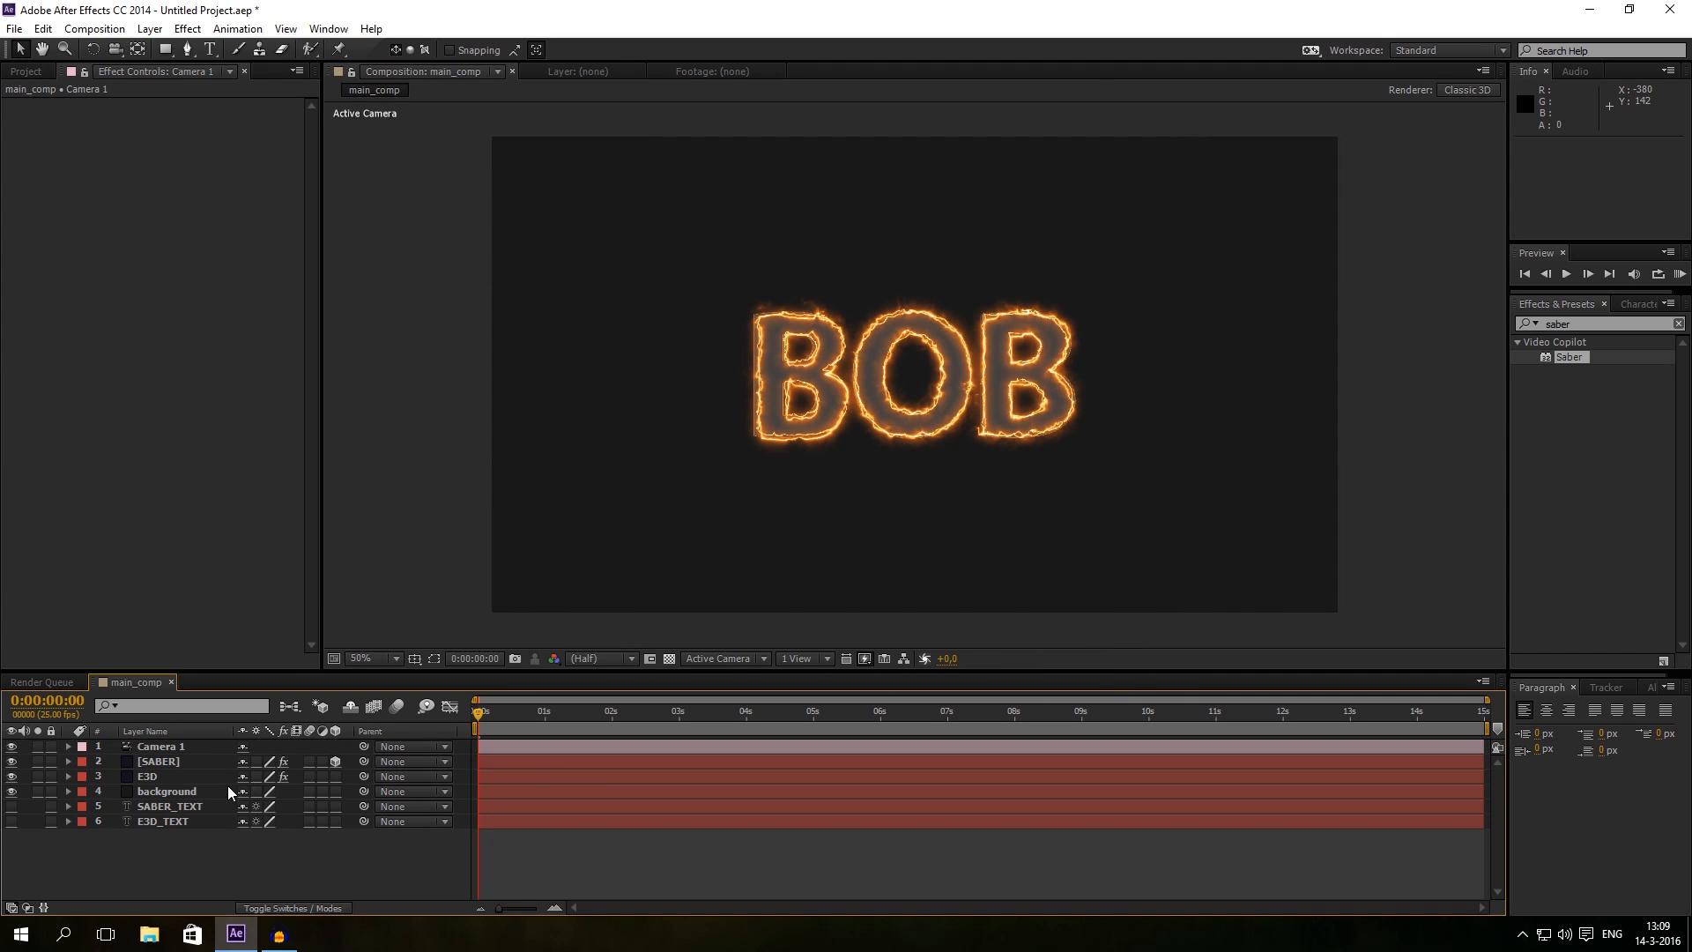
Step: Select the SABER layer while orbiting Camera 1 to an edge-on side view
{"action": "left_click", "coordinate": [162, 745]}
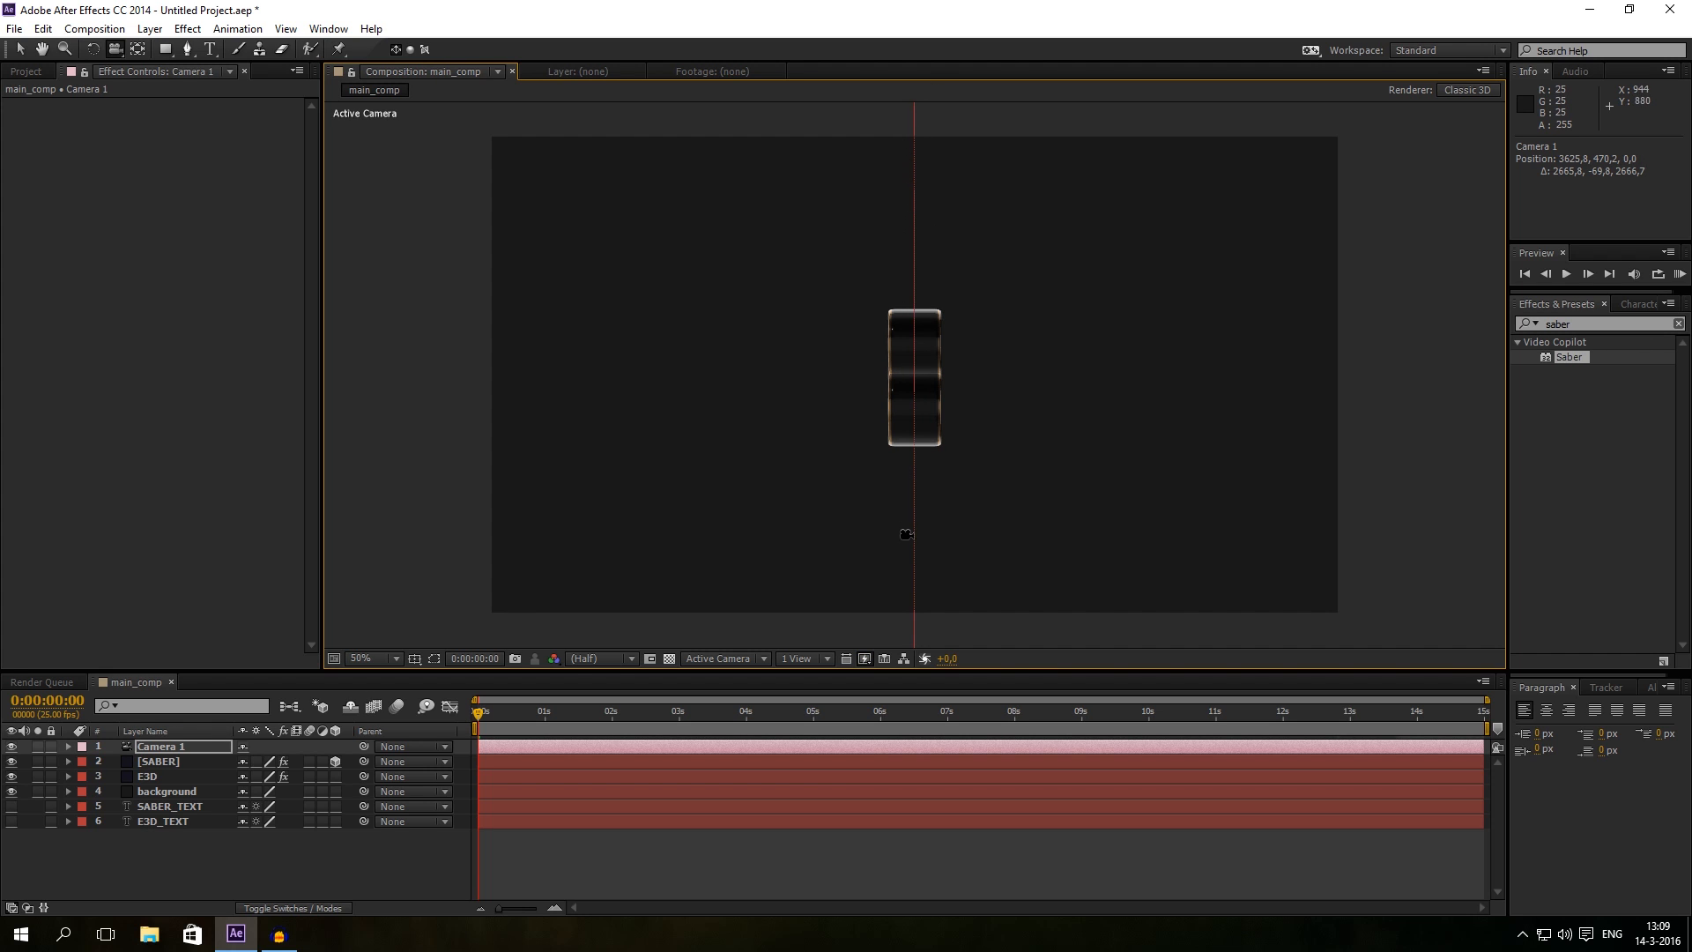
Step: Toggle Switches/Modes, pick the Selection Tool, and delete the Camera 1 layer
{"action": "left_click", "coordinate": [158, 760]}
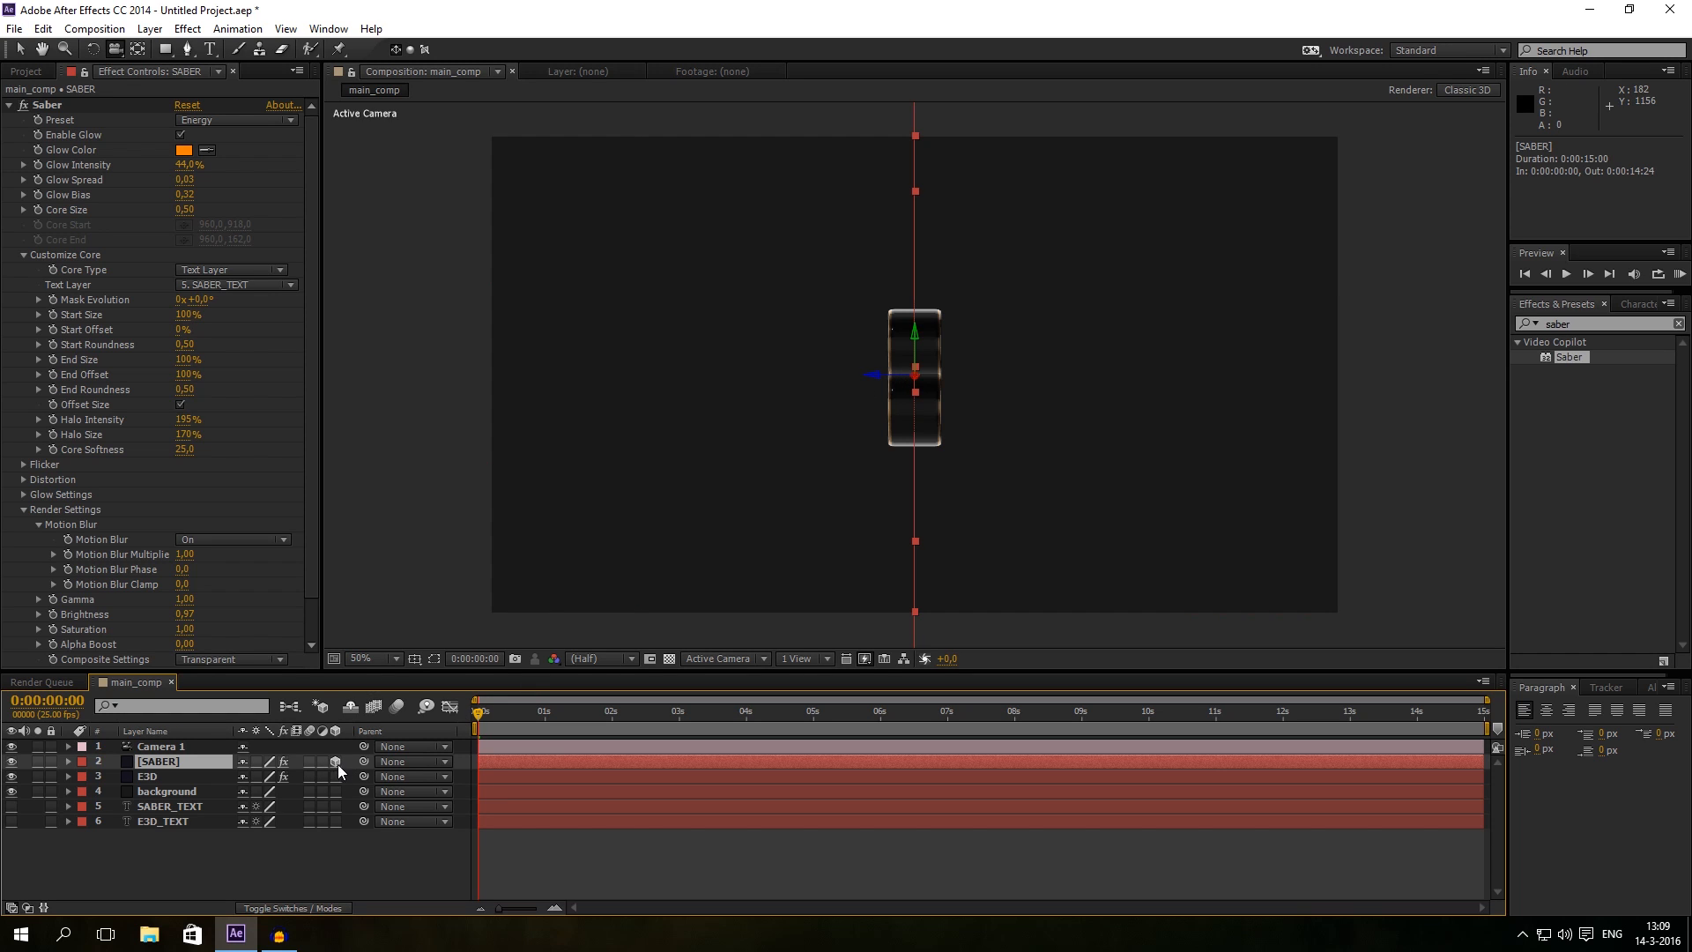
{"action": "left_click", "coordinate": [292, 908]}
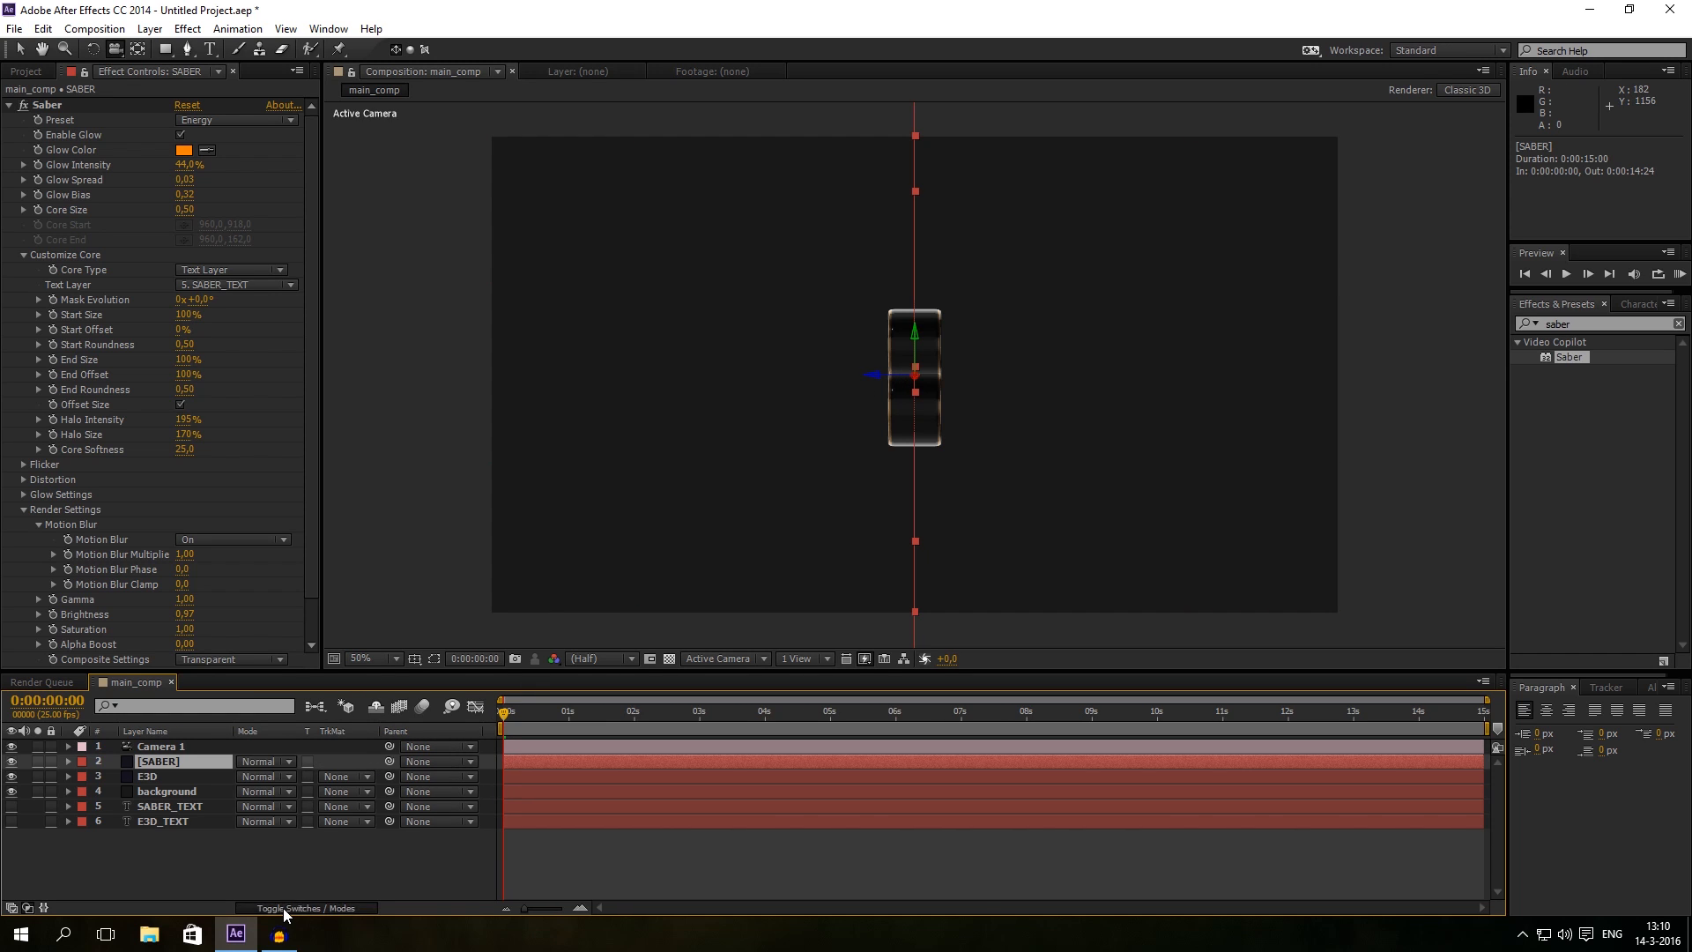
{"action": "left_click", "coordinate": [306, 906]}
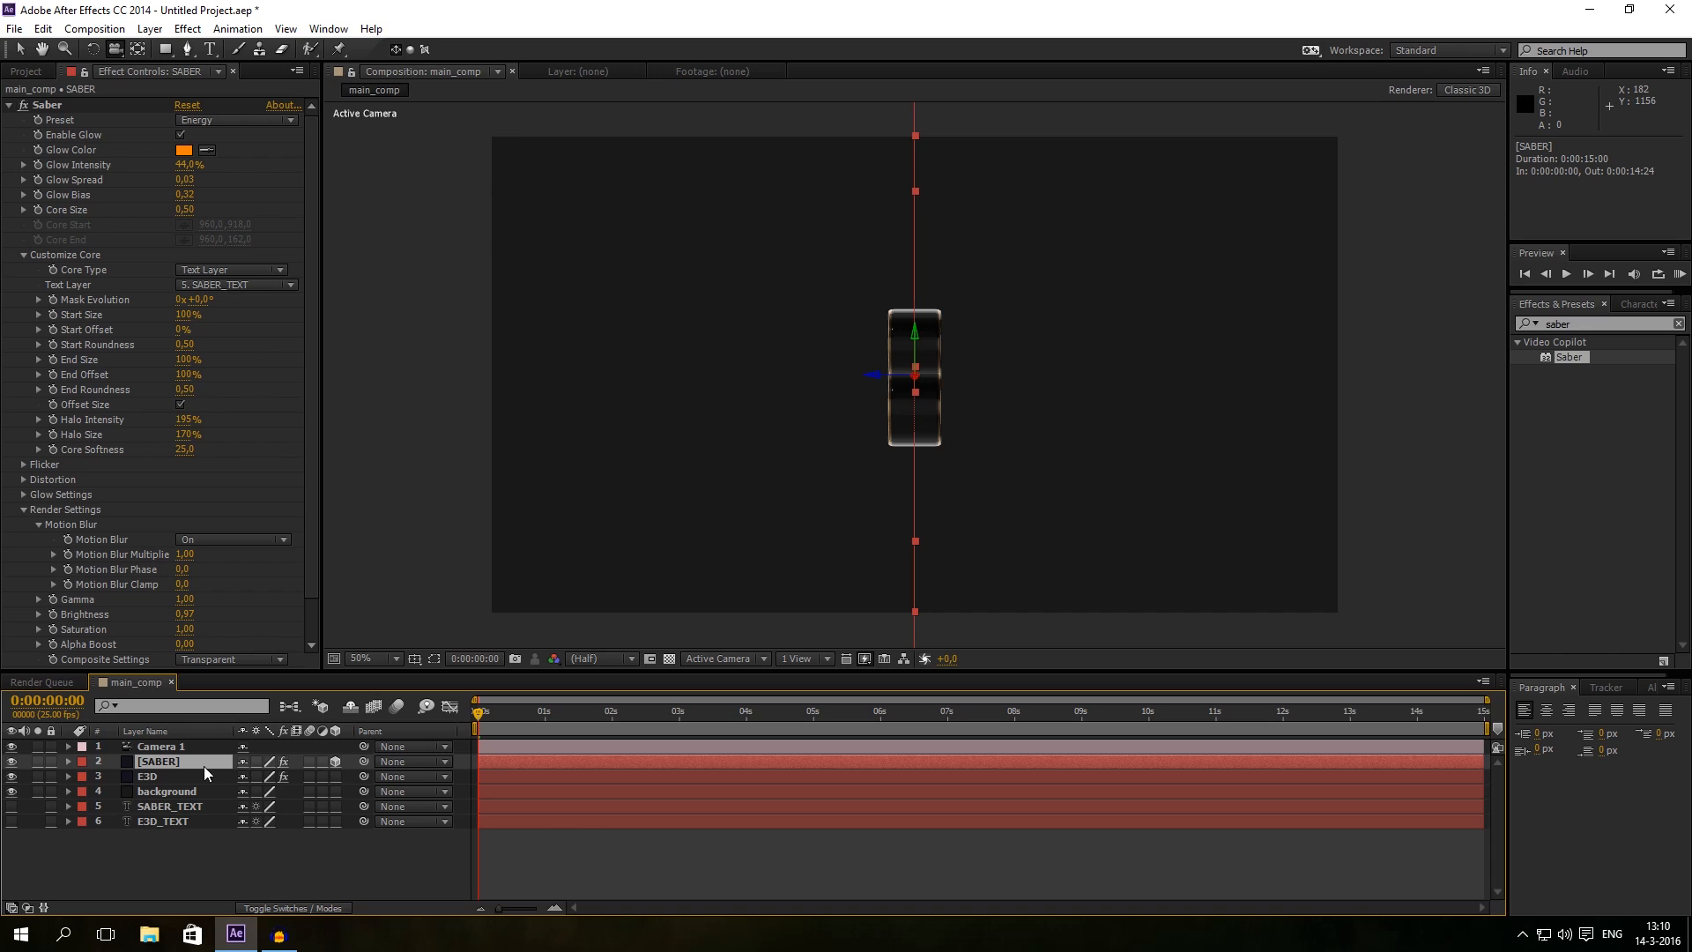
{"action": "mouse_move", "coordinate": [880, 373]}
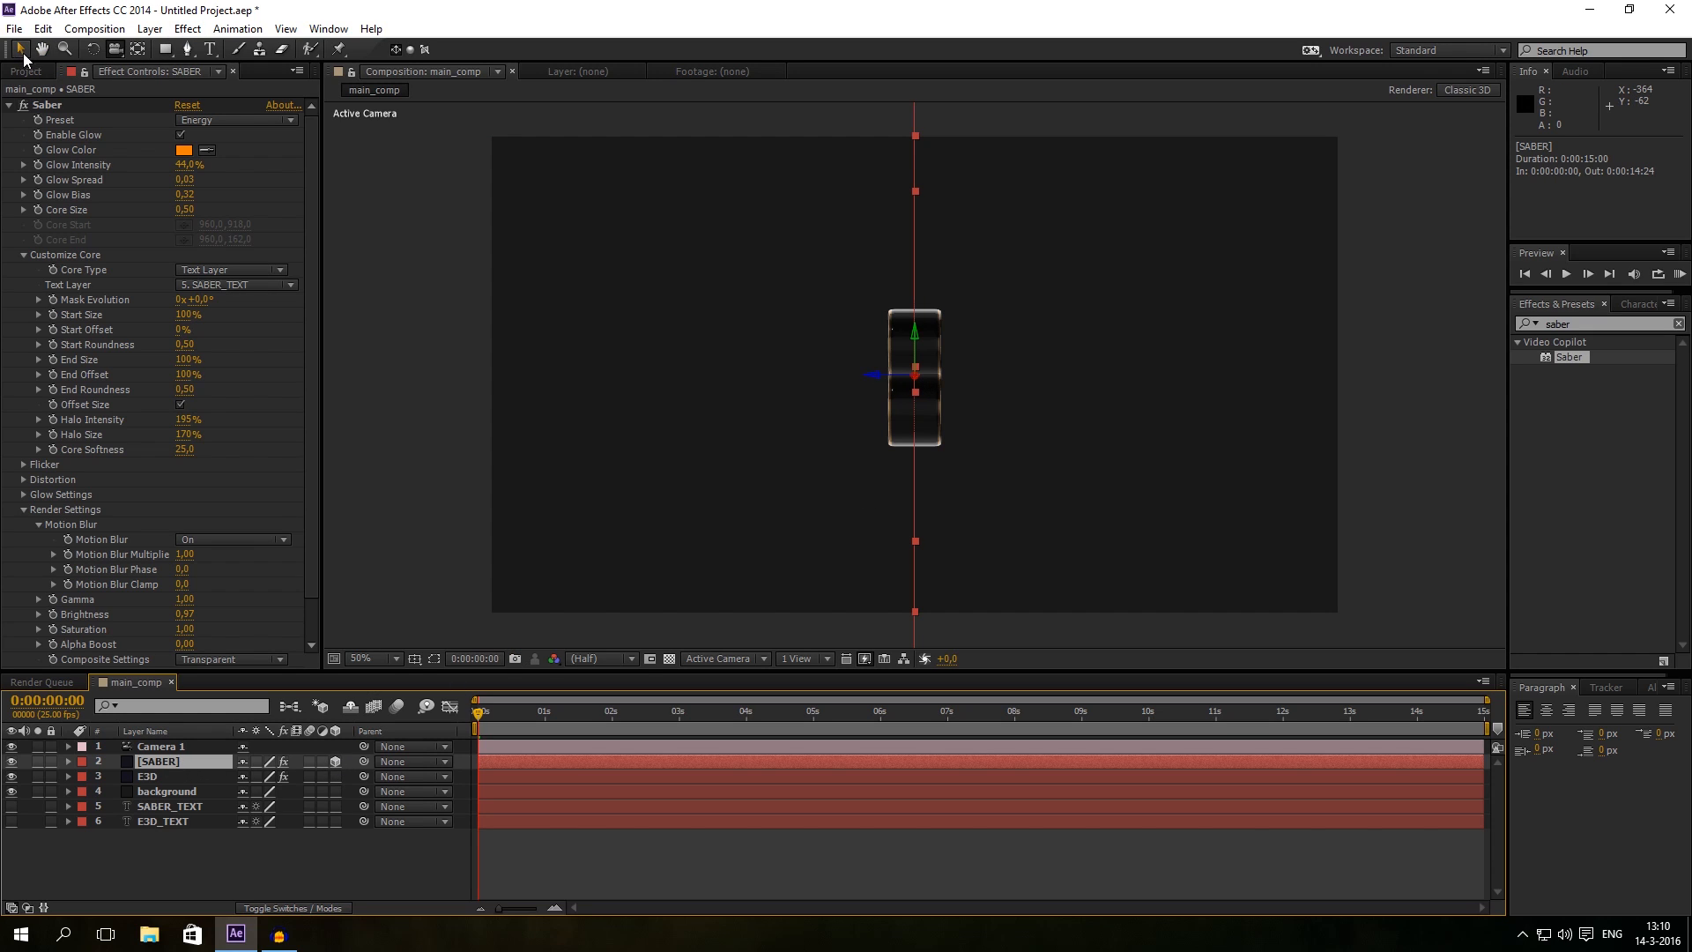
{"action": "mouse_move", "coordinate": [18, 49]}
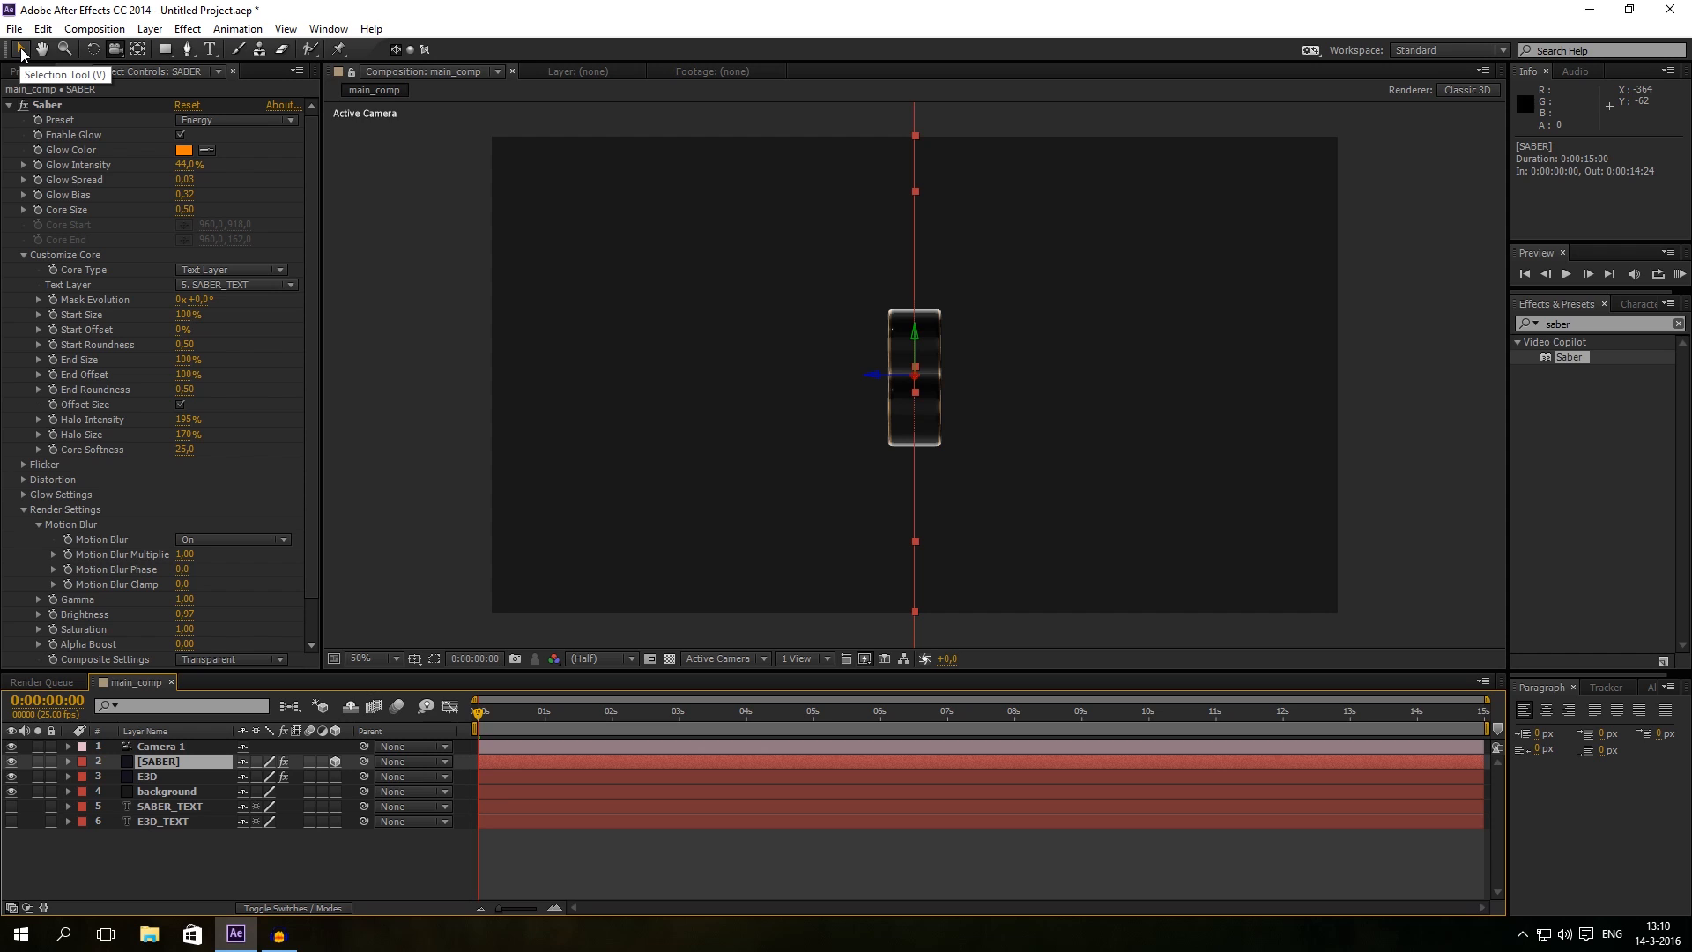
{"action": "left_click", "coordinate": [19, 50]}
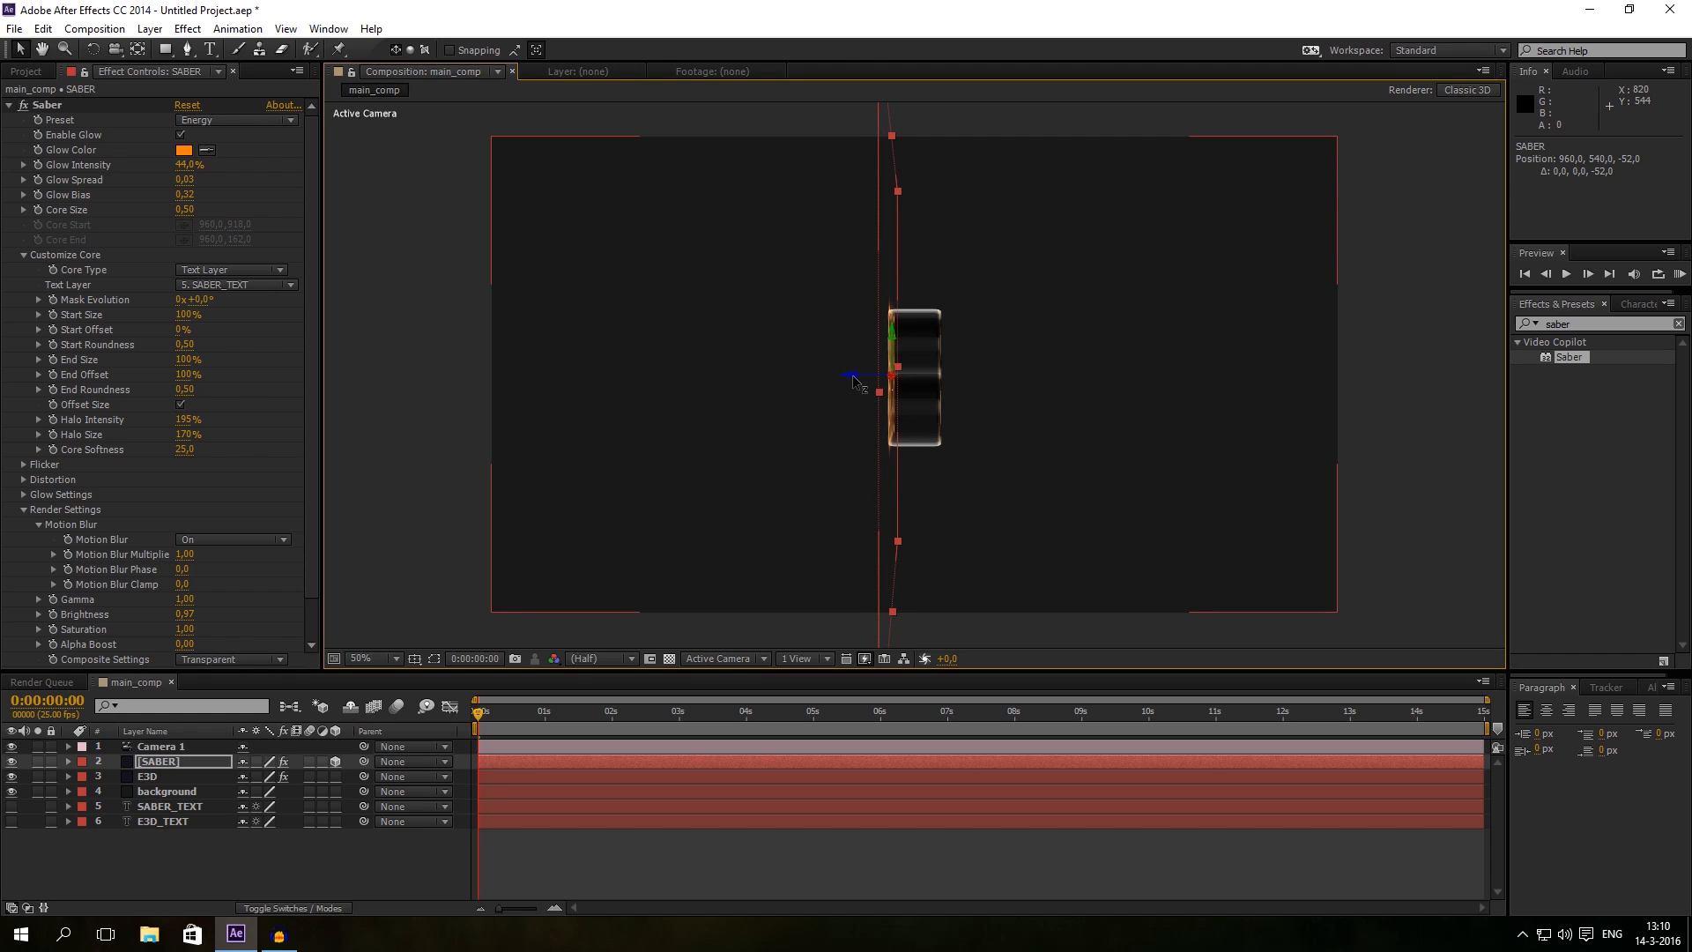
{"action": "left_click", "coordinate": [159, 746]}
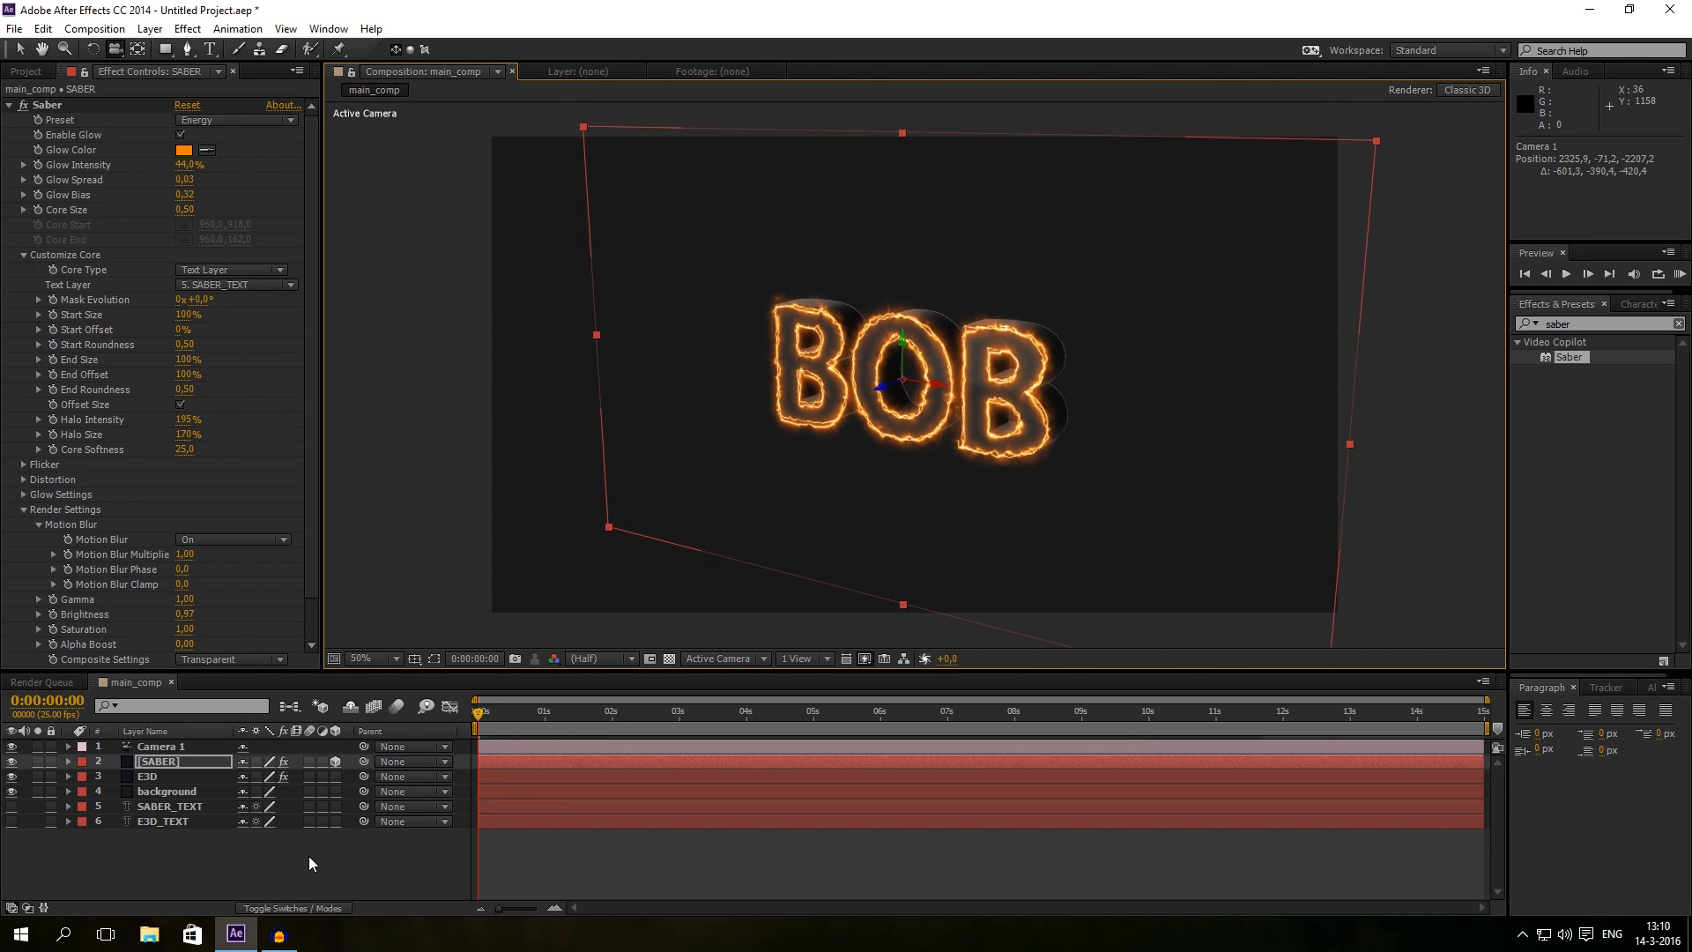
{"action": "left_click", "coordinate": [160, 746]}
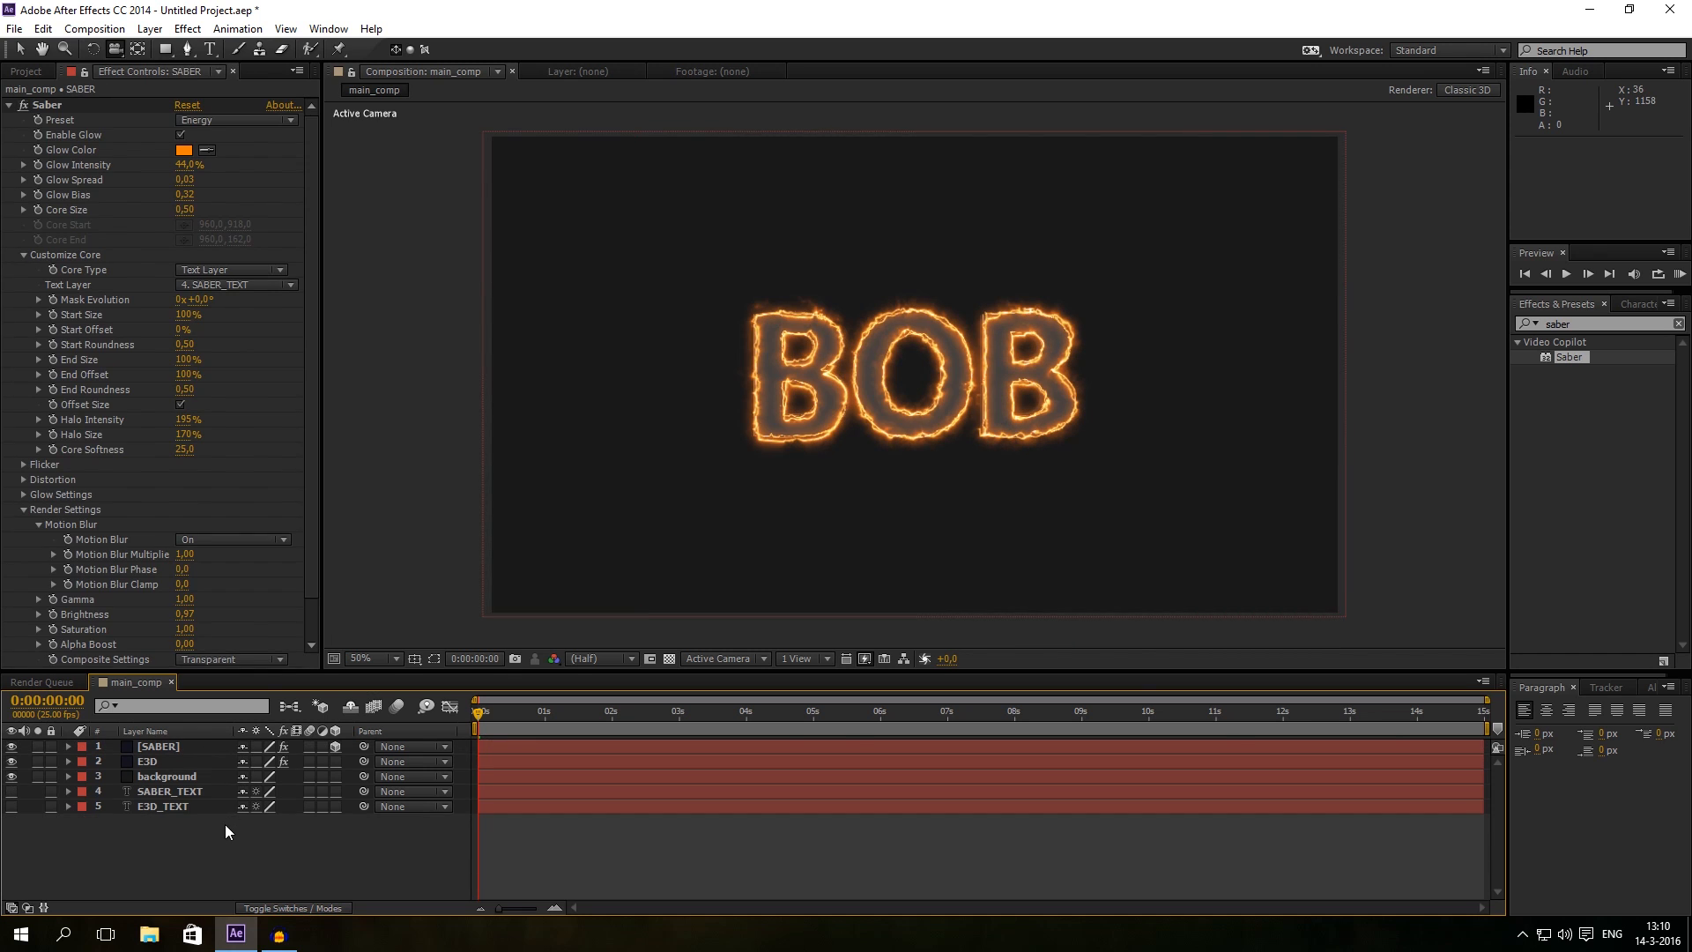
Step: Add a new two-node 50mm Camera 1 to main_comp
{"action": "left_click", "coordinate": [149, 29]}
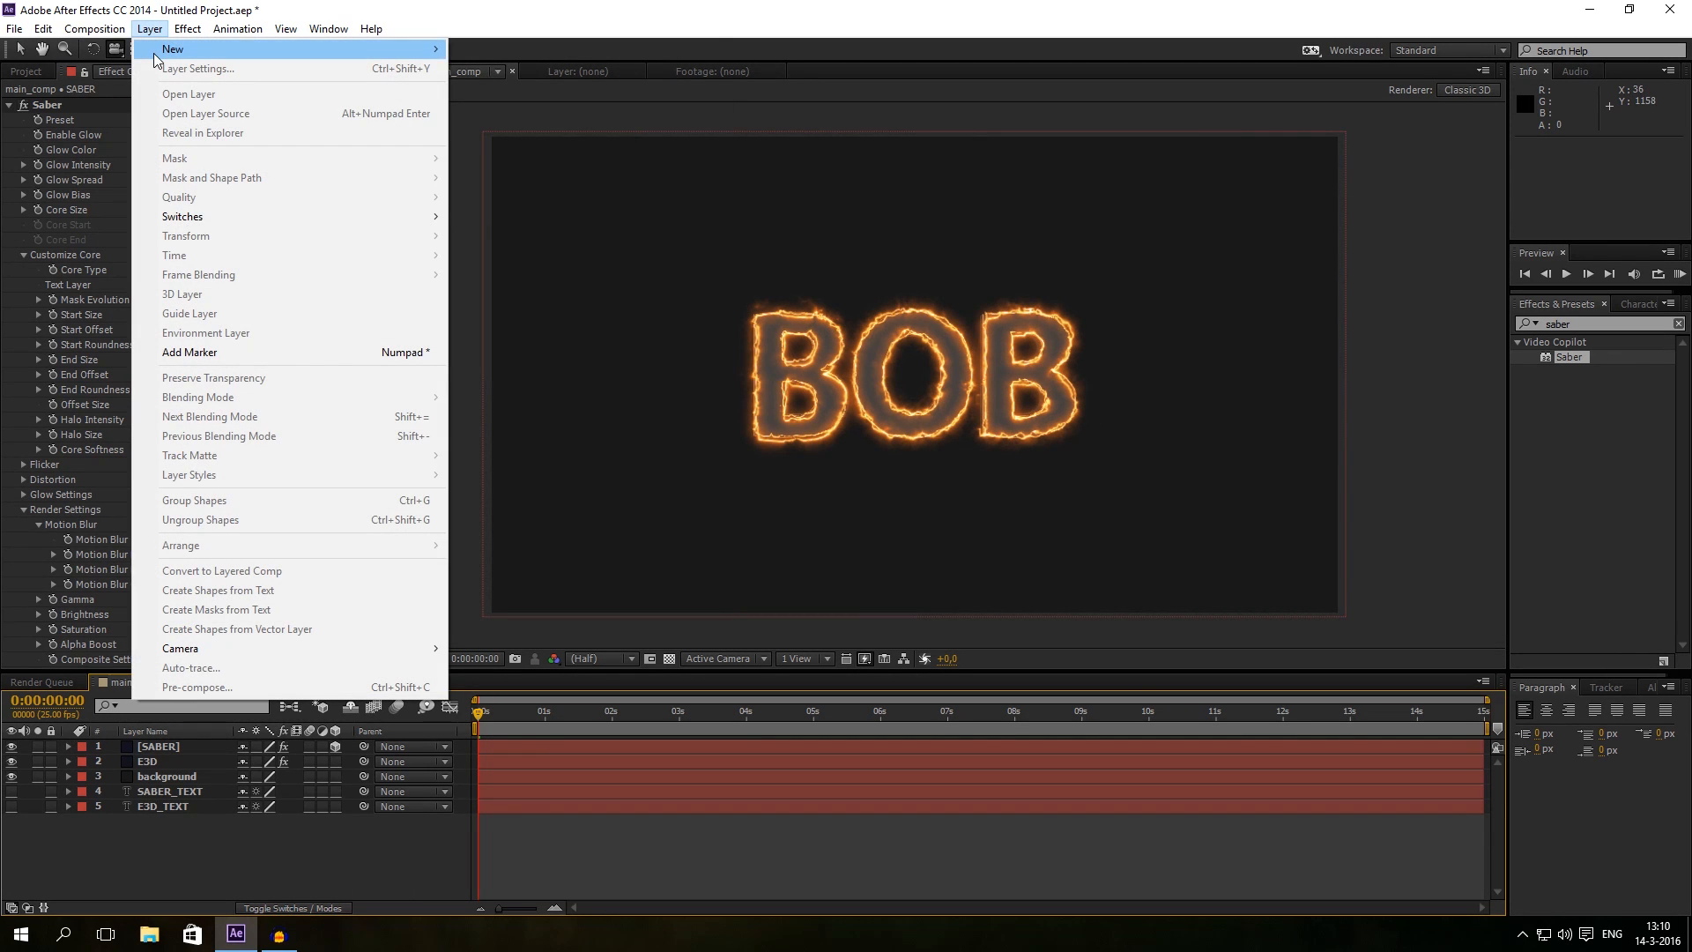
{"action": "left_click", "coordinate": [180, 648]}
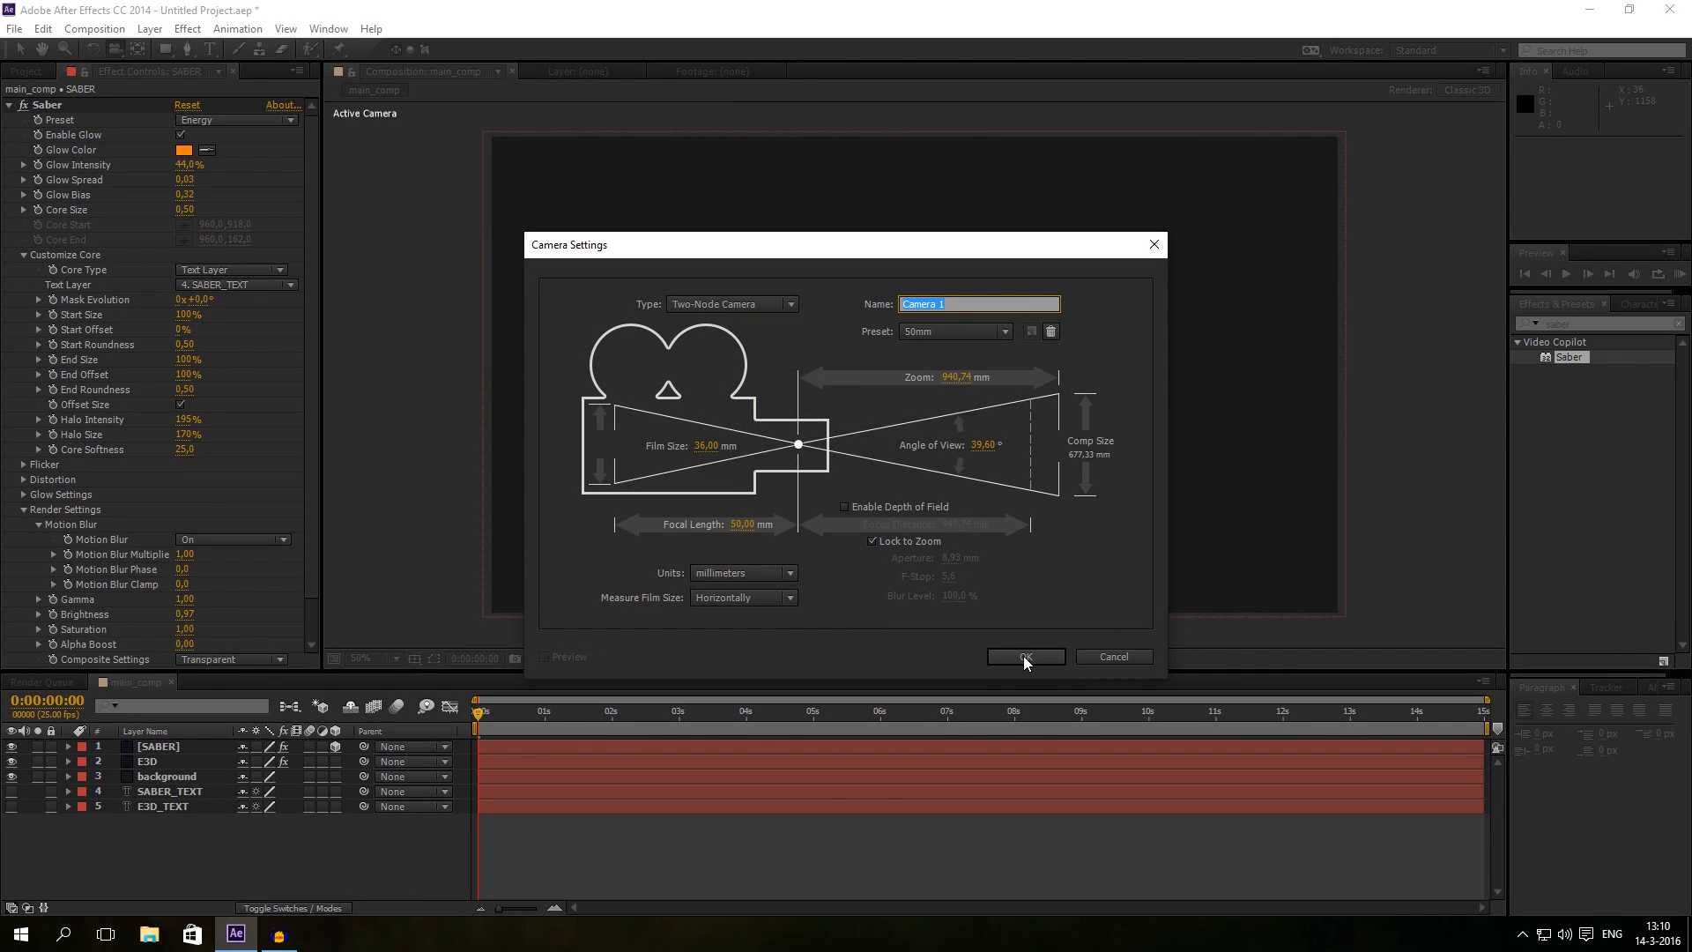
{"action": "left_click", "coordinate": [1023, 657]}
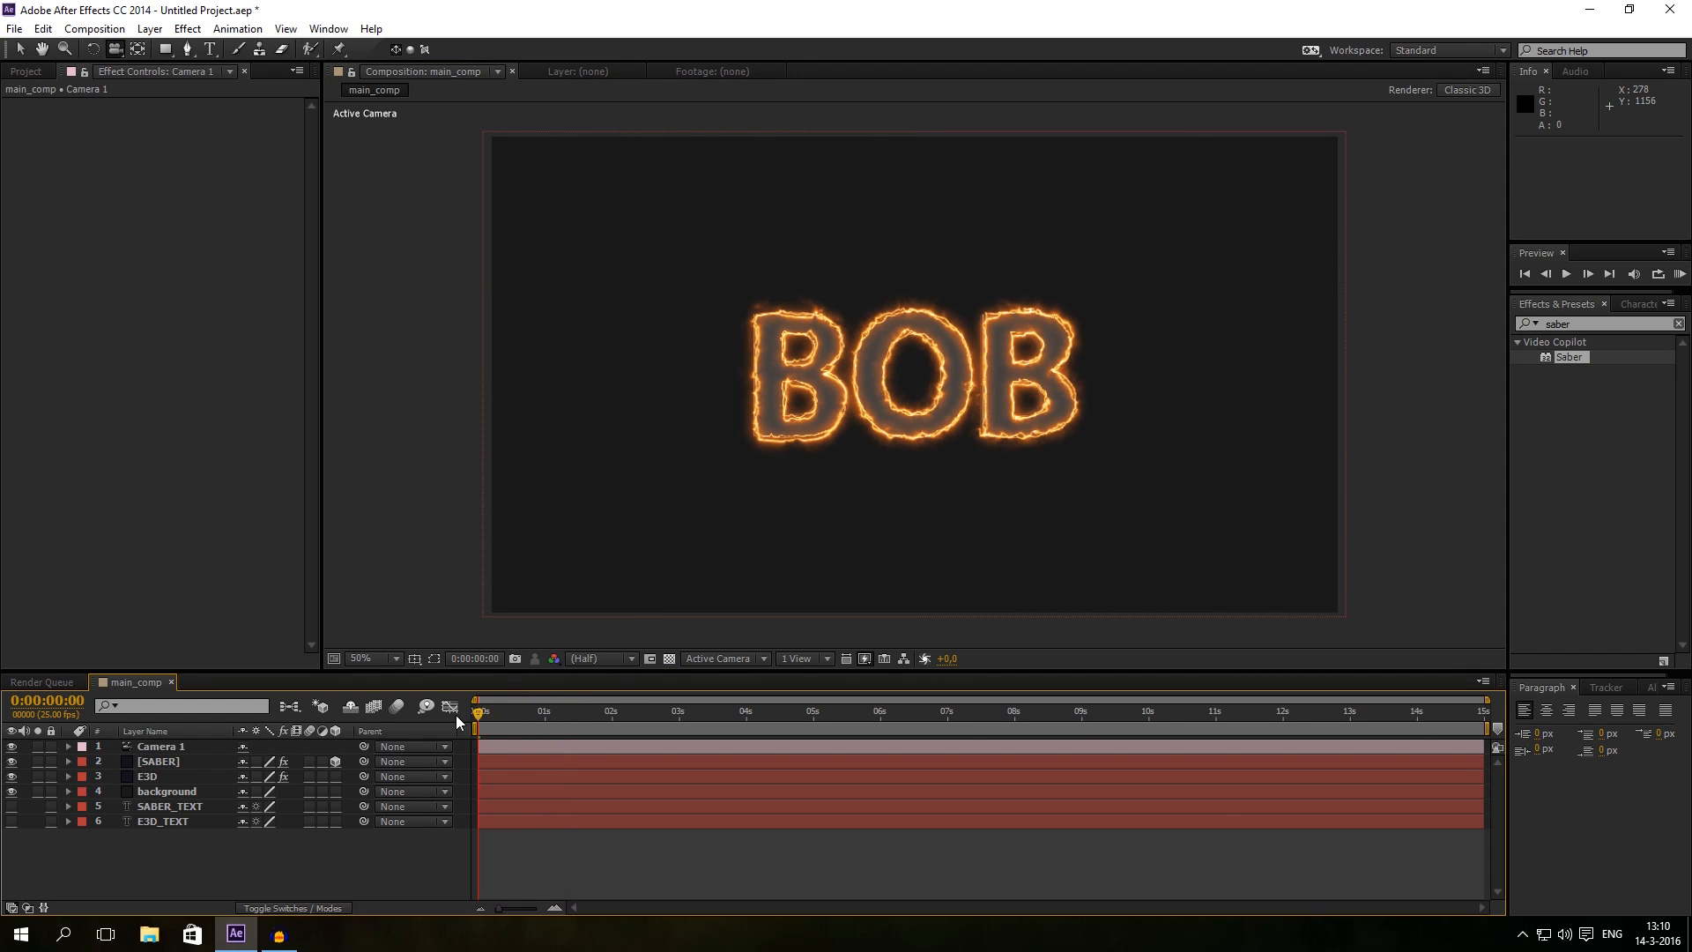
Step: Scrub the time to about 2 and 4 seconds and preview playback
{"action": "left_click", "coordinate": [631, 711]}
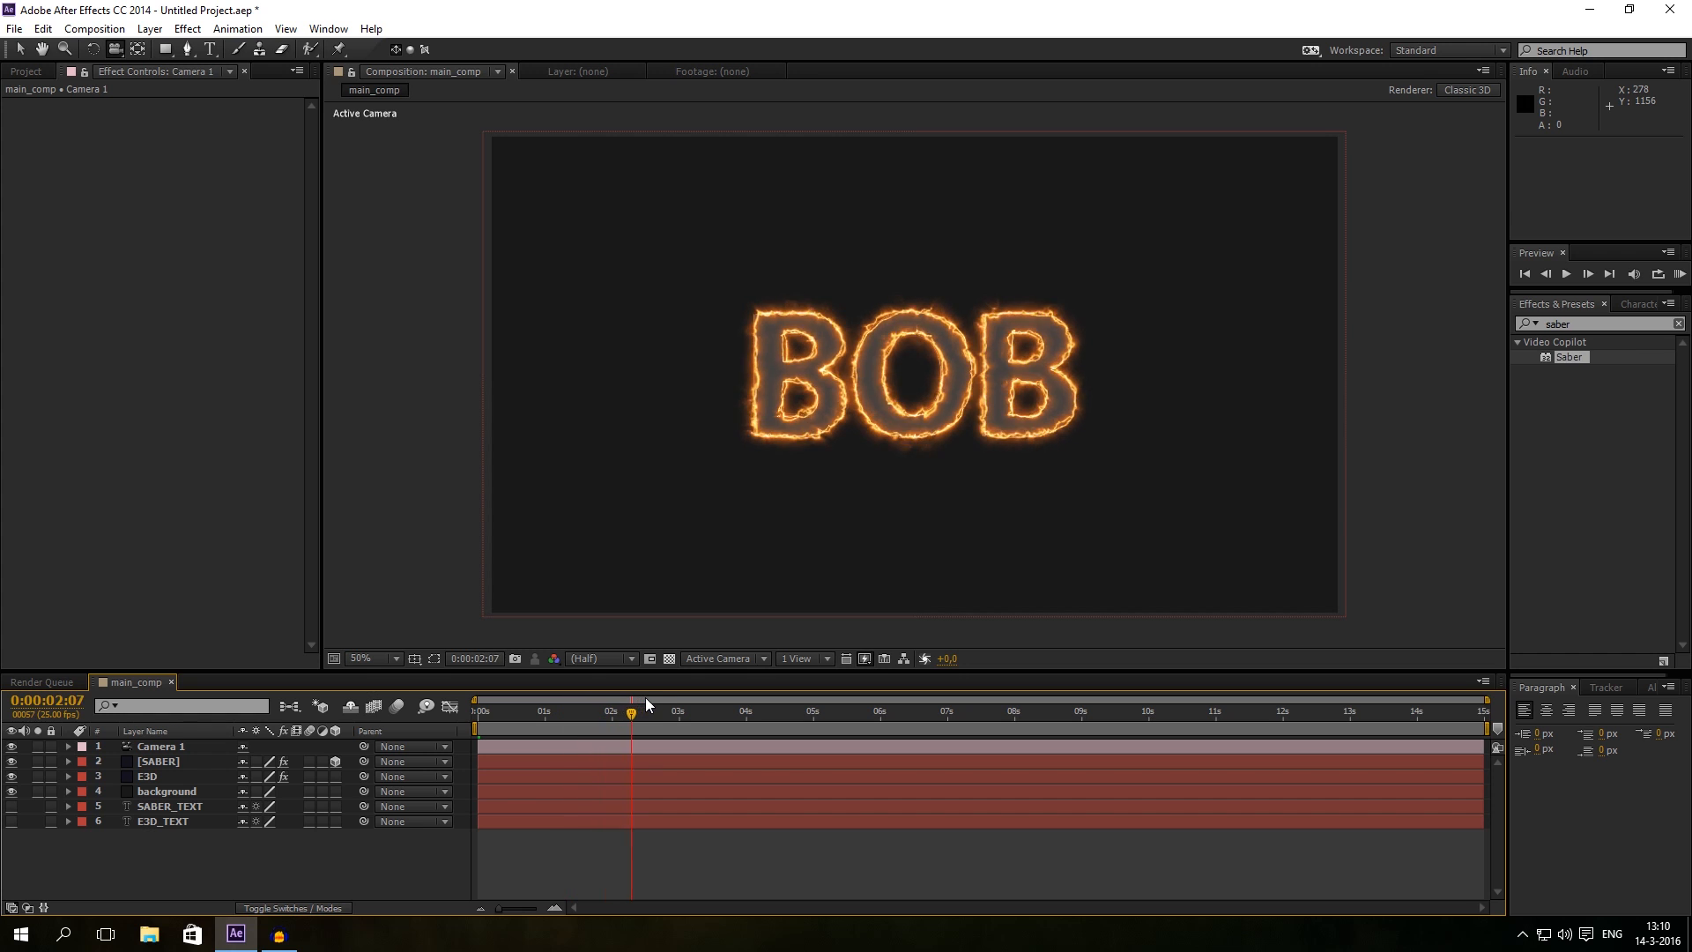
{"action": "left_click", "coordinate": [703, 711]}
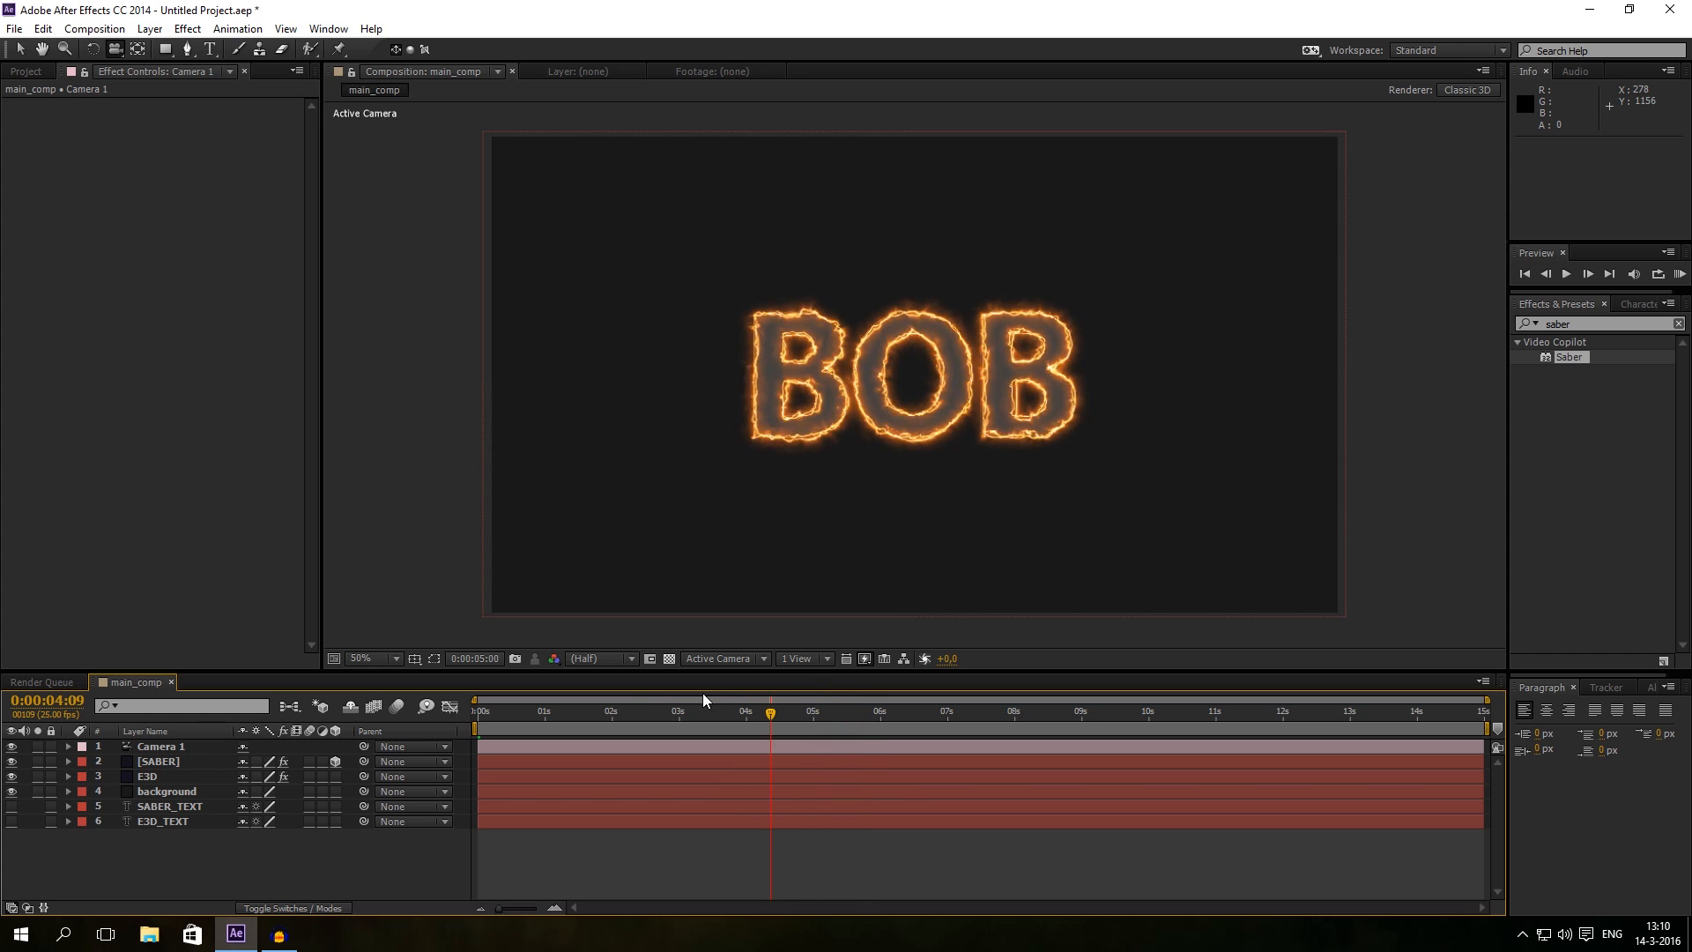
{"action": "key", "text": "home"}
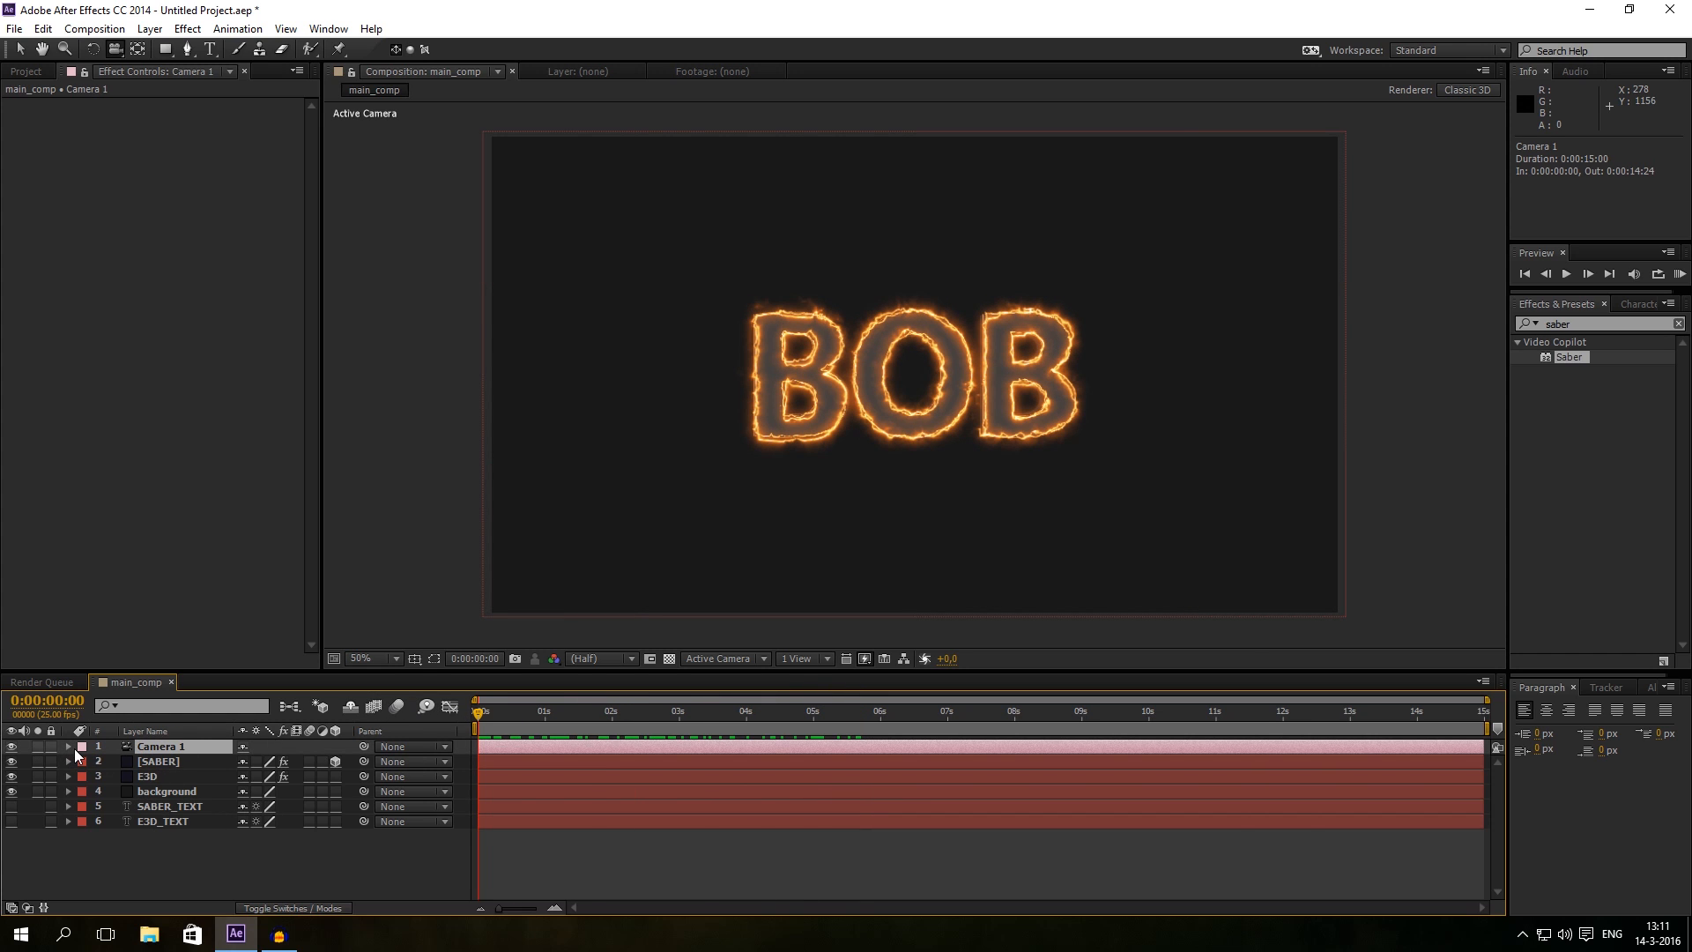
Step: Expand Camera 1's properties to start framing a close, angled view of BOB
{"action": "left_click", "coordinate": [68, 745]}
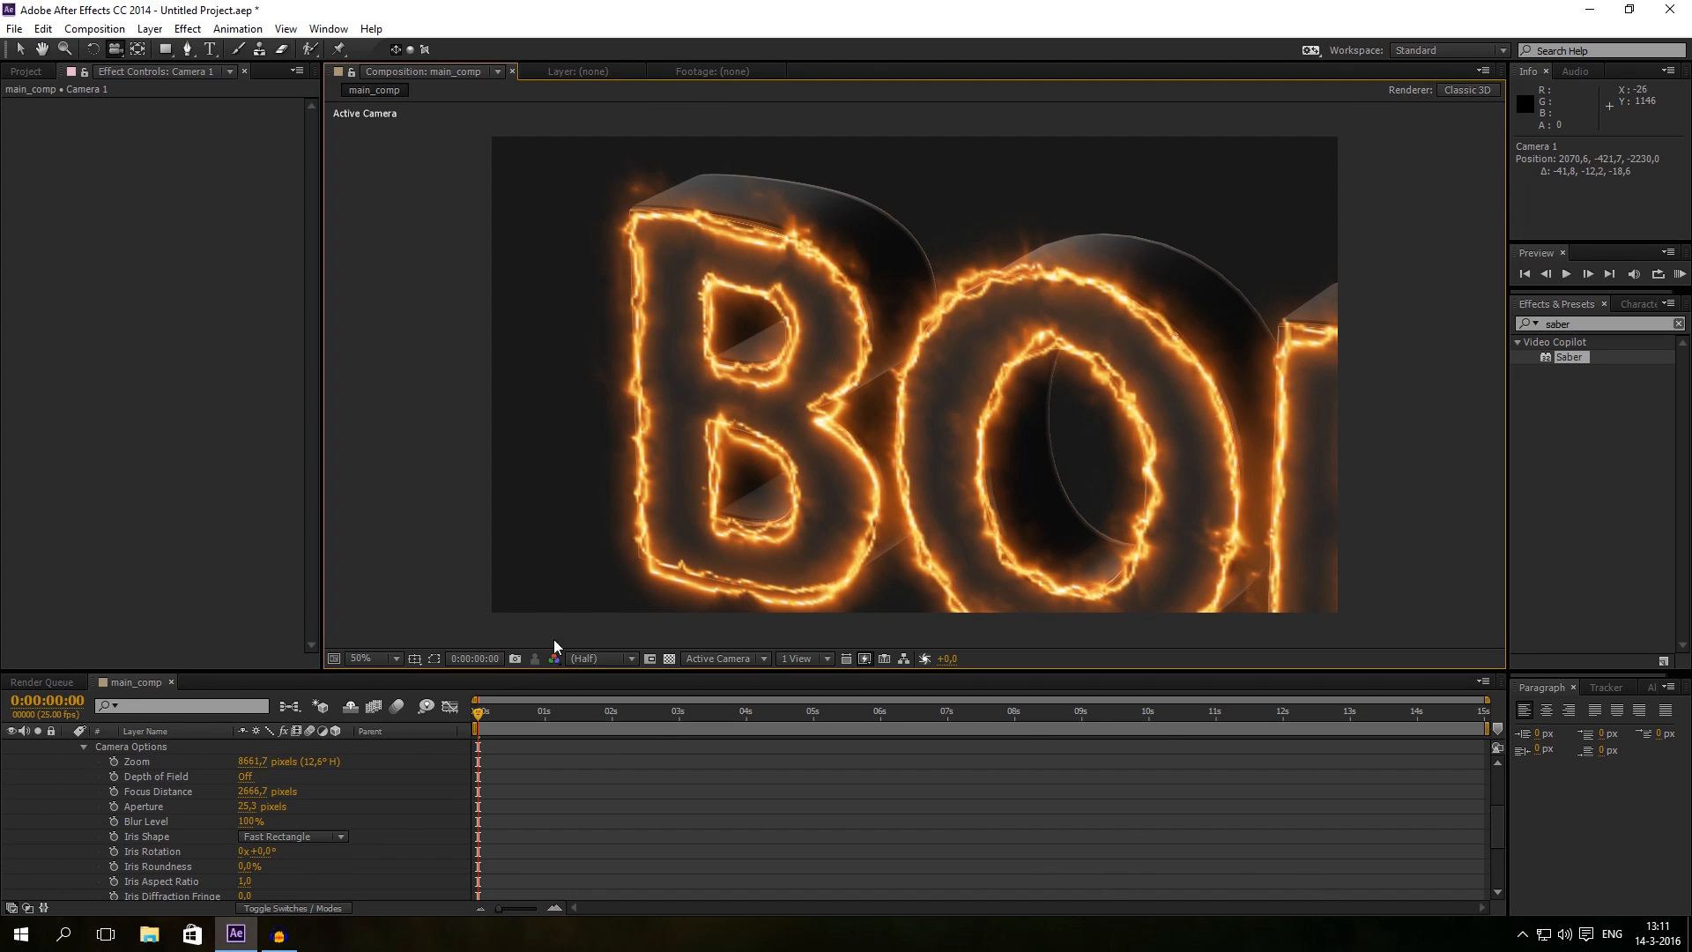
{"action": "mouse_move", "coordinate": [779, 437]}
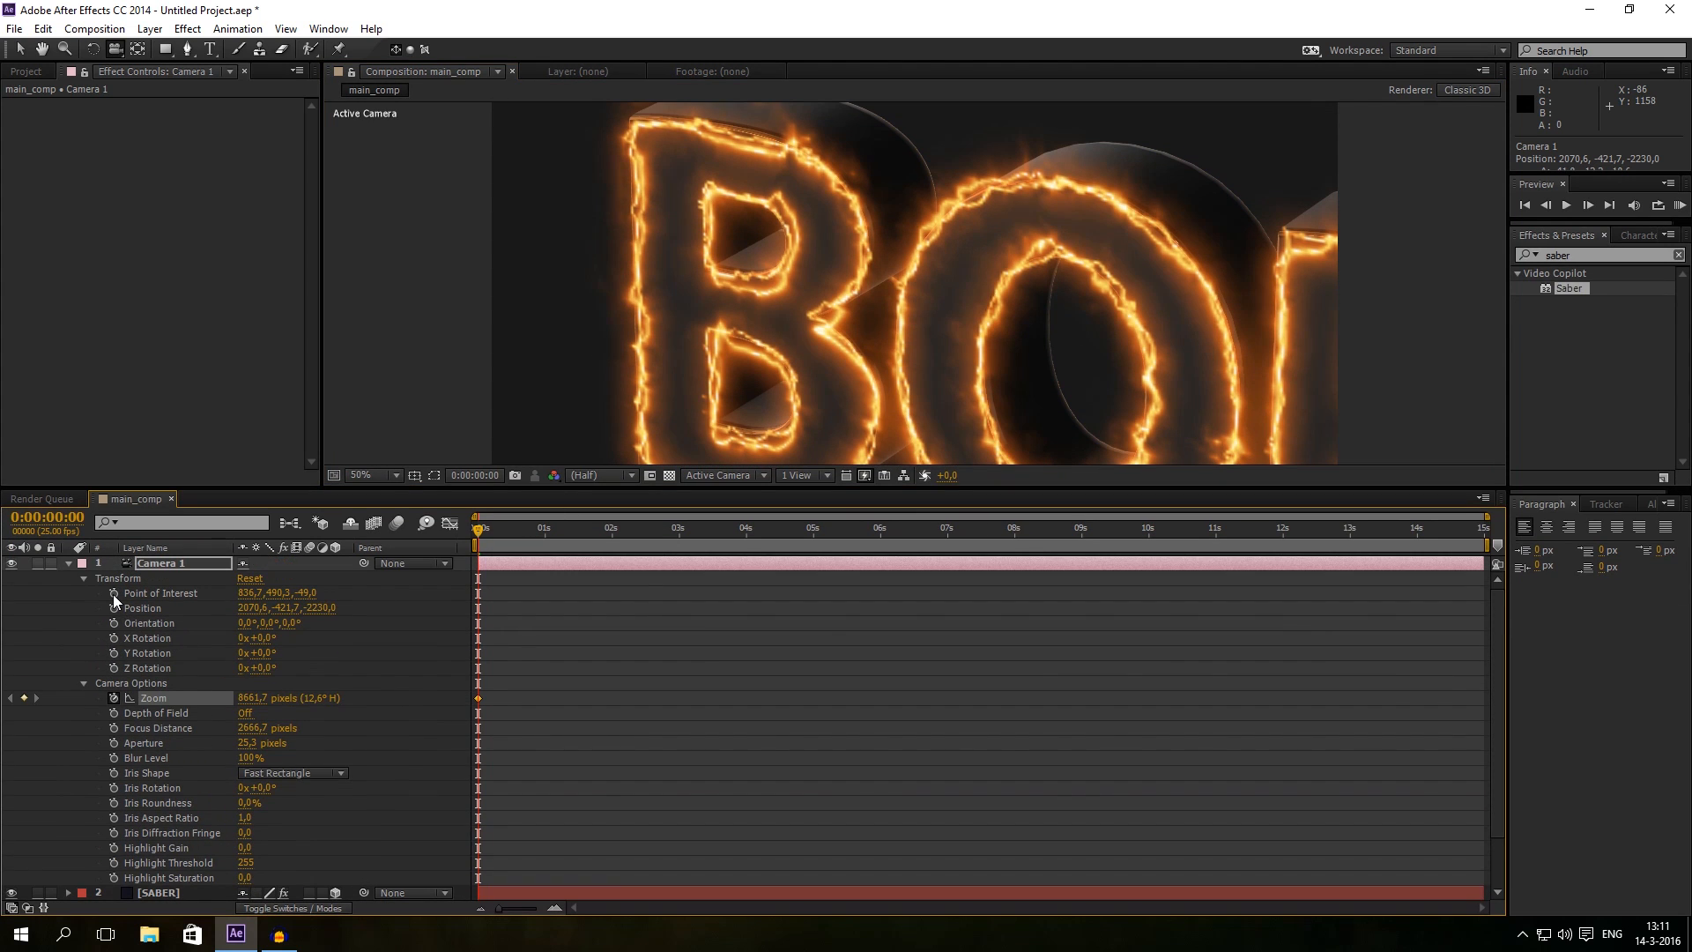
Step: Keyframe Camera 1's transform, reframe BOB head-on at 0:00:02:00, and scrub to check
{"action": "left_click", "coordinate": [114, 592]}
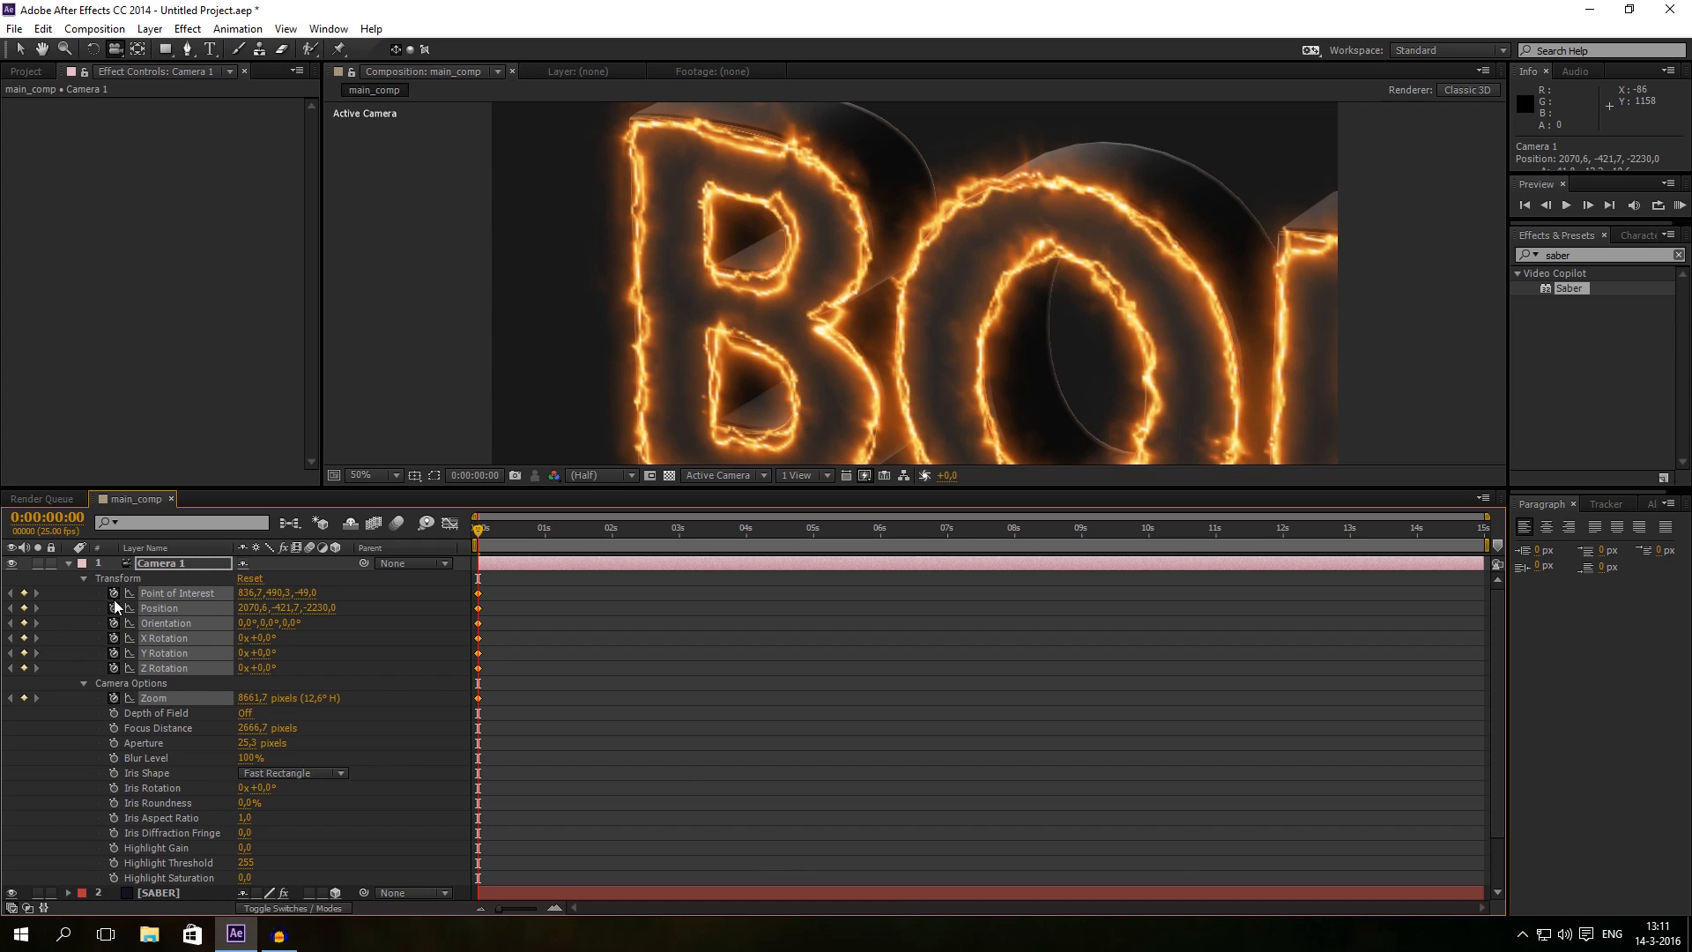
{"action": "mouse_move", "coordinate": [117, 670]}
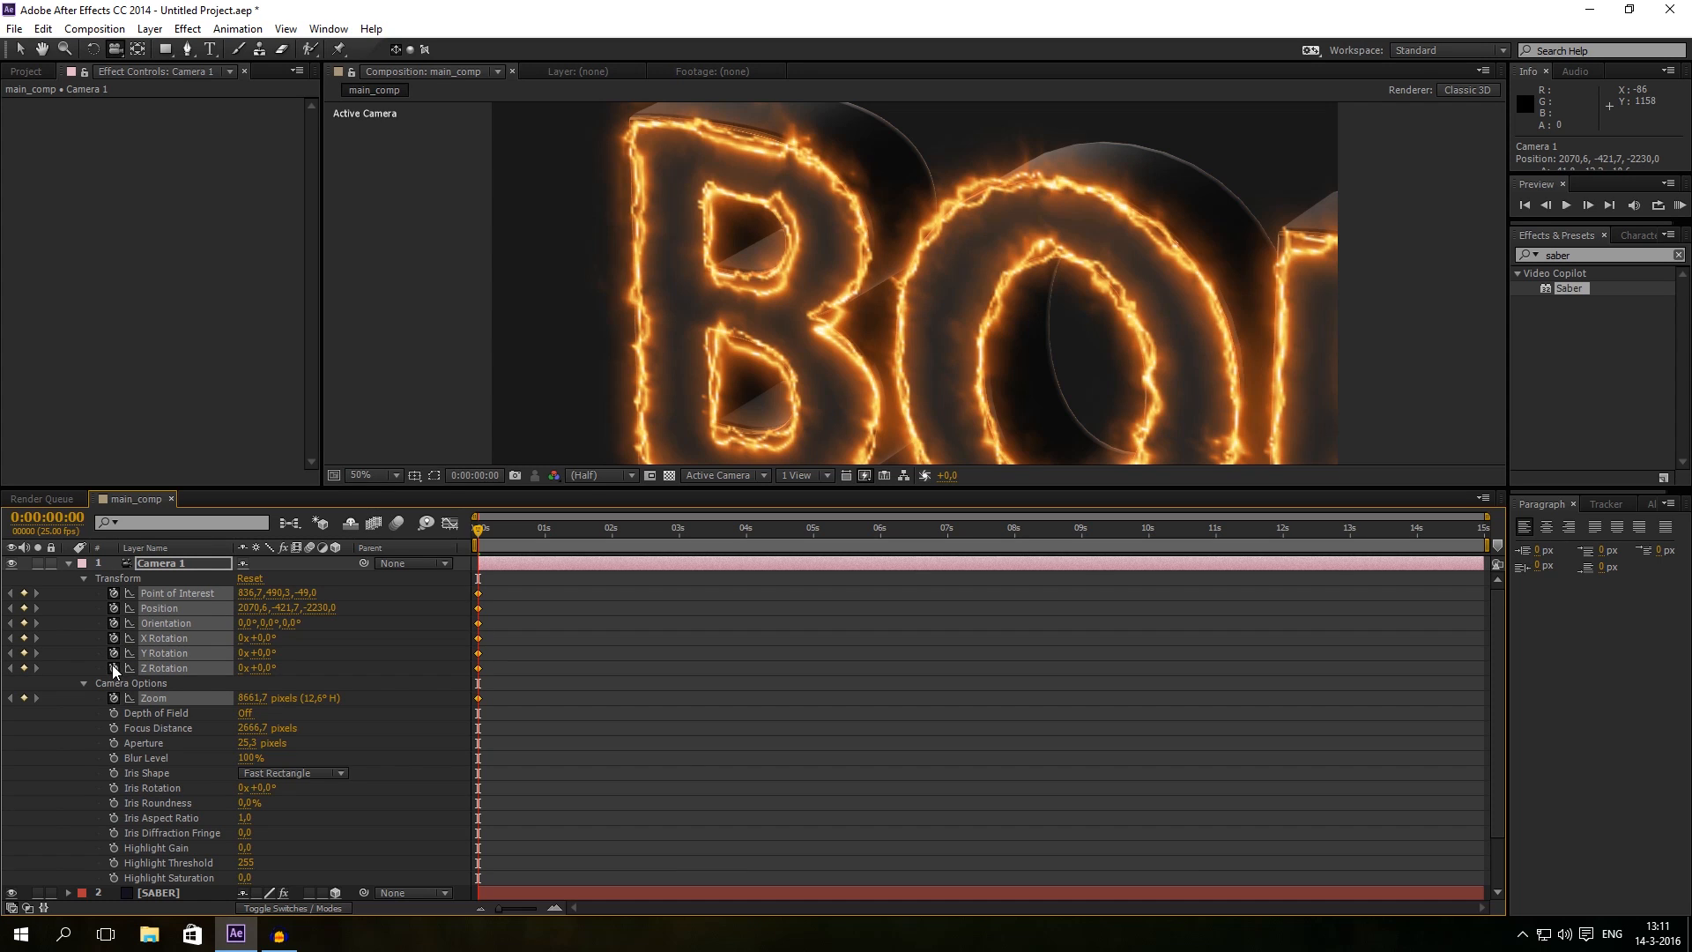
{"action": "mouse_move", "coordinate": [655, 365]}
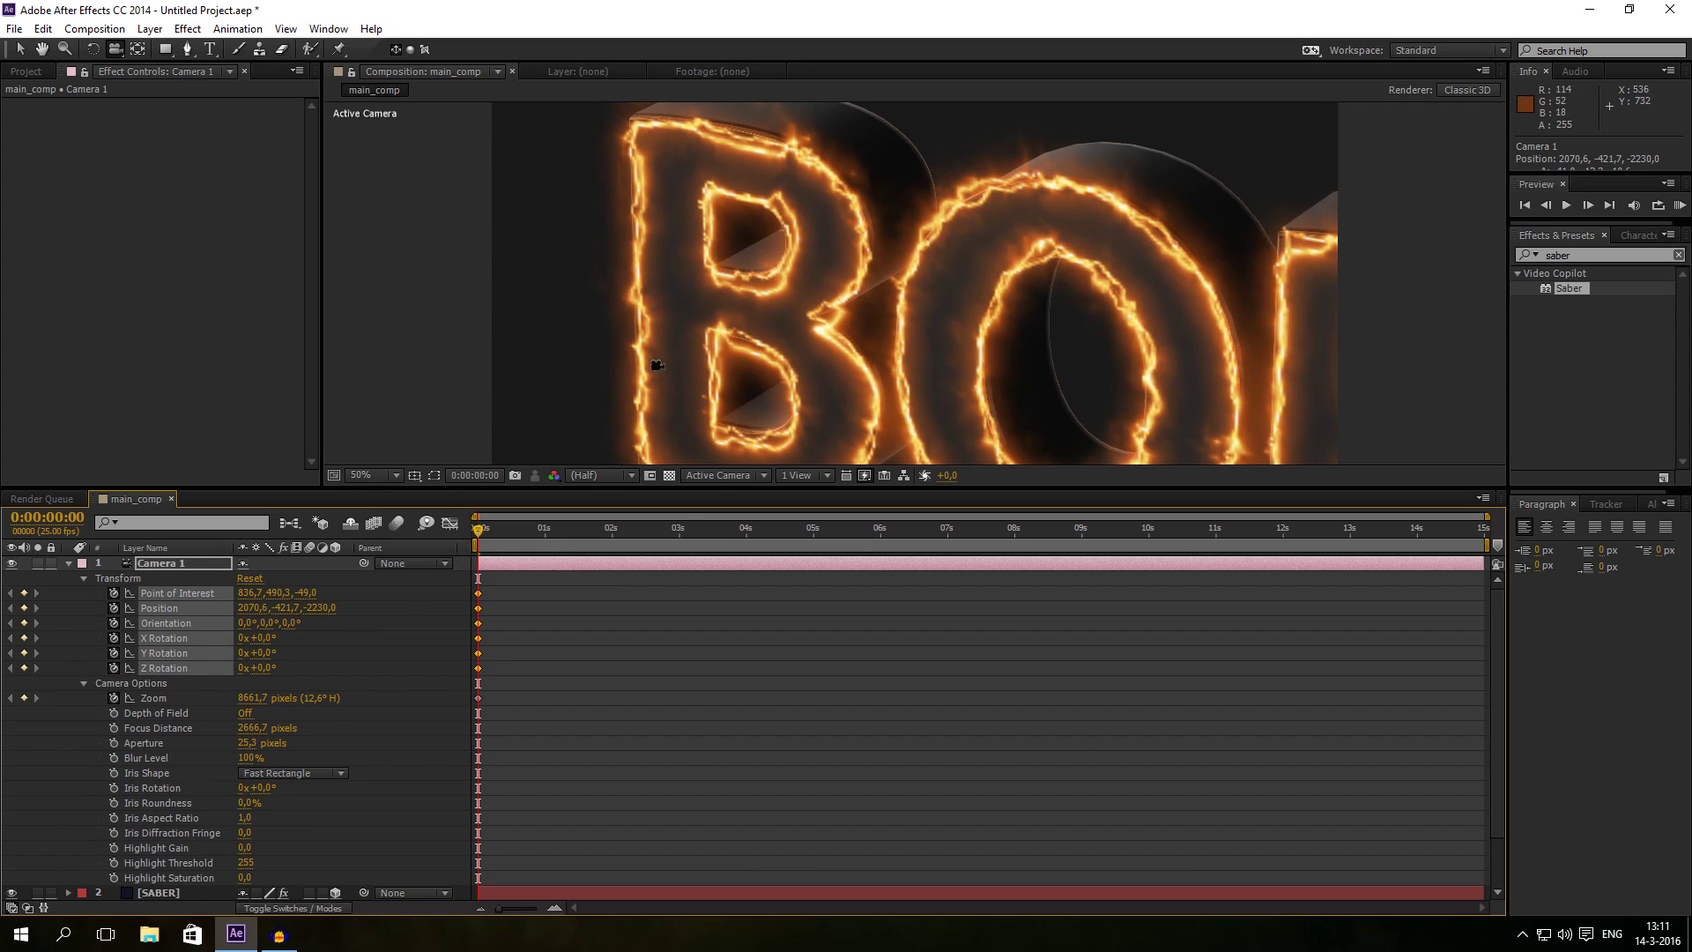
{"action": "mouse_move", "coordinate": [1057, 299]}
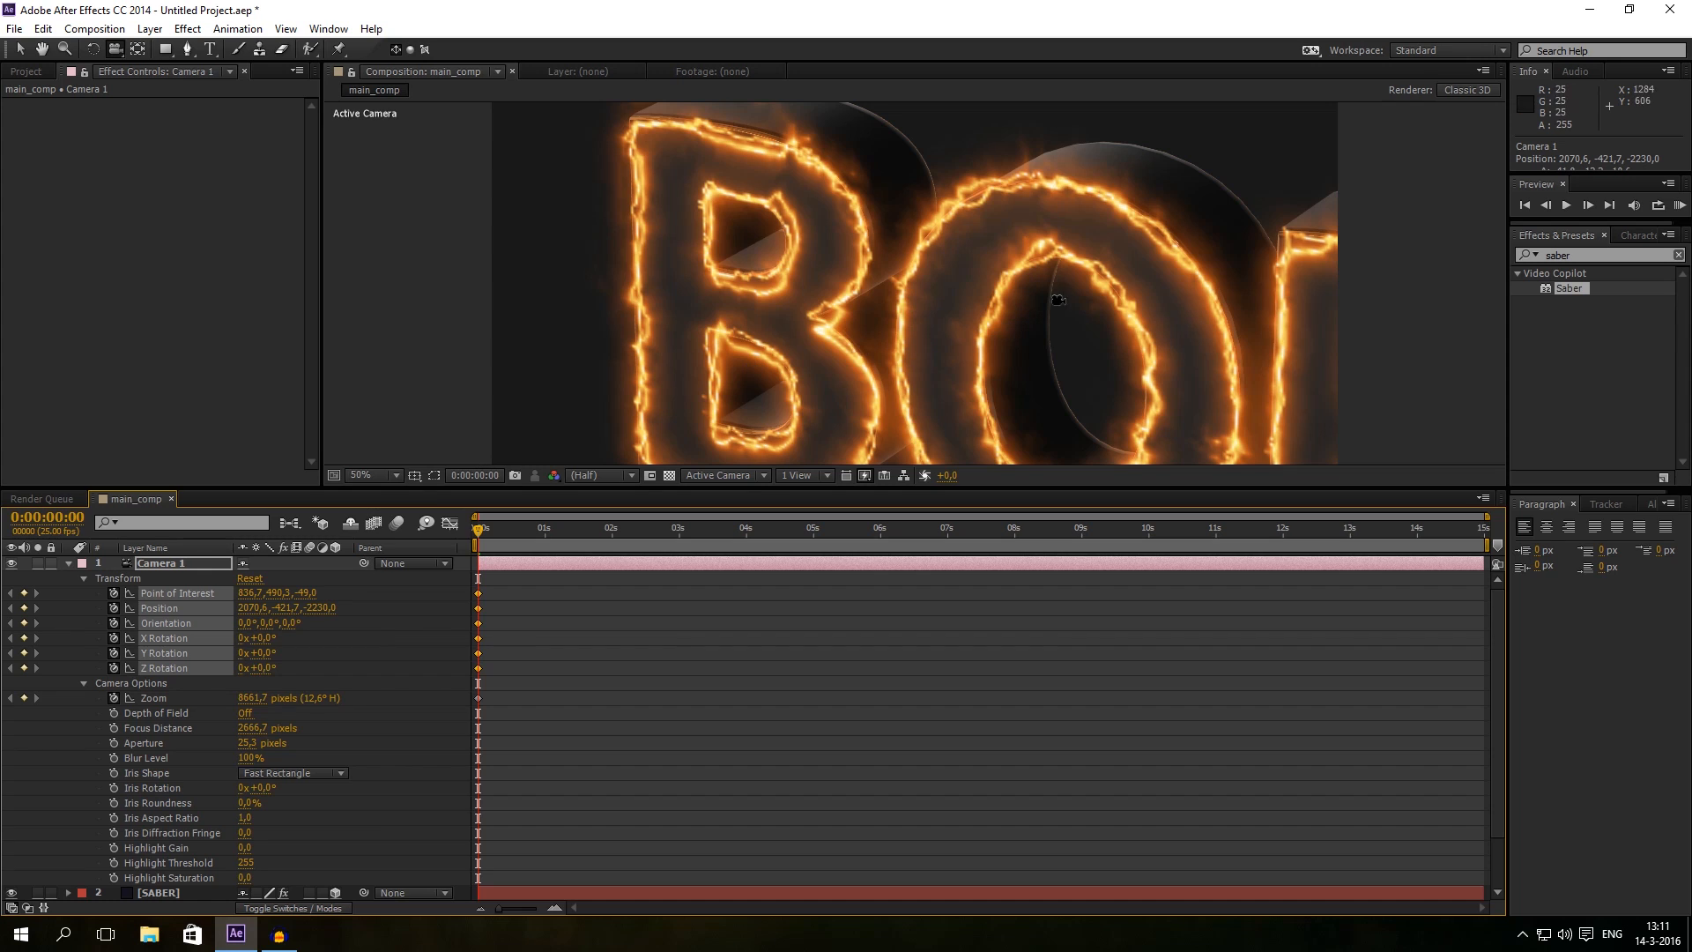
{"action": "mouse_move", "coordinate": [162, 726]}
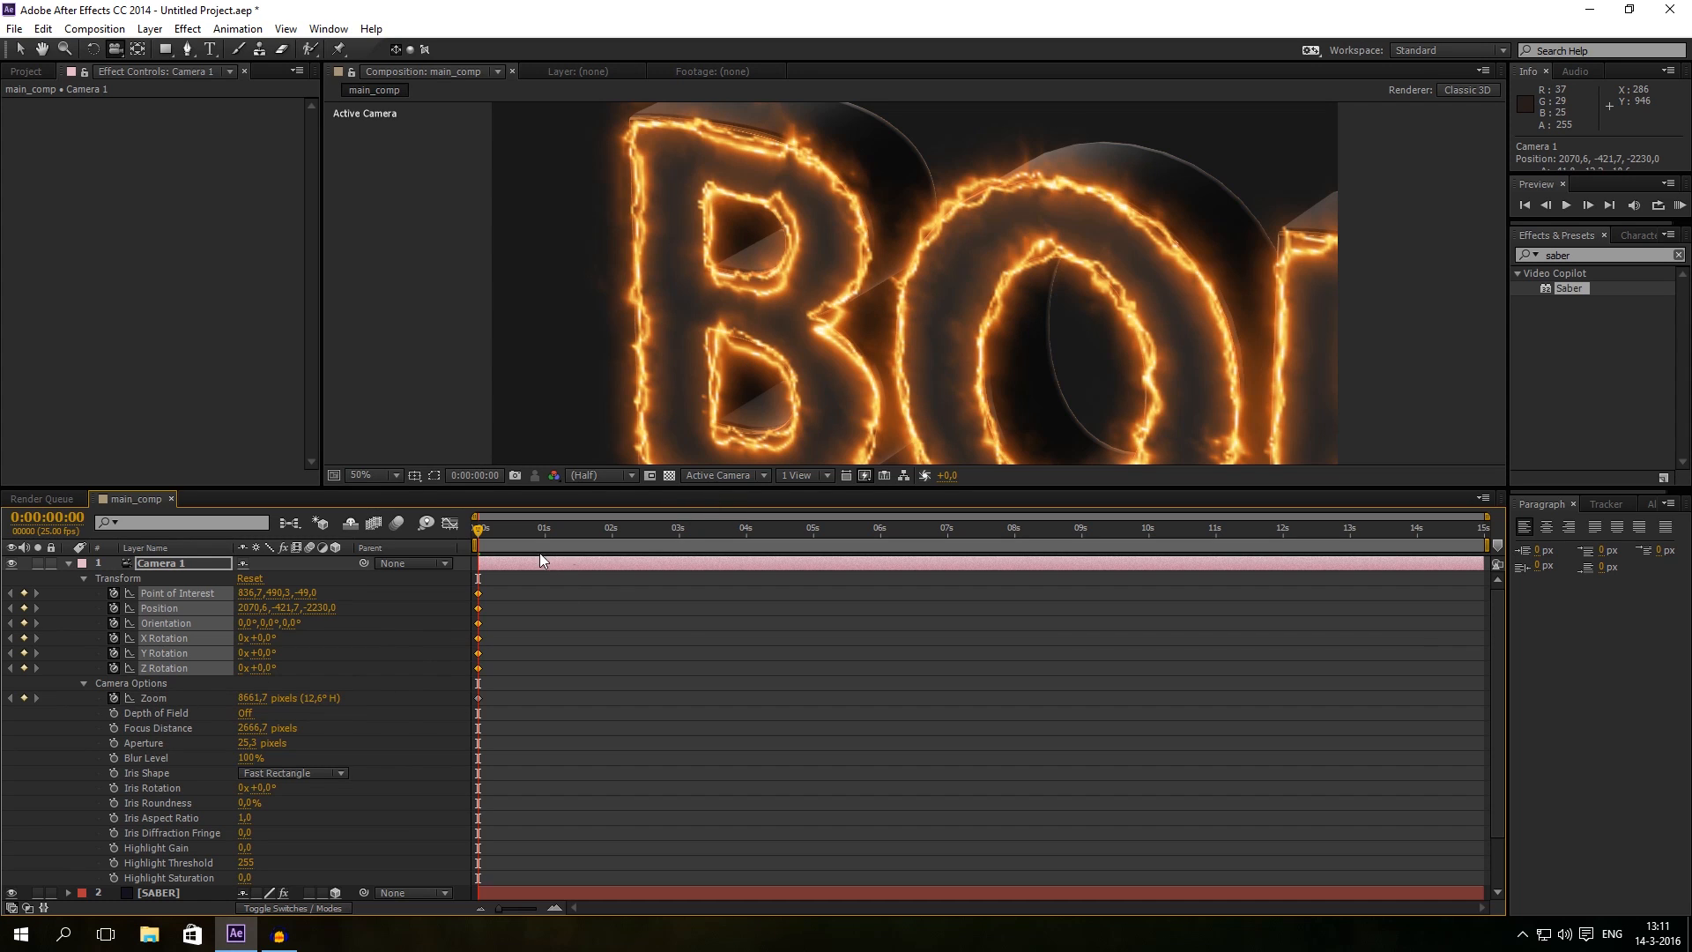
{"action": "left_click", "coordinate": [605, 528]}
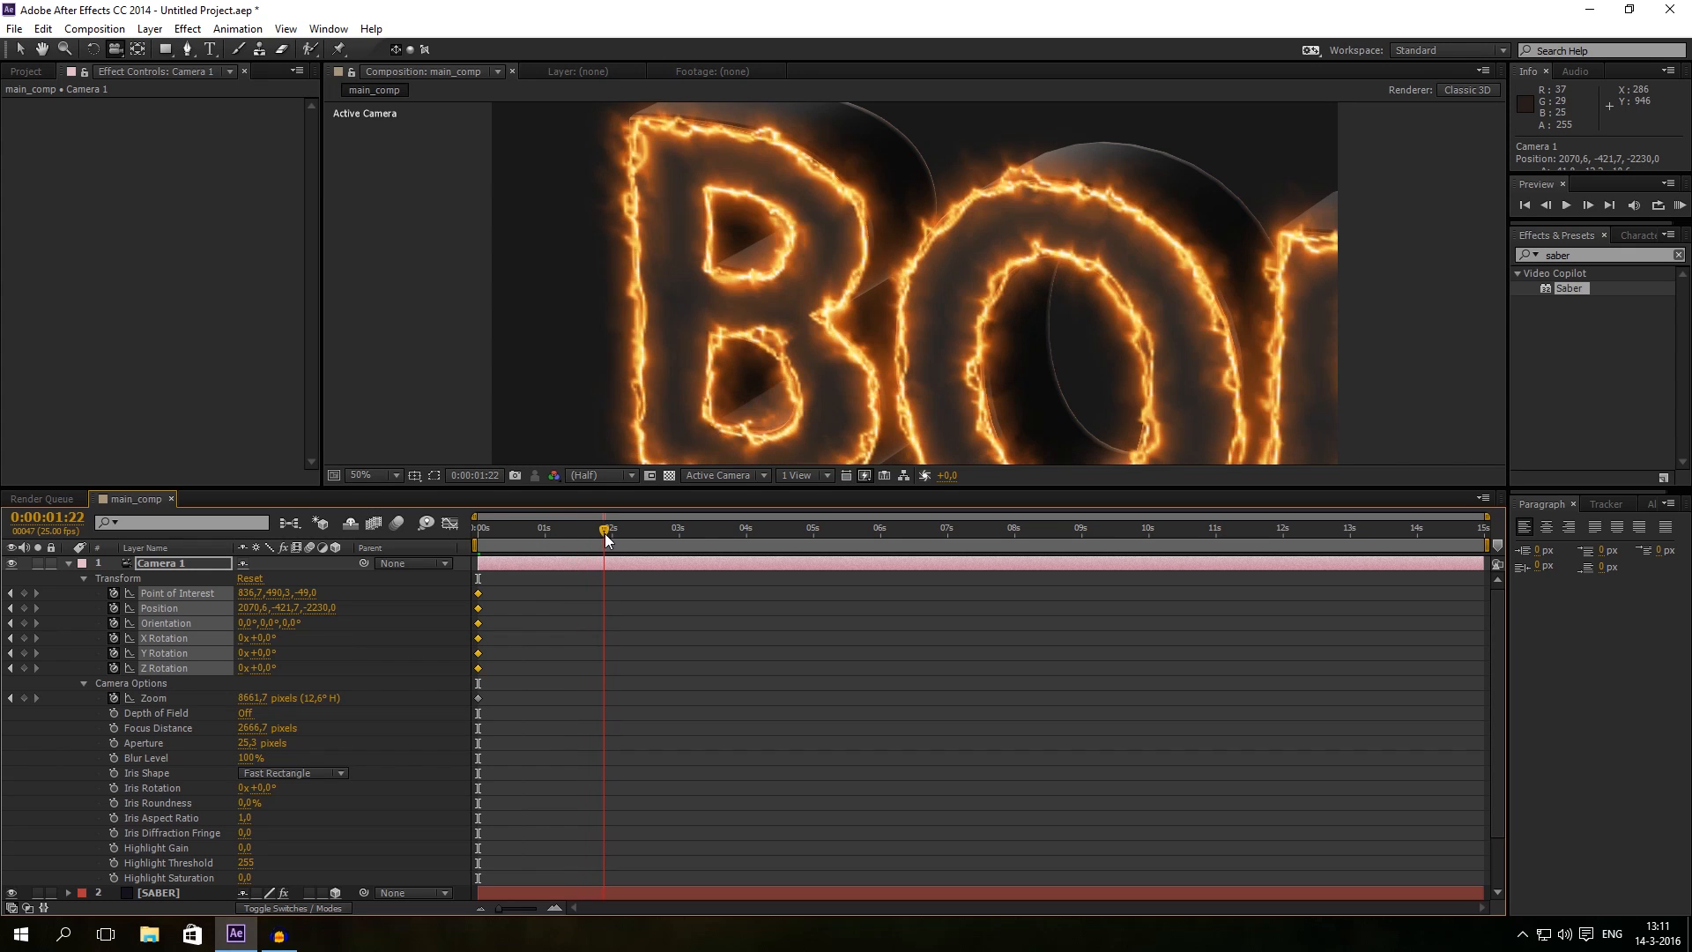
{"action": "left_click", "coordinate": [611, 529]}
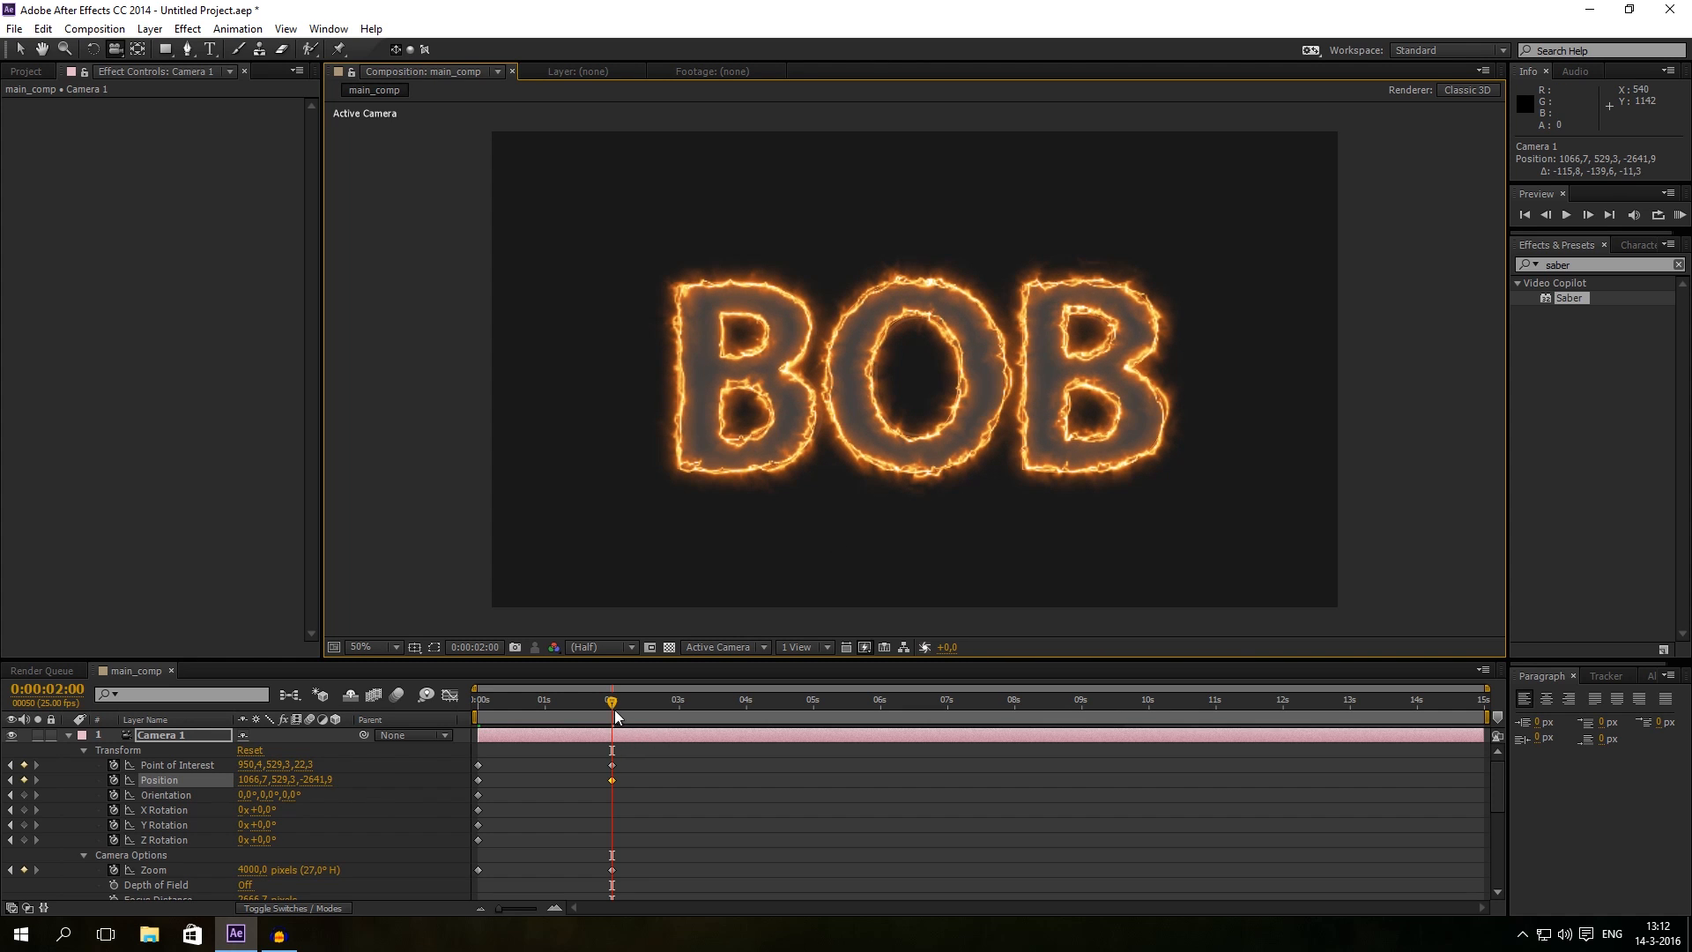
{"action": "left_click", "coordinate": [477, 699]}
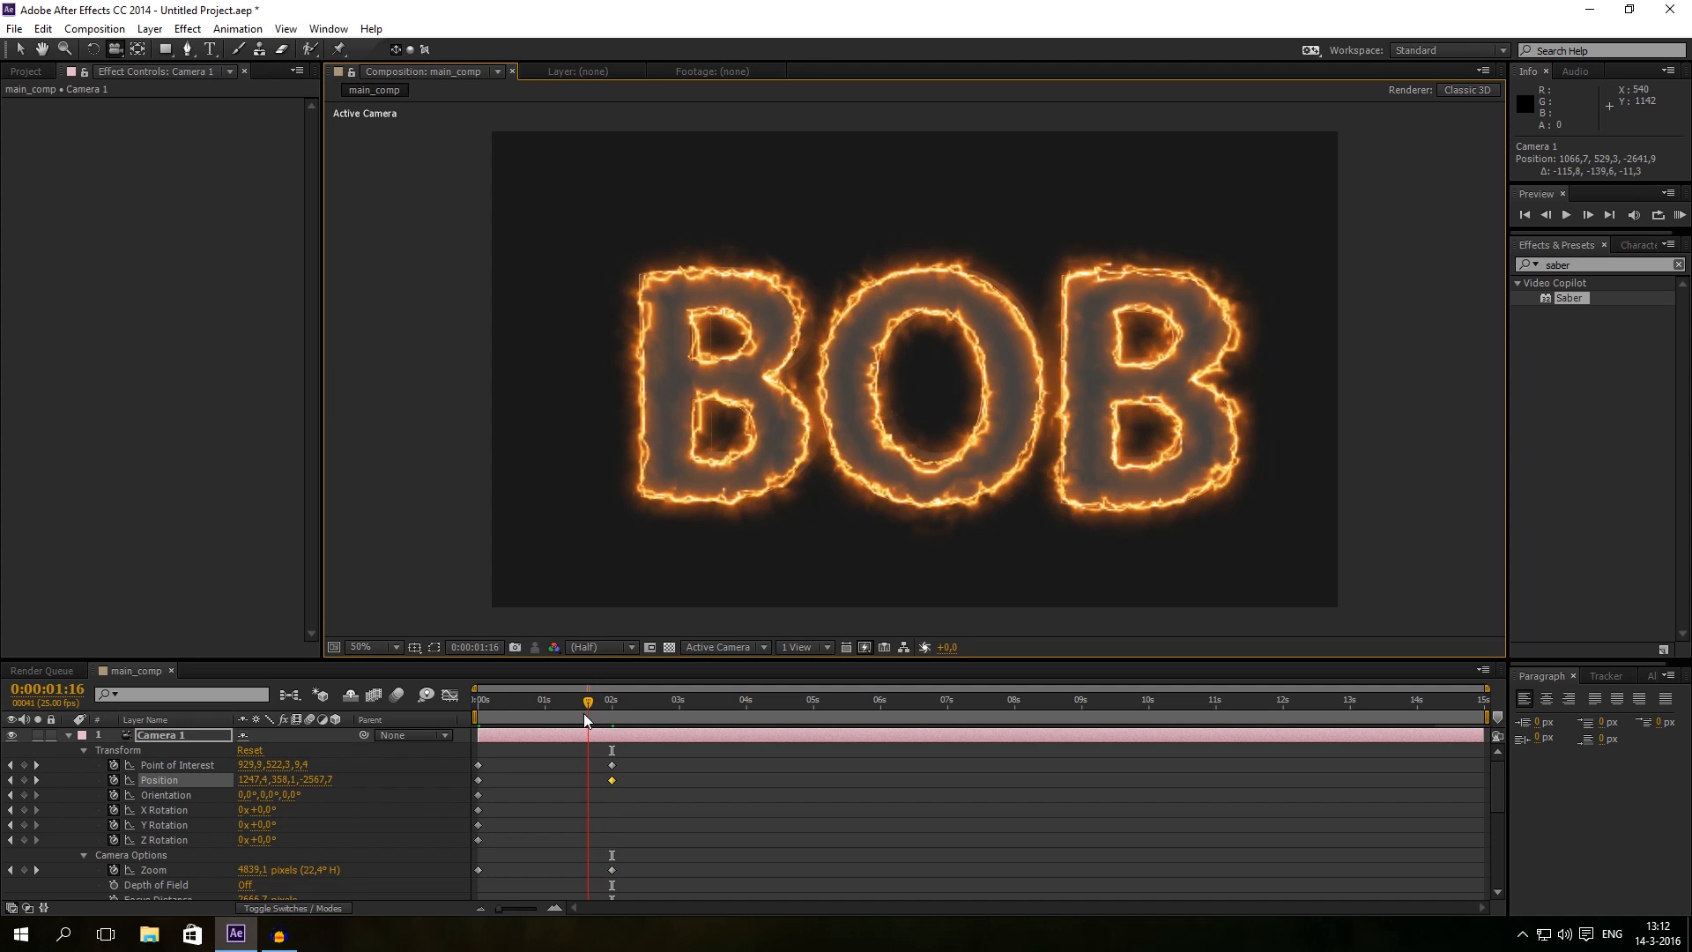
{"action": "left_click", "coordinate": [504, 701]}
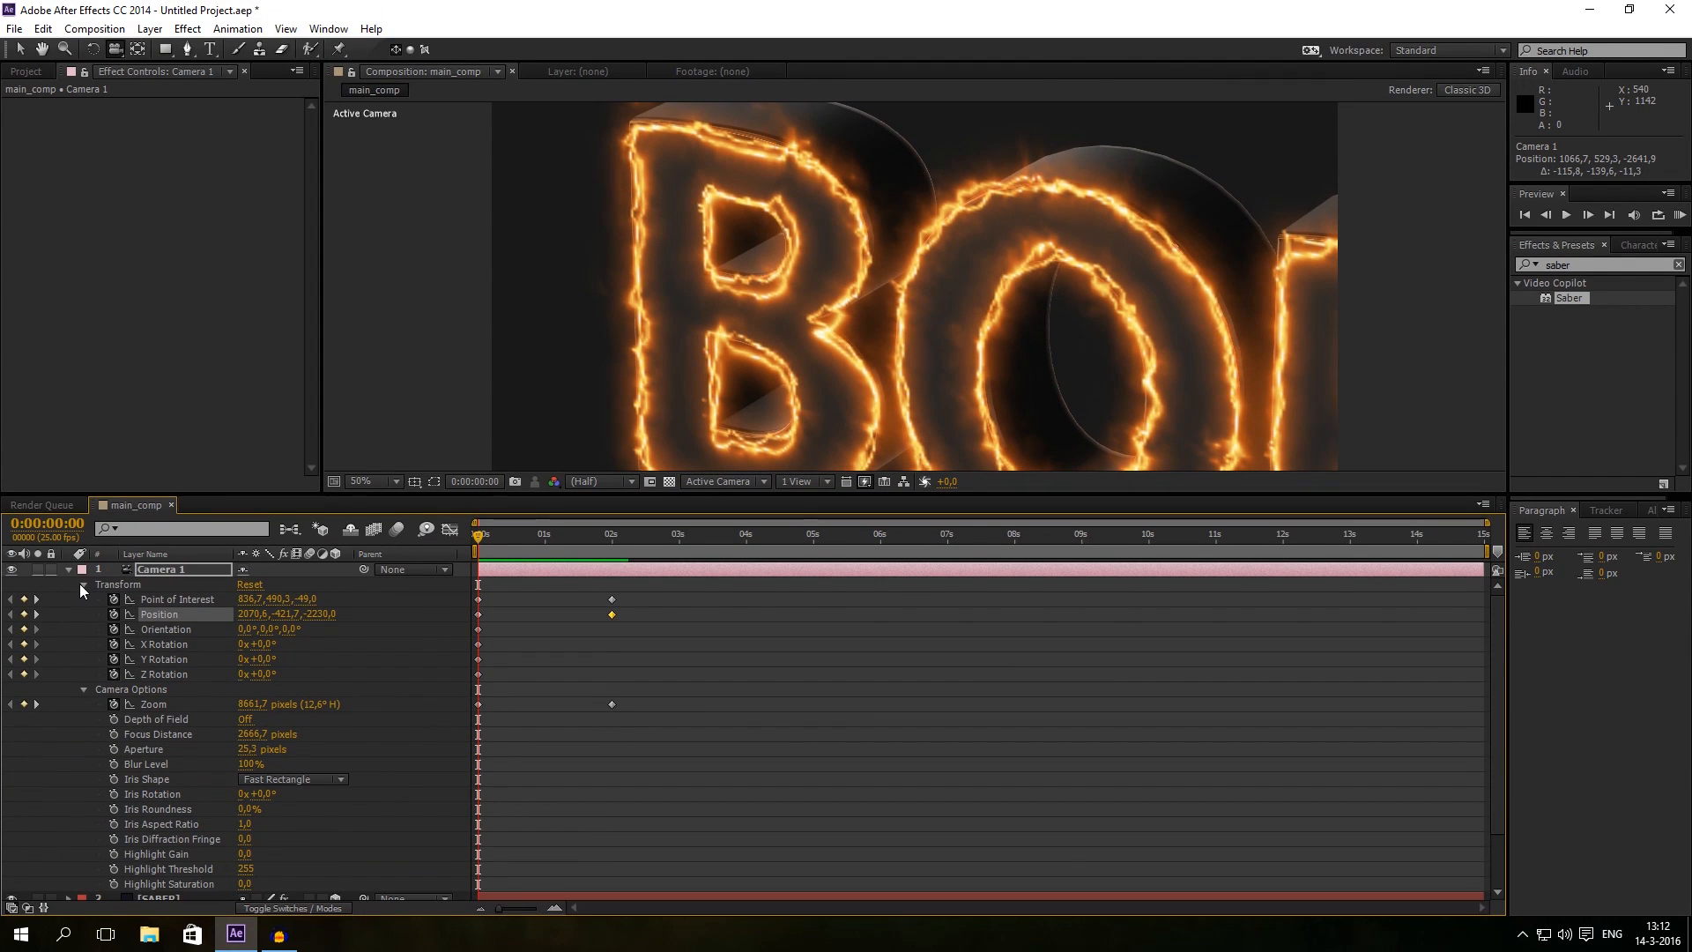
Step: Raise the SABER layer's Start Offset from 39% to 100% and keyframe it
{"action": "left_click", "coordinate": [82, 584]}
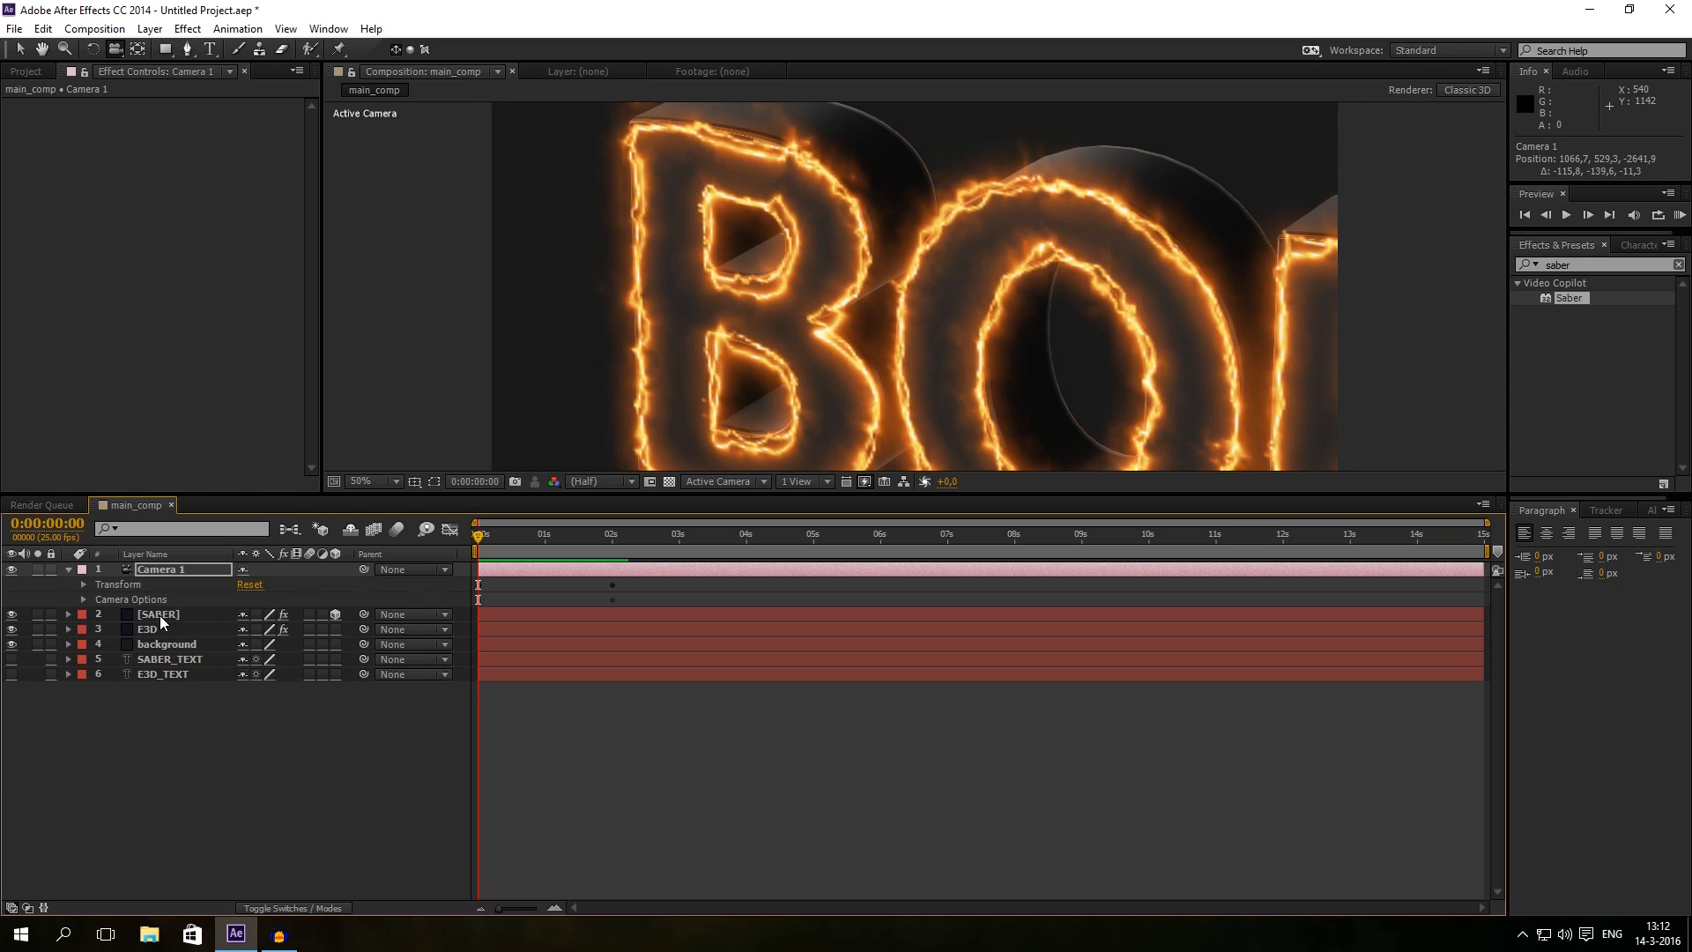
{"action": "left_click", "coordinate": [157, 614]}
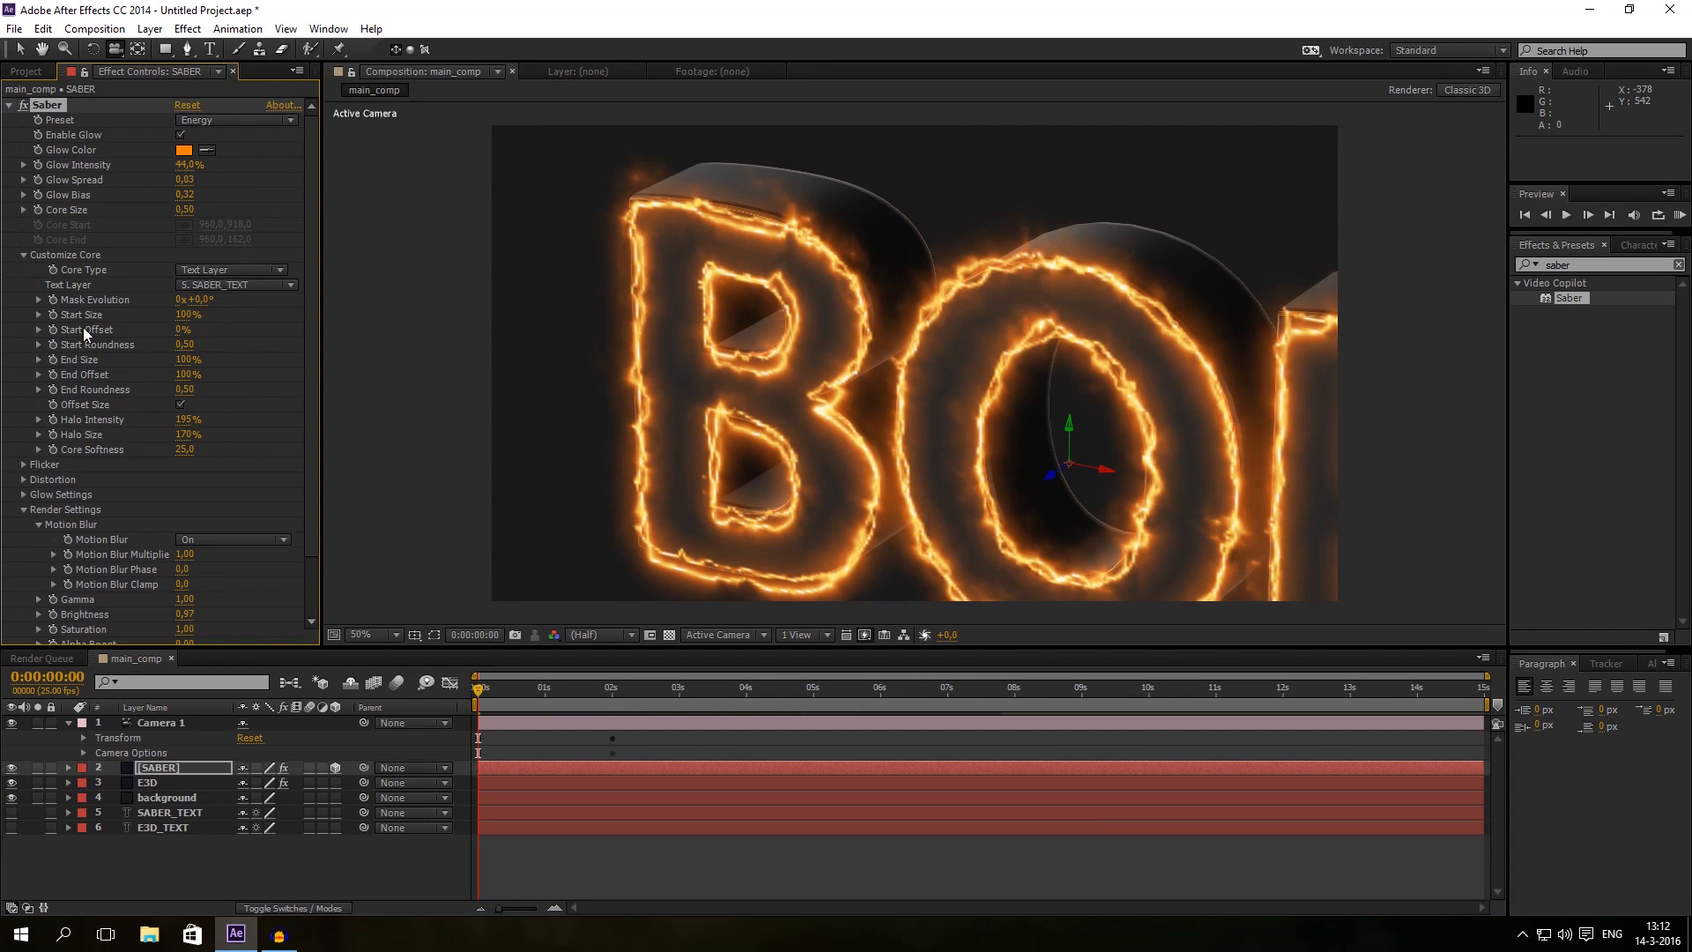
{"action": "left_click_drag", "start_coordinate": [189, 329], "coordinate": [244, 324]}
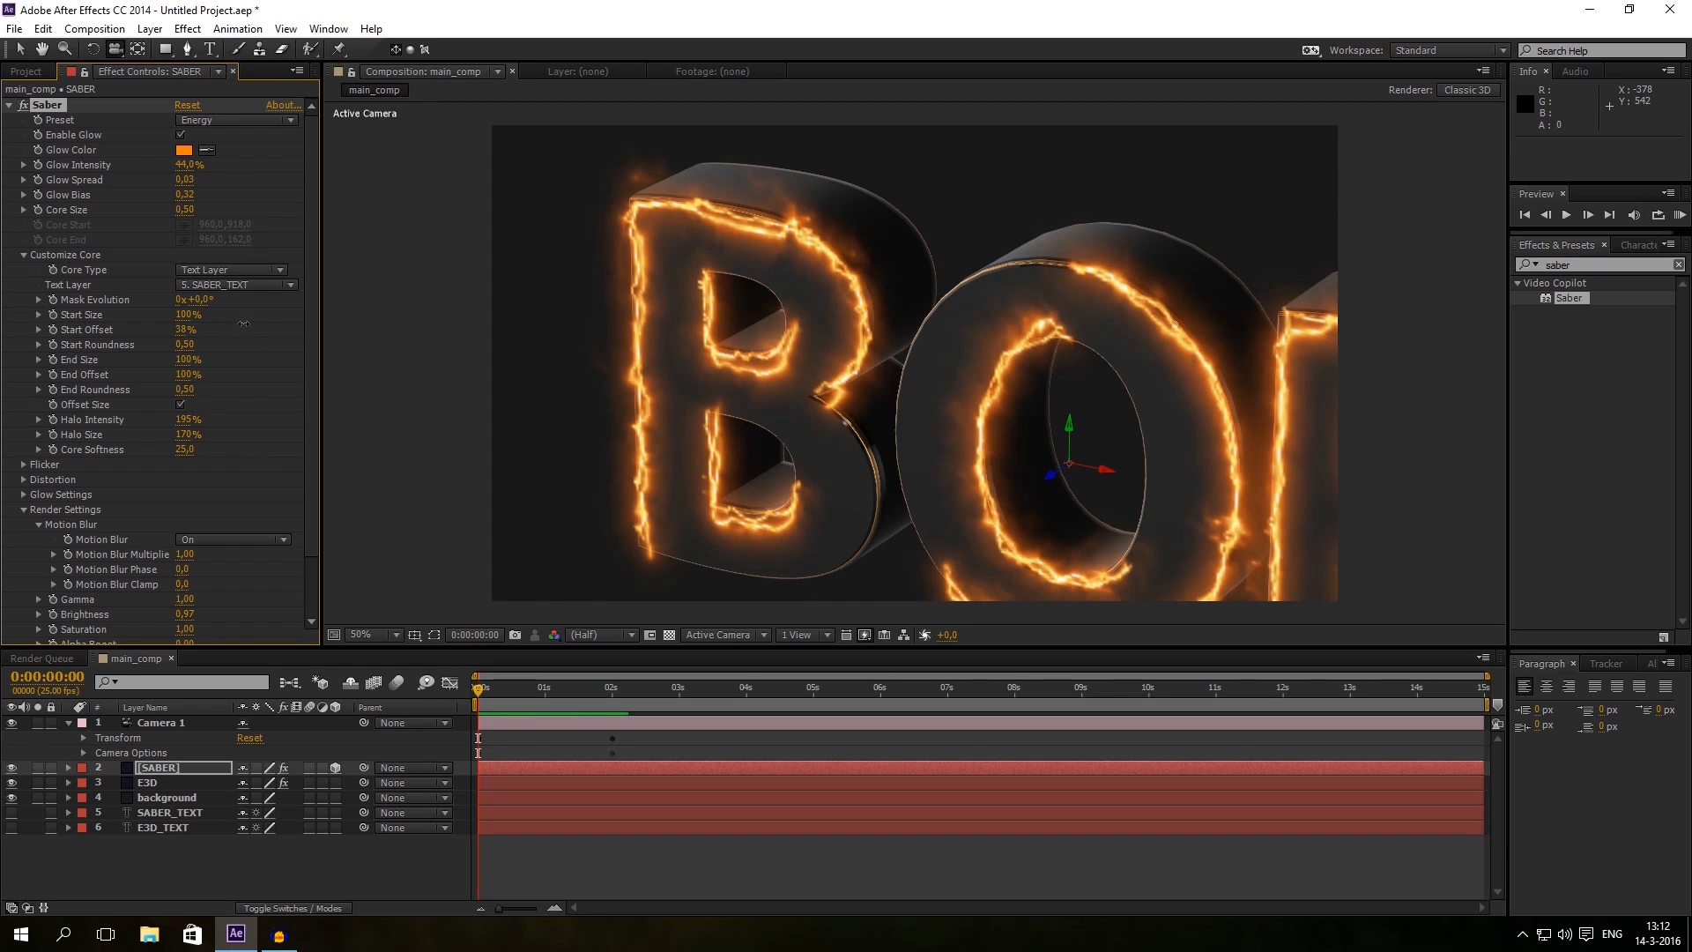
{"action": "left_click_drag", "start_coordinate": [189, 328], "coordinate": [265, 329]}
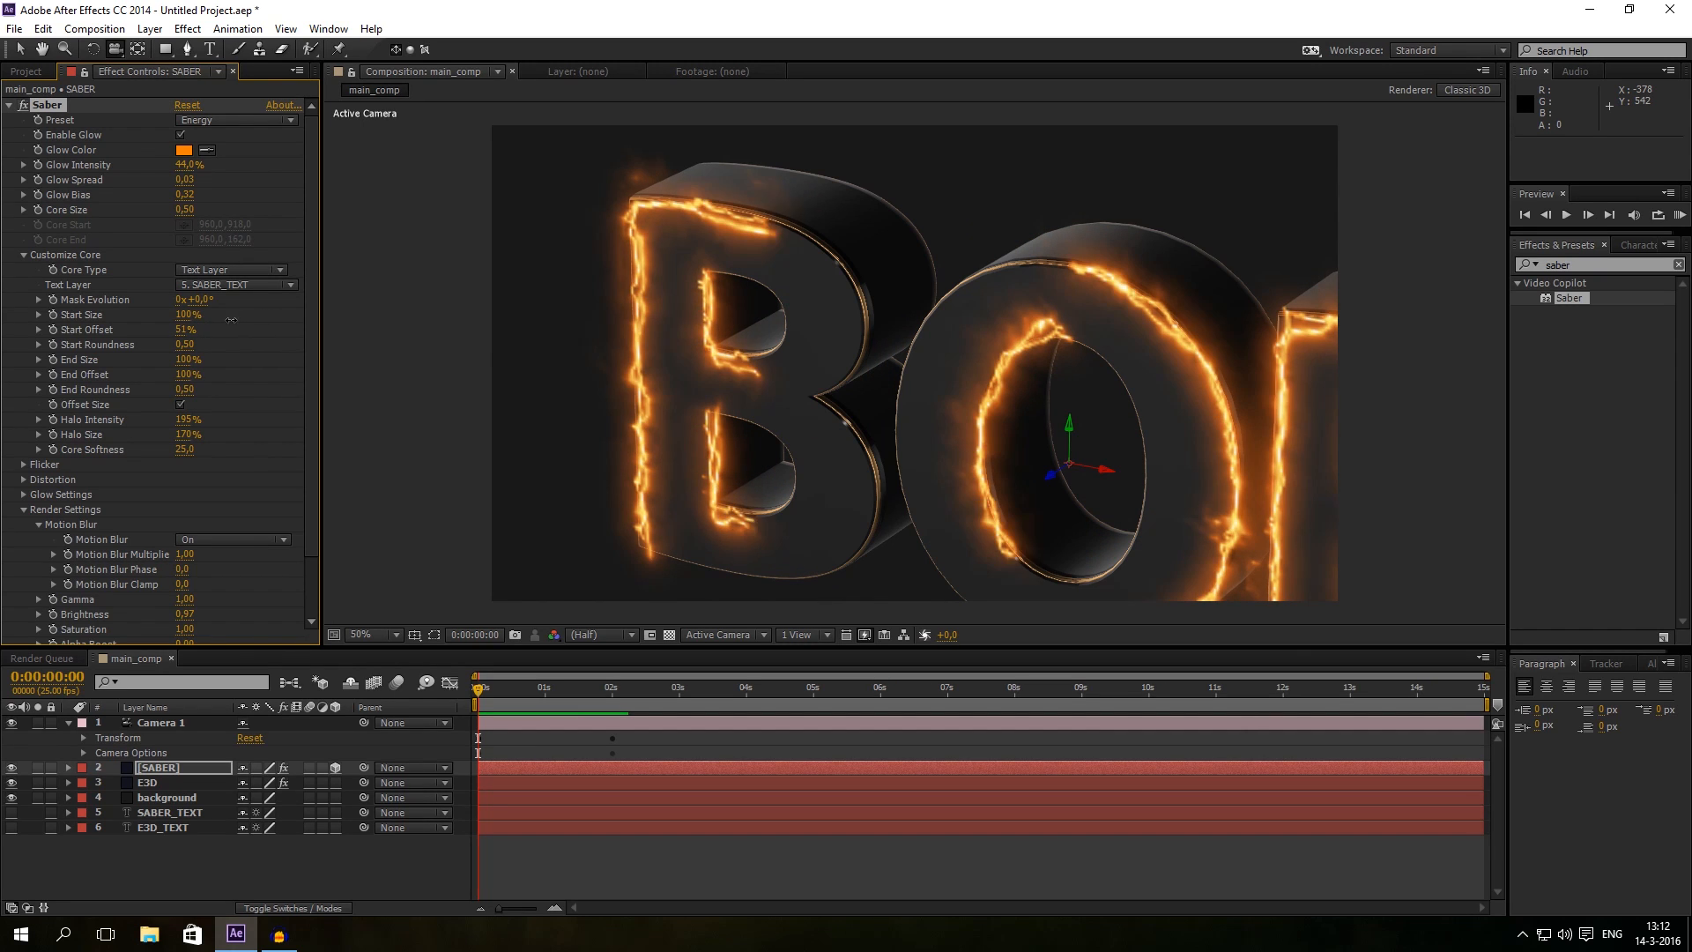
{"action": "left_click_drag", "start_coordinate": [188, 329], "coordinate": [194, 329]}
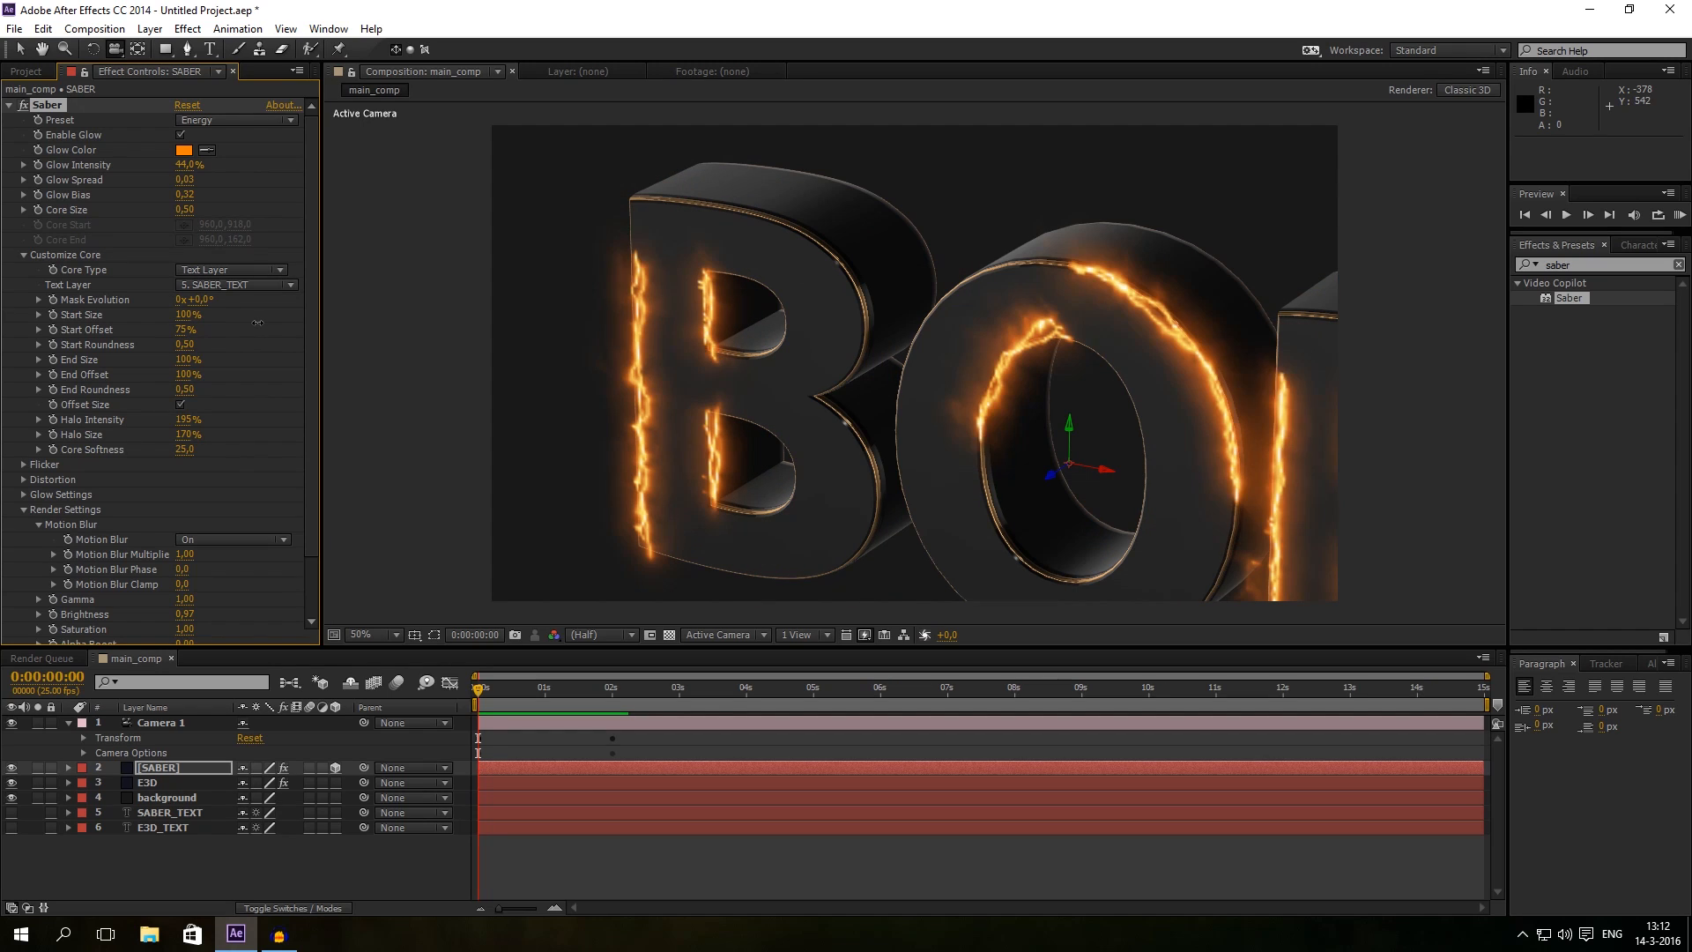
{"action": "left_click_drag", "start_coordinate": [188, 329], "coordinate": [151, 328]}
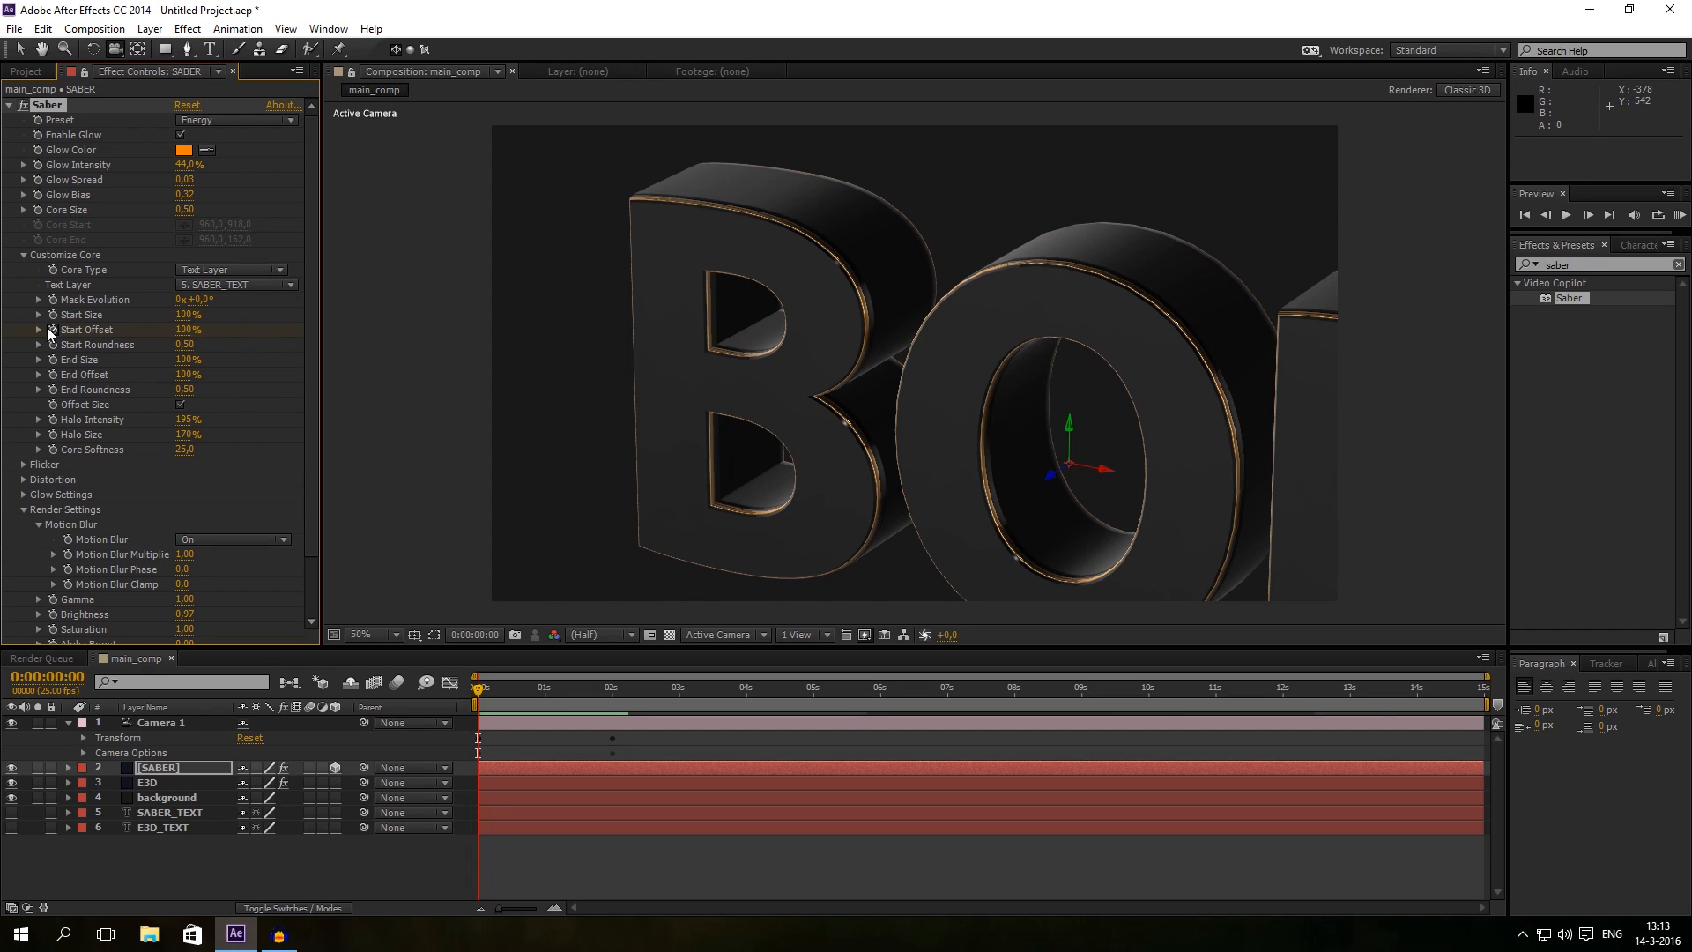
{"action": "left_click", "coordinate": [589, 687]}
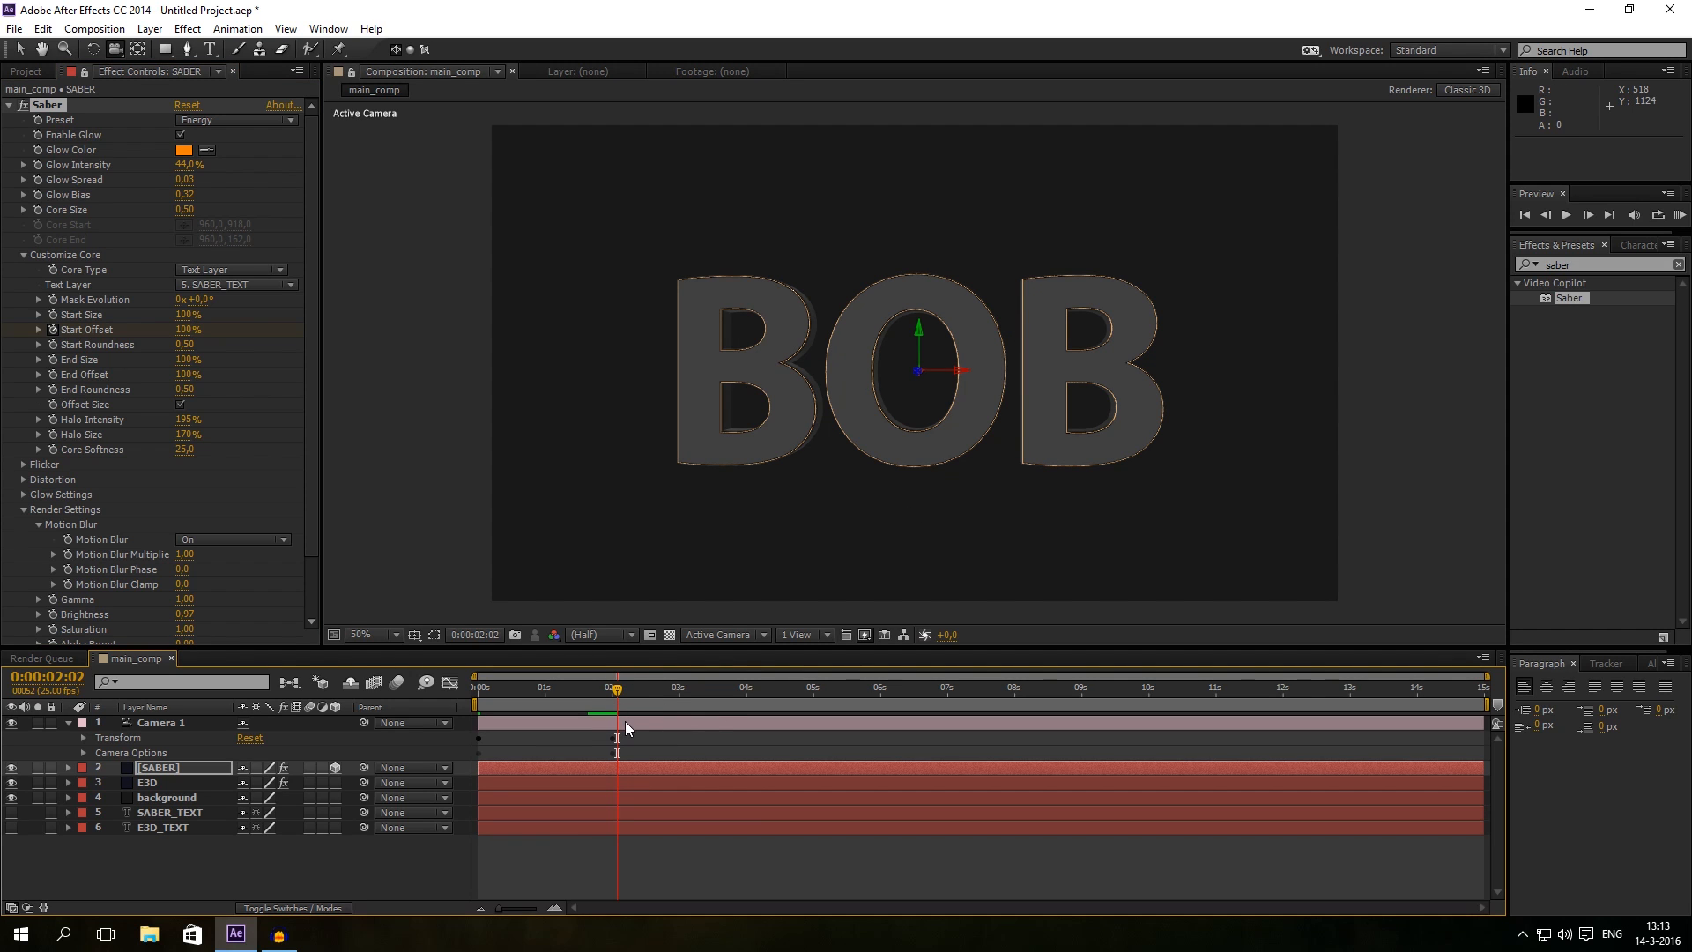
Step: Show Camera 1's keyframes, scrub to about 1:06, and restore down After Effects
{"action": "left_click", "coordinate": [66, 722]}
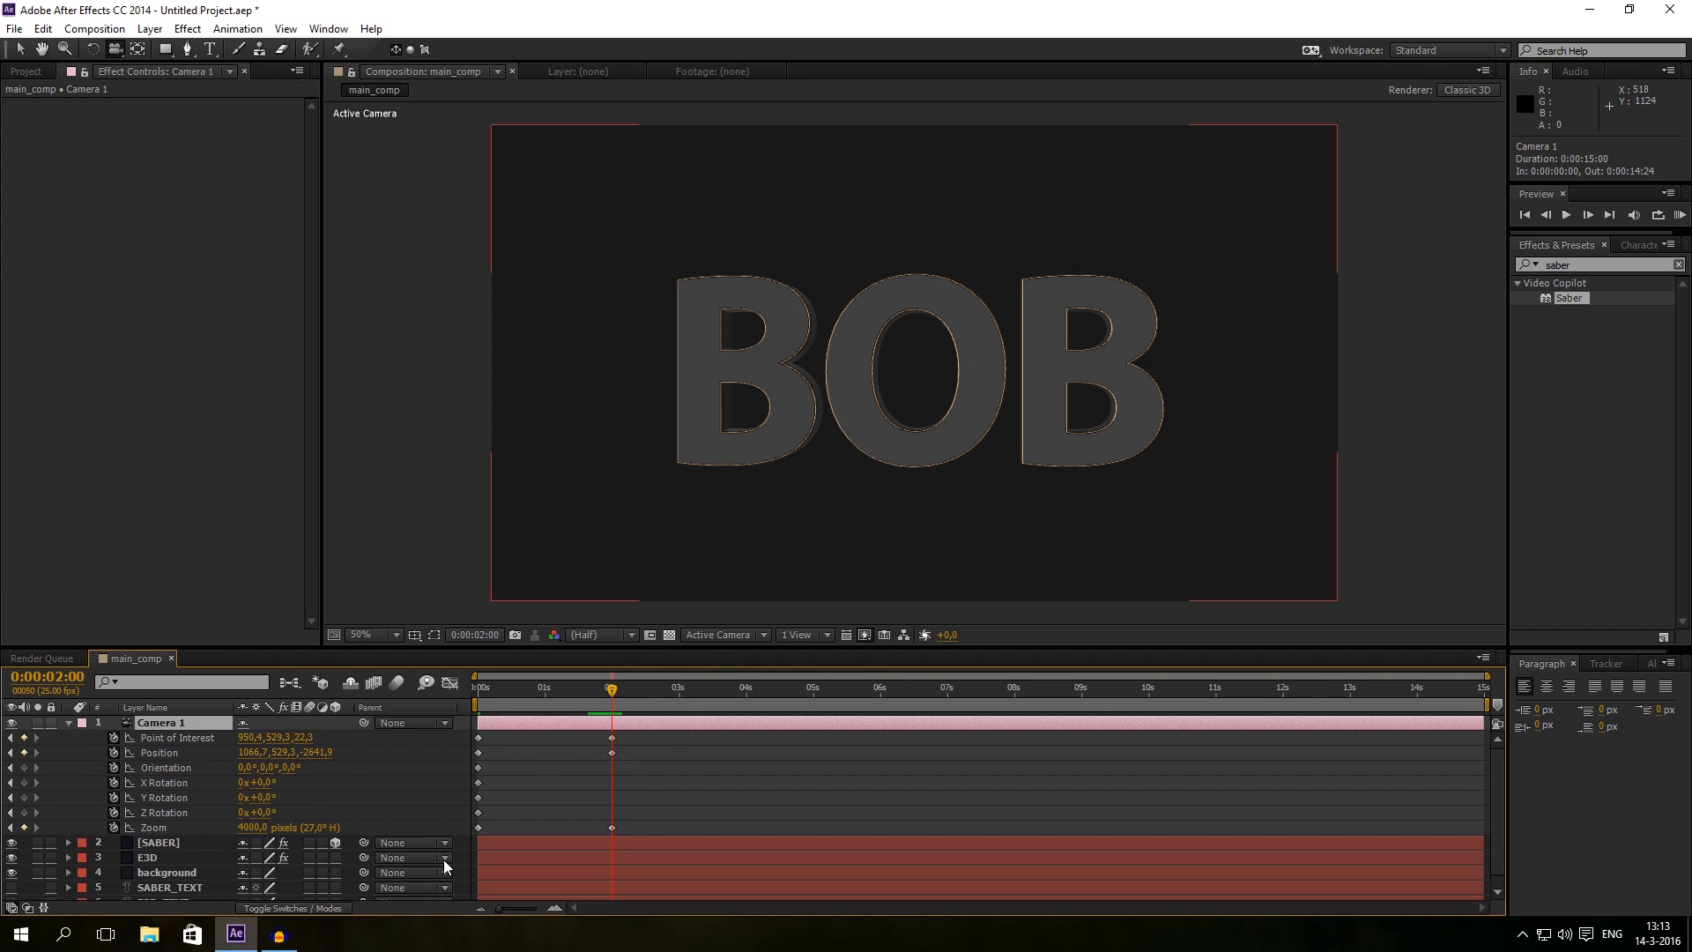
{"action": "left_click", "coordinate": [159, 842]}
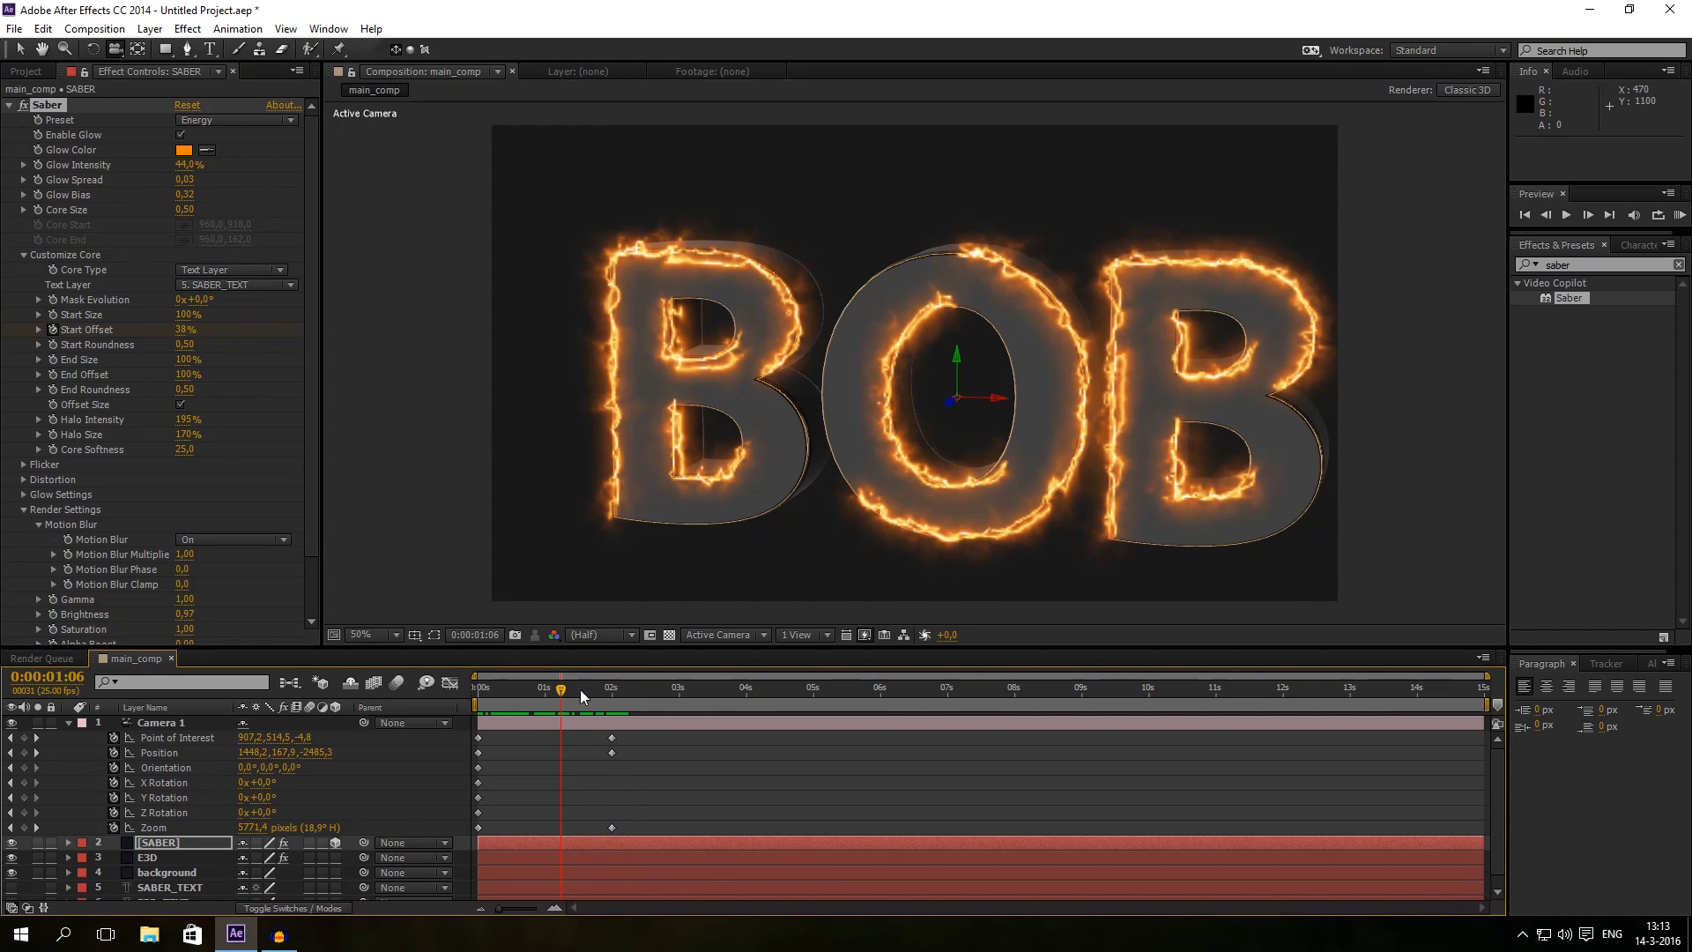
{"action": "left_click", "coordinate": [1630, 10]}
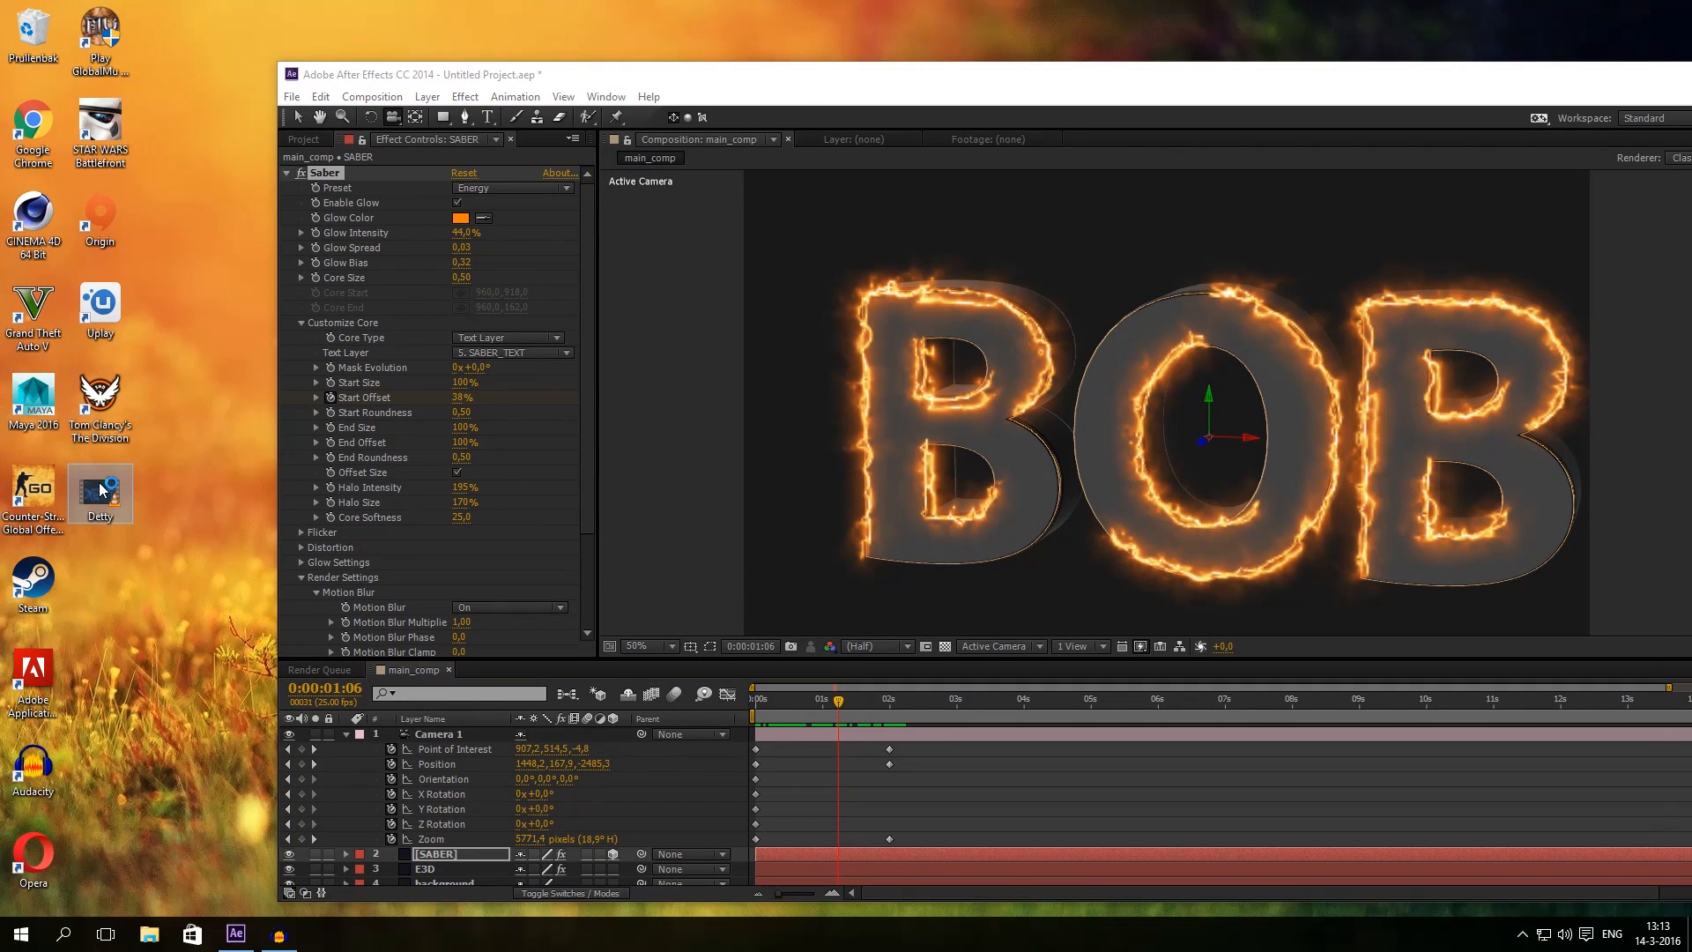
Step: Watch the Detty.mp4 reference clip from the start in VLC, then close it
{"action": "double_click", "coordinate": [98, 493]}
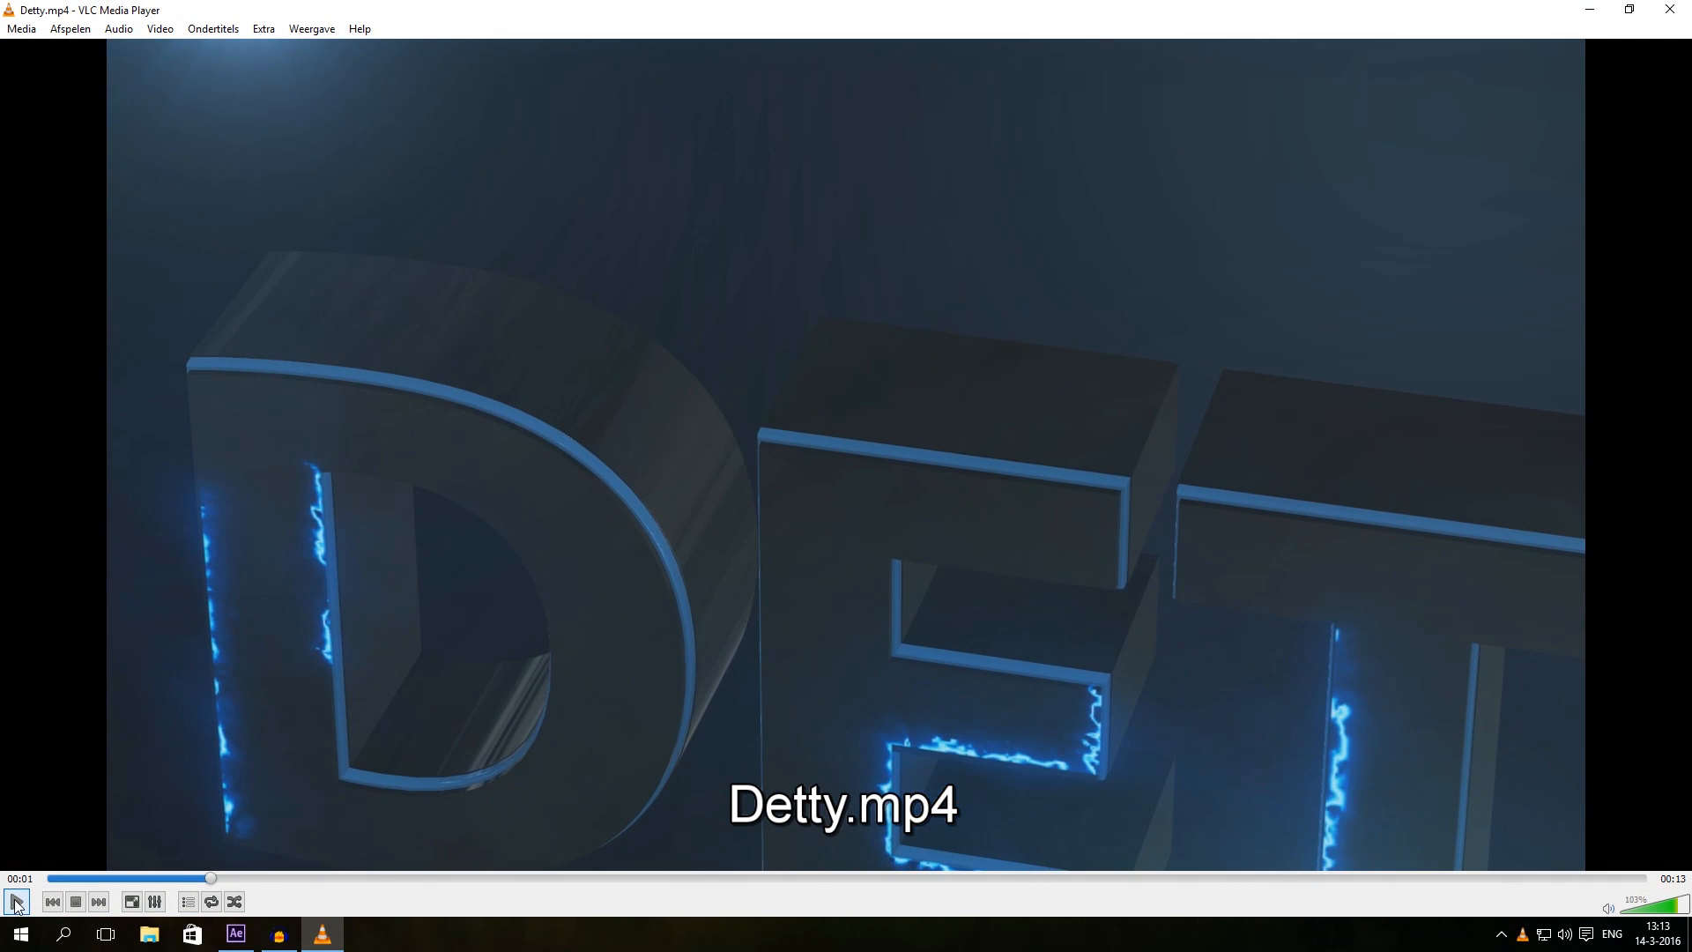
{"action": "left_click", "coordinate": [1625, 8]}
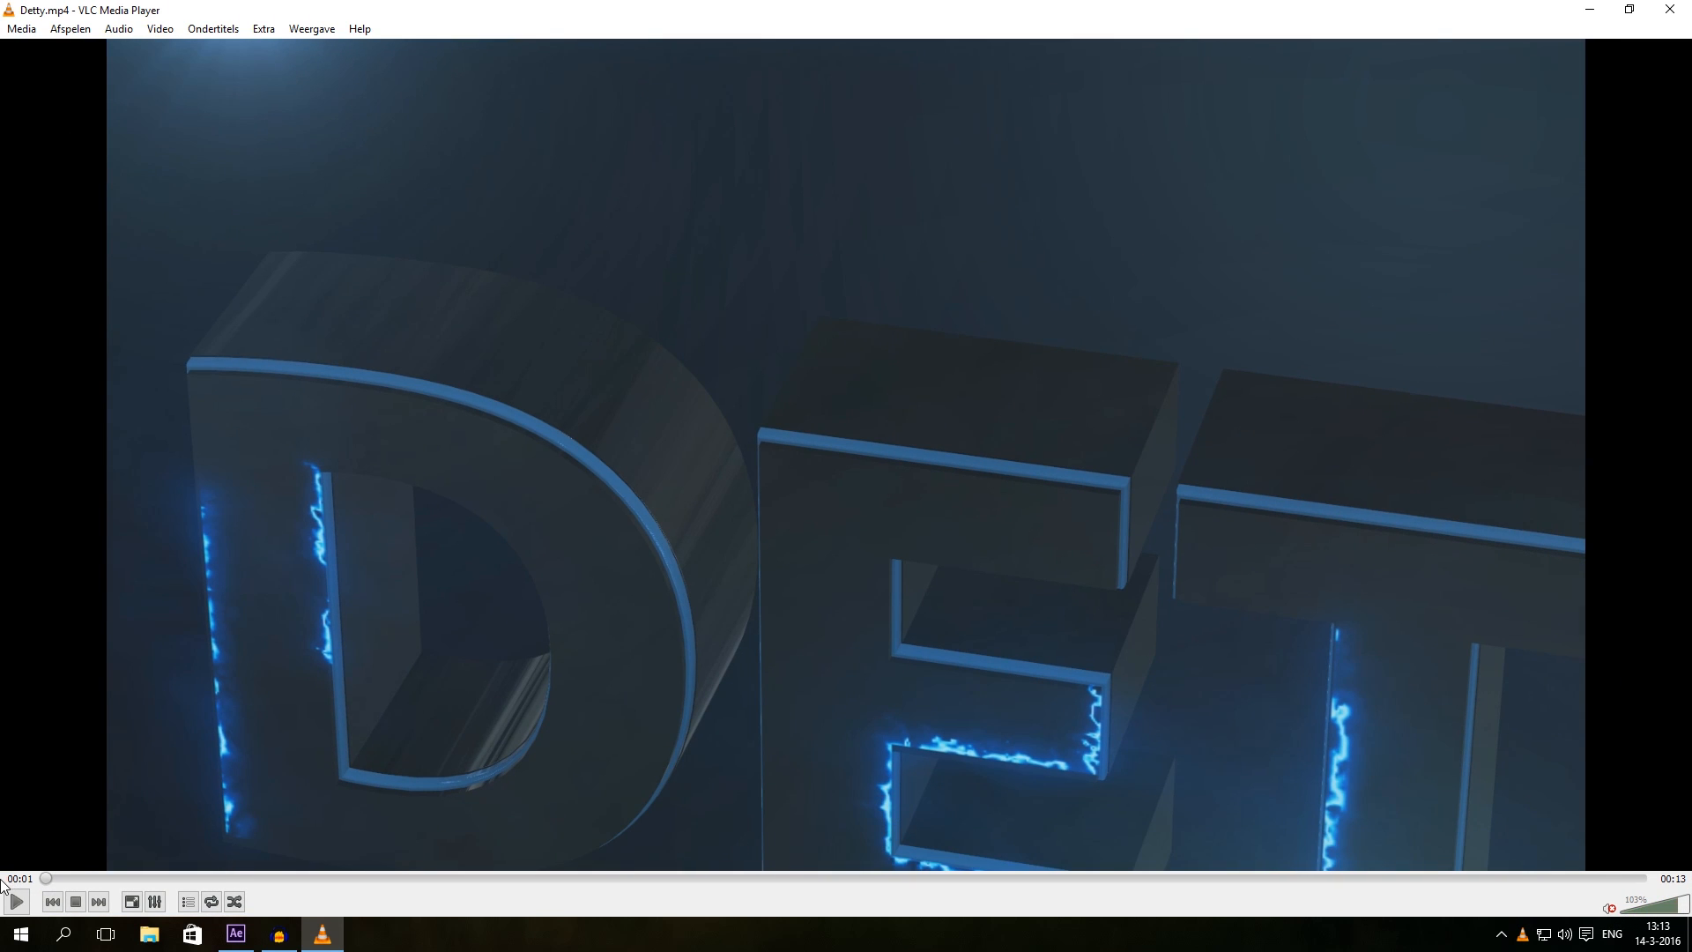
{"action": "left_click", "coordinate": [15, 901]}
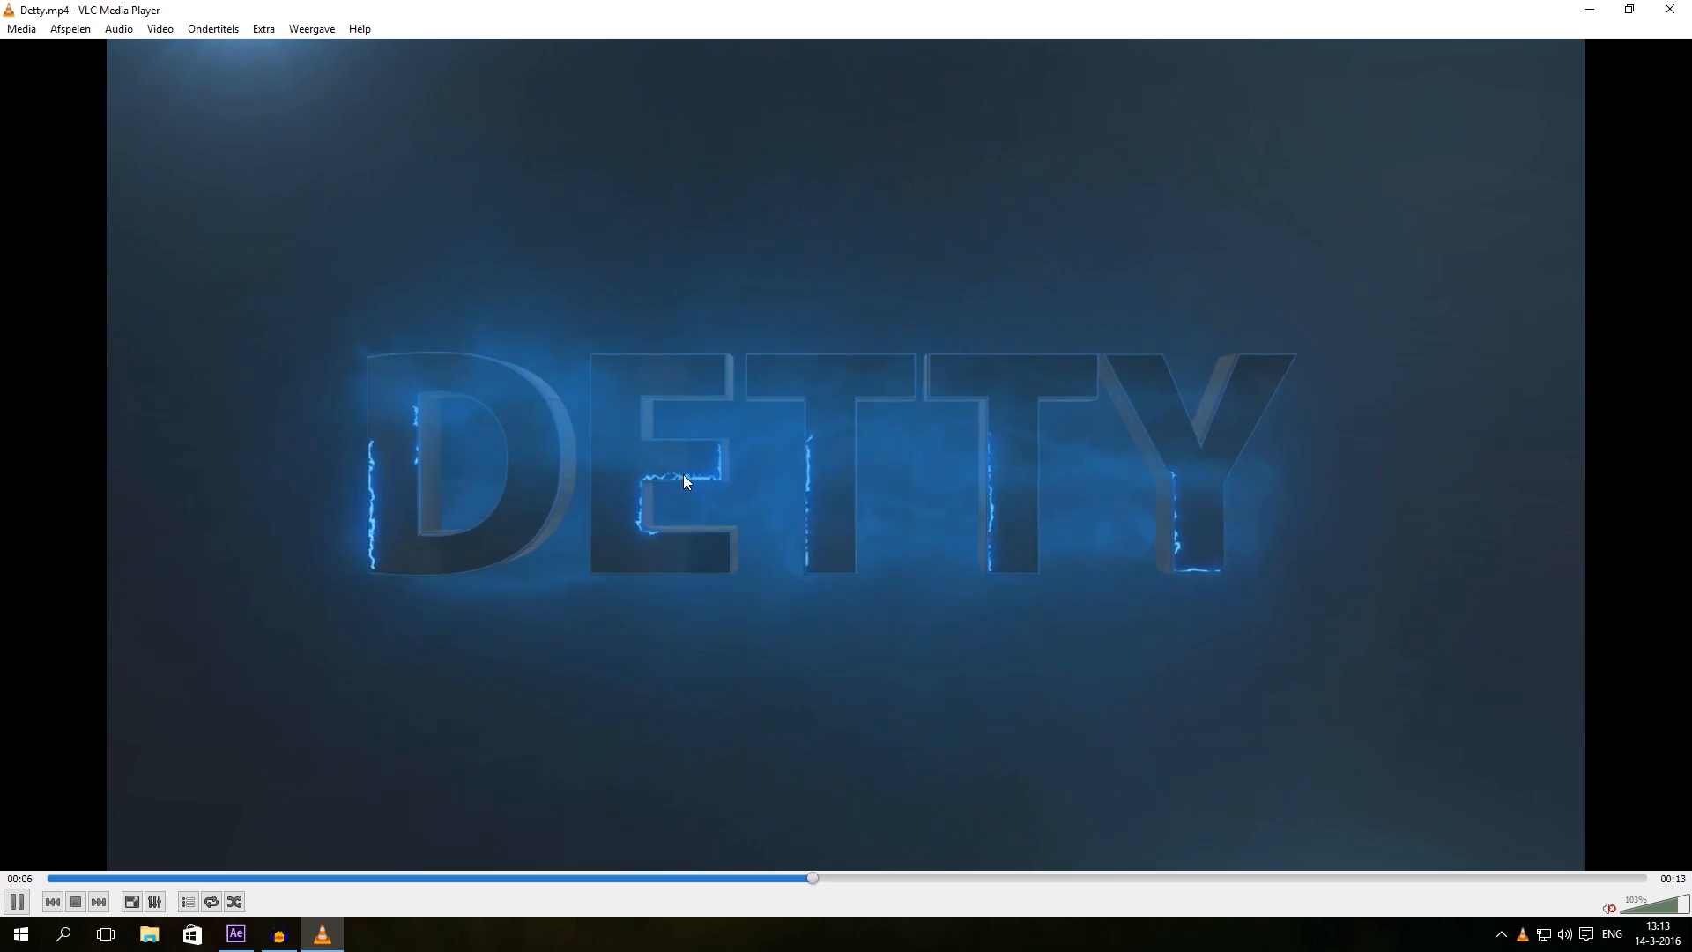
{"action": "left_click", "coordinate": [235, 933]}
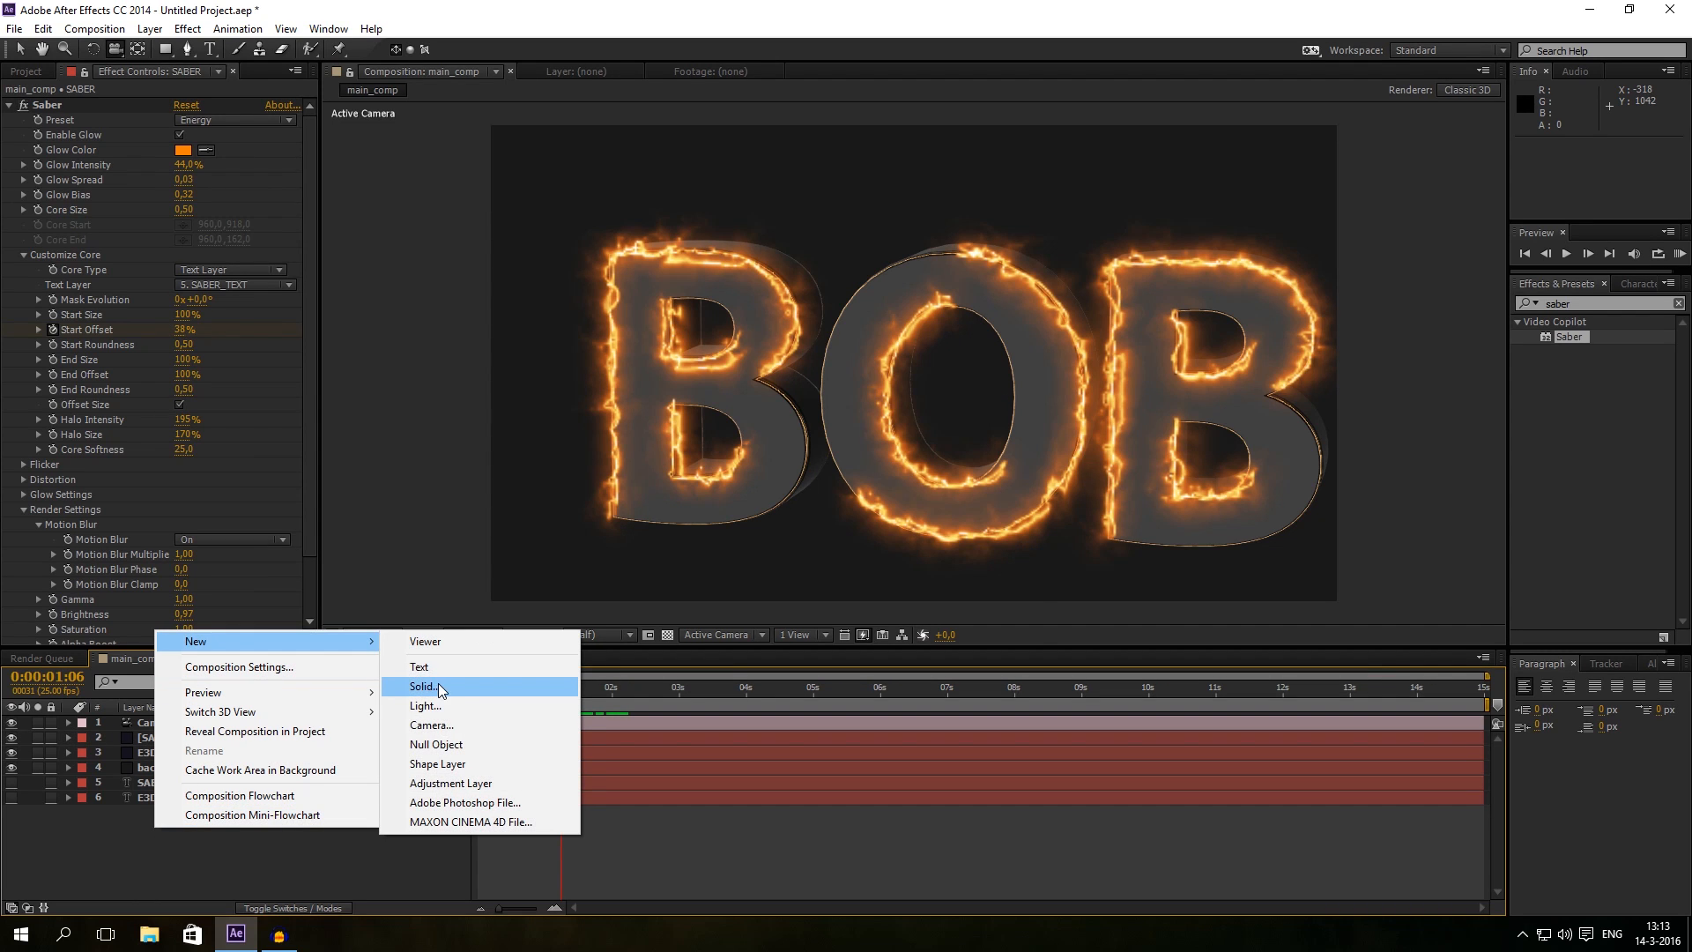
Step: Create a full-frame solid named smoke in main_comp
{"action": "left_click", "coordinate": [424, 685]}
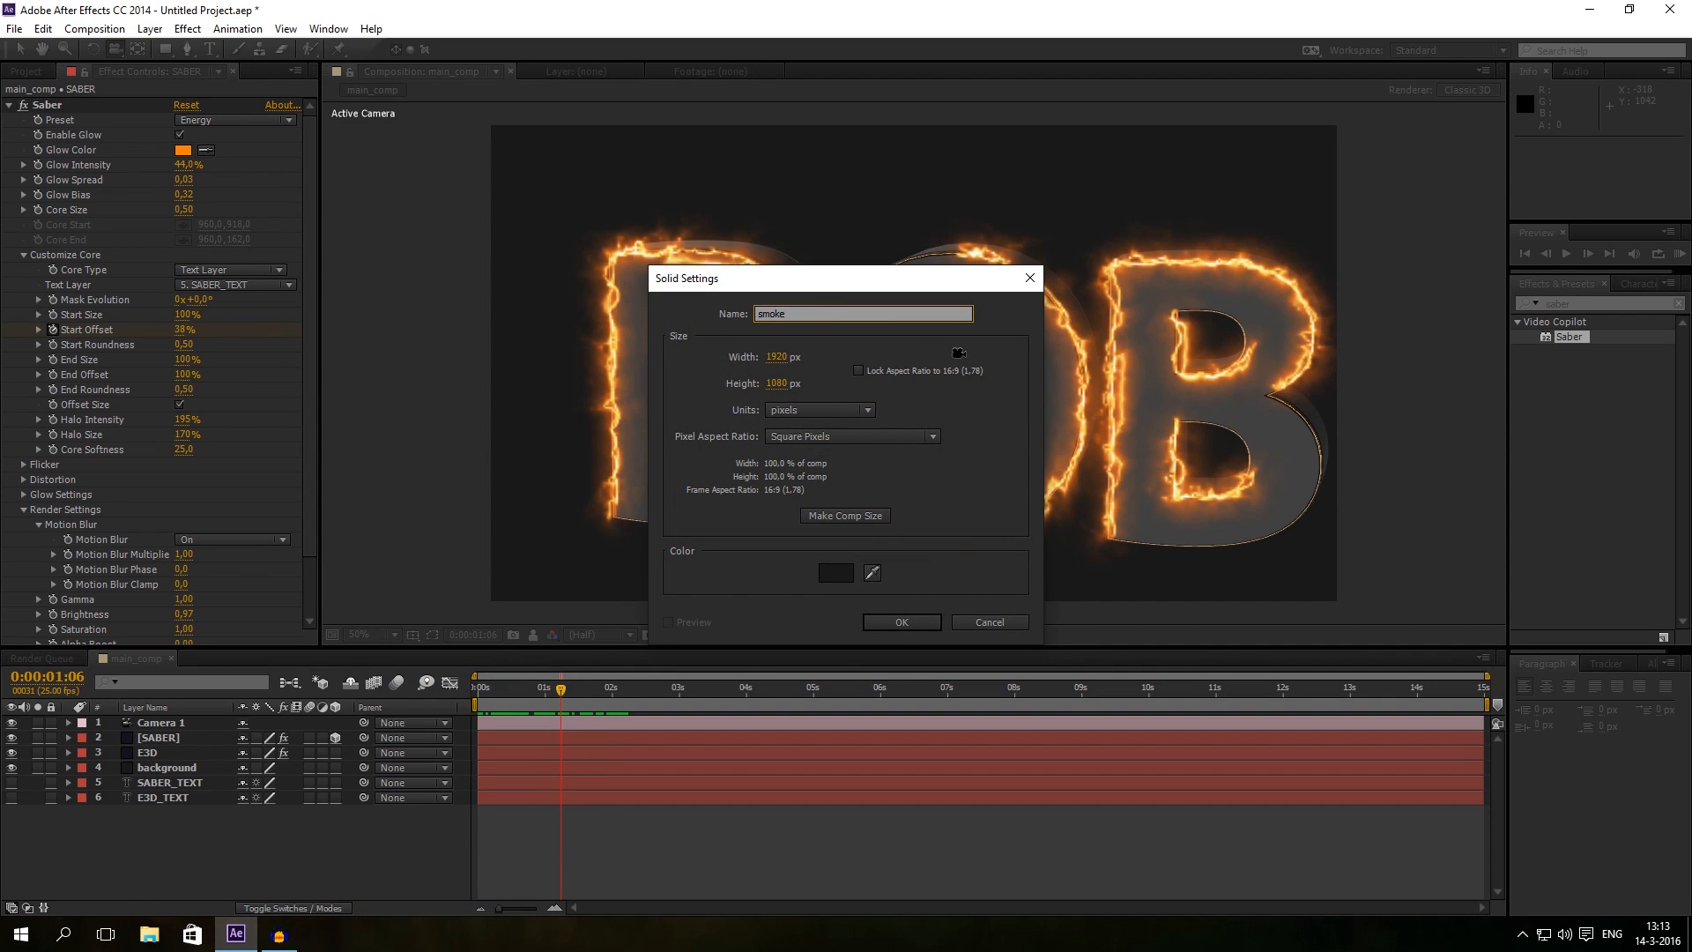
{"action": "left_click", "coordinate": [900, 621]}
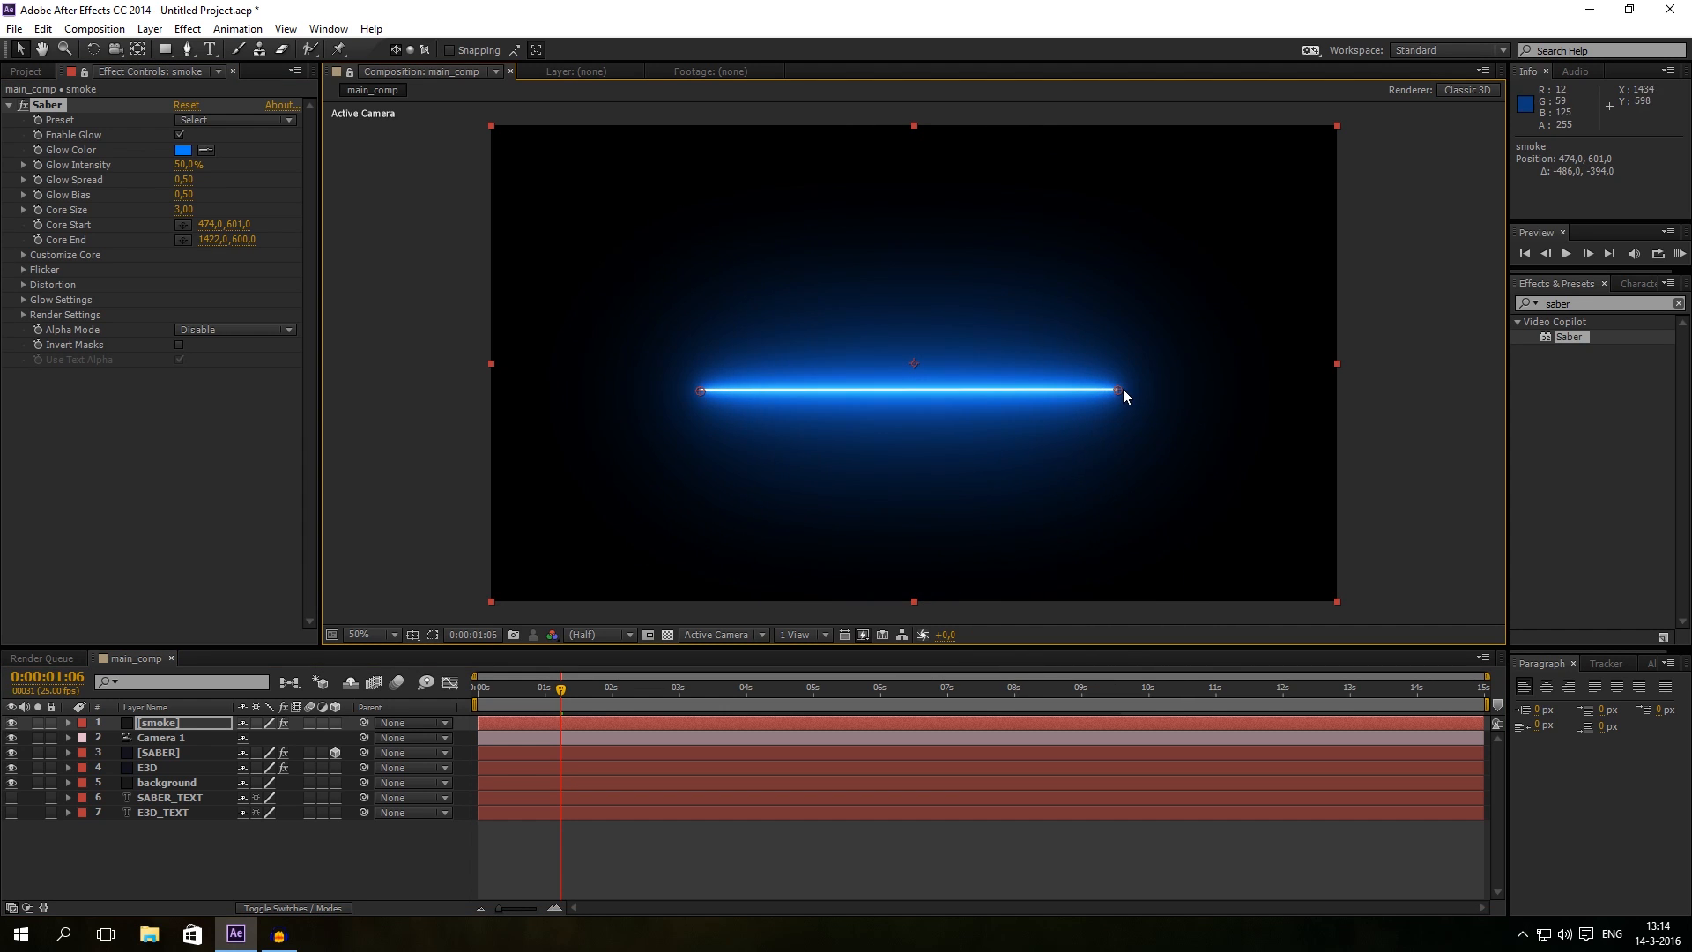
Step: Try Firestorm, then apply the Windy Saber preset and raise glow intensity to 174%
{"action": "left_click", "coordinate": [193, 120]}
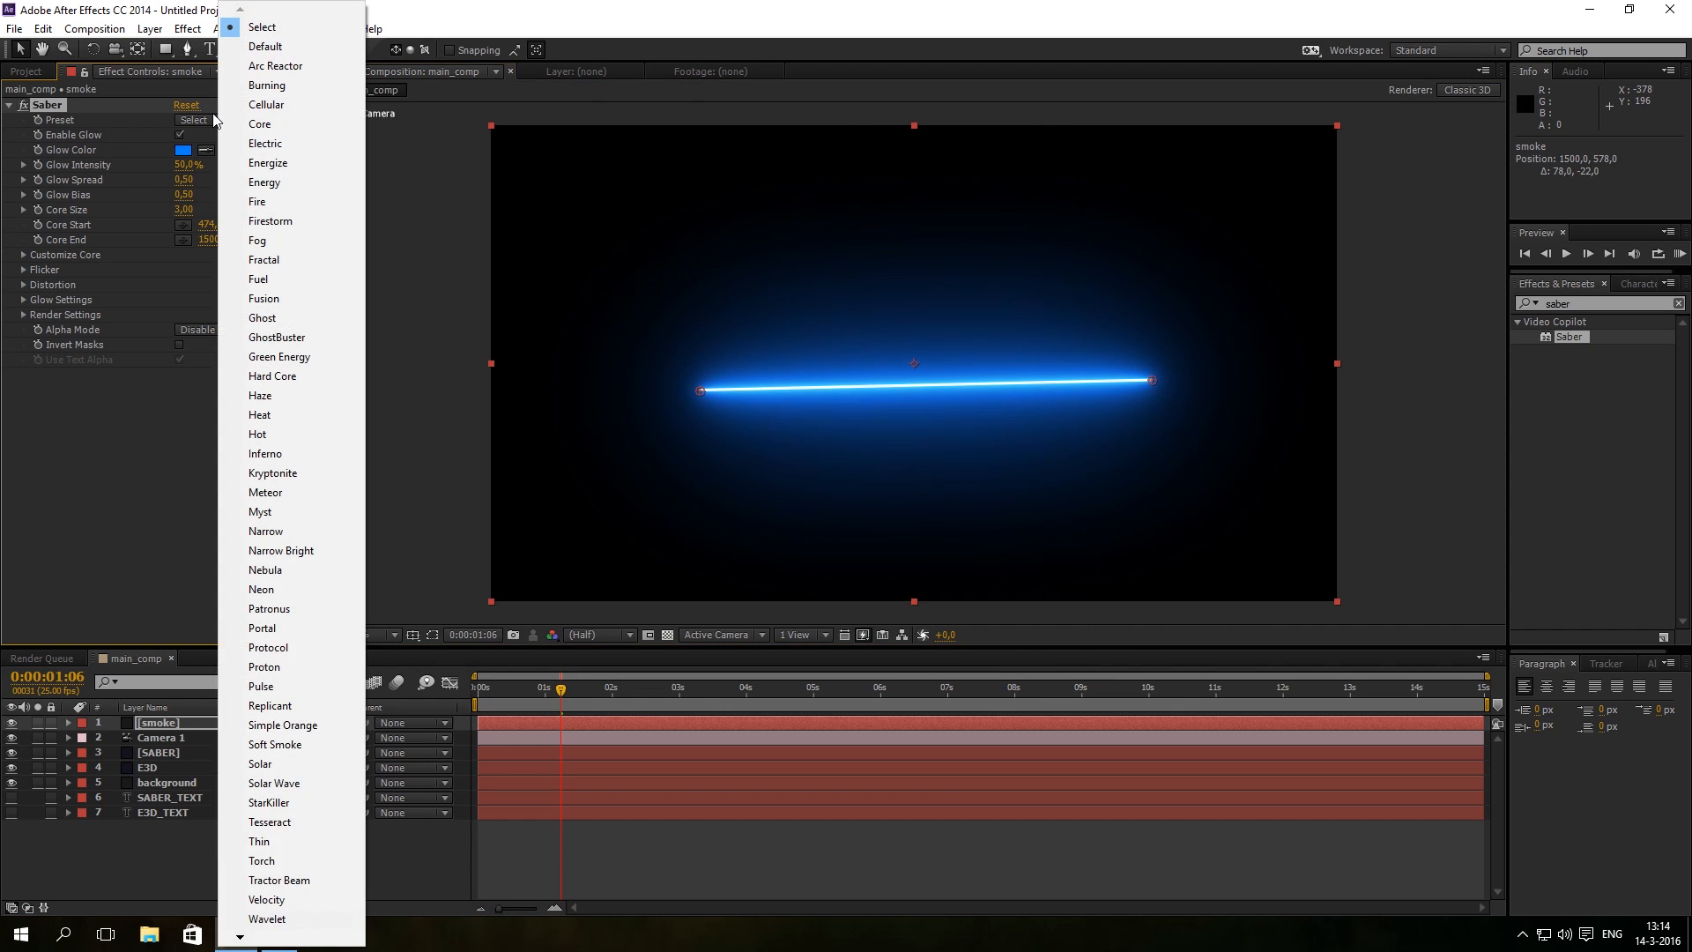
{"action": "mouse_move", "coordinate": [266, 918]}
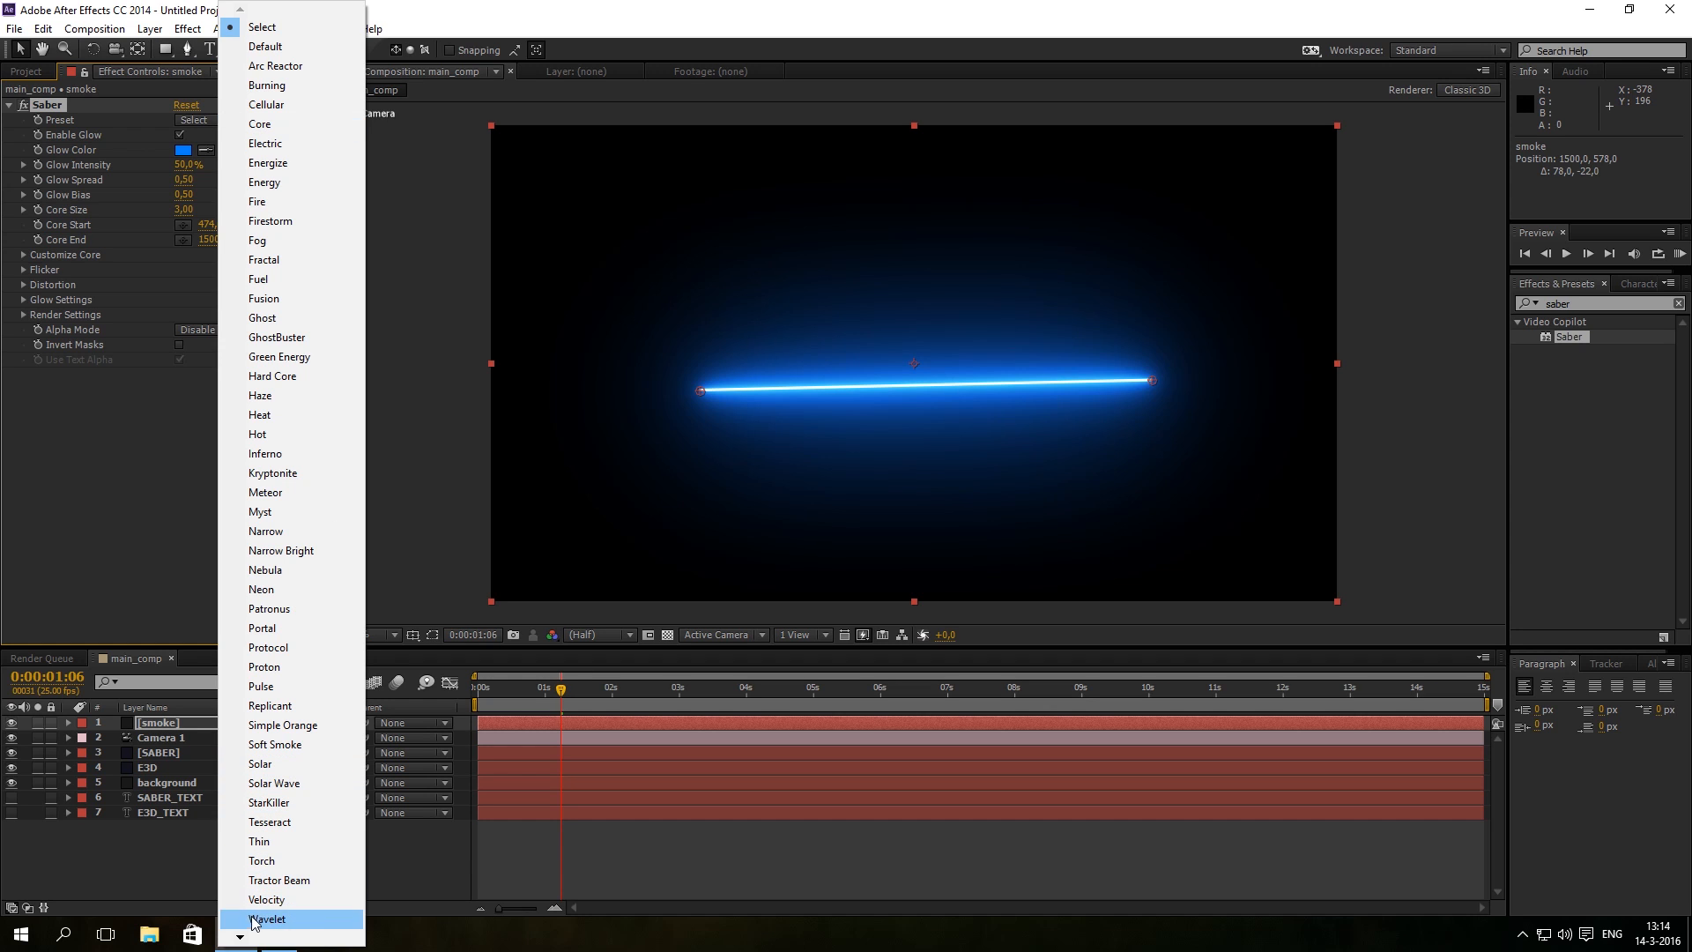
{"action": "scroll", "scroll_direction": "down", "scroll_amount": 3}
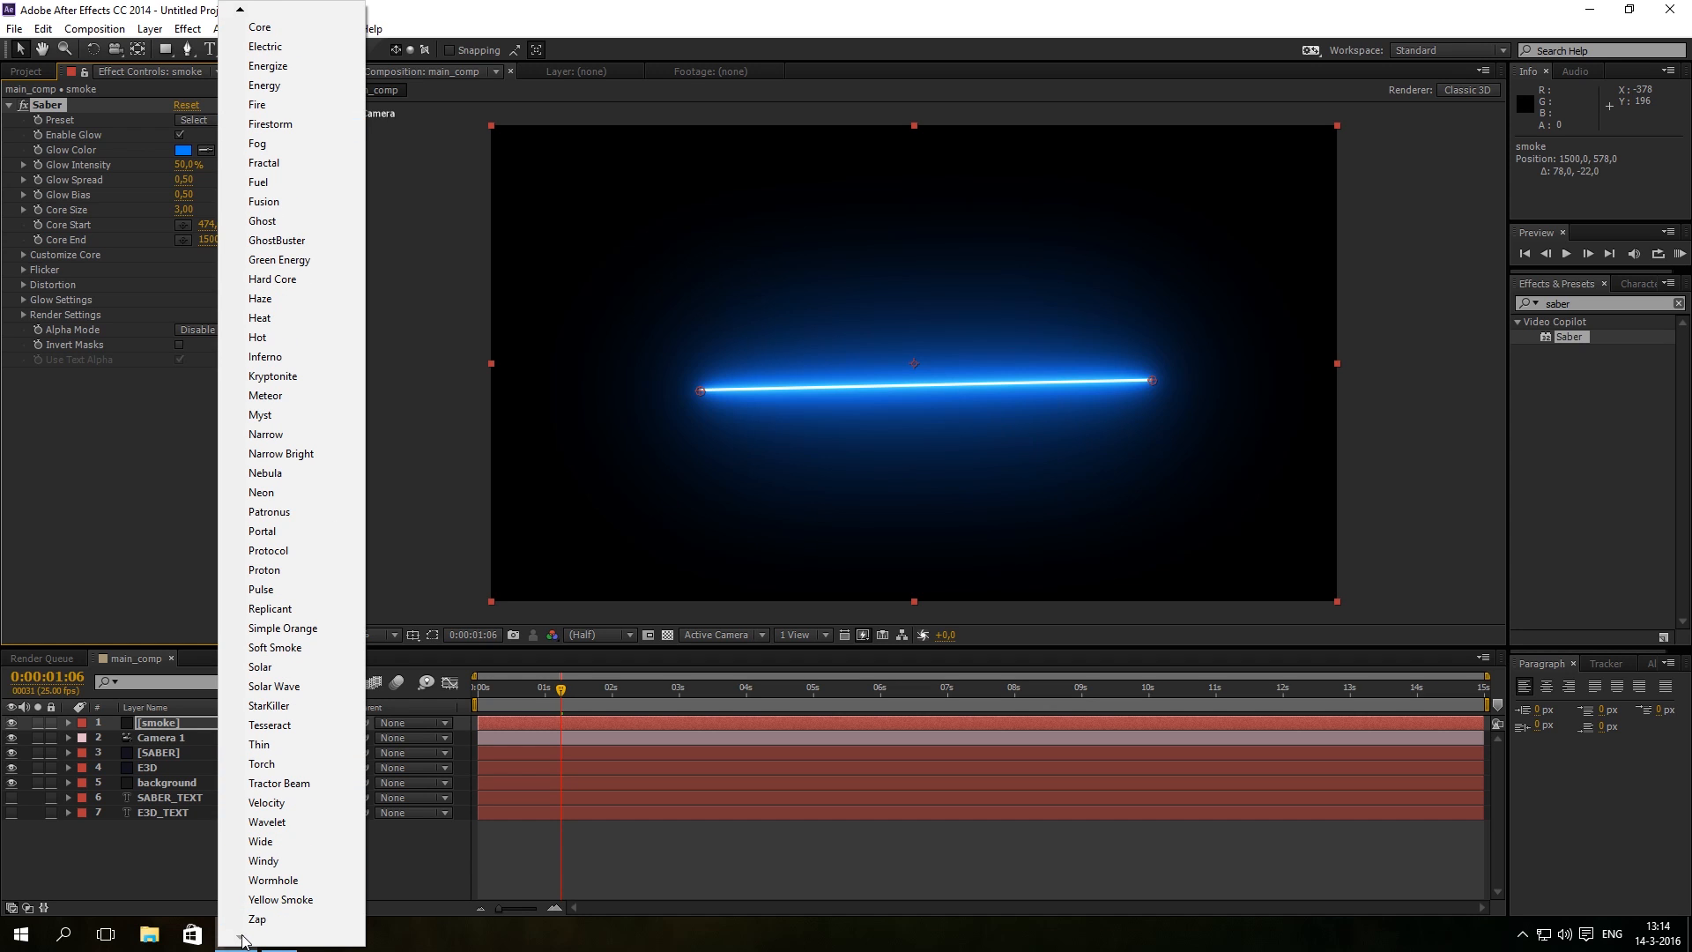
{"action": "left_click", "coordinate": [263, 860]}
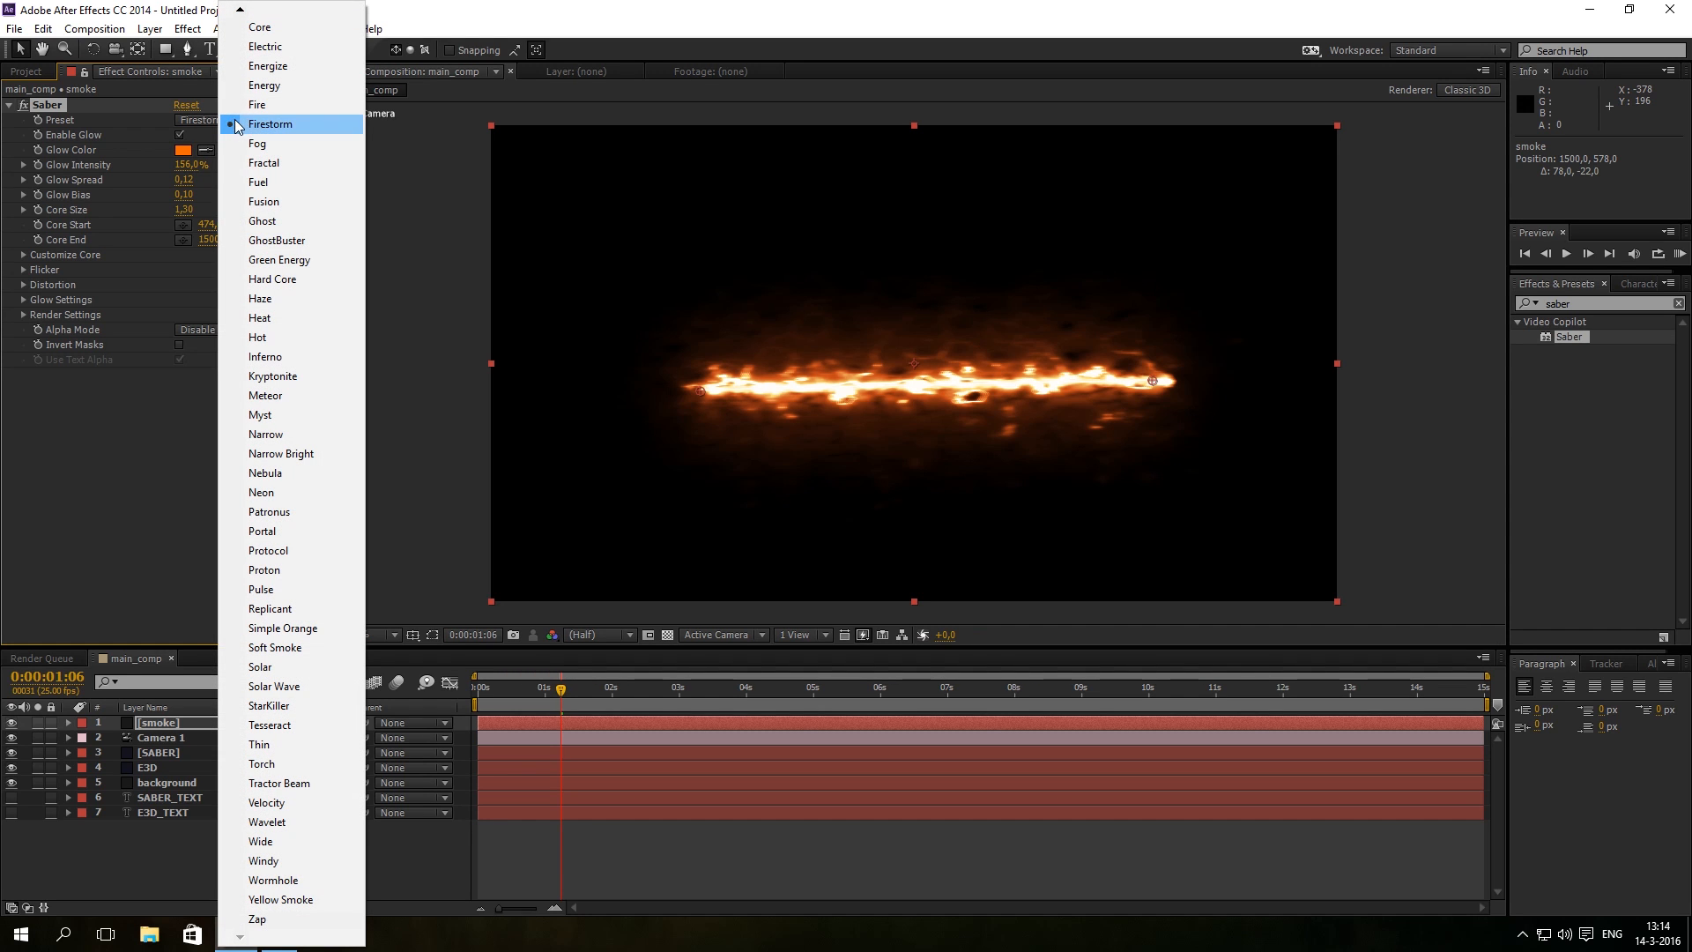
{"action": "mouse_move", "coordinate": [274, 686]}
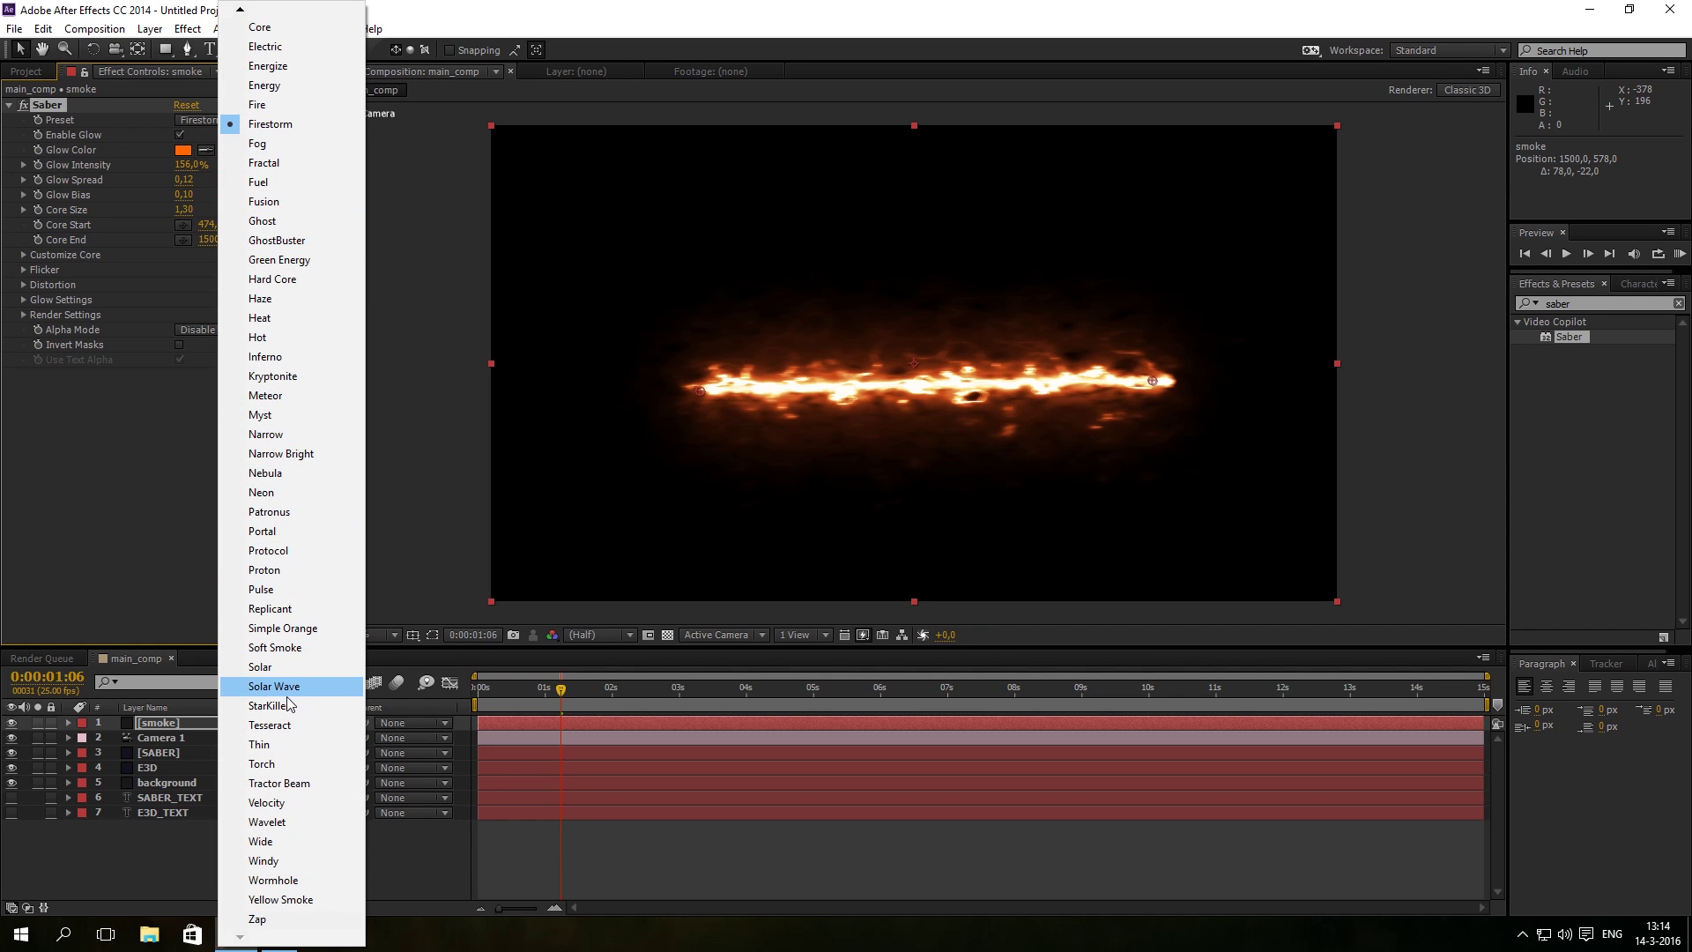
{"action": "mouse_move", "coordinate": [278, 861]}
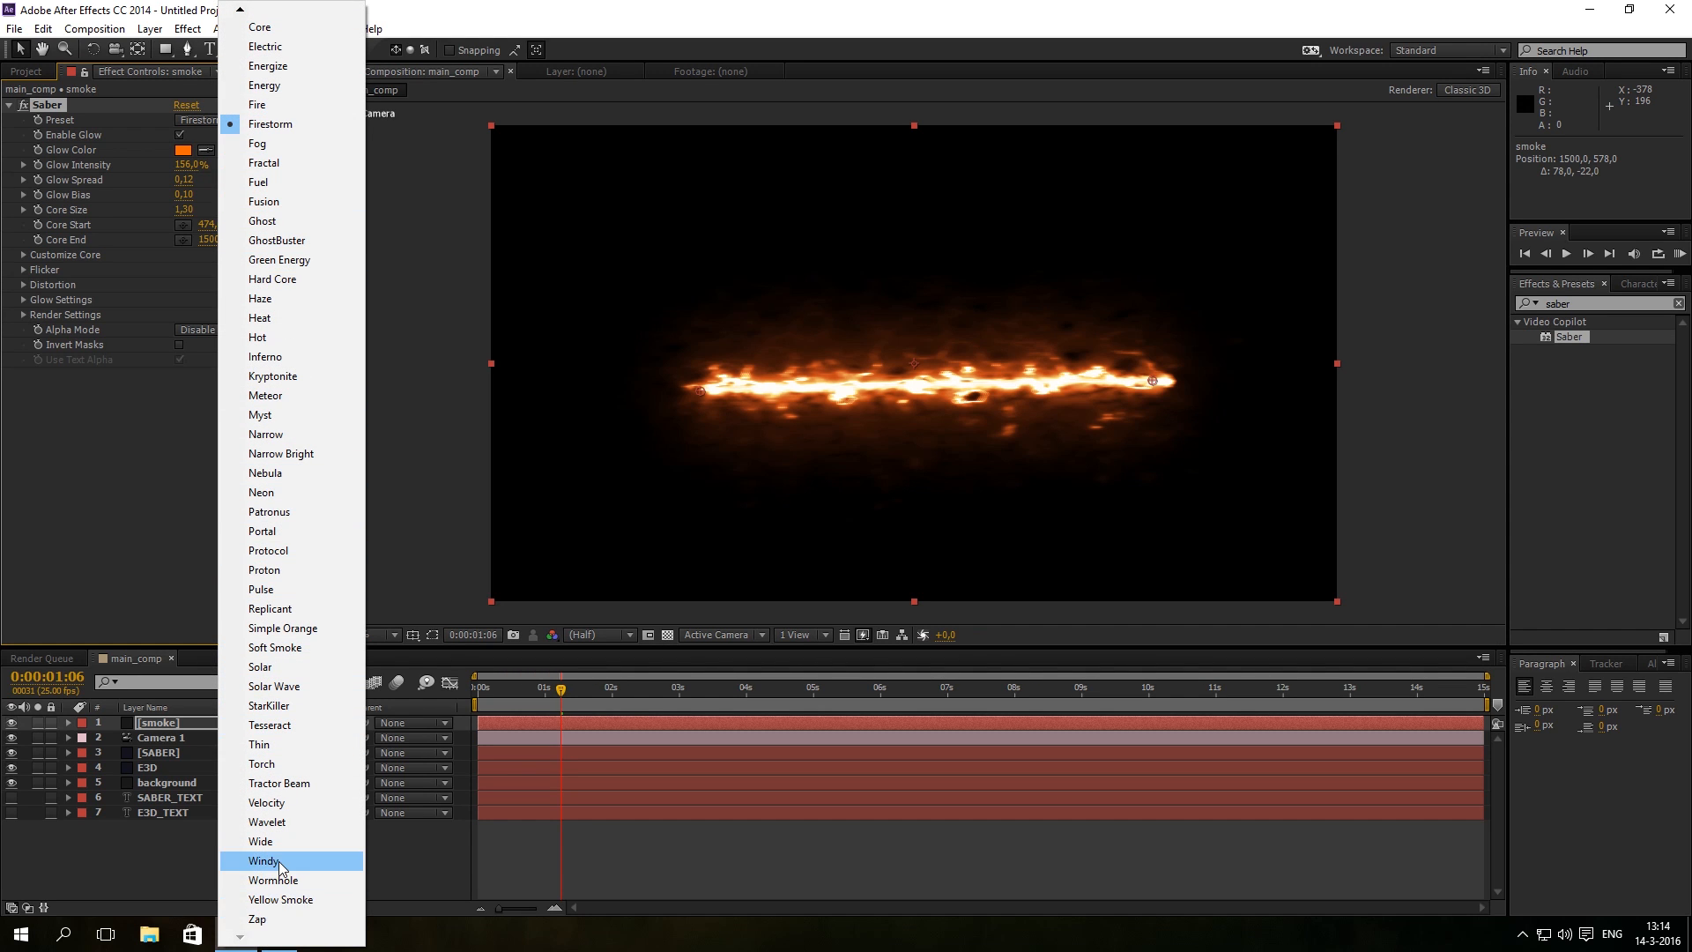
{"action": "left_click", "coordinate": [264, 860]}
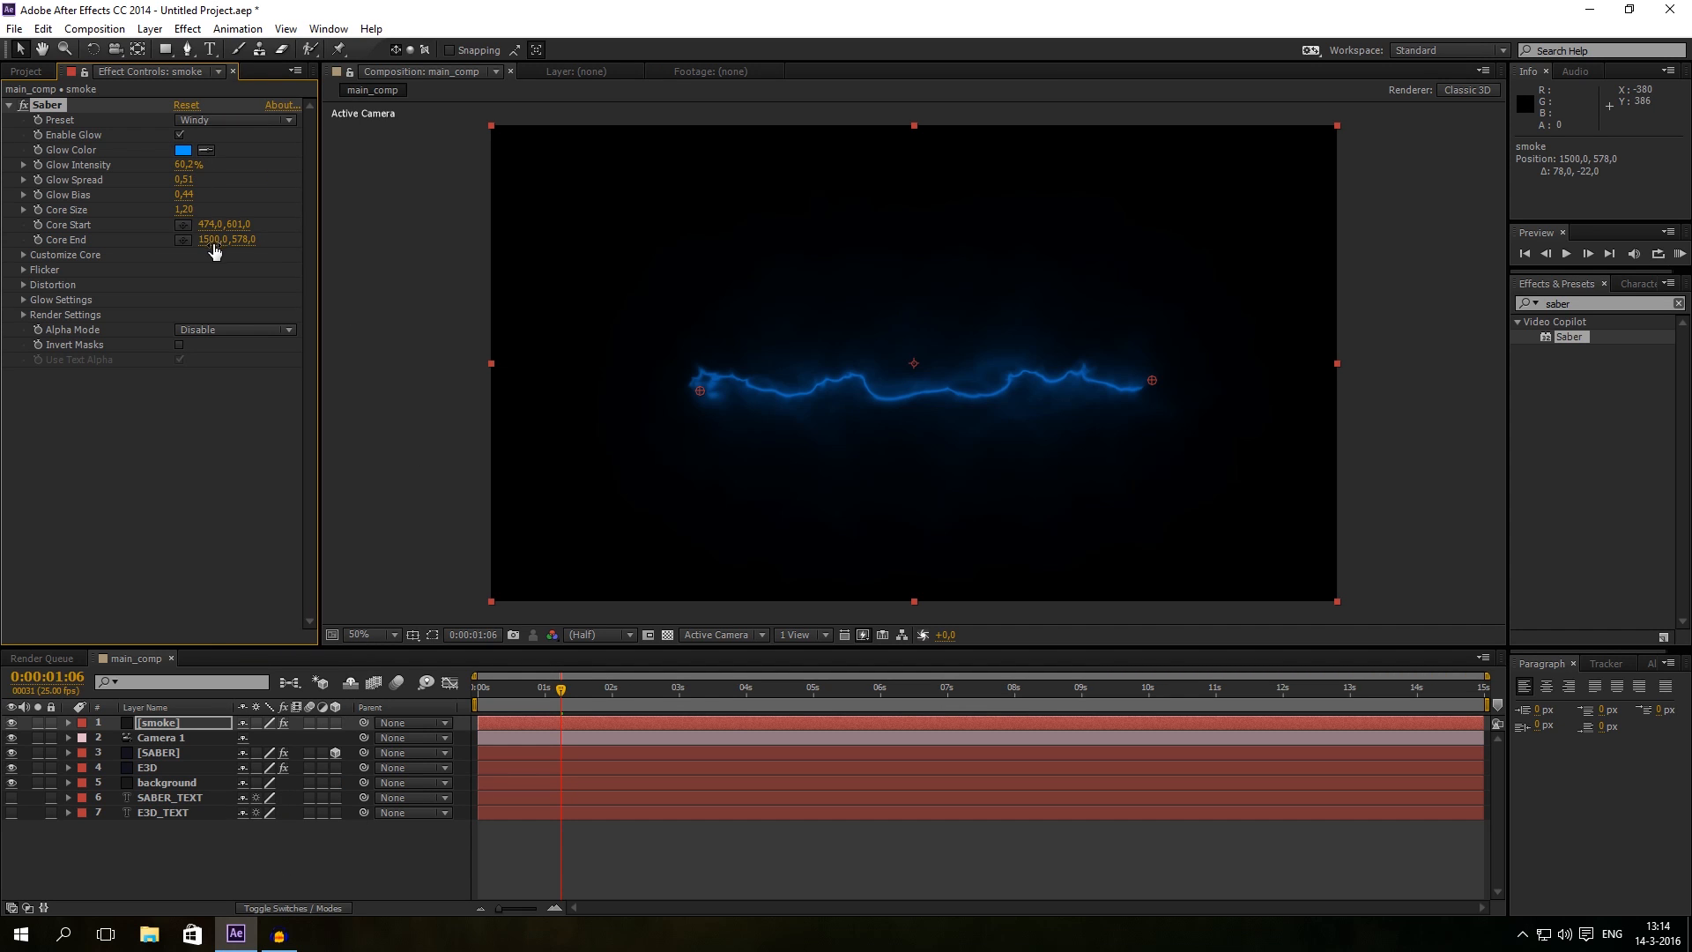
{"action": "left_click_drag", "start_coordinate": [189, 164], "coordinate": [212, 164]}
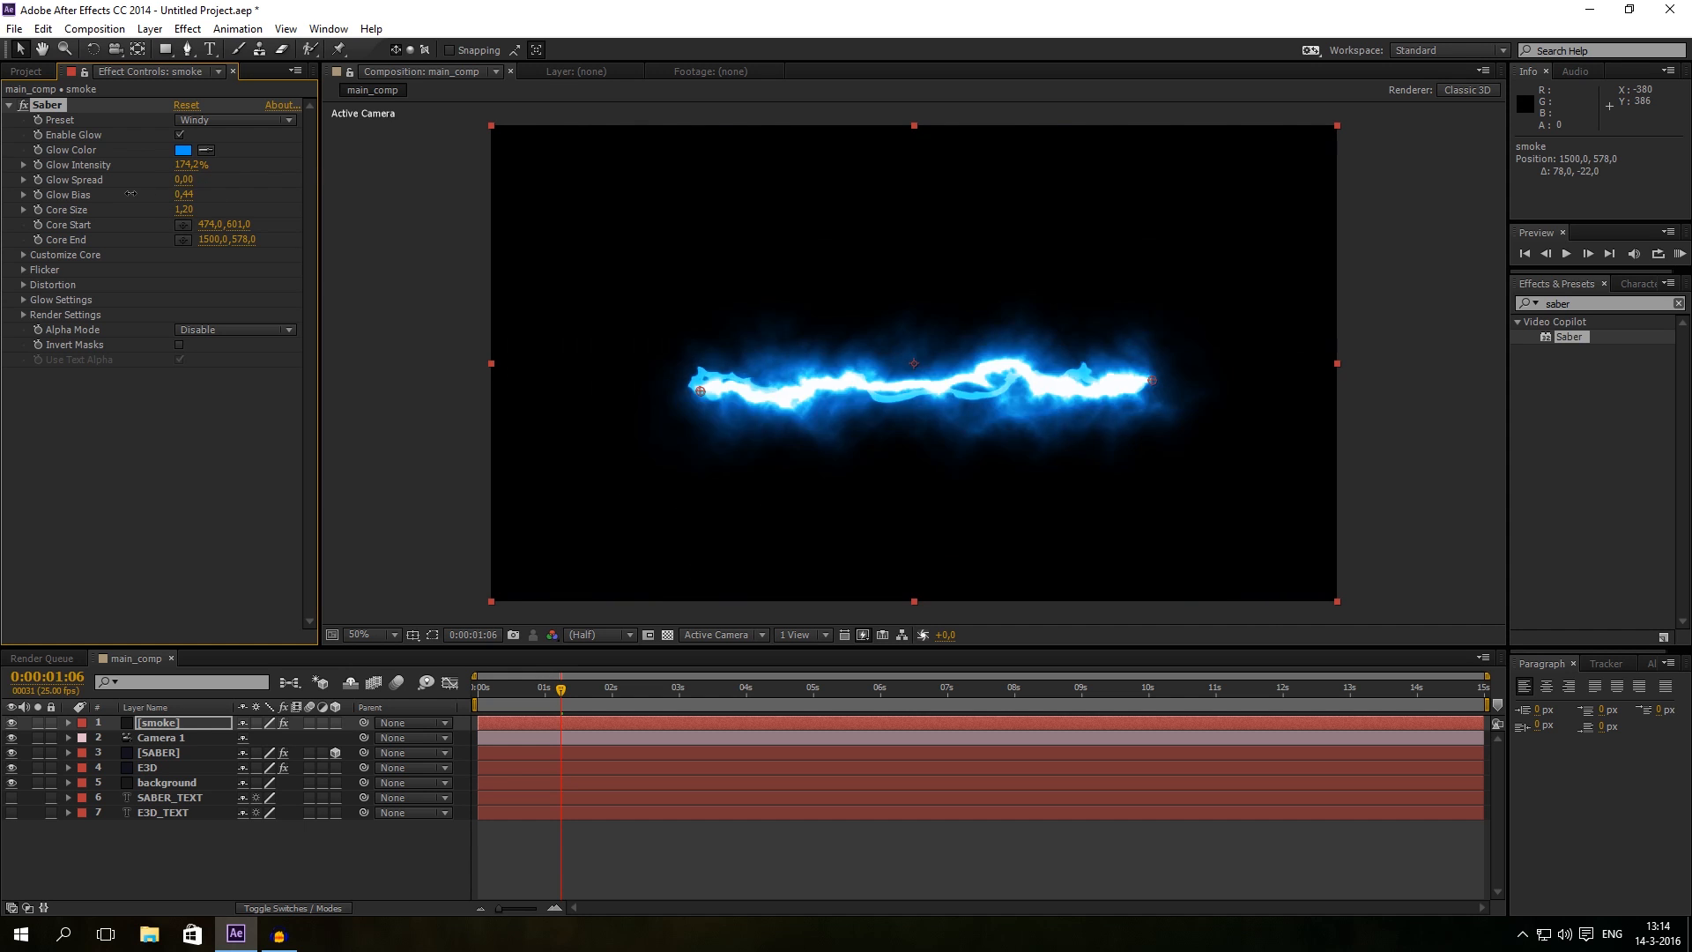
Step: Spread and soften the smoke beam's glow, then expand the Customize Core settings
{"action": "left_click_drag", "start_coordinate": [183, 178], "coordinate": [194, 179]}
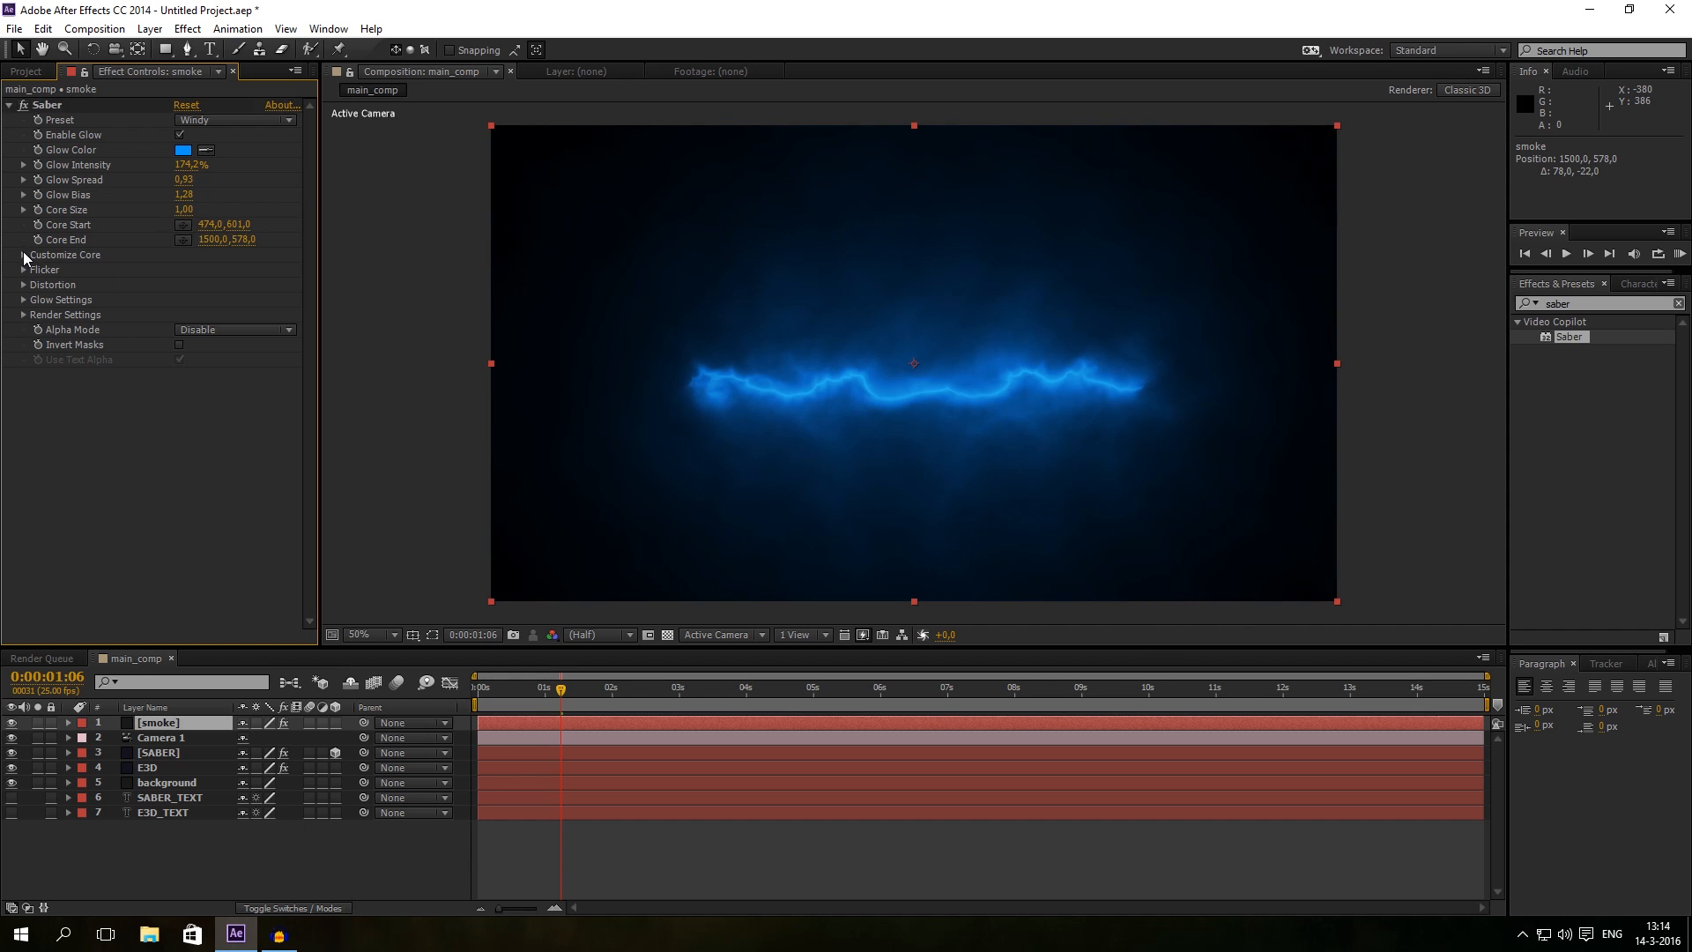
{"action": "left_click", "coordinate": [24, 254]}
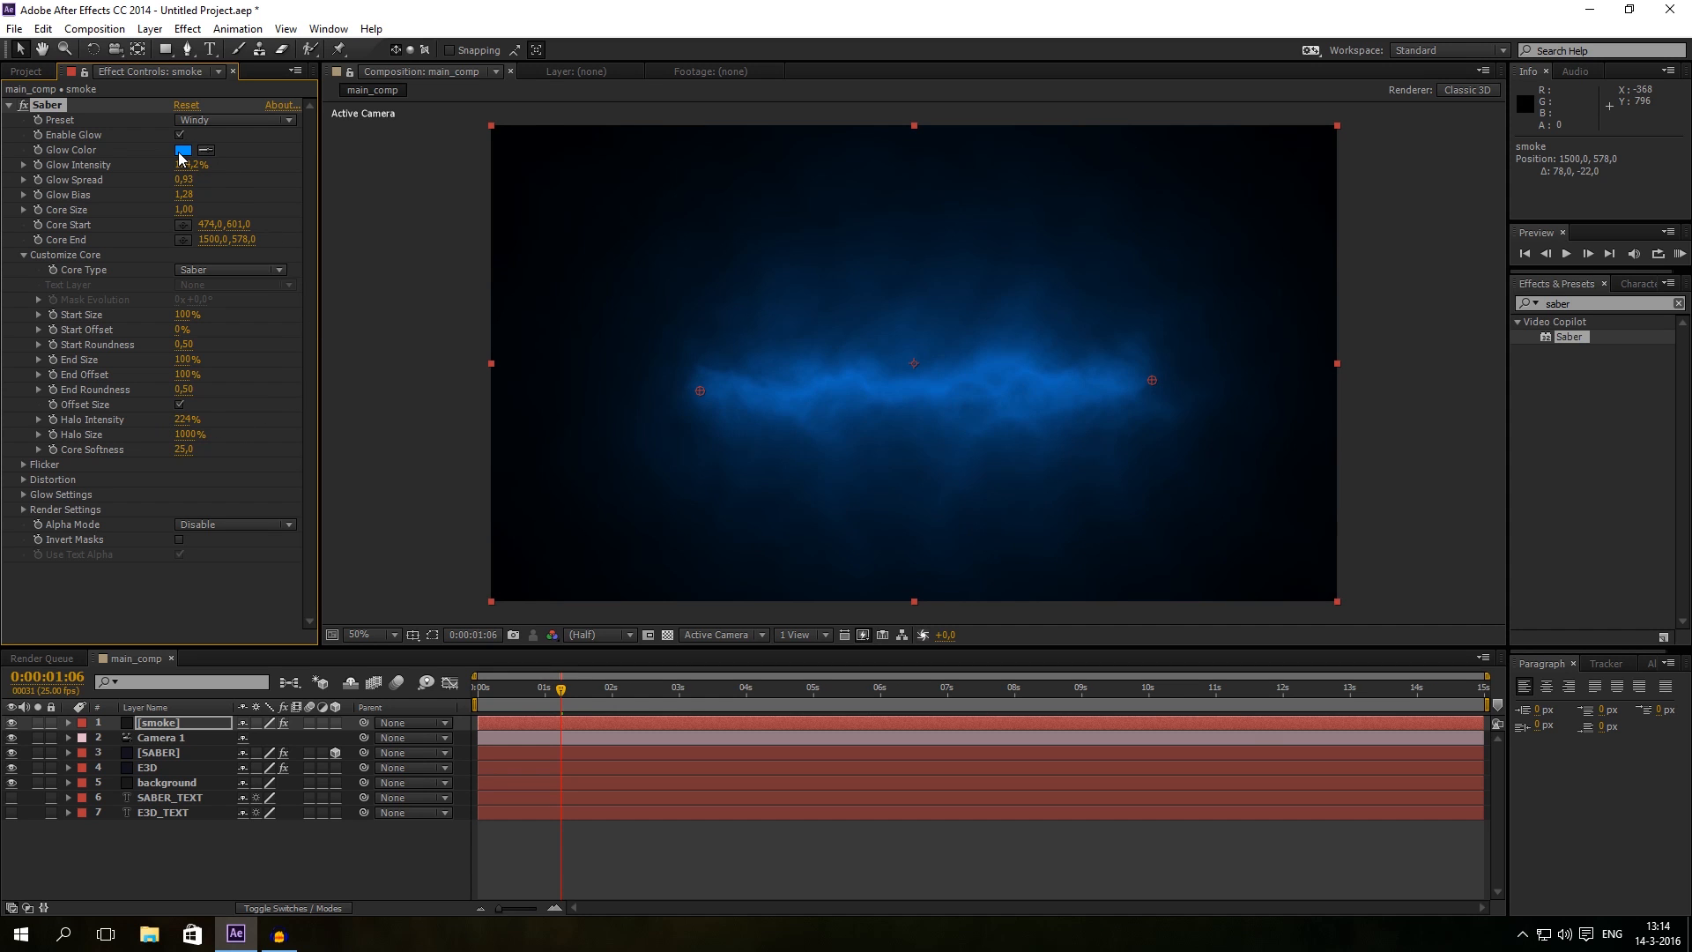
Step: Set the smoke layer's Saber glow colour to a lighter, softer orange
{"action": "left_click", "coordinate": [182, 150]}
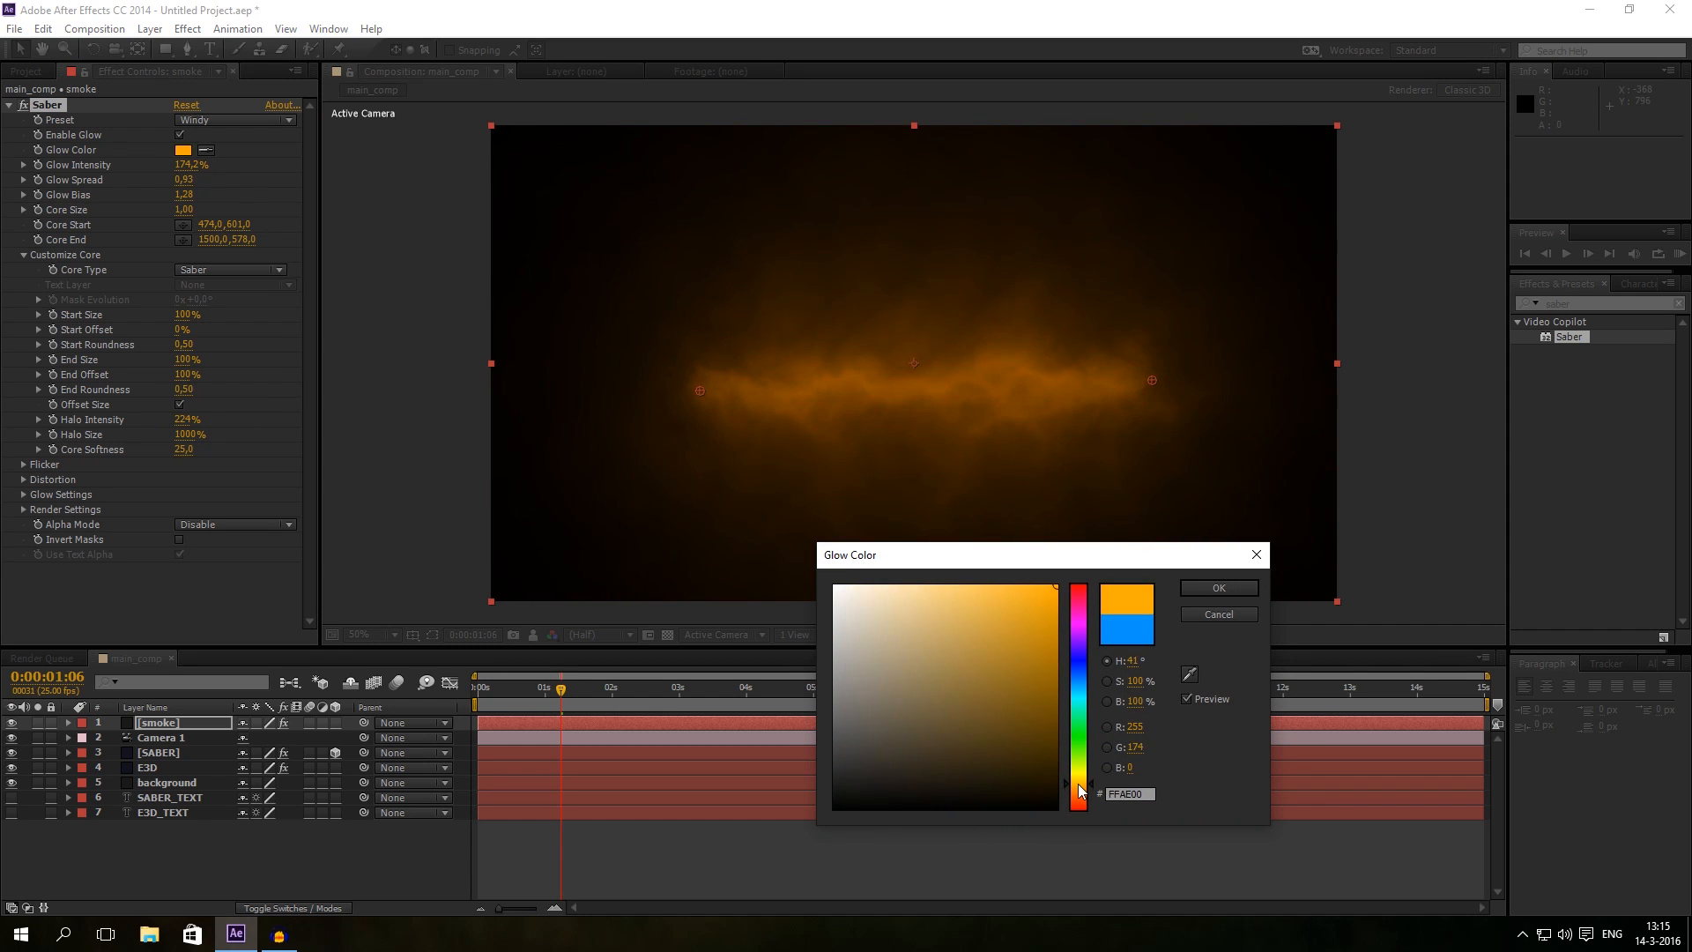
{"action": "left_click", "coordinate": [1058, 764]}
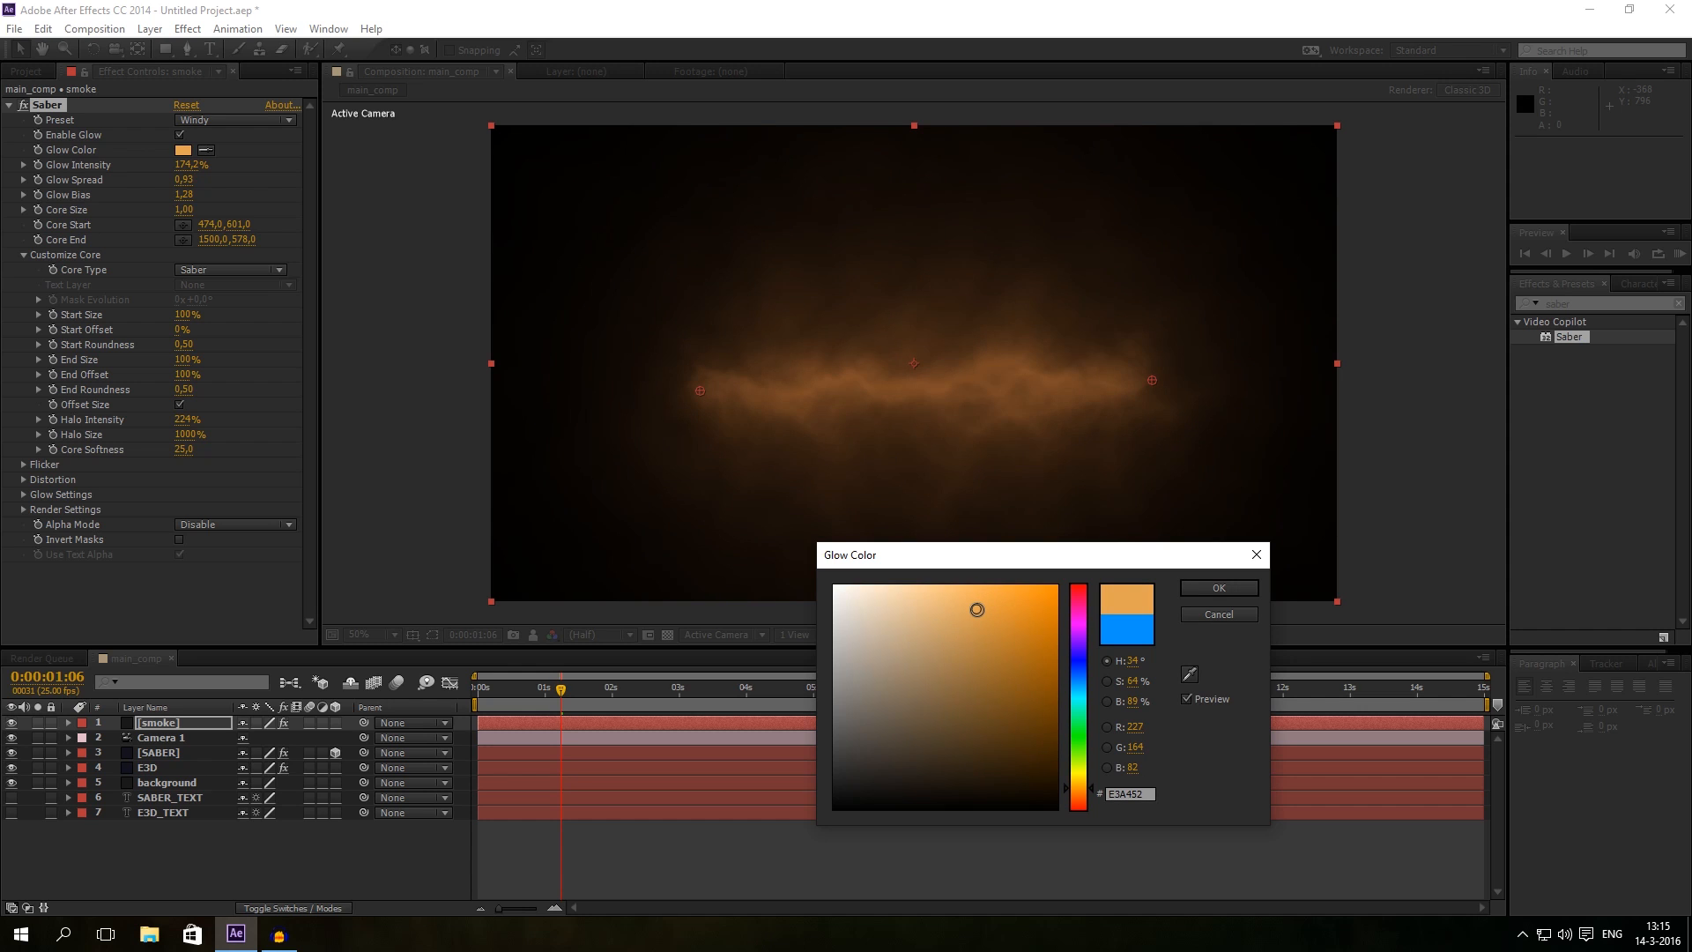
{"action": "left_click", "coordinate": [987, 668]}
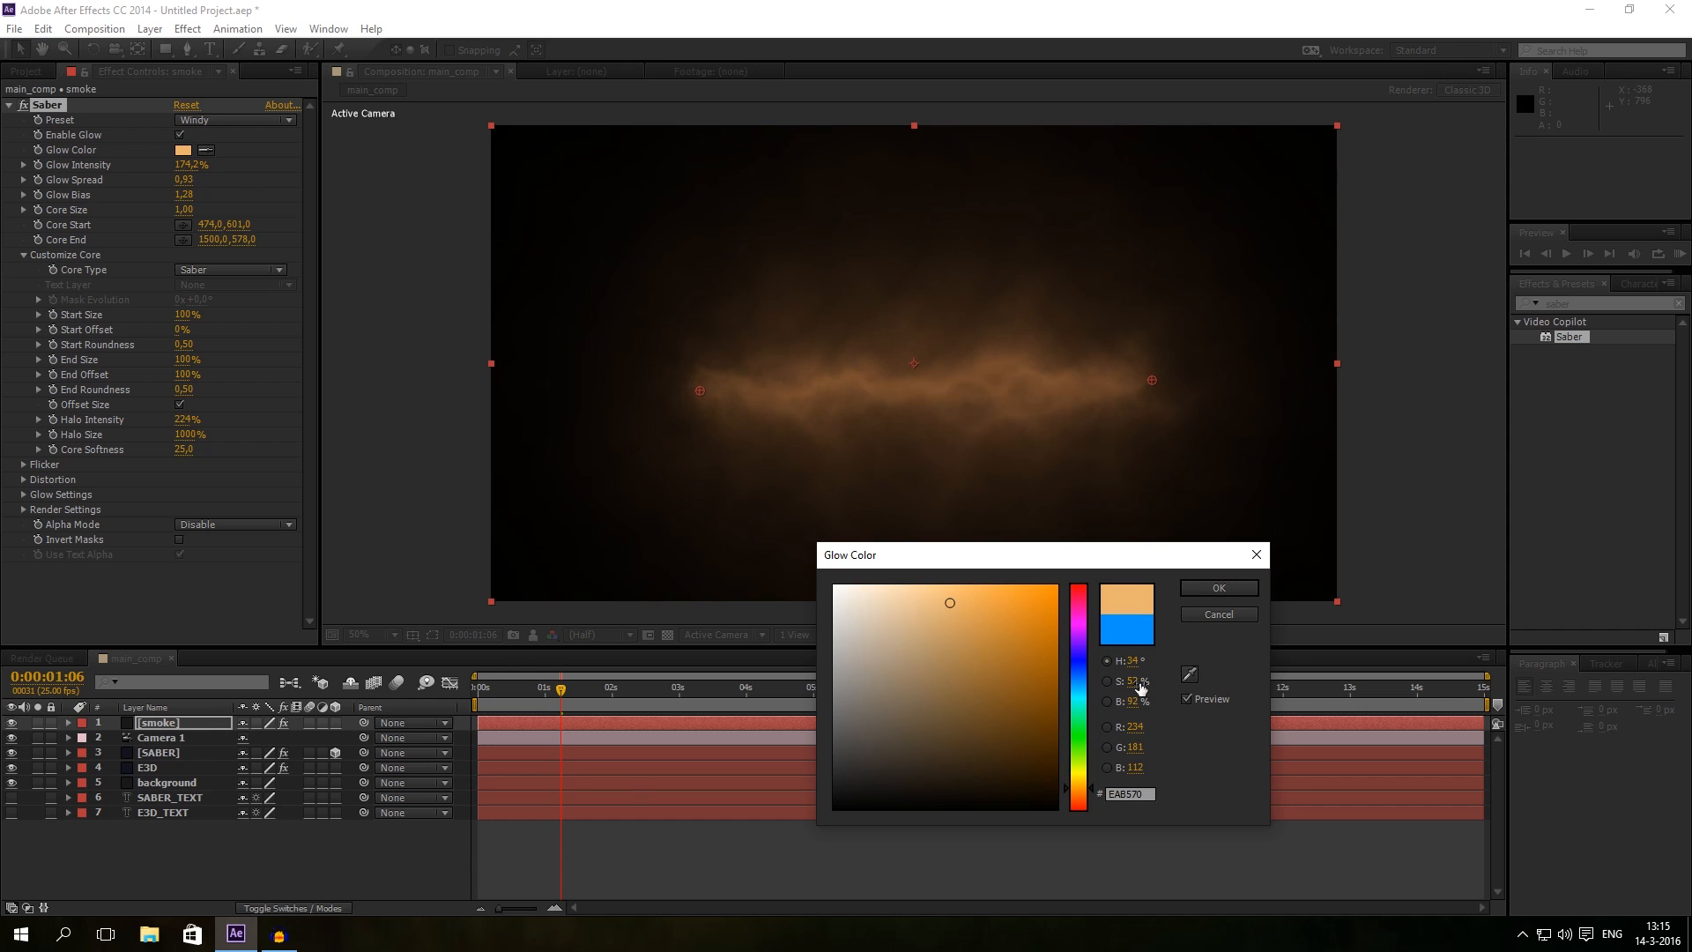
{"action": "left_click", "coordinate": [1217, 587]}
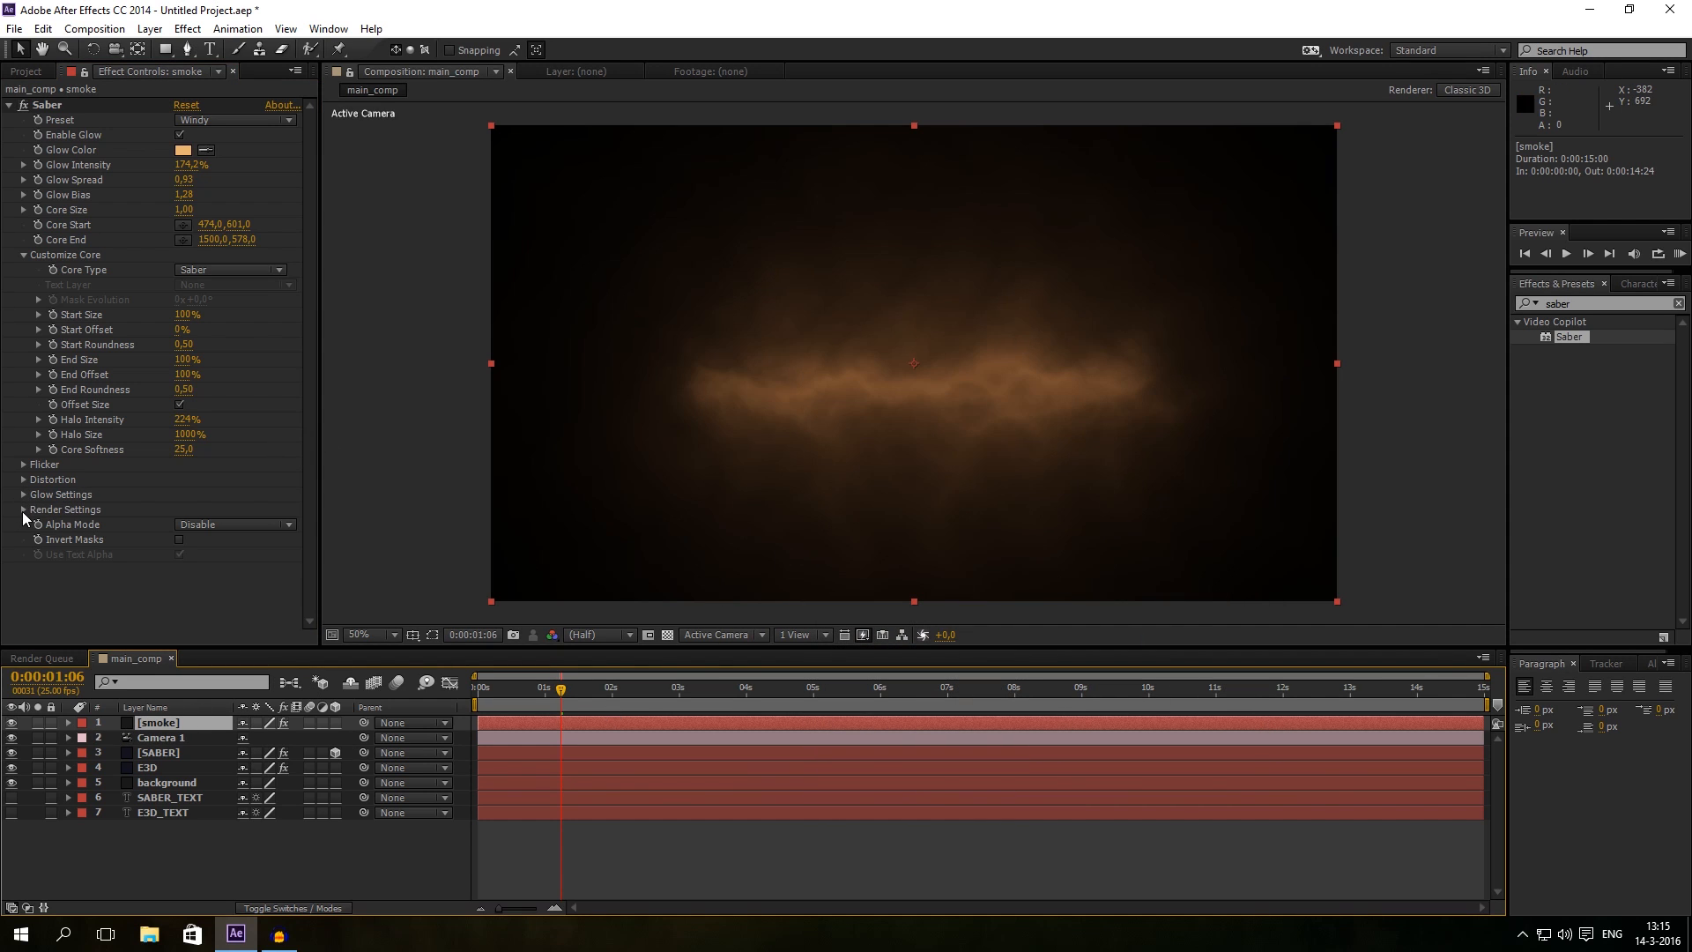
Step: Make the smoke layer's black background transparent and scrub to preview the smoke over BOB
{"action": "left_click", "coordinate": [24, 509]}
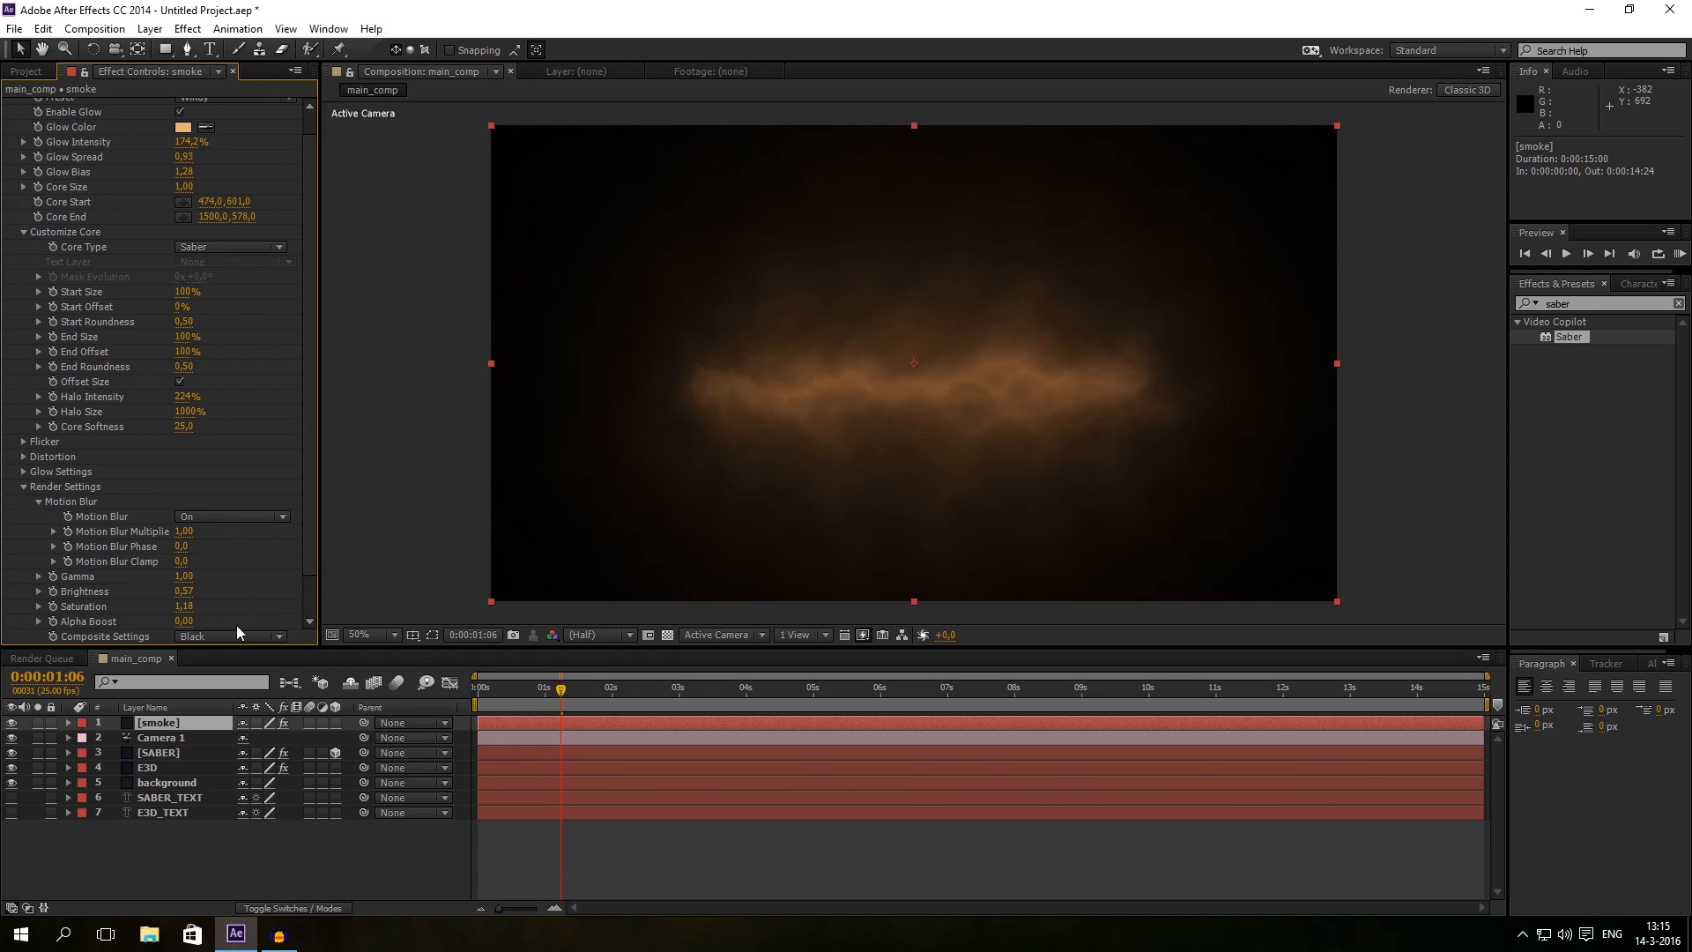
{"action": "left_click", "coordinate": [228, 635]}
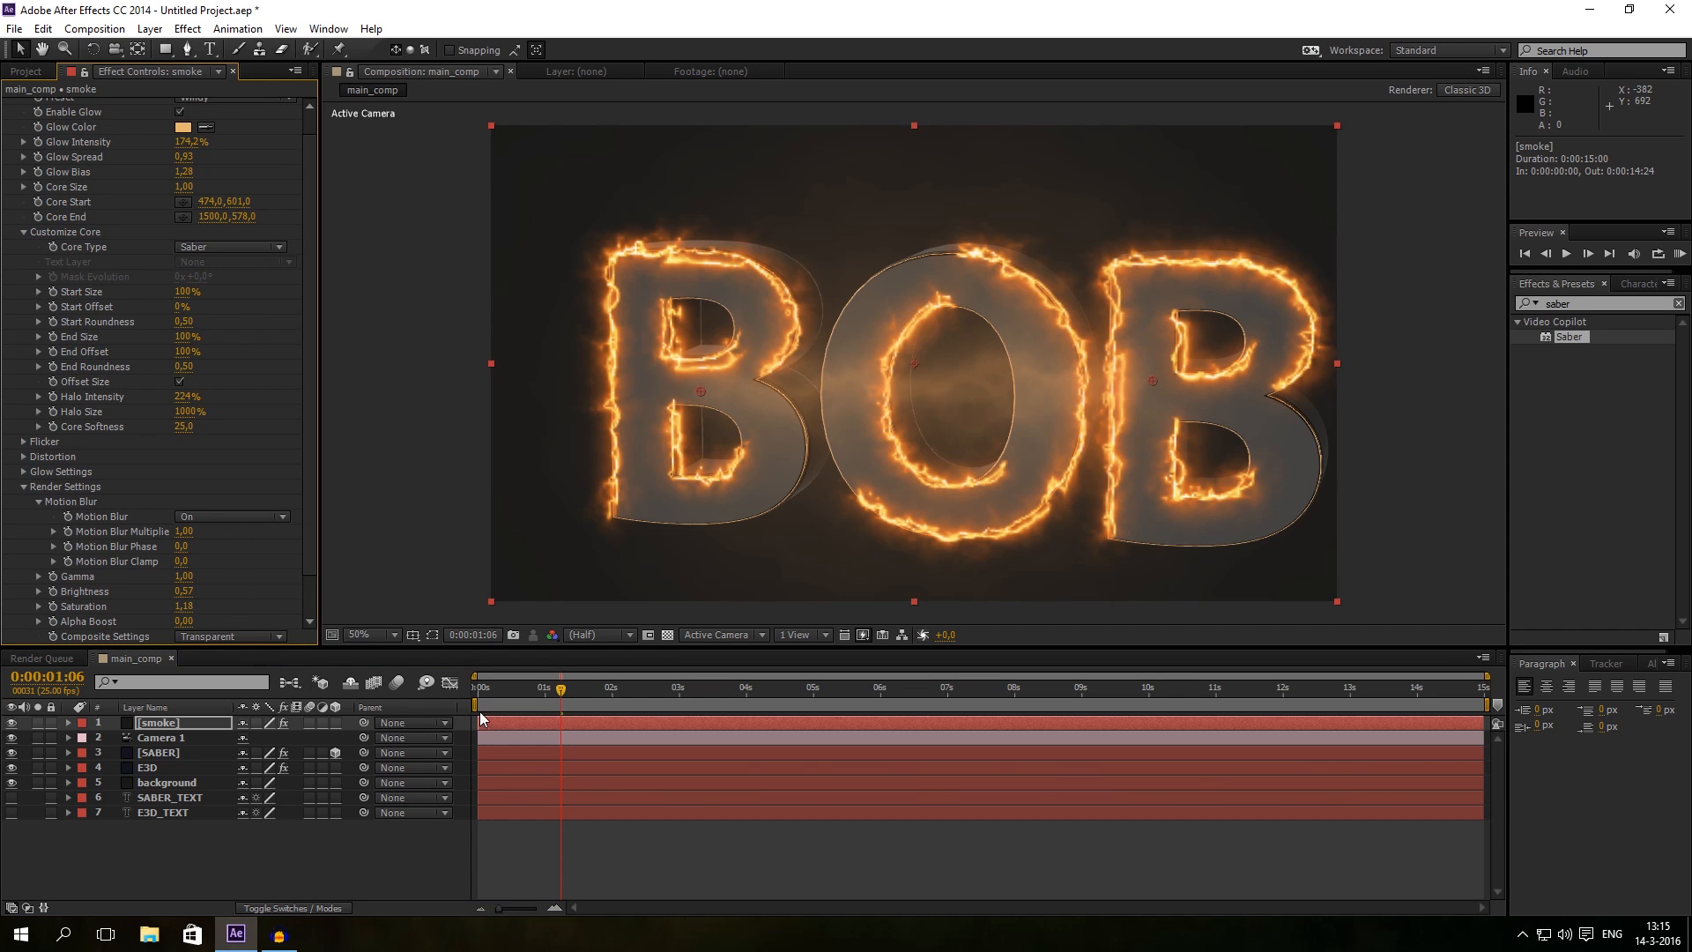
{"action": "left_click", "coordinate": [698, 688]}
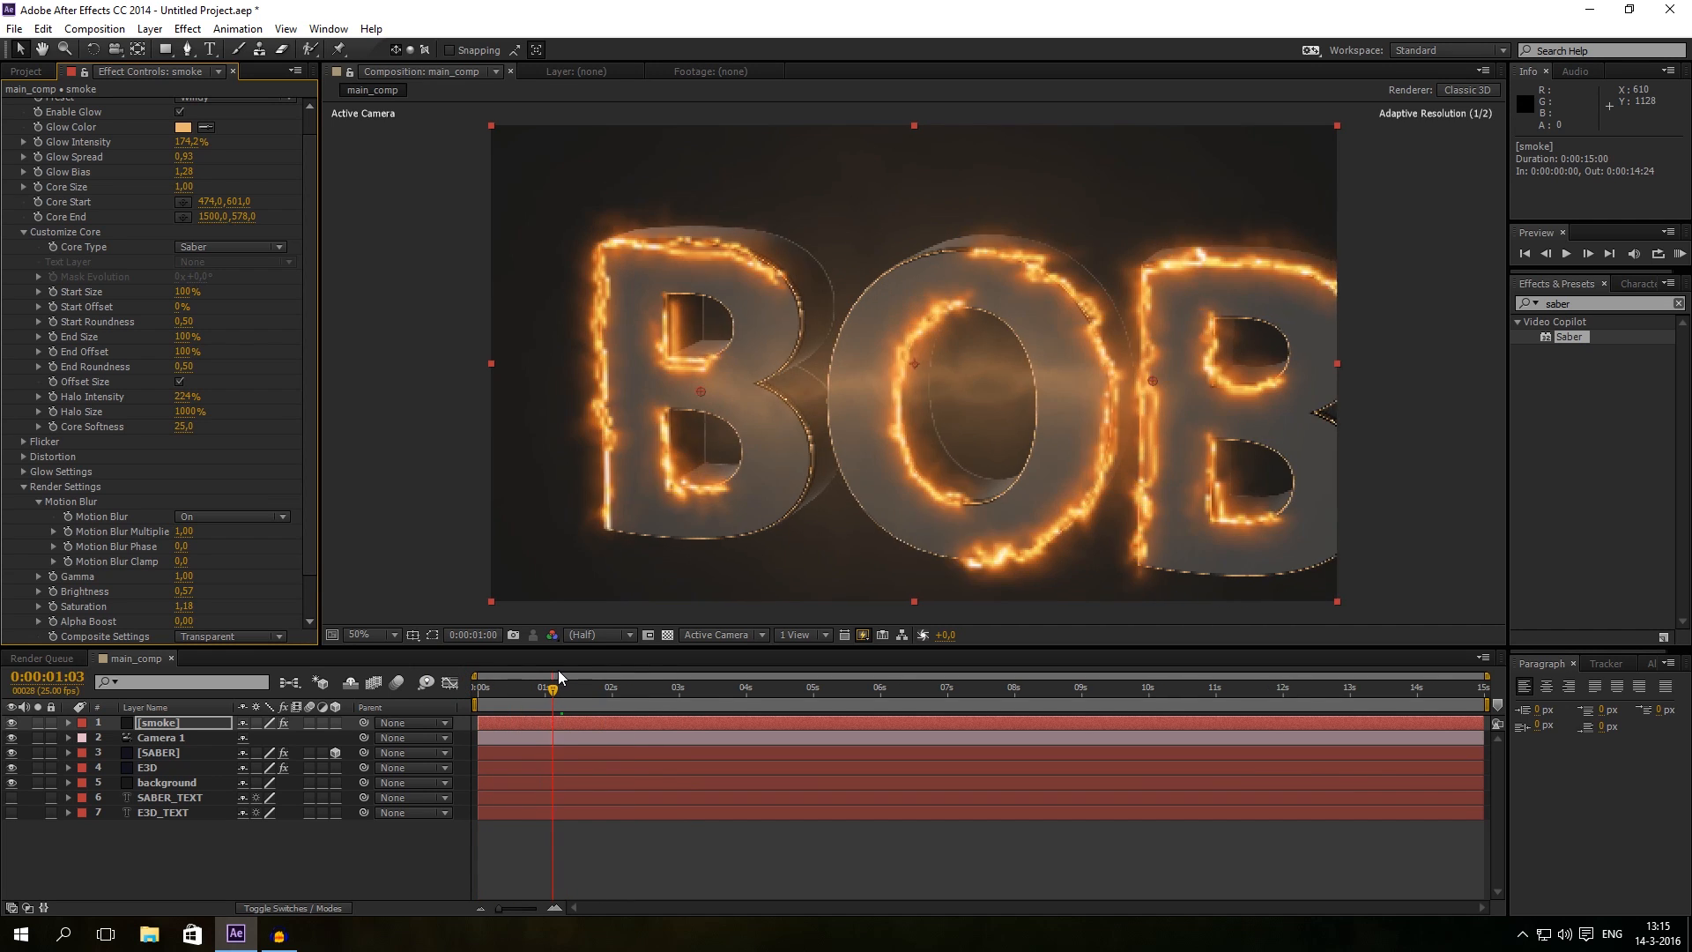
{"action": "left_click", "coordinate": [67, 722]}
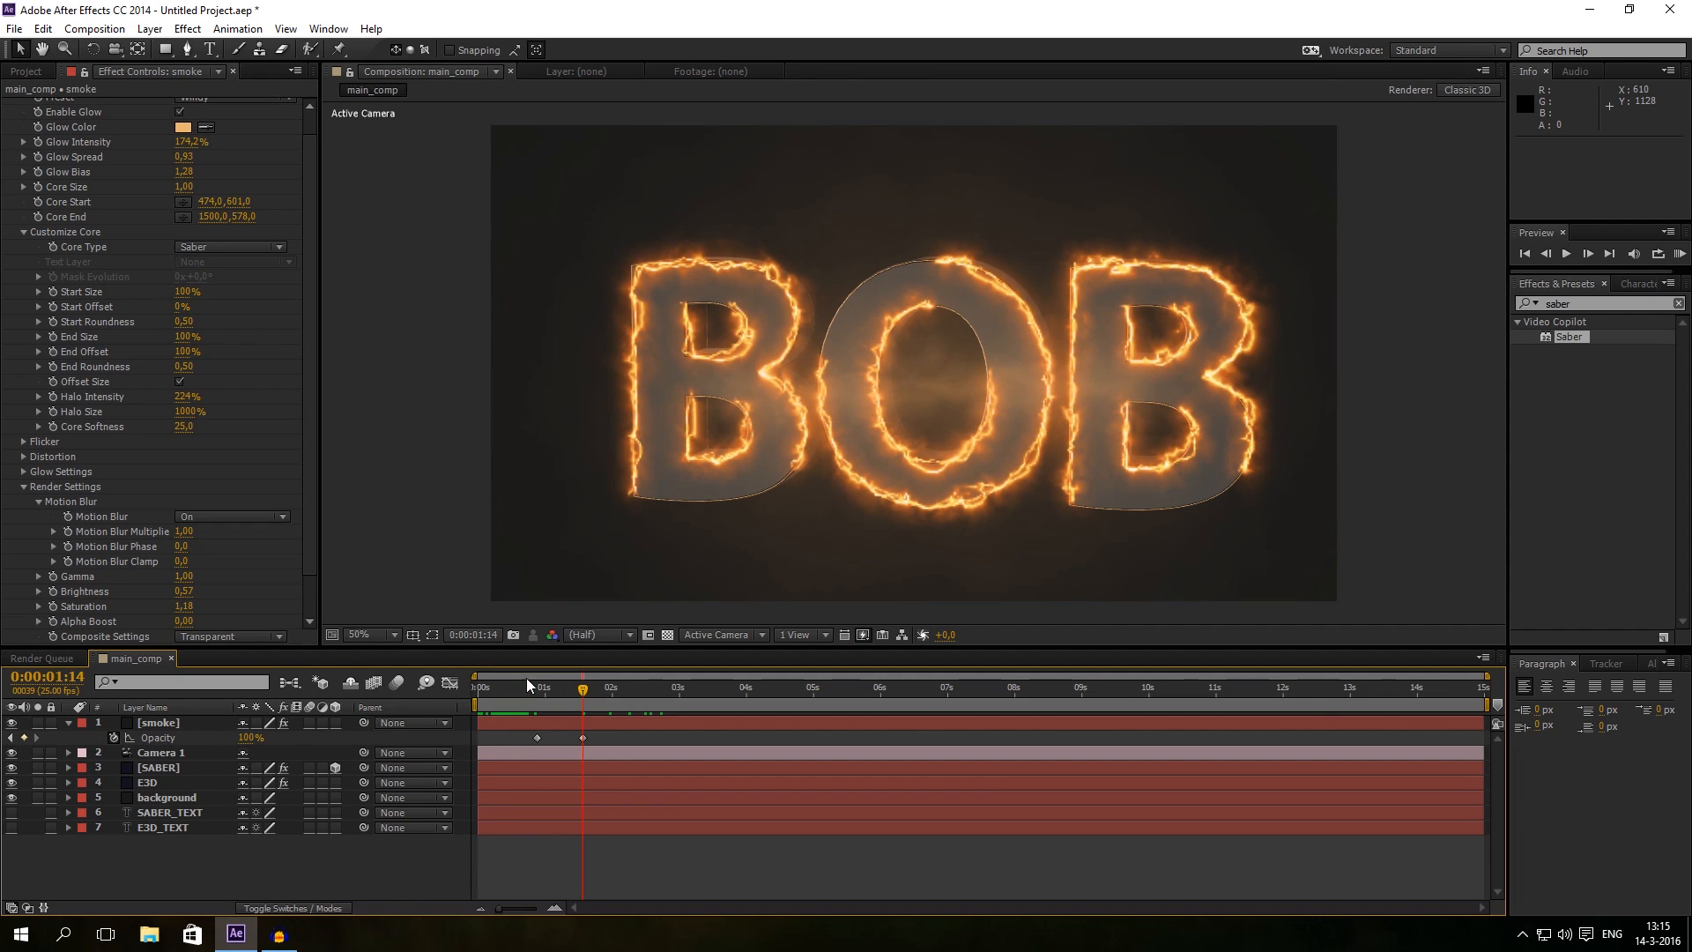
Step: Shift the smoke Opacity keyframes later, set the peak to 42%, and widen the Saber core points
{"action": "left_click", "coordinate": [157, 722]}
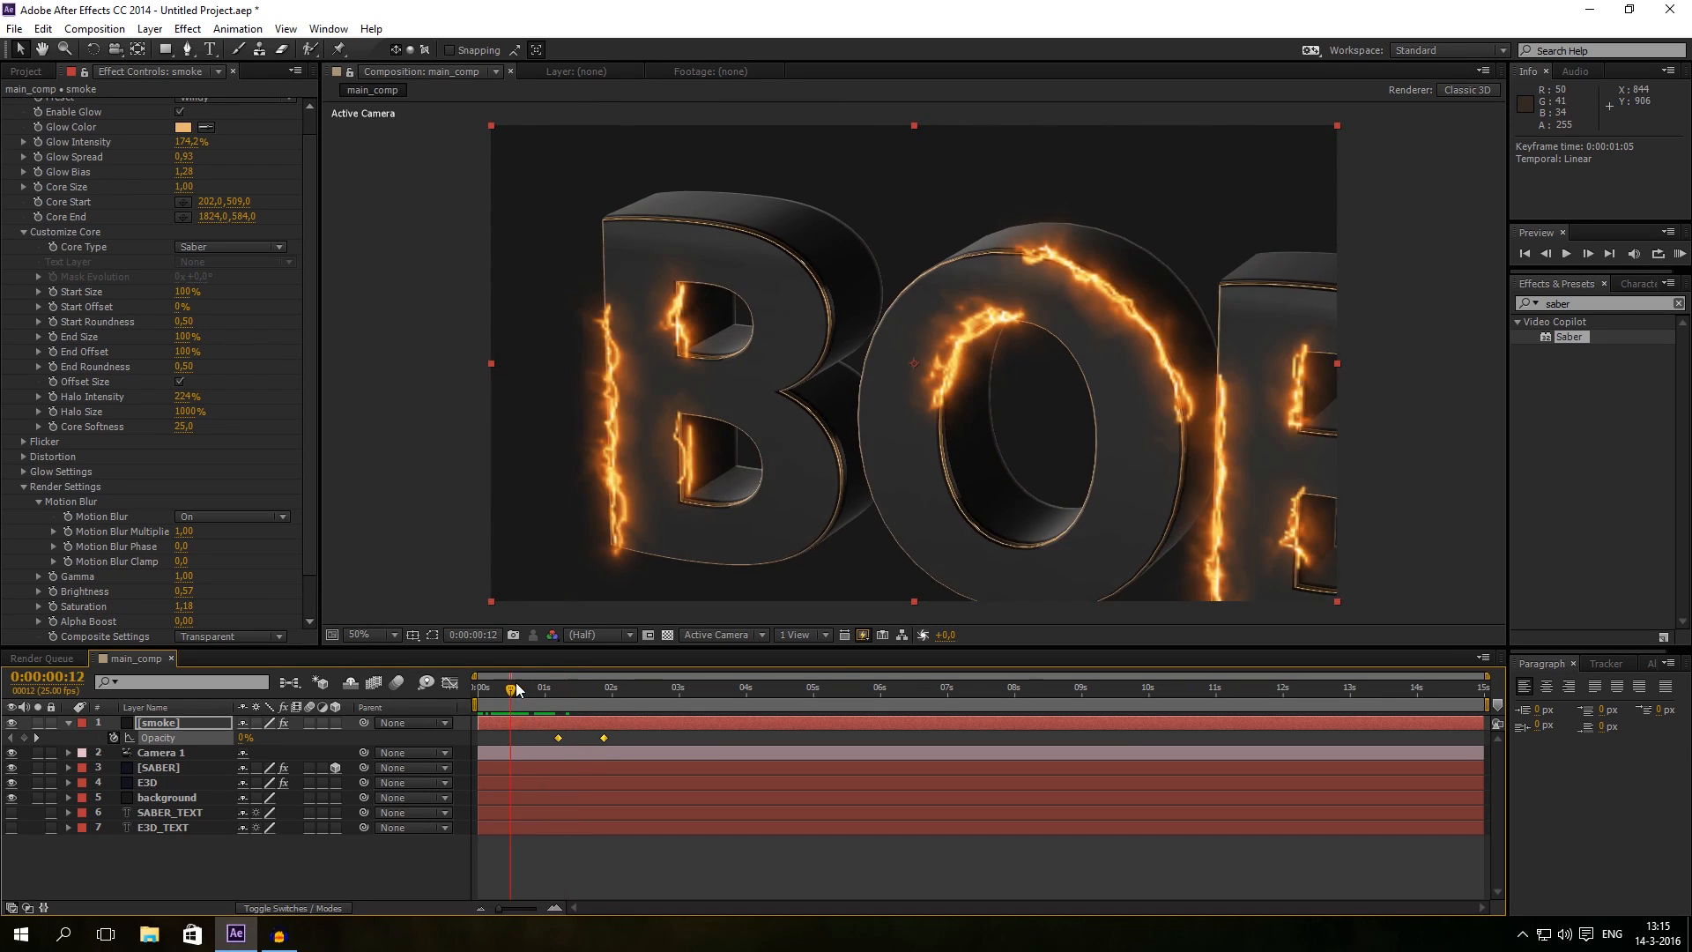
{"action": "left_click", "coordinate": [624, 687]}
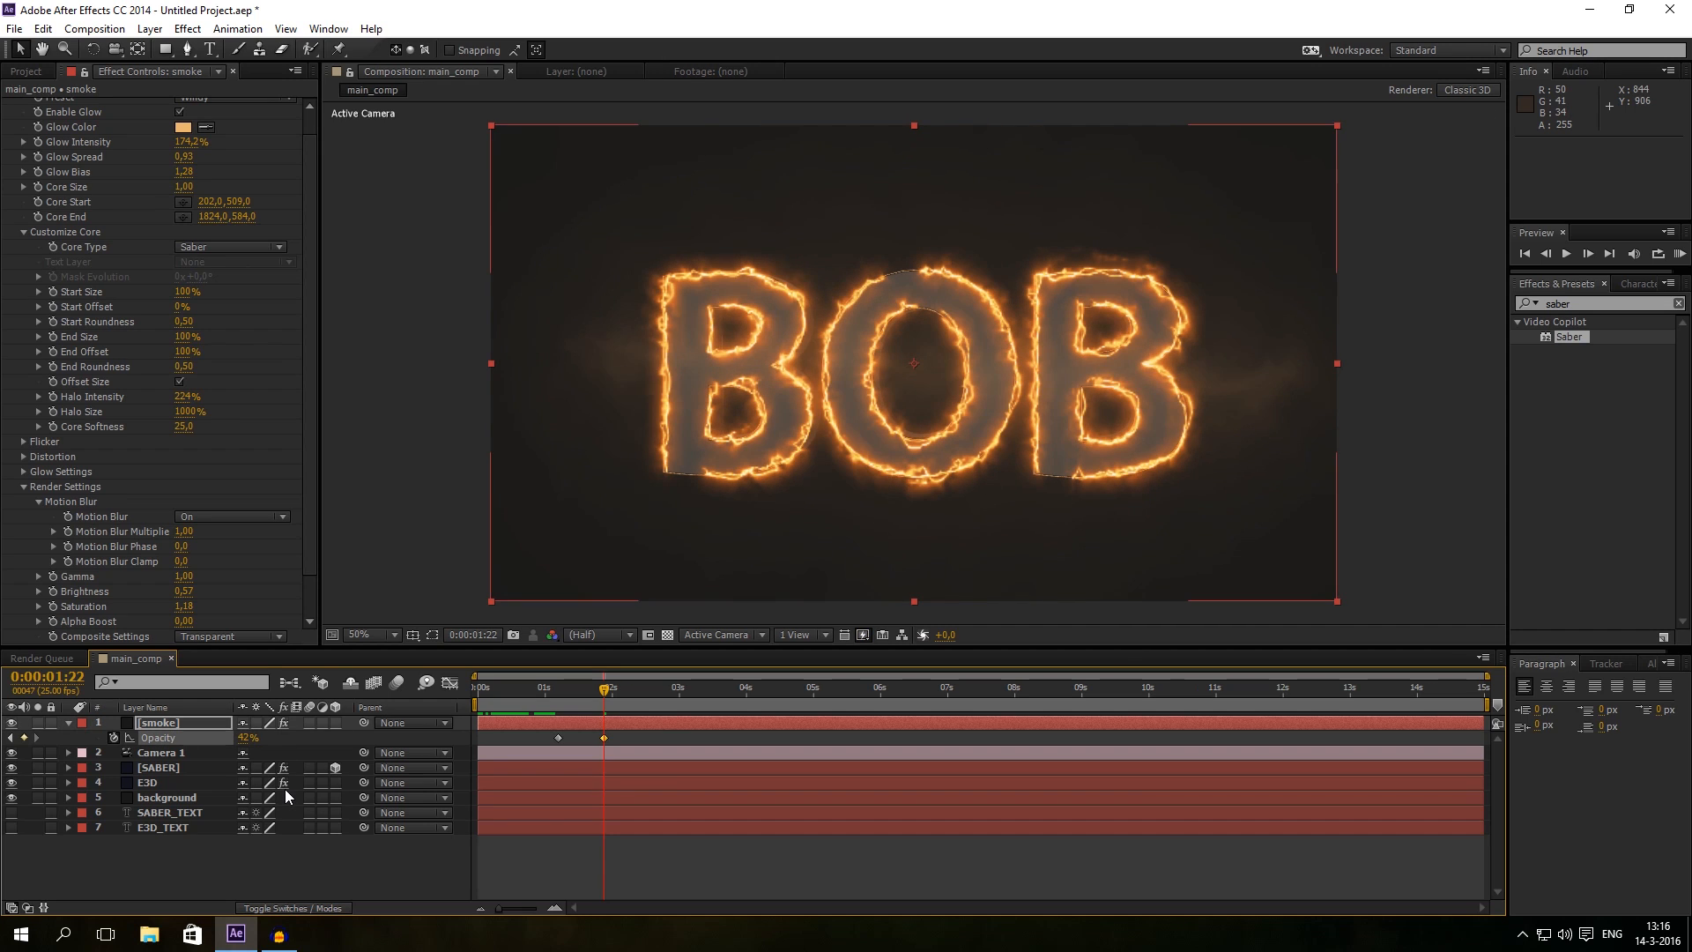
Step: Duplicate the smoke layer, reposition its Saber core points, and keep the matching 40% opacity fade-in
{"action": "double_click", "coordinate": [246, 737]}
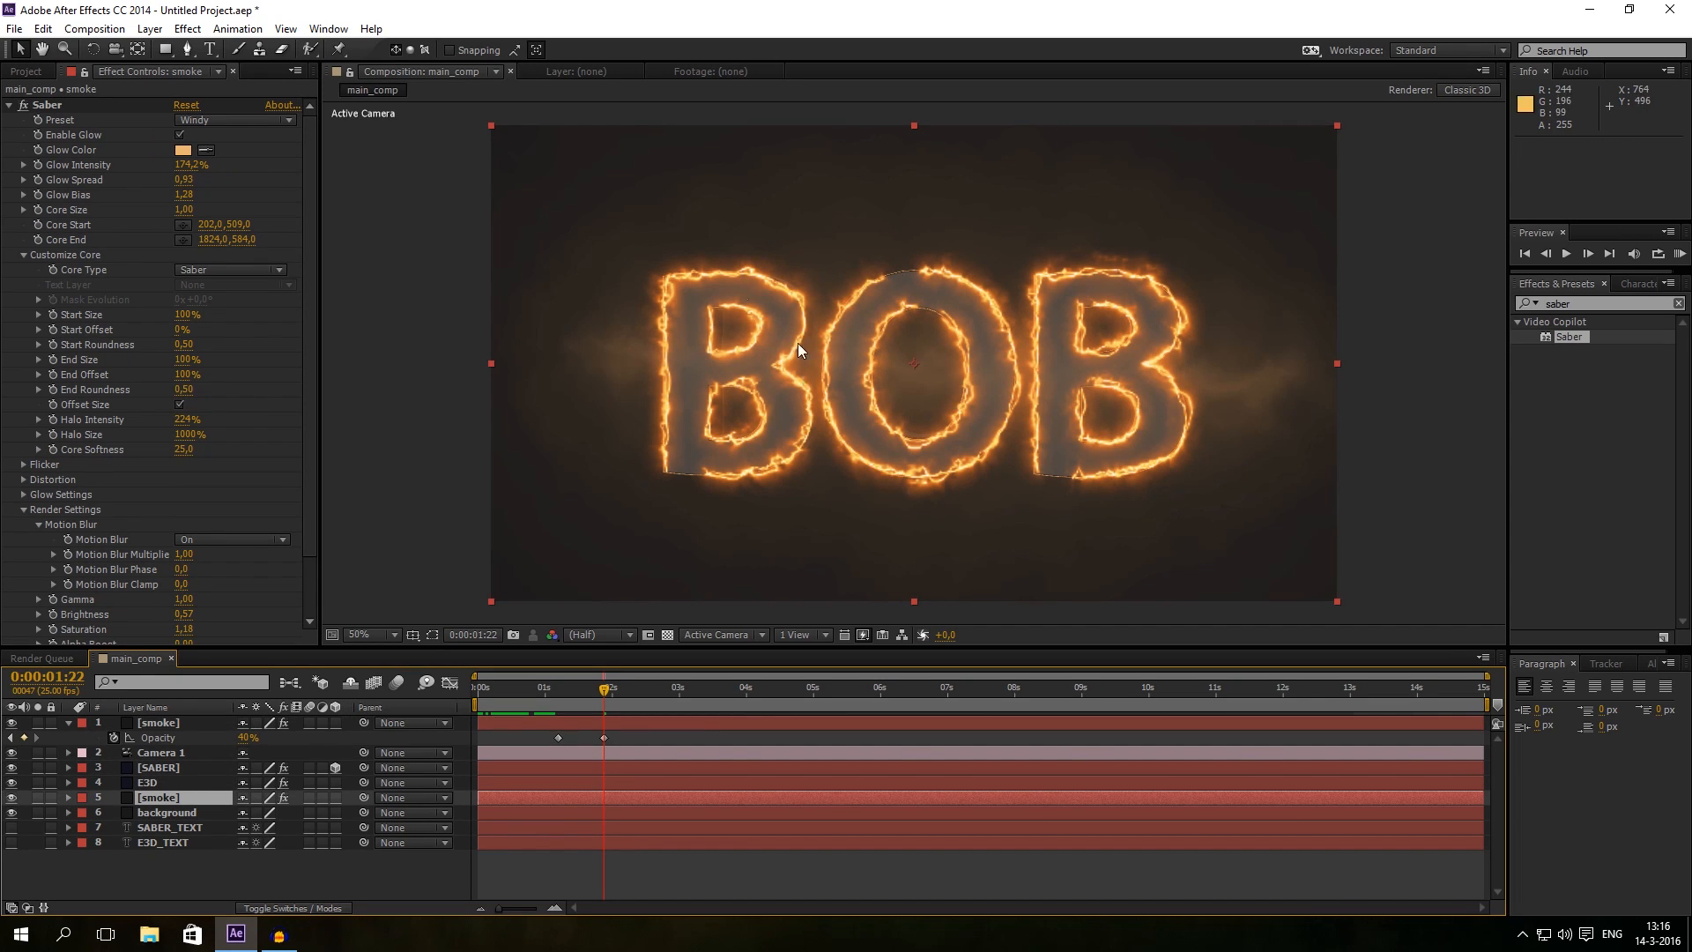
{"action": "mouse_move", "coordinate": [146, 814]}
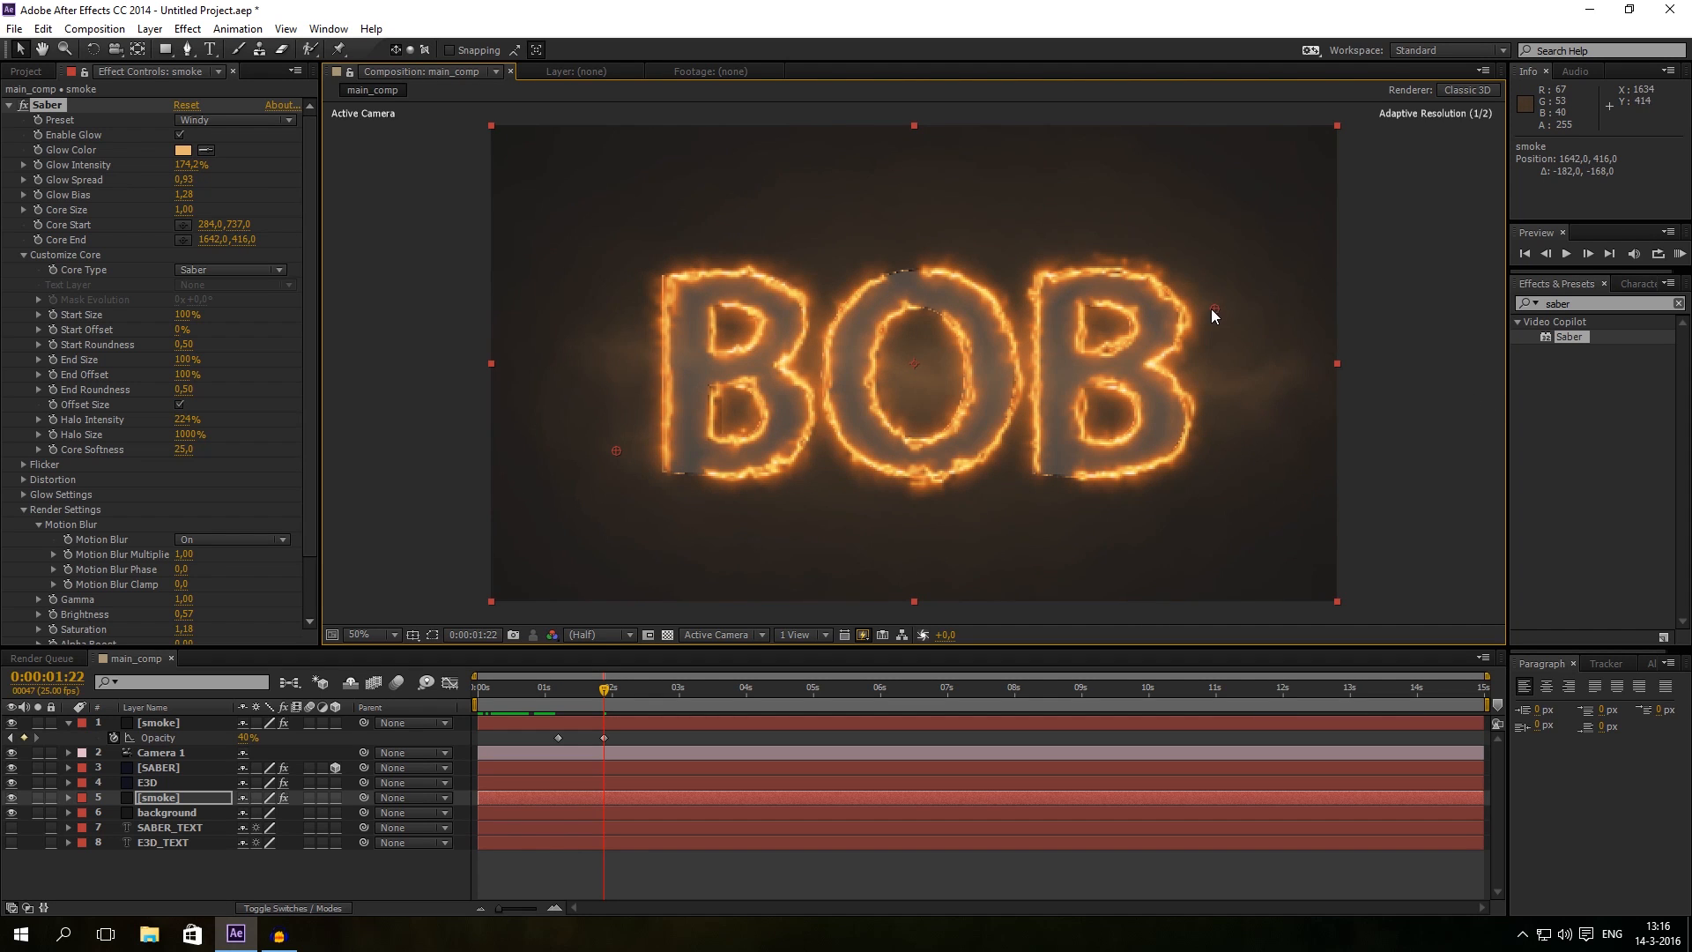
{"action": "left_click", "coordinate": [596, 687]}
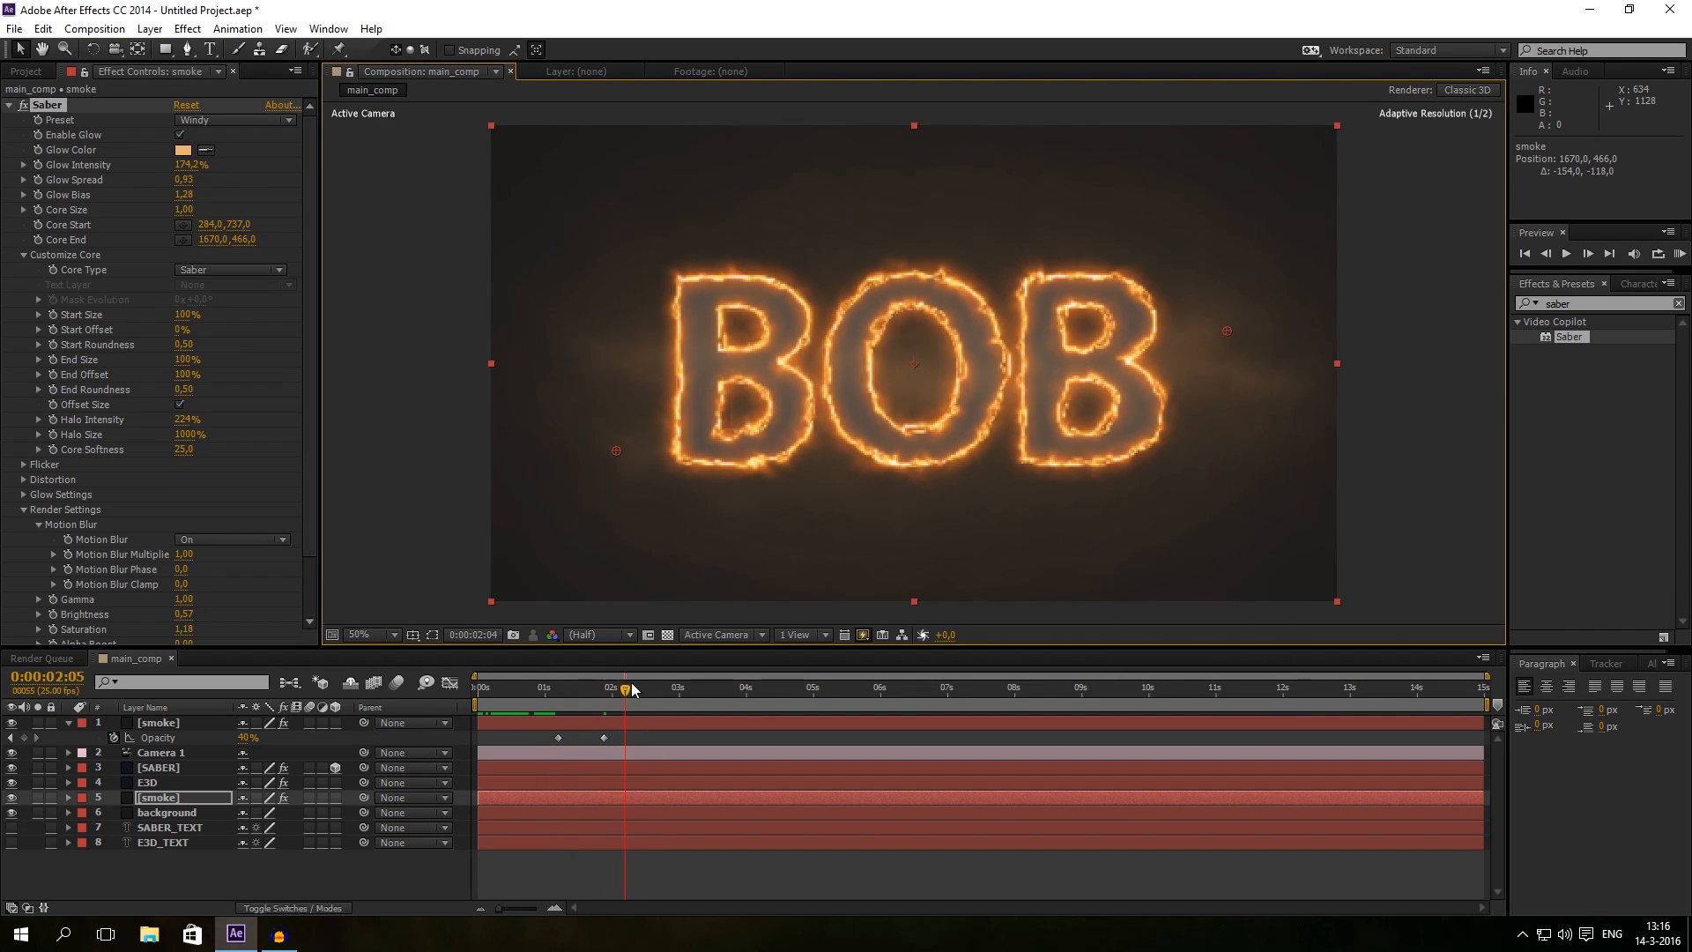
{"action": "left_click", "coordinate": [706, 687]}
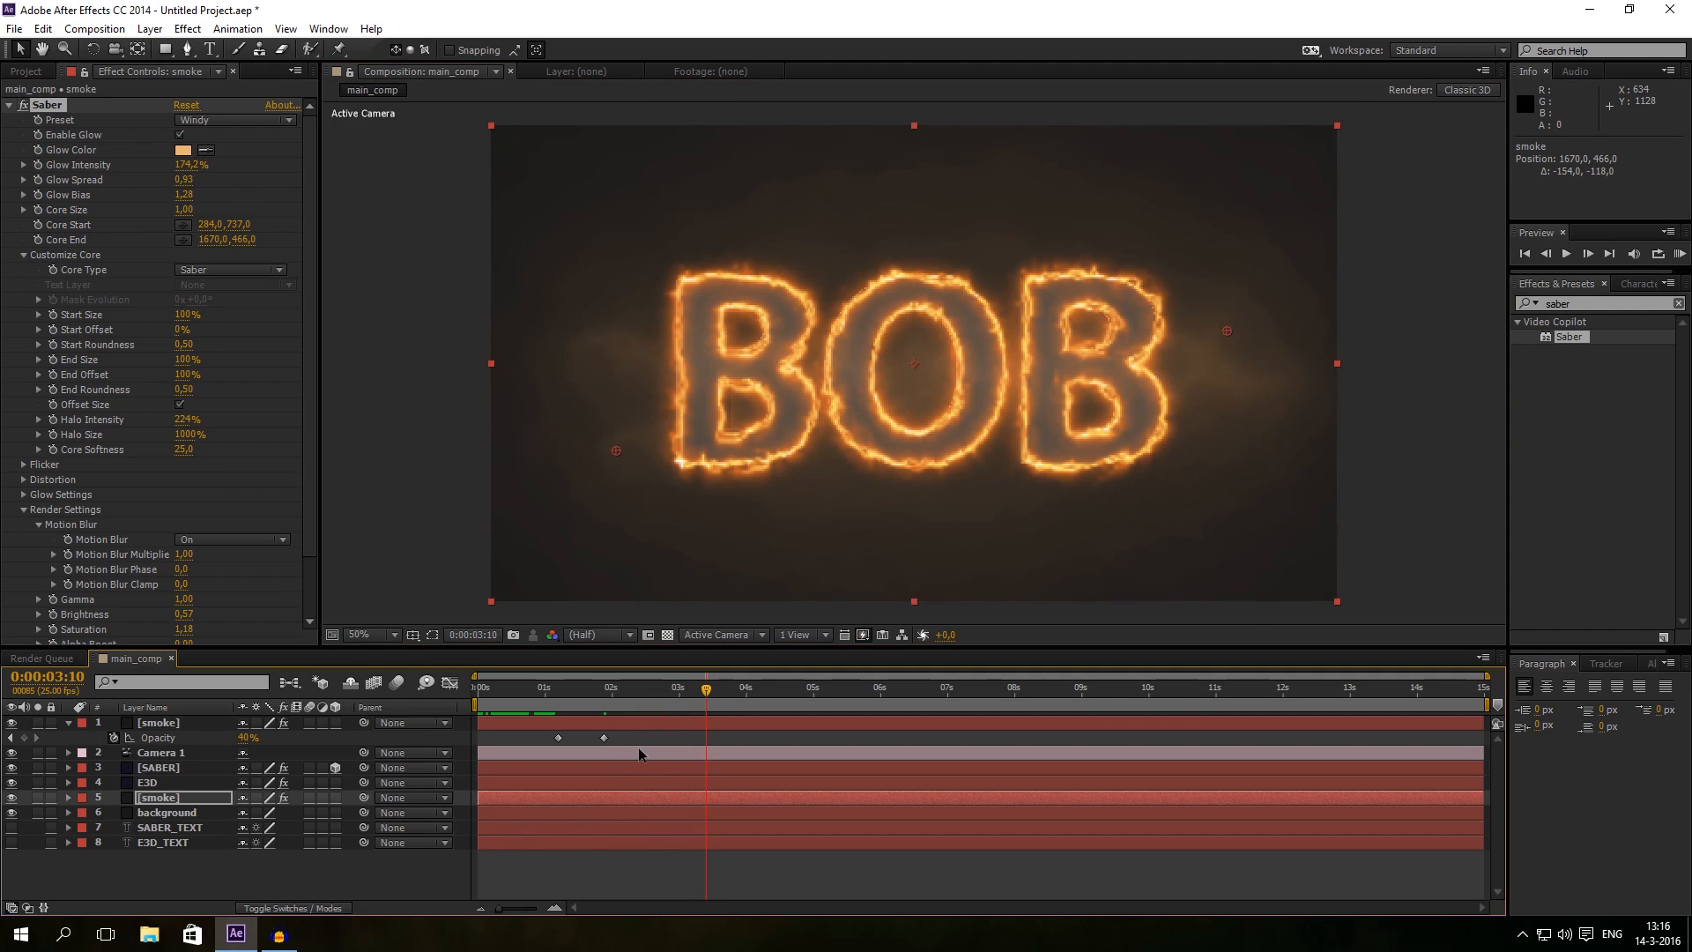
{"action": "left_click", "coordinate": [169, 842]}
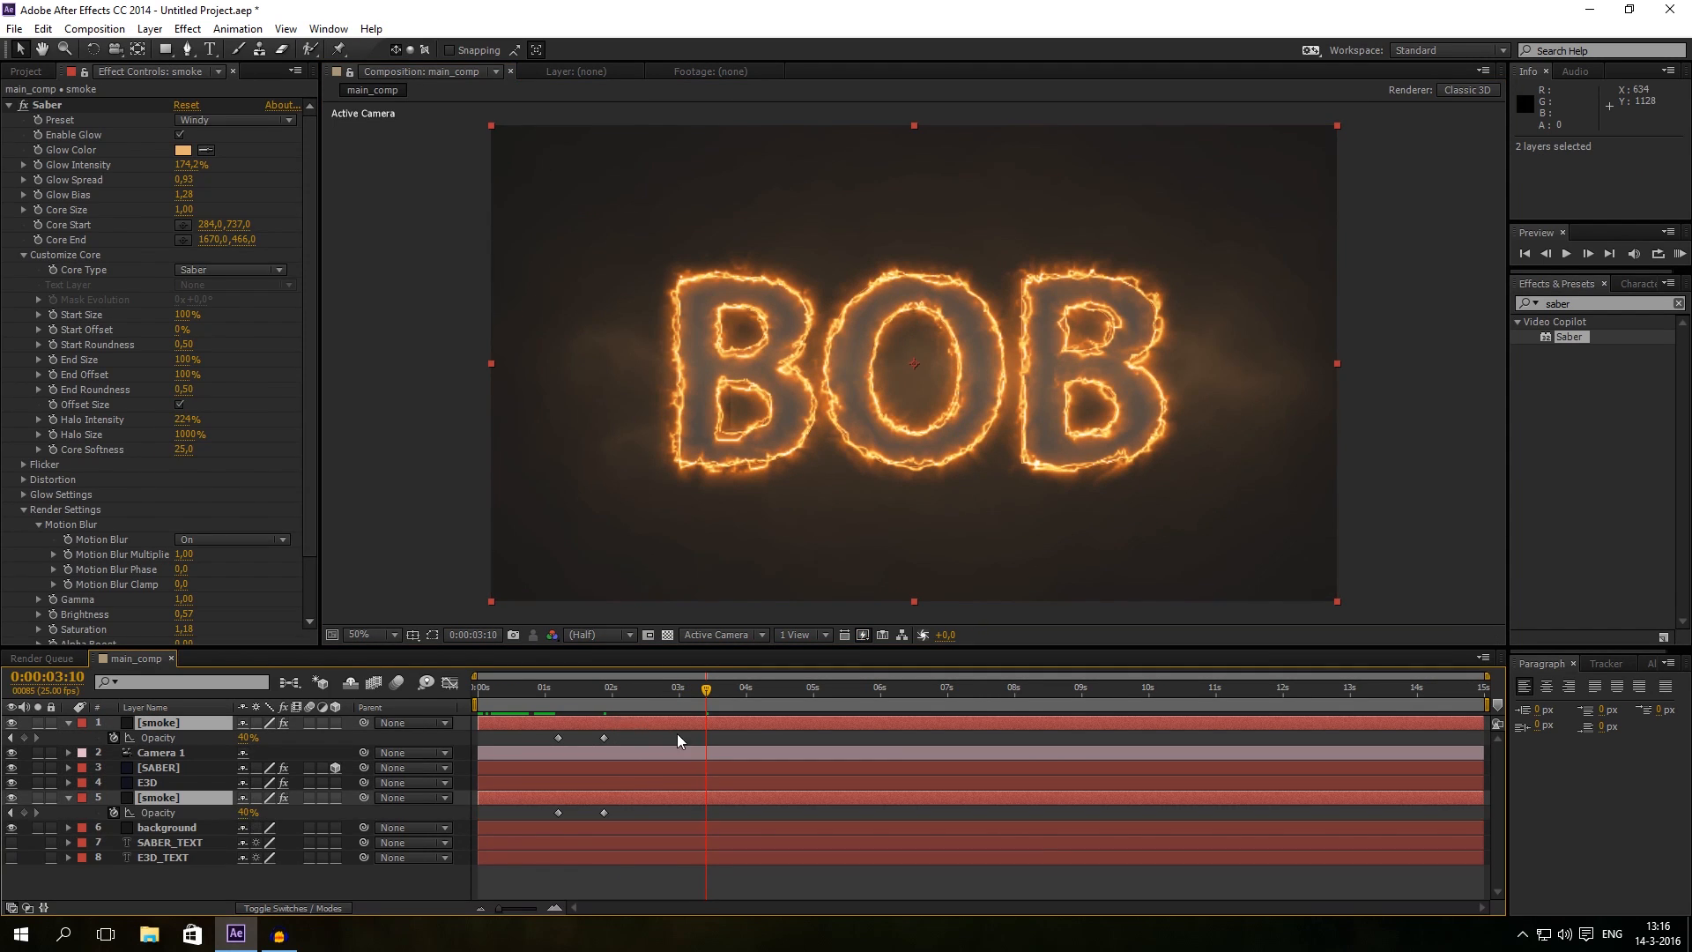
Step: Fade both smoke layers from 40% back to 0% near 4 seconds, then select SABER
{"action": "left_click", "coordinate": [666, 687]}
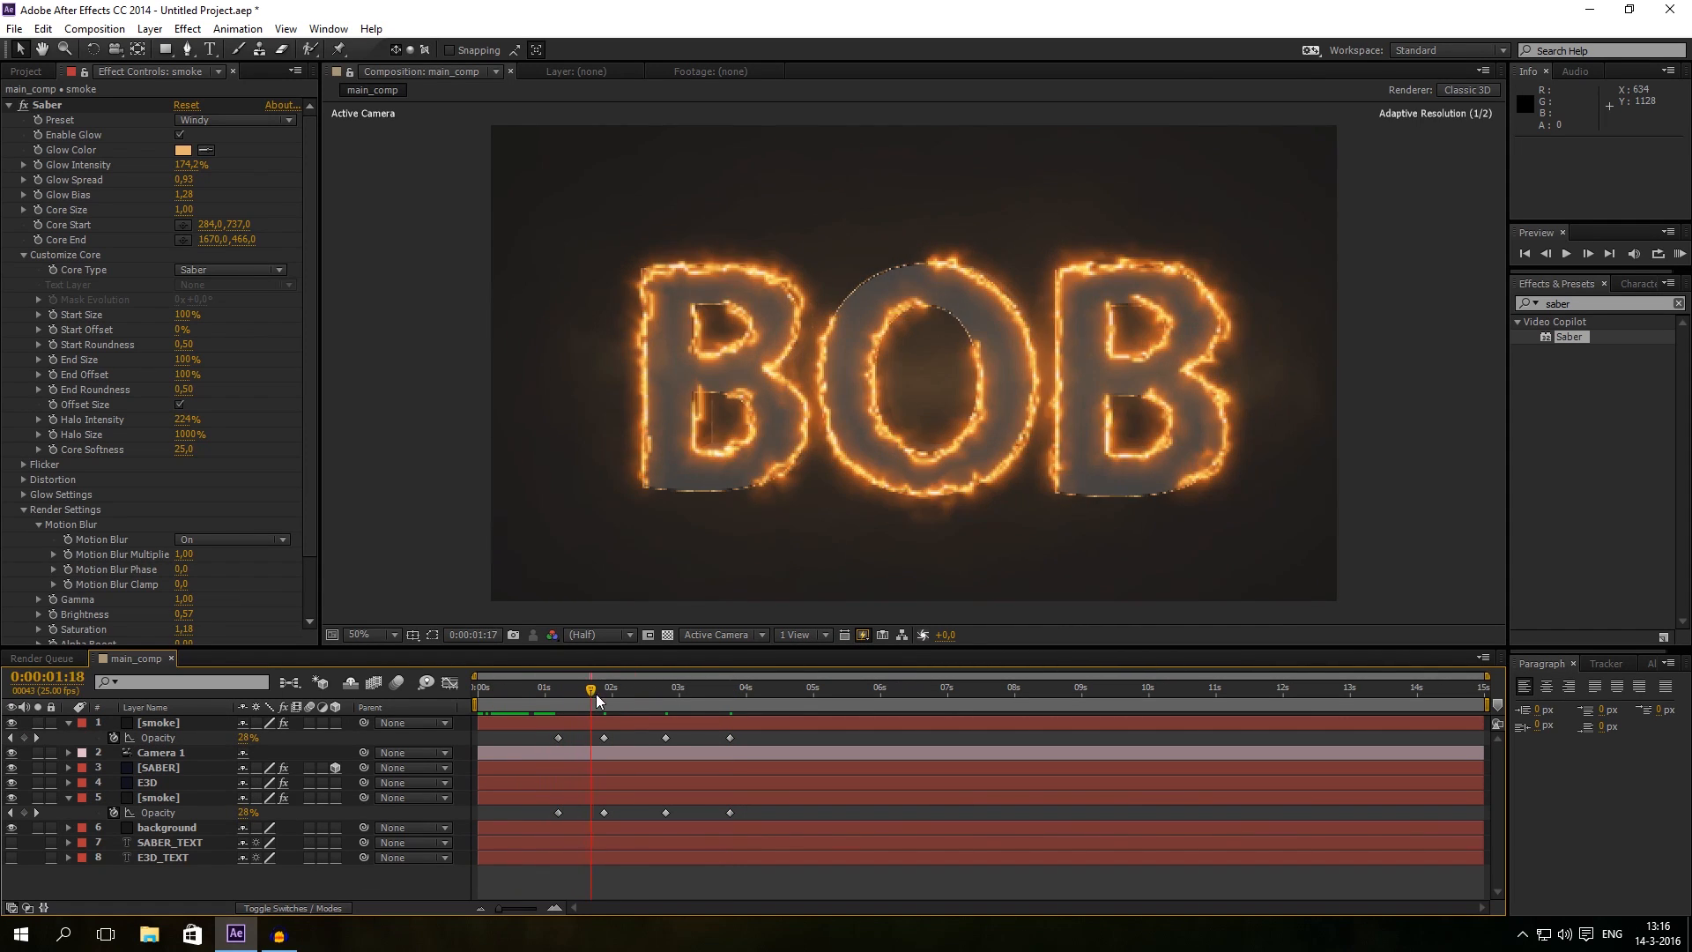
{"action": "left_click", "coordinate": [731, 688]}
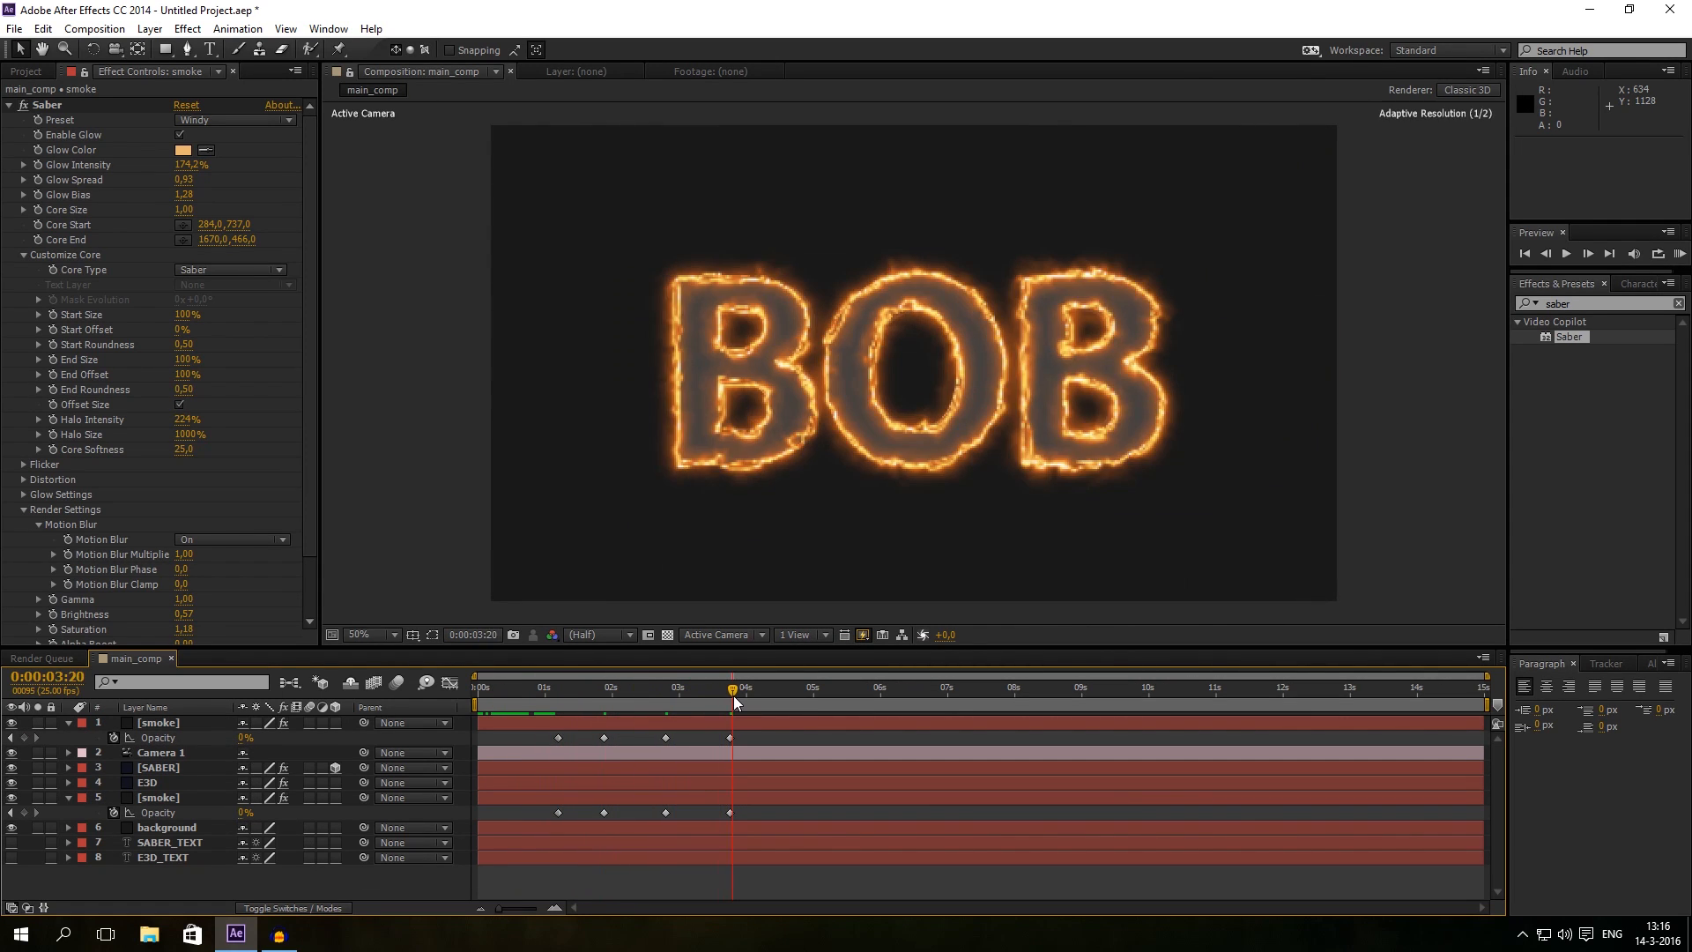
{"action": "left_click", "coordinate": [710, 687]}
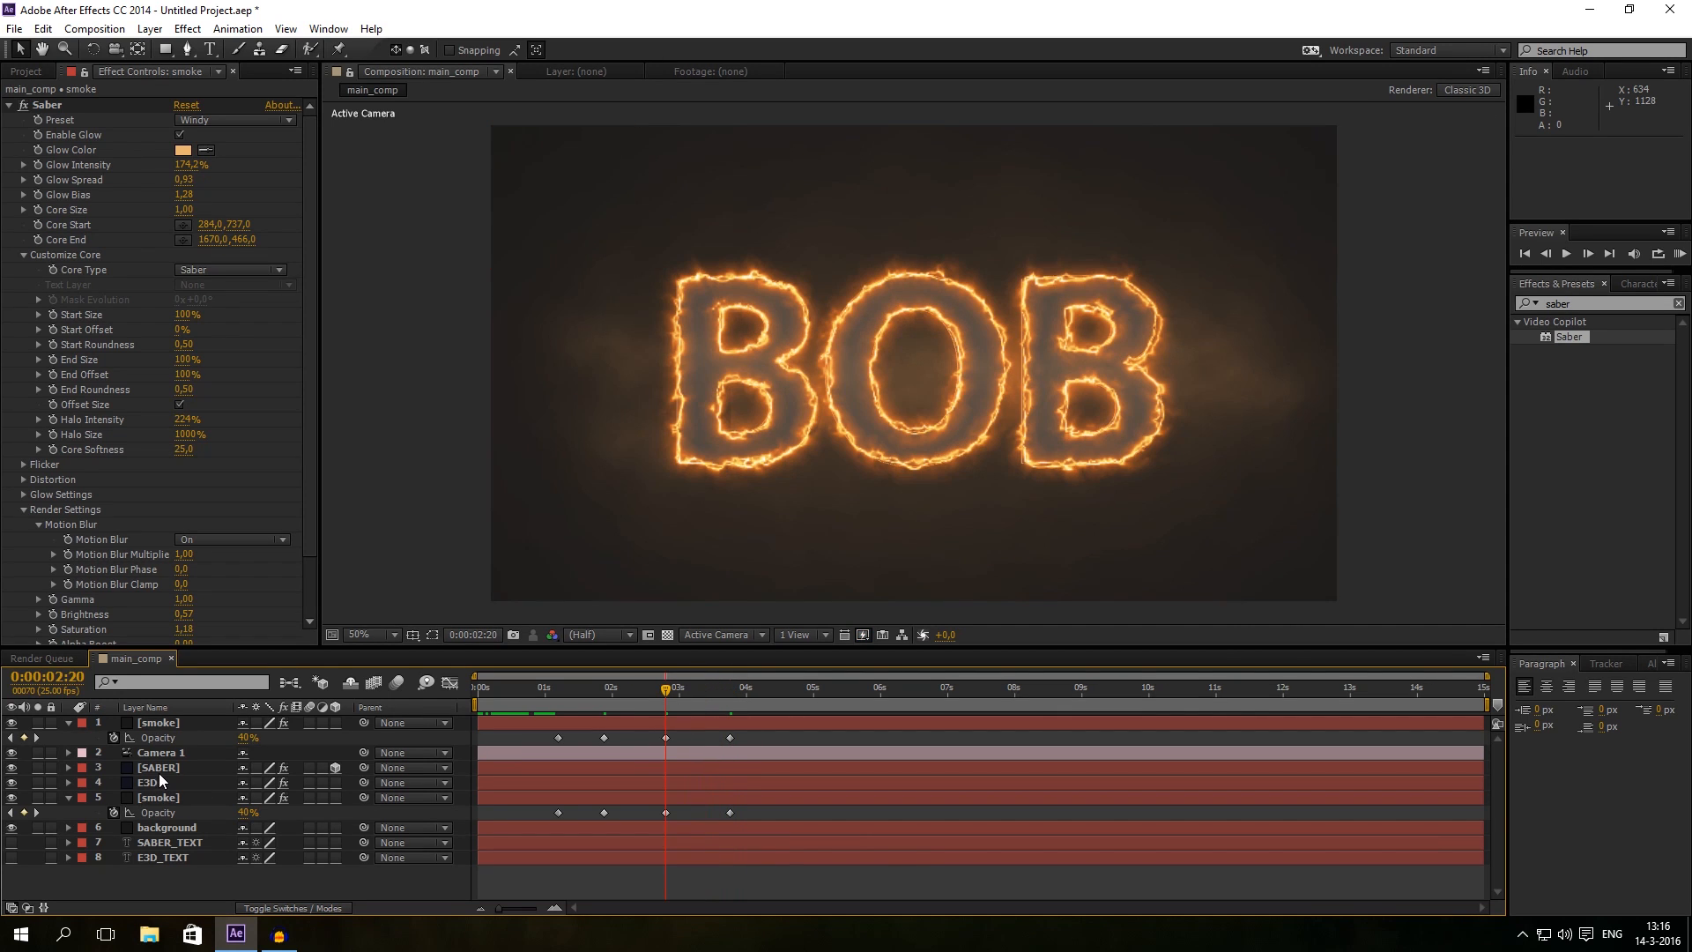
{"action": "left_click", "coordinate": [157, 768]}
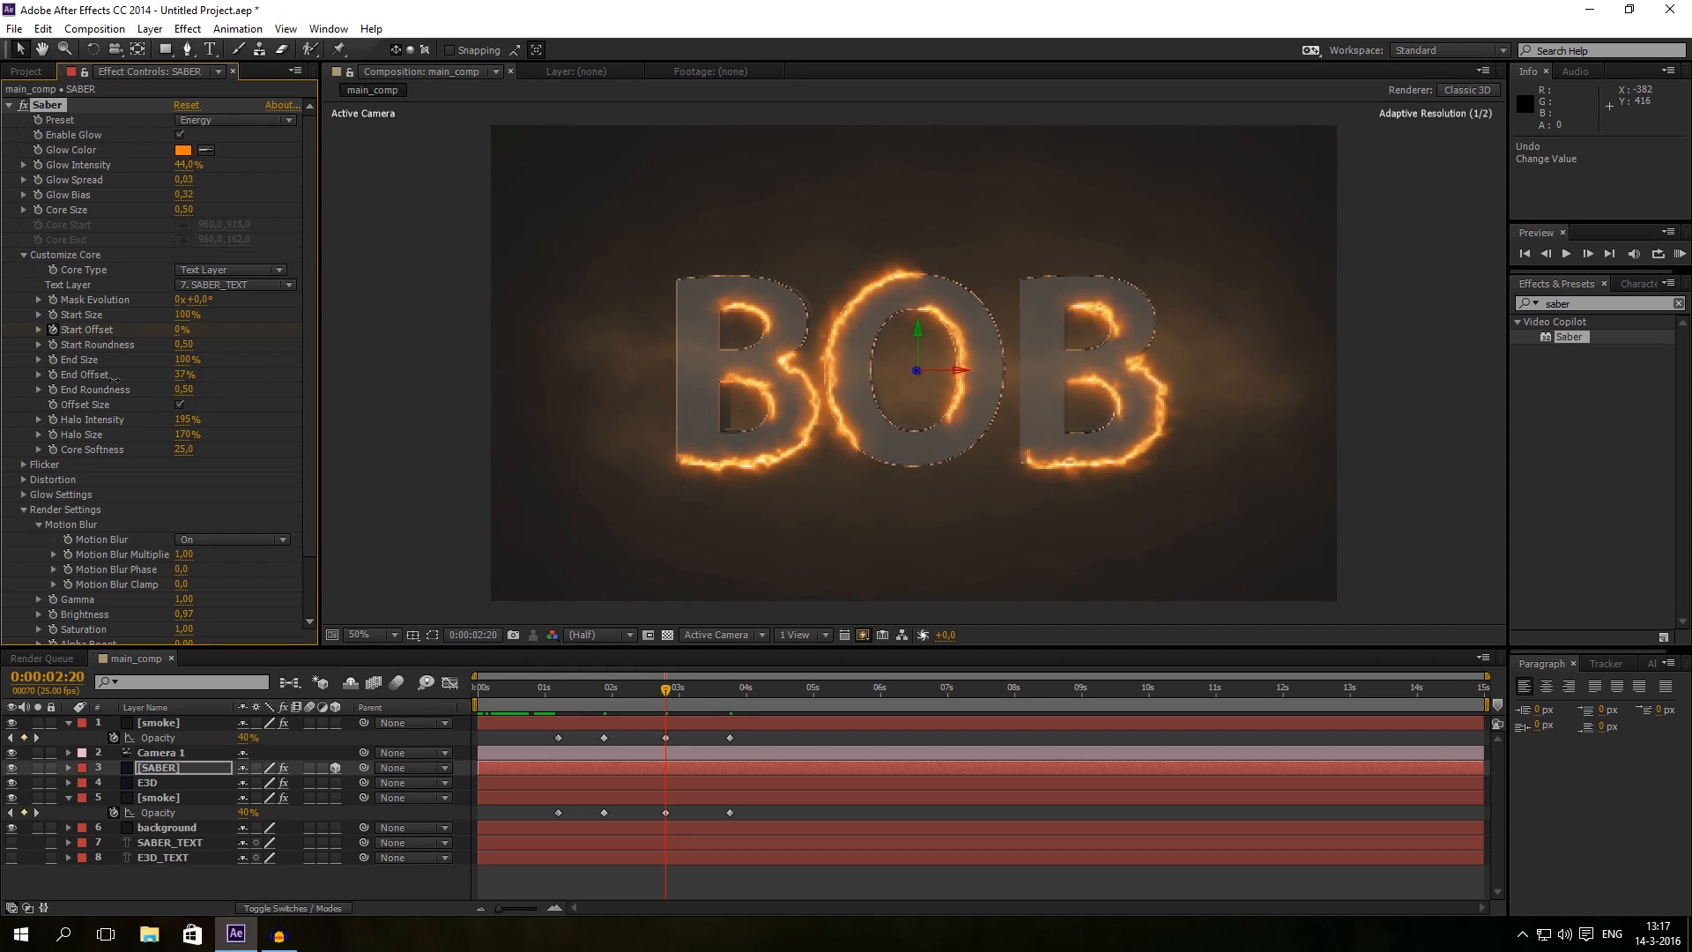
Step: Keyframe SABER End Offset from 100% to 0% and push the smoke fade-out keyframes later
{"action": "left_click", "coordinate": [186, 375]}
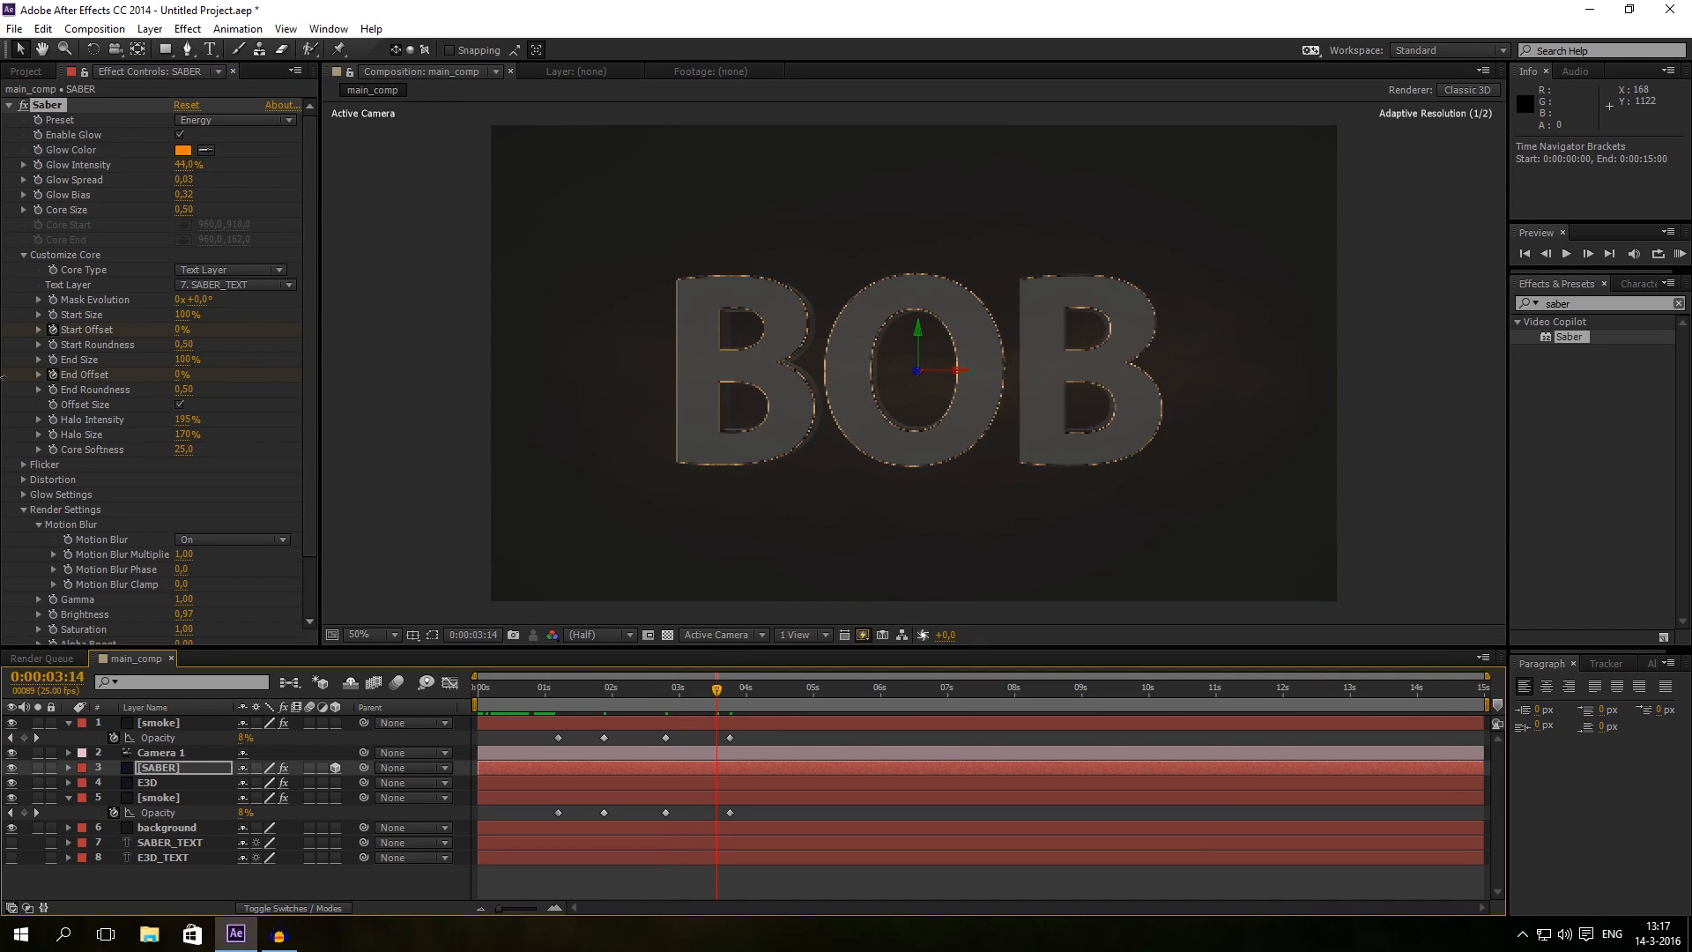
{"action": "left_click", "coordinate": [183, 375]}
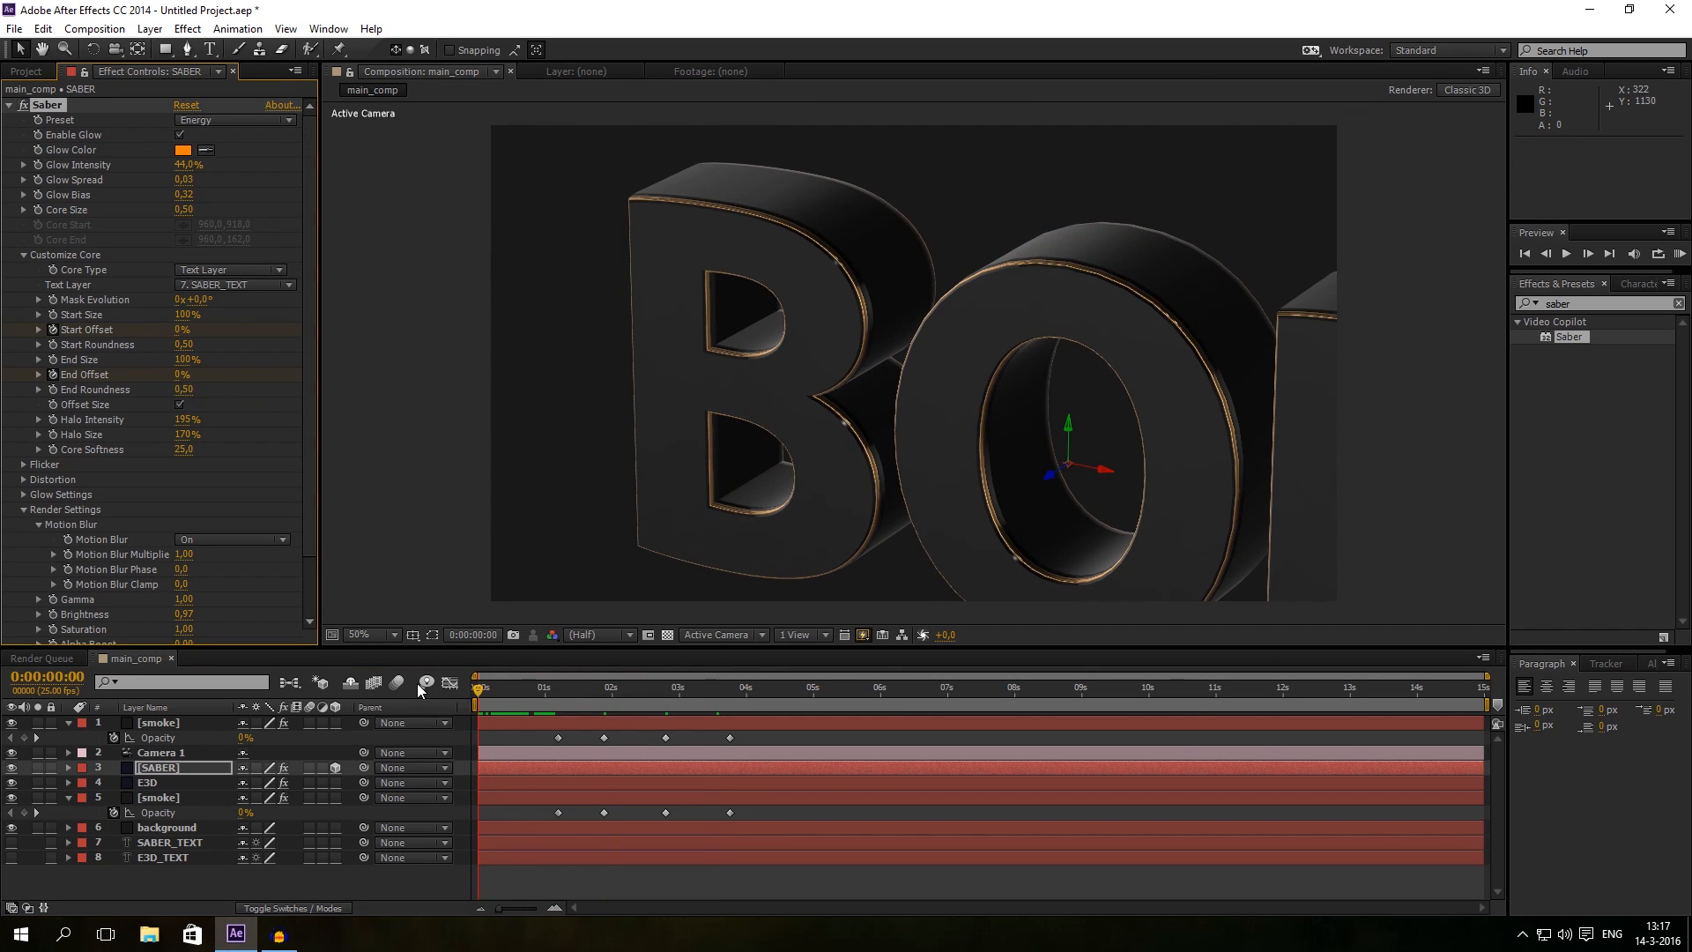
{"action": "left_click", "coordinate": [499, 686]}
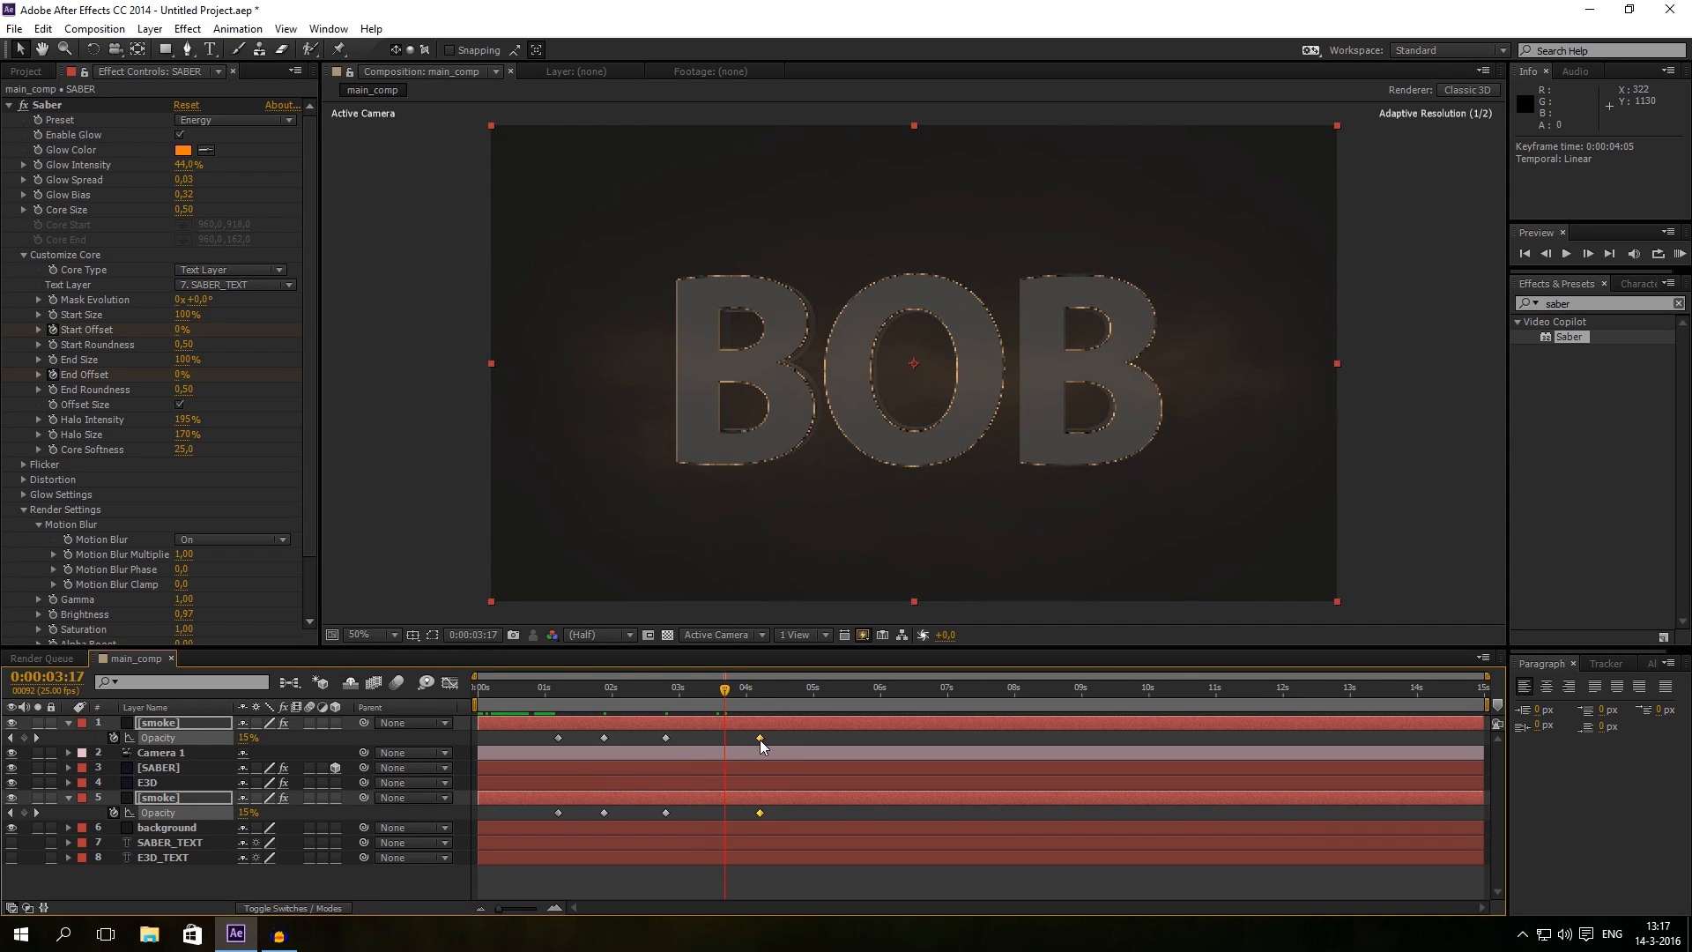
{"action": "left_click", "coordinate": [724, 687]}
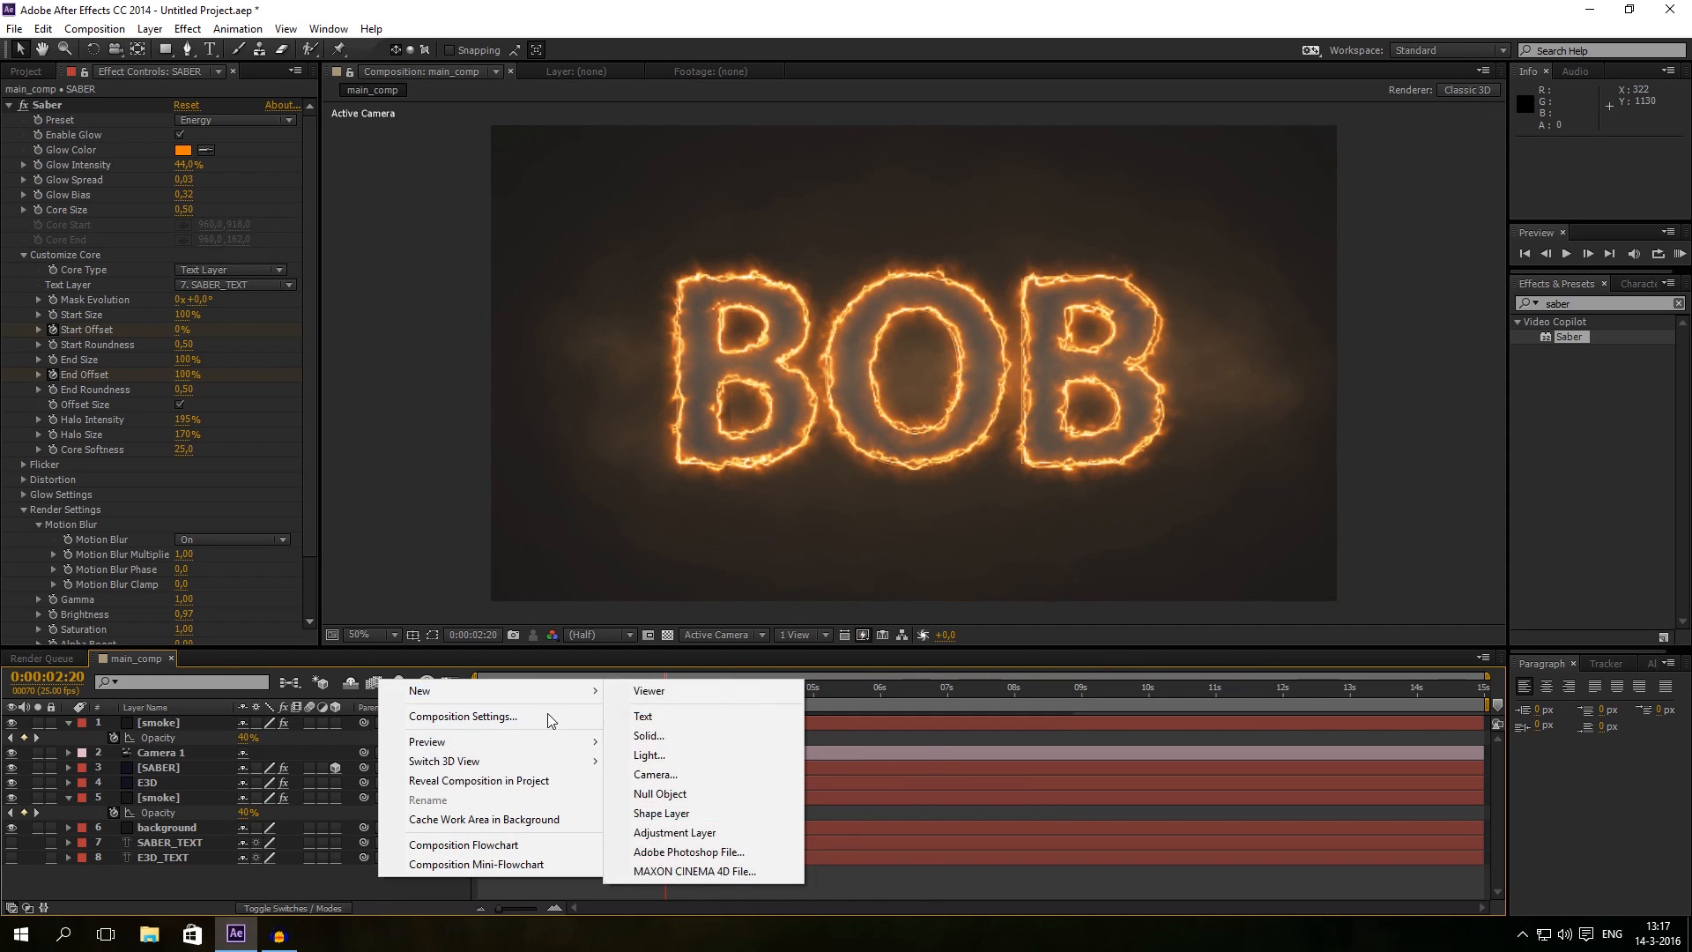
{"action": "mouse_move", "coordinate": [659, 793]}
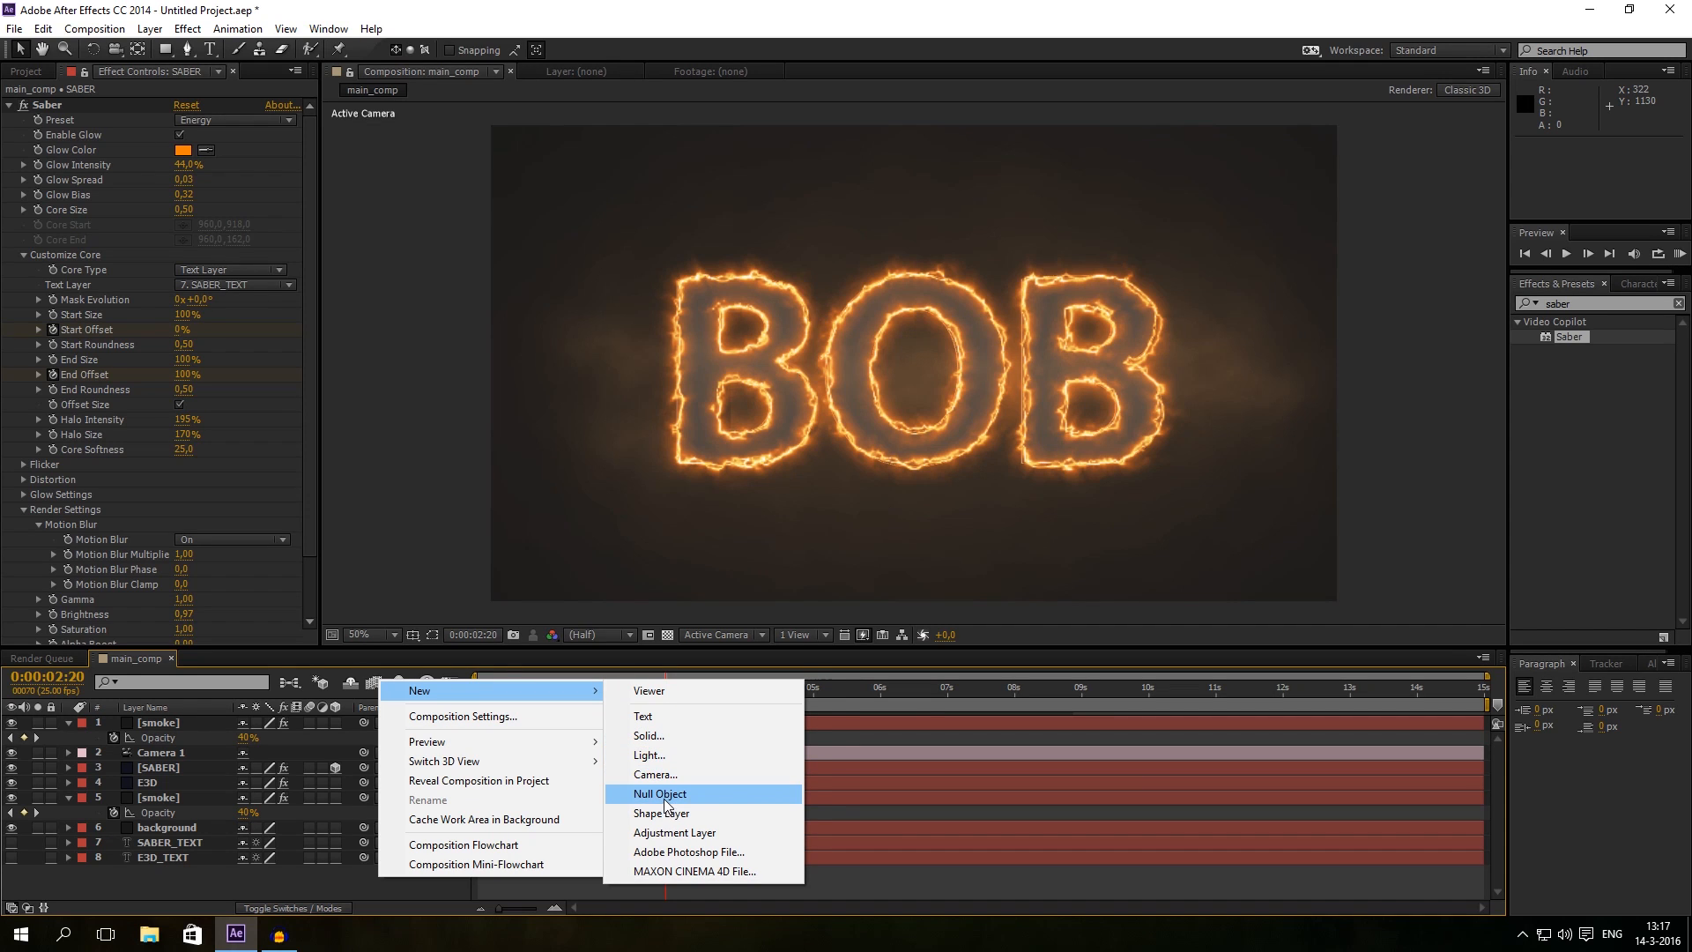
Step: Create Null 1 and set a 100% Scale keyframe at about 1:22
{"action": "left_click", "coordinate": [658, 794]}
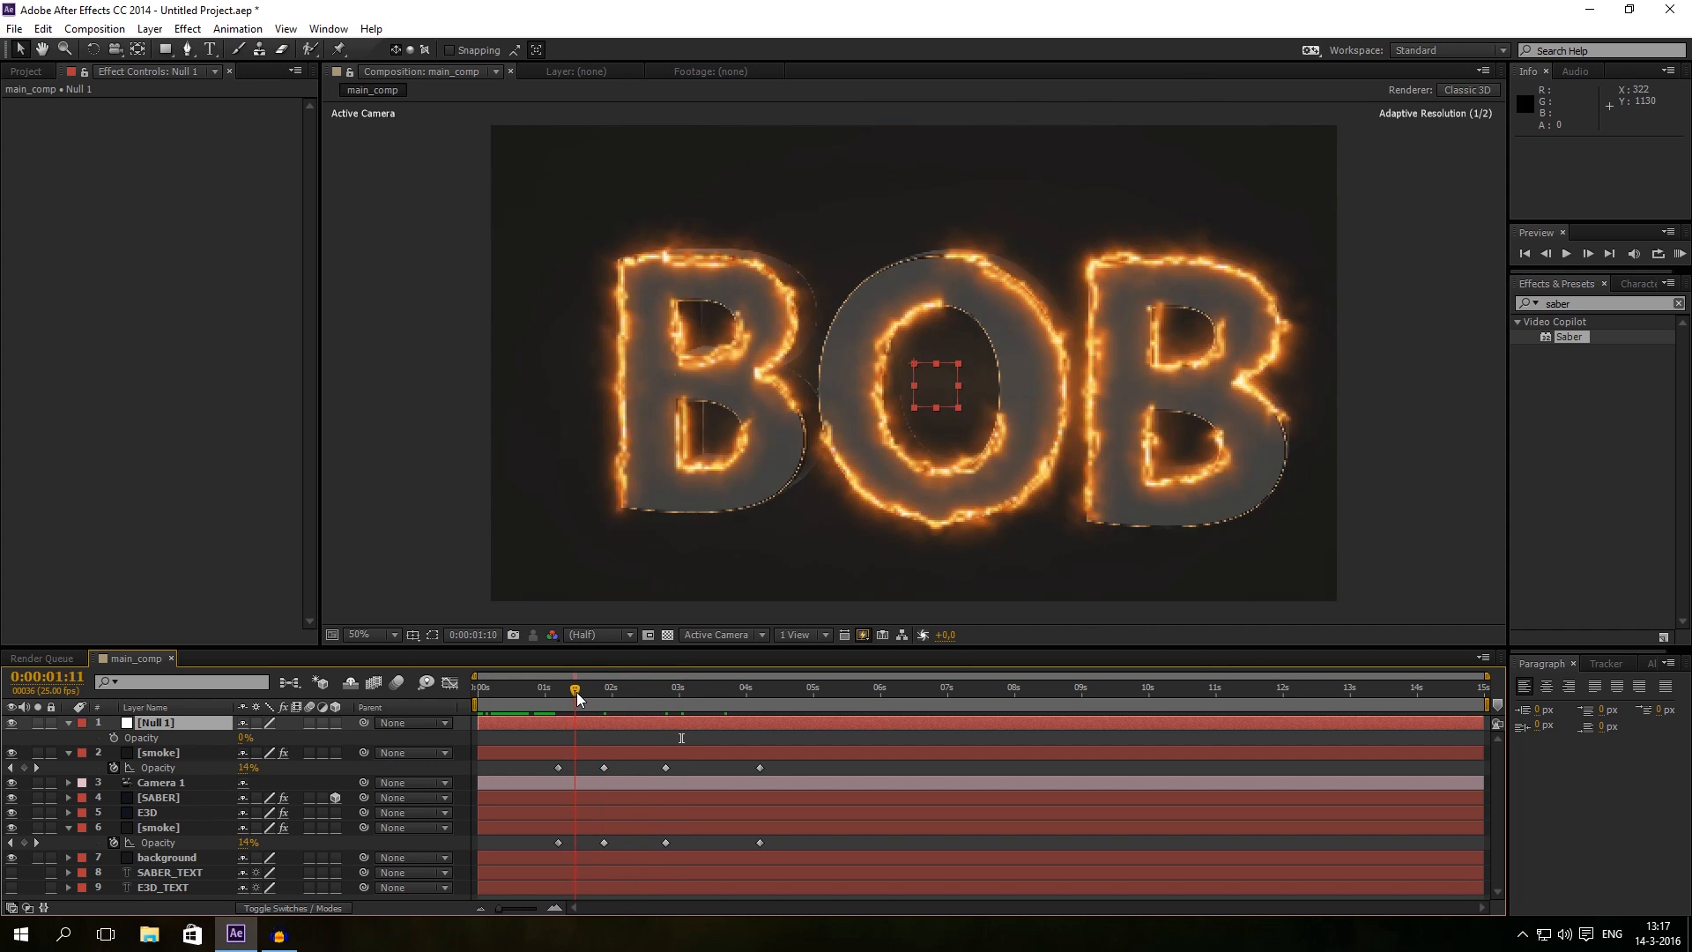
{"action": "left_click", "coordinate": [148, 812]}
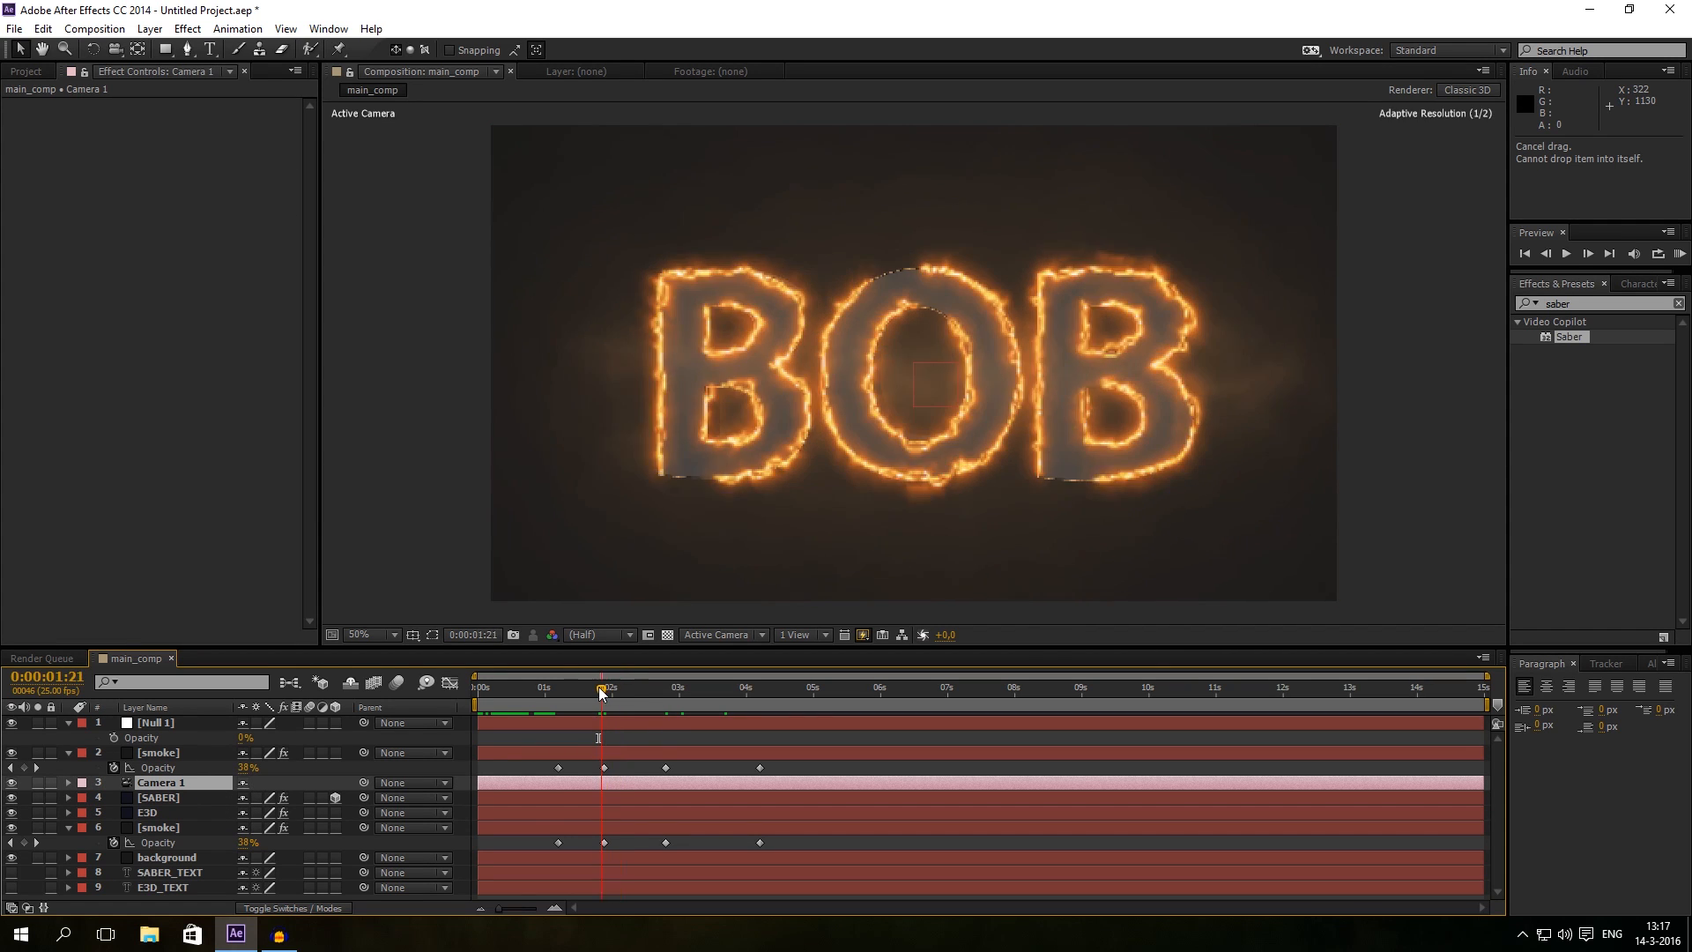
{"action": "left_click", "coordinate": [605, 687]}
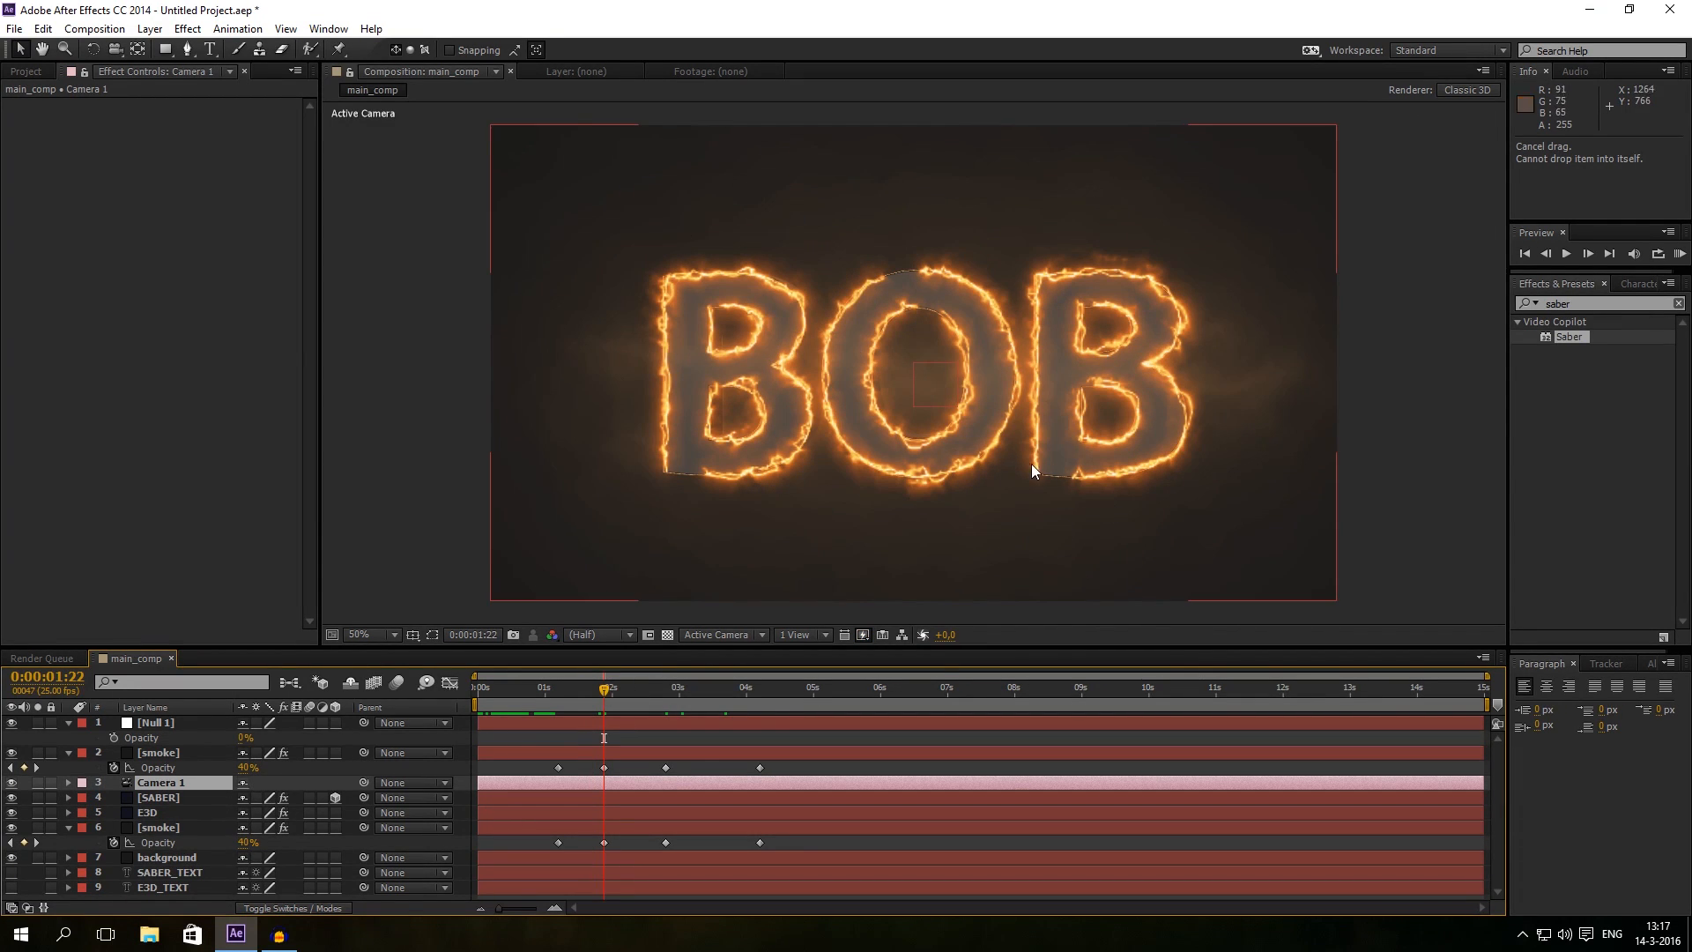
{"action": "left_click", "coordinate": [155, 722]}
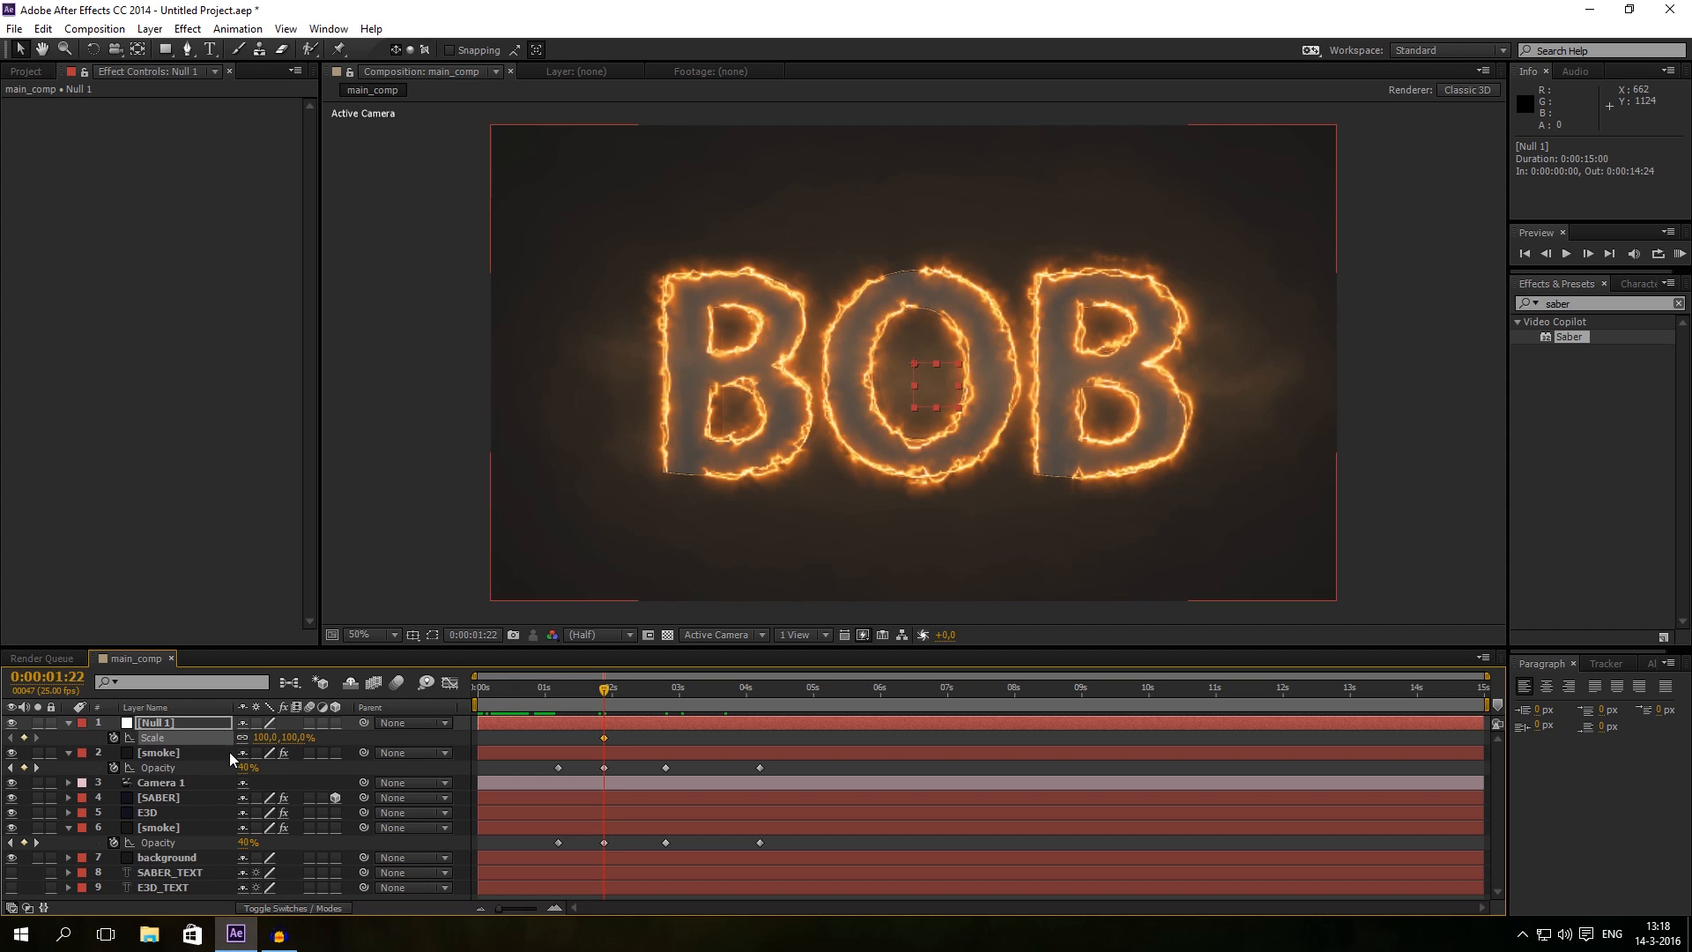
{"action": "mouse_move", "coordinate": [653, 694]}
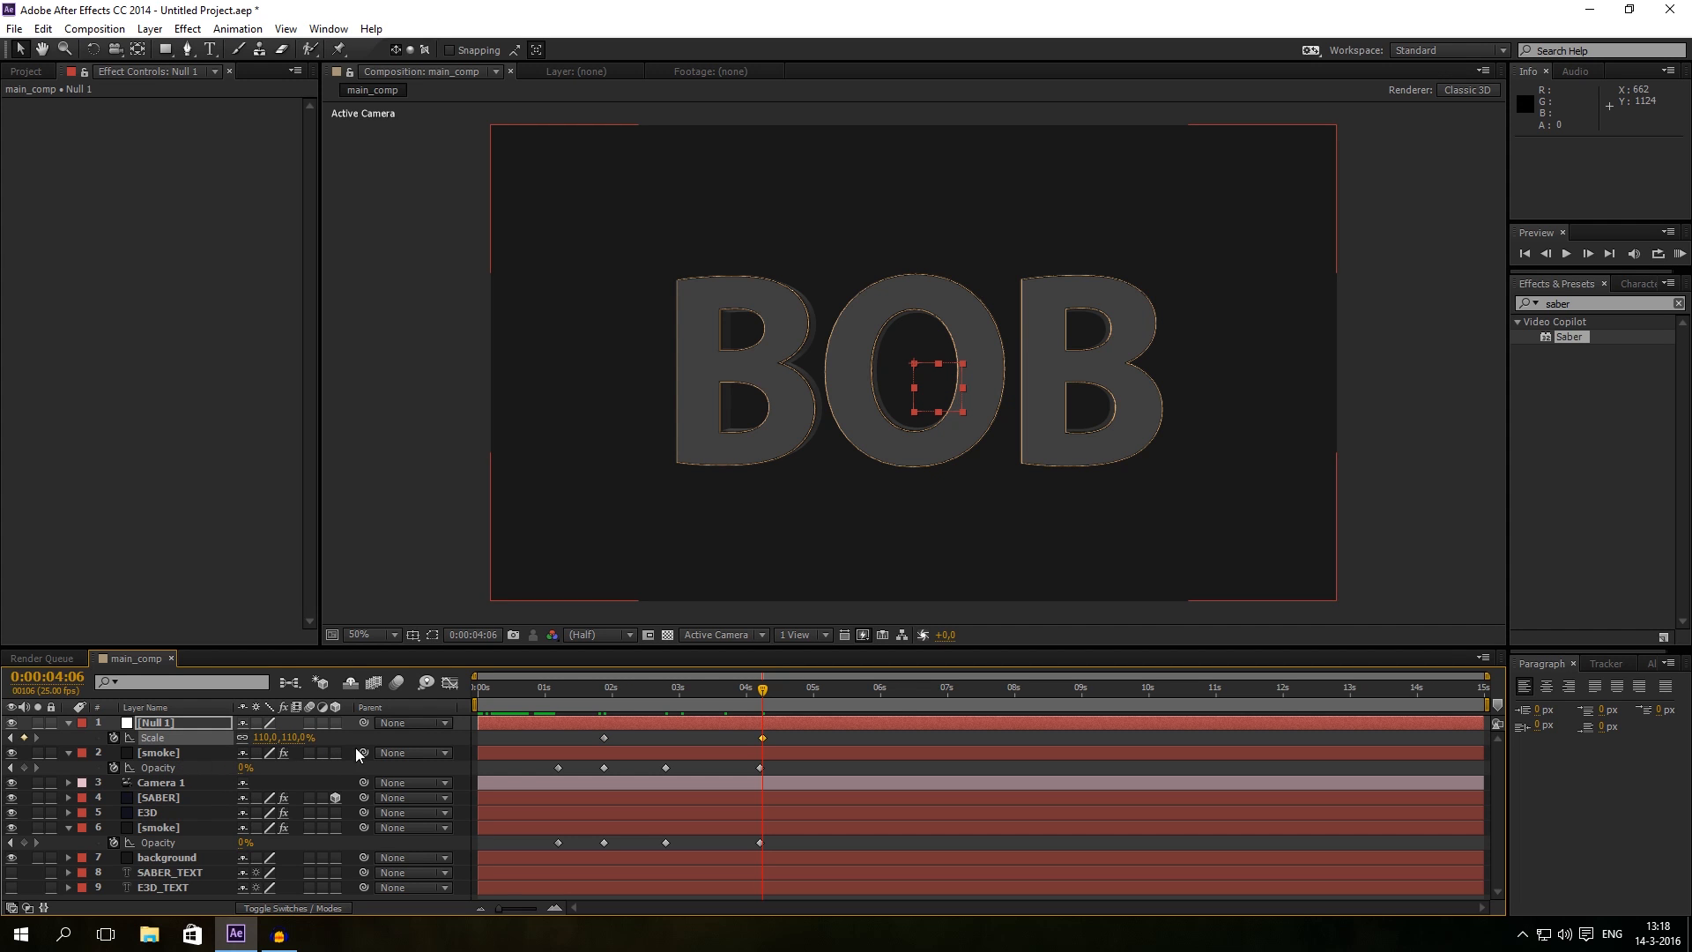
Step: Parent E3D and SABER to Null 1, which scales to 110% by about 4:06
{"action": "left_click", "coordinate": [149, 812]}
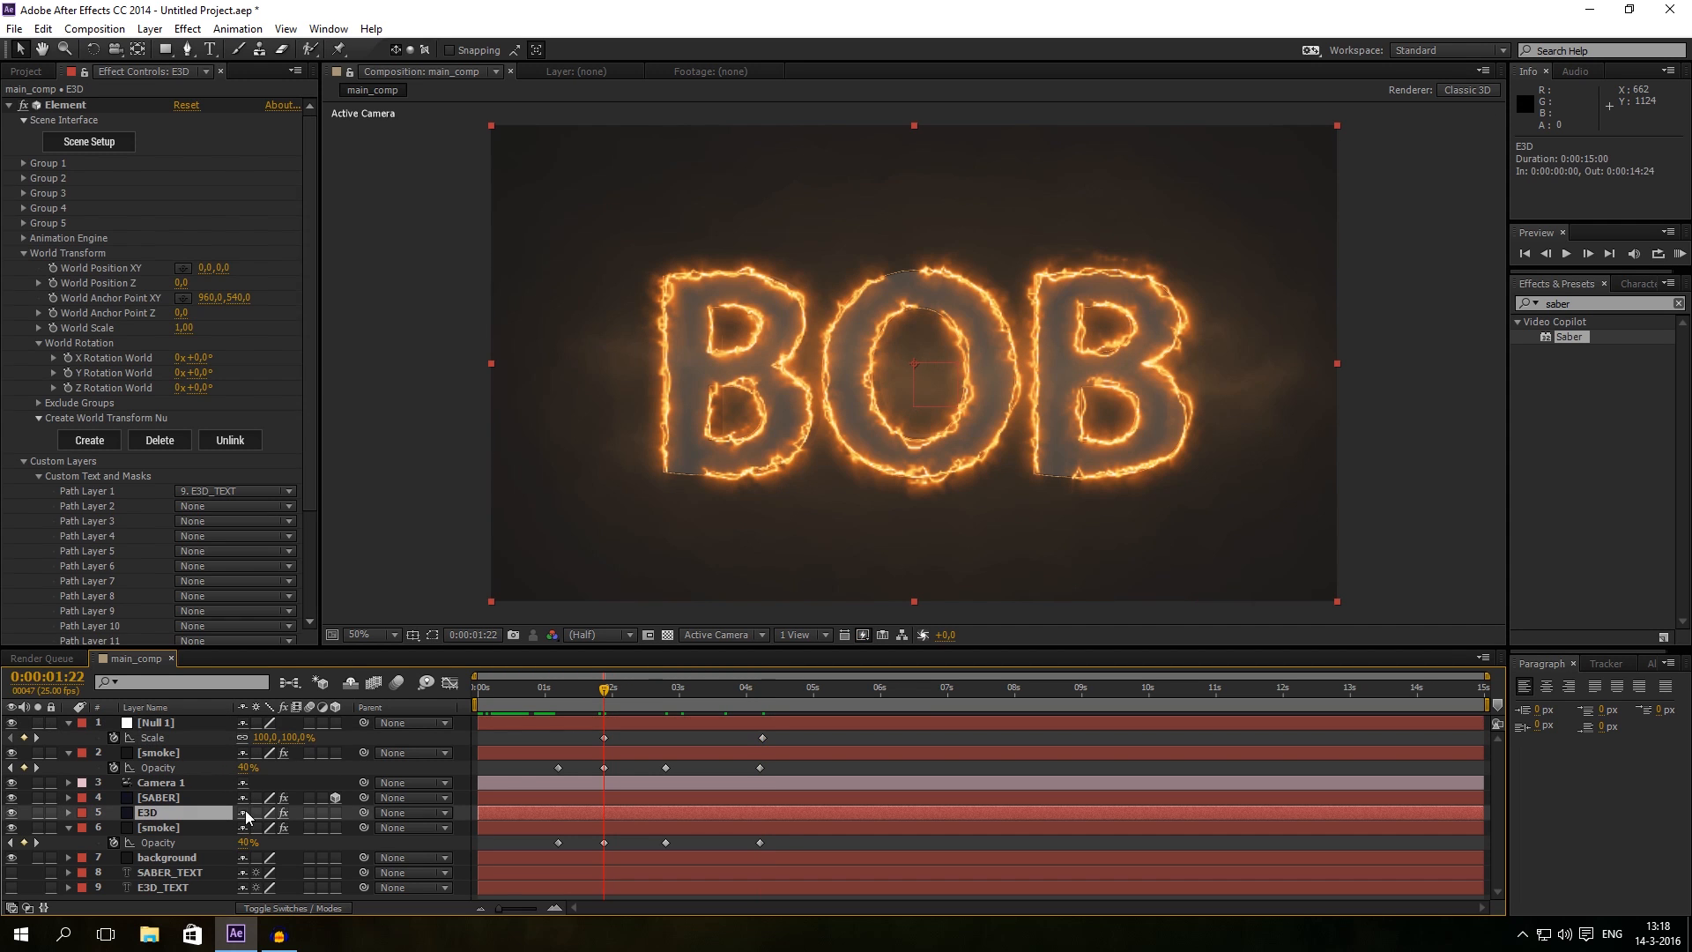
{"action": "left_click", "coordinate": [409, 812]}
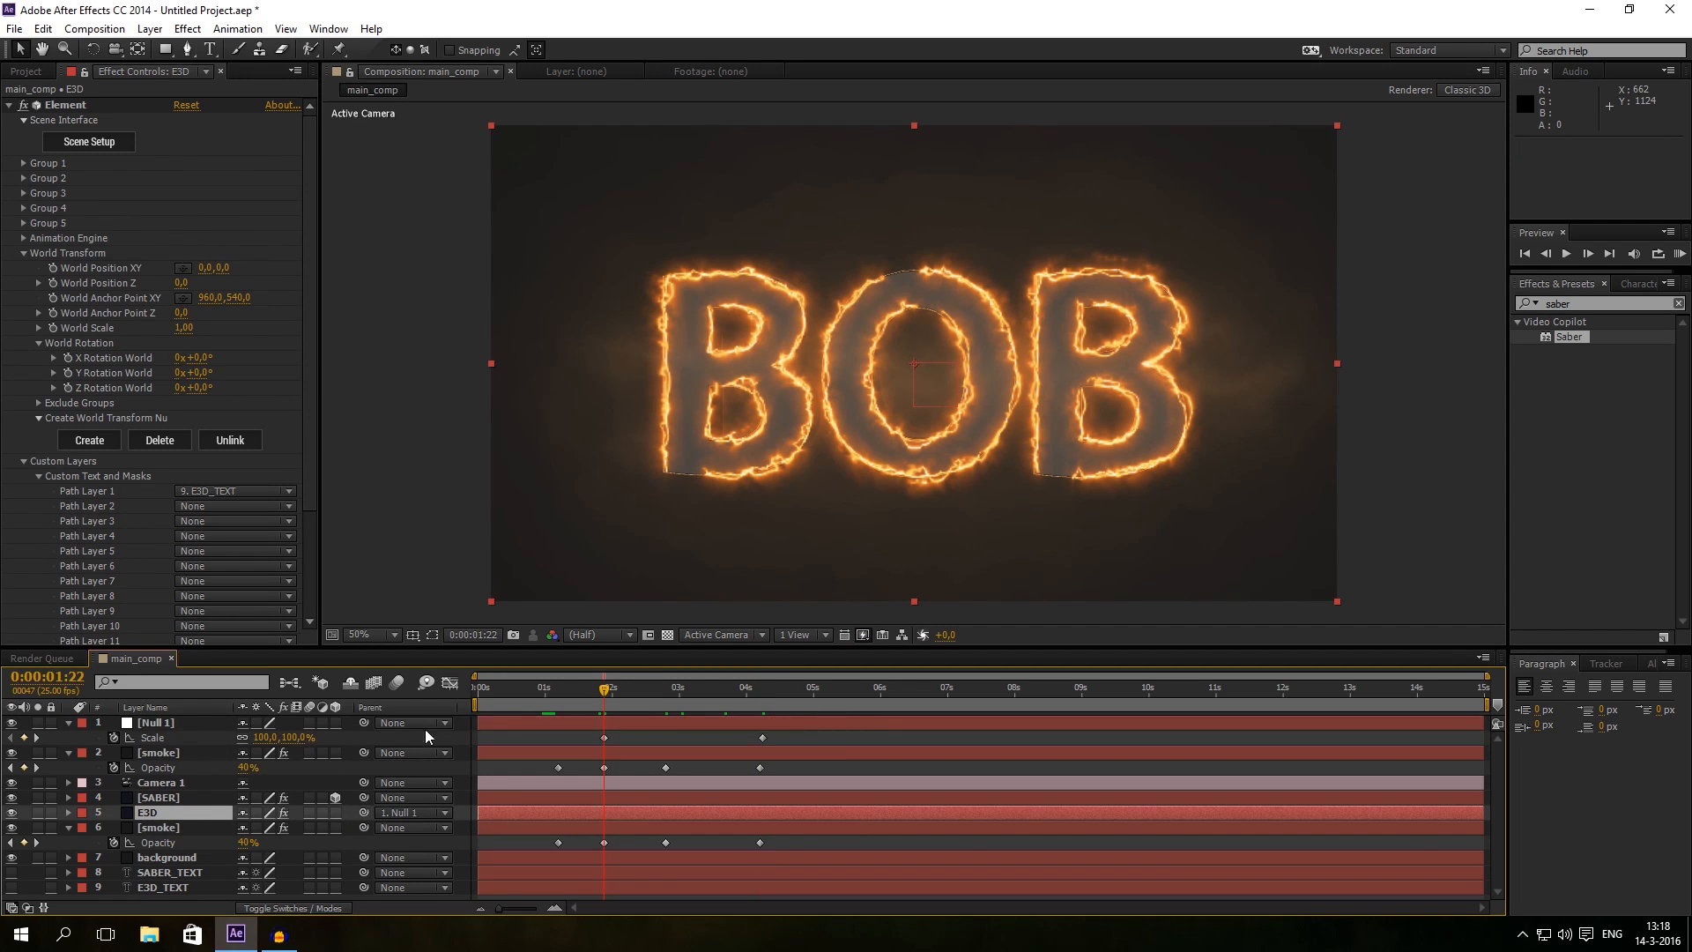
{"action": "mouse_move", "coordinate": [186, 783]}
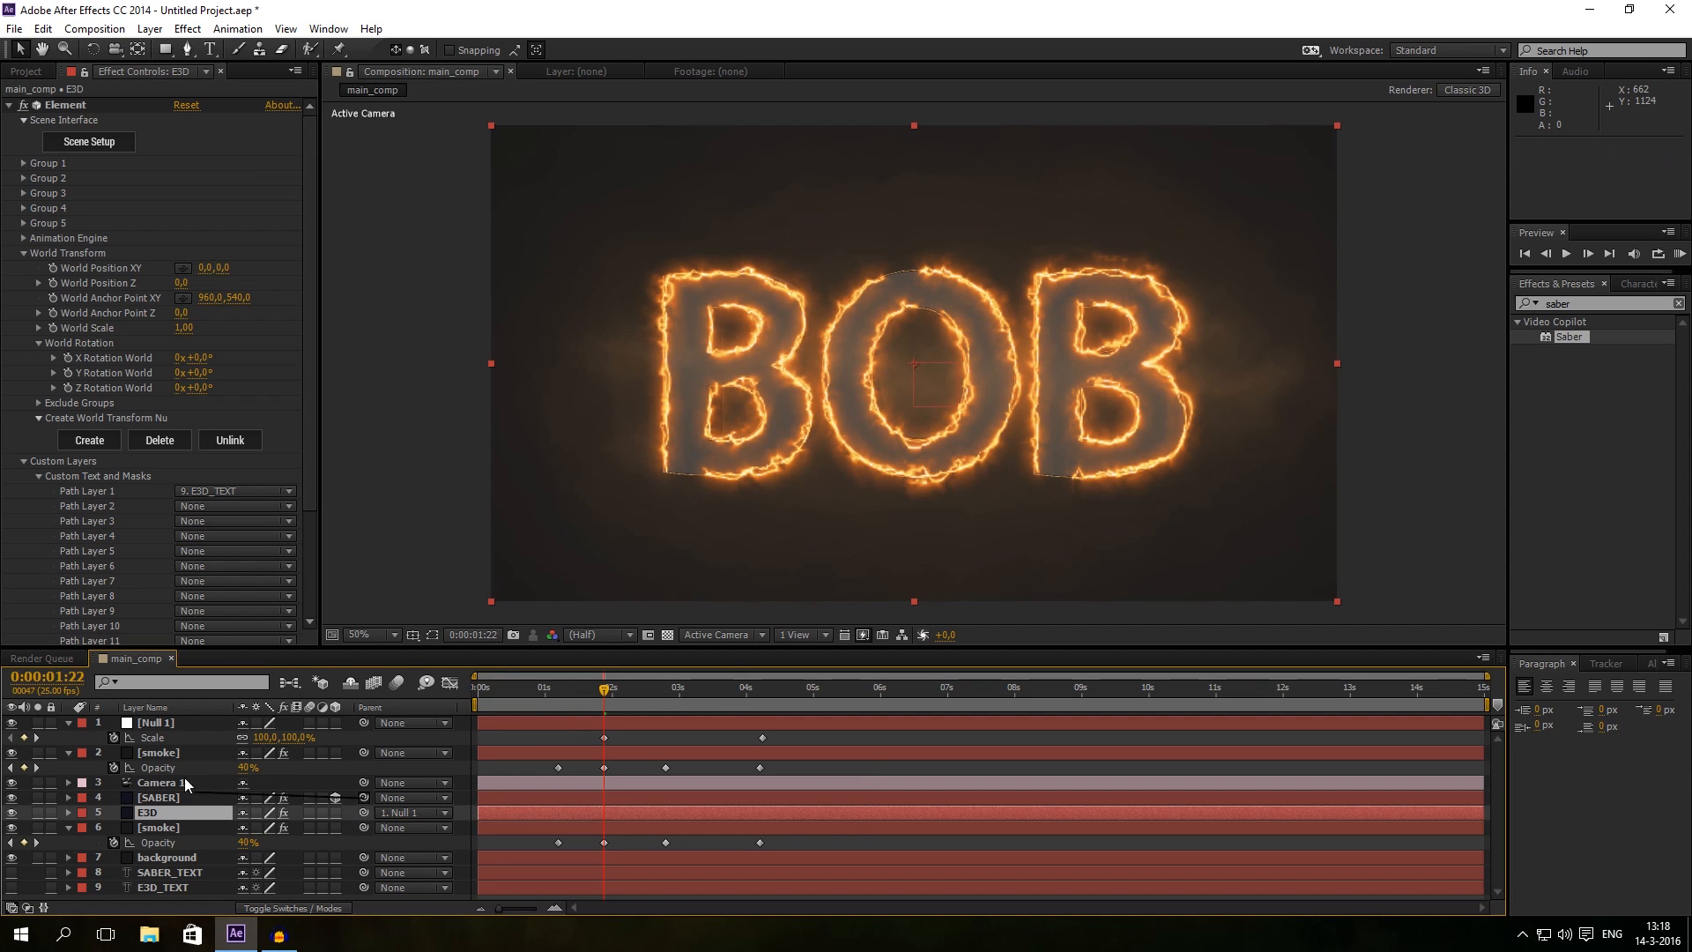
{"action": "left_click", "coordinate": [629, 688]}
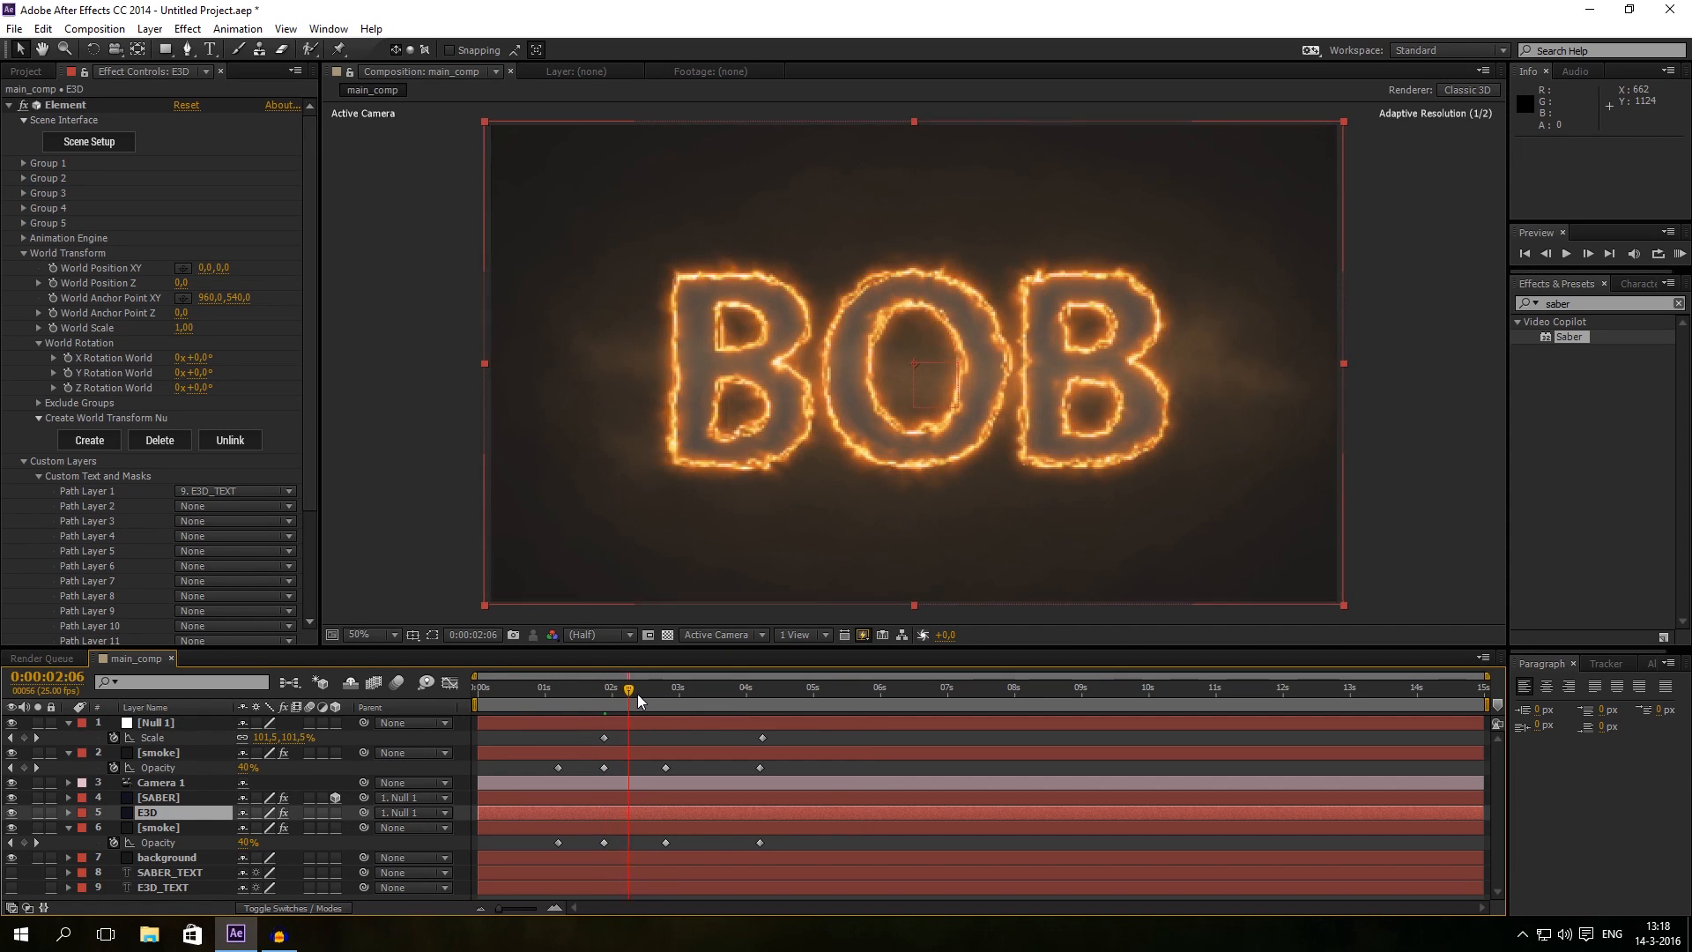
{"action": "left_click", "coordinate": [721, 687]}
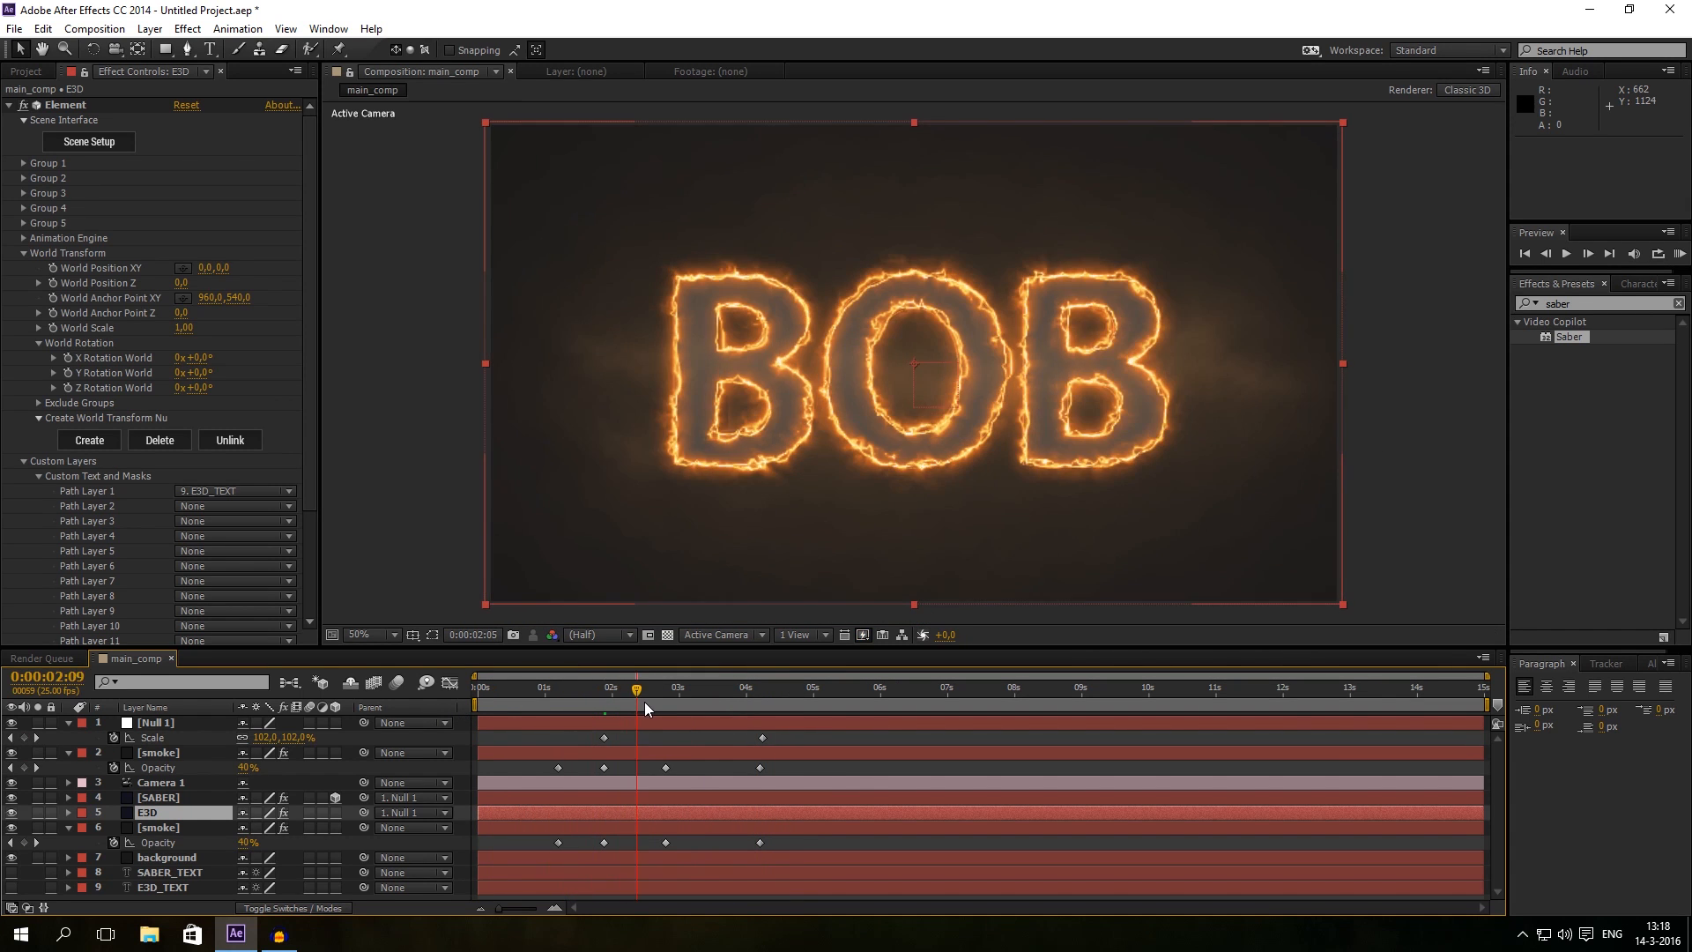
{"action": "left_click", "coordinate": [722, 687]}
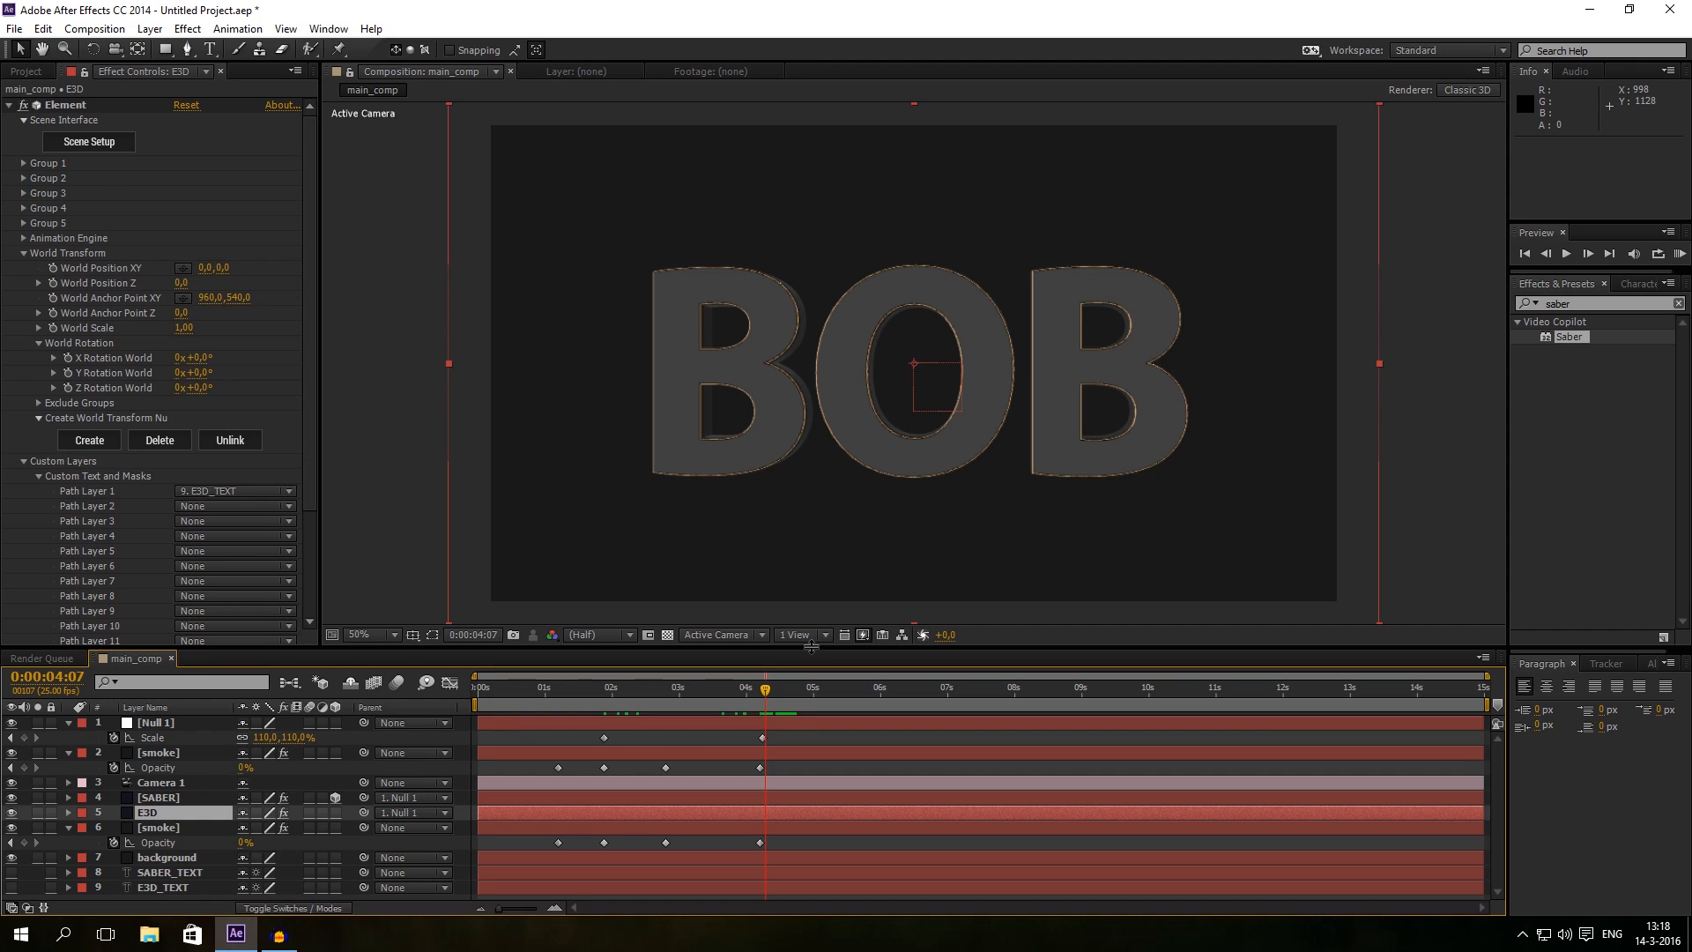
{"action": "mouse_move", "coordinate": [811, 625]}
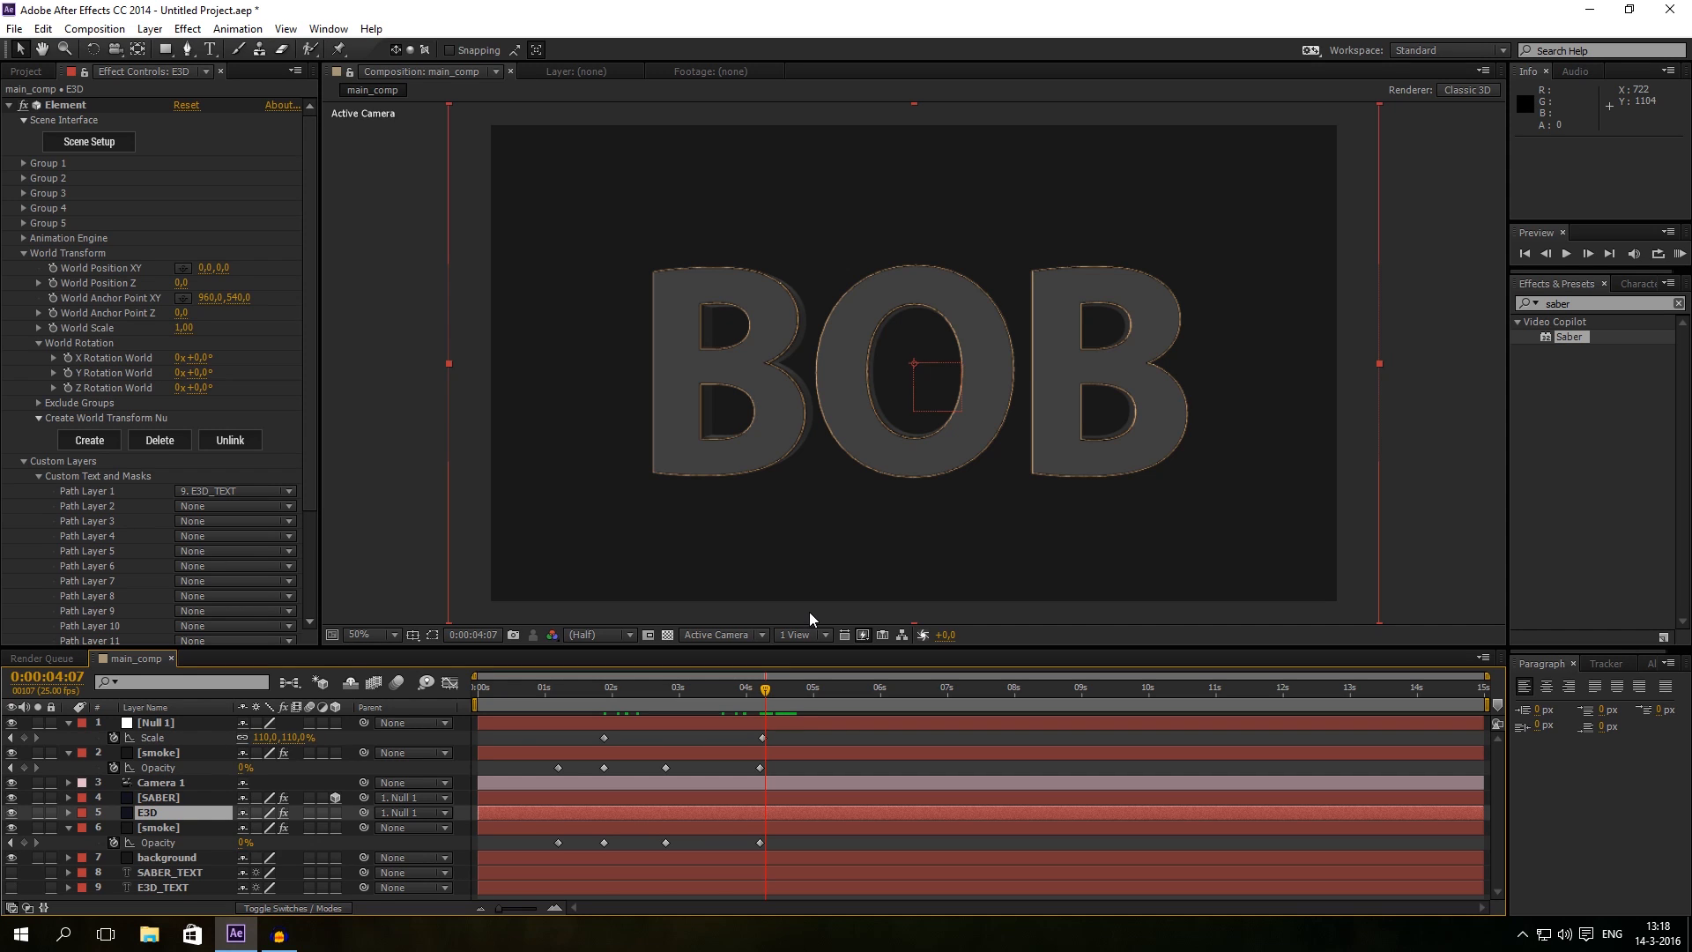
{"action": "mouse_move", "coordinate": [812, 621]}
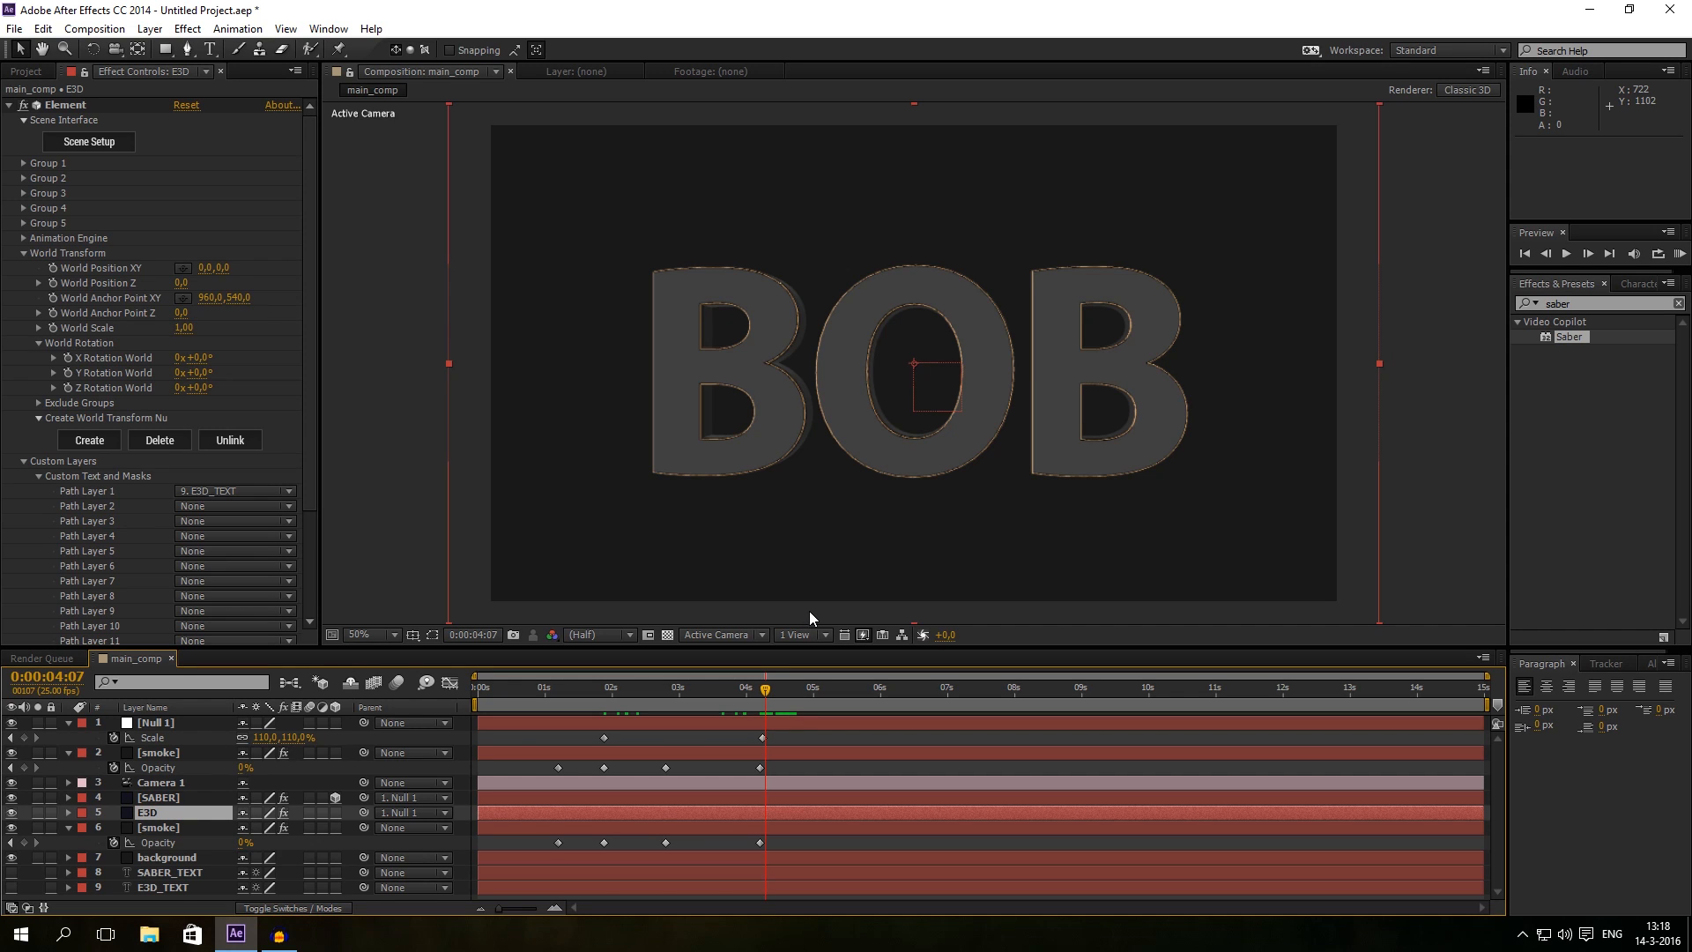